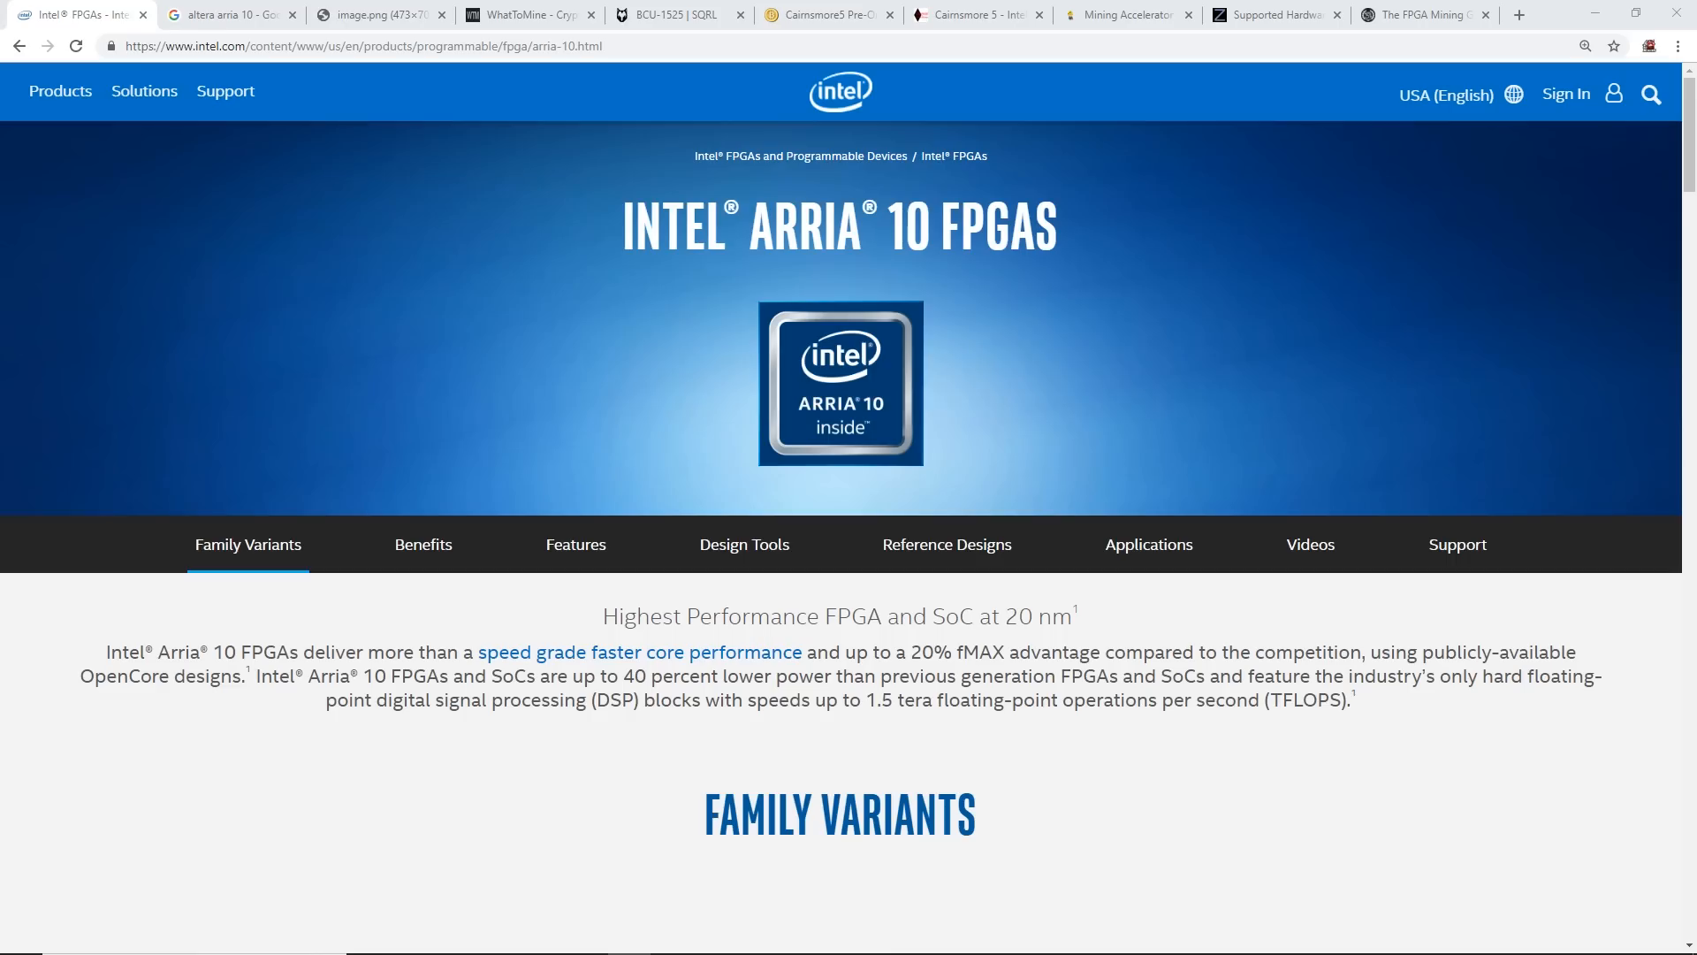
pyautogui.moveTo(886, 728)
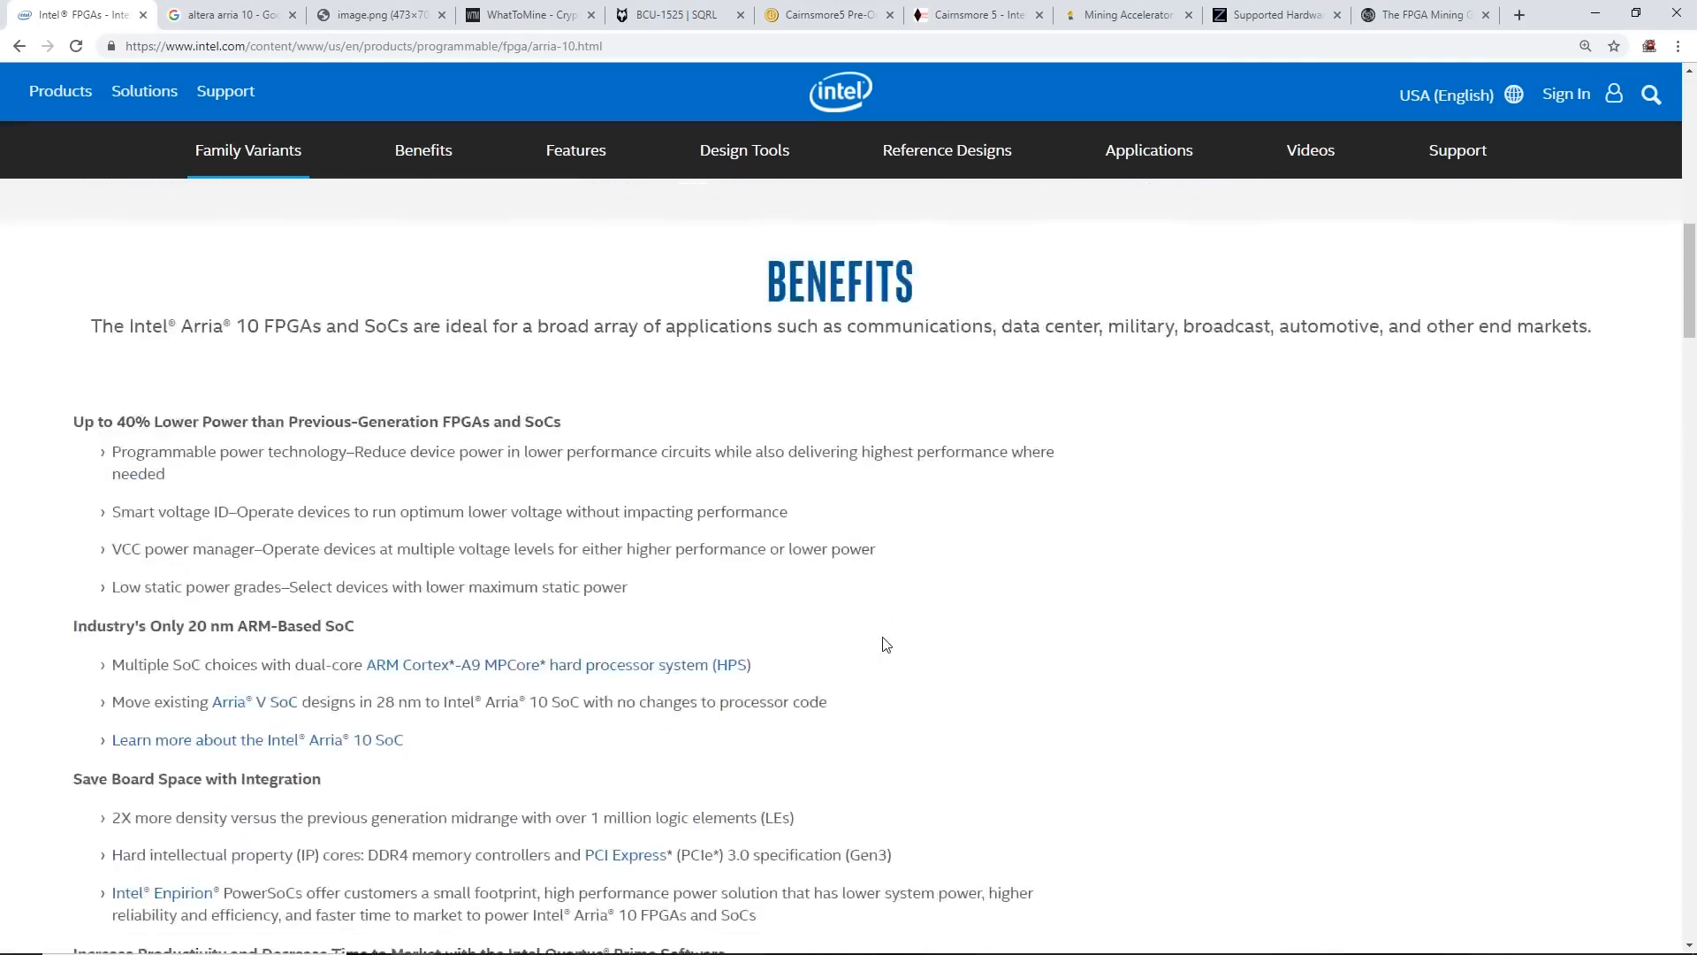
# Browse the Family Variants section of the Intel Arria 10 page
pyautogui.scroll(-3)
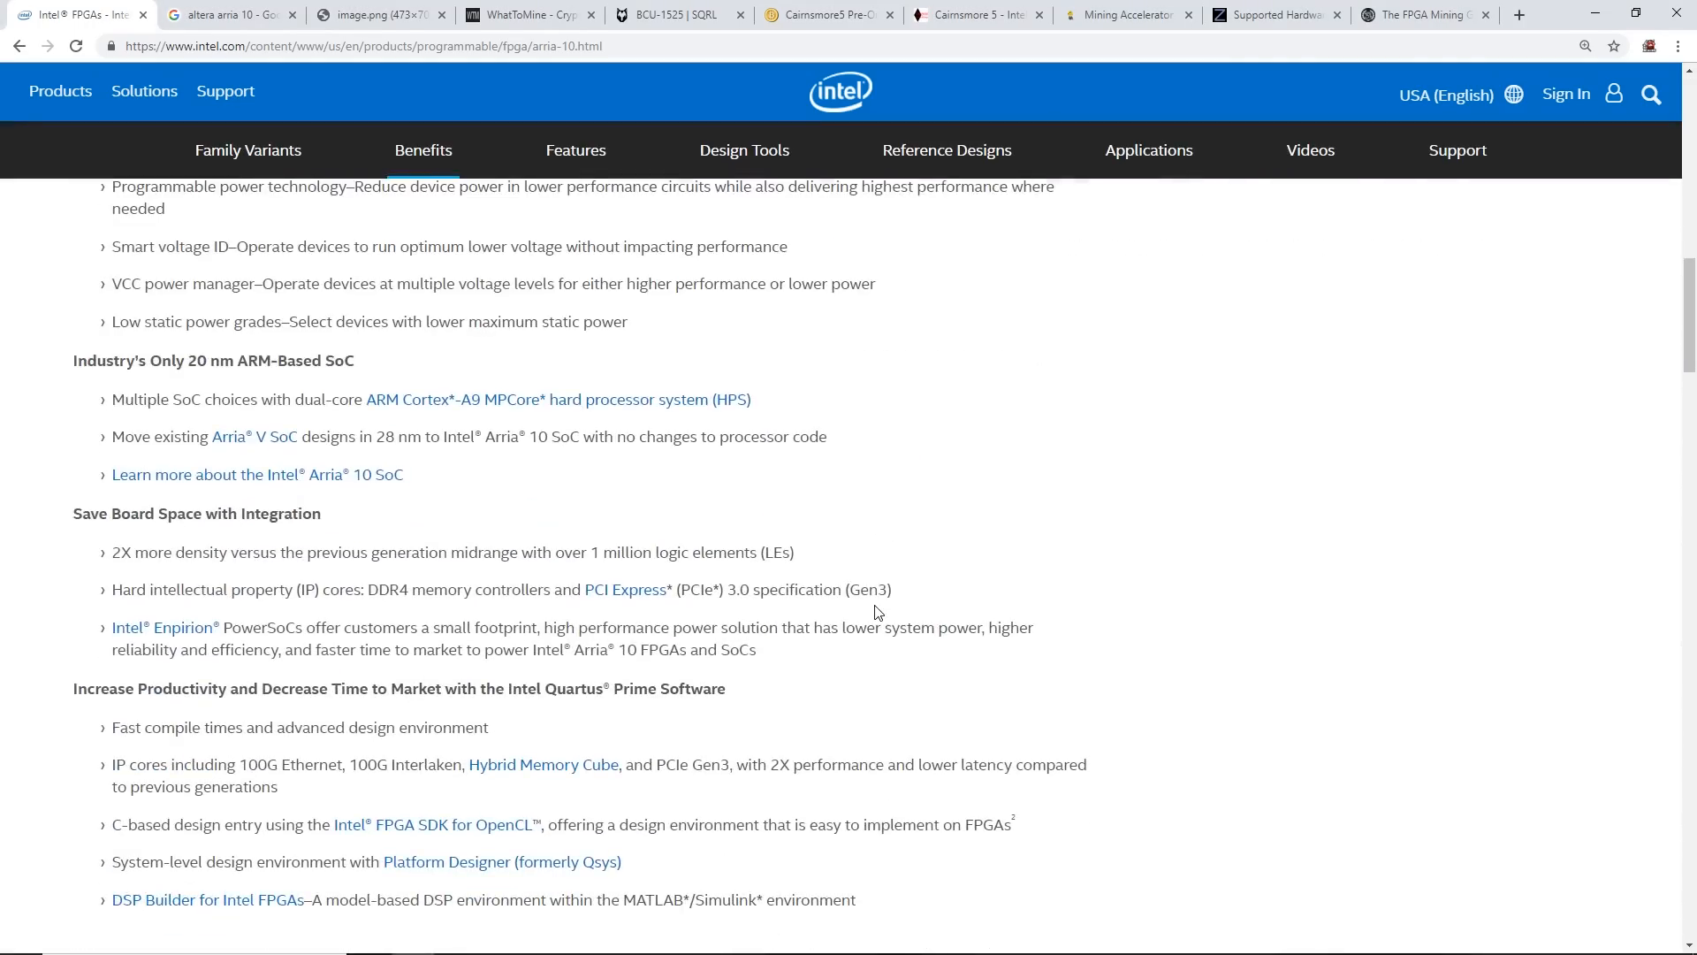
pyautogui.click(247, 149)
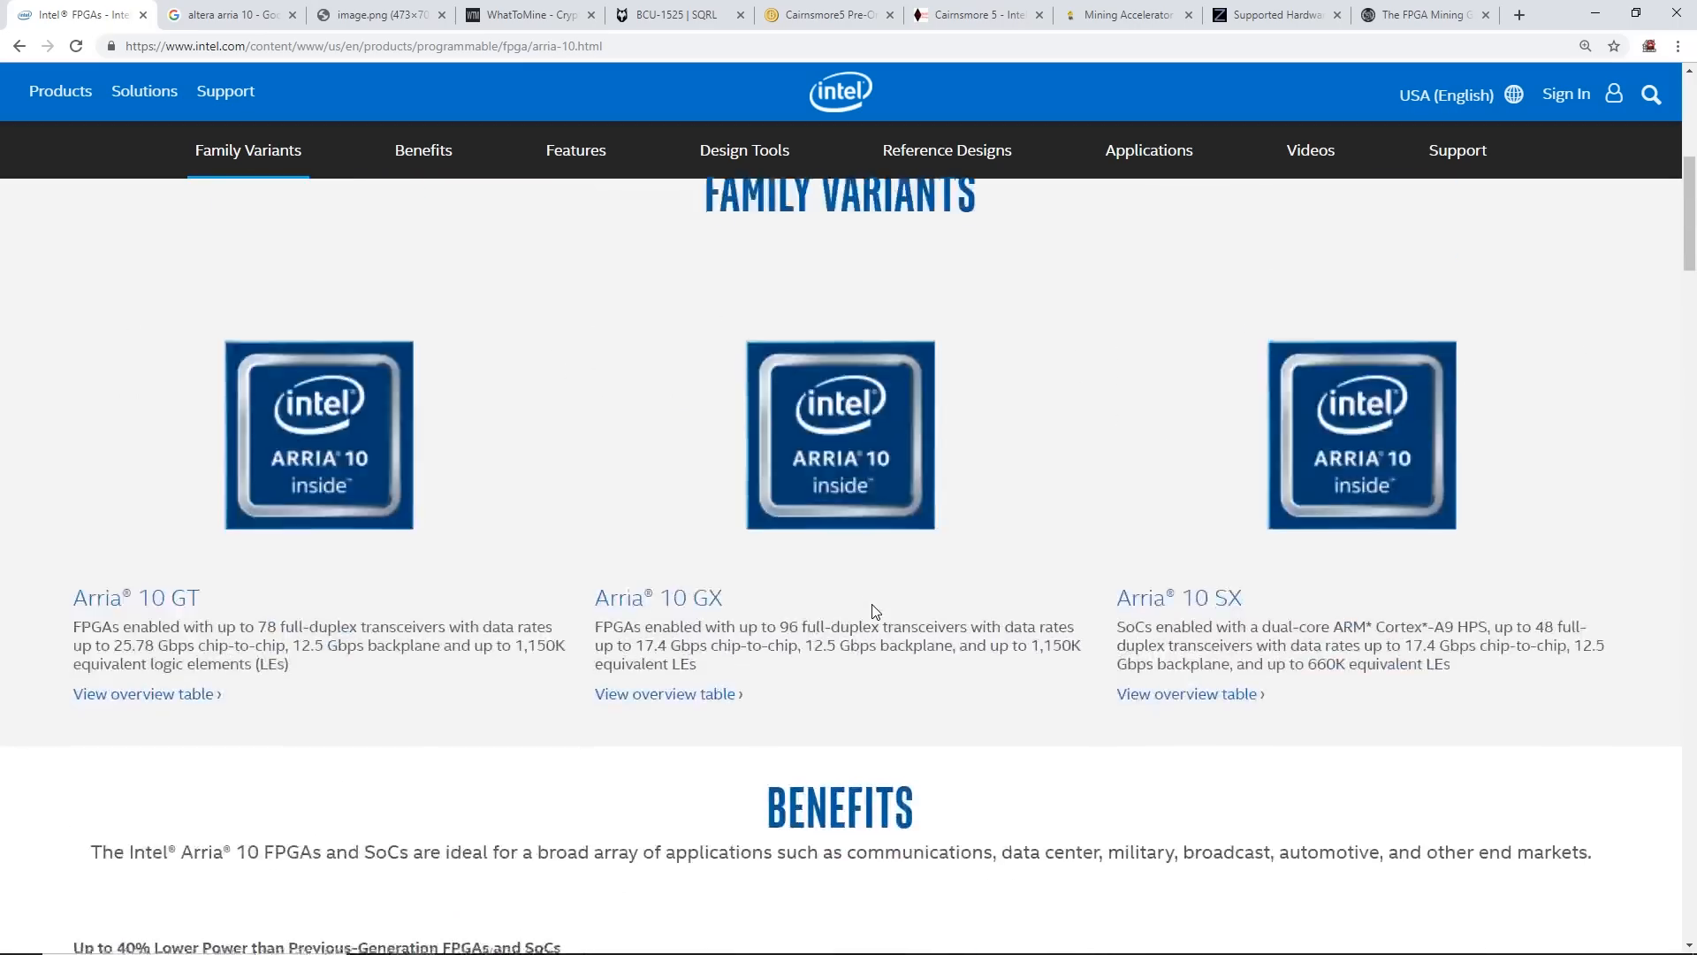
pyautogui.click(574, 149)
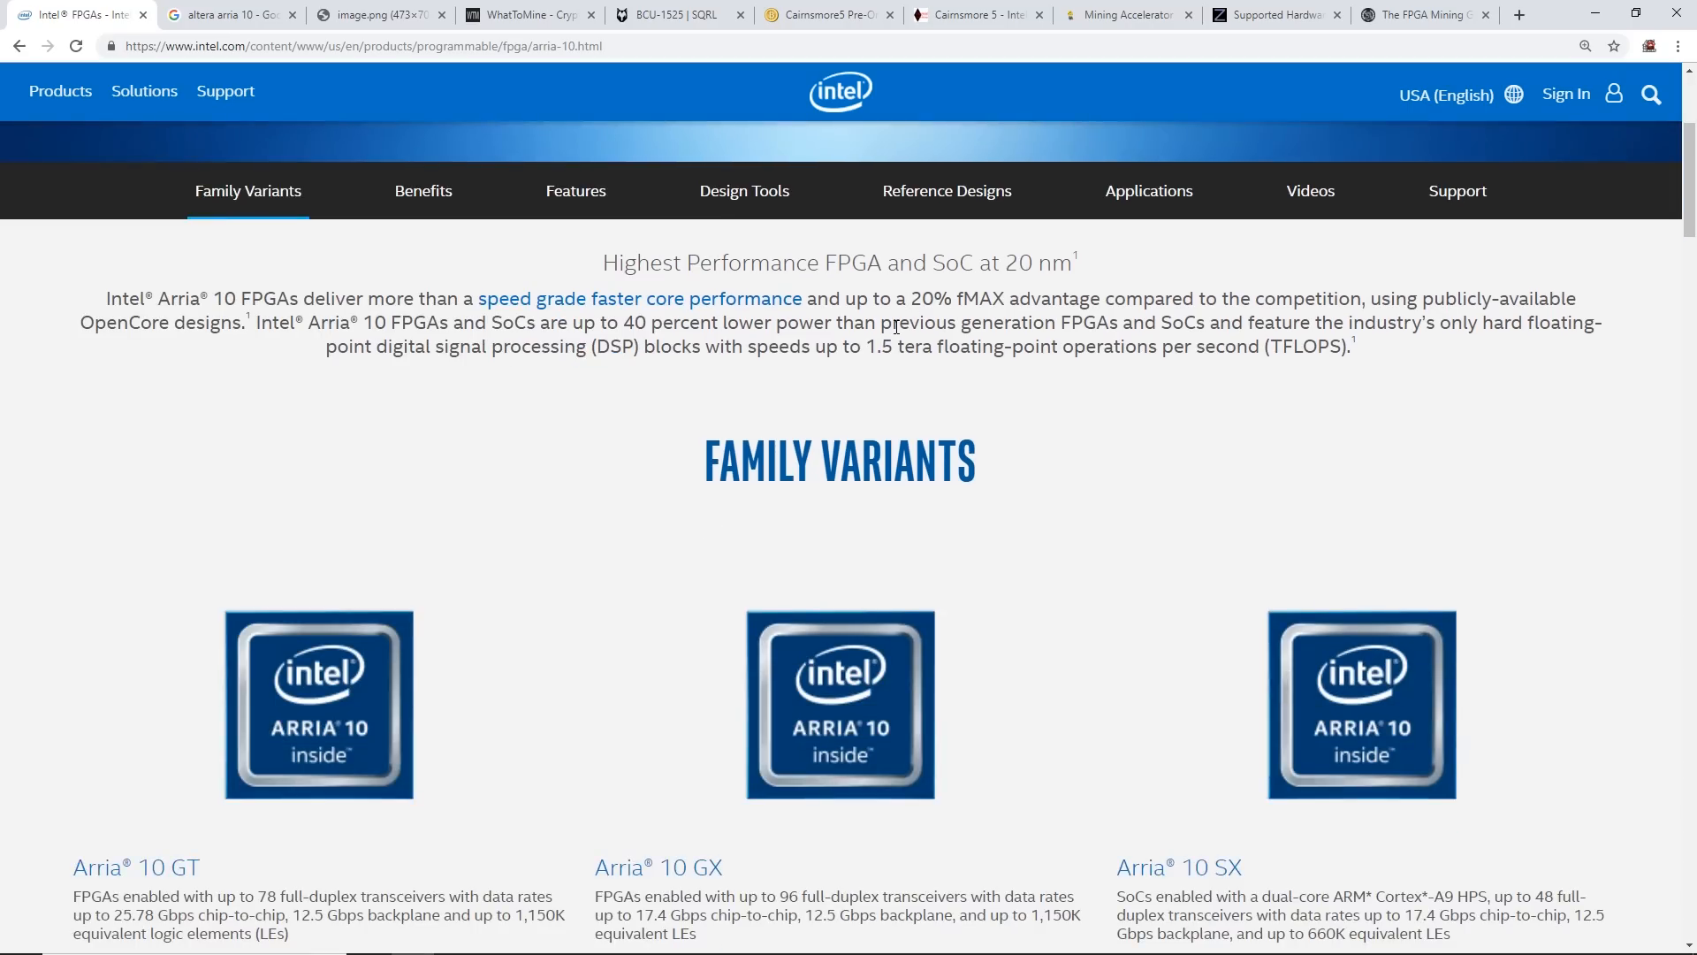
pyautogui.scroll(-3)
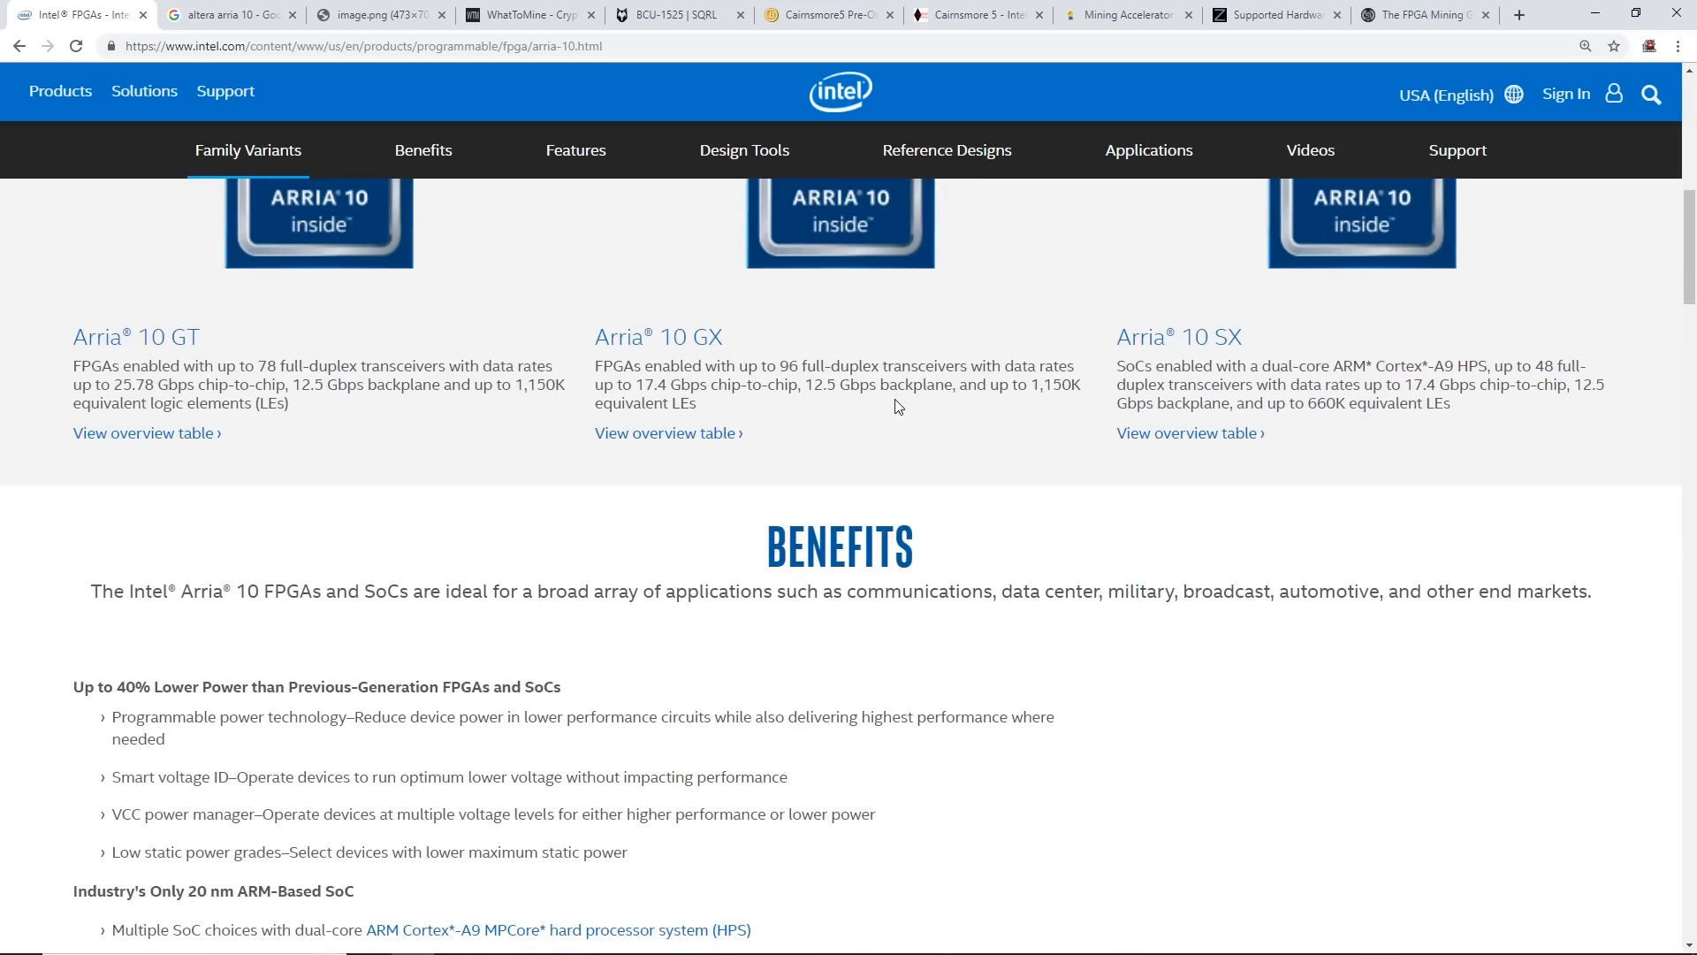
pyautogui.scroll(3)
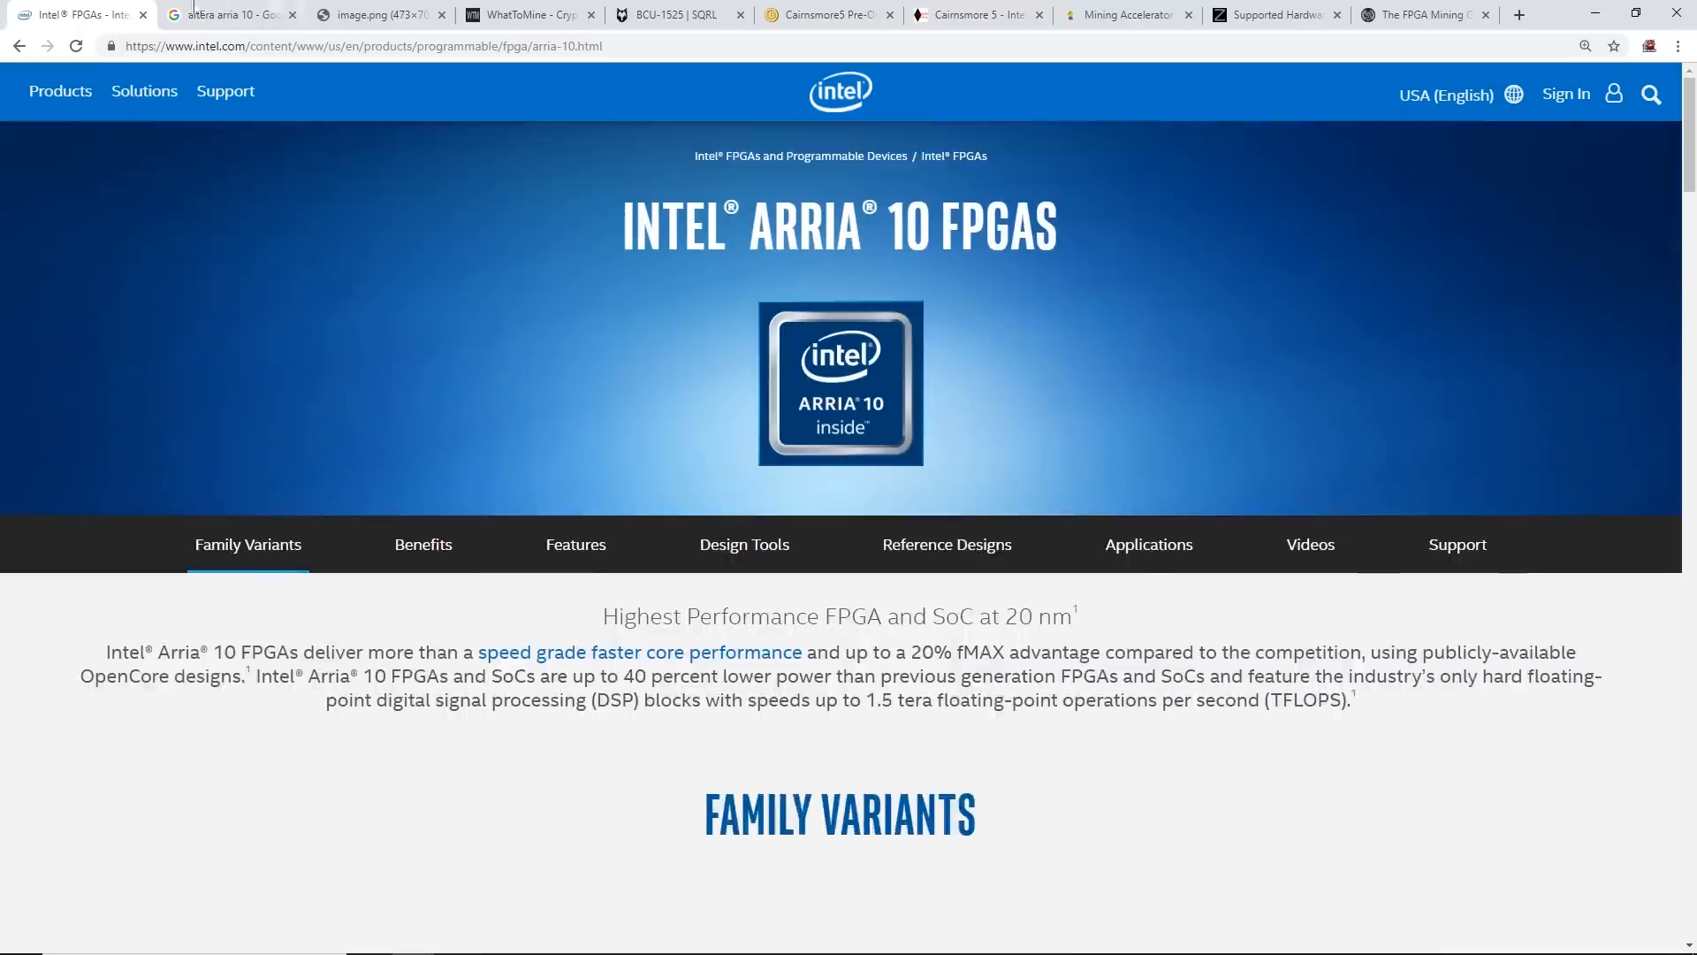
# Preview the Arria 10 module and SoC Development Kit images in the 'altera arria 10' results
pyautogui.click(227, 14)
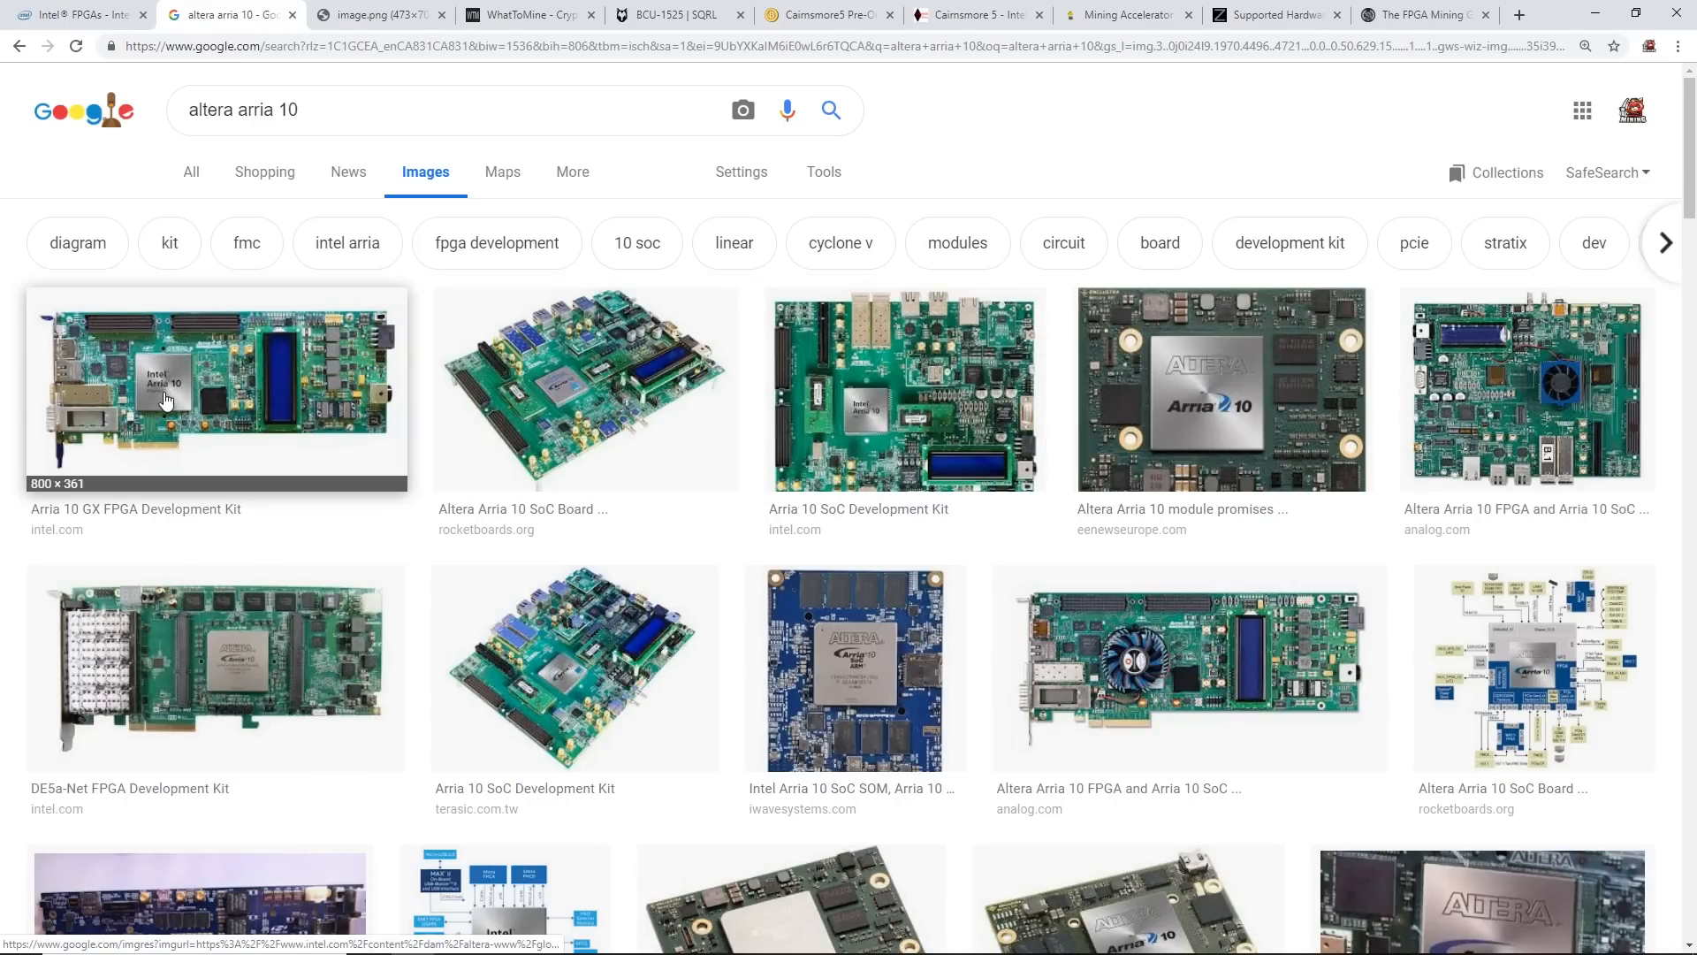
pyautogui.moveTo(858, 510)
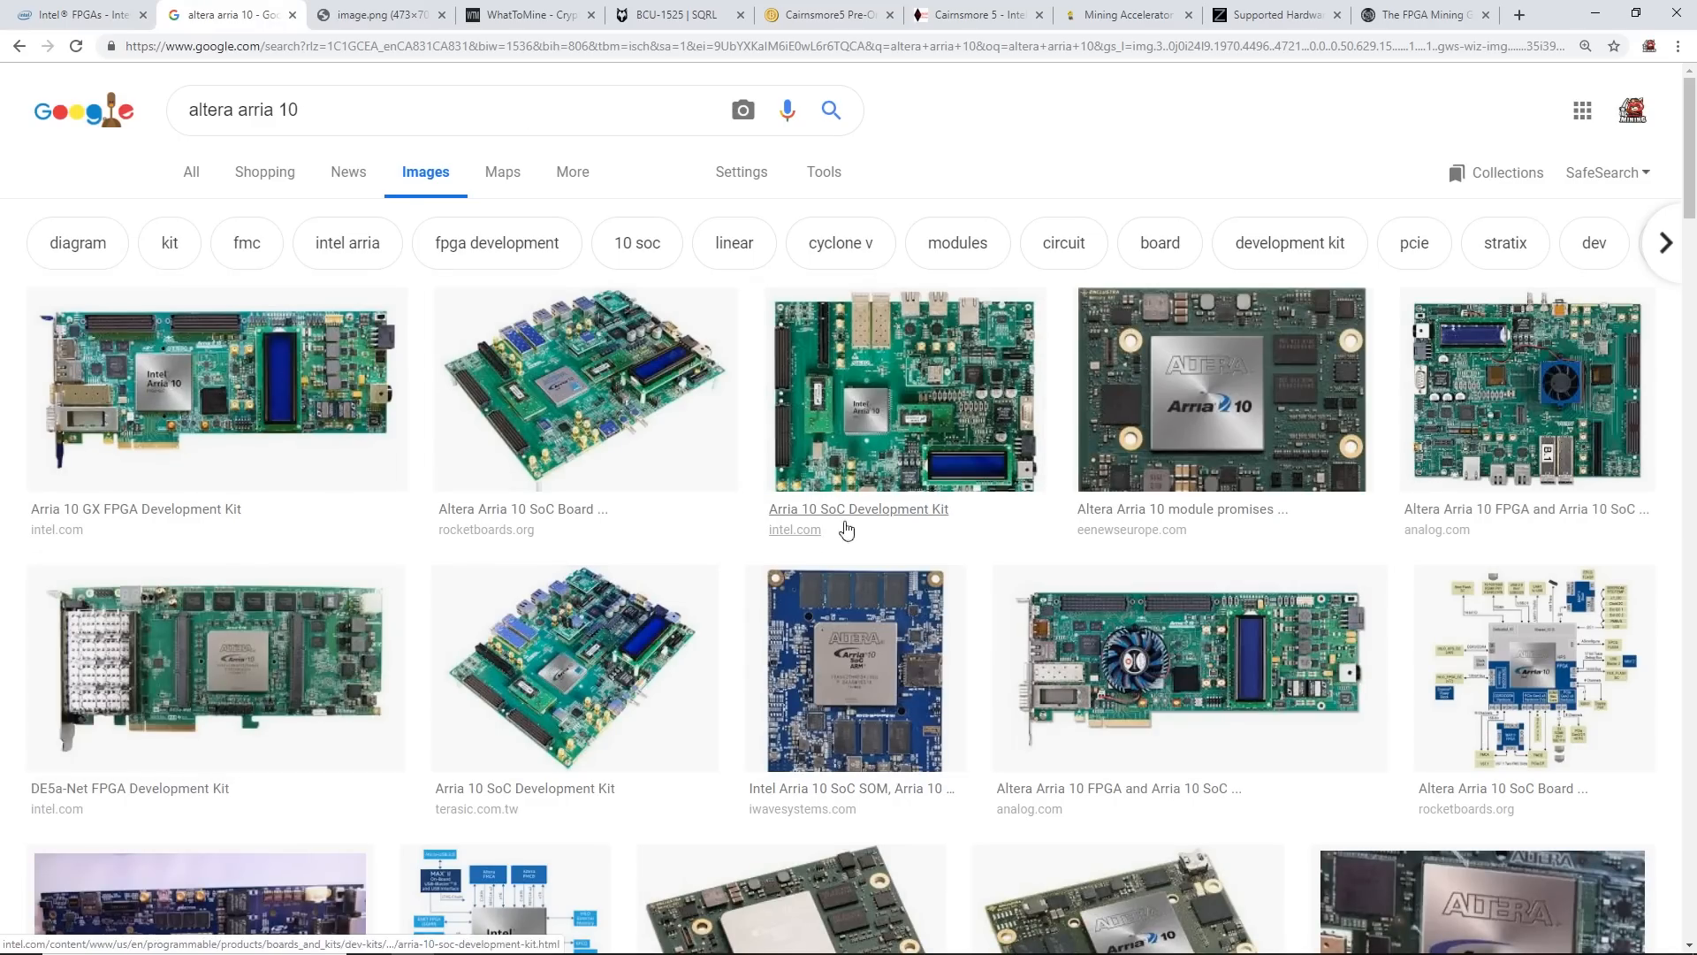
pyautogui.click(1220, 390)
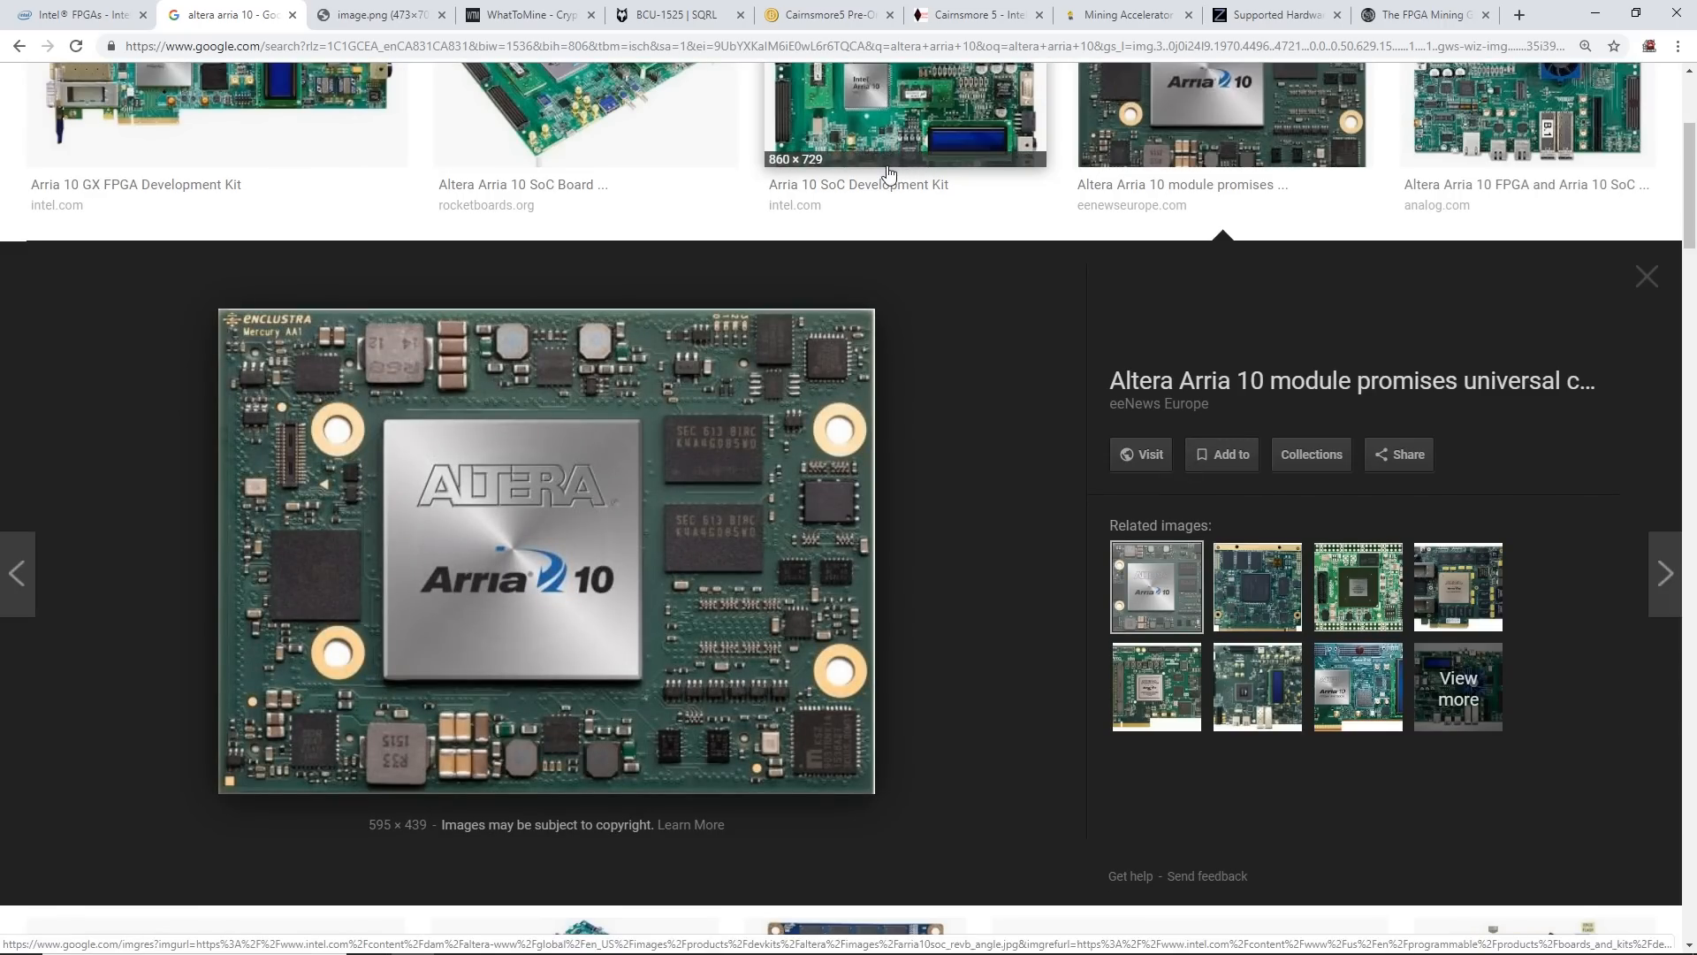
pyautogui.scroll(-3)
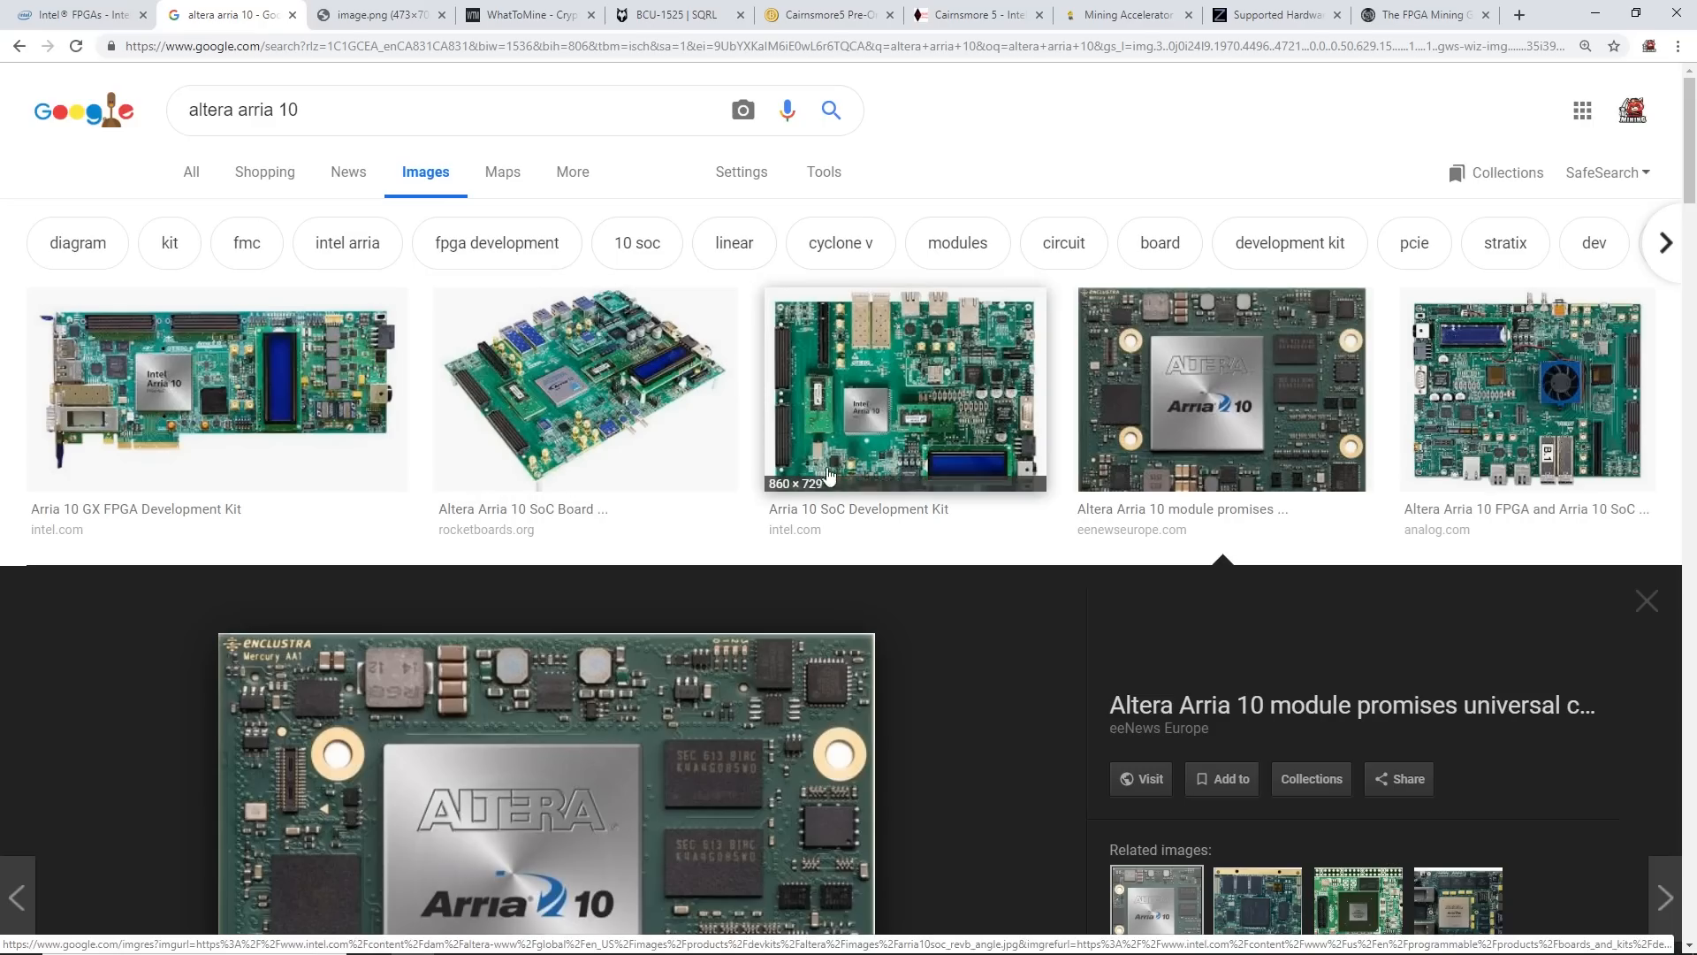
pyautogui.click(905, 390)
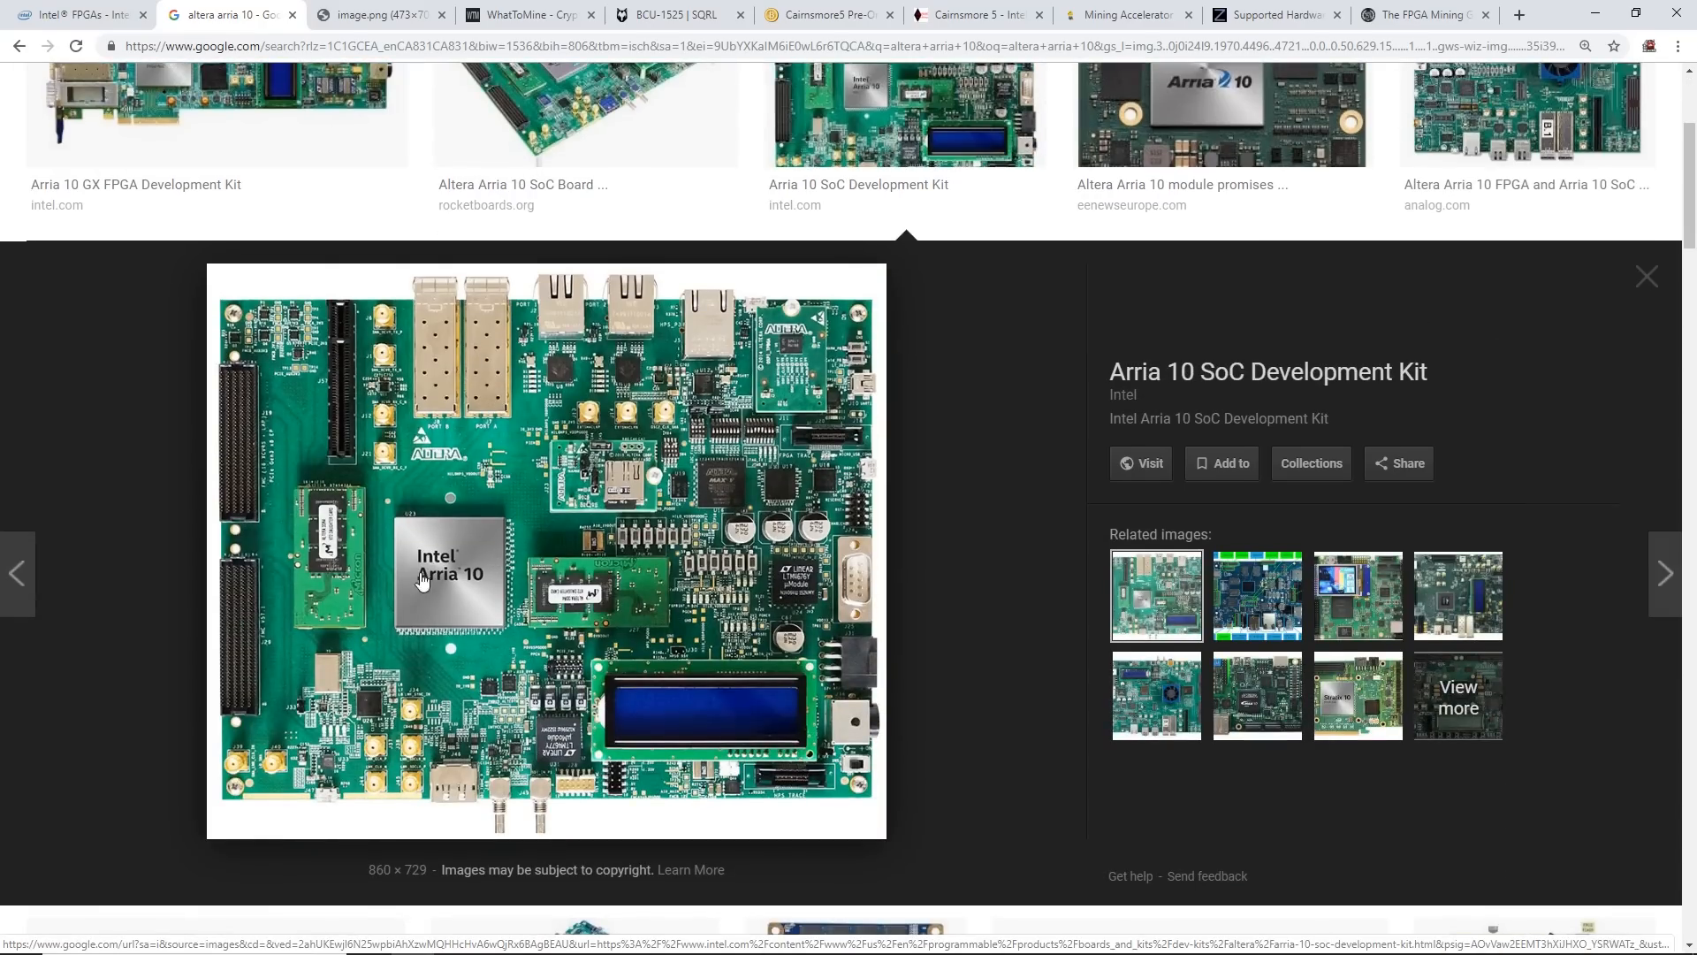
pyautogui.moveTo(362, 631)
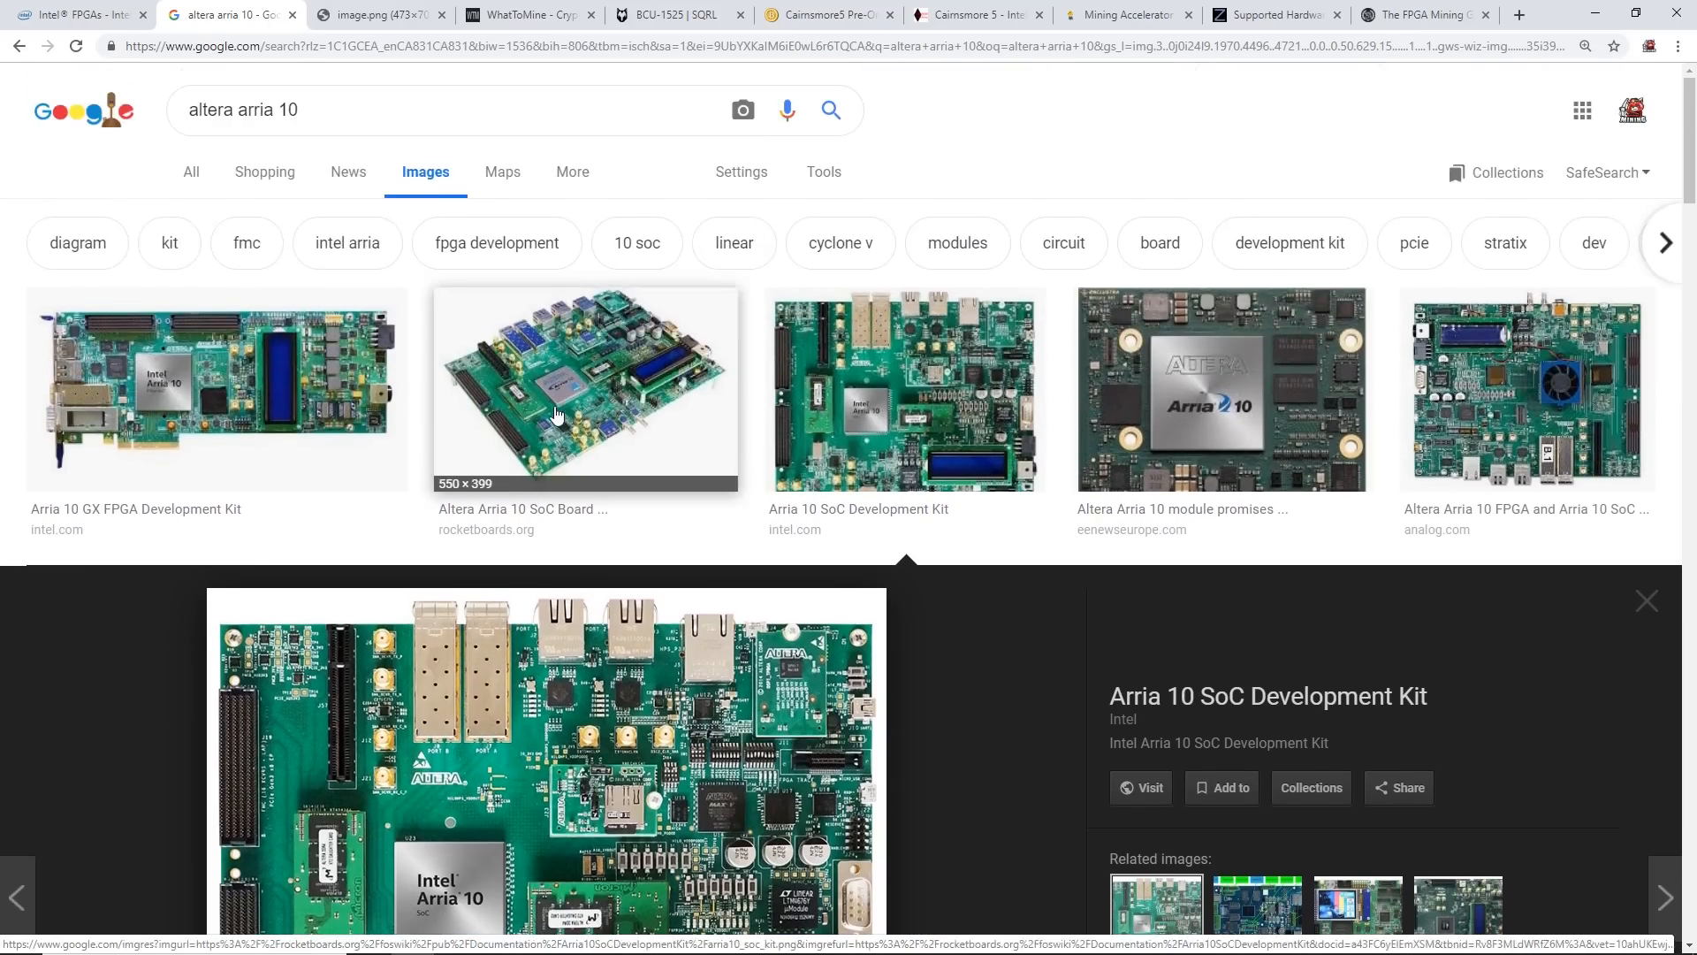
pyautogui.scroll(-3)
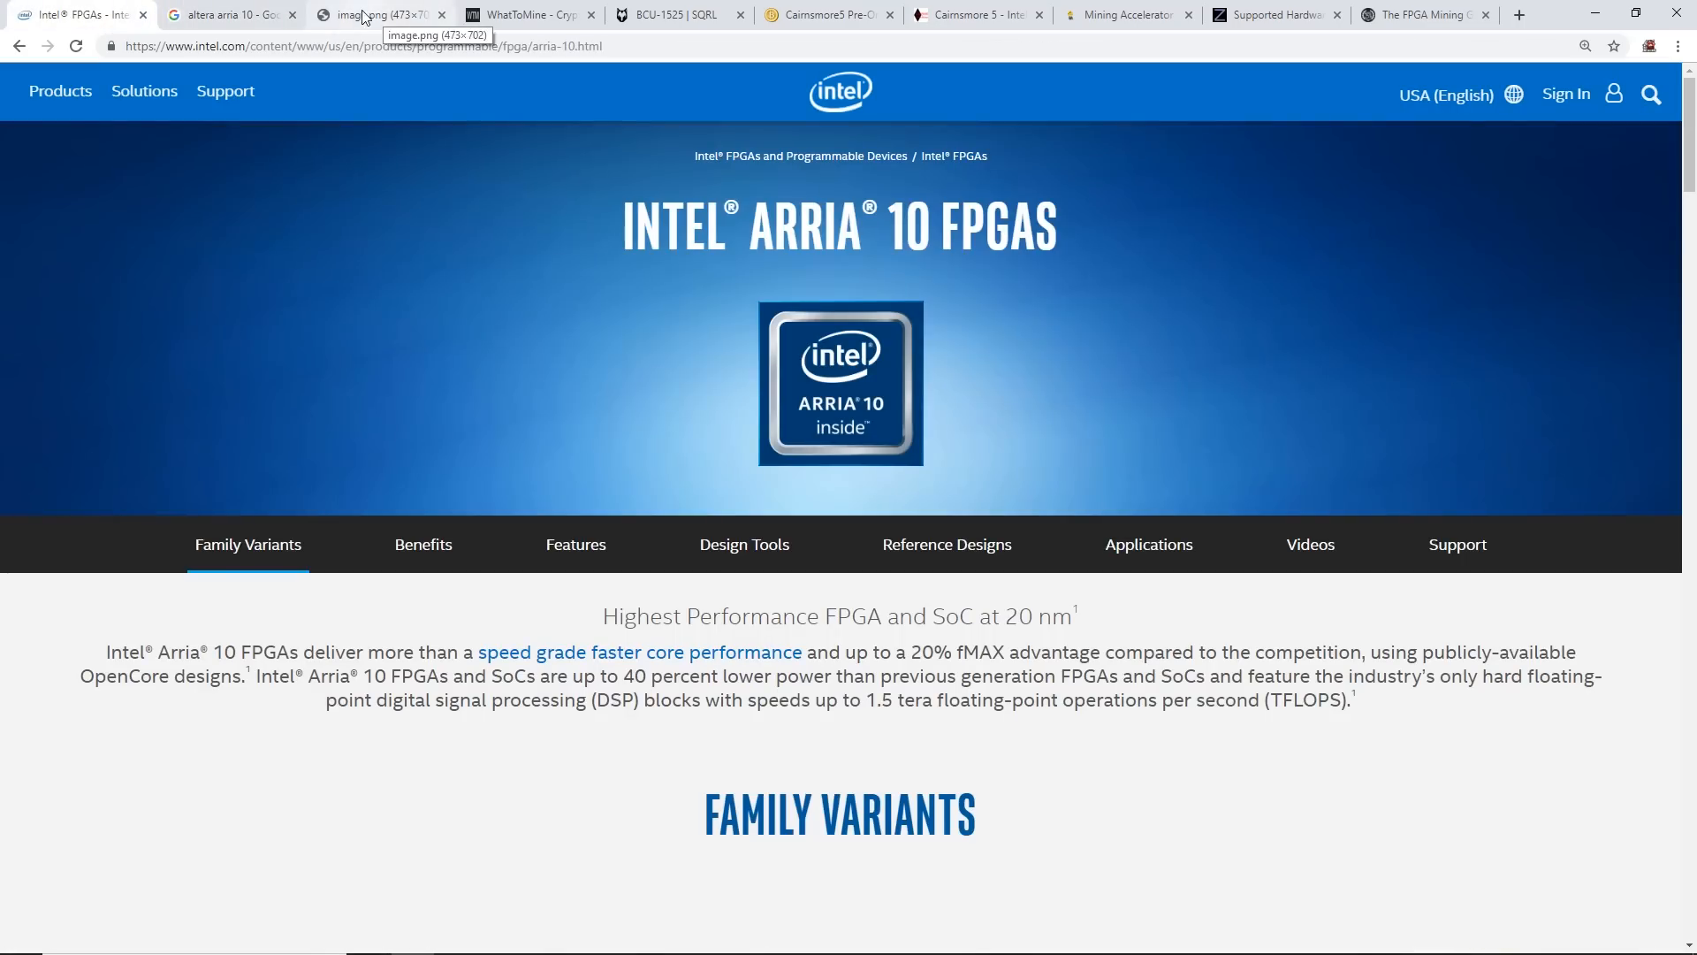
pyautogui.click(227, 14)
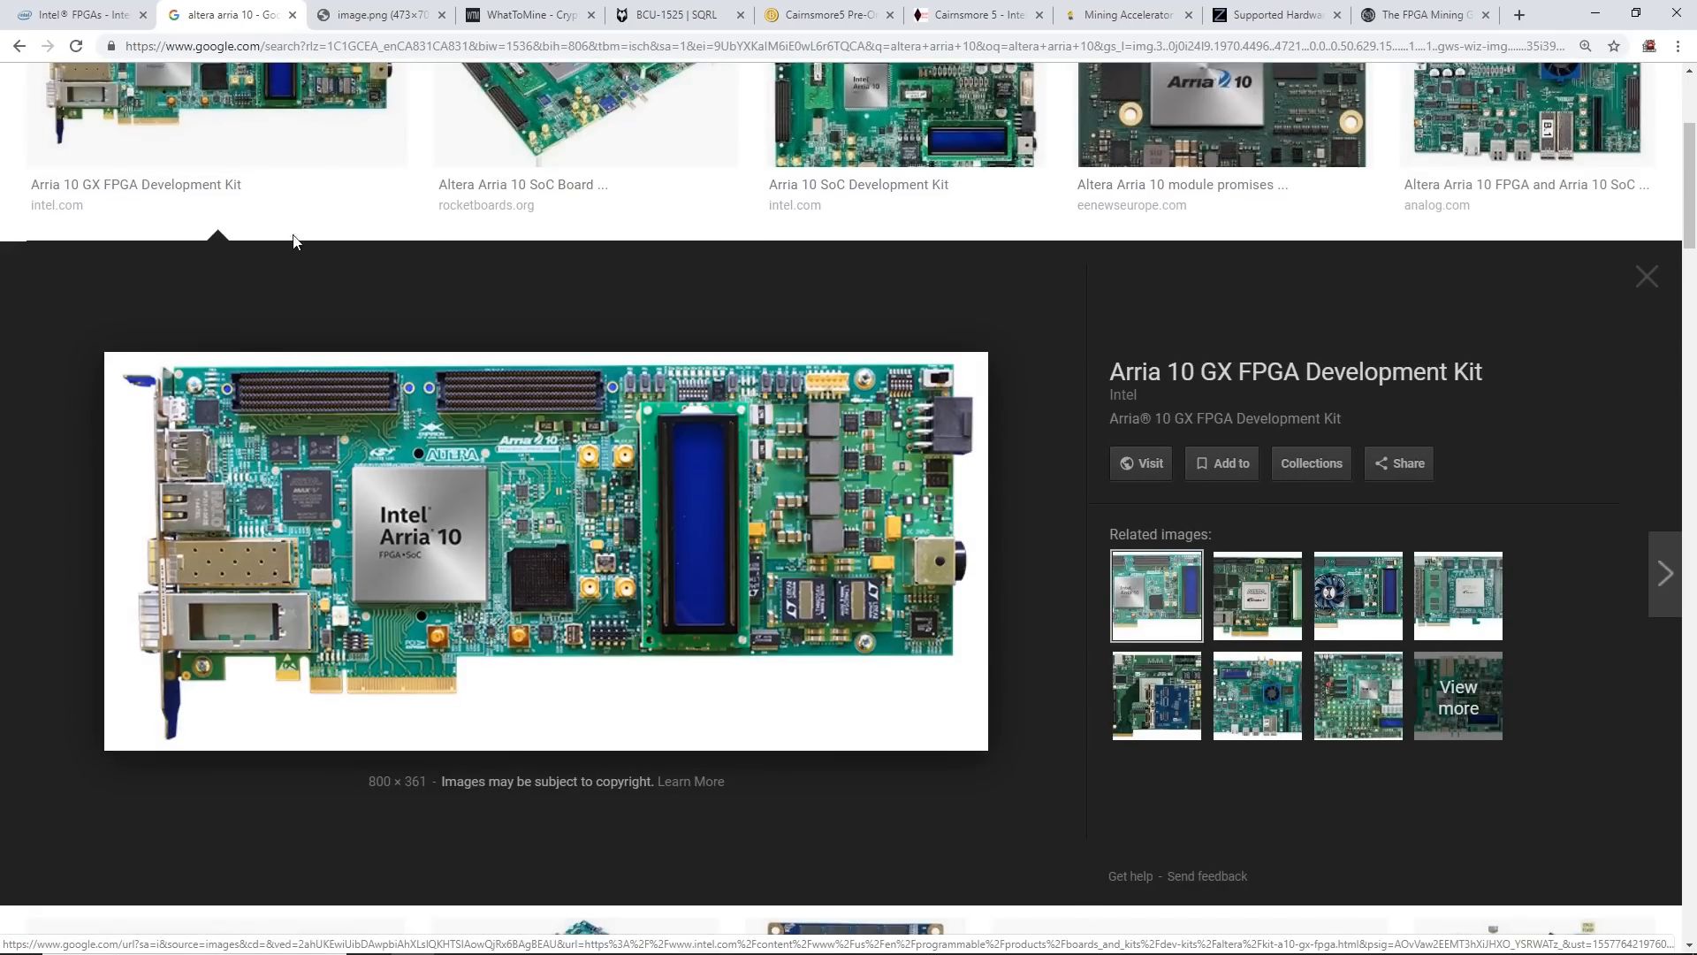
# Show the image.png tab with the ALUM S1 spec sheet
pyautogui.click(373, 14)
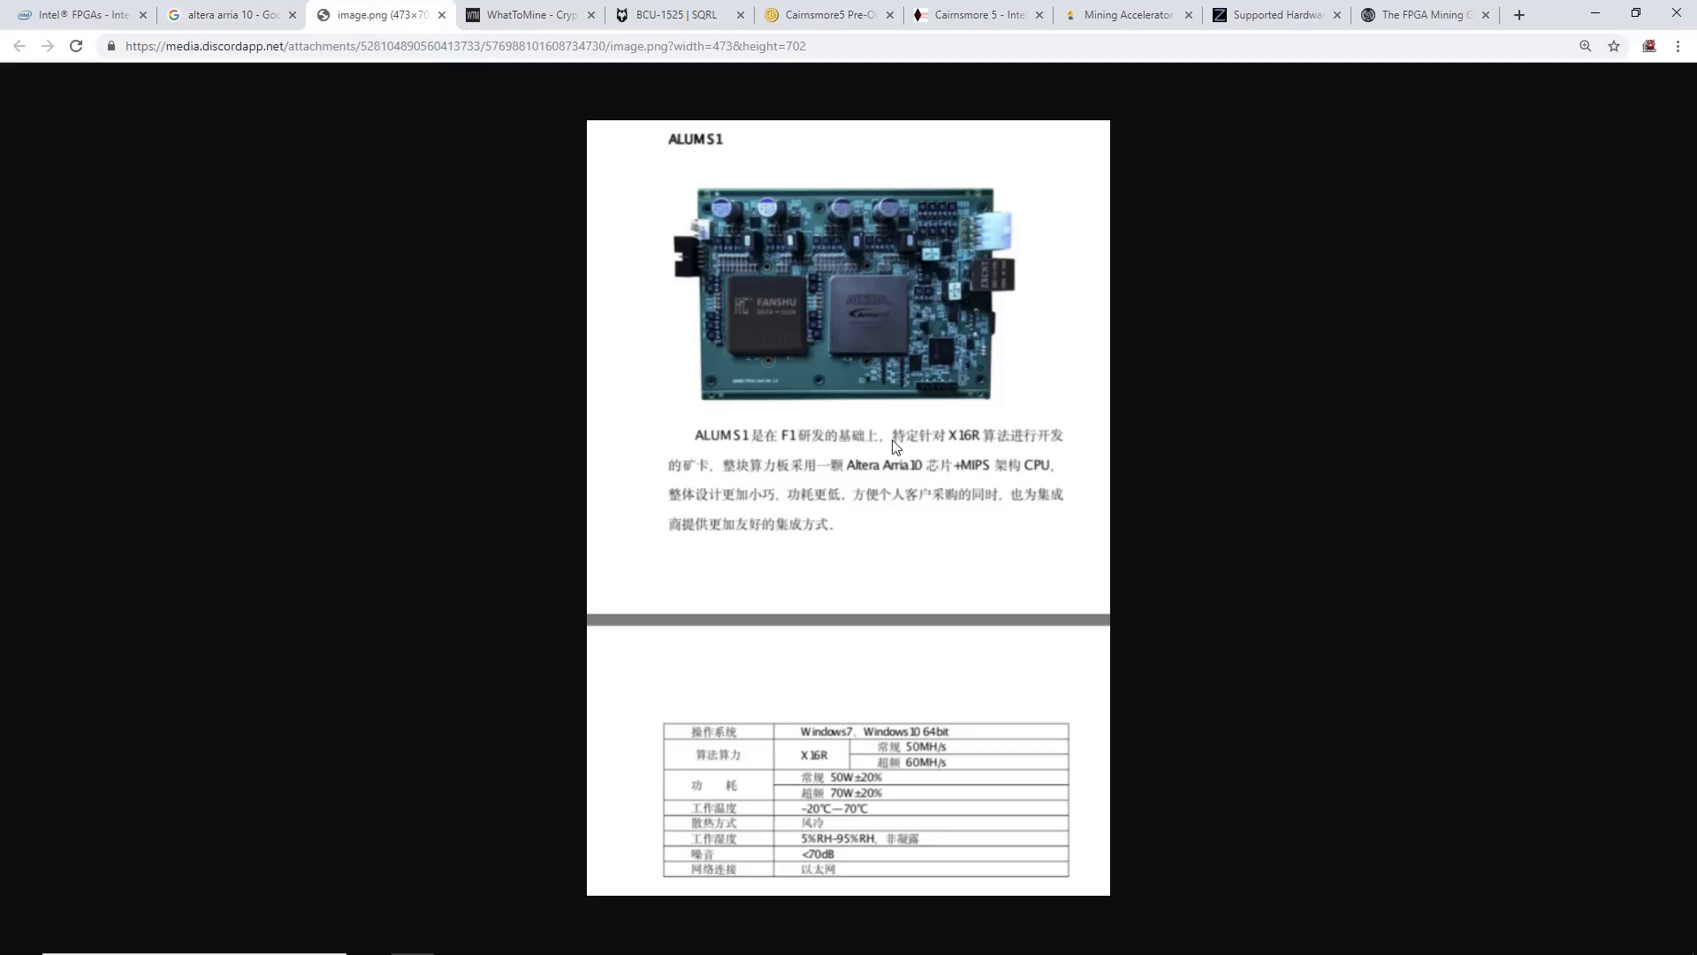
pyautogui.moveTo(904, 525)
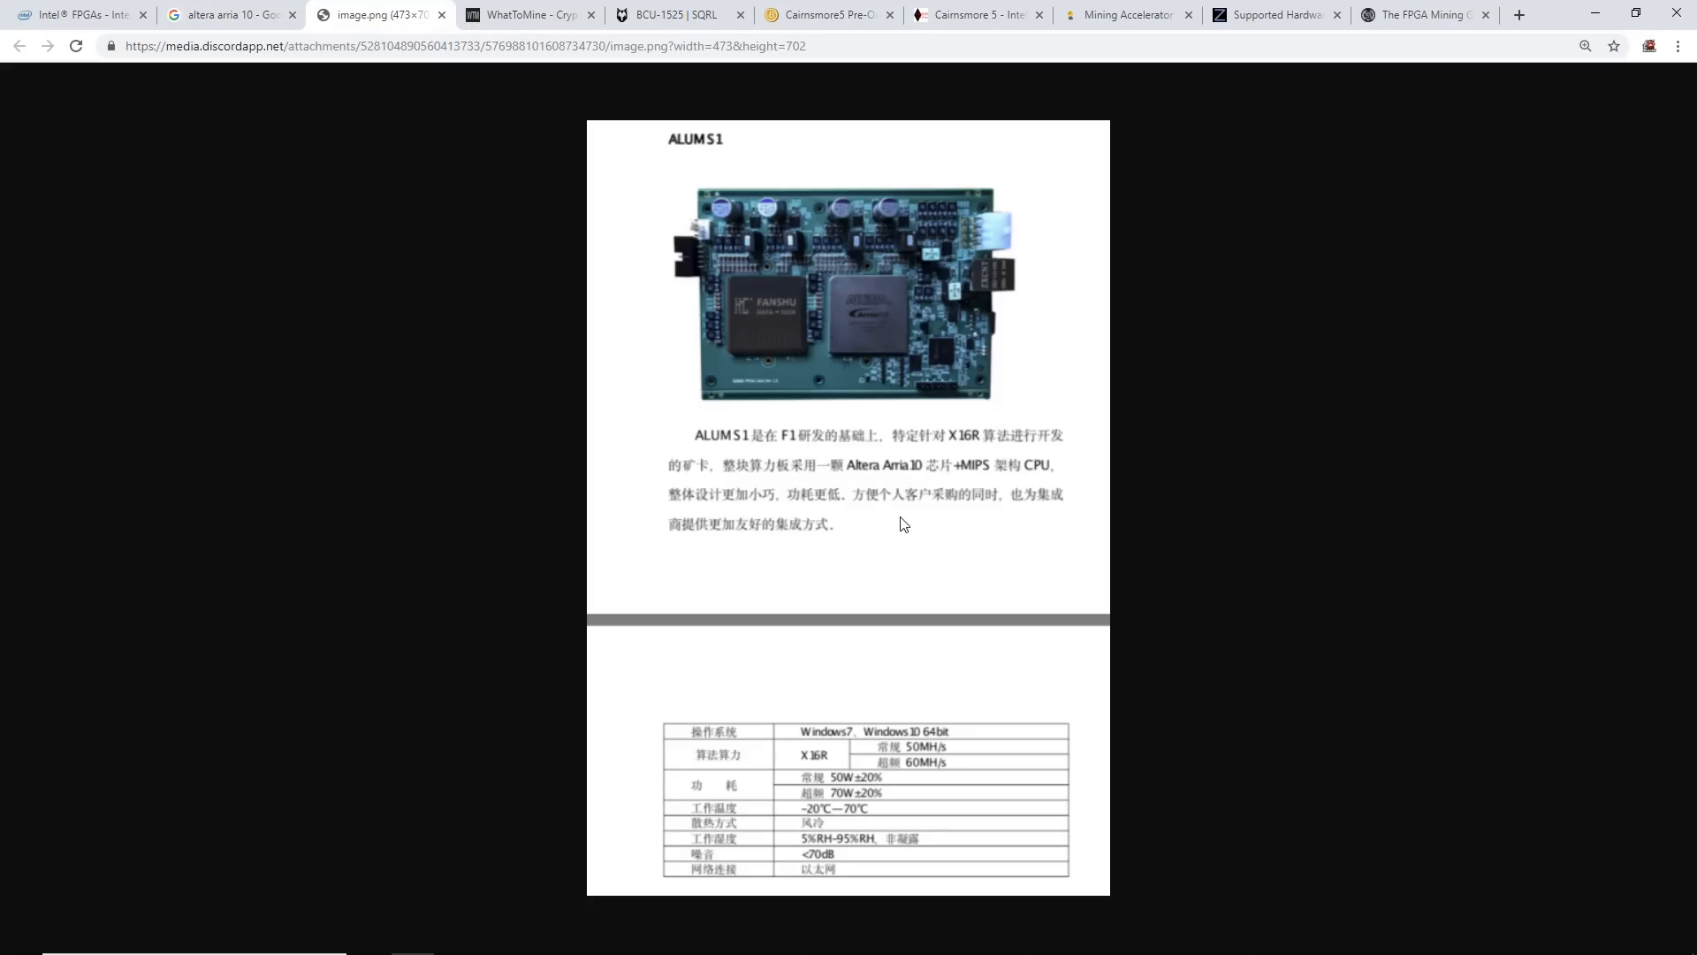
pyautogui.moveTo(743, 142)
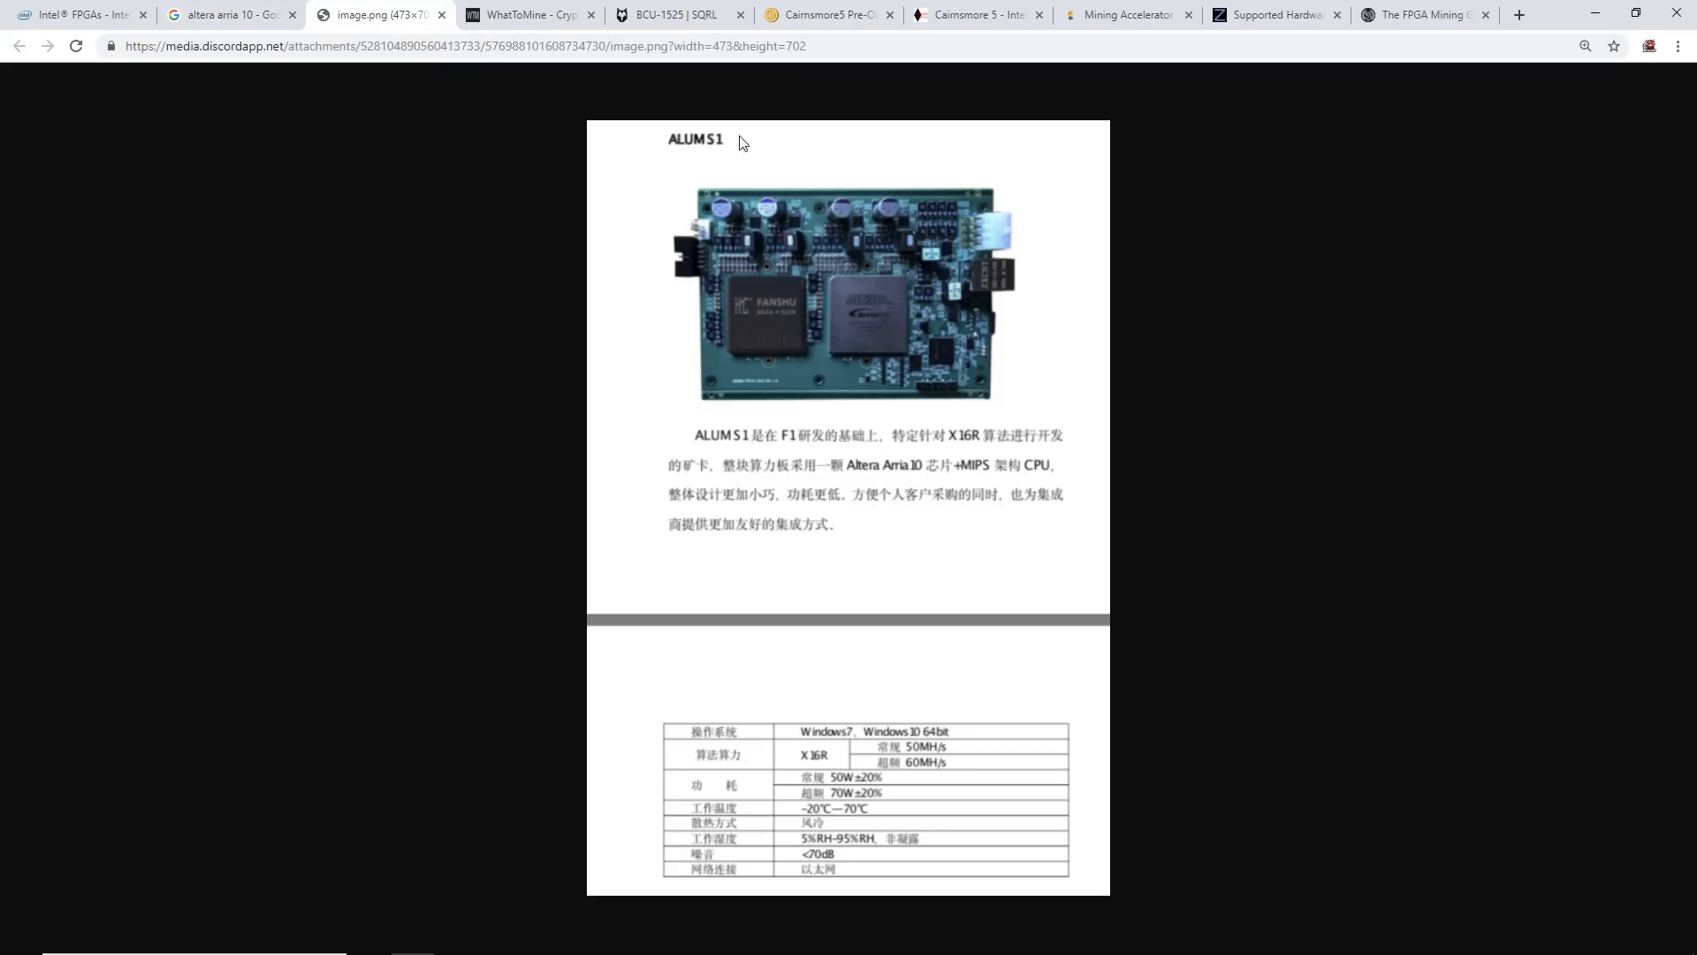
pyautogui.moveTo(862, 299)
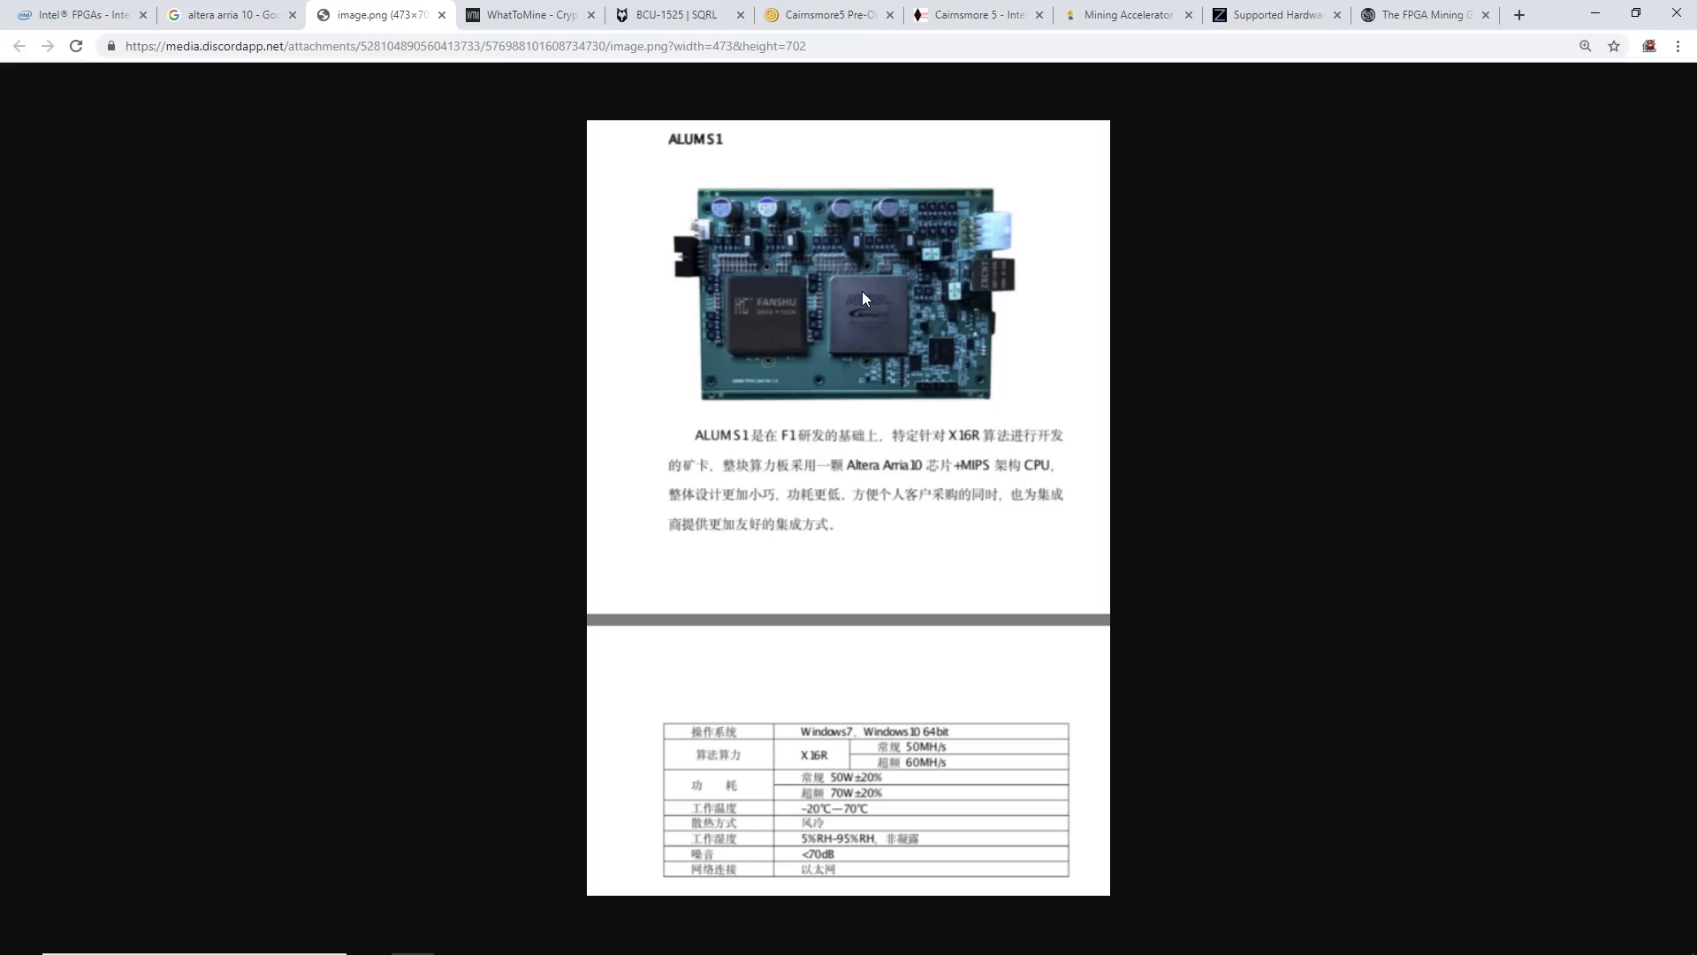
pyautogui.moveTo(784, 492)
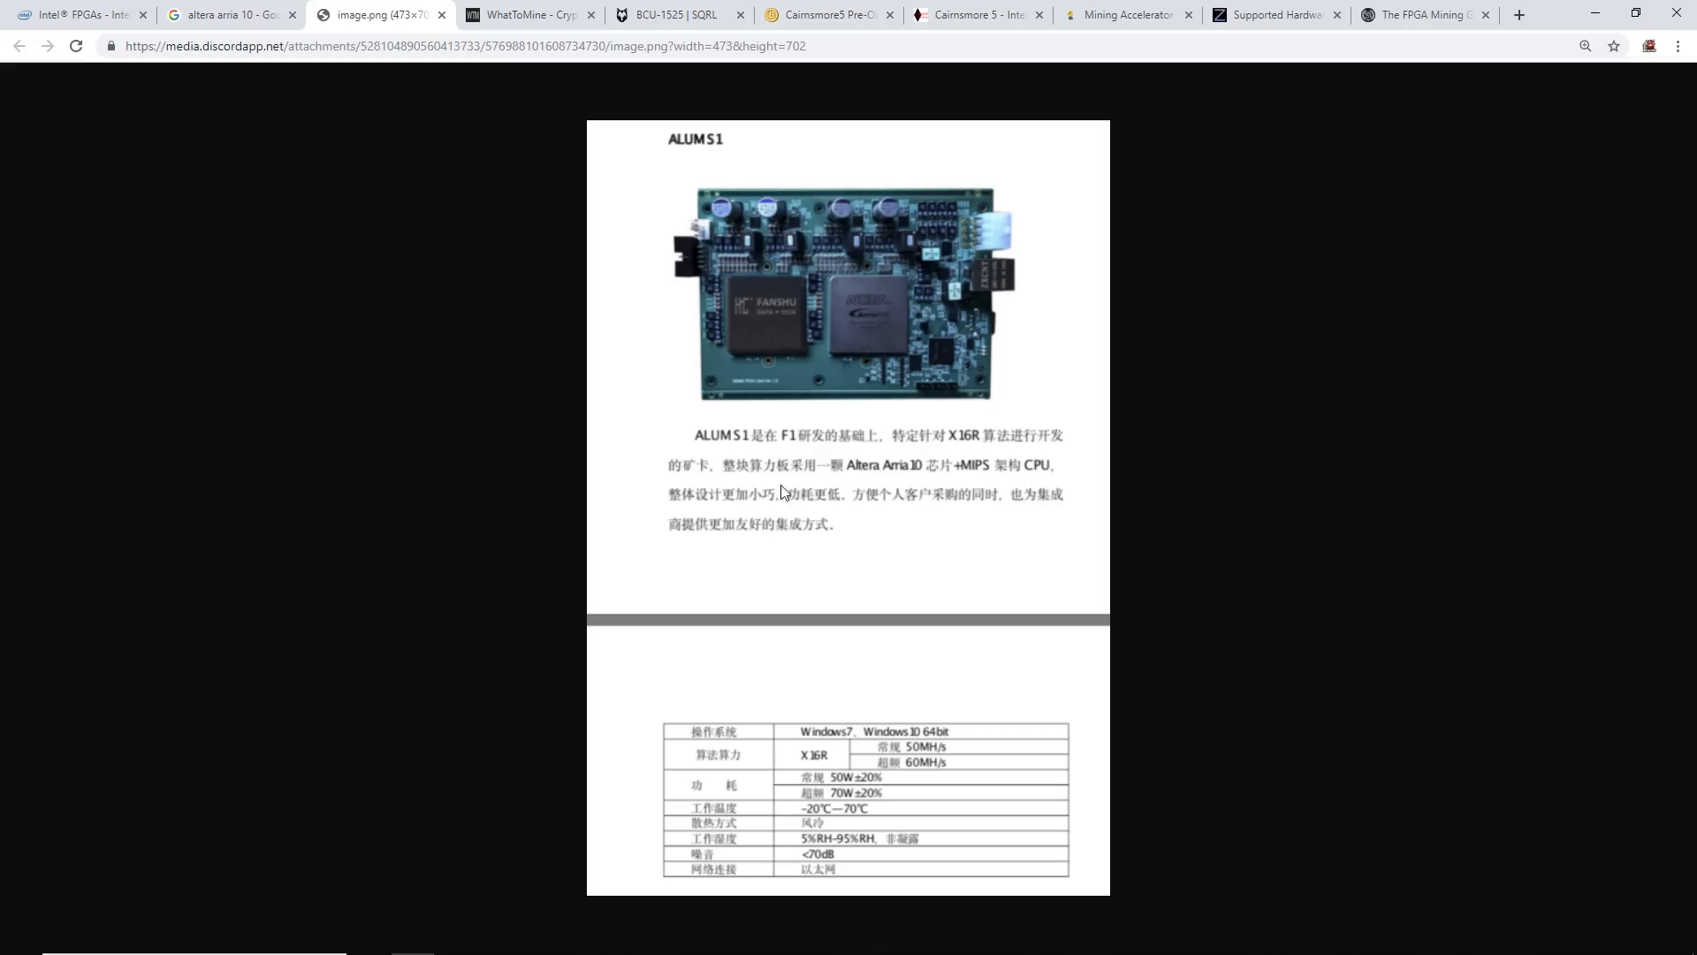
pyautogui.moveTo(782, 493)
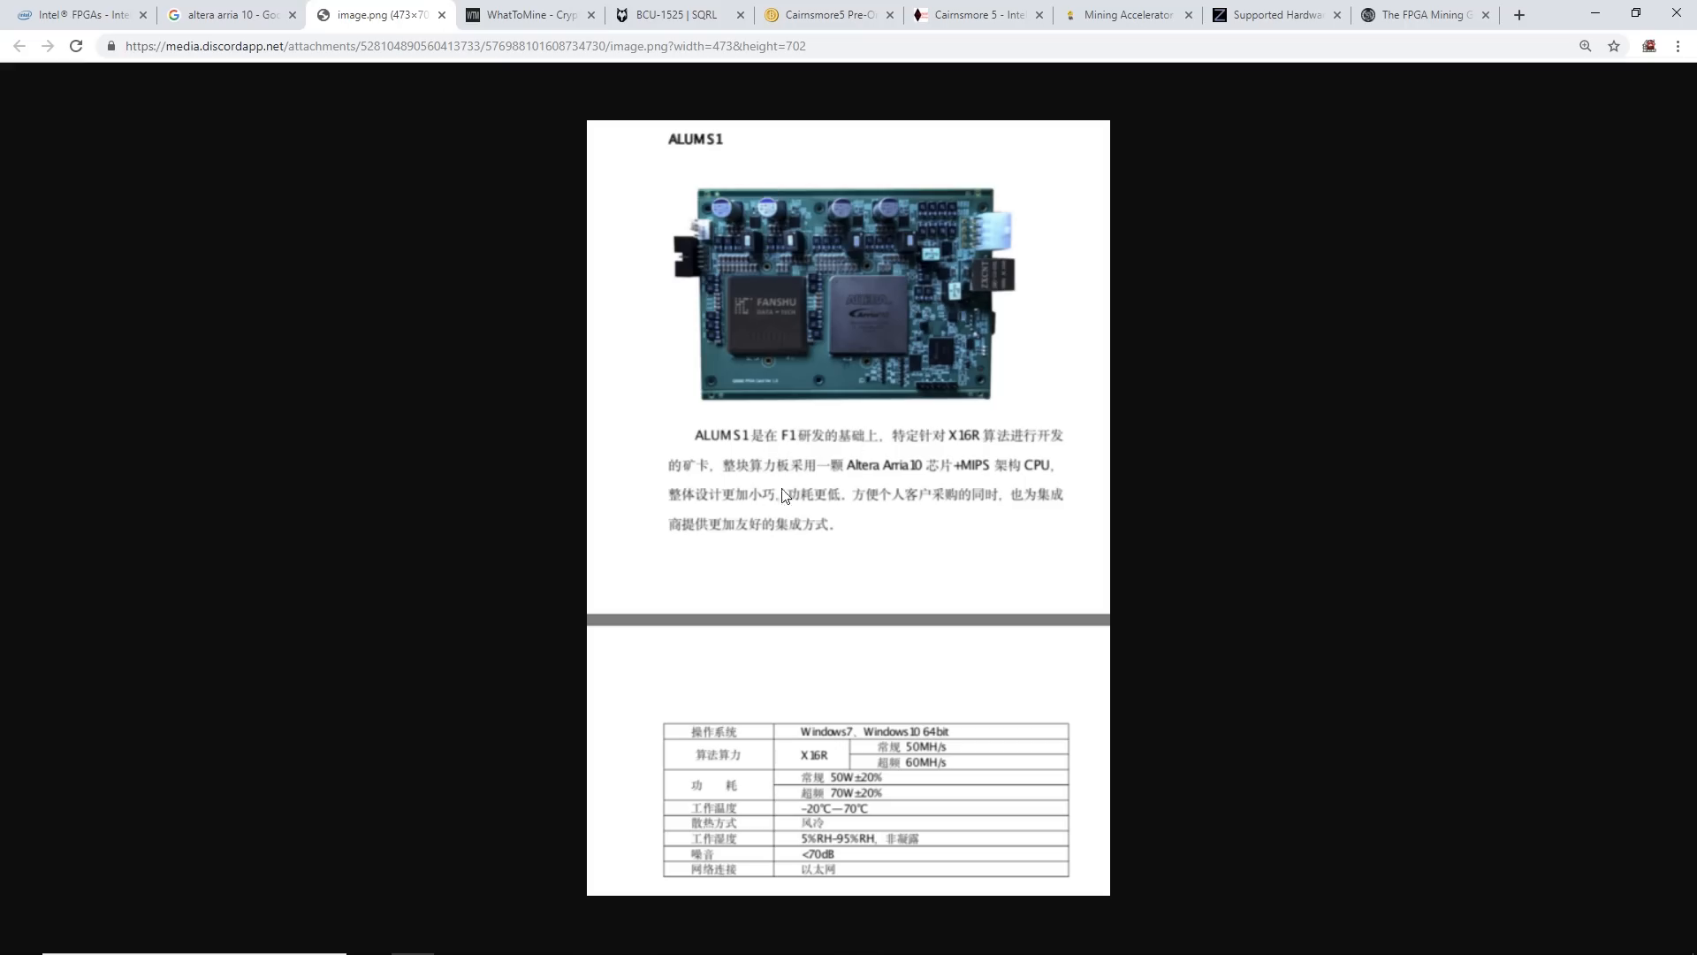
pyautogui.moveTo(920, 489)
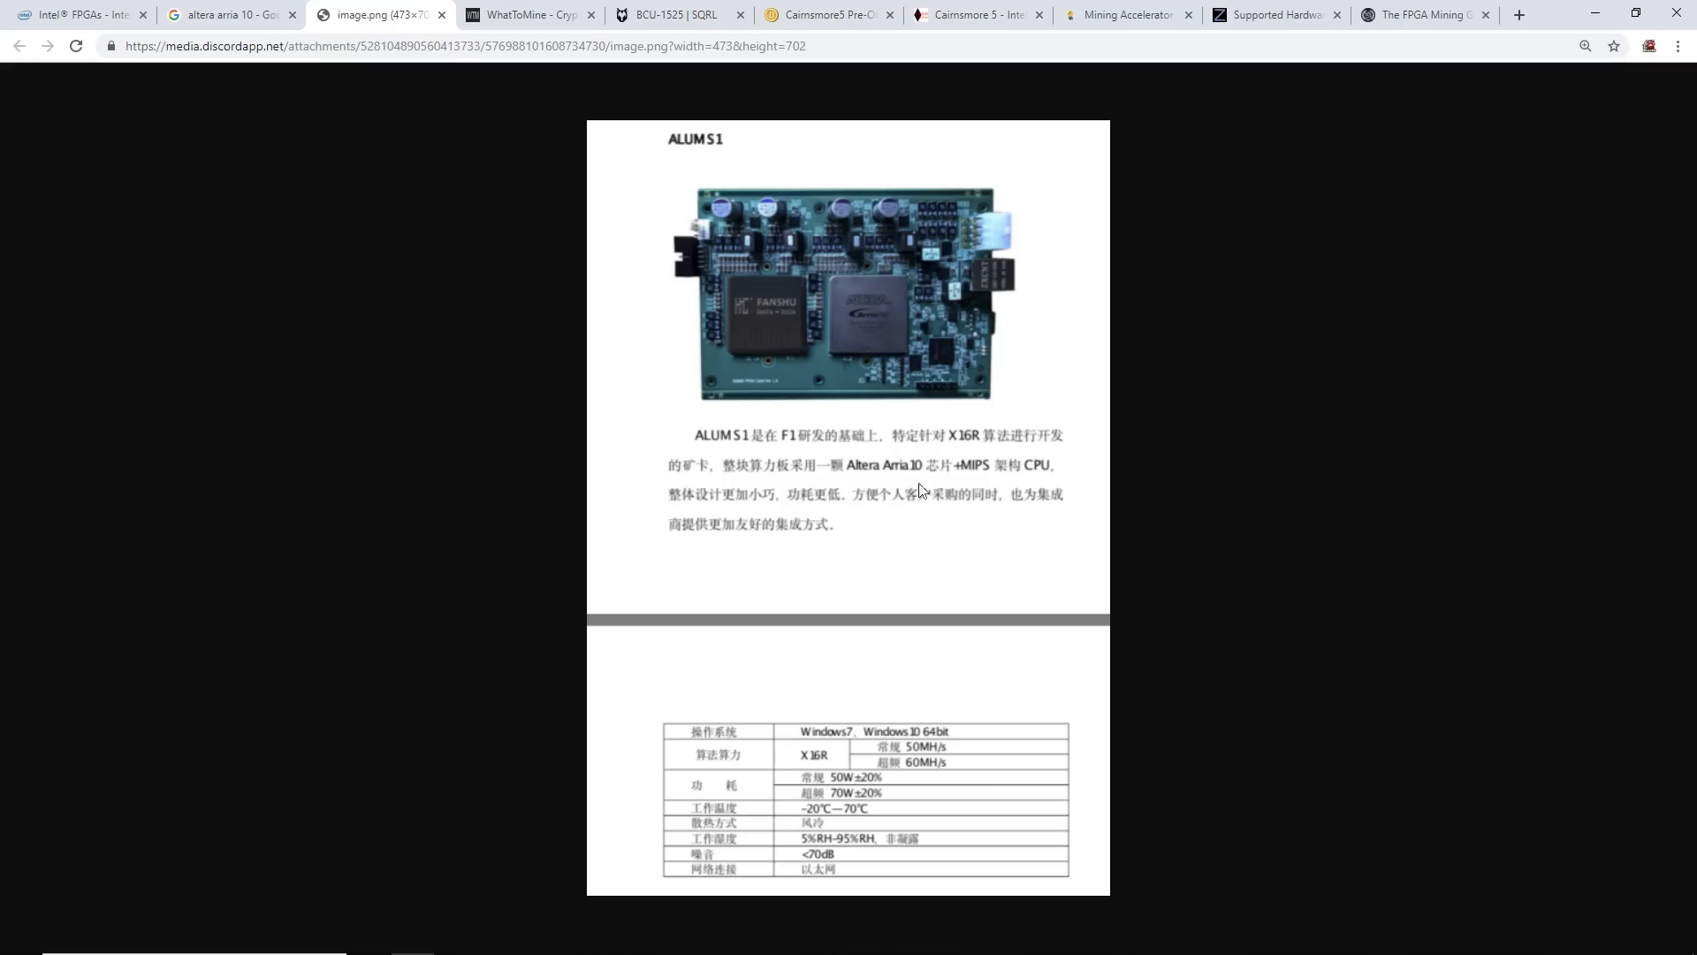
pyautogui.moveTo(703, 453)
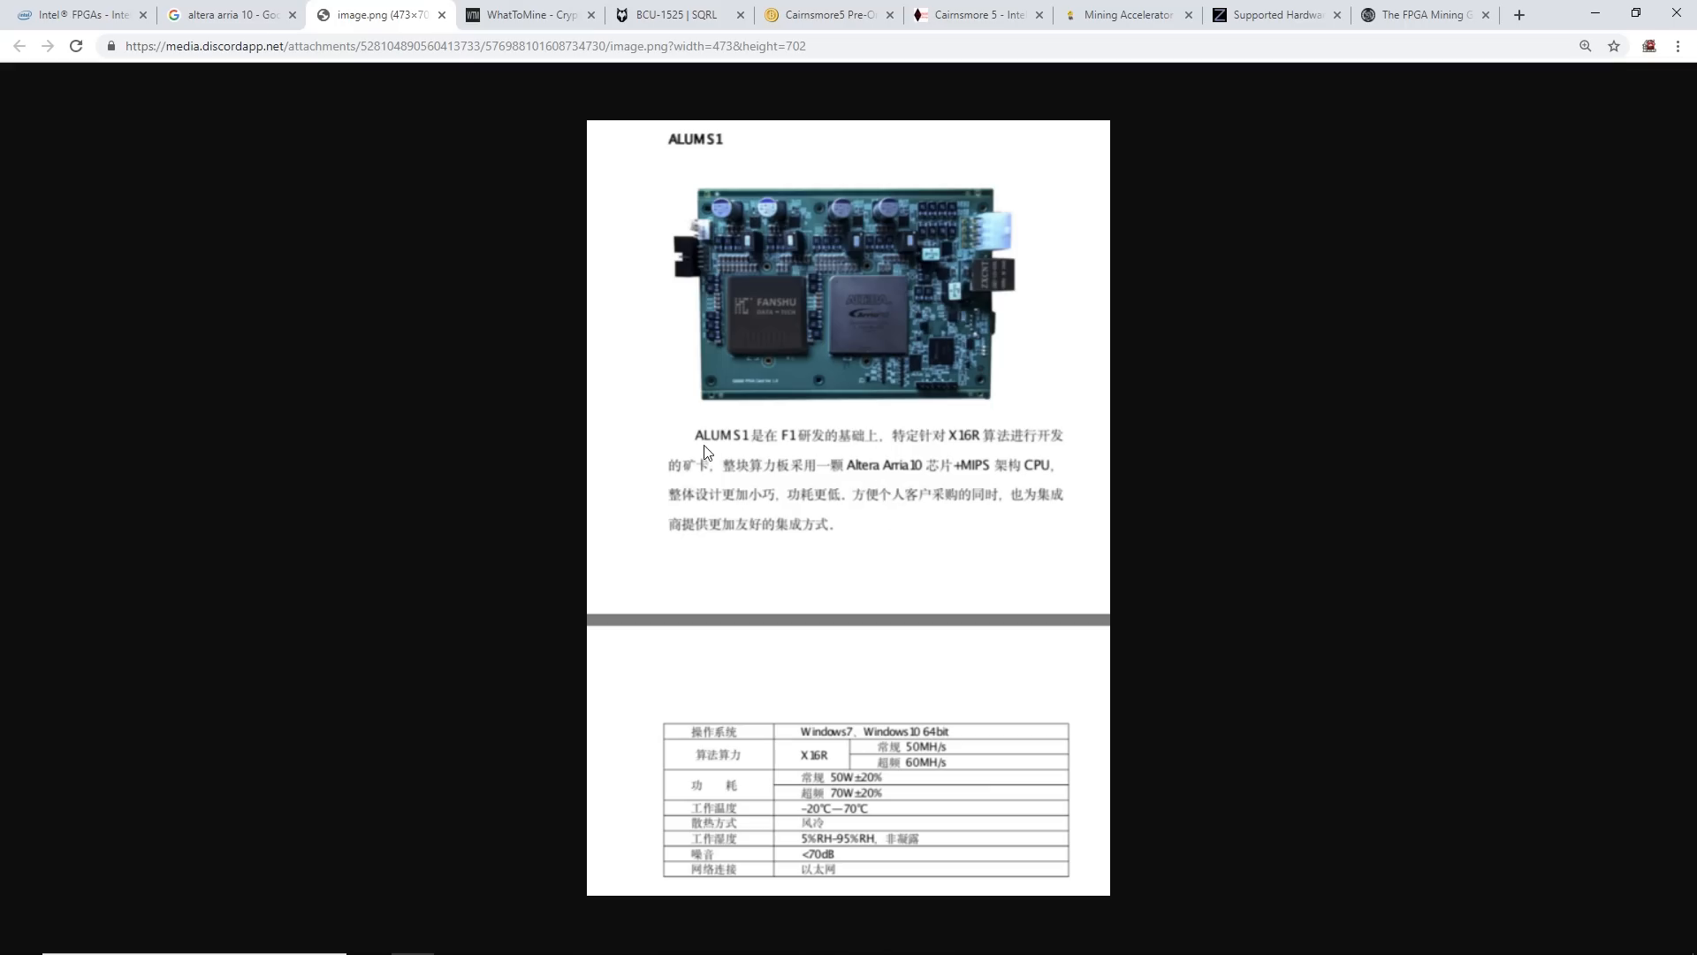
pyautogui.moveTo(796, 449)
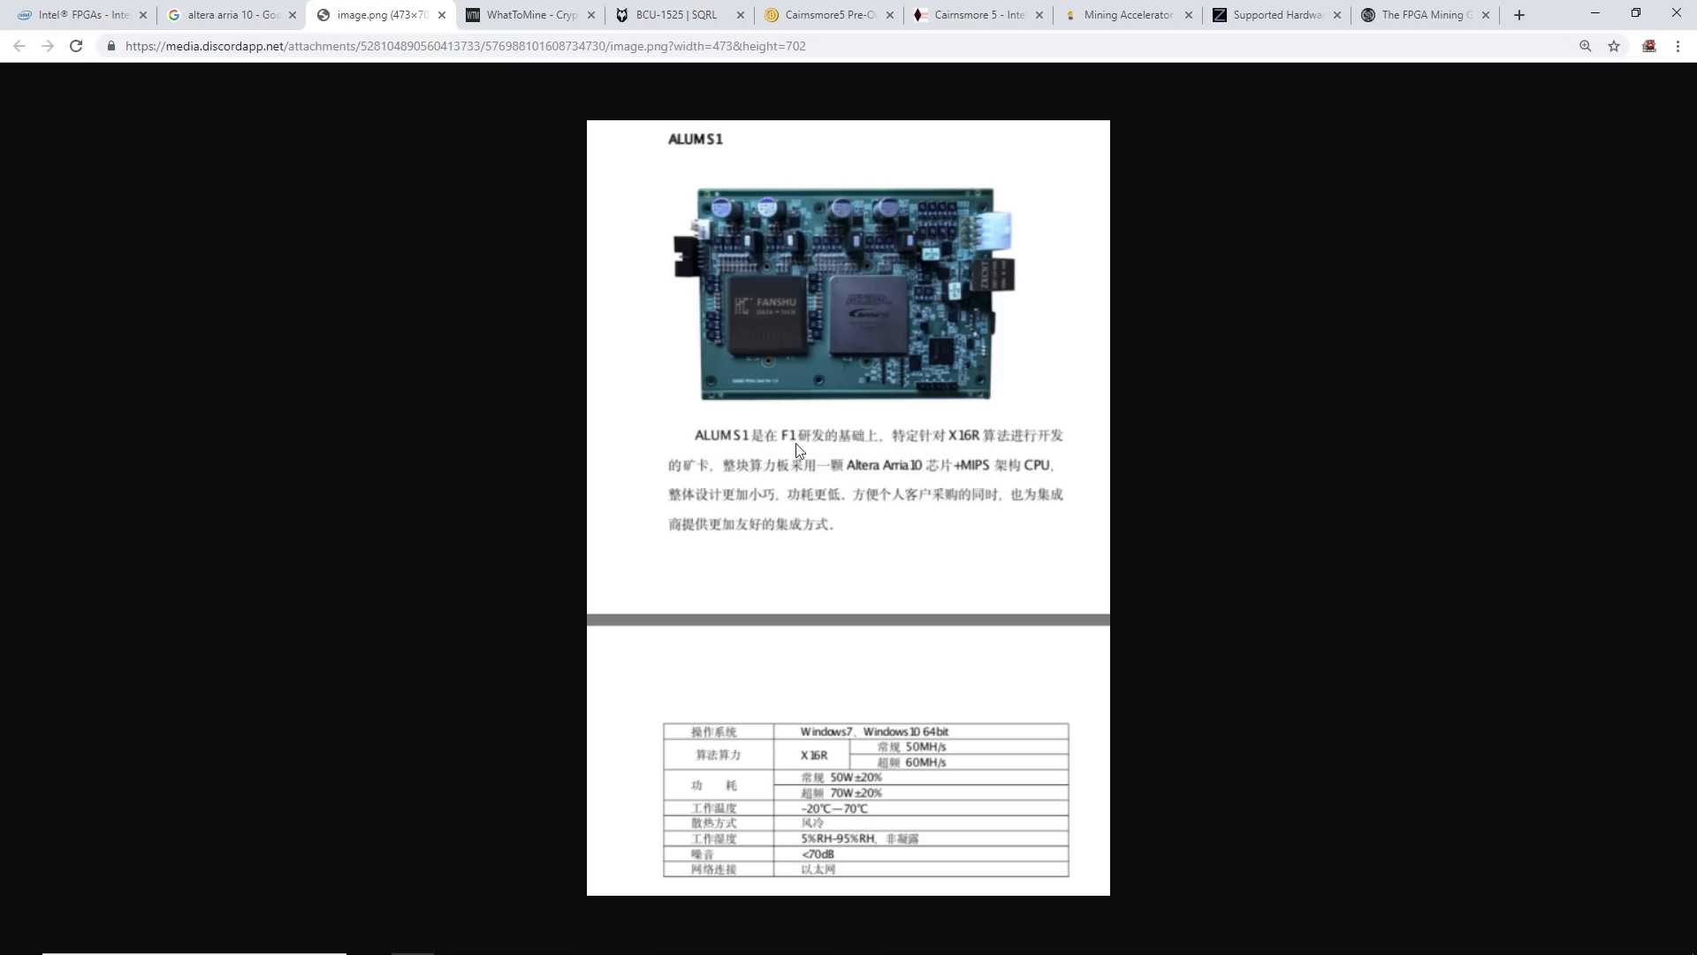
pyautogui.moveTo(855, 483)
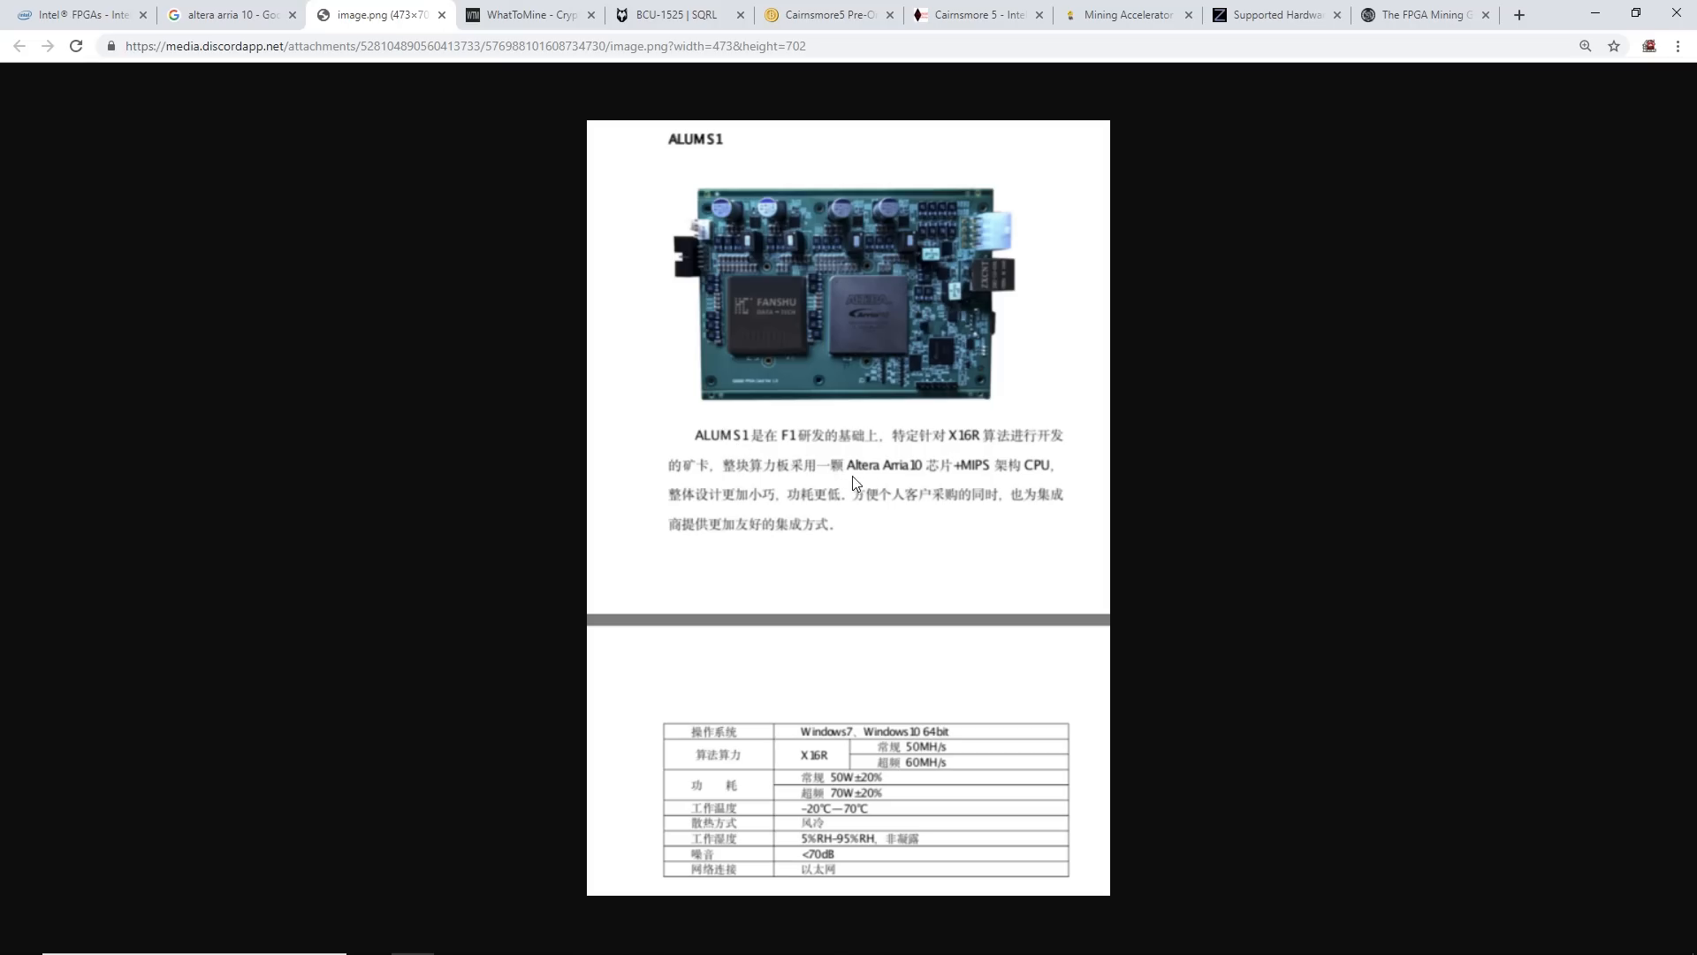
pyautogui.moveTo(887, 483)
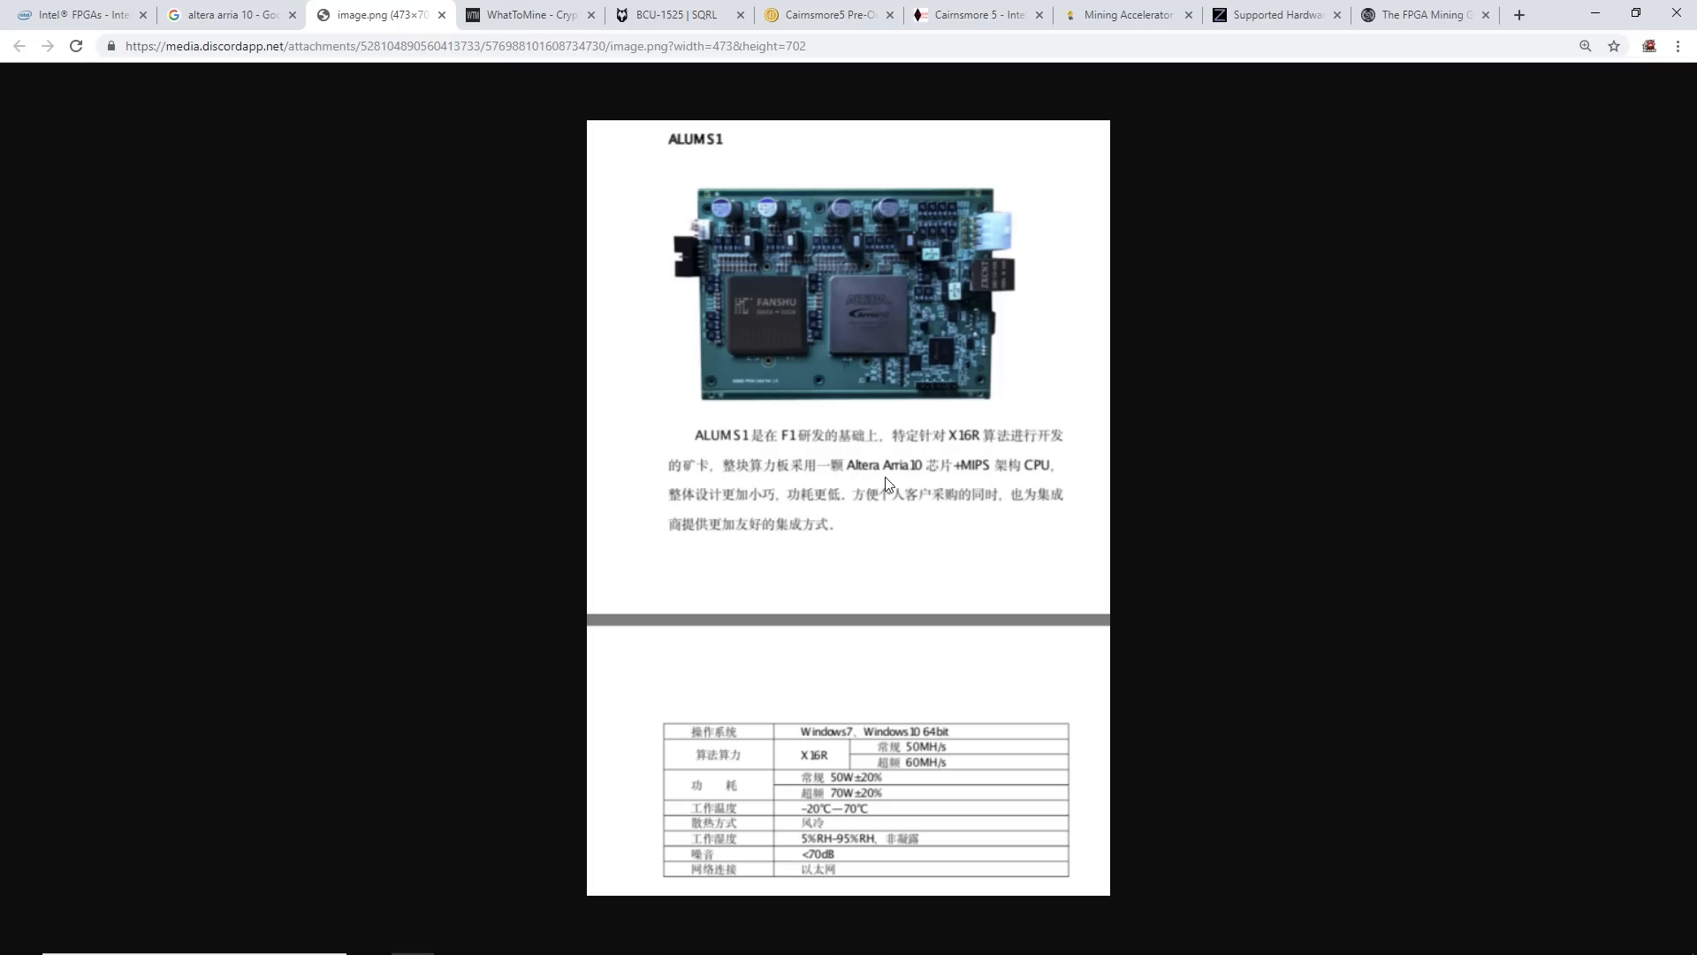
pyautogui.moveTo(936, 474)
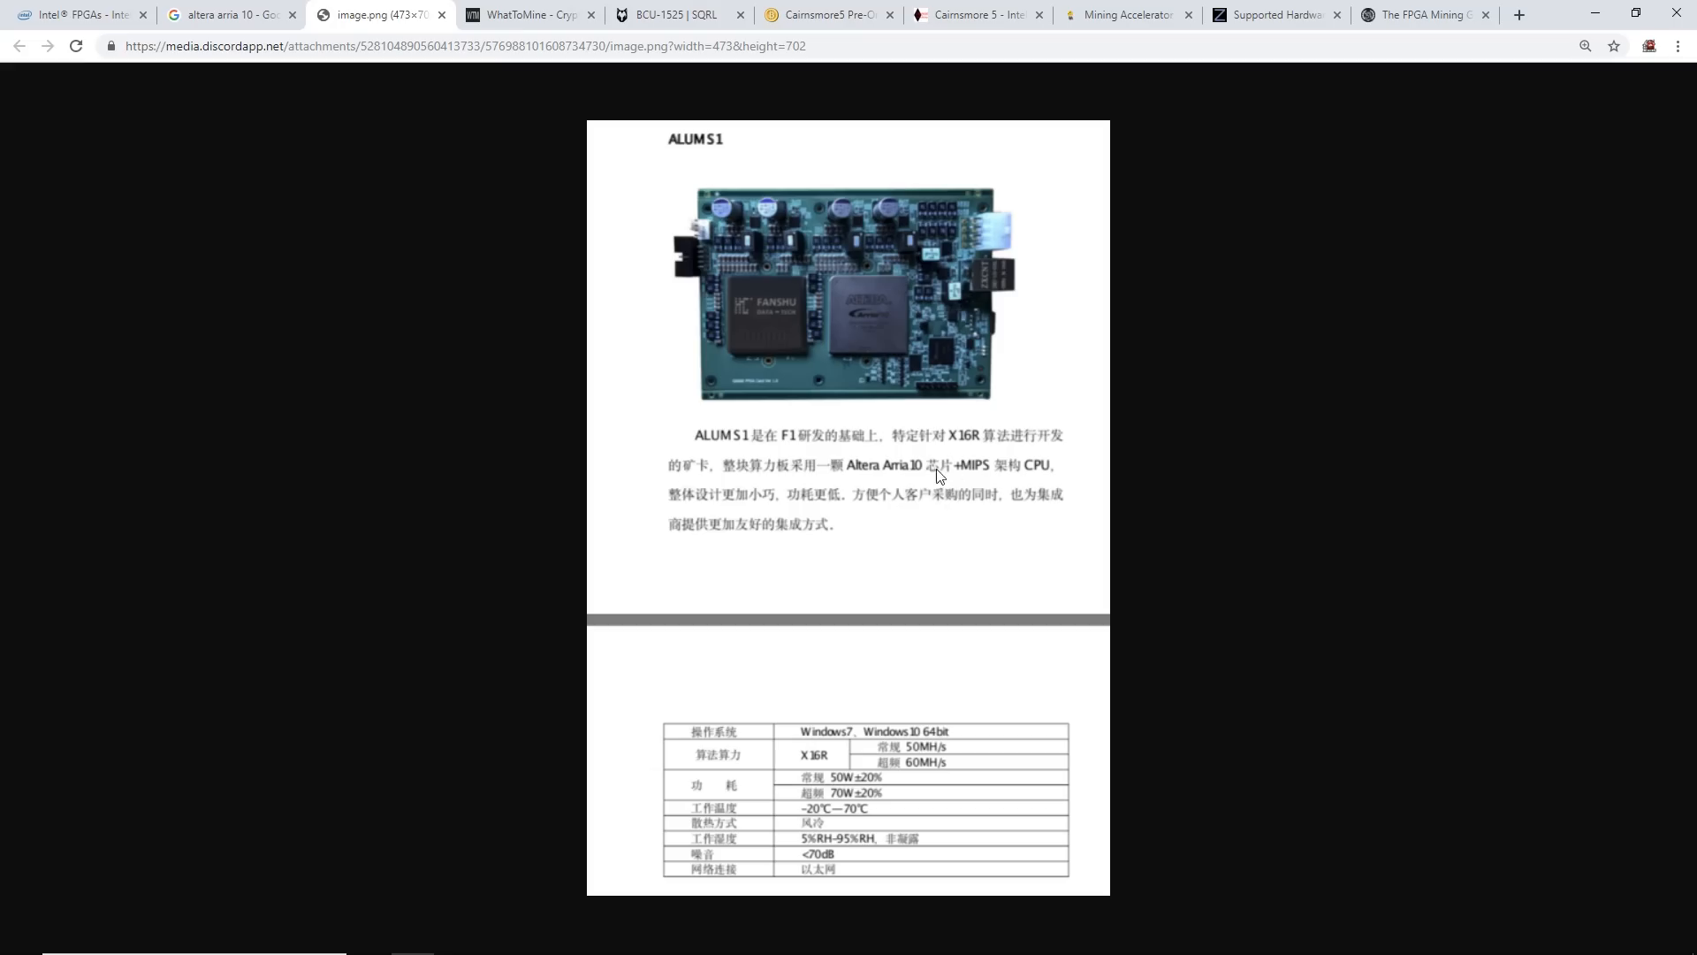
pyautogui.moveTo(960, 448)
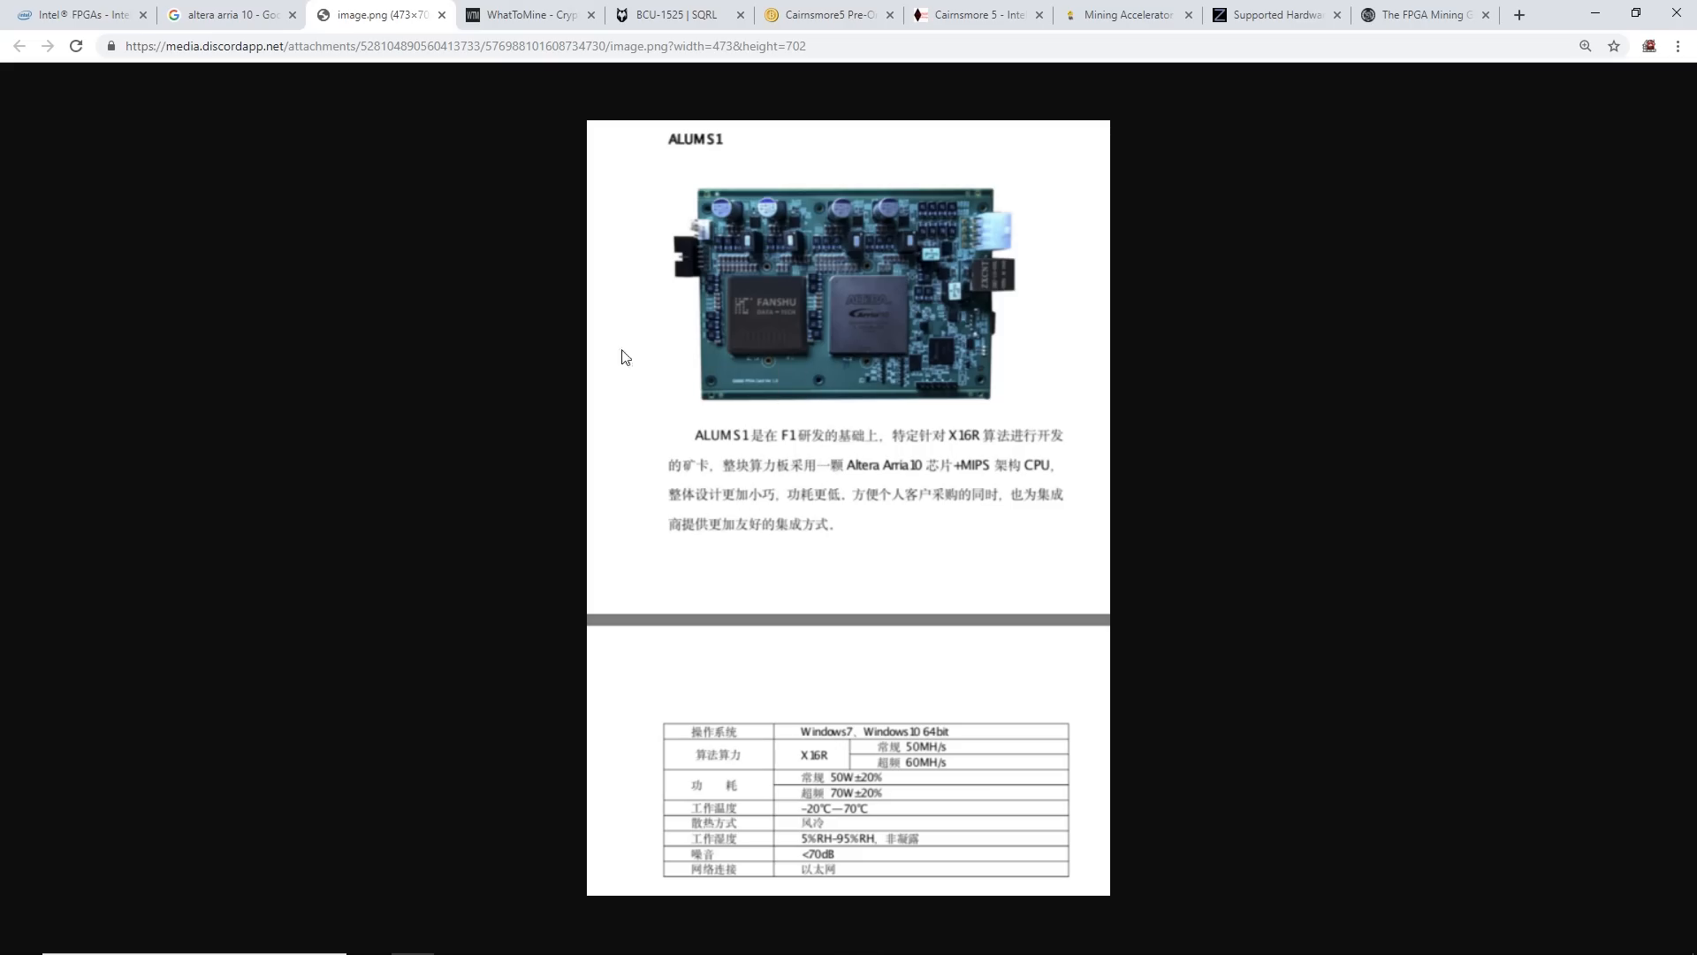
pyautogui.moveTo(771, 466)
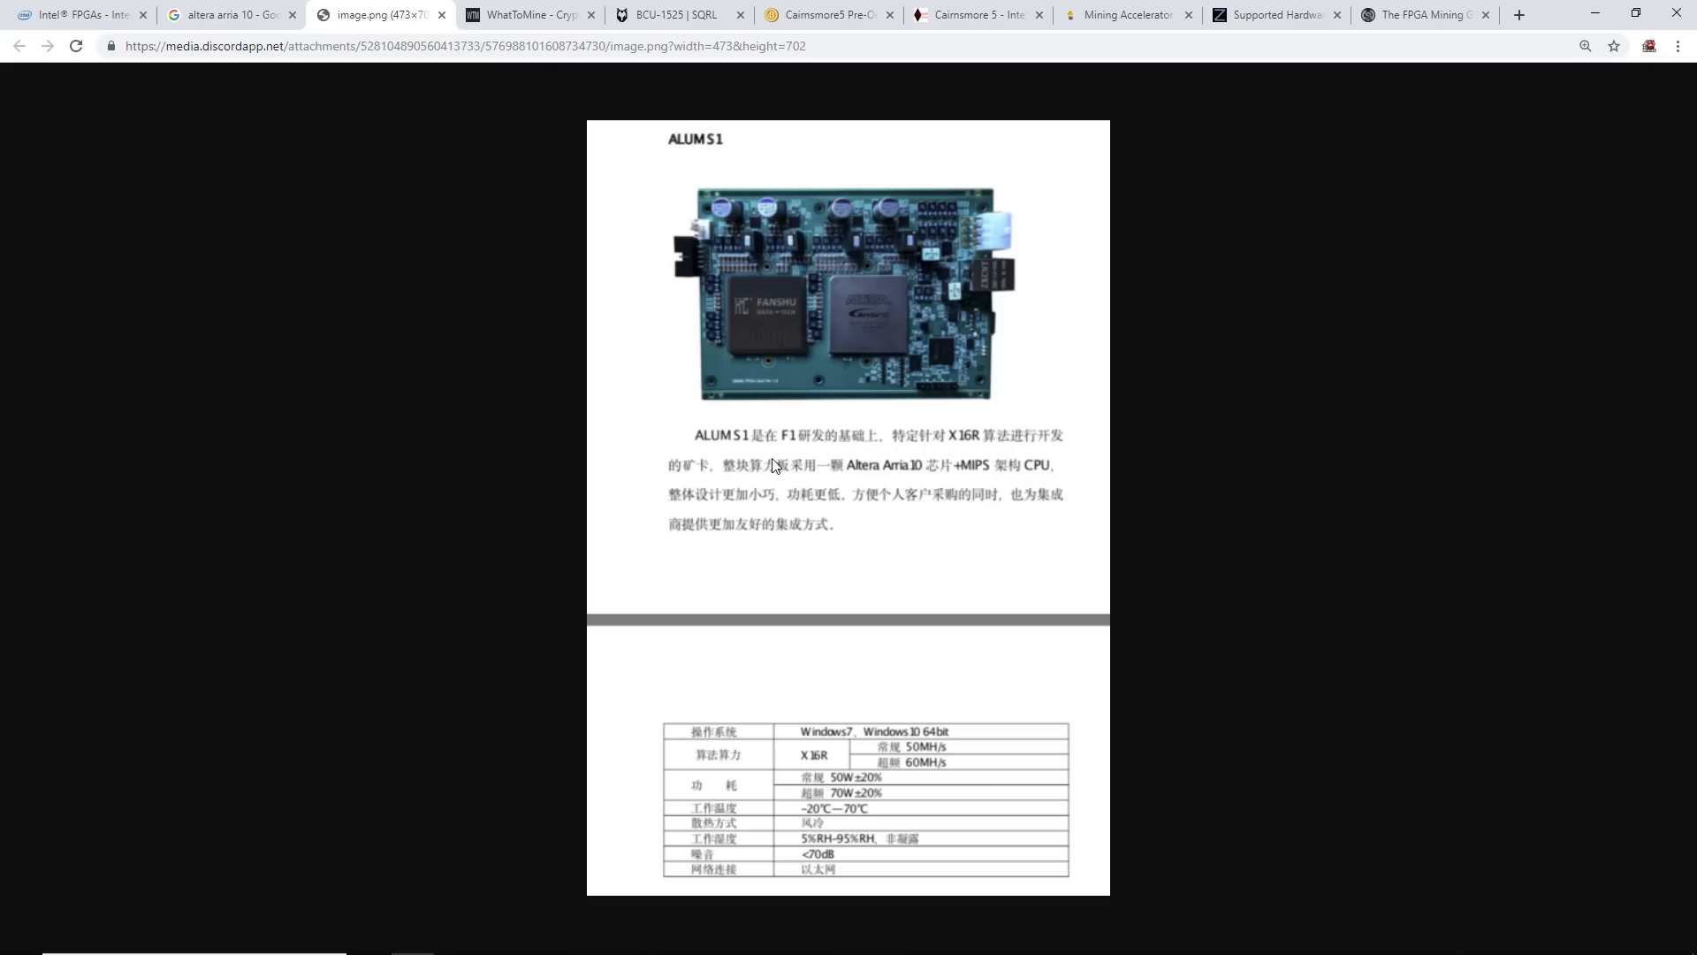
pyautogui.moveTo(883, 777)
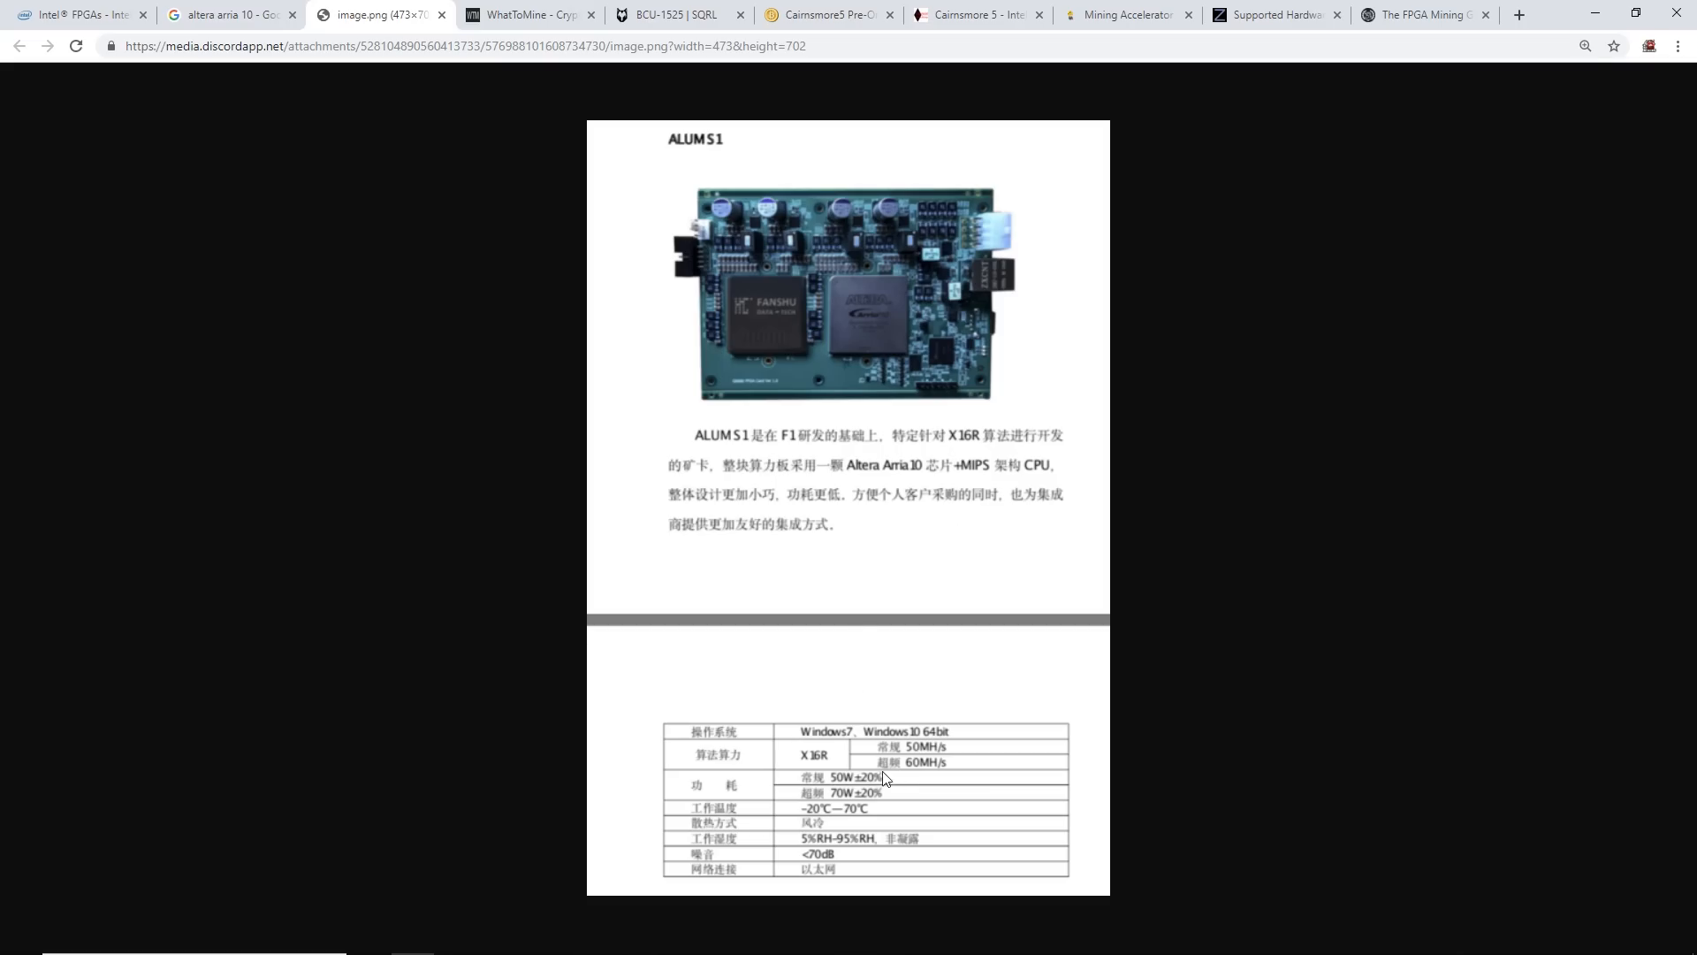
# Scroll the 400% image down to the X16R 50/60 MH/s and 50W/70W rows
pyautogui.scroll(-3)
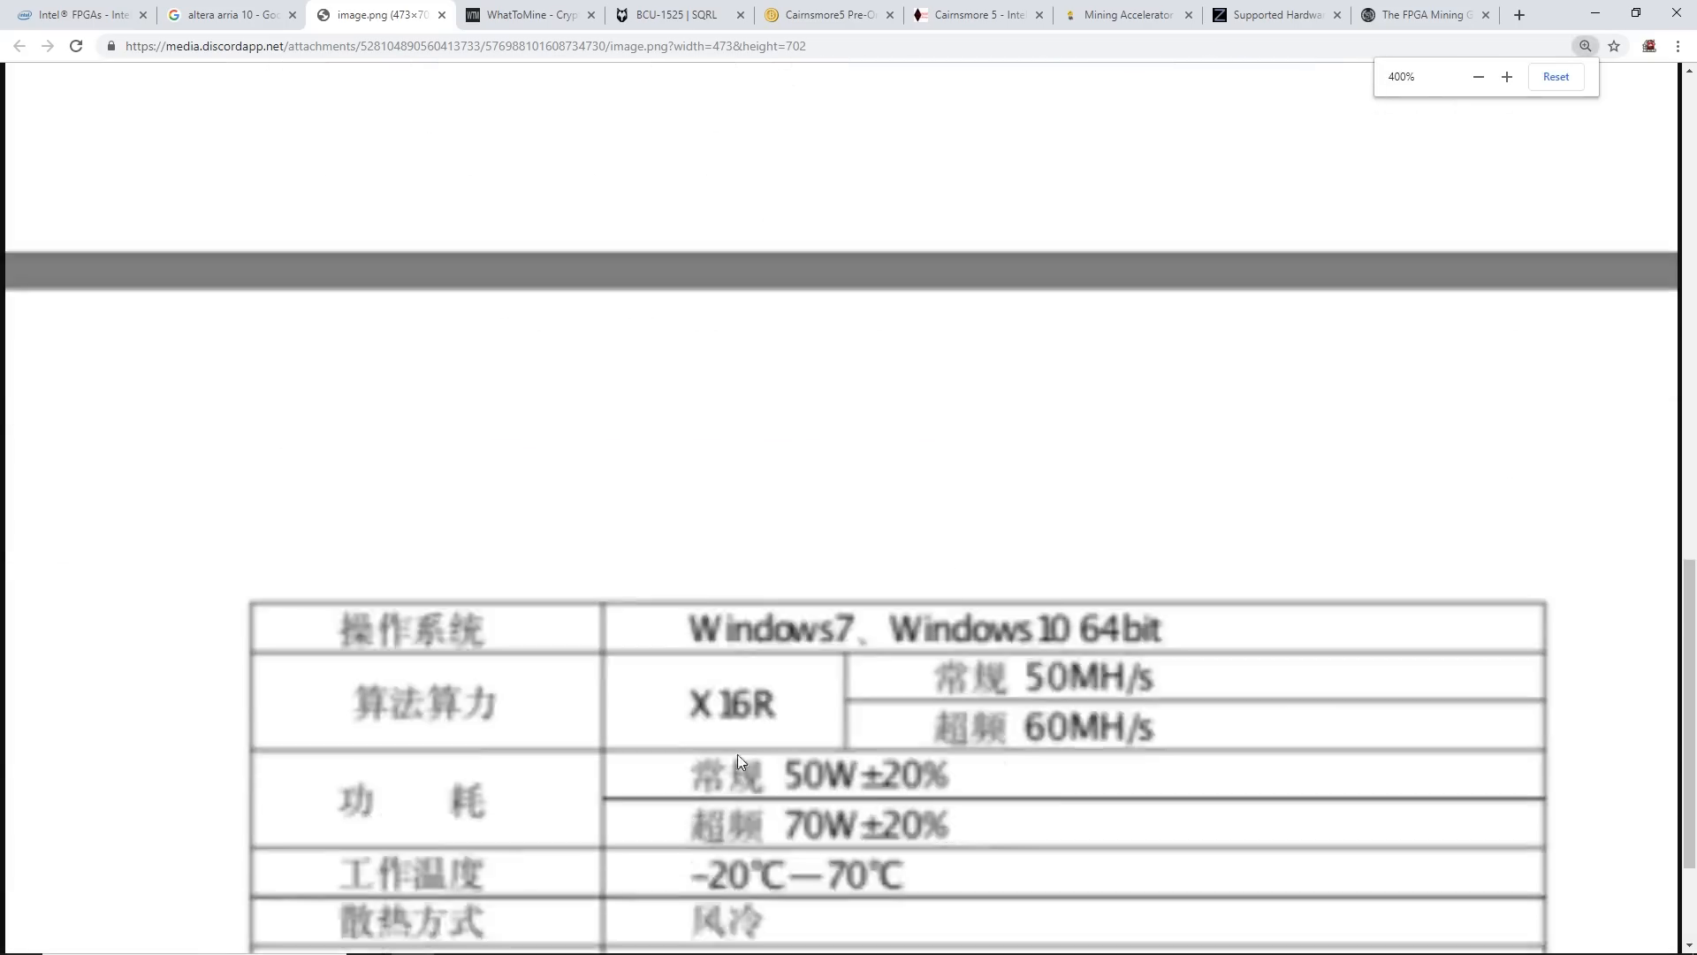
pyautogui.scroll(-3)
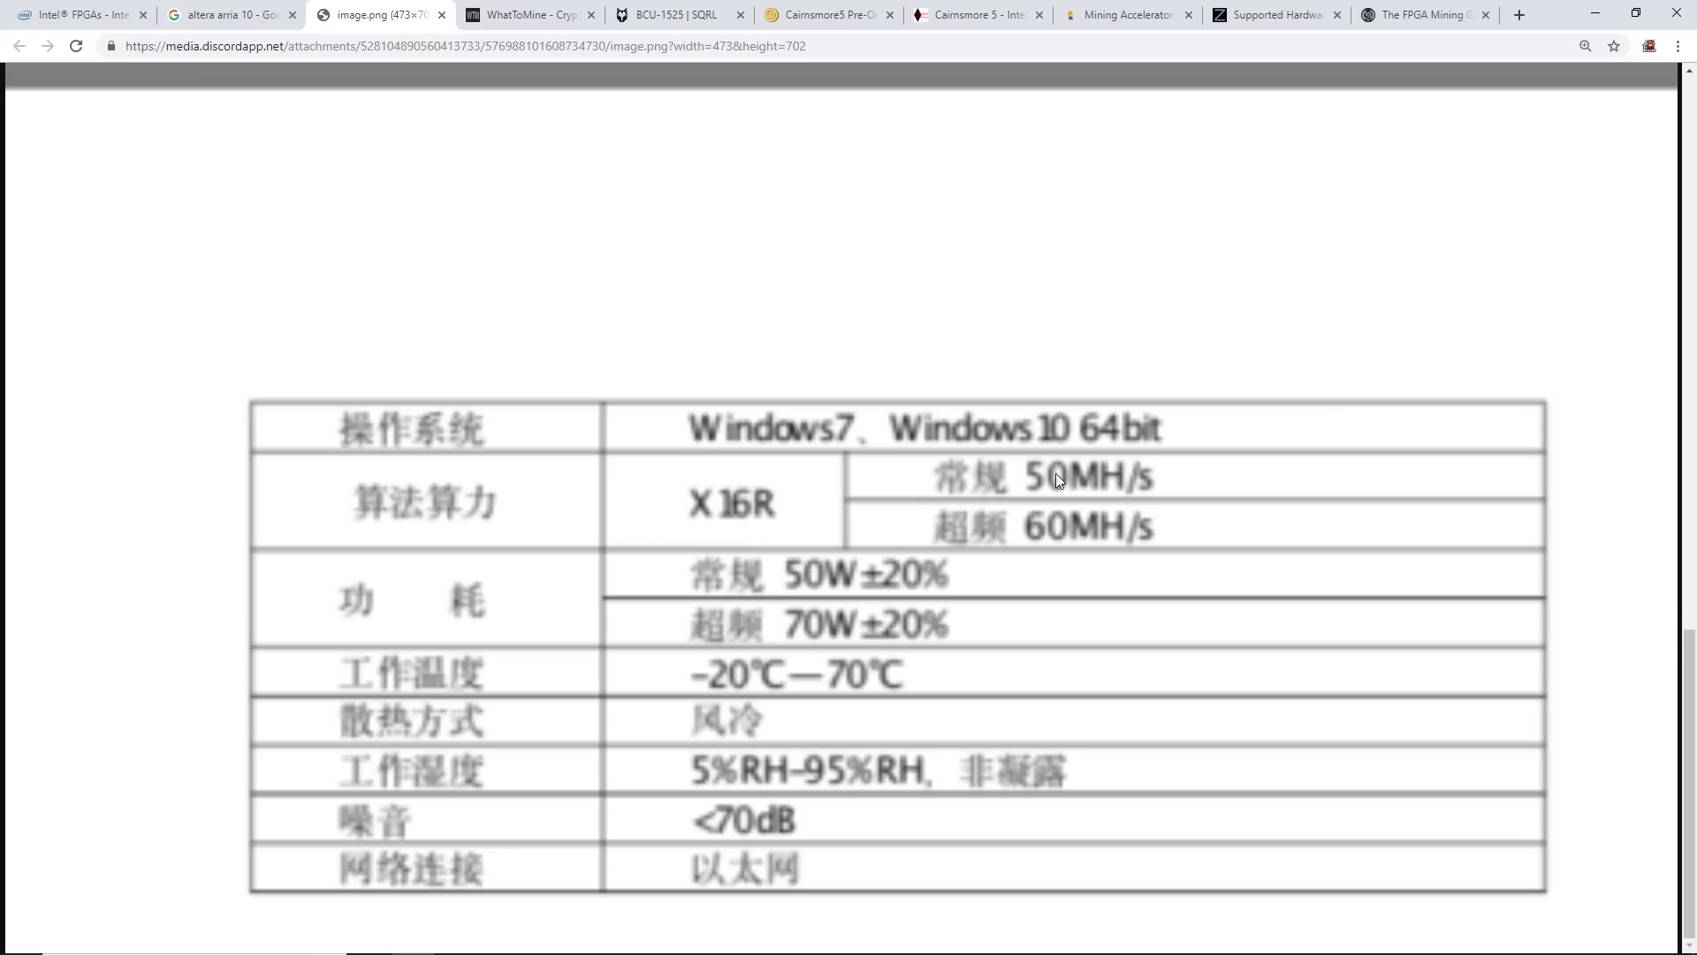
pyautogui.moveTo(1028, 546)
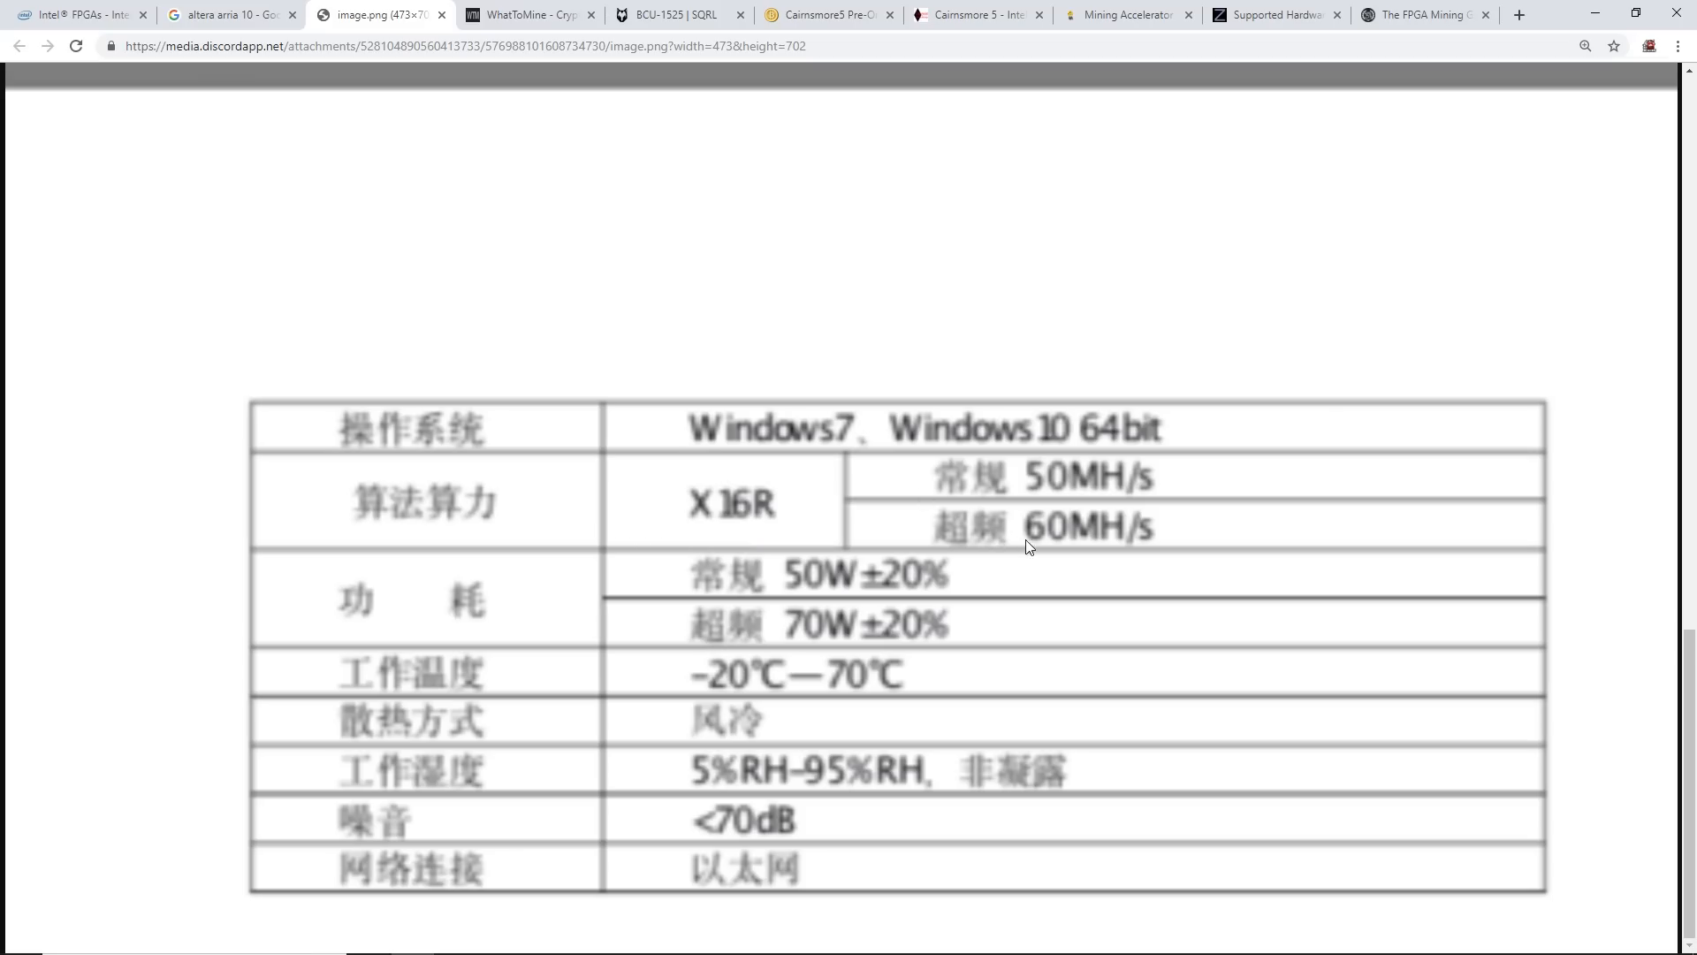
pyautogui.moveTo(796, 576)
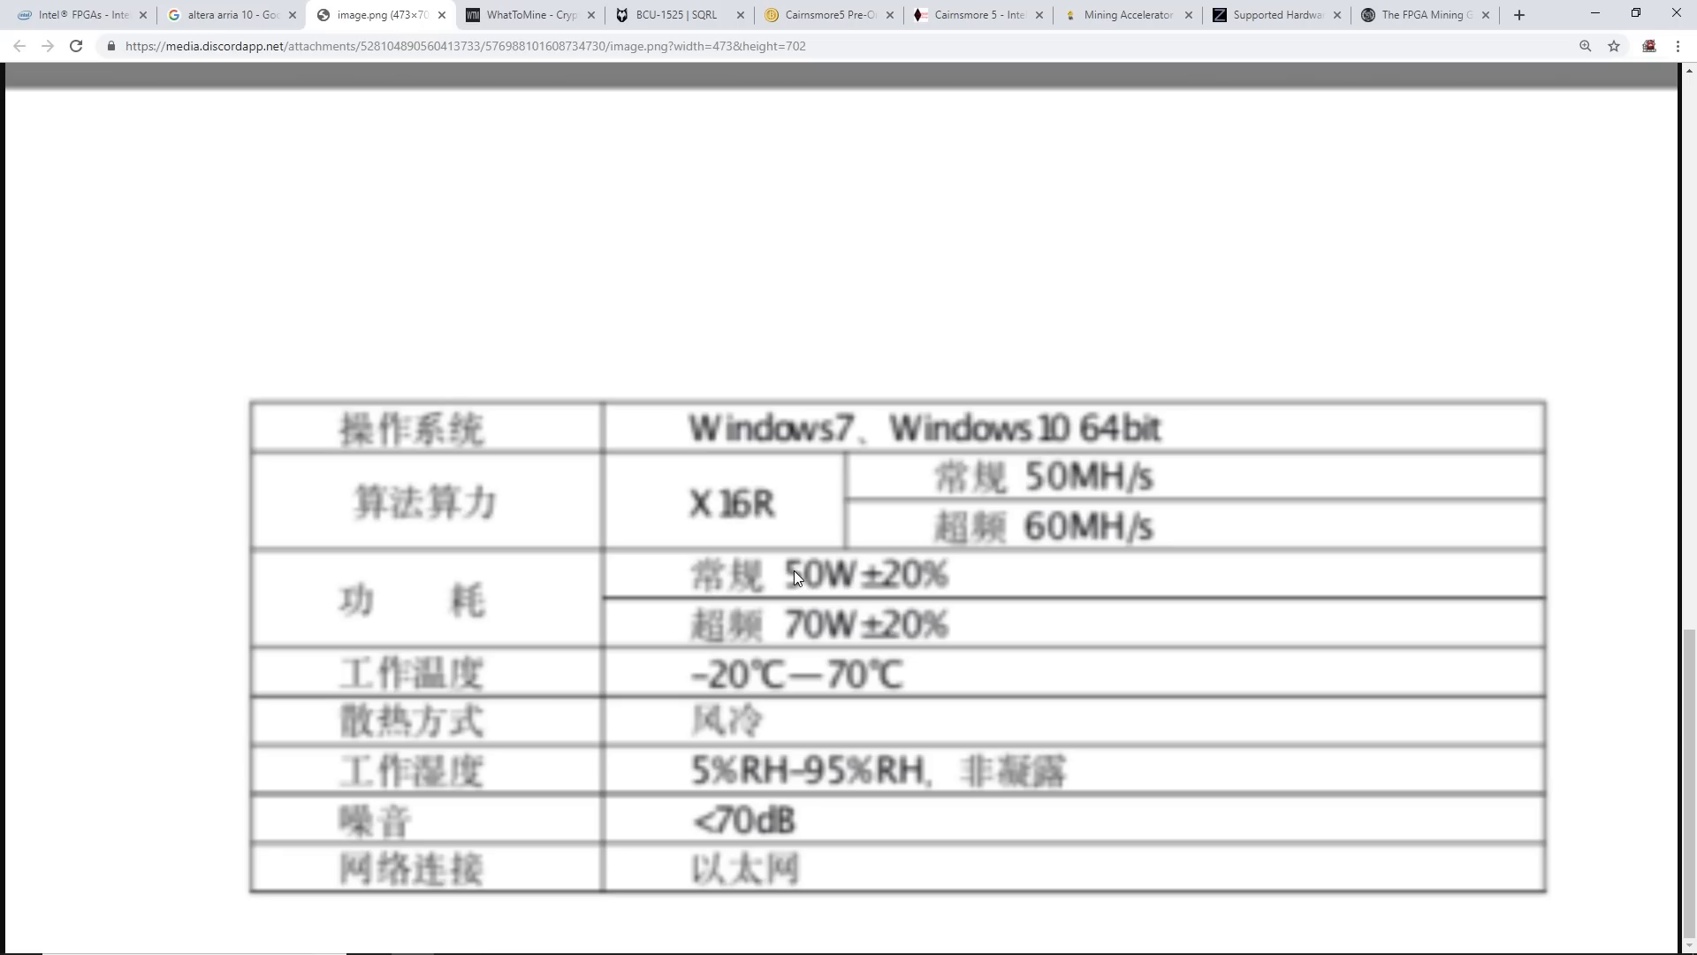
pyautogui.moveTo(791, 581)
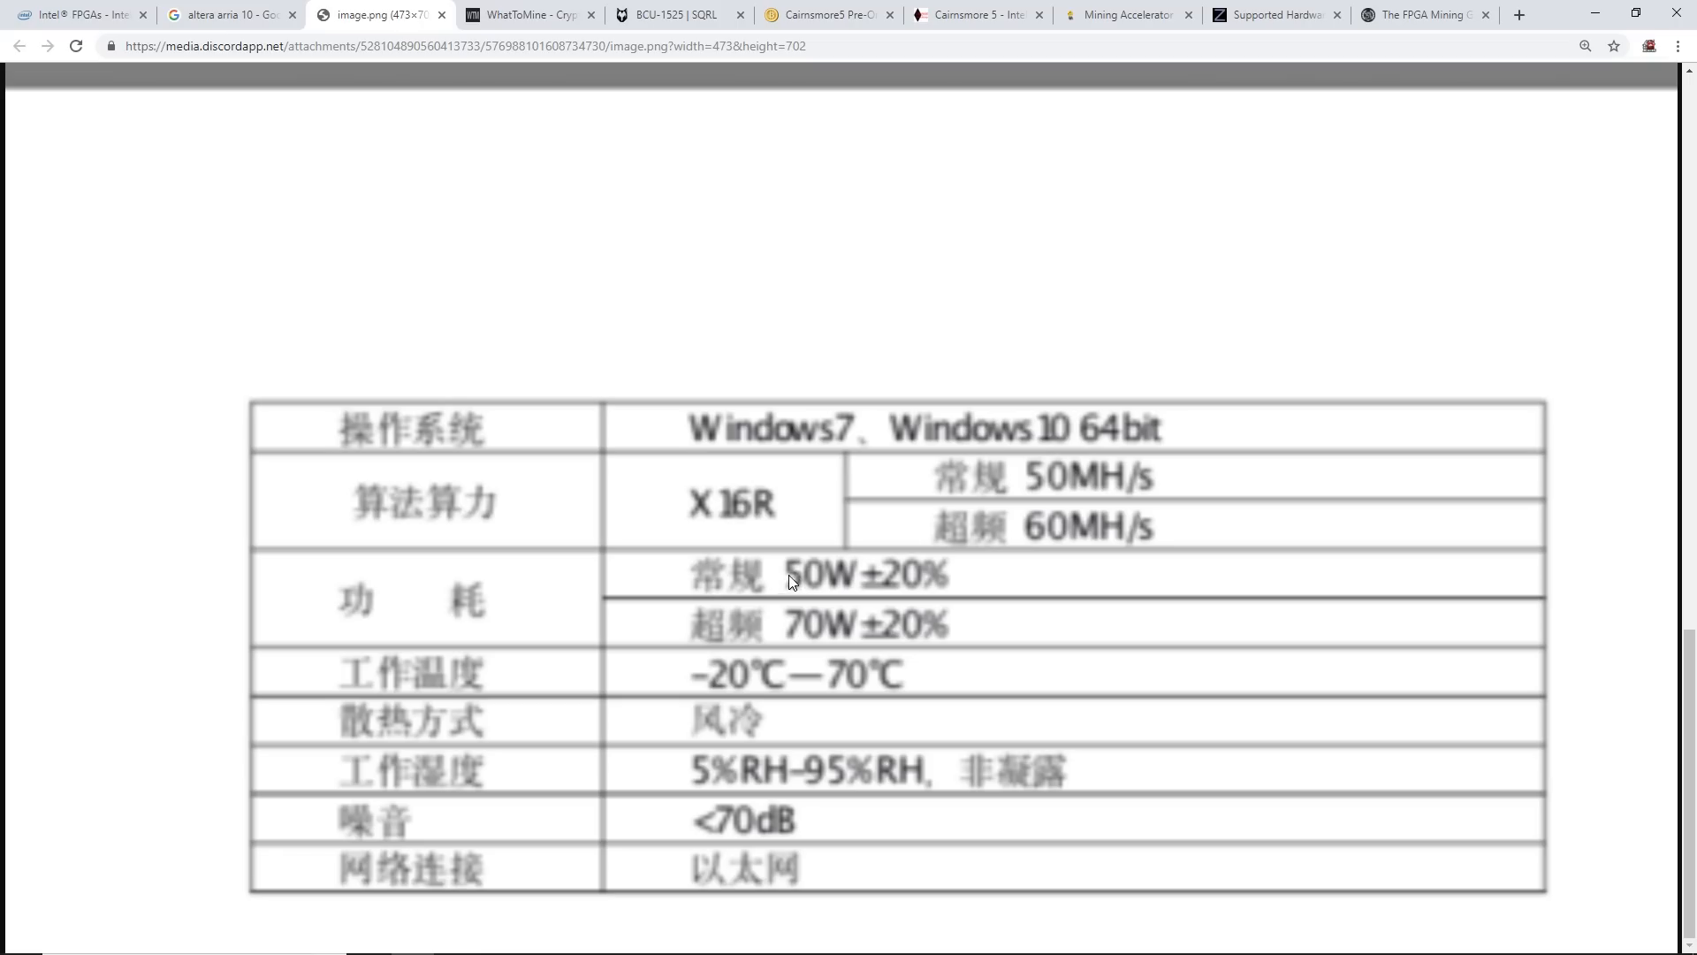
pyautogui.moveTo(890, 590)
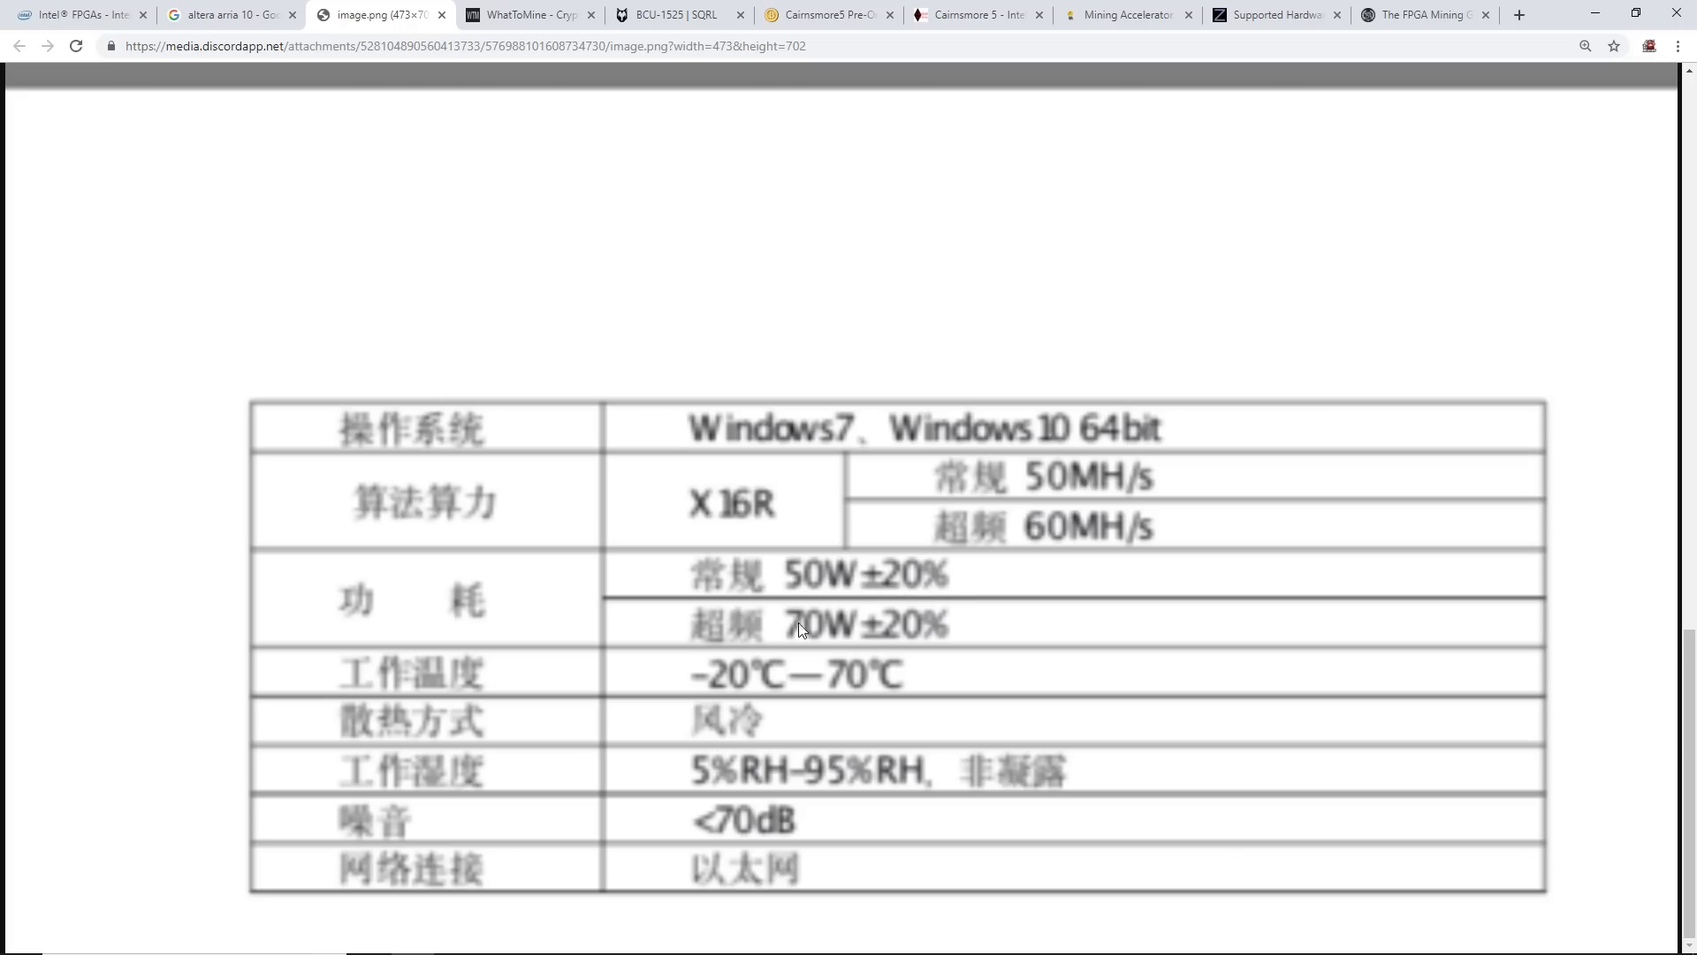
pyautogui.moveTo(841, 628)
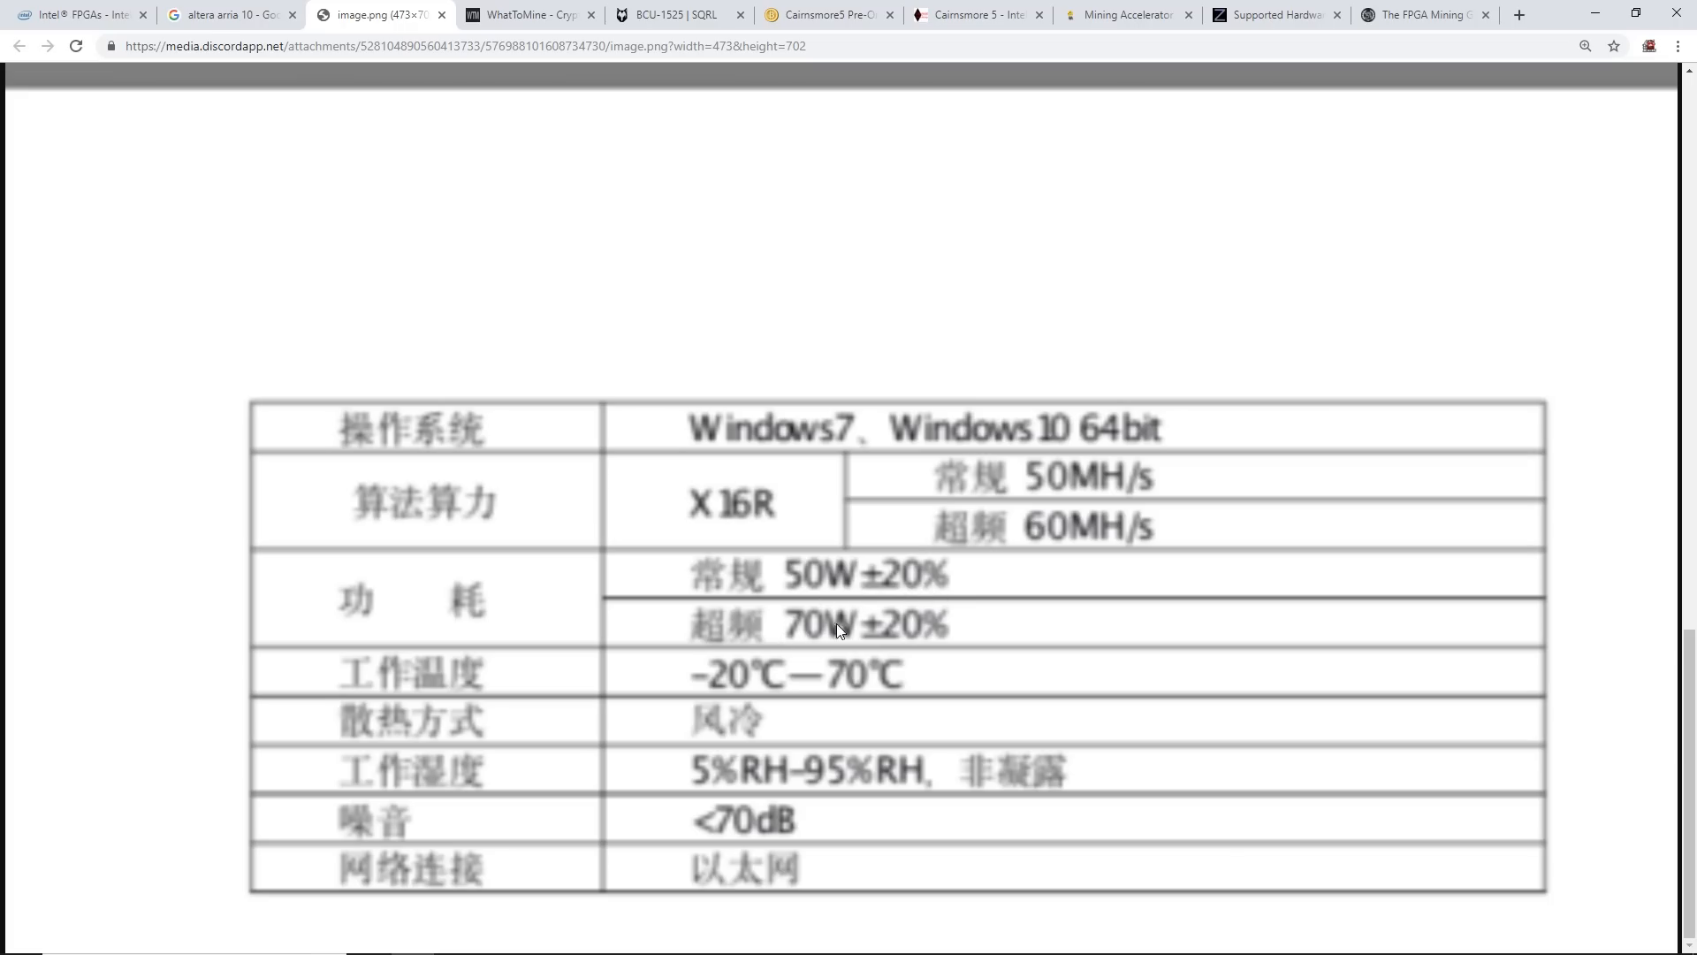
pyautogui.moveTo(853, 630)
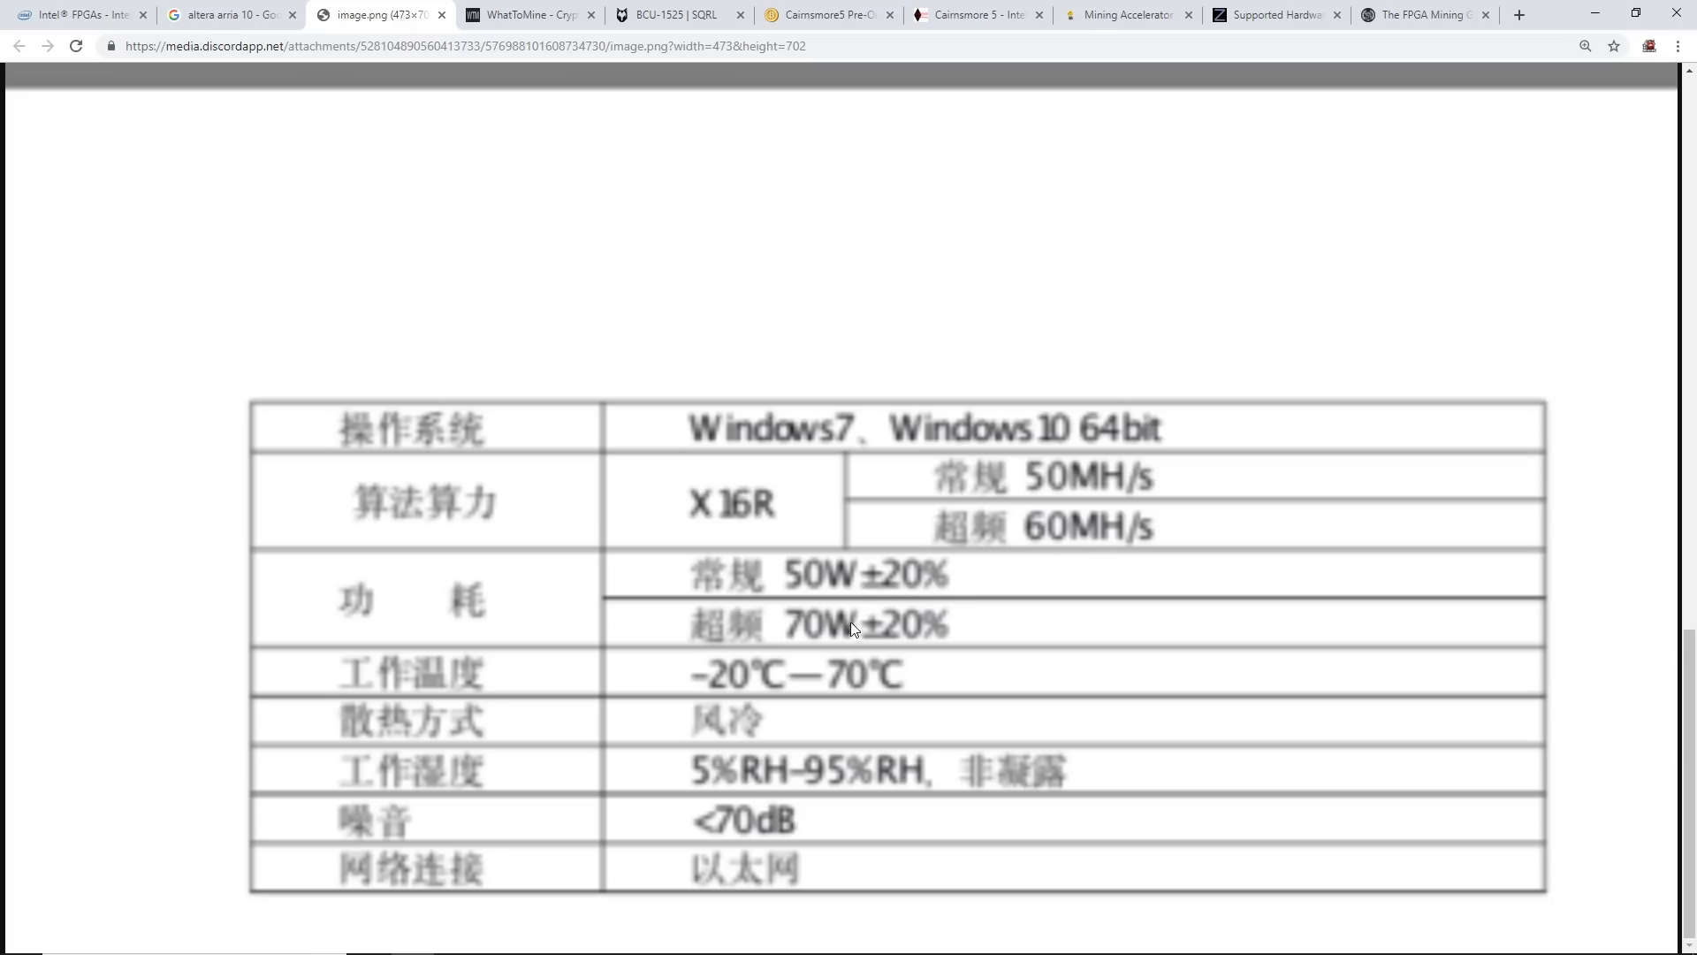
pyautogui.moveTo(898, 649)
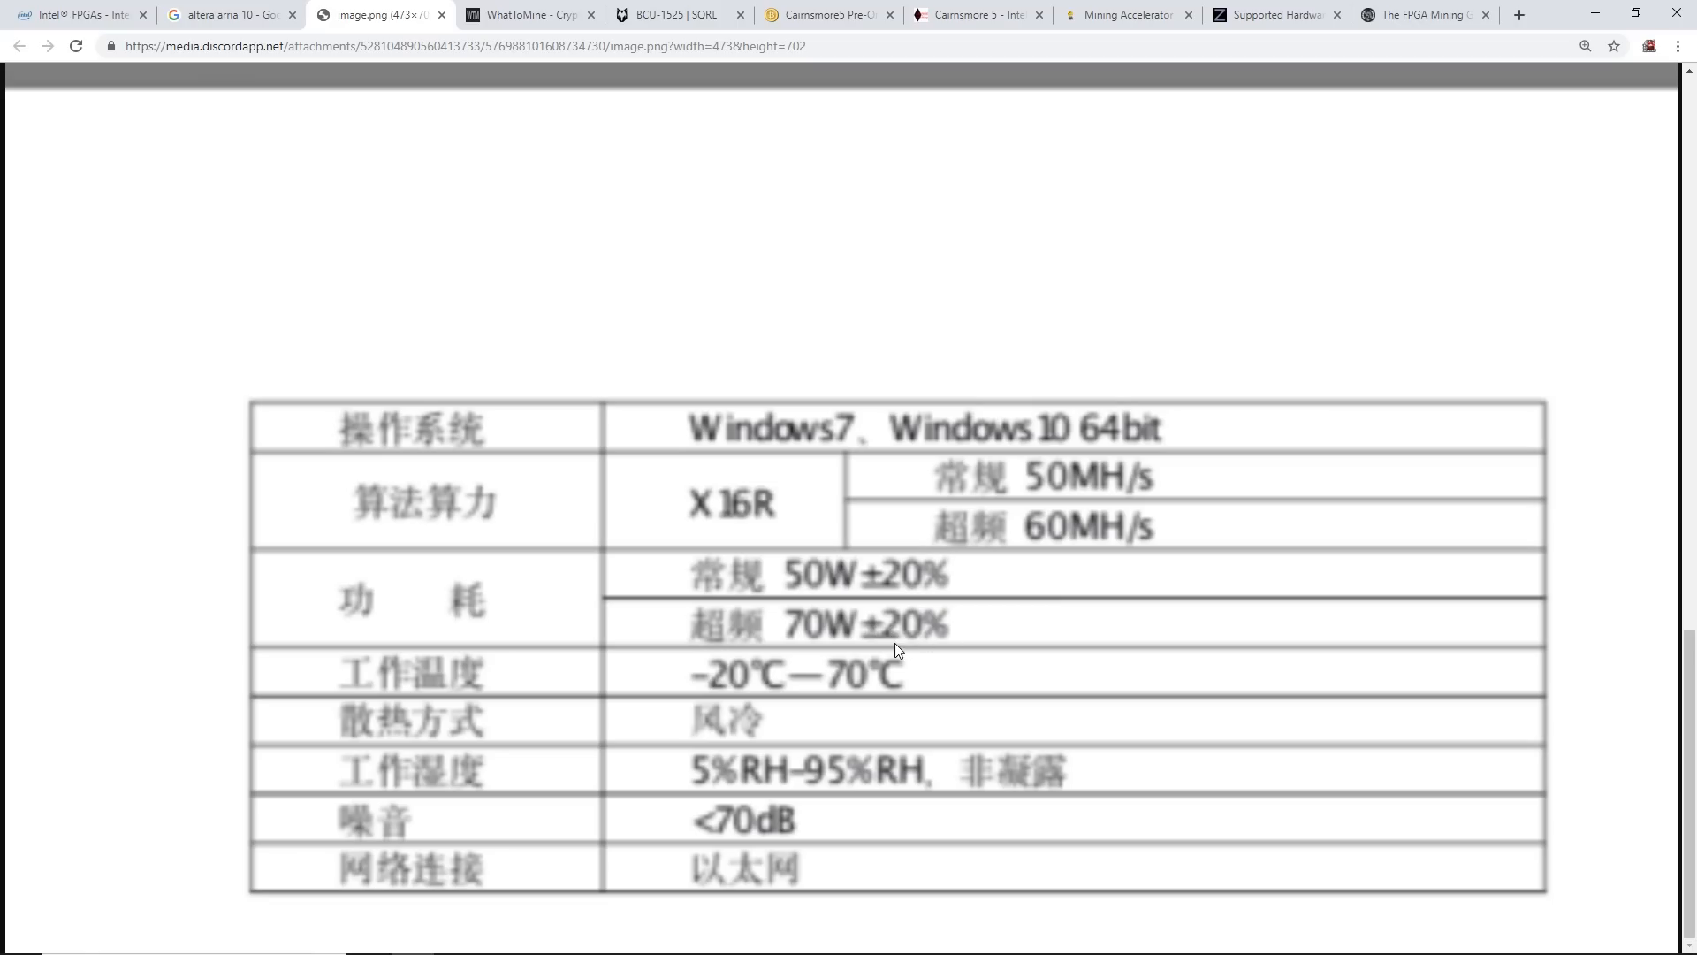
pyautogui.moveTo(850, 593)
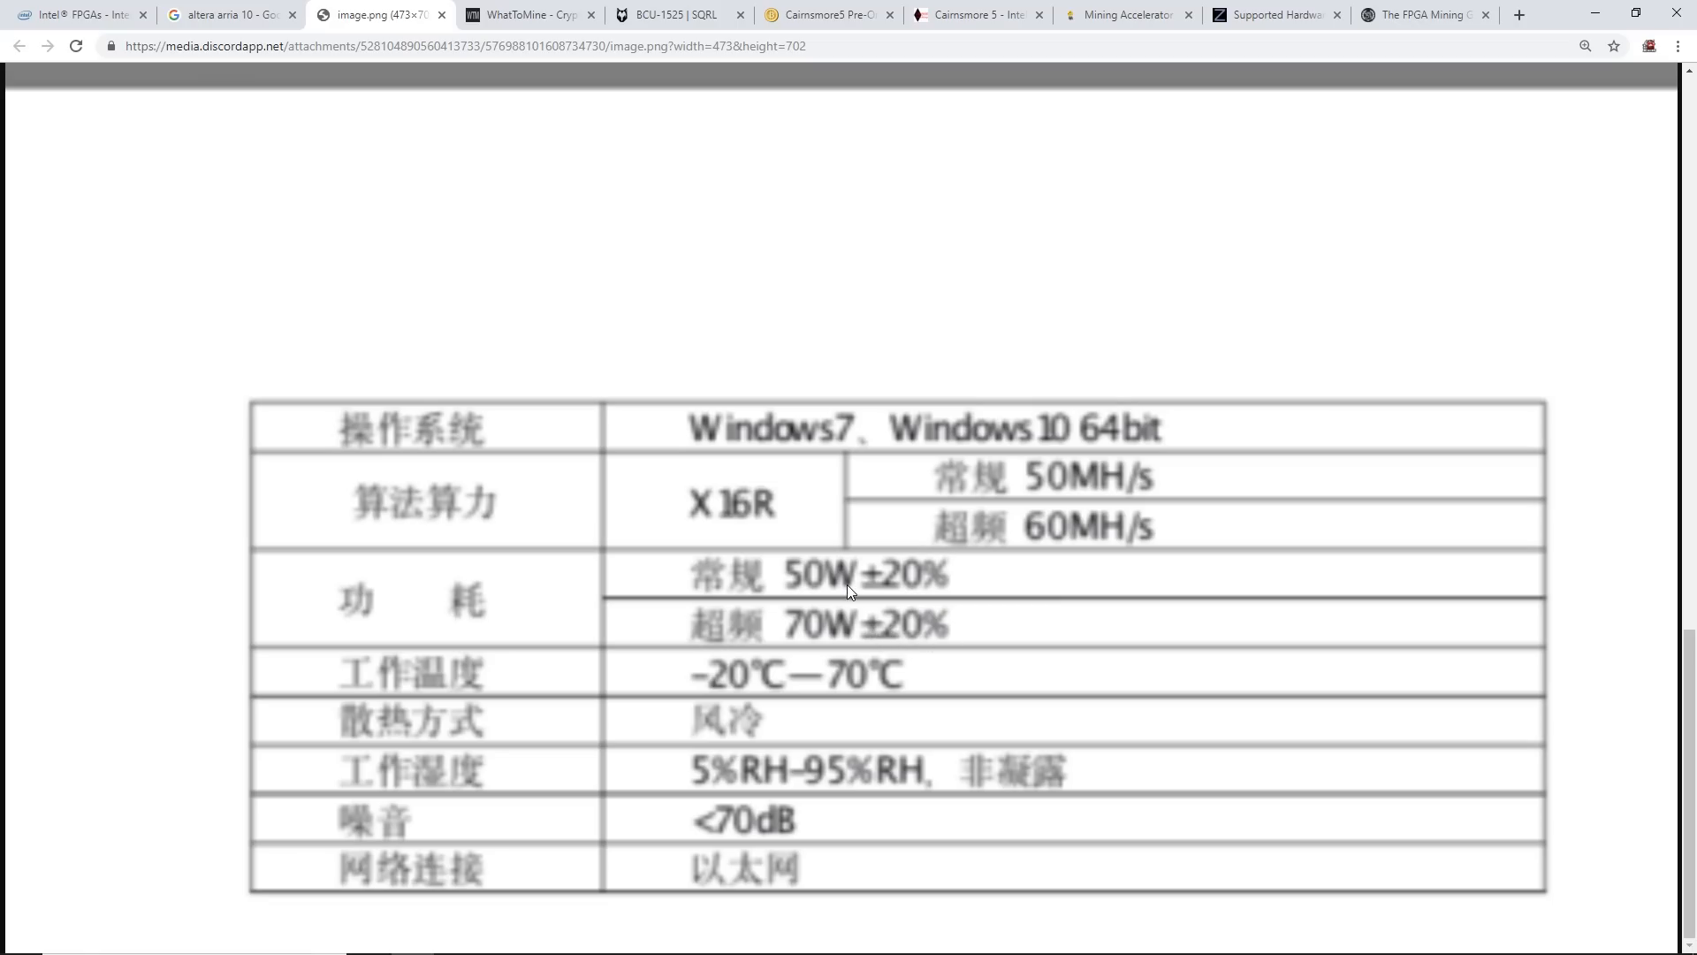
pyautogui.moveTo(815, 612)
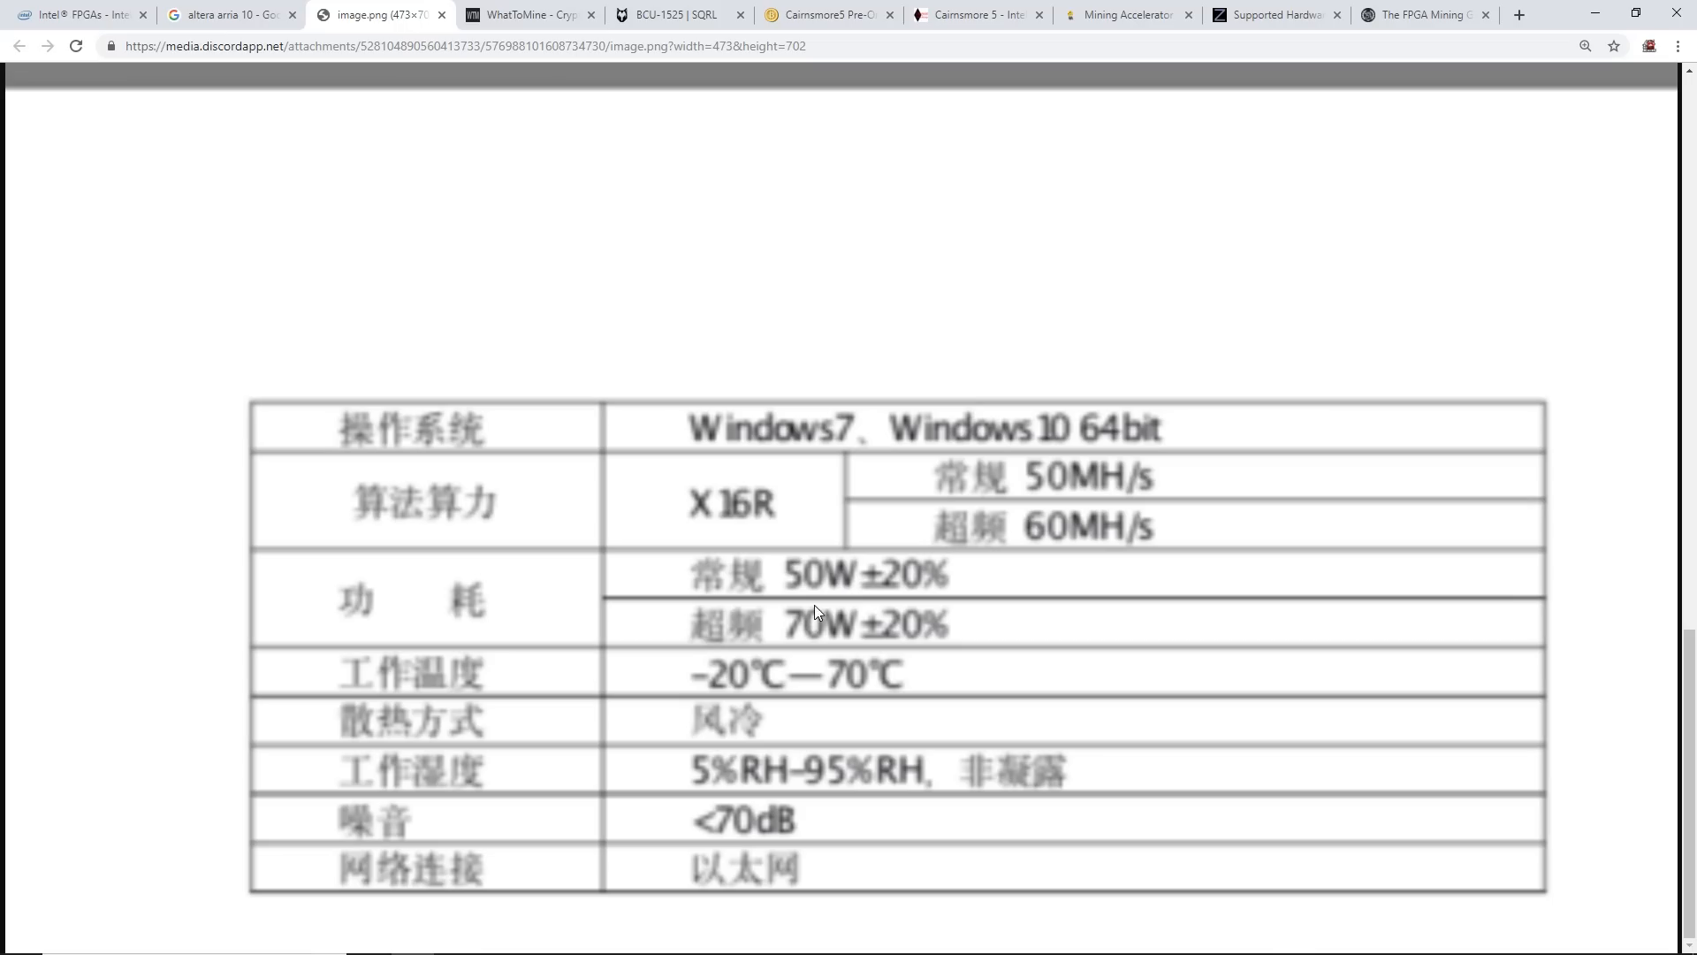
pyautogui.moveTo(551, 62)
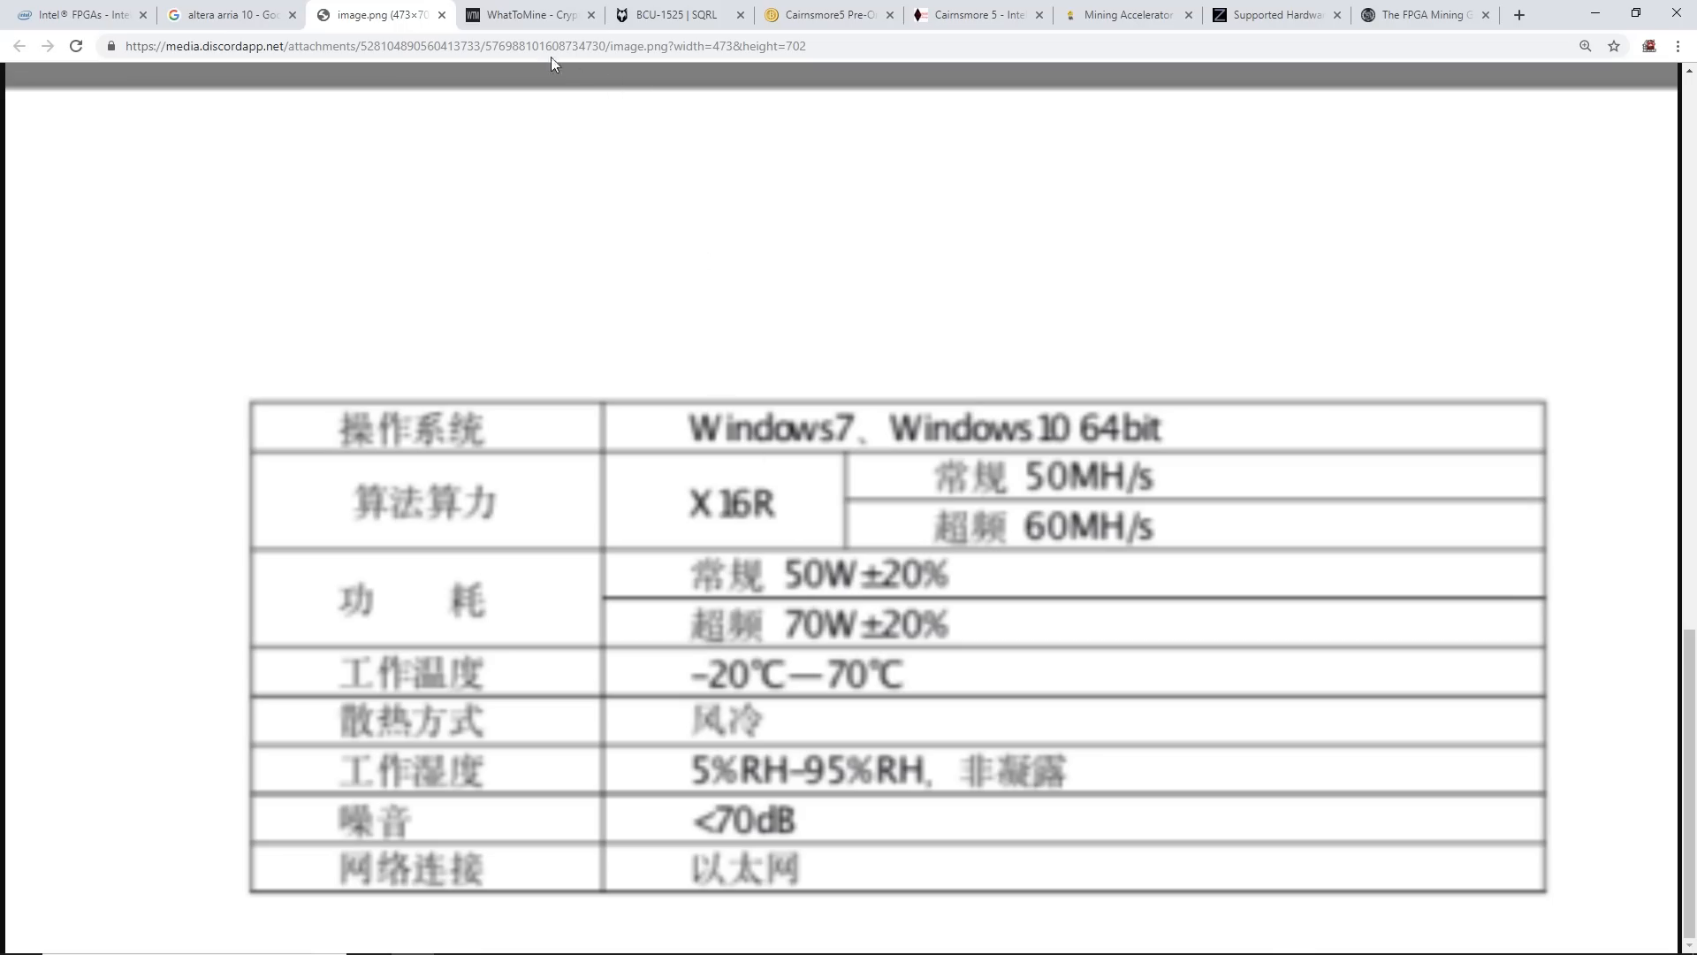
pyautogui.moveTo(526, 15)
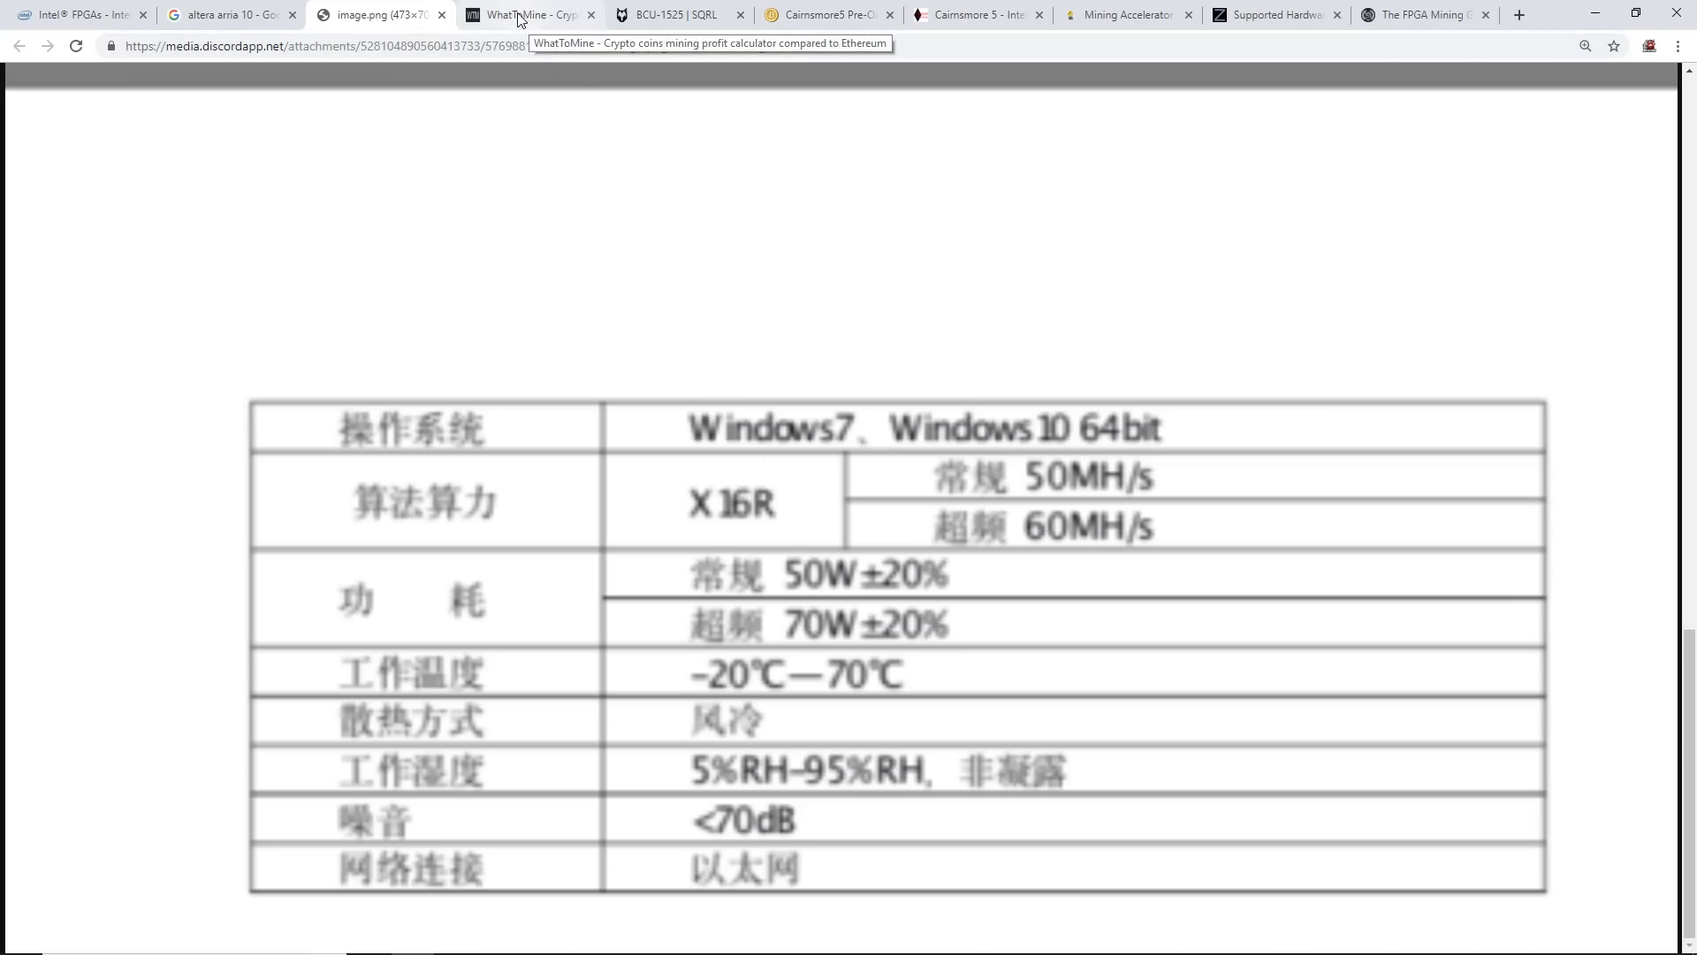
# Recalculate WhatToMine GPU profitability, check X16R at 18 MH/s and 130 W, and return to the image
pyautogui.click(529, 14)
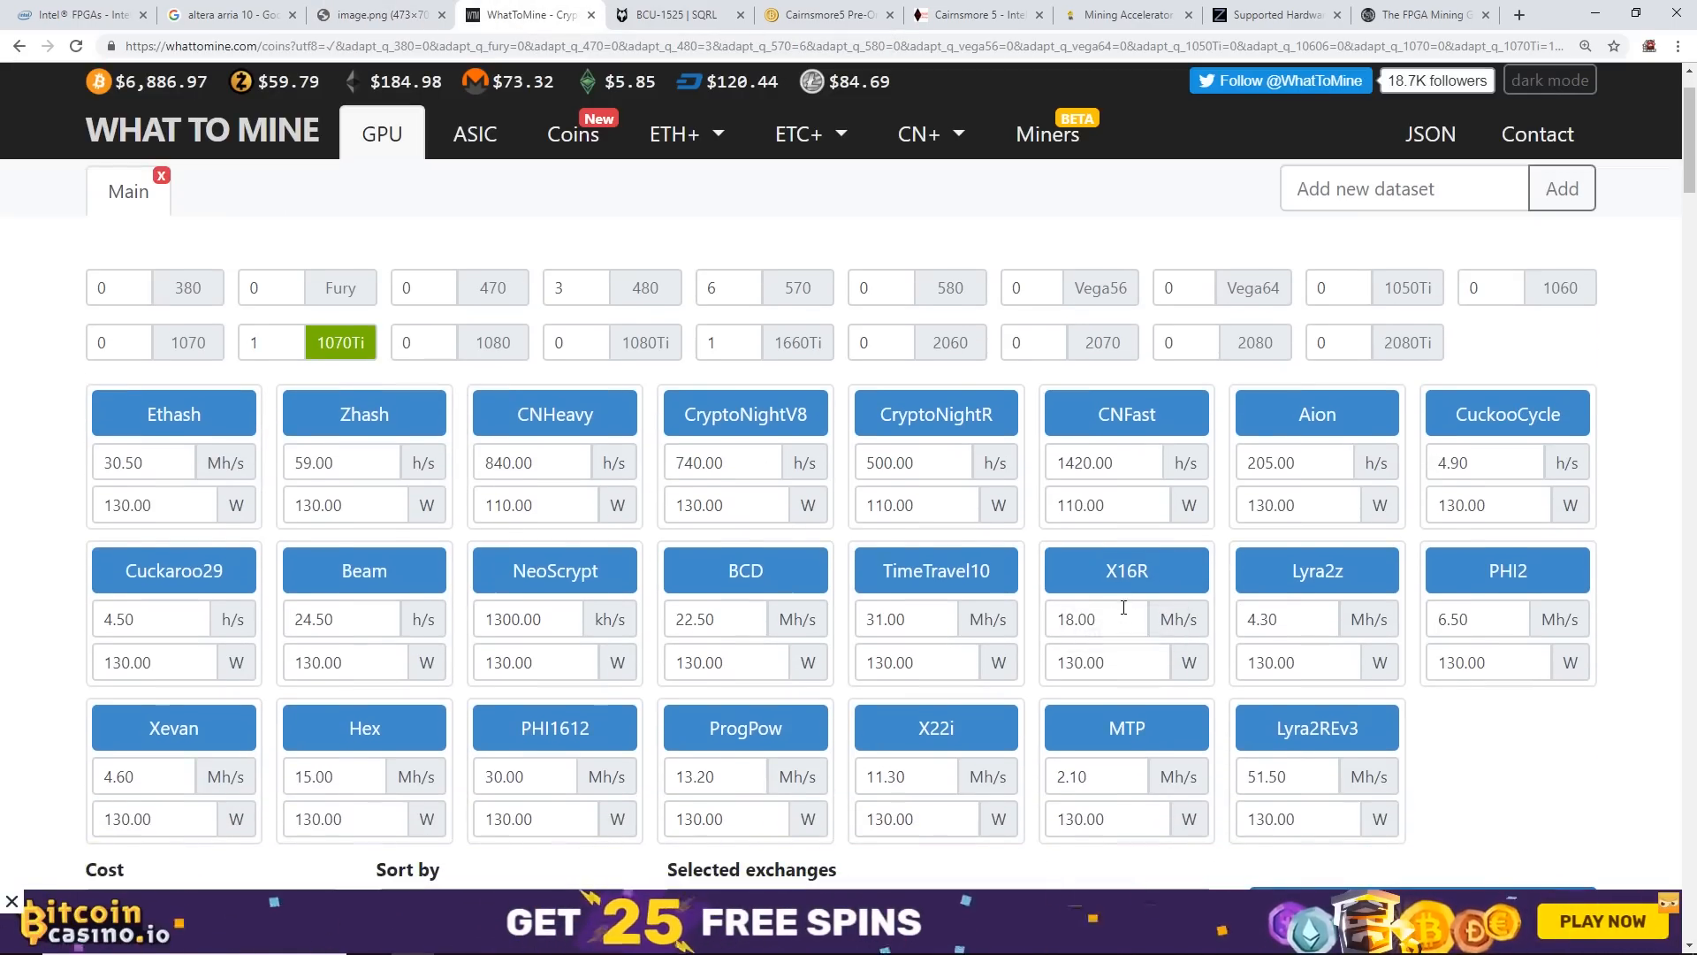
pyautogui.click(1095, 618)
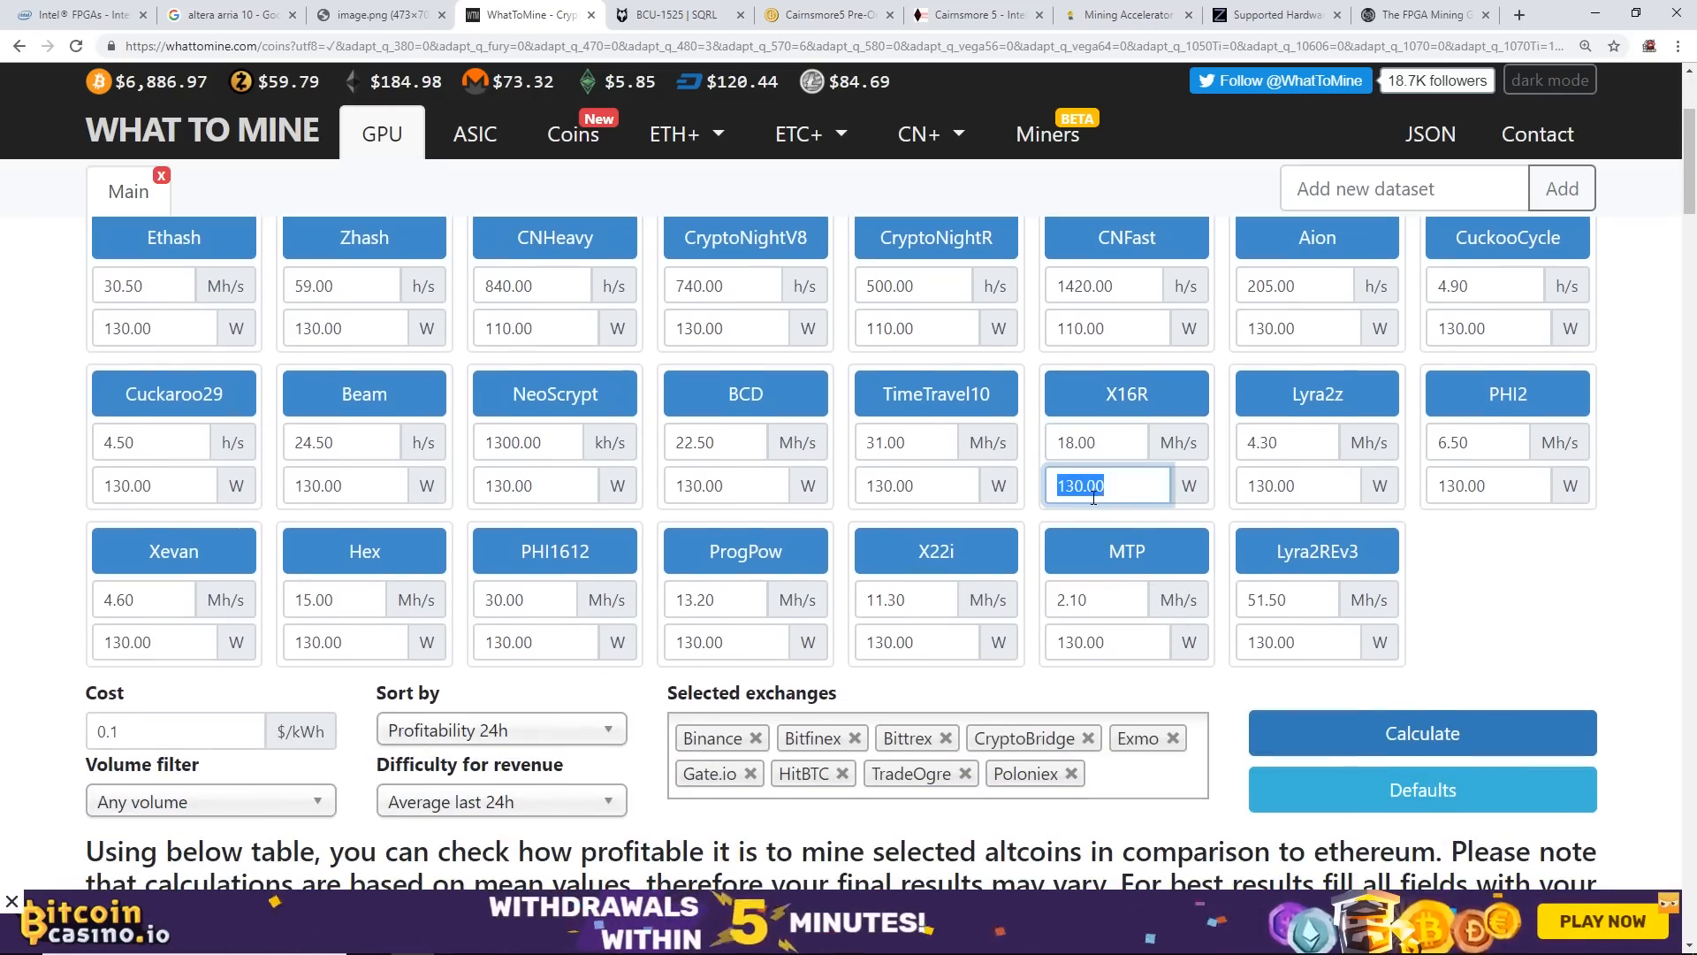
pyautogui.click(175, 731)
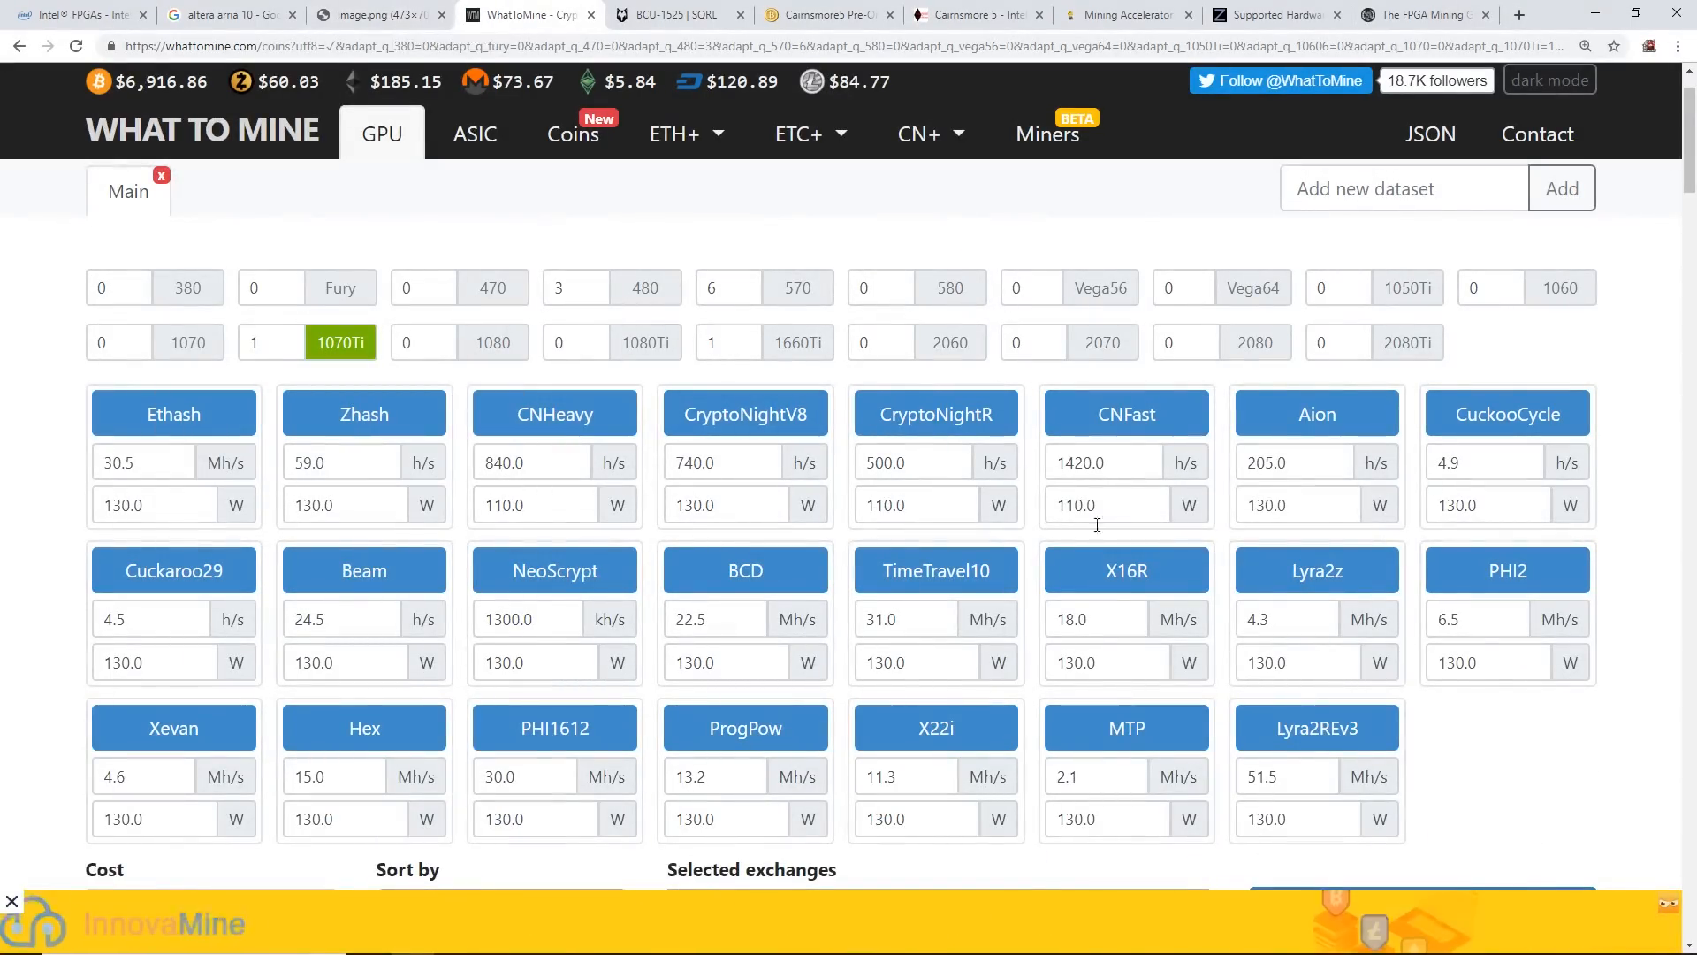
pyautogui.click(1093, 618)
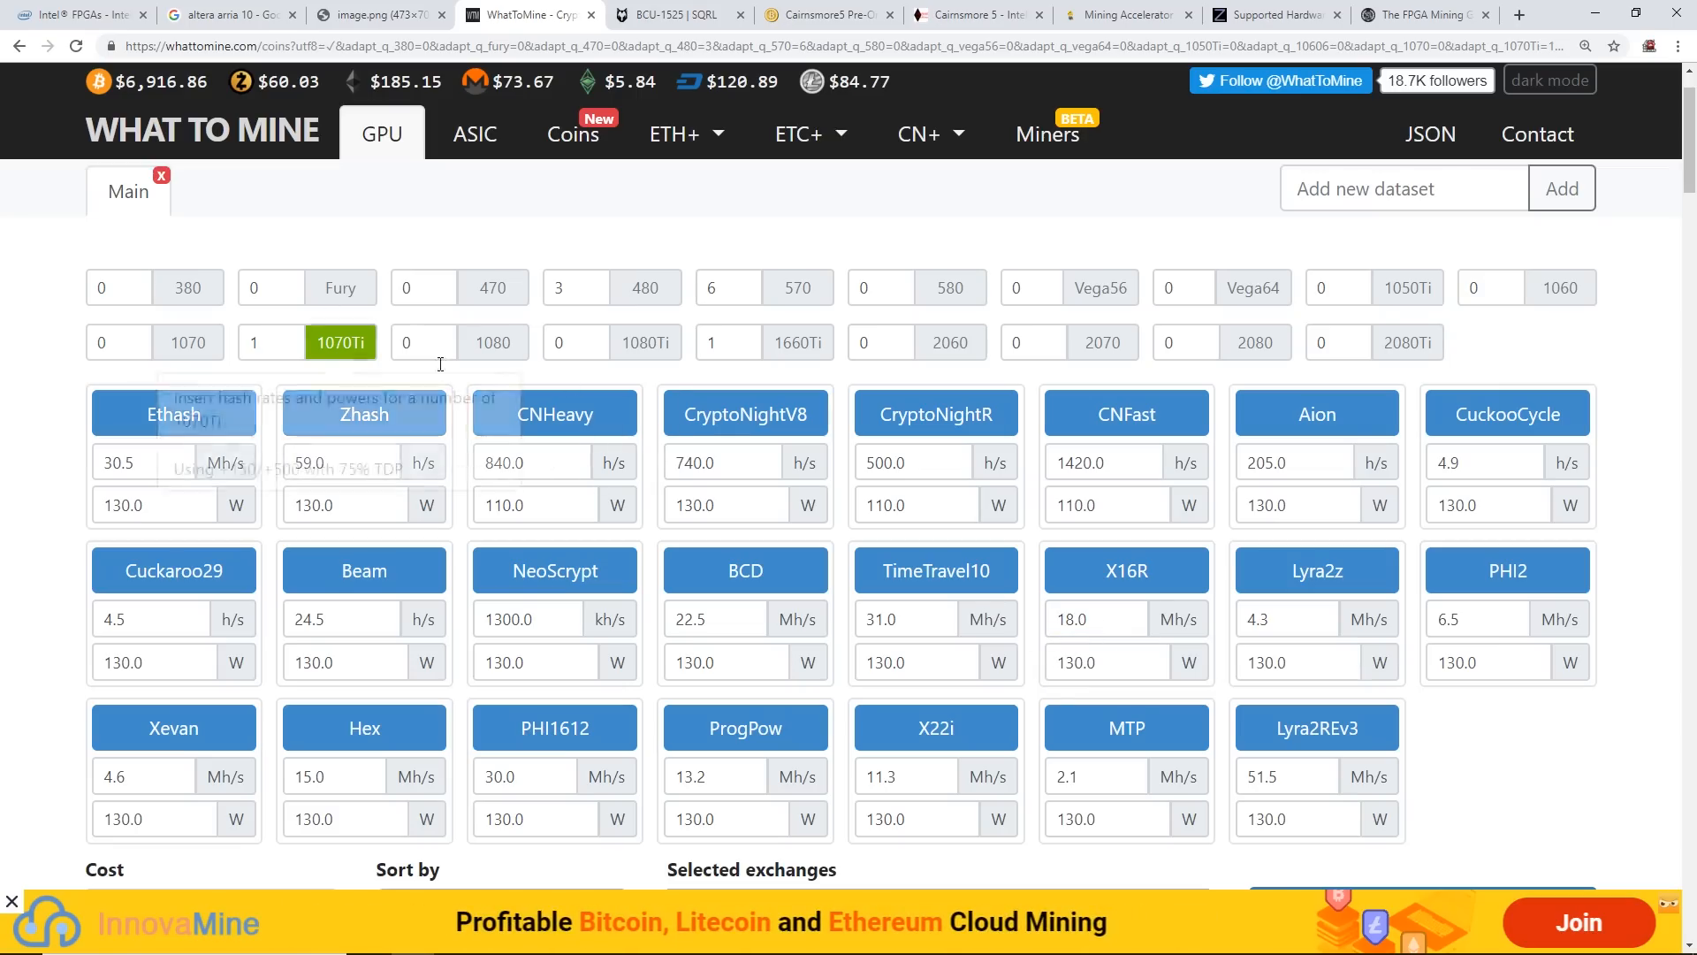
pyautogui.click(1096, 618)
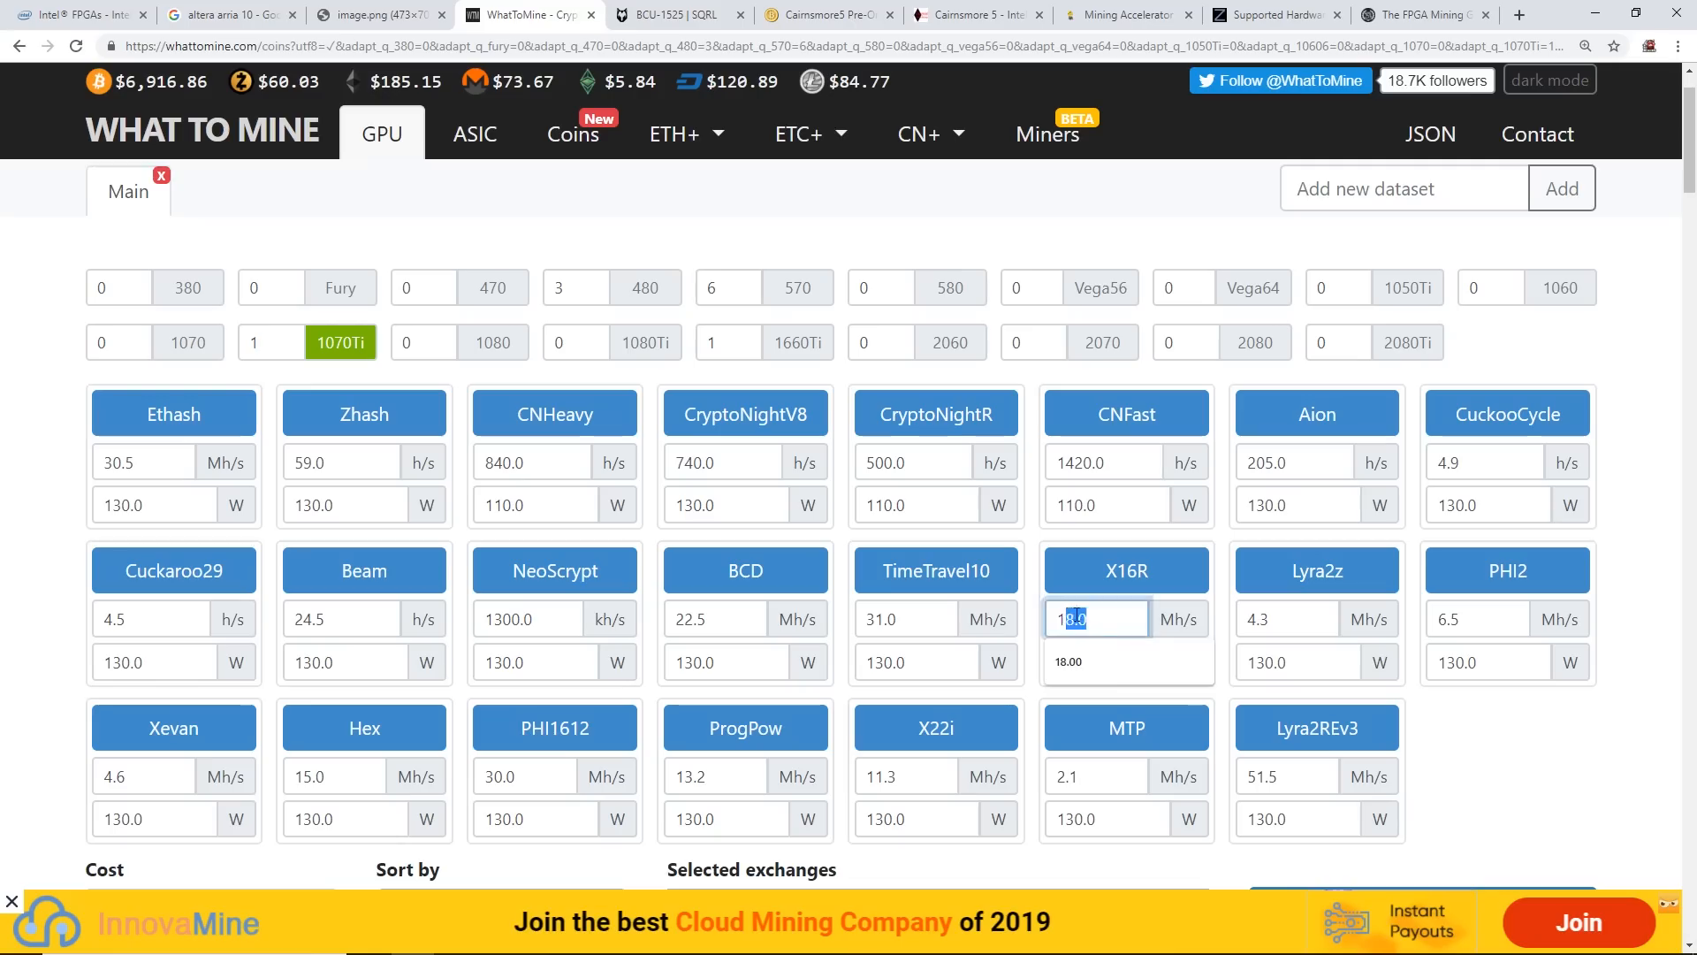
pyautogui.click(380, 15)
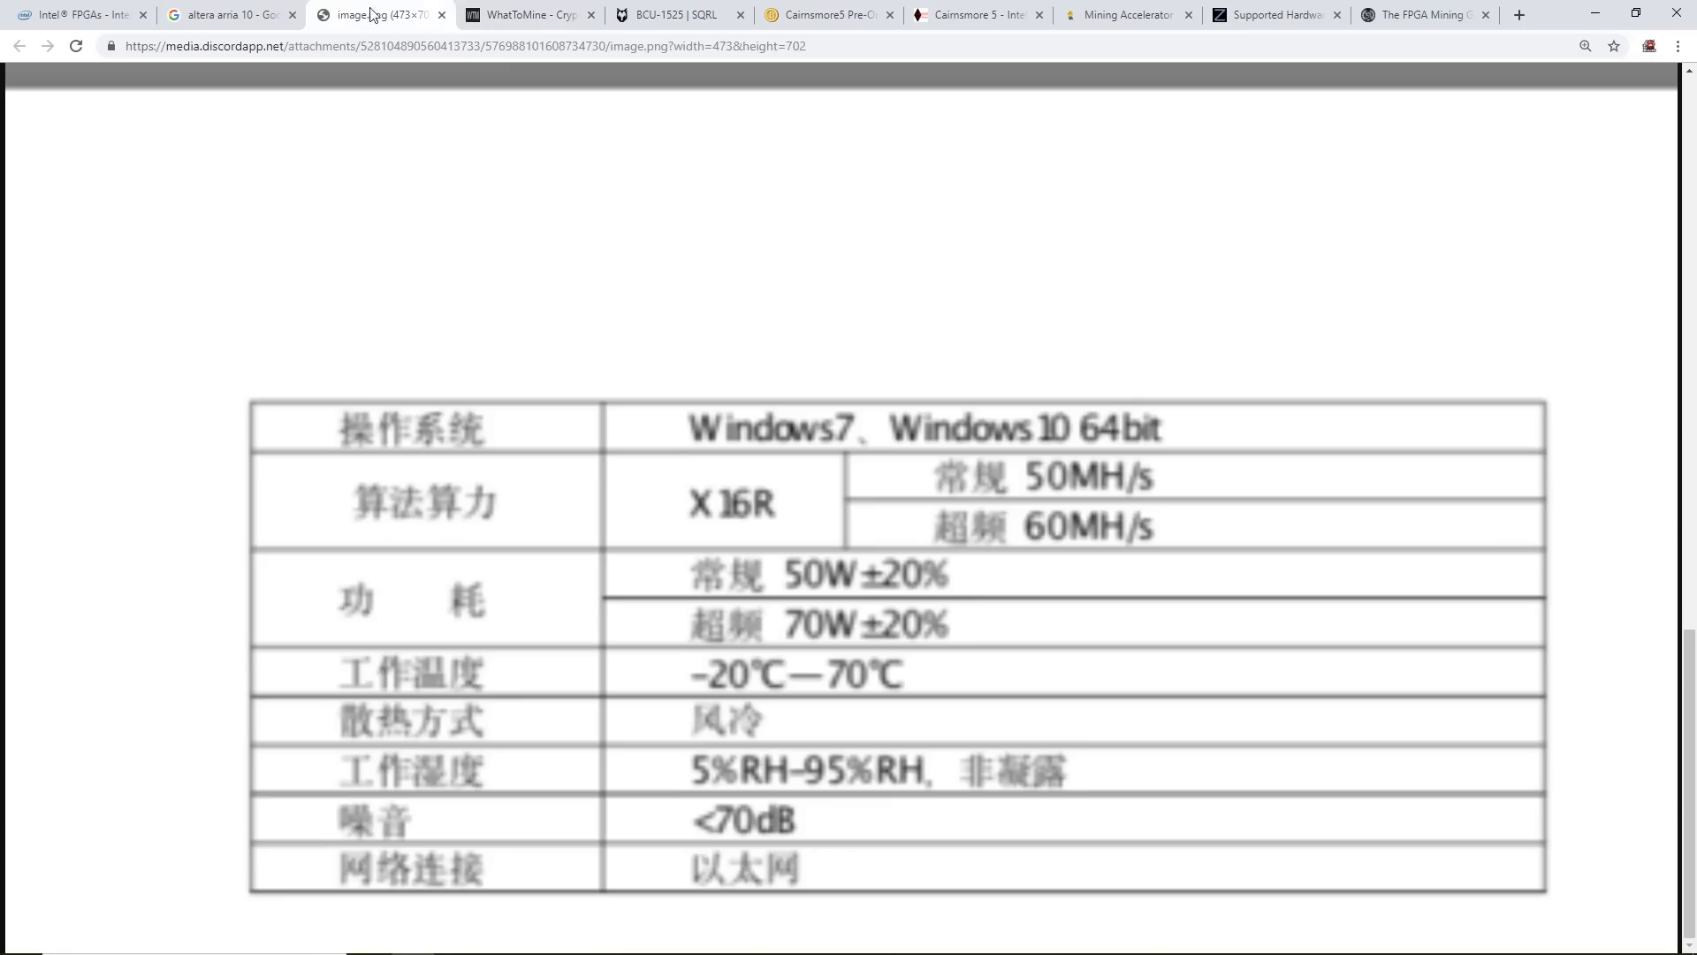
pyautogui.moveTo(817, 597)
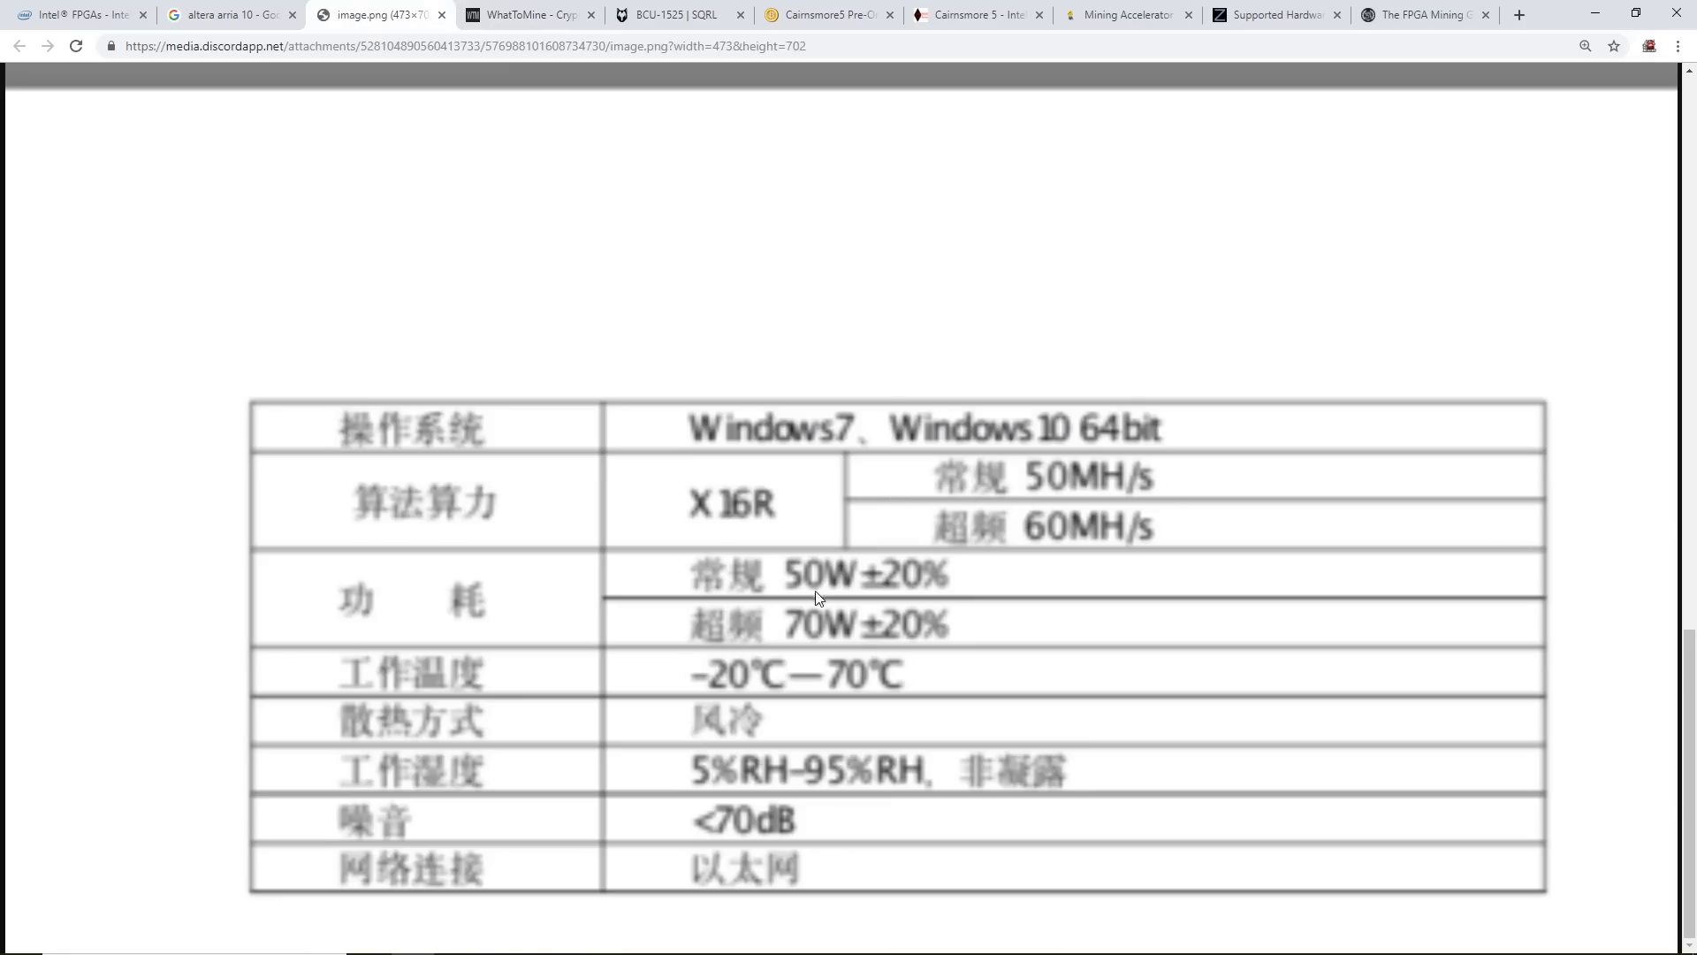
pyautogui.moveTo(801, 539)
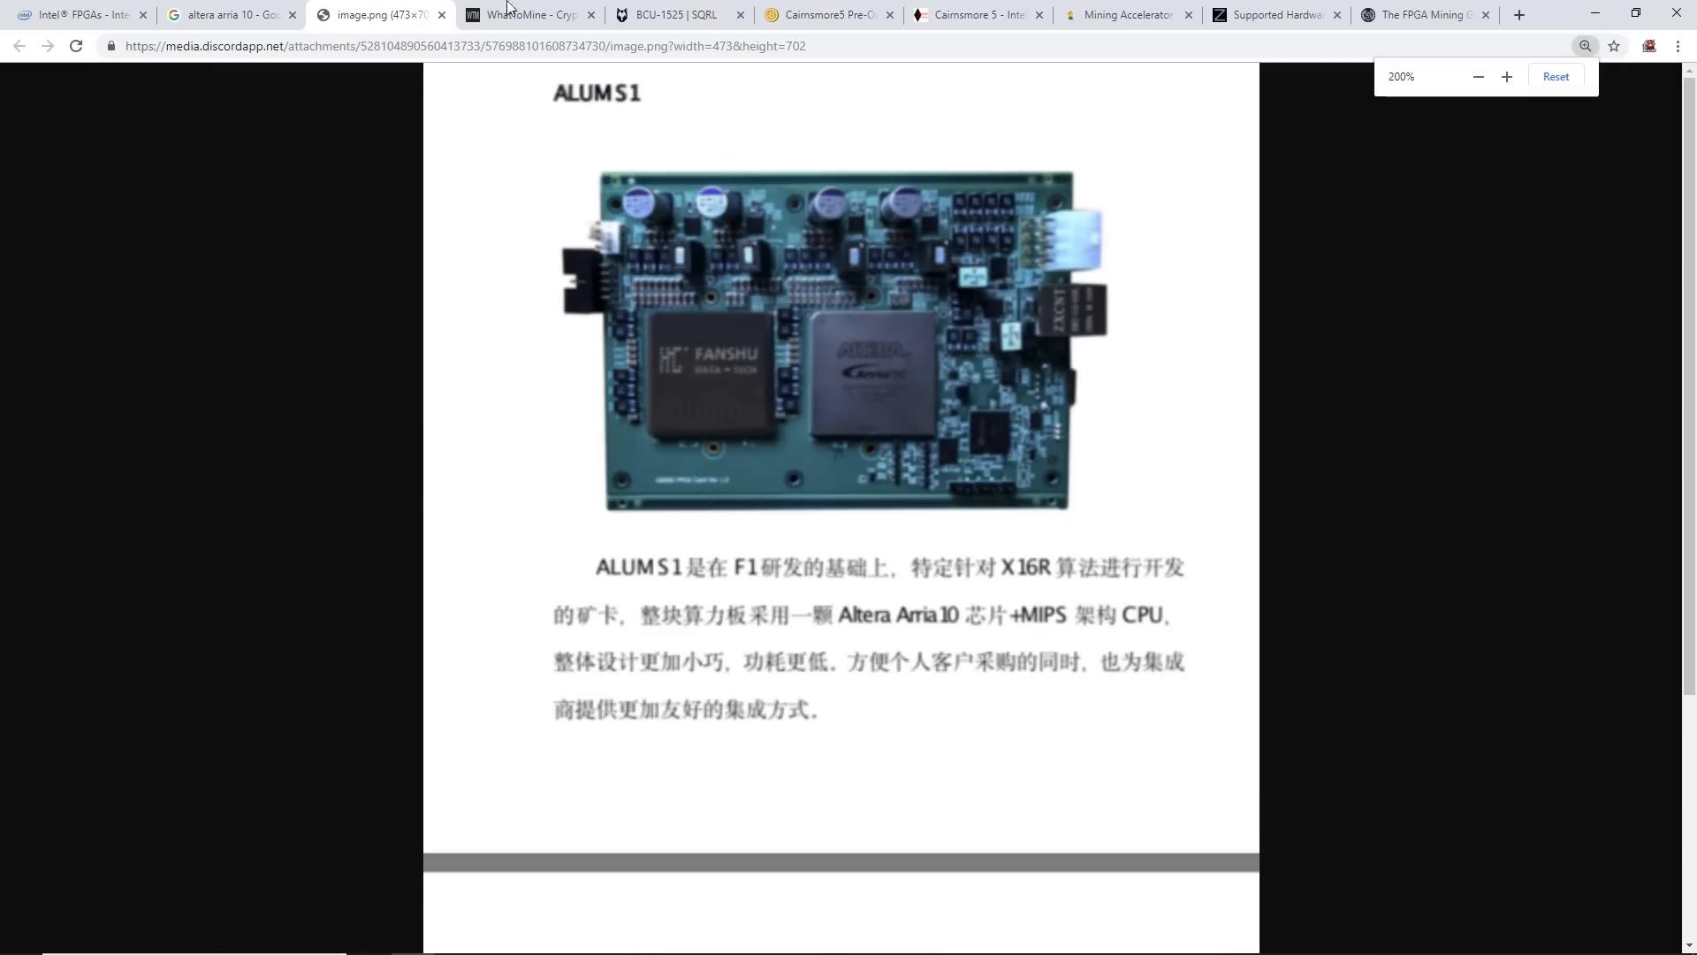
# Scroll through the ALUM S1 sheet at 200% zoom, then return to WhatToMine
pyautogui.scroll(-3)
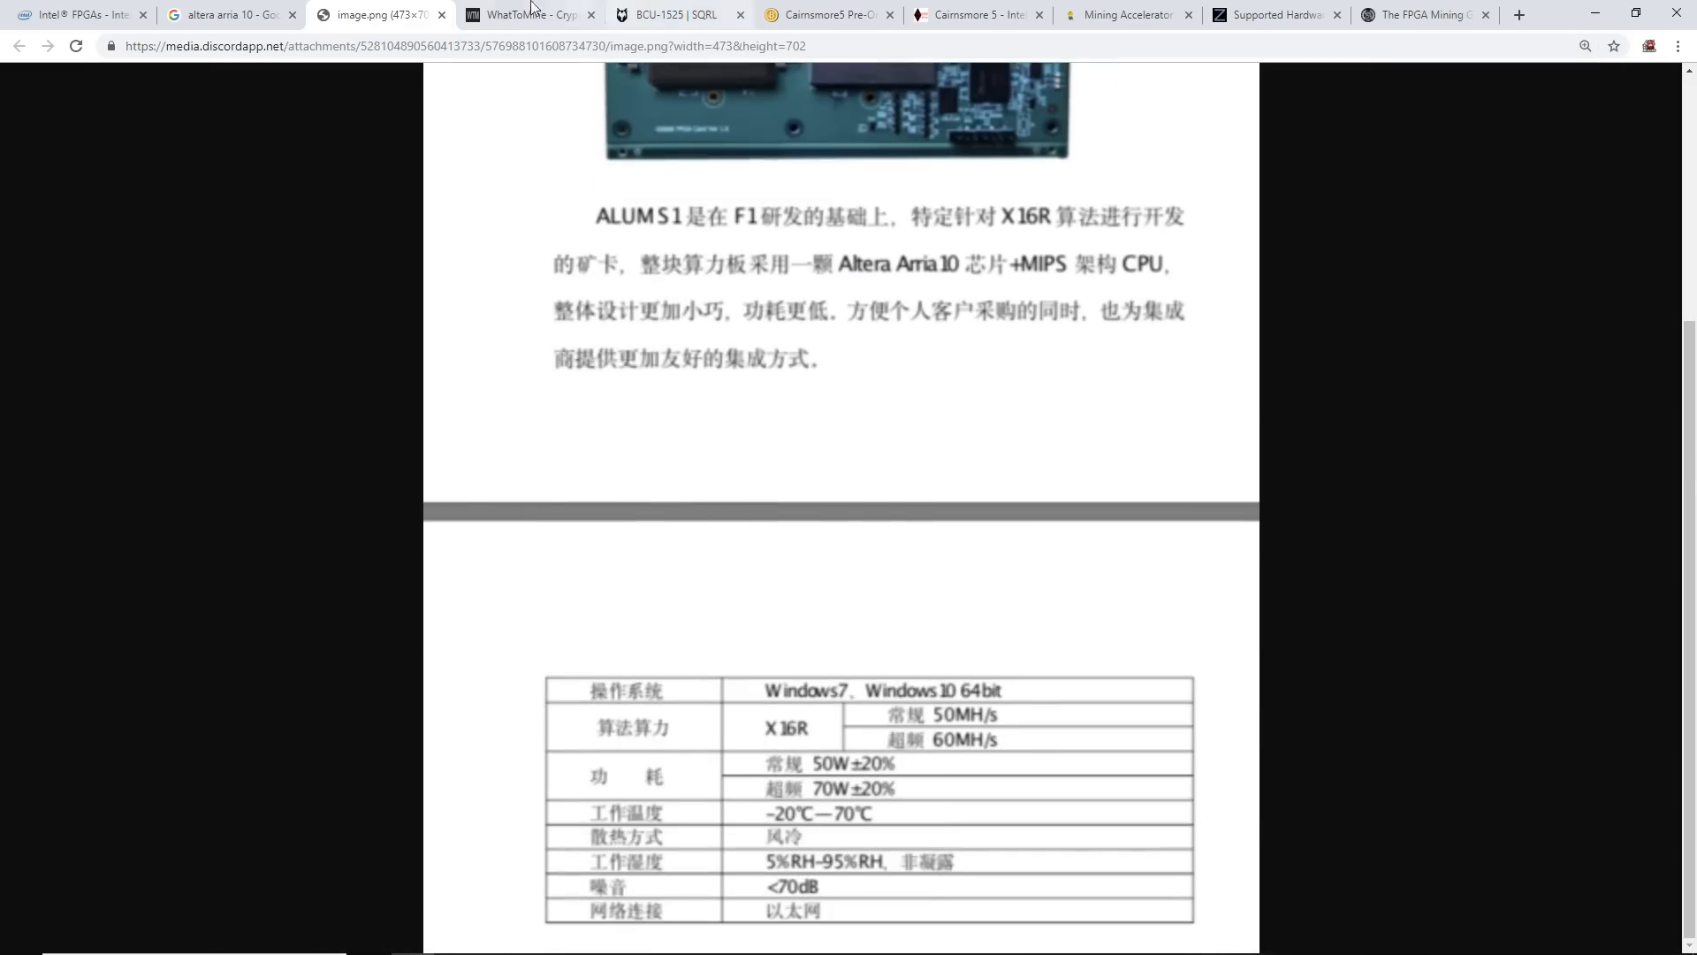
pyautogui.click(530, 14)
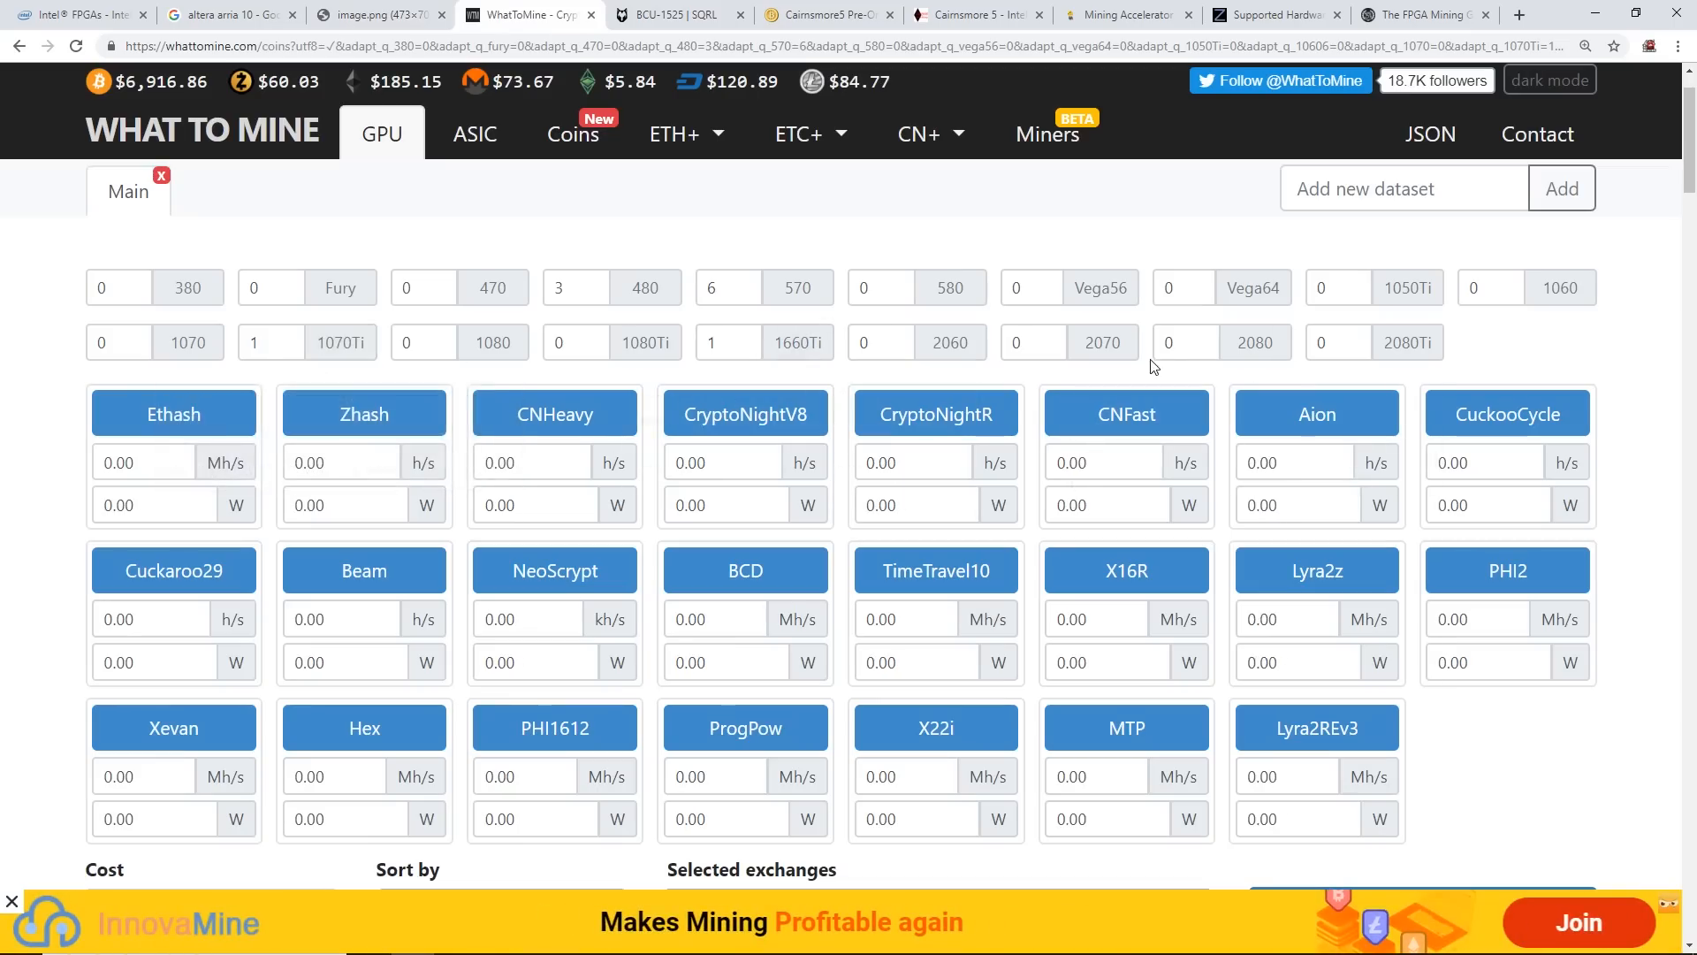
# Load one RTX 2070 in WhatToMine, check X16R 23.50 MH/s at 150 W, then return to the image
pyautogui.click(1030, 342)
pyautogui.write('1')
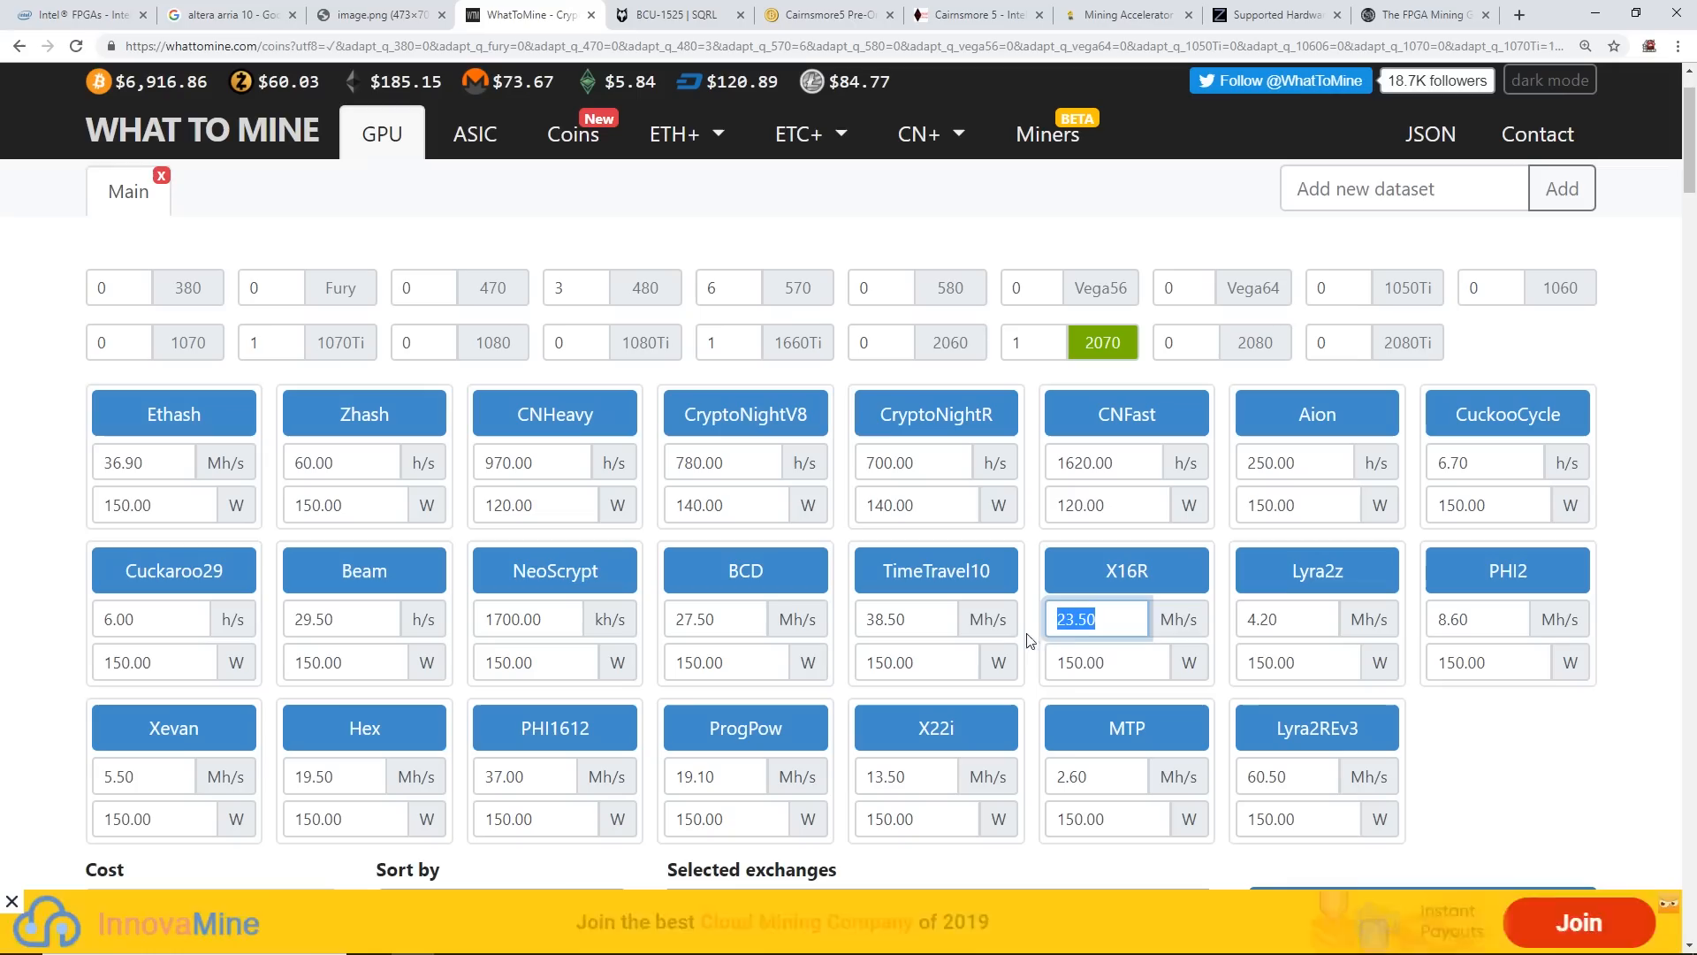
pyautogui.click(1105, 661)
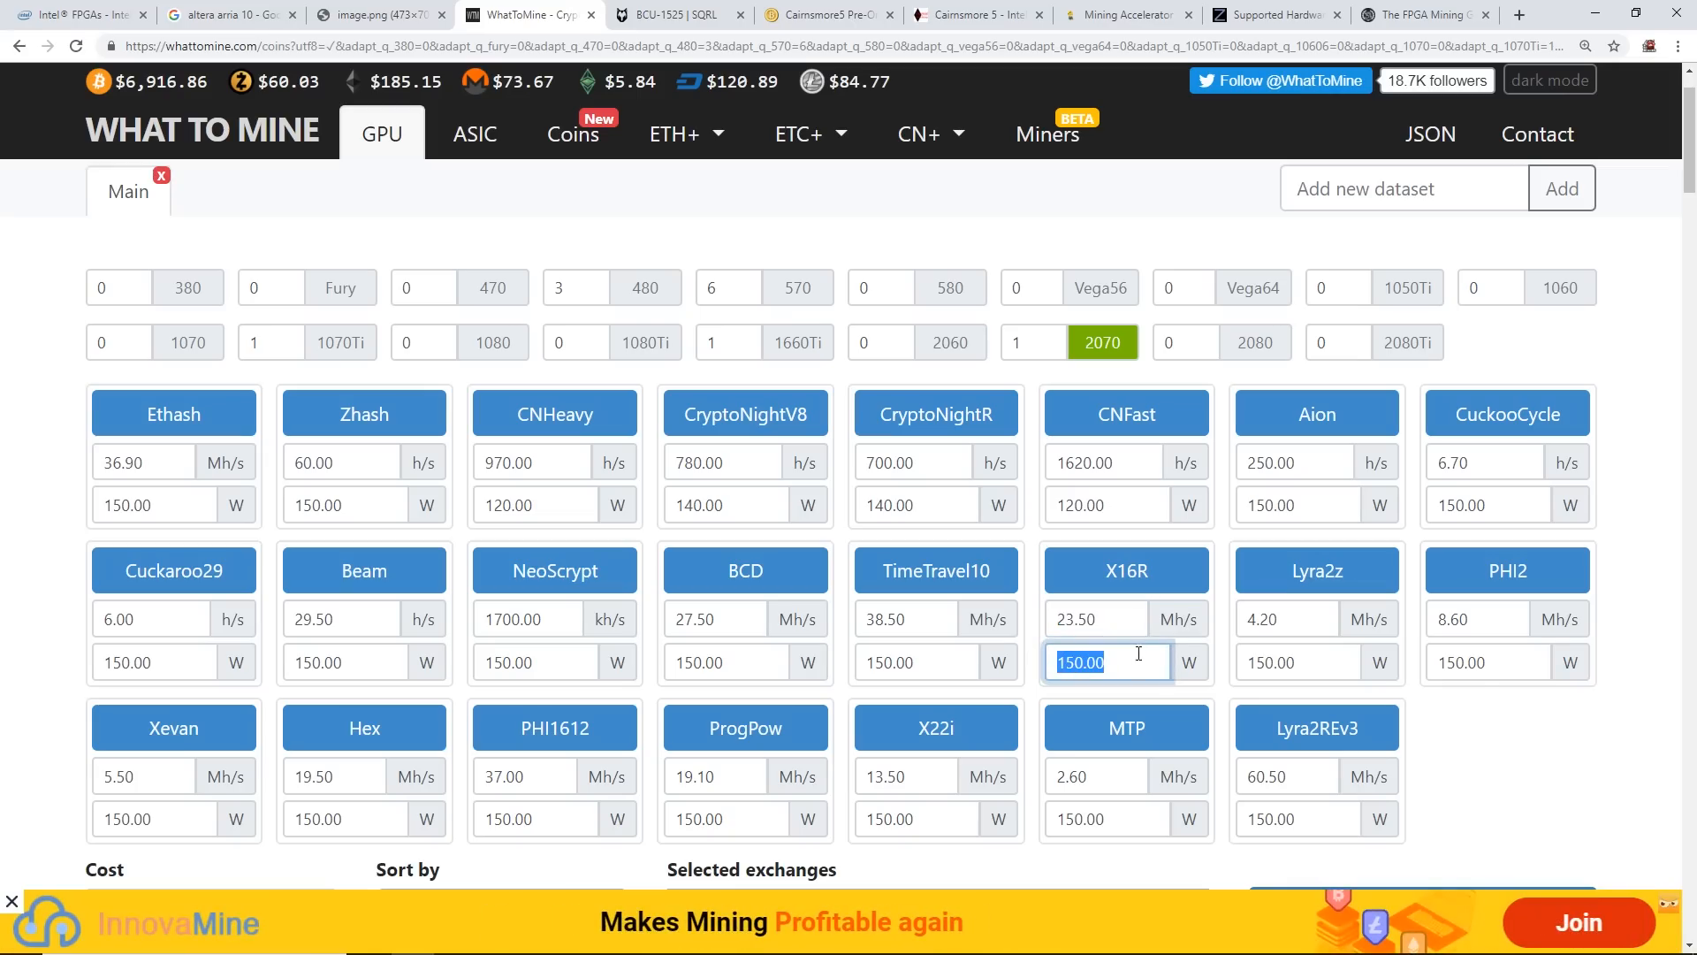
pyautogui.click(373, 14)
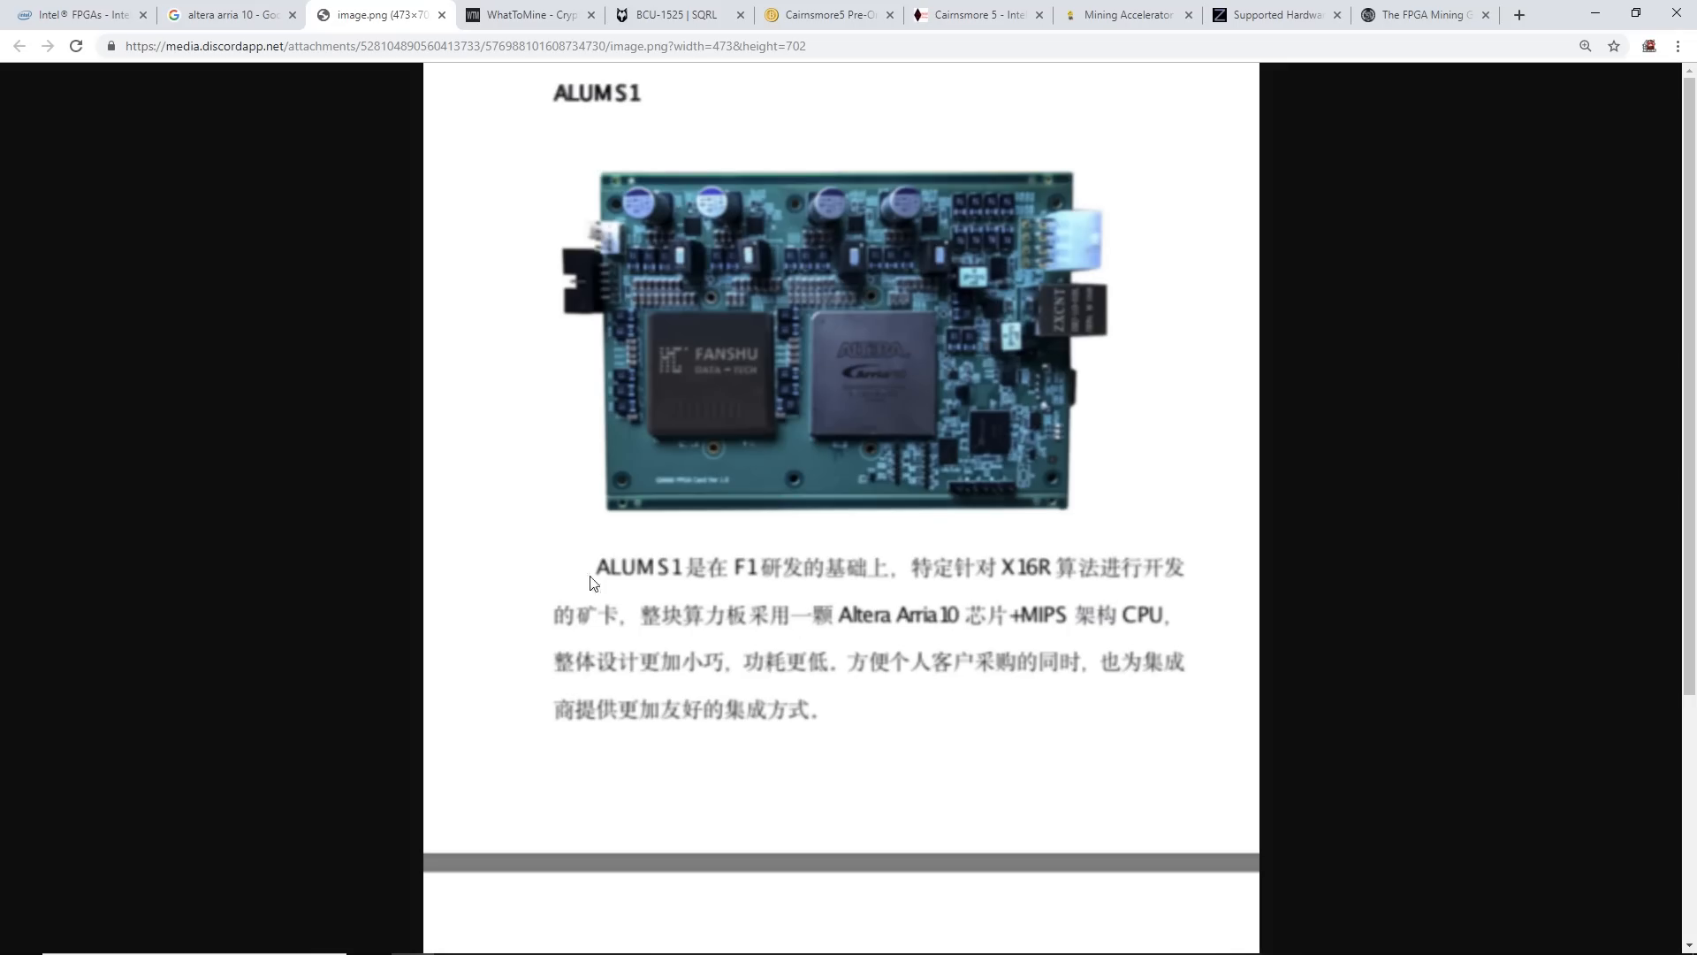
pyautogui.moveTo(720, 592)
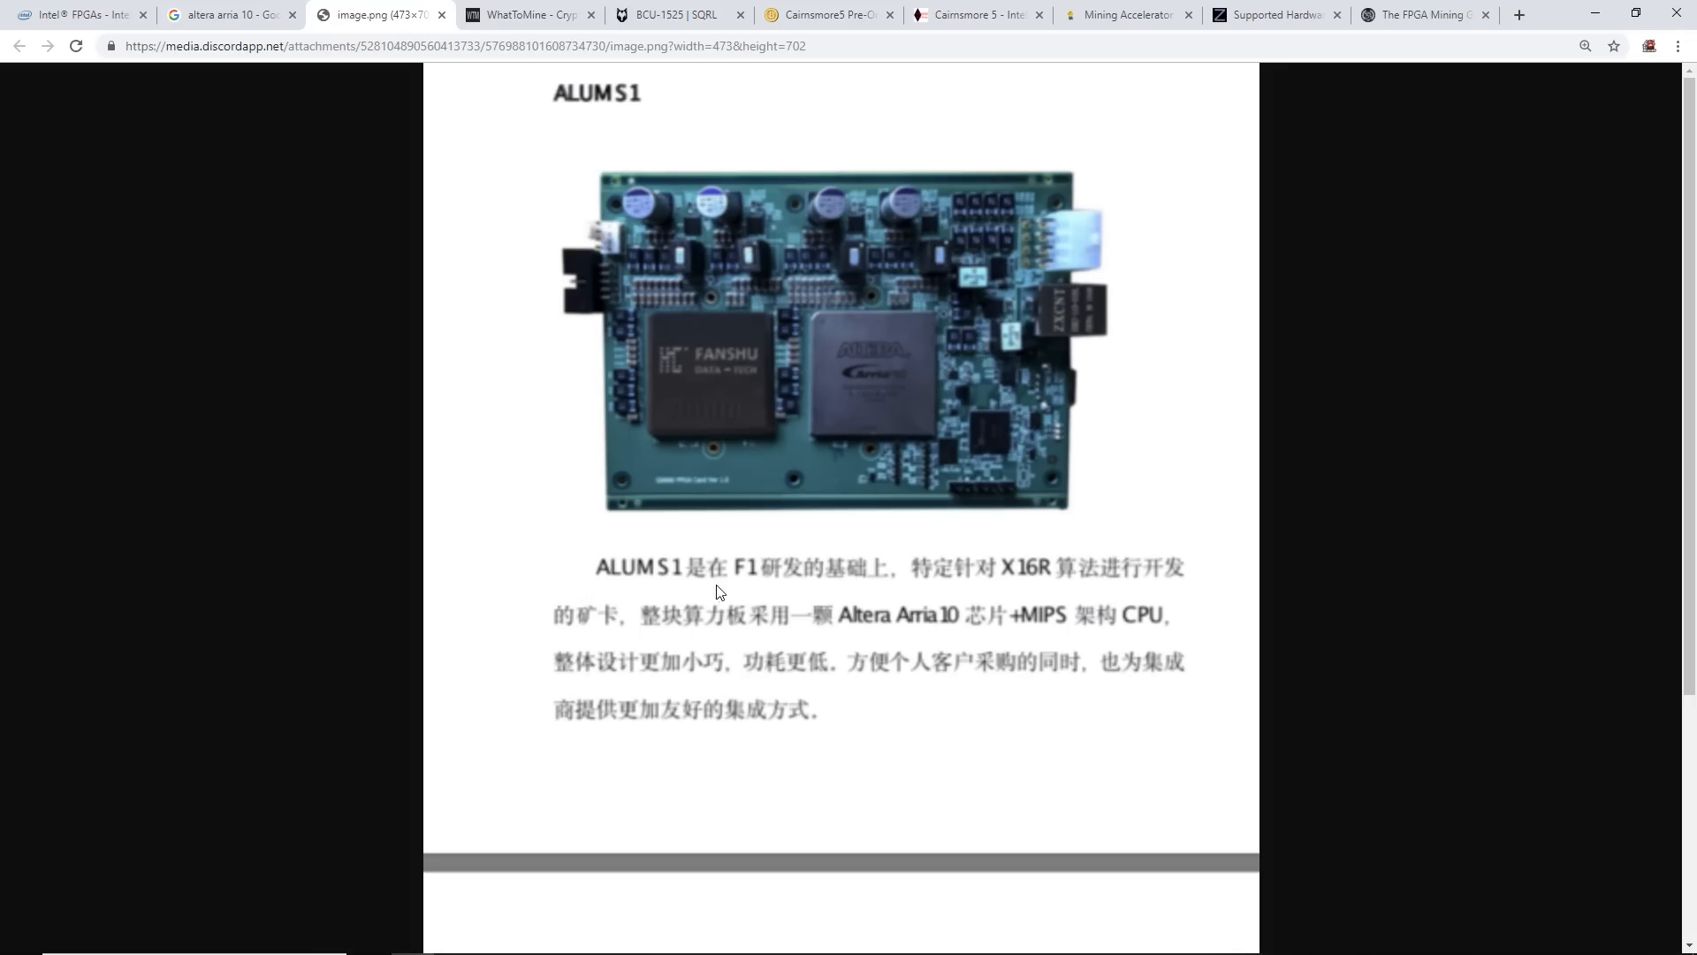
pyautogui.moveTo(757, 501)
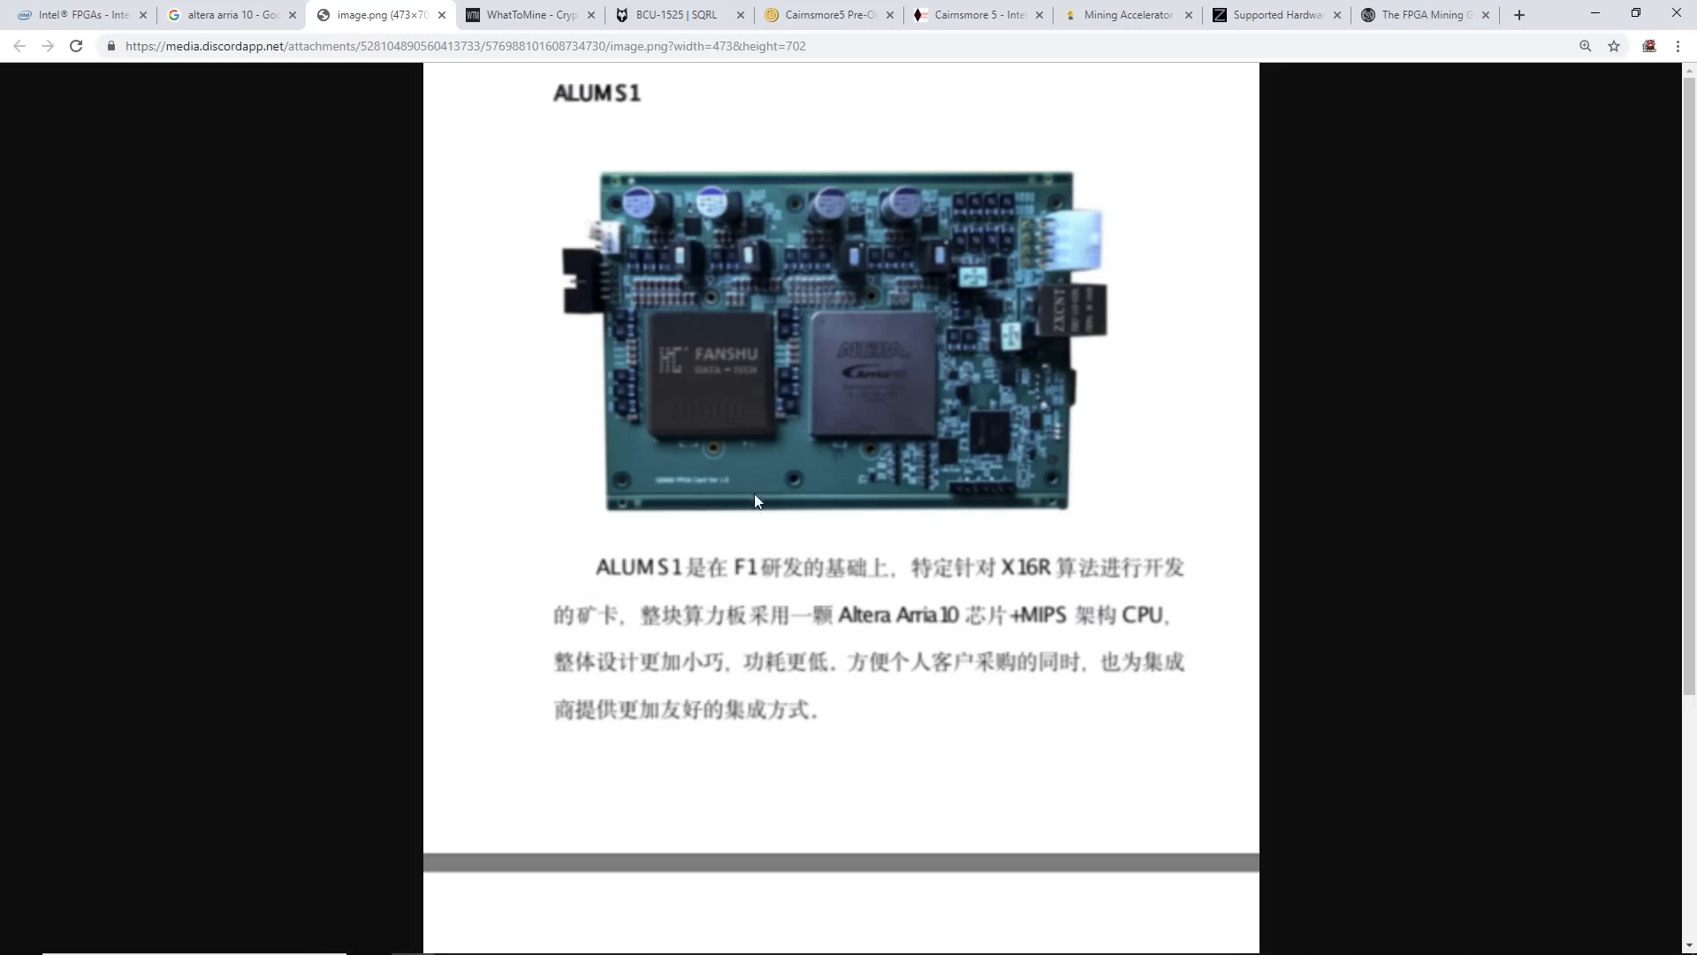
pyautogui.moveTo(1001, 673)
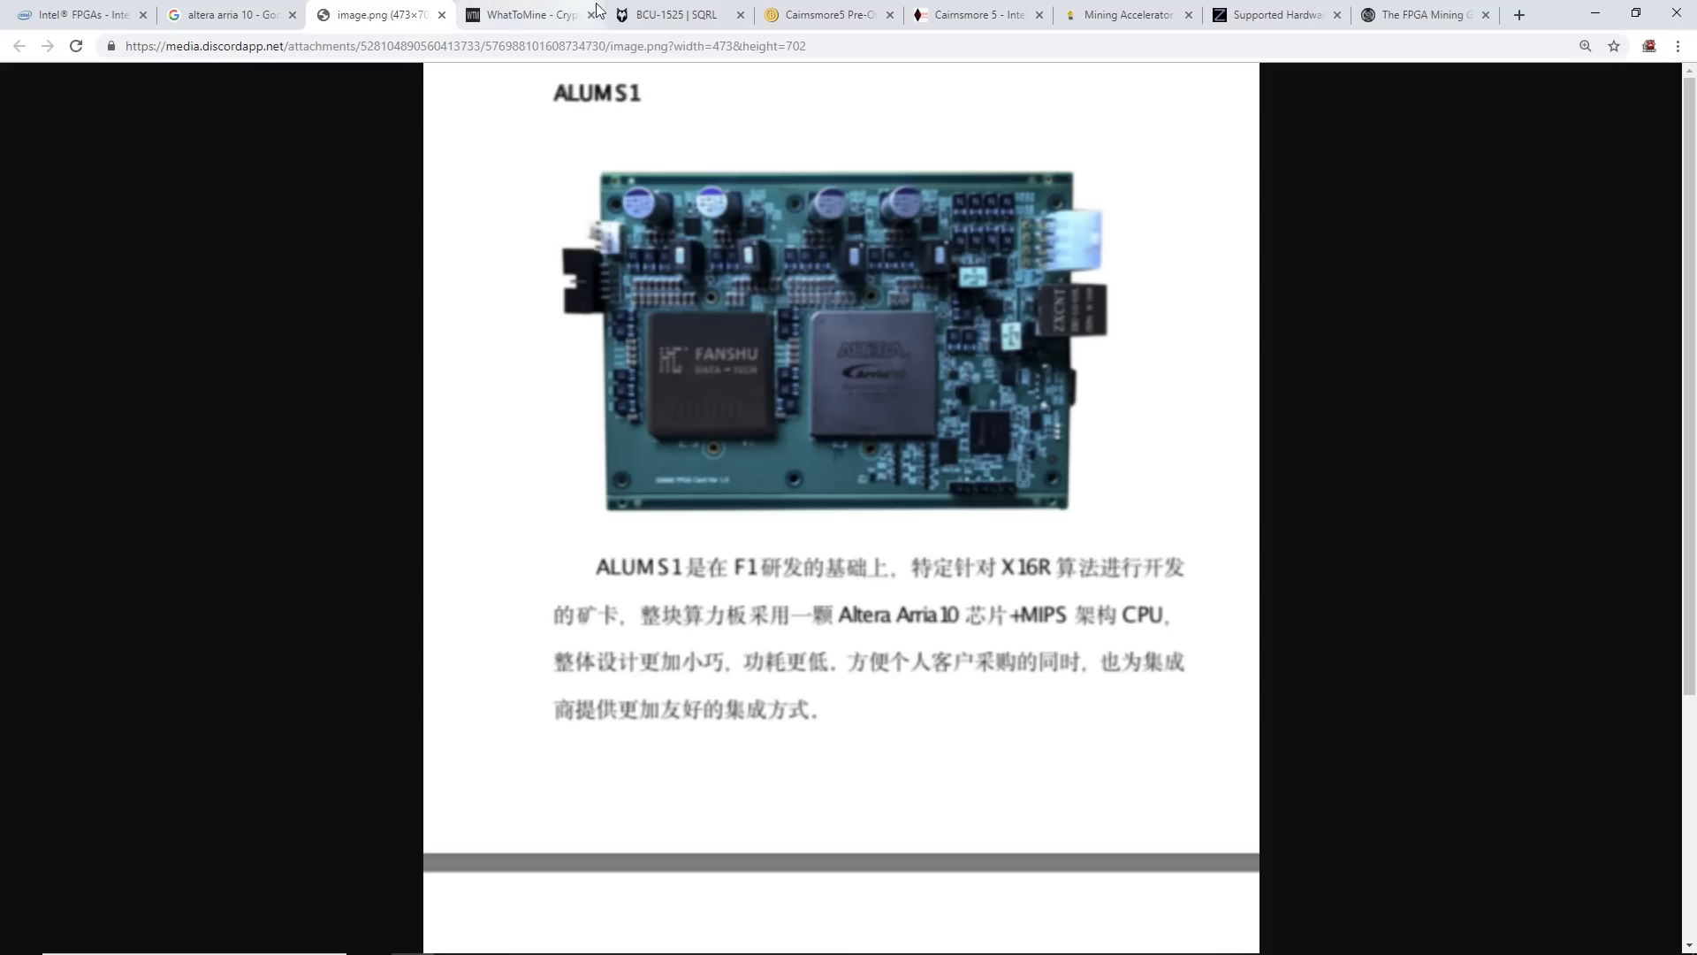
pyautogui.moveTo(925, 936)
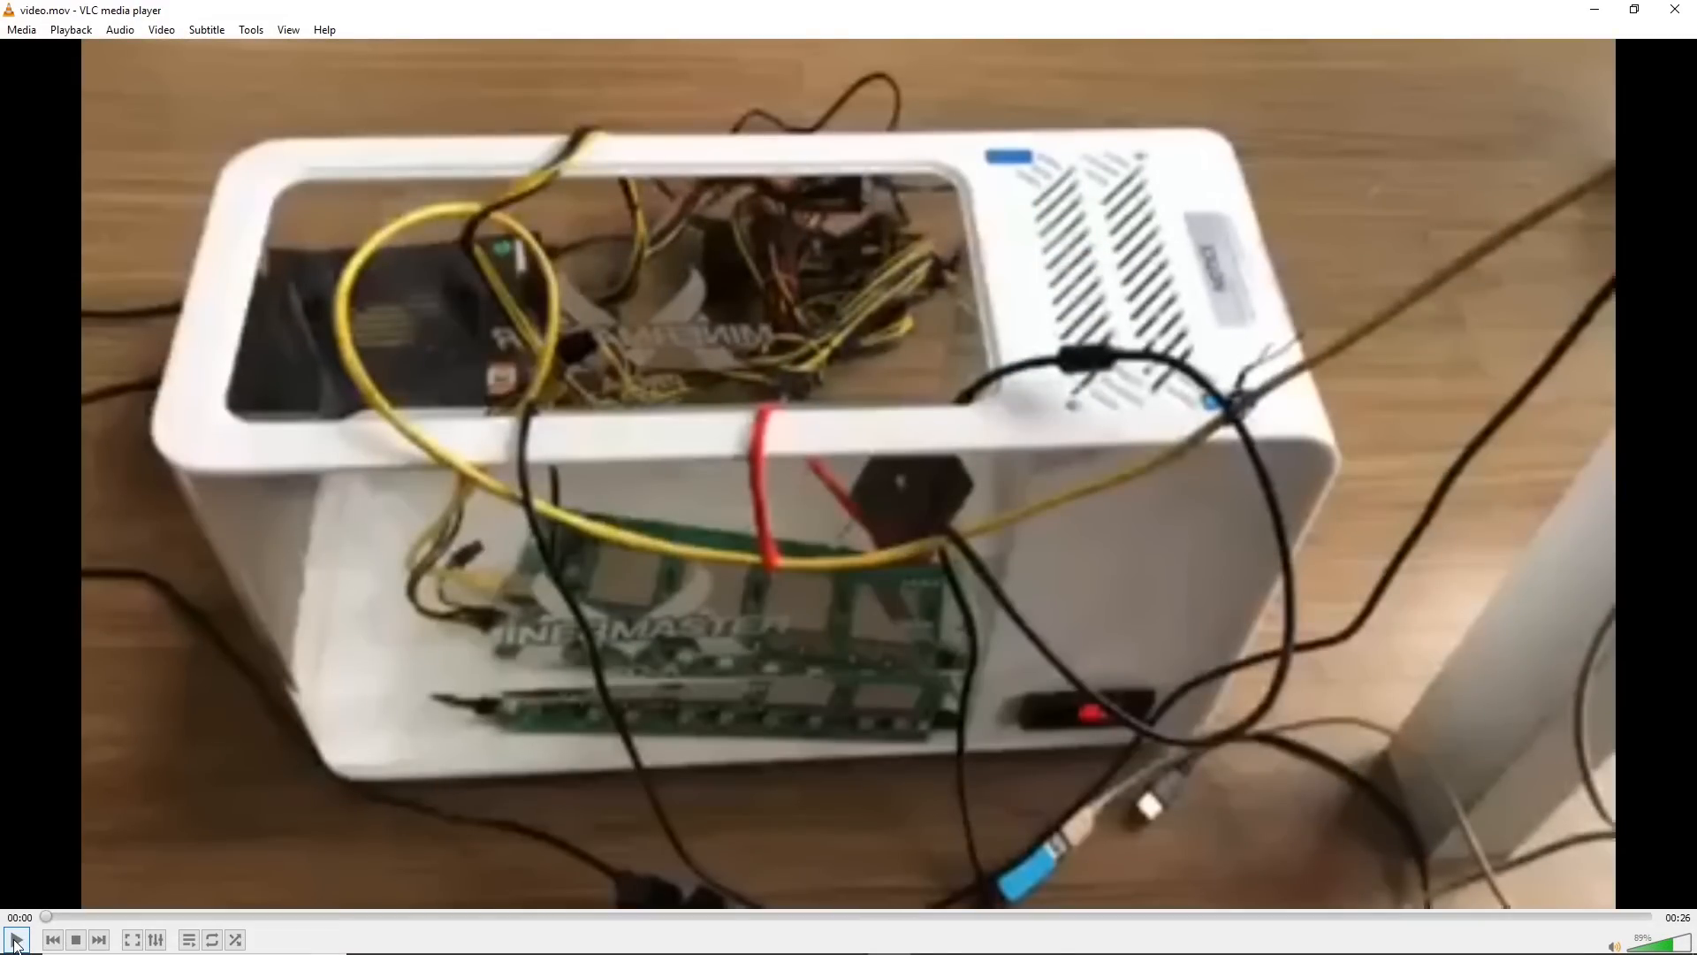
# Play video.mov in VLC to see the four-chip mining board close-up
pyautogui.click(16, 939)
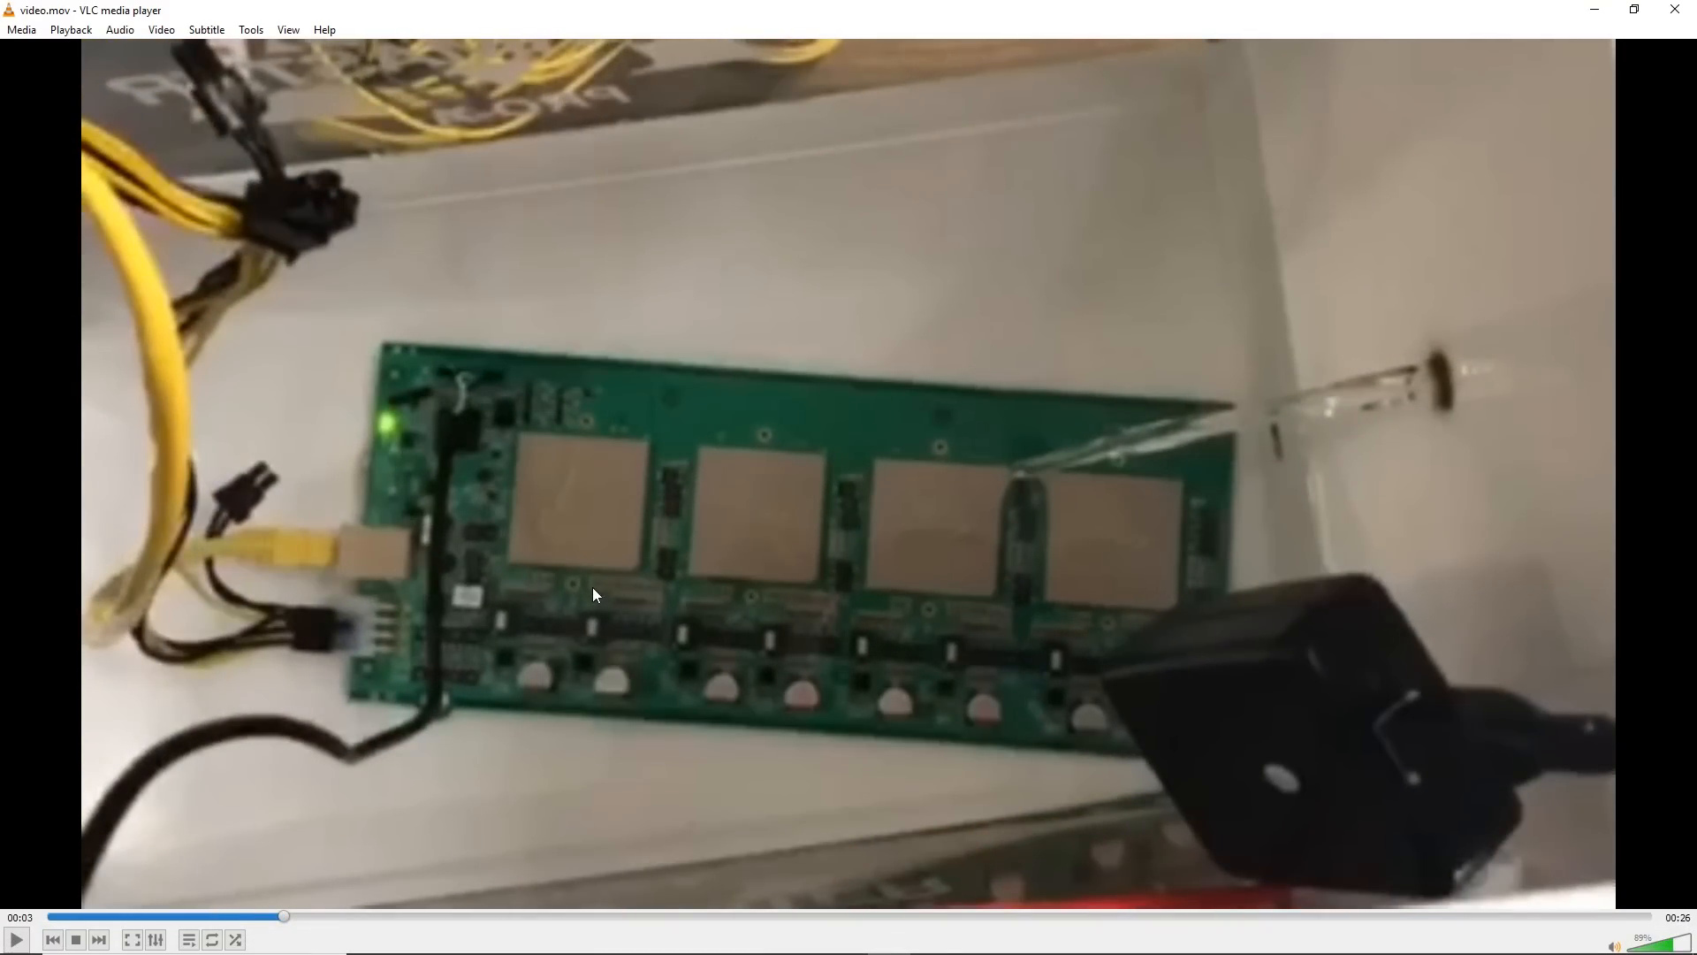
pyautogui.moveTo(844, 696)
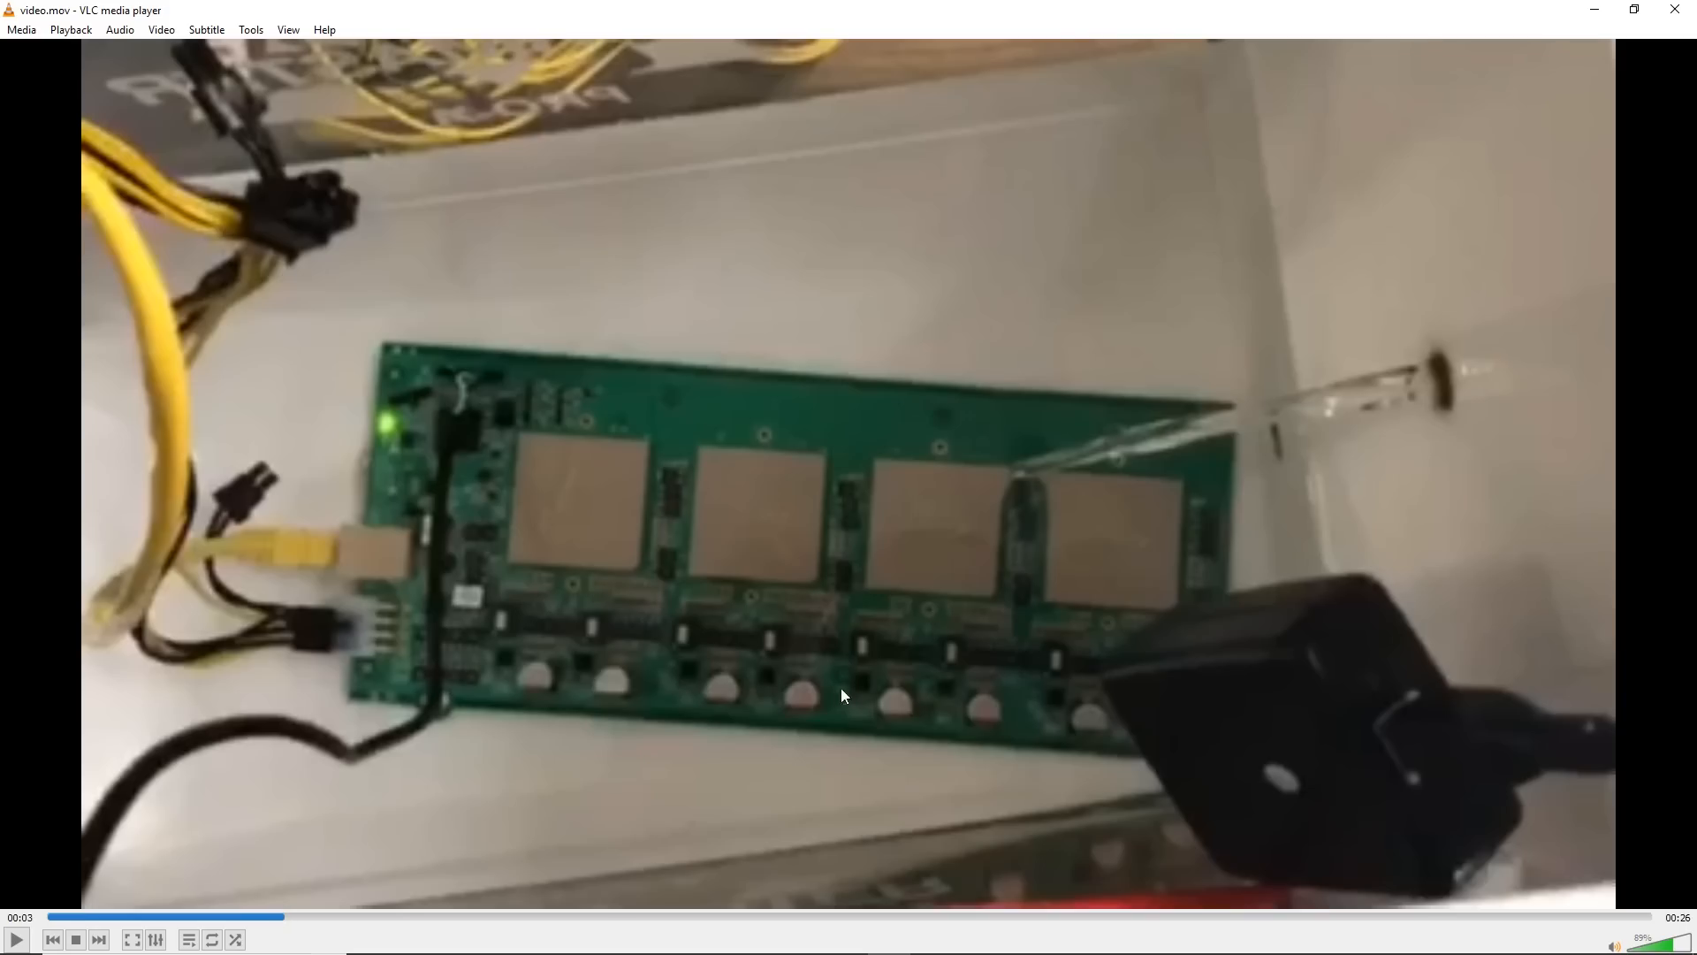
pyautogui.moveTo(804, 564)
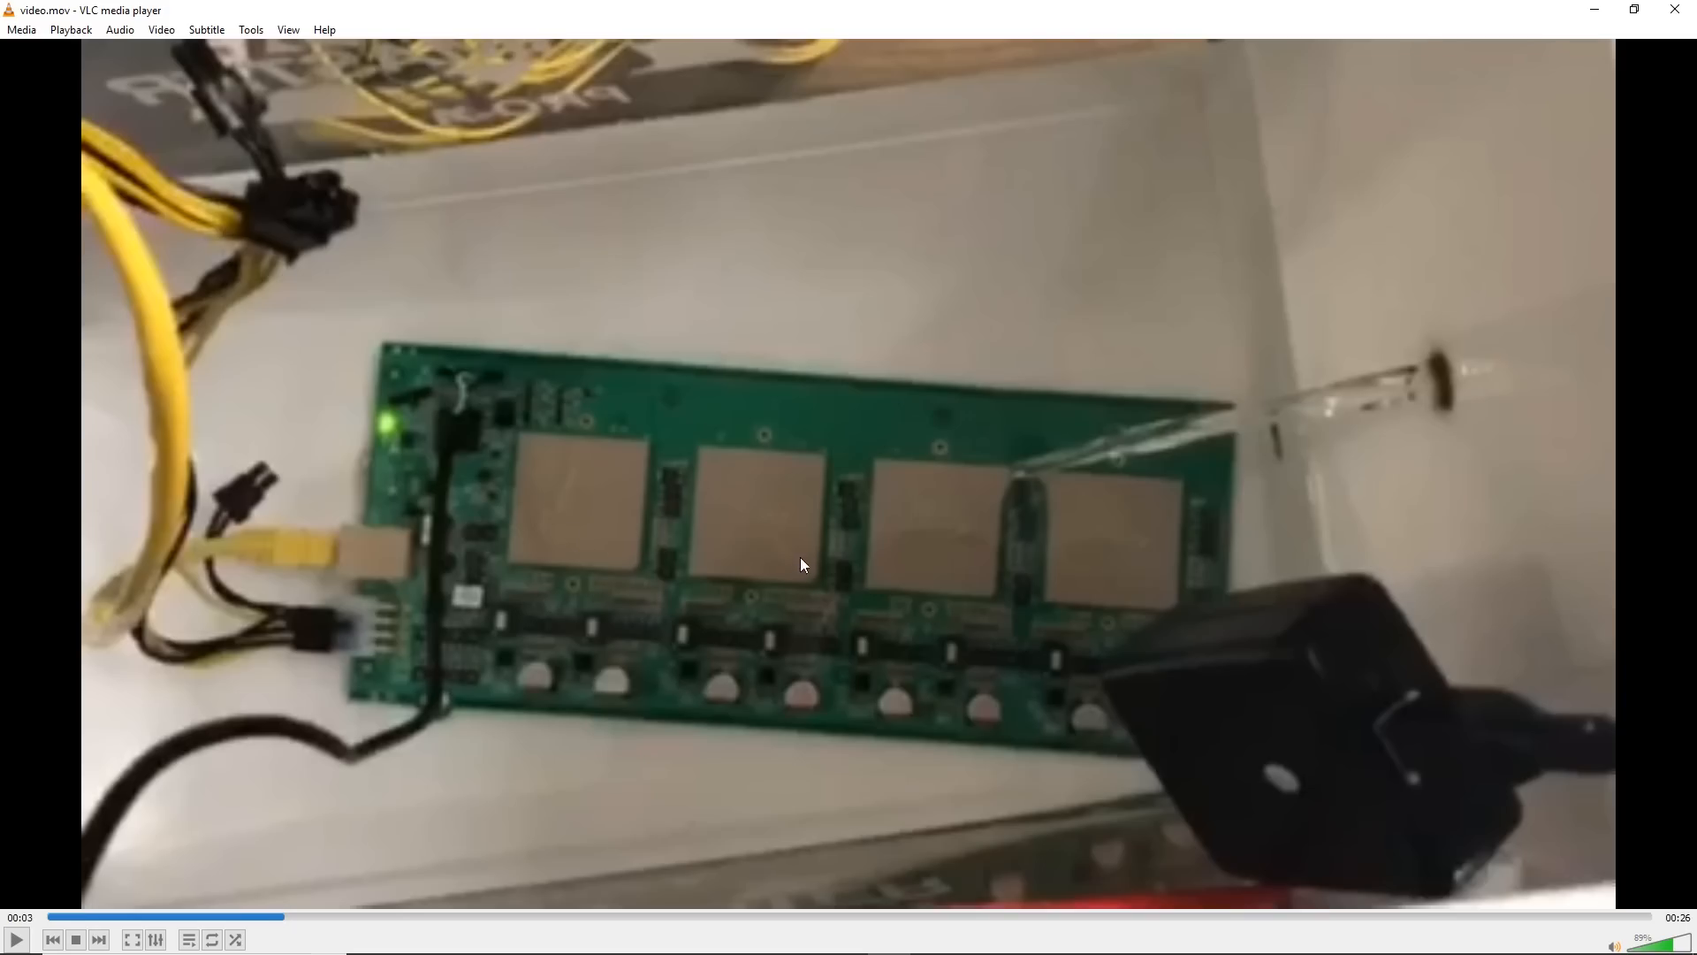
pyautogui.moveTo(956, 558)
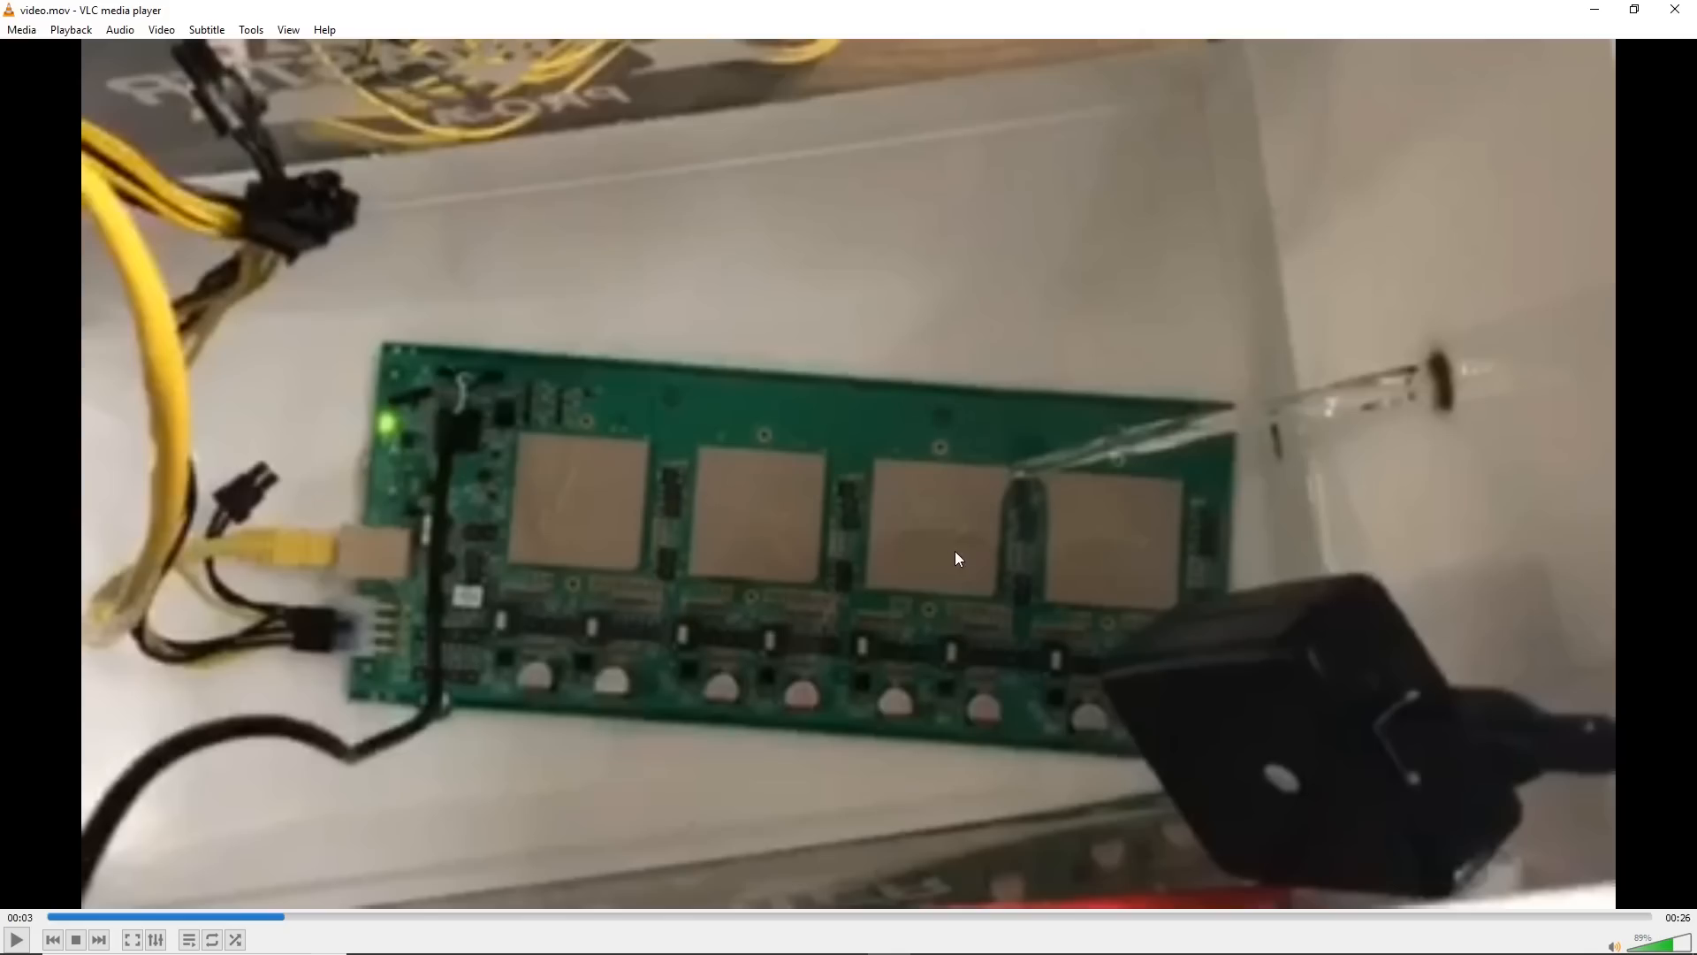
pyautogui.moveTo(1067, 572)
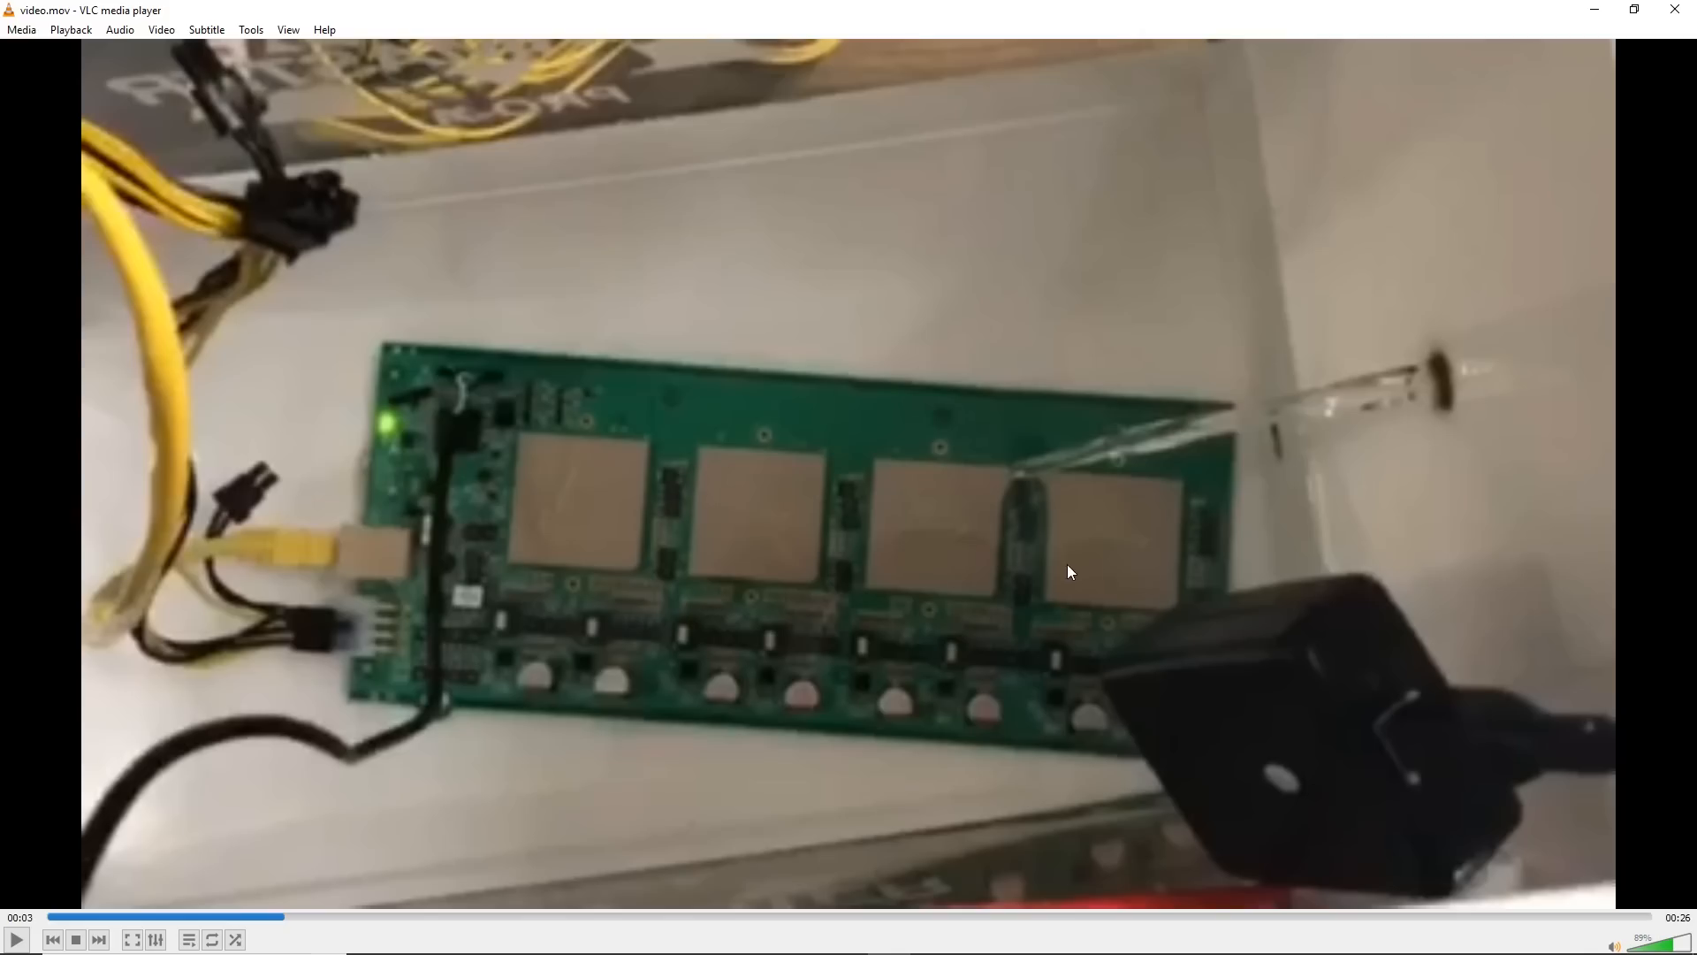
pyautogui.moveTo(1066, 362)
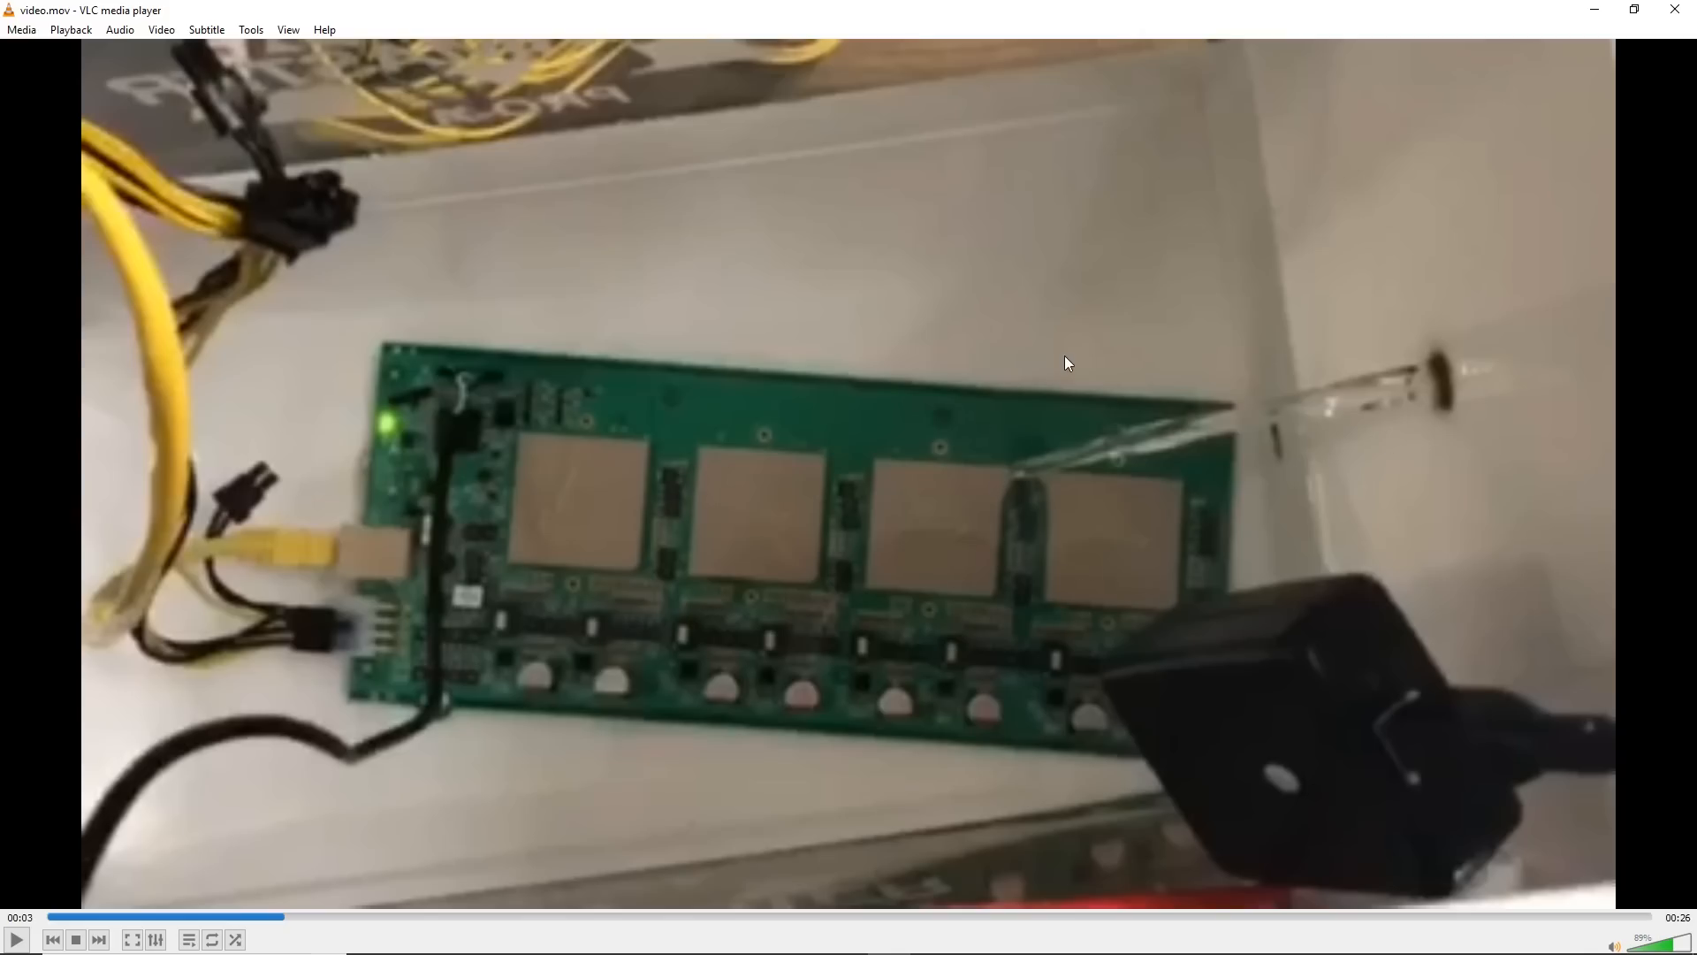
pyautogui.moveTo(401, 469)
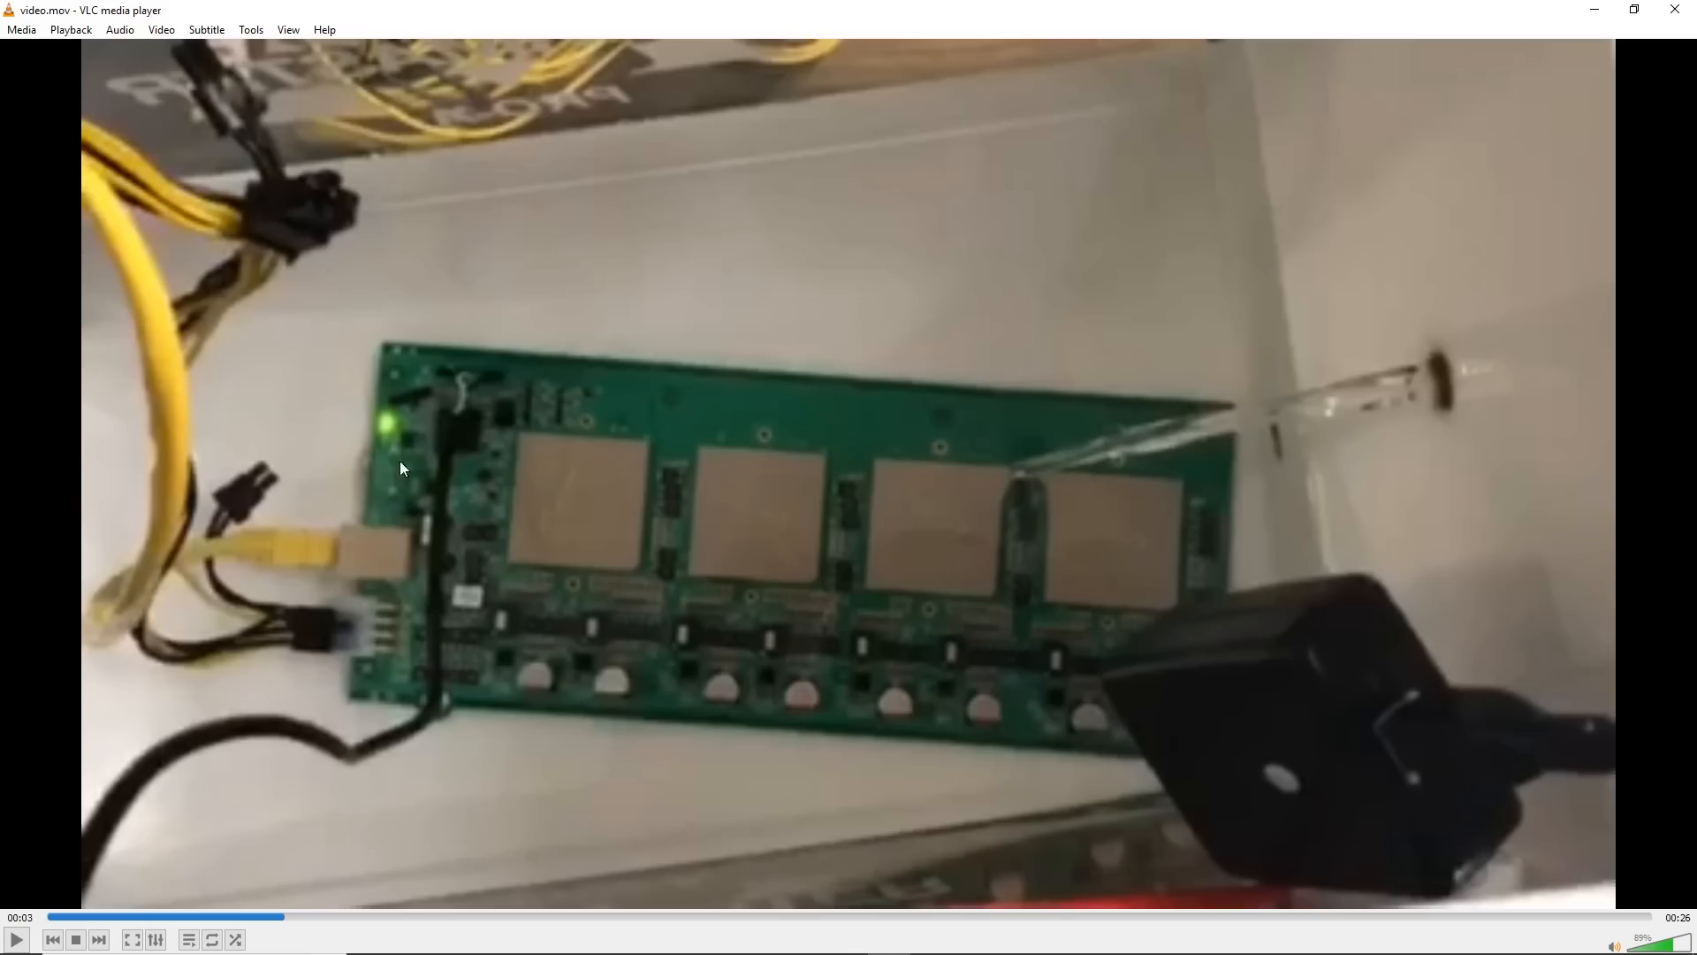
pyautogui.moveTo(707, 387)
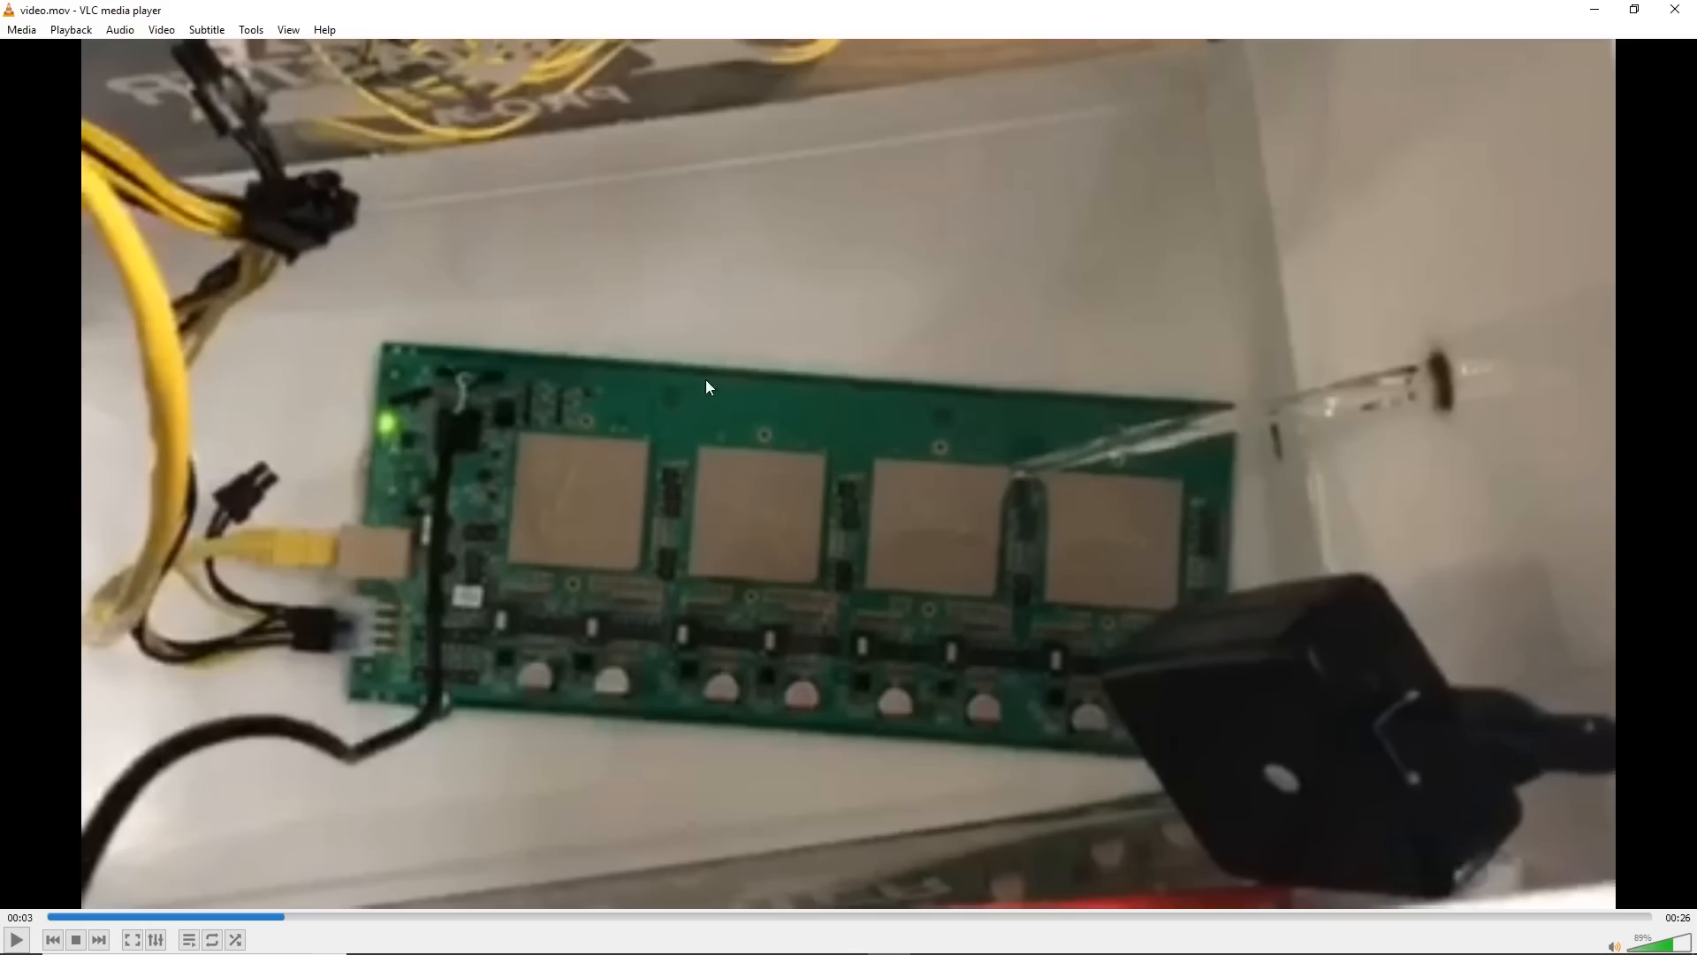
pyautogui.moveTo(656, 517)
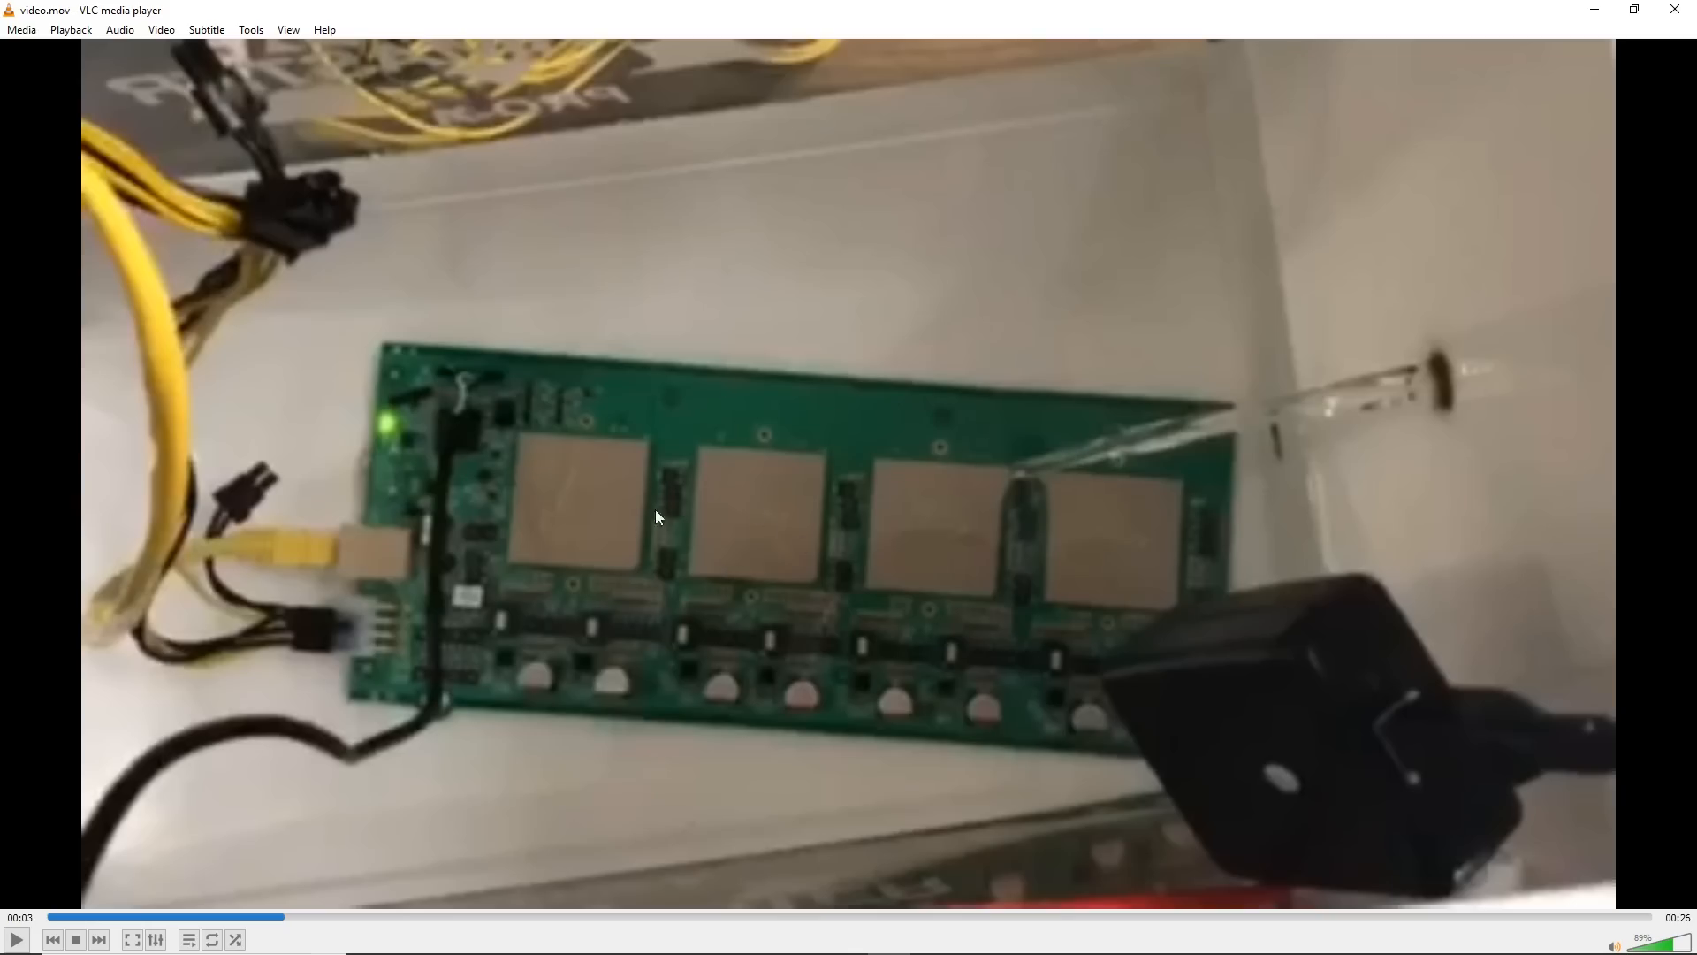
pyautogui.moveTo(1269, 517)
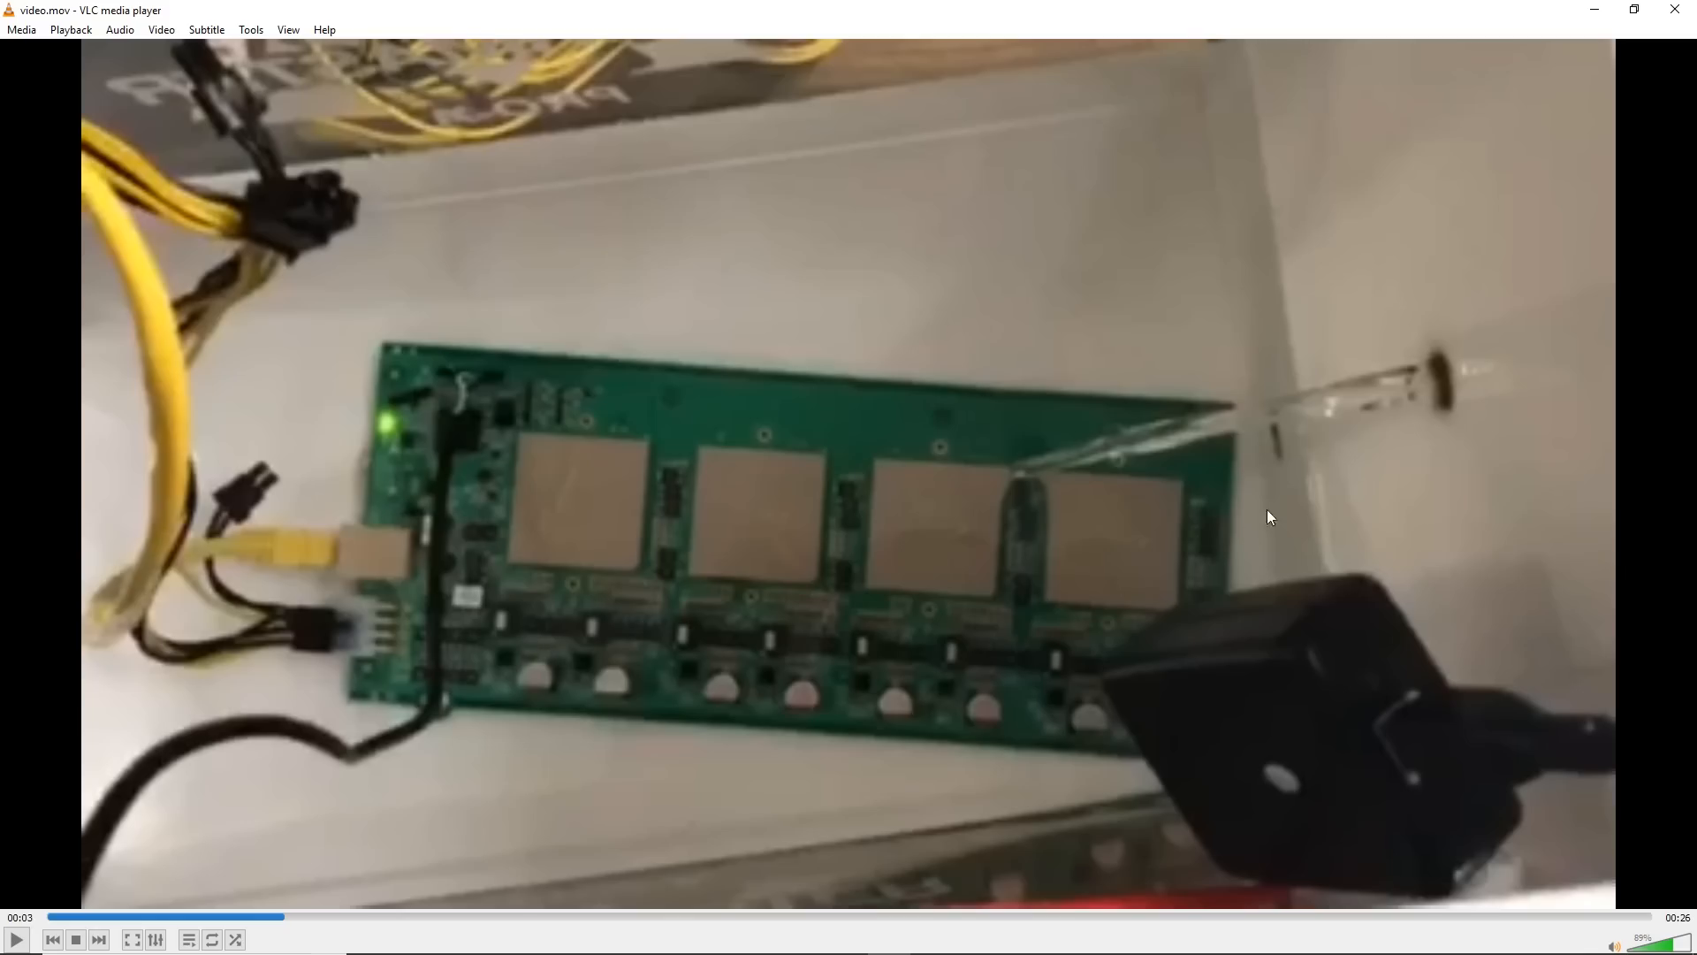
pyautogui.moveTo(1229, 376)
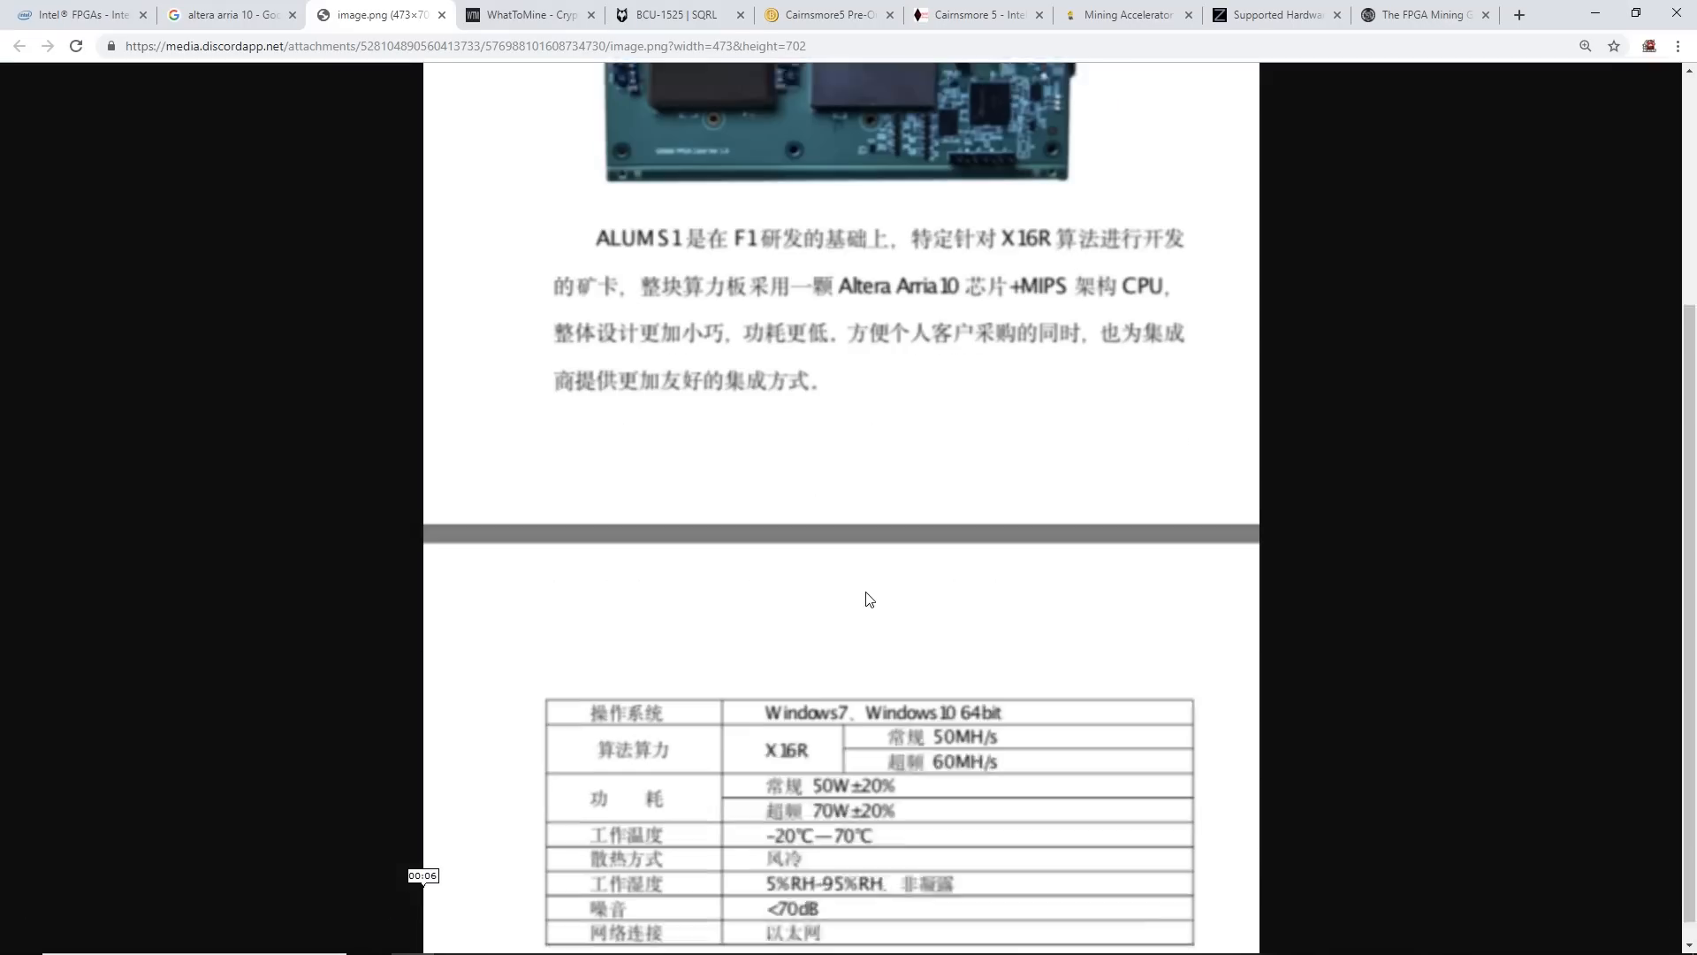
# Read through the ALUM S1 specs and performance table, then go back to WhatToMine
pyautogui.scroll(-3)
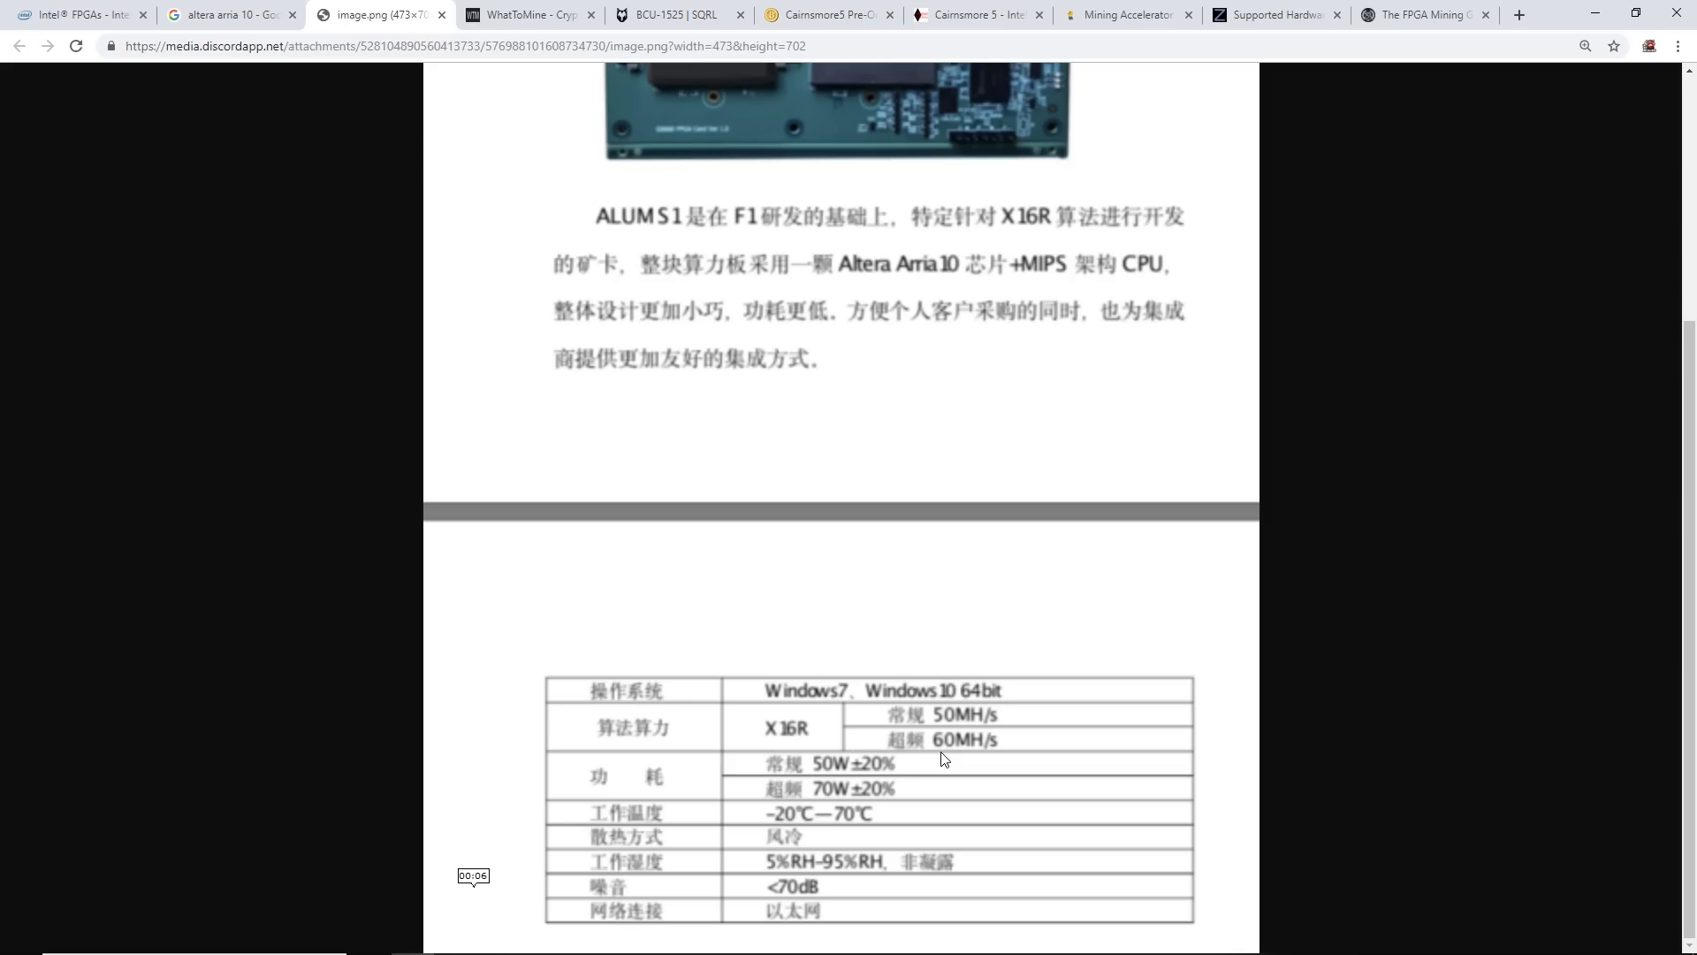
pyautogui.scroll(3)
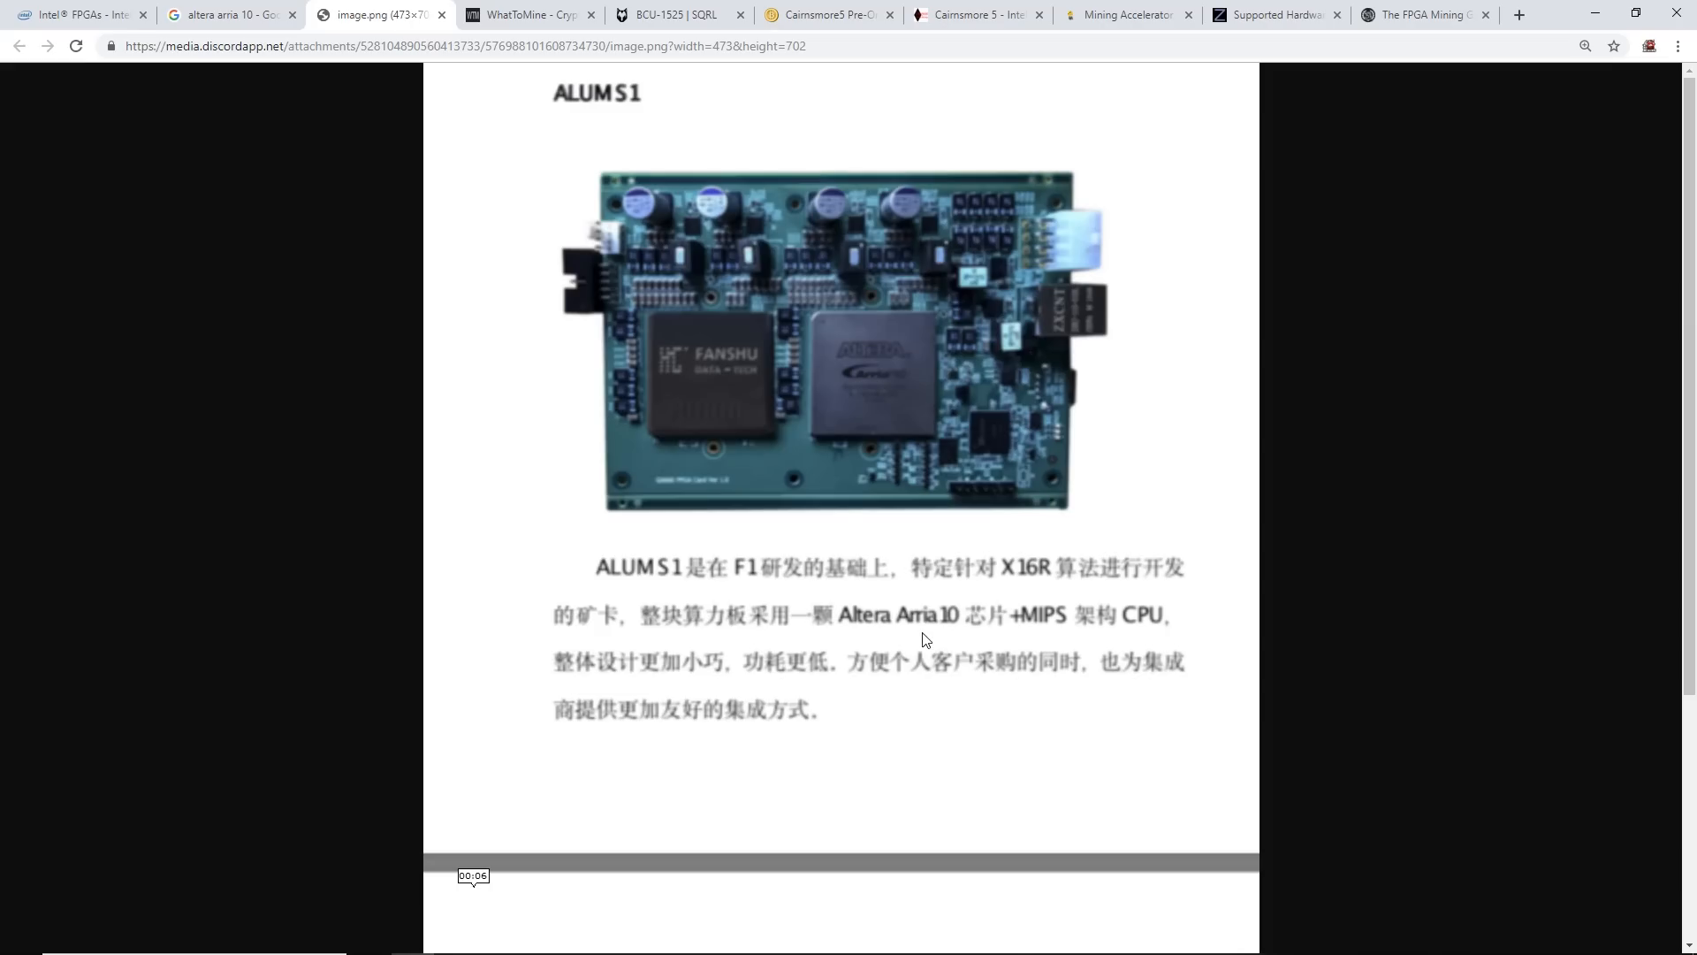
pyautogui.scroll(-3)
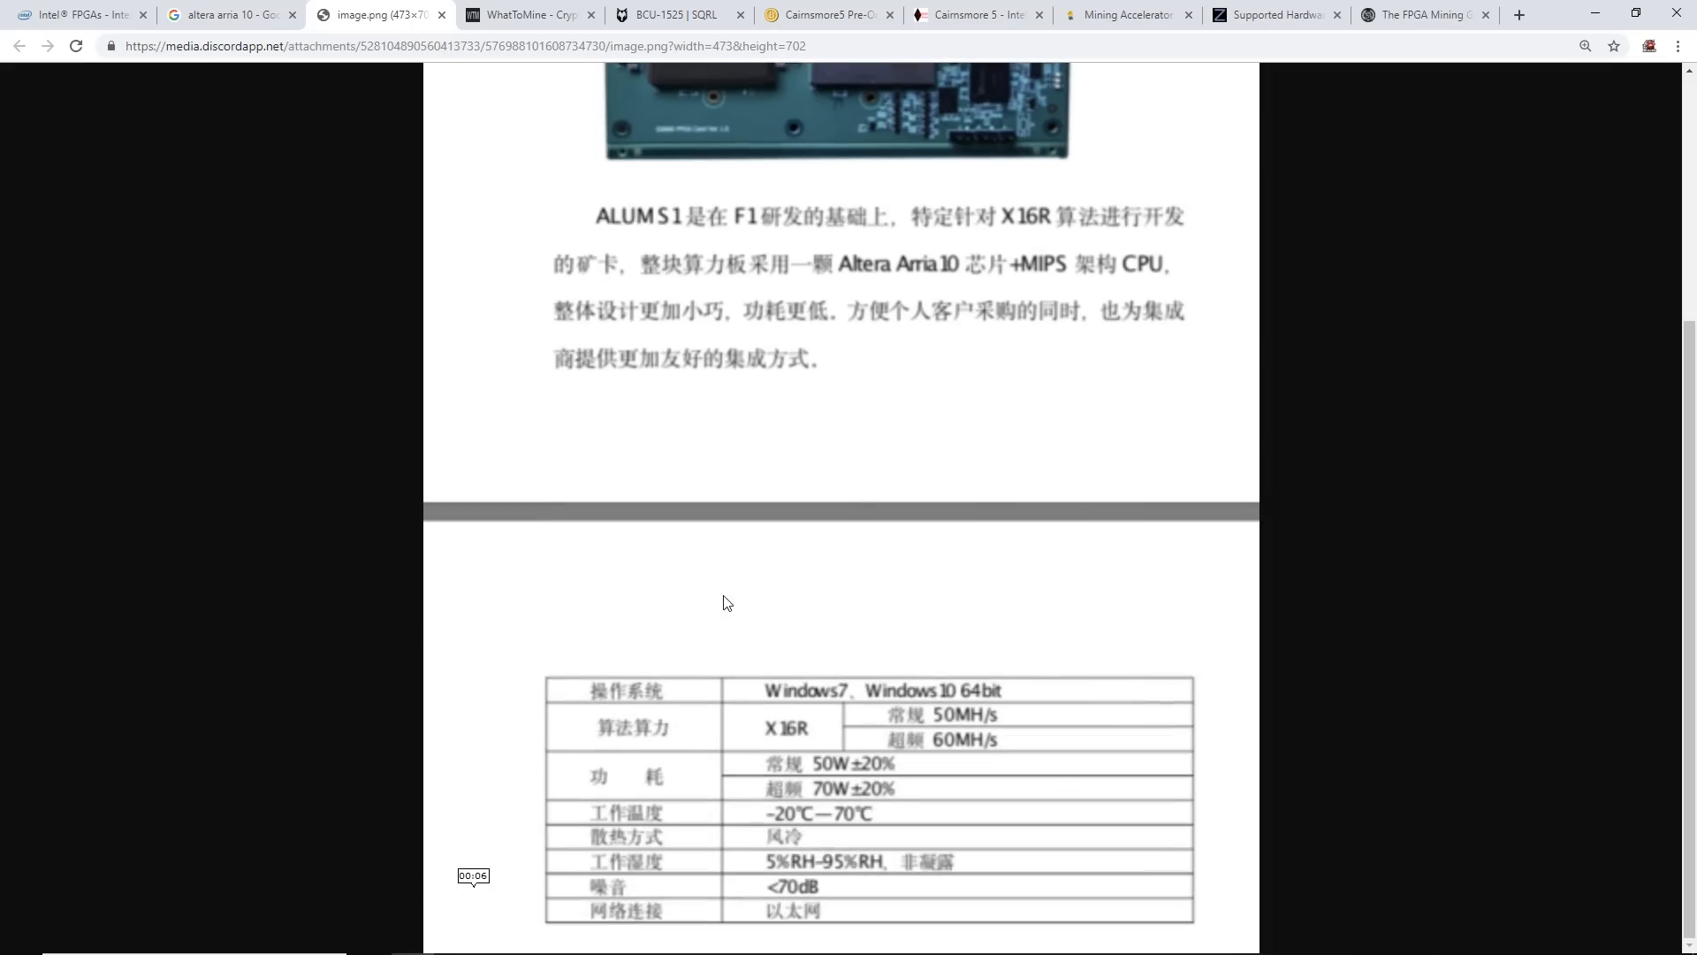
pyautogui.moveTo(733, 608)
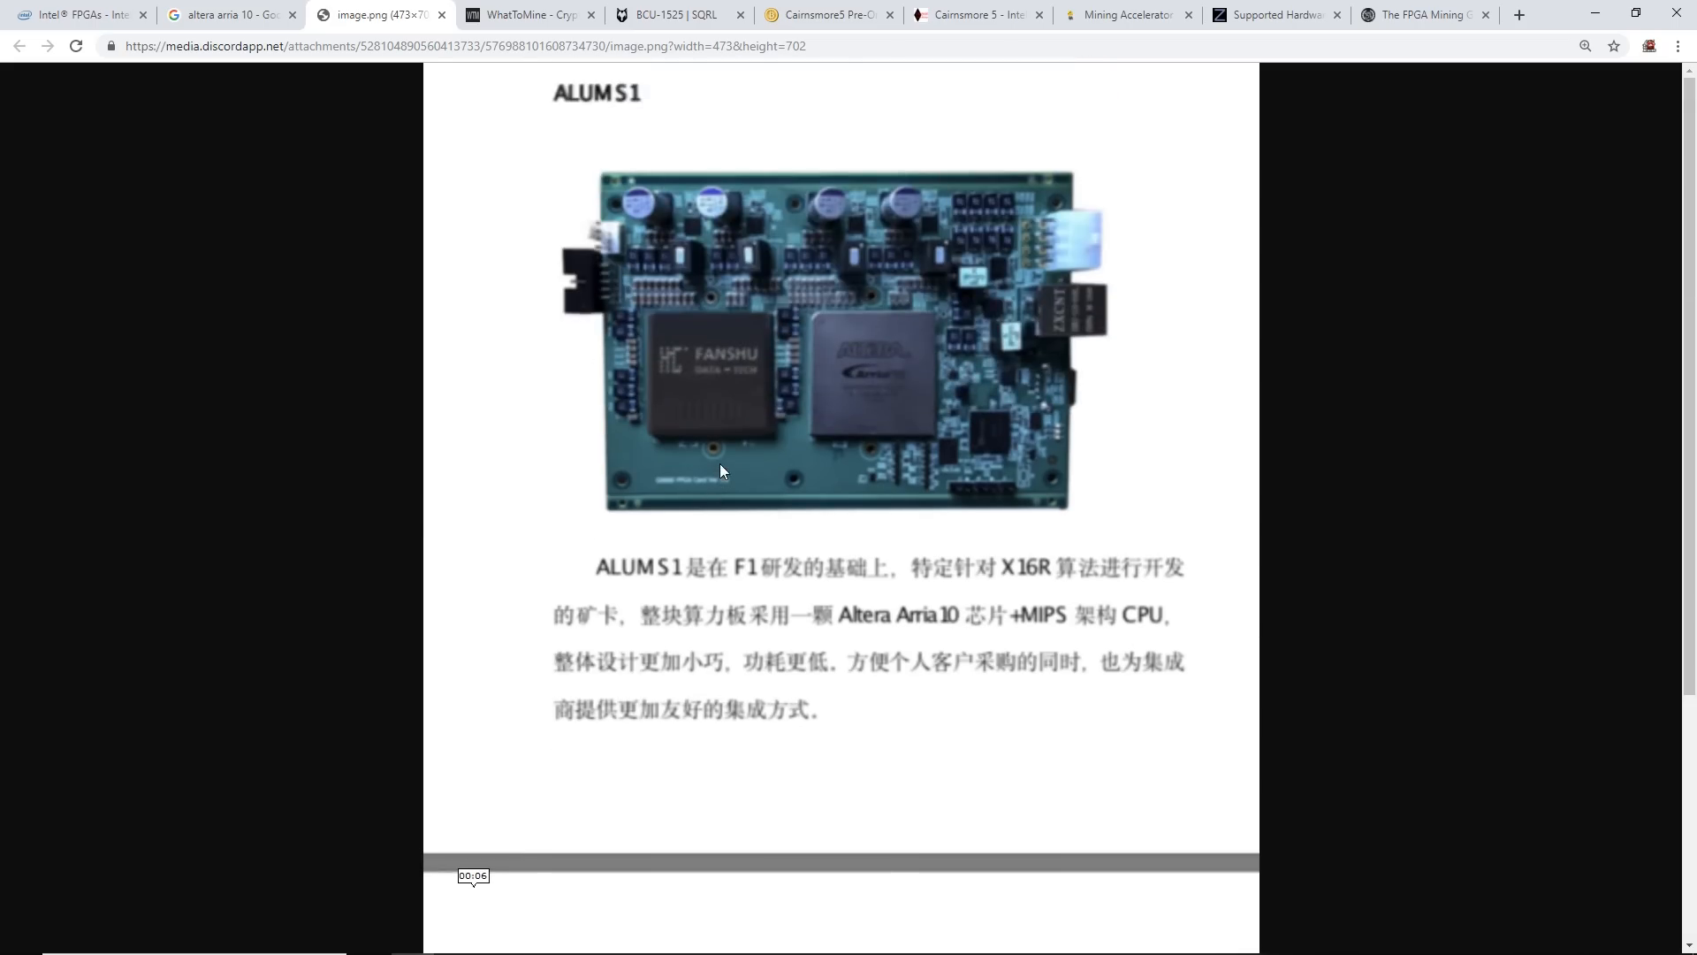
pyautogui.click(529, 14)
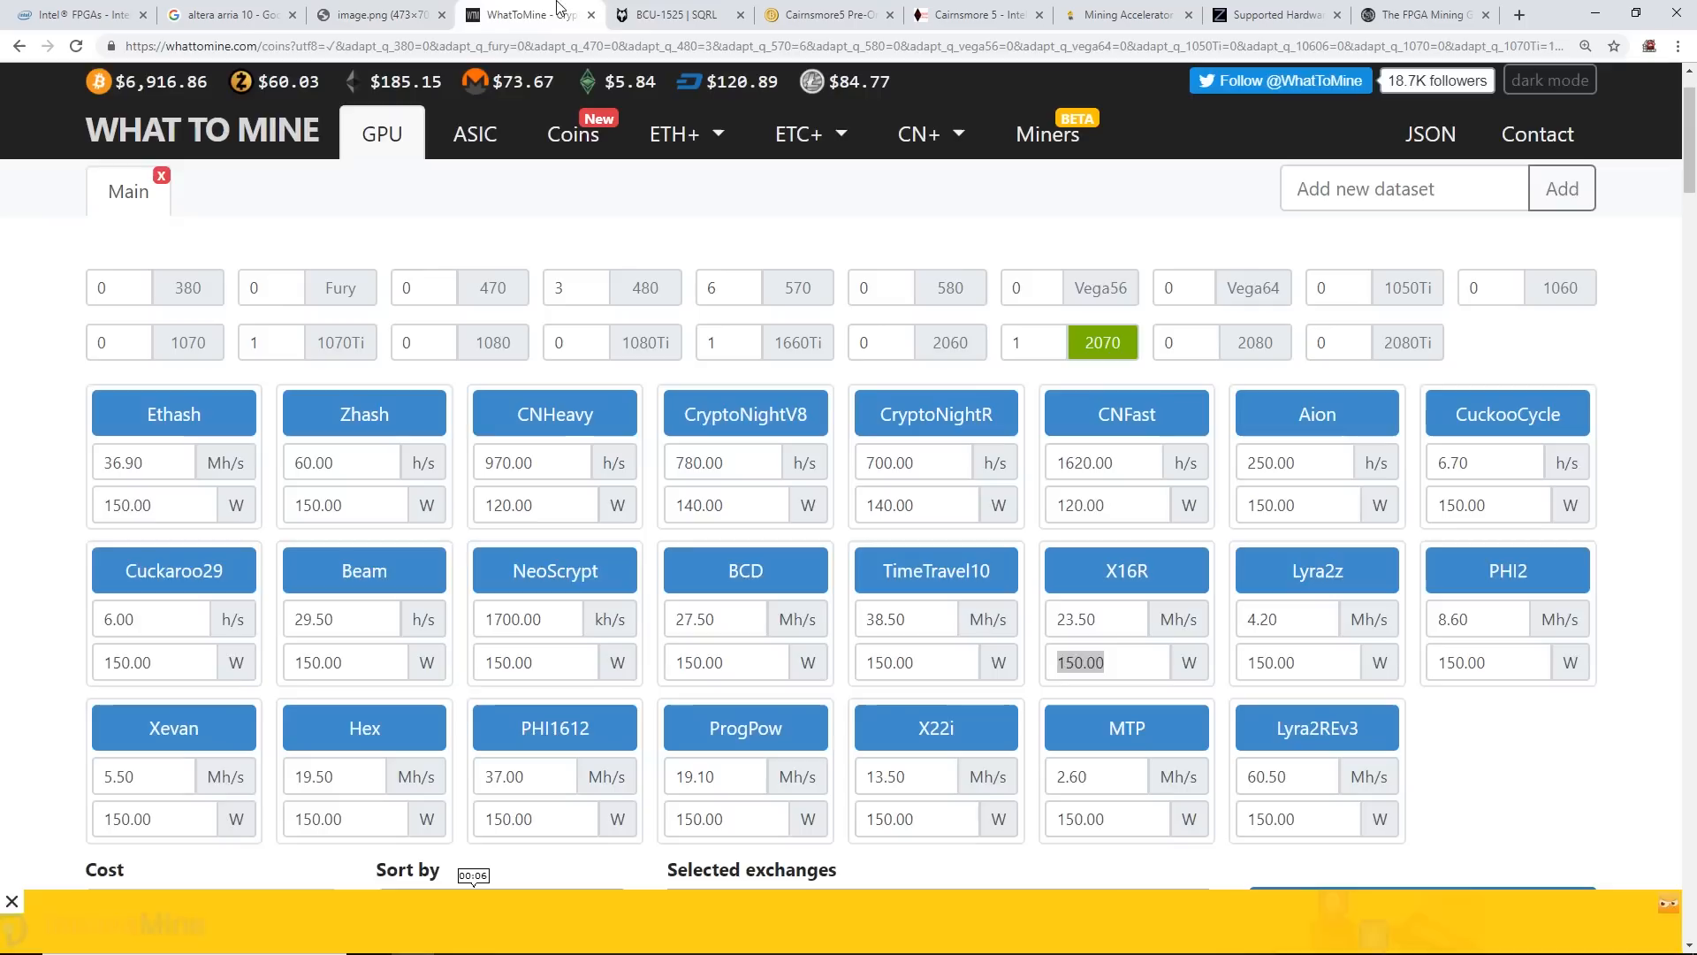
# Open the Acorn CLE 215+ page from the SQRL Products menu
pyautogui.click(676, 15)
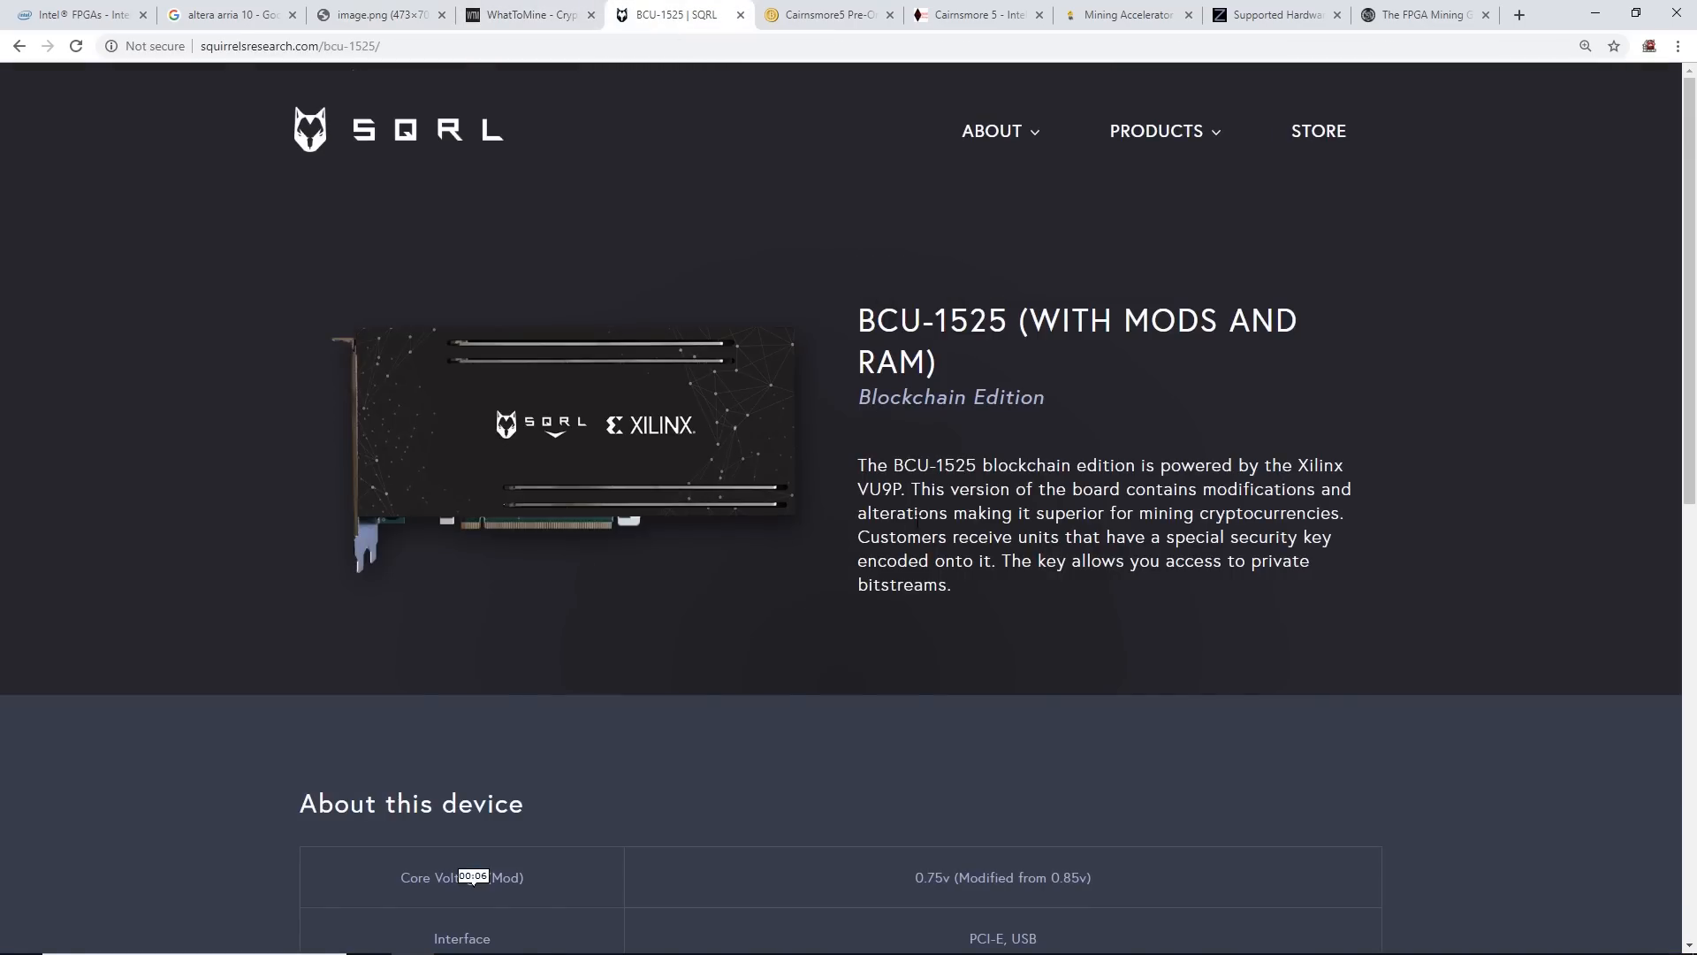
pyautogui.click(1156, 131)
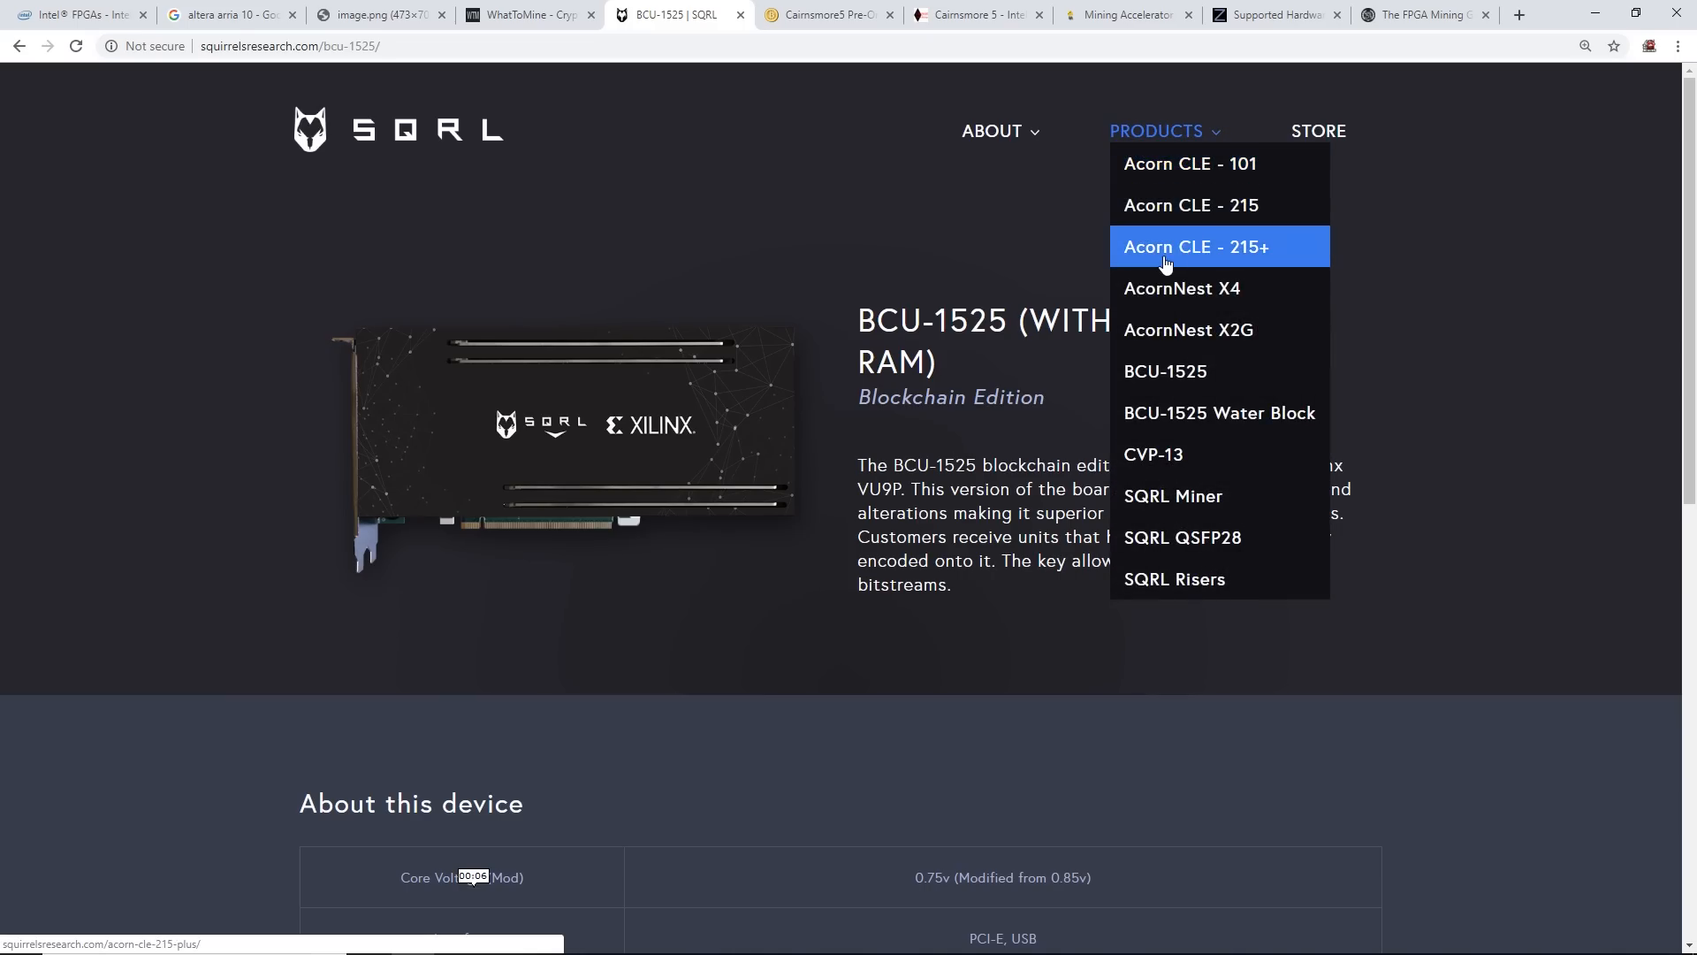
pyautogui.click(1196, 246)
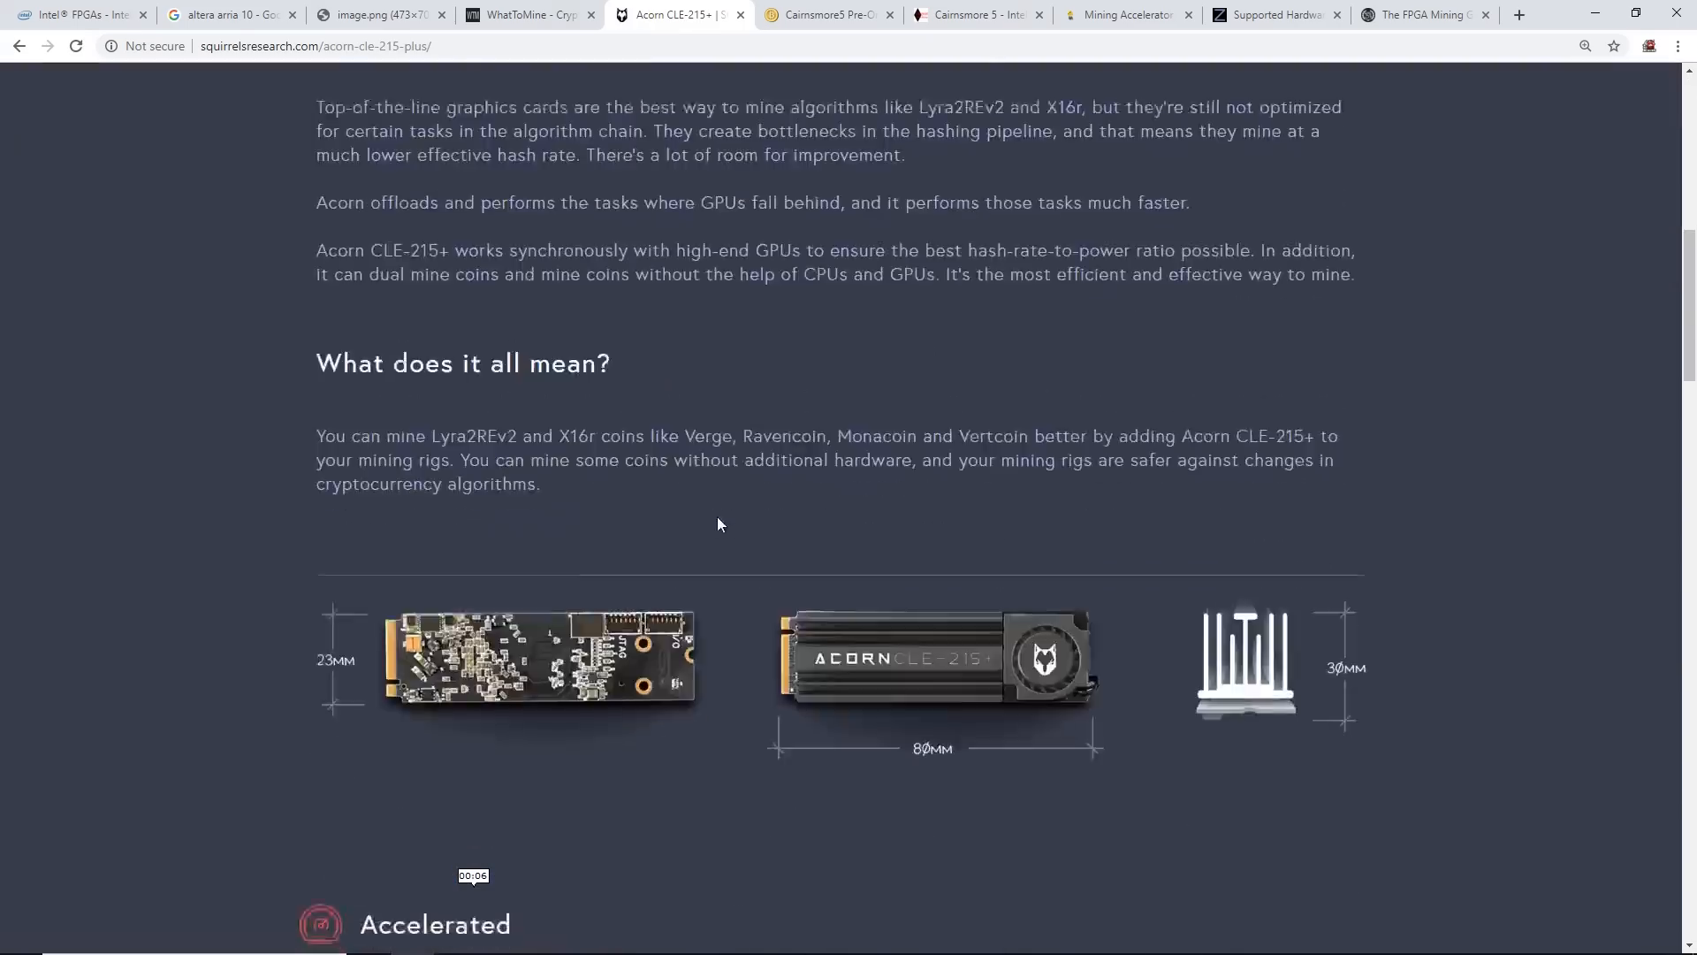
# Scroll through the Acorn CLE 215+ acceleration table, then return to the ALUM S1 image
pyautogui.scroll(-3)
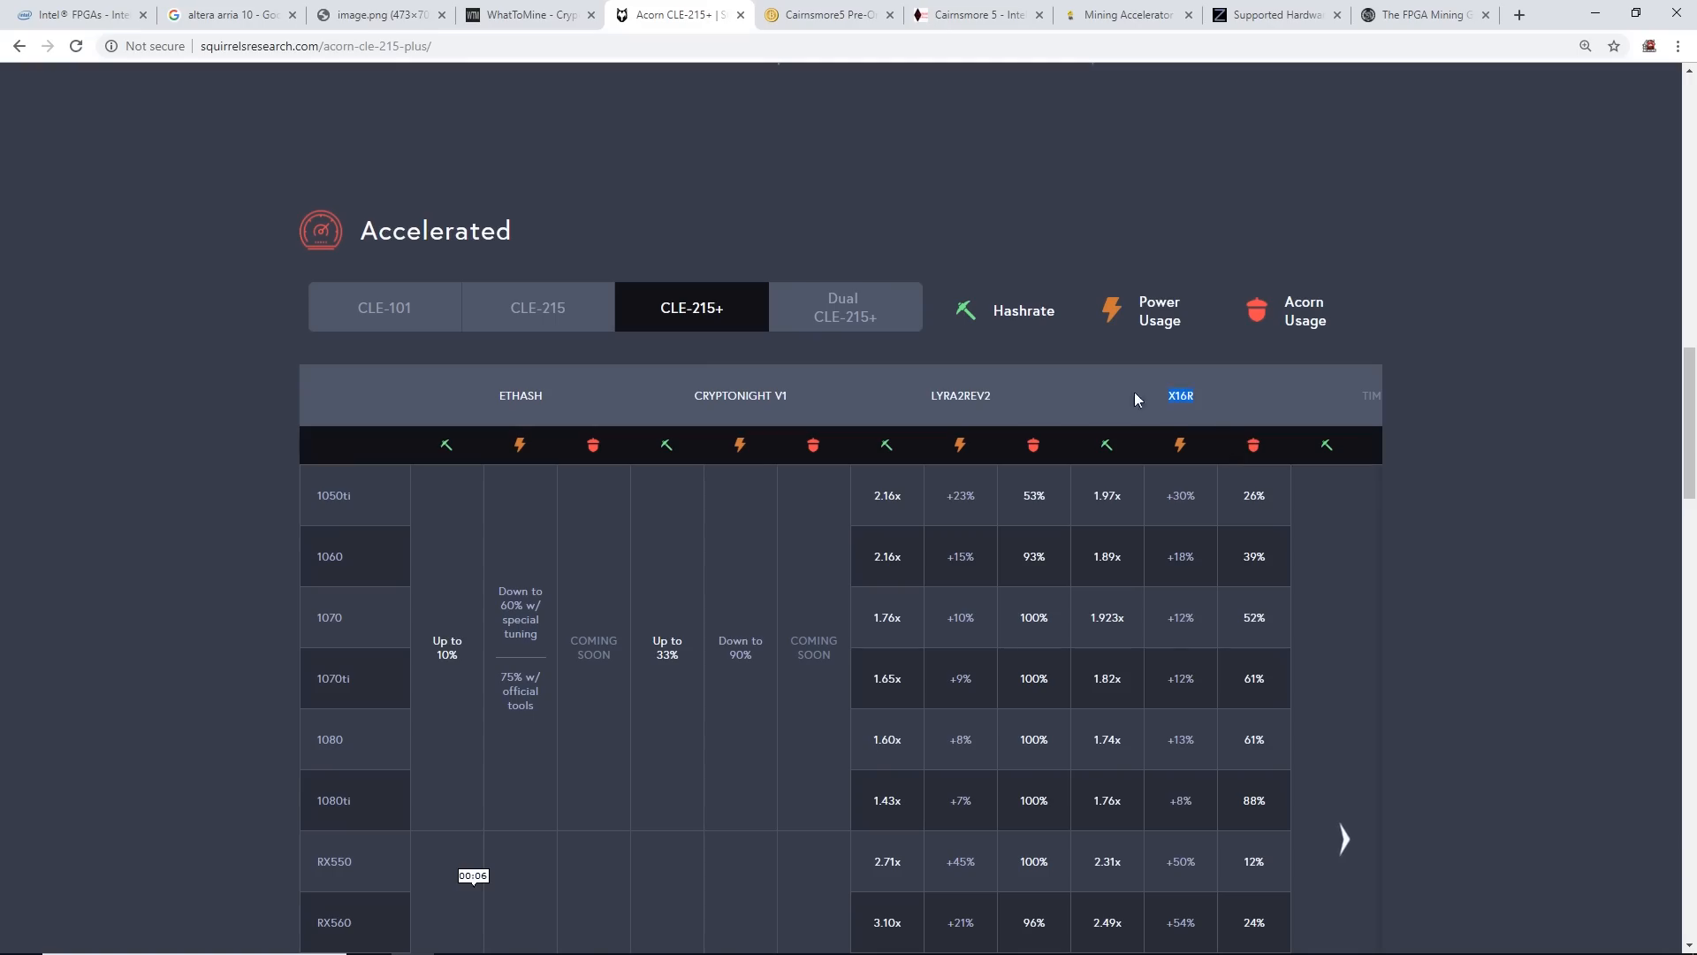
pyautogui.scroll(-3)
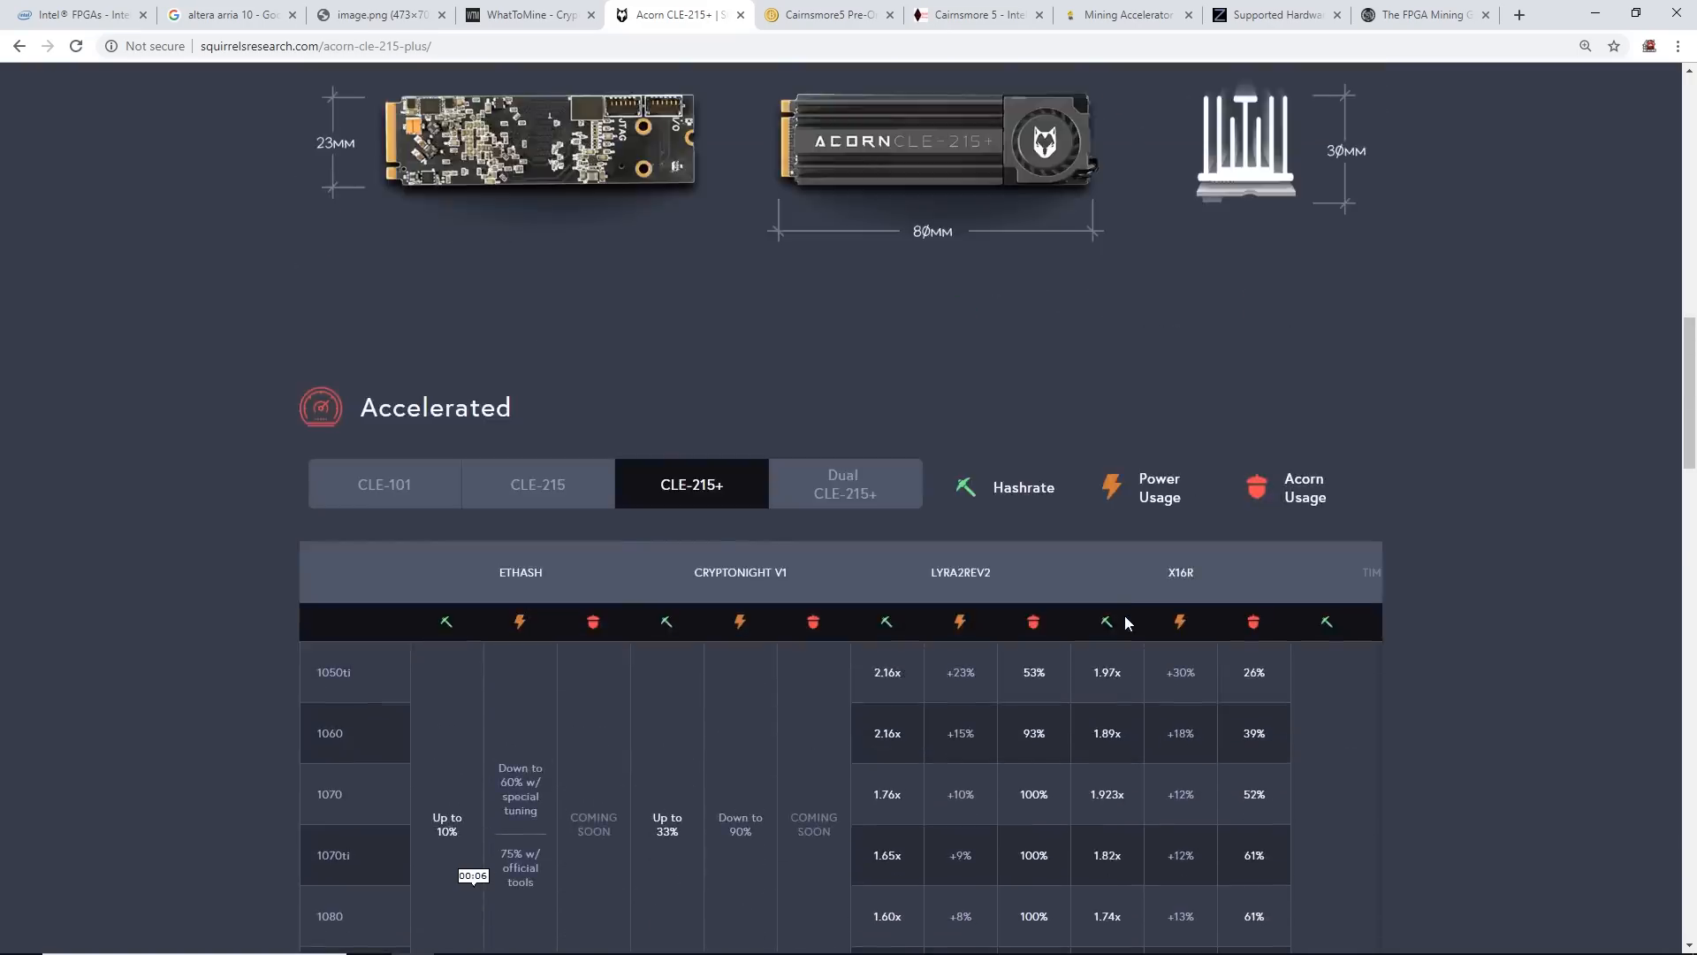
pyautogui.scroll(-3)
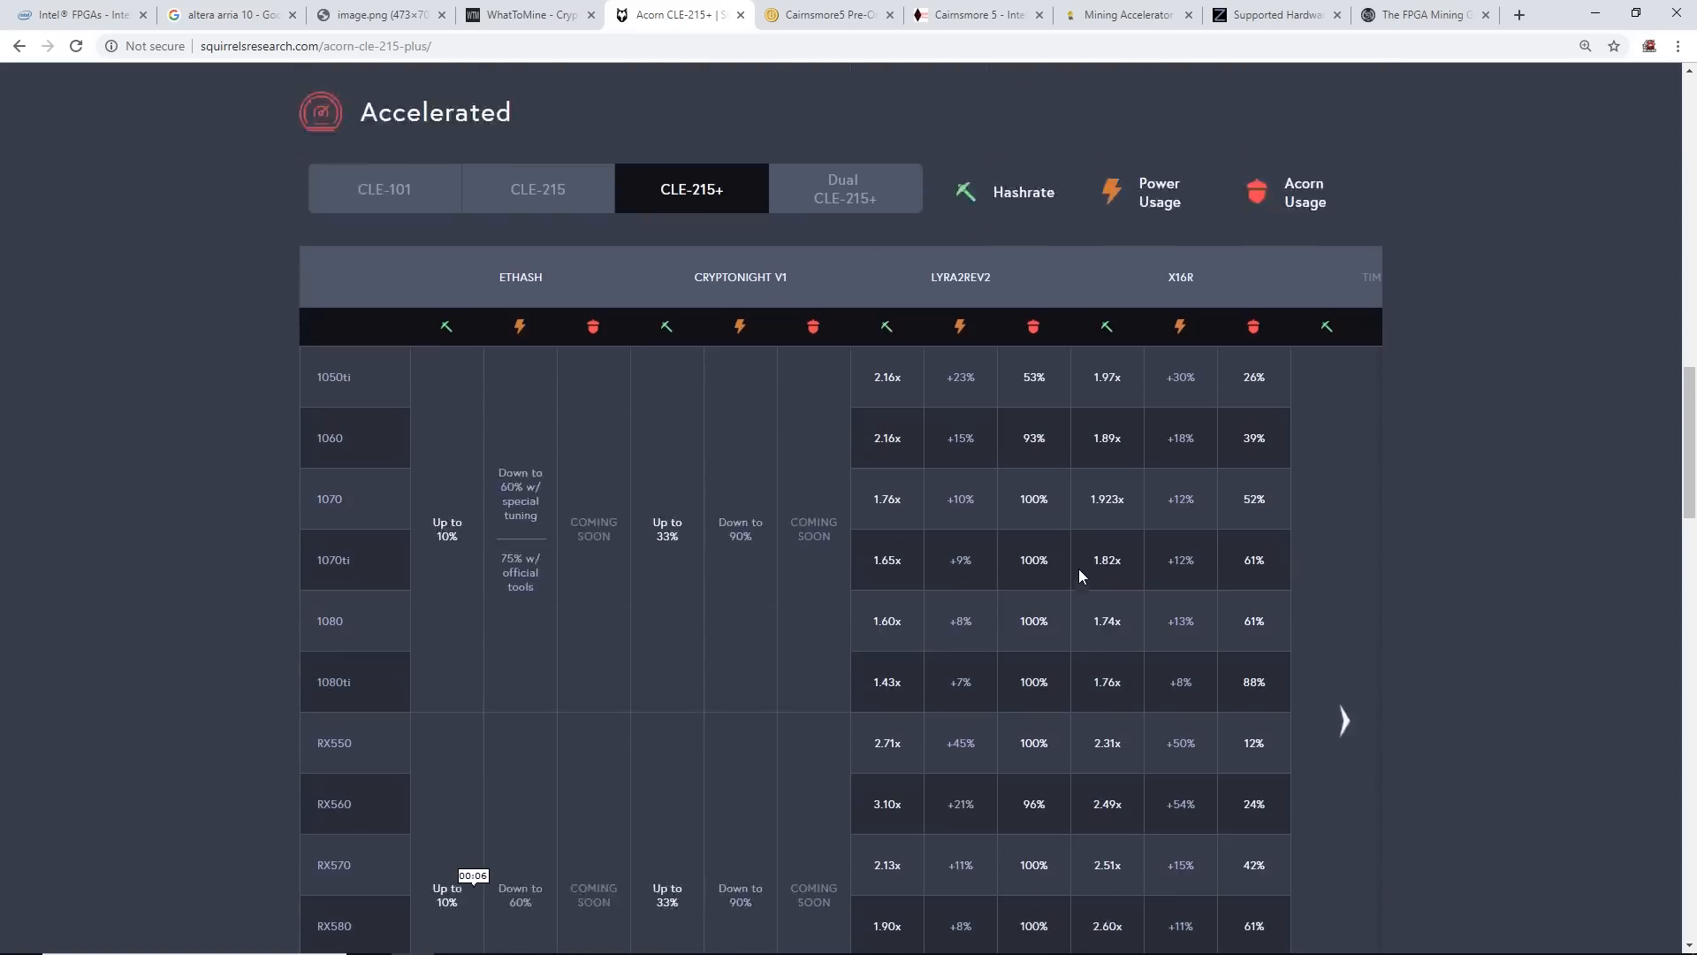
pyautogui.scroll(-3)
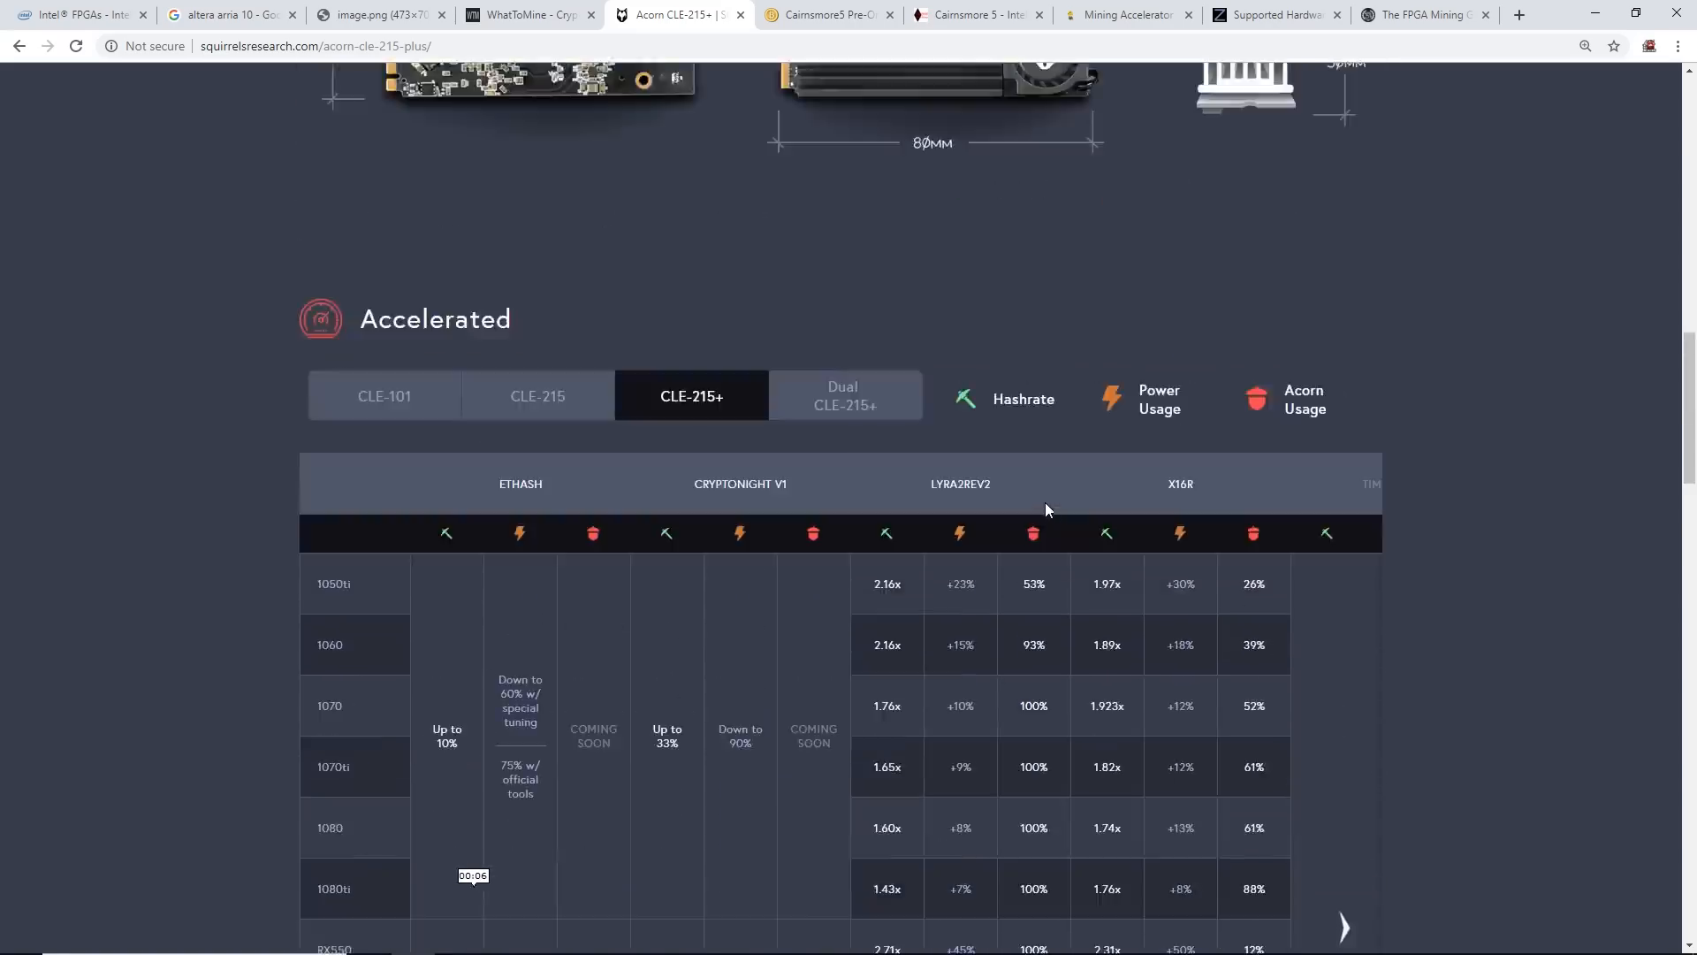
pyautogui.scroll(3)
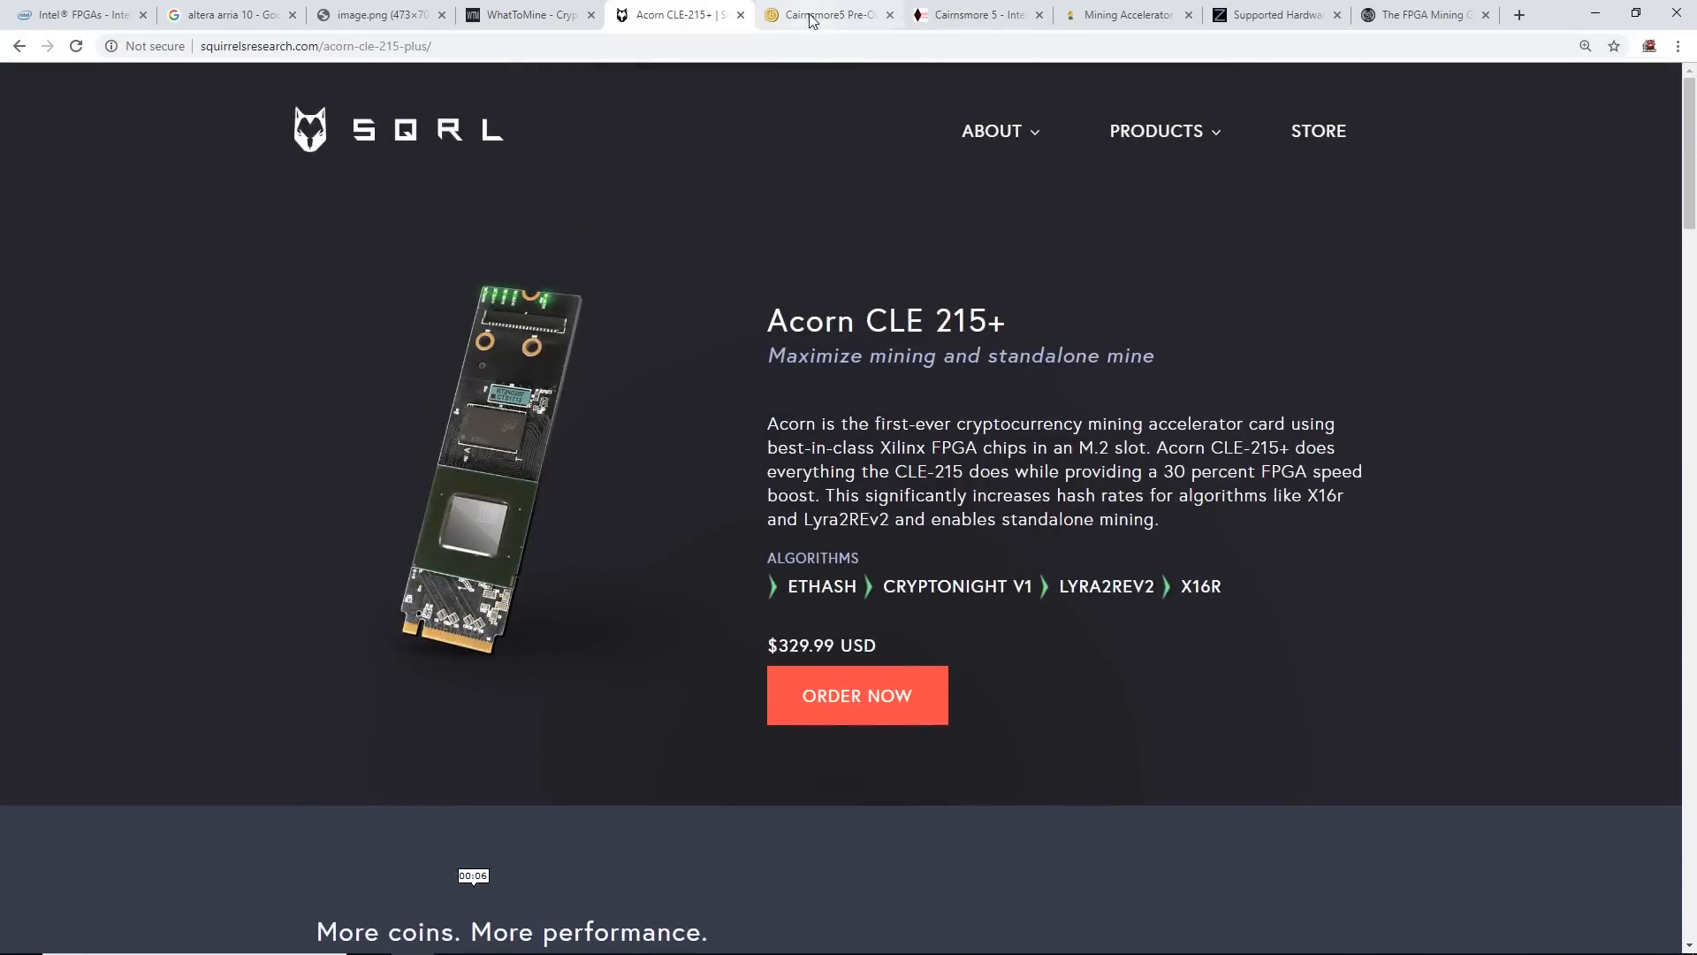
pyautogui.moveTo(828, 14)
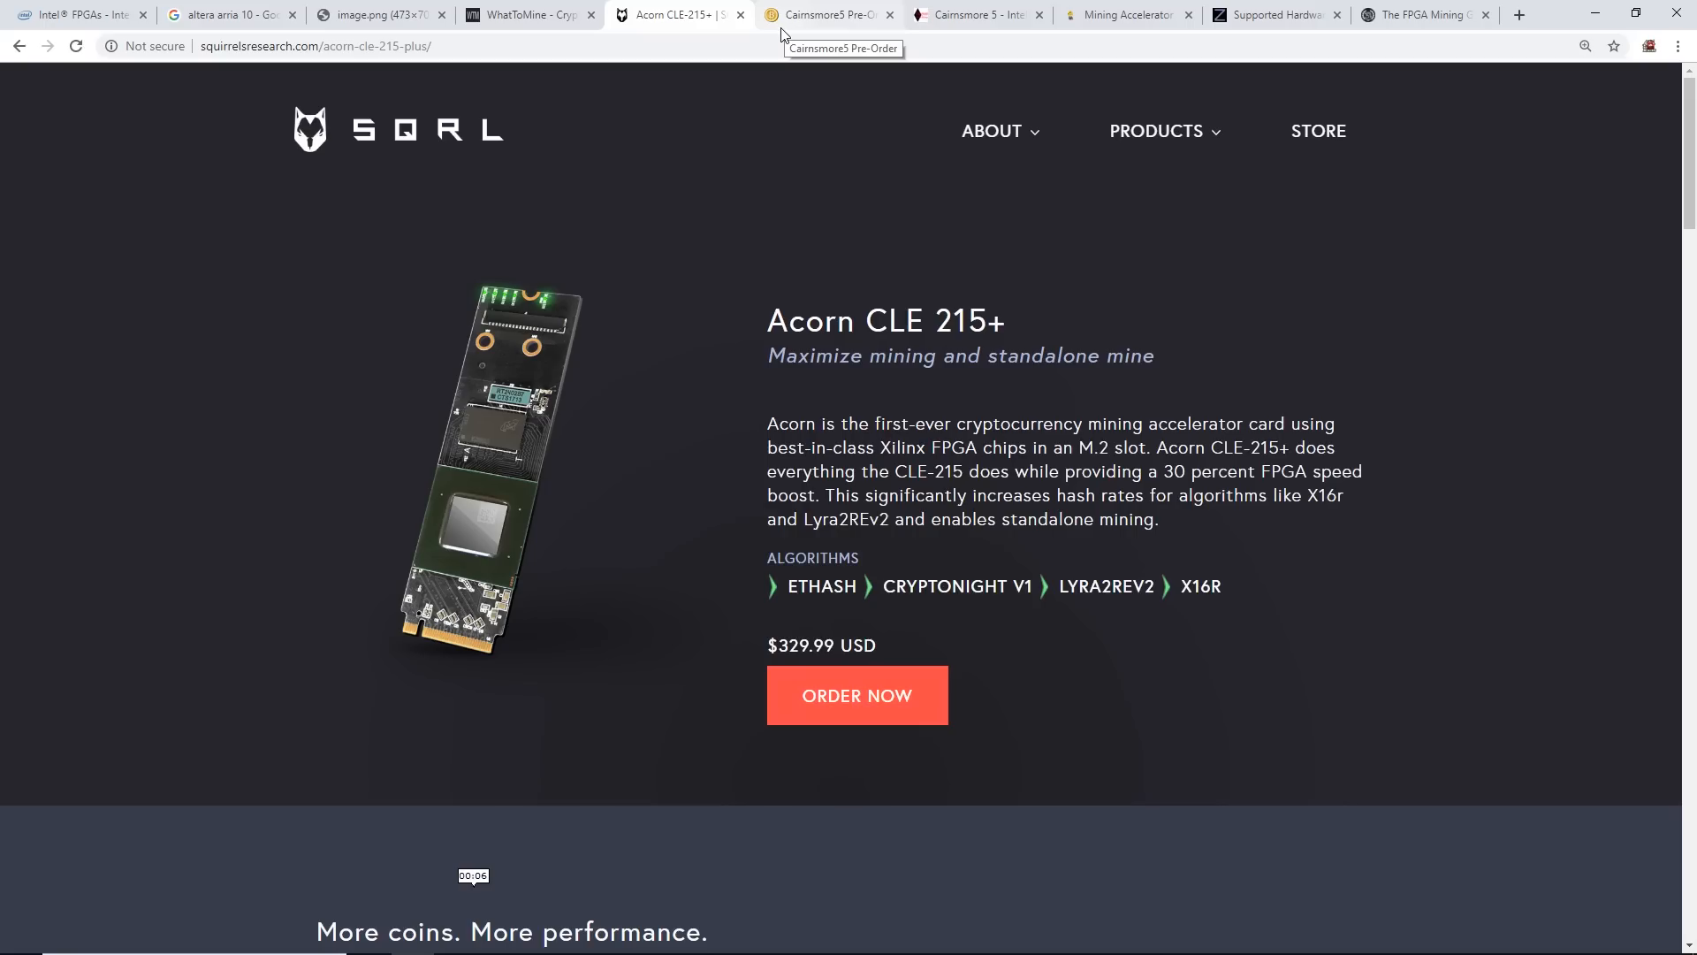
pyautogui.moveTo(782, 35)
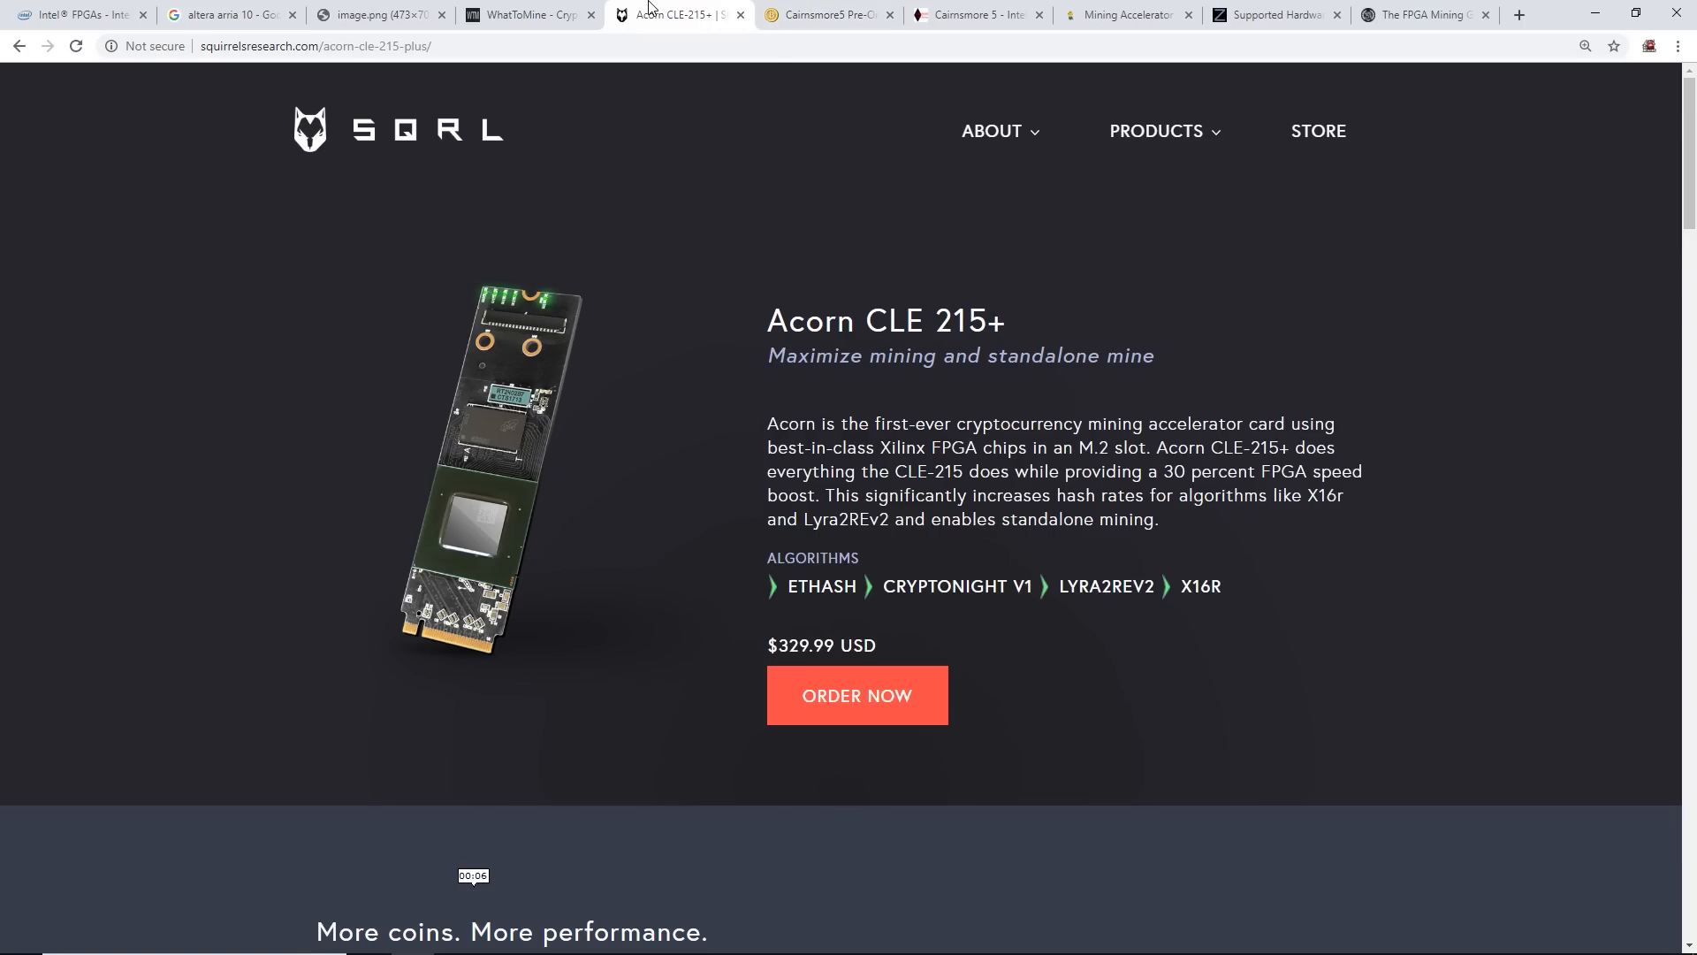
pyautogui.click(373, 14)
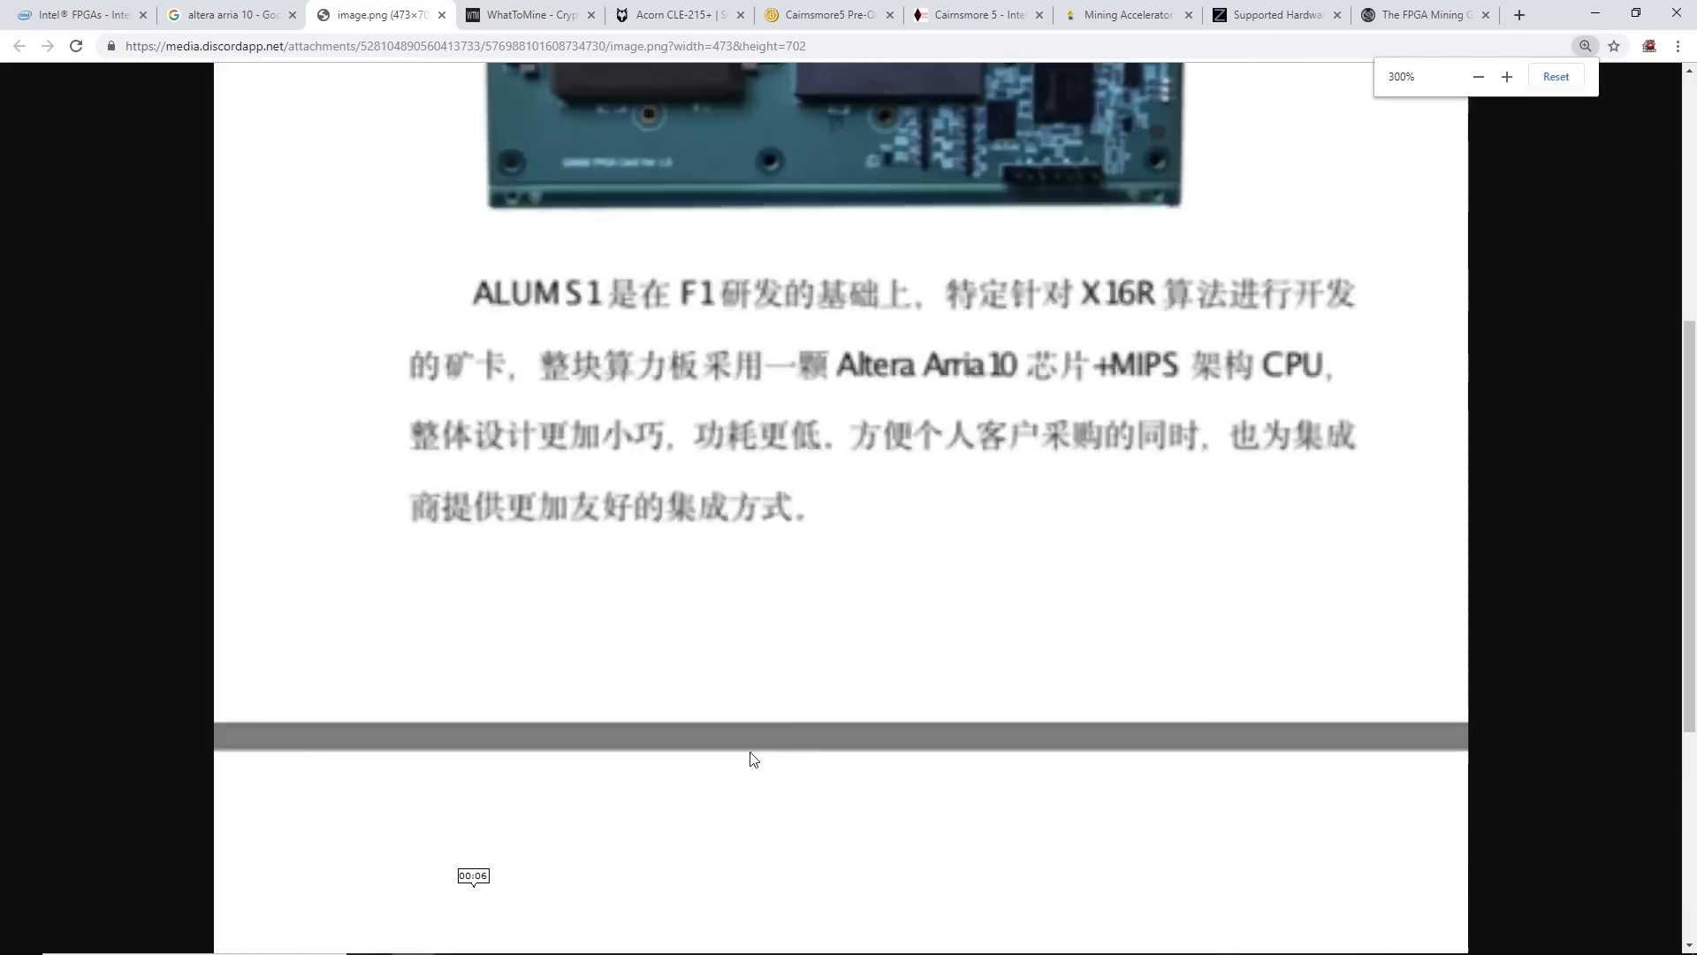
# Scroll the enlarged ALUM S1 board photo with its Arria 10 chip, then revisit the SQRL page
pyautogui.scroll(-3)
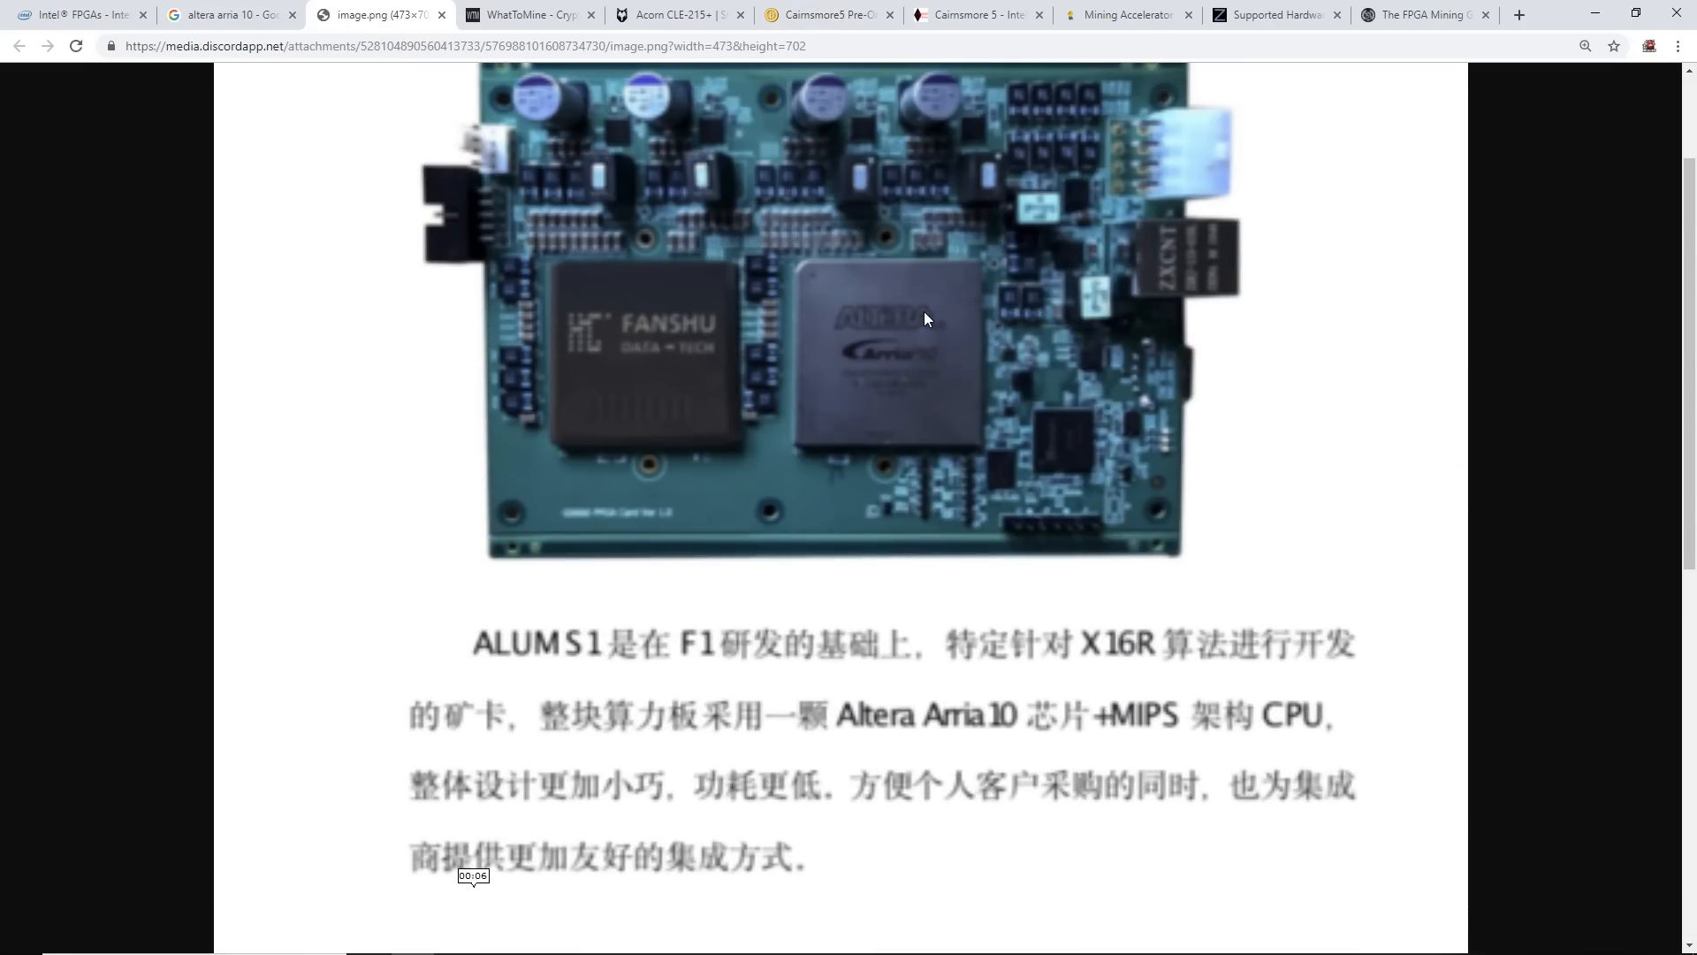
pyautogui.scroll(-3)
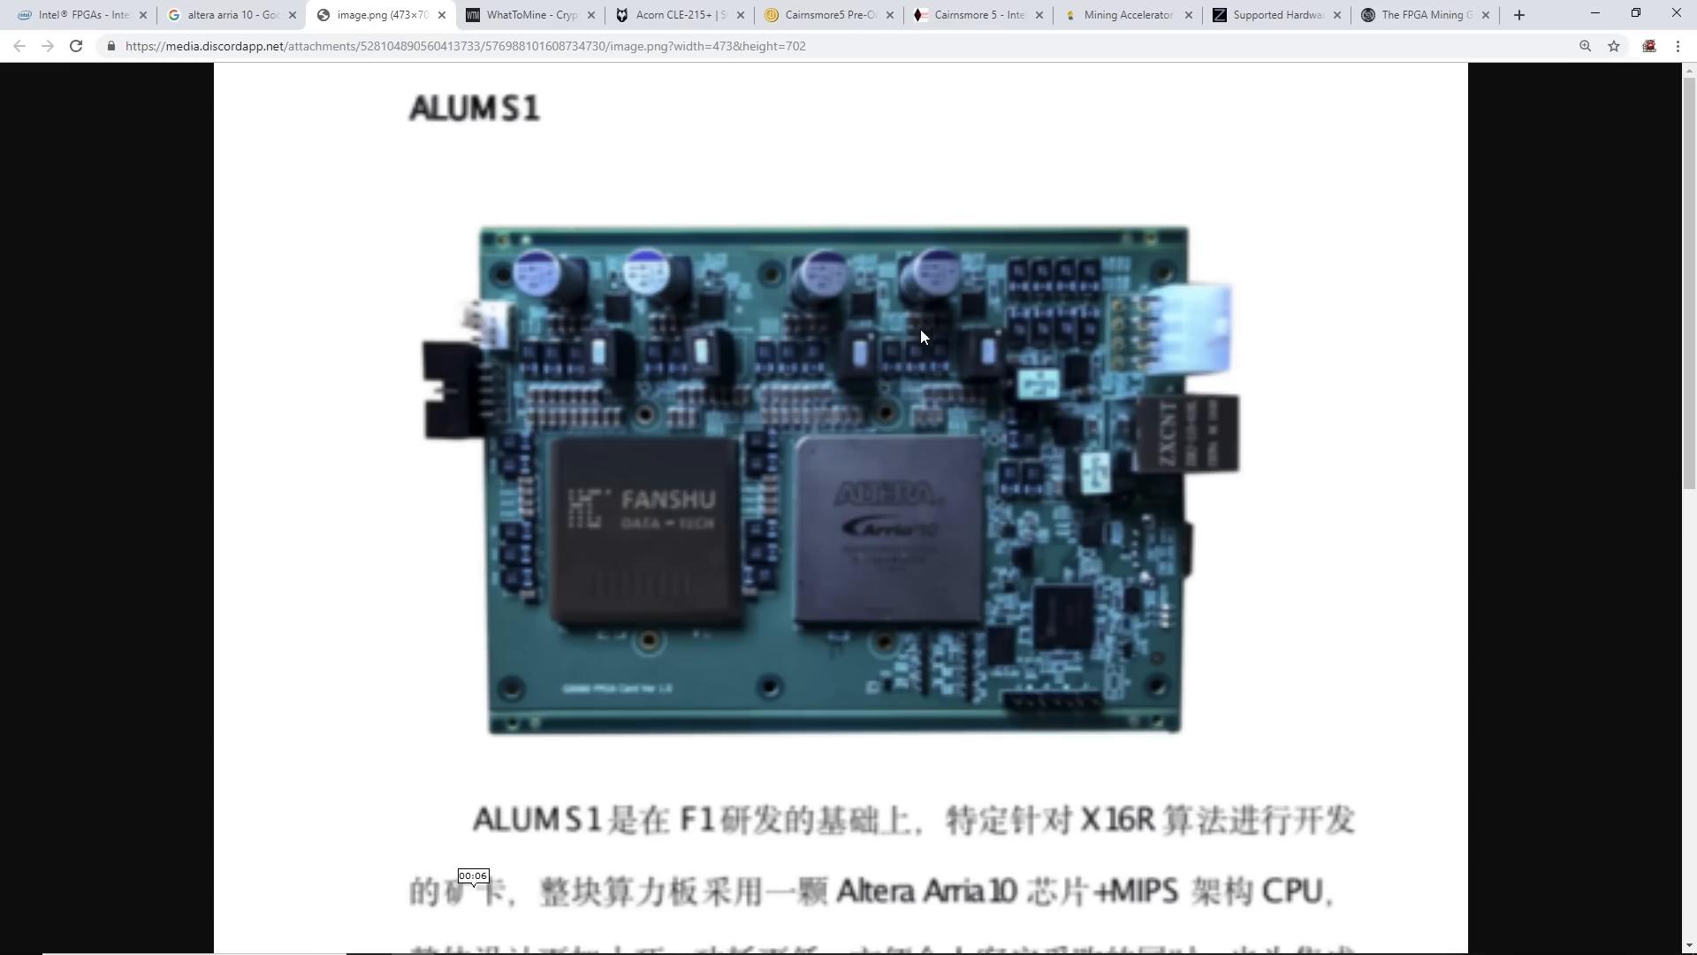
pyautogui.moveTo(929, 304)
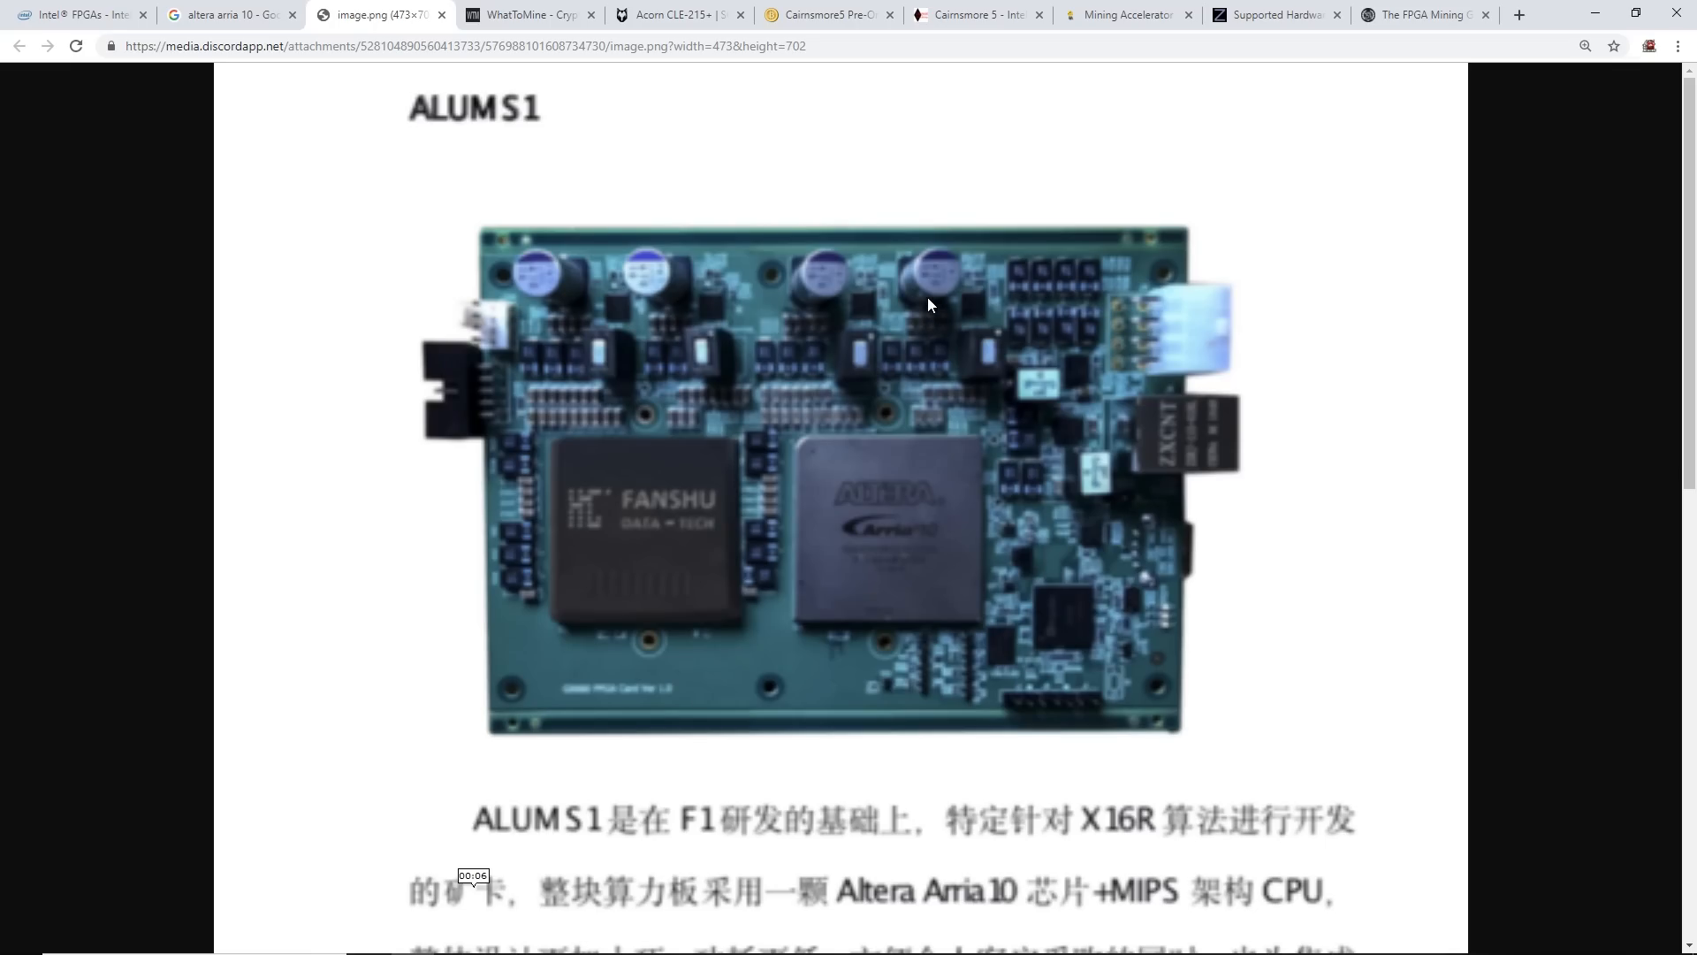
pyautogui.click(676, 14)
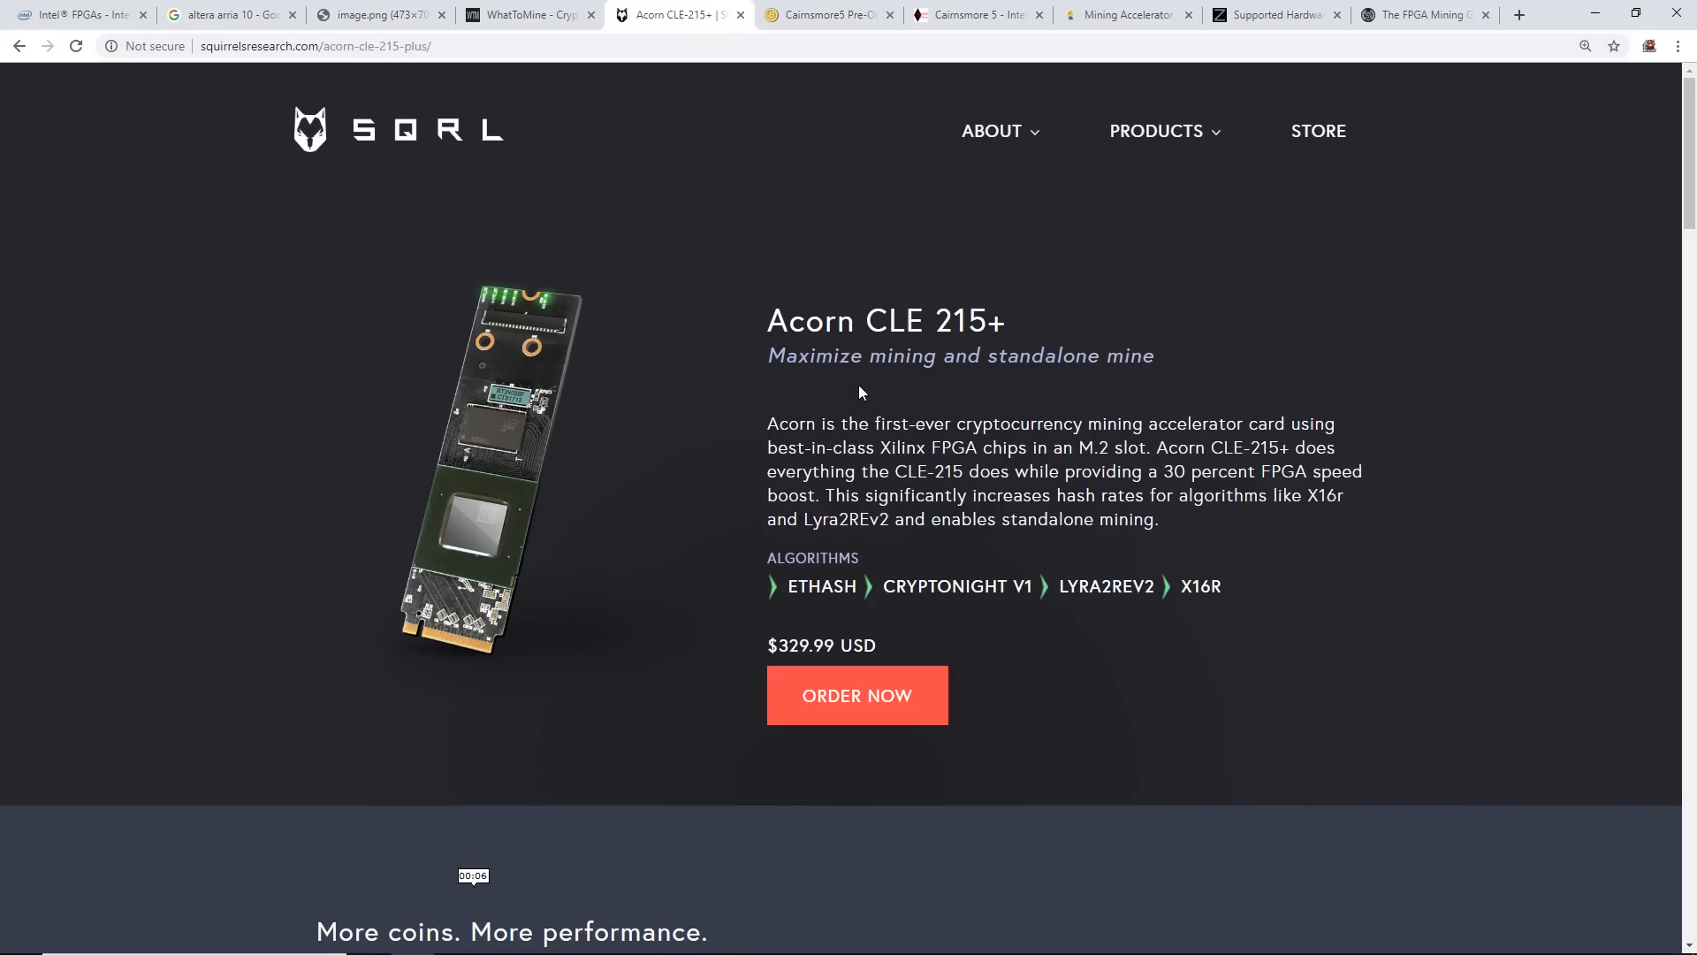
# Browse the SQRL Miner product page's features, then return to the Acorn CLE-215+ page
pyautogui.click(1157, 131)
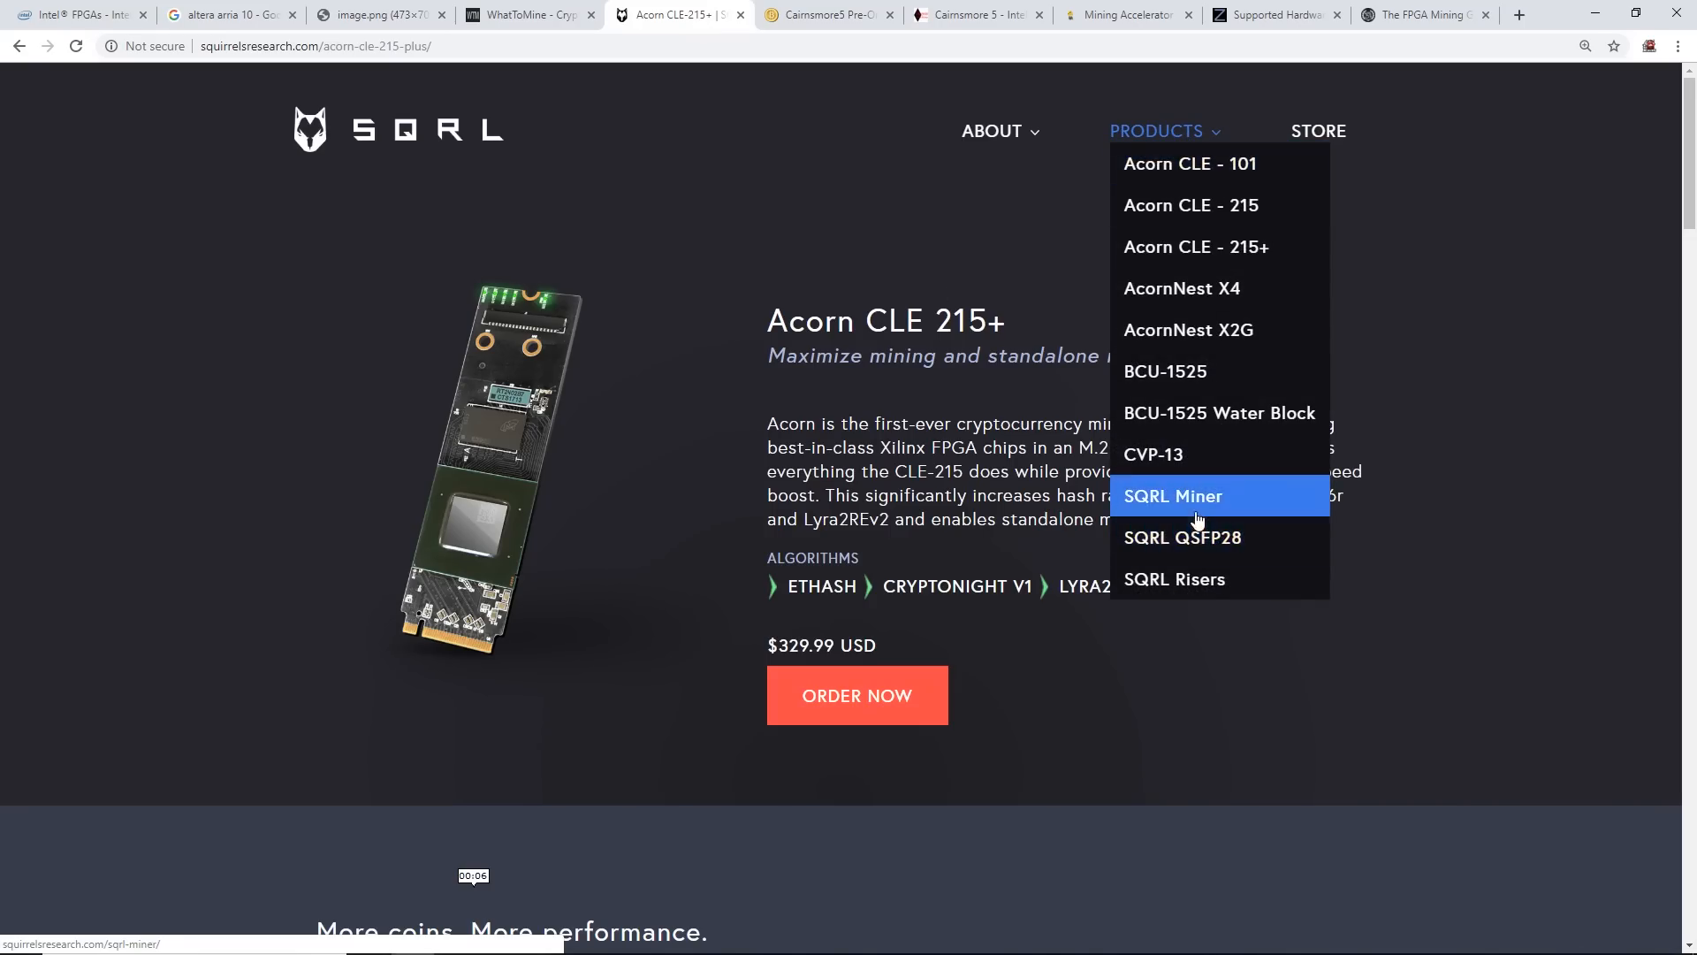
pyautogui.click(1171, 496)
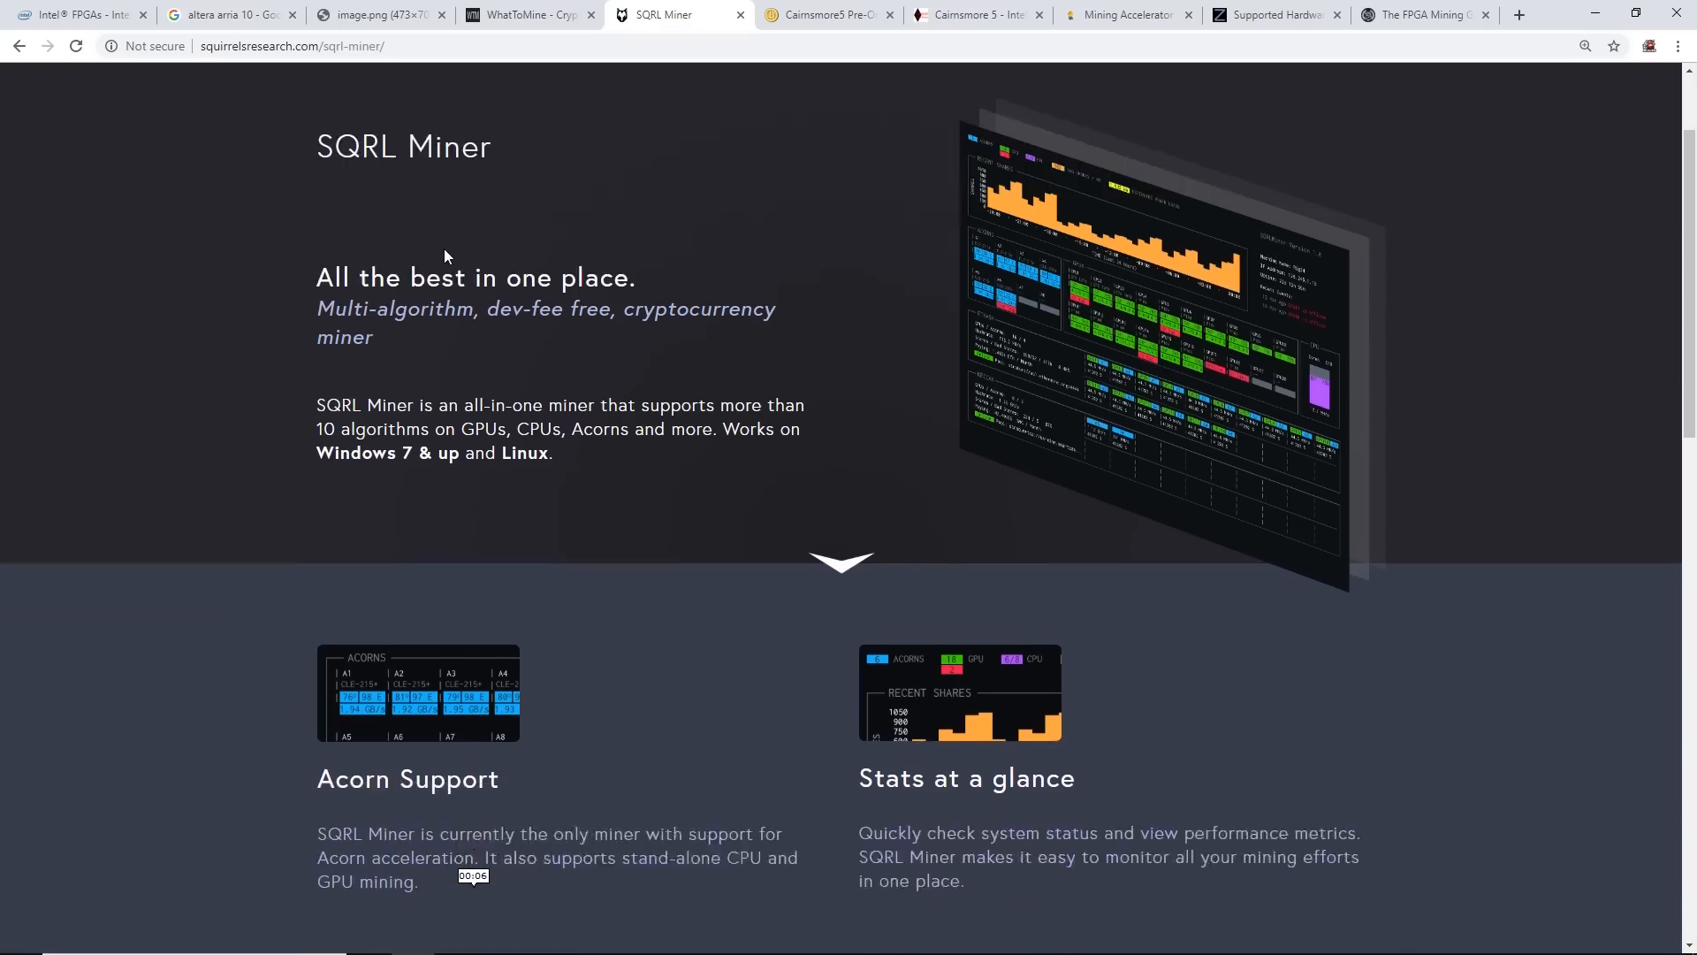
pyautogui.scroll(-3)
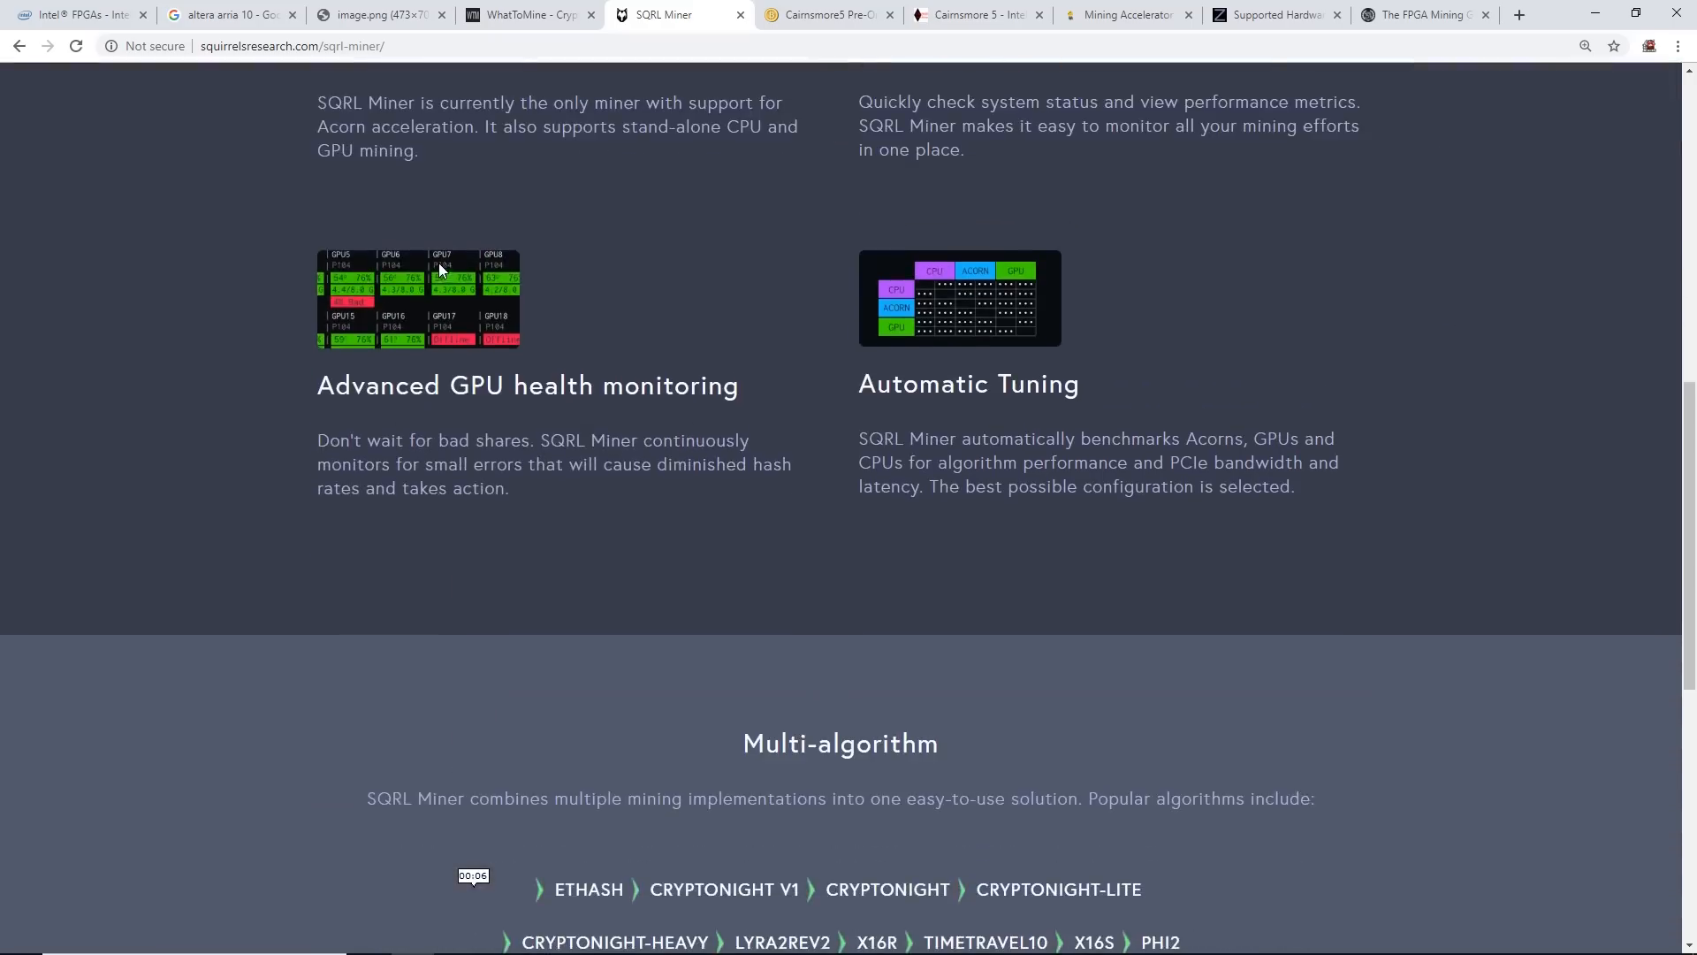
pyautogui.scroll(-3)
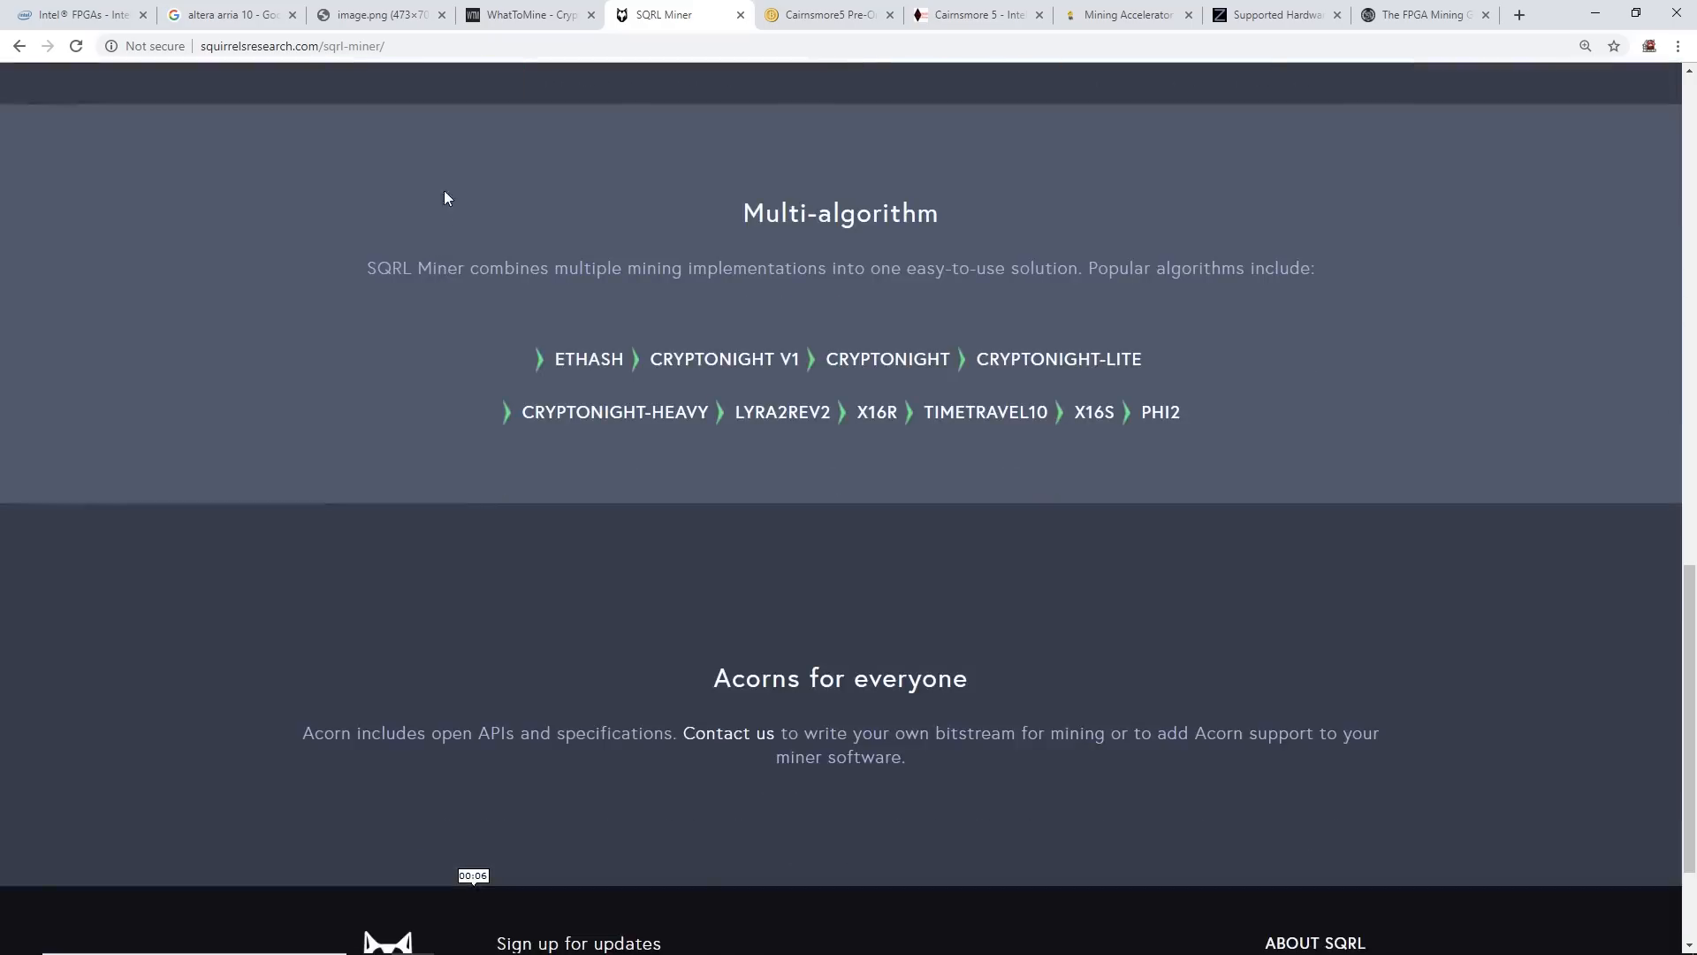
pyautogui.scroll(-3)
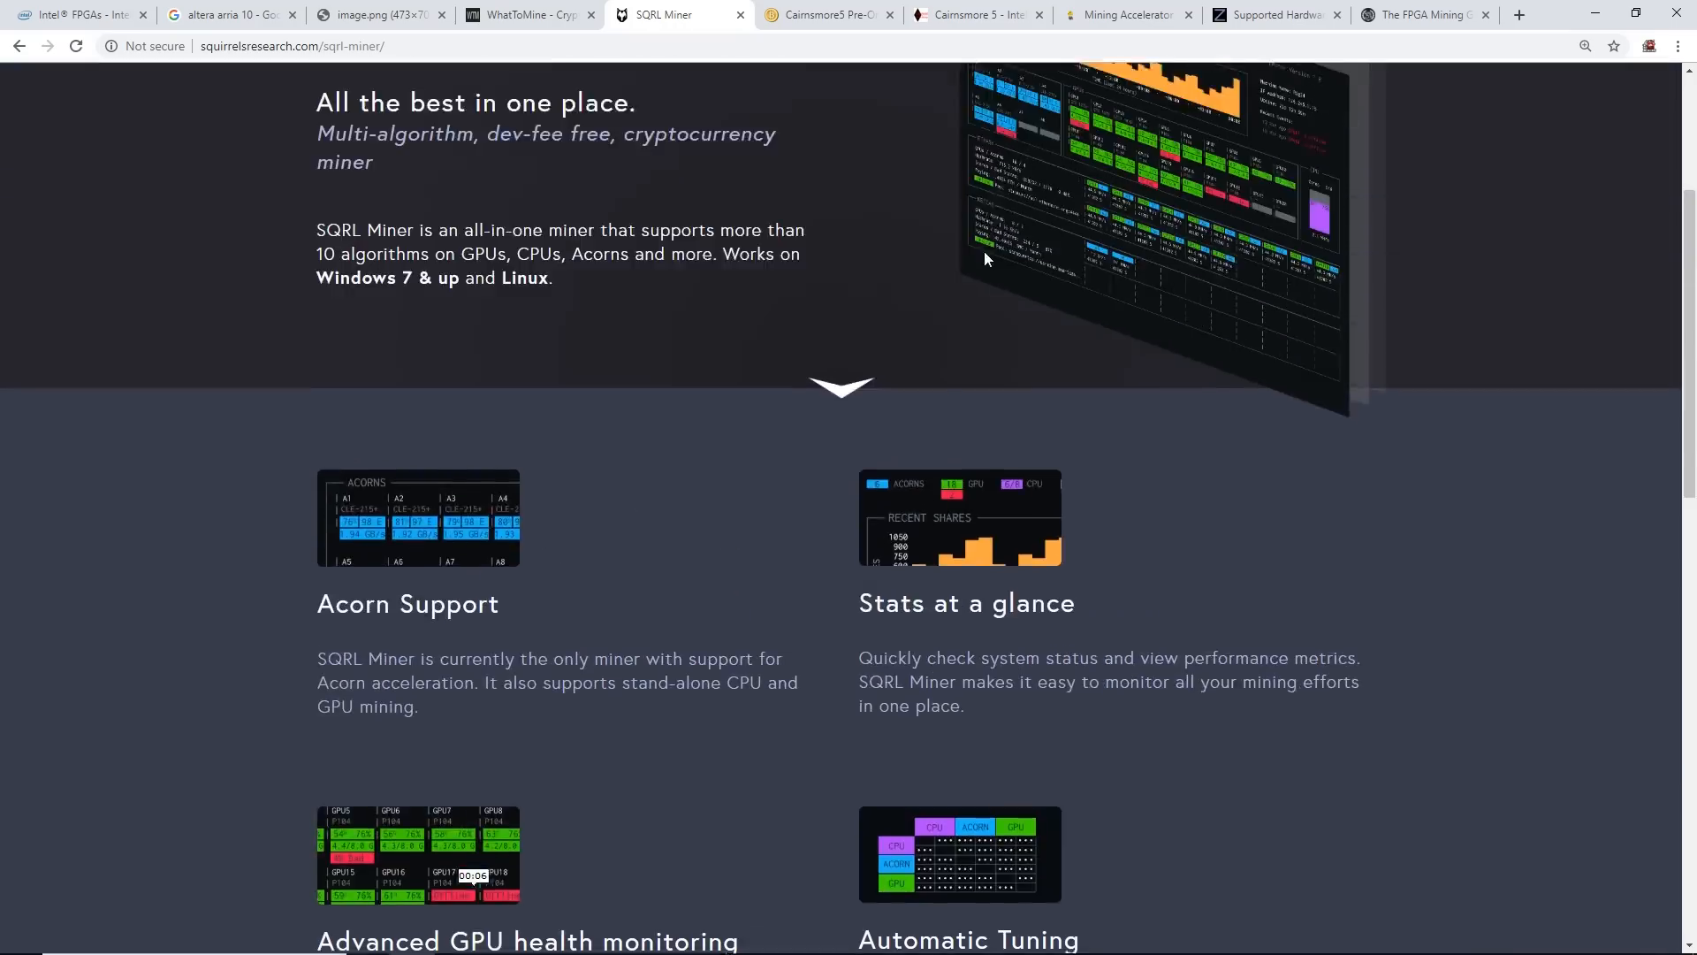
pyautogui.click(1186, 207)
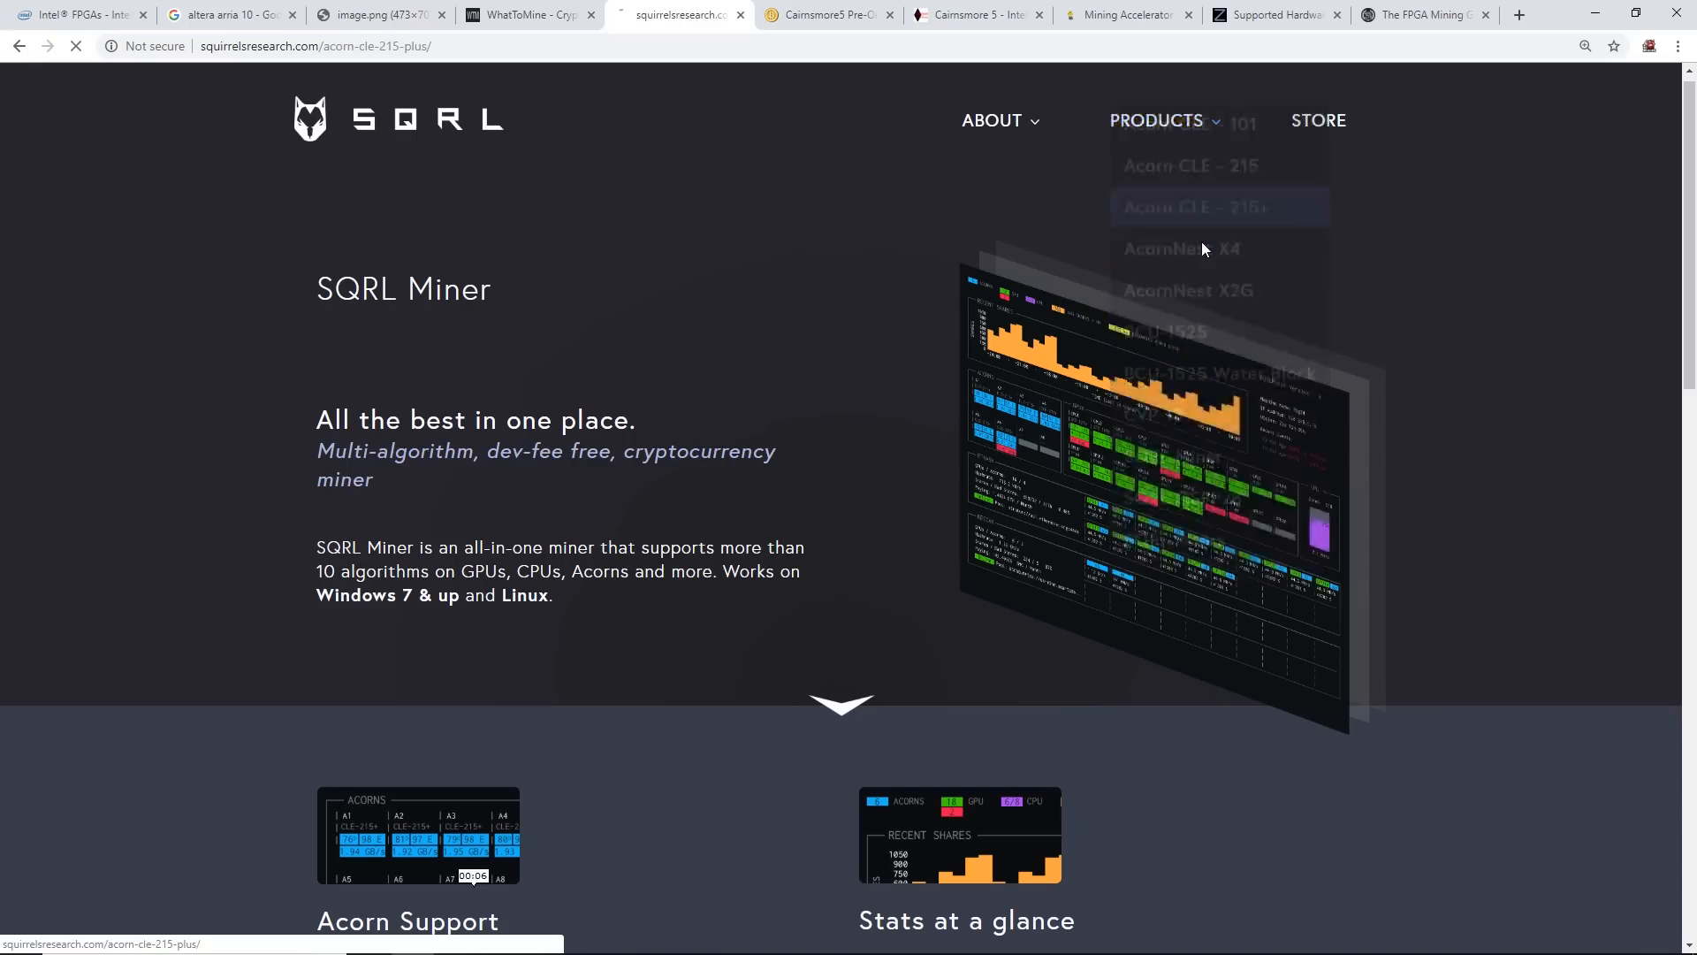
# Scroll the Acorn CLE-215+ page through its Accelerated hashrate, power and per-GPU usage table
pyautogui.click(1200, 207)
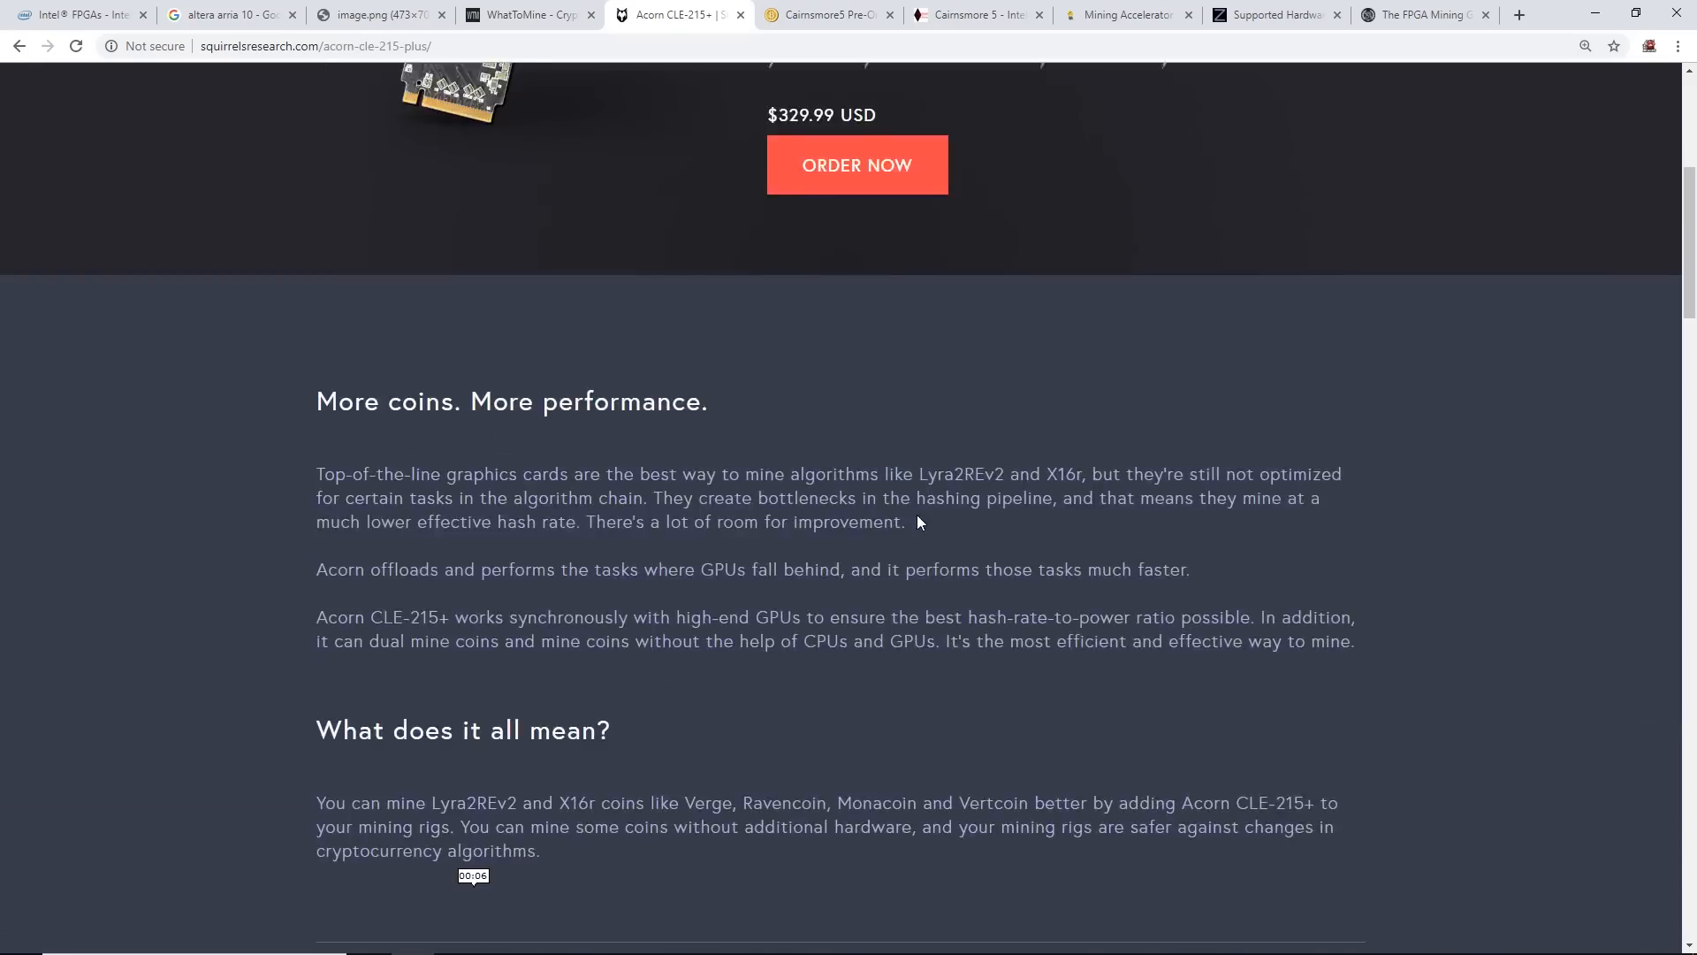
pyautogui.scroll(-3)
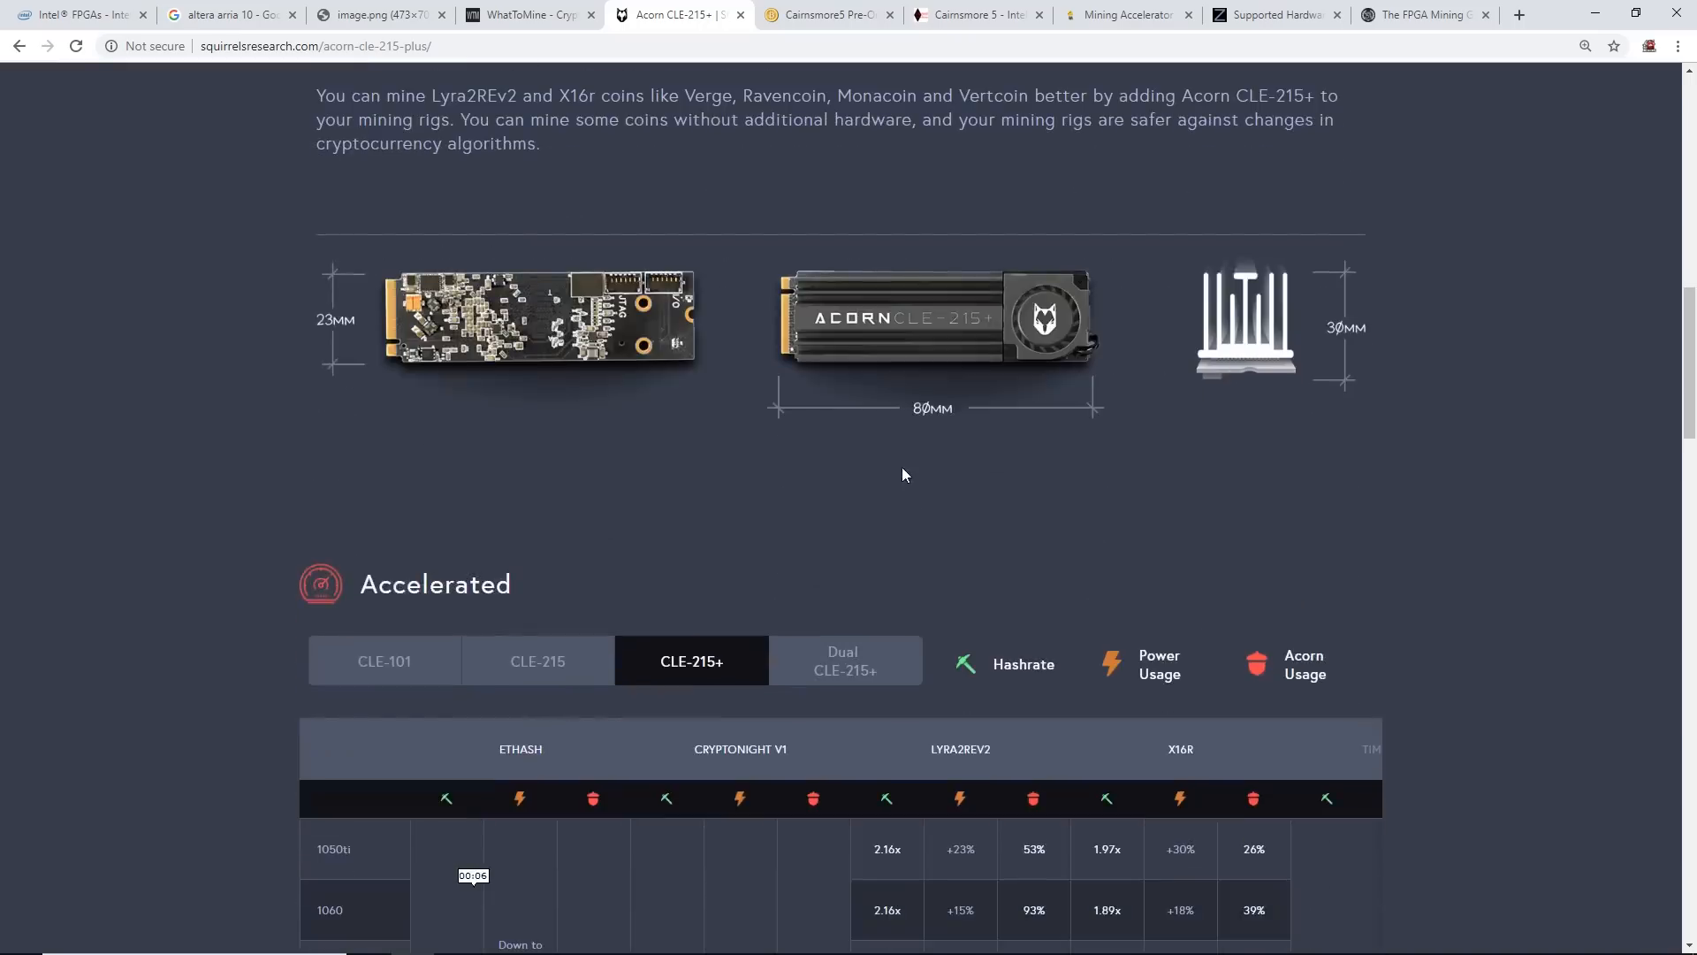
pyautogui.scroll(-3)
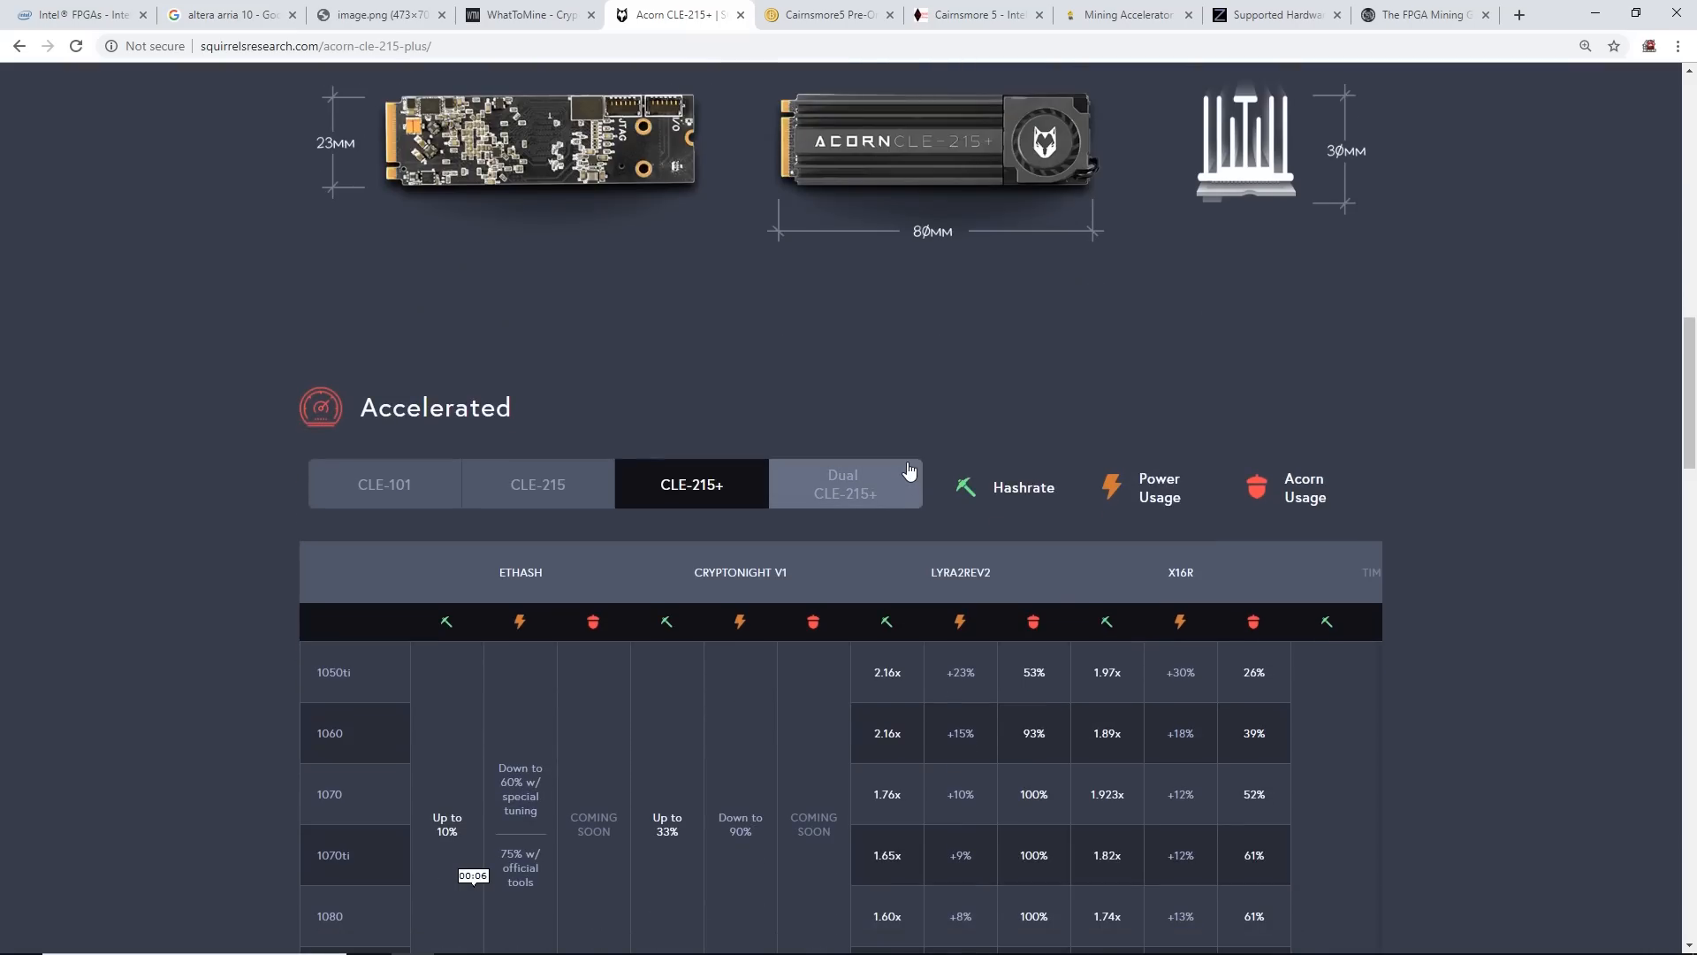
pyautogui.scroll(-3)
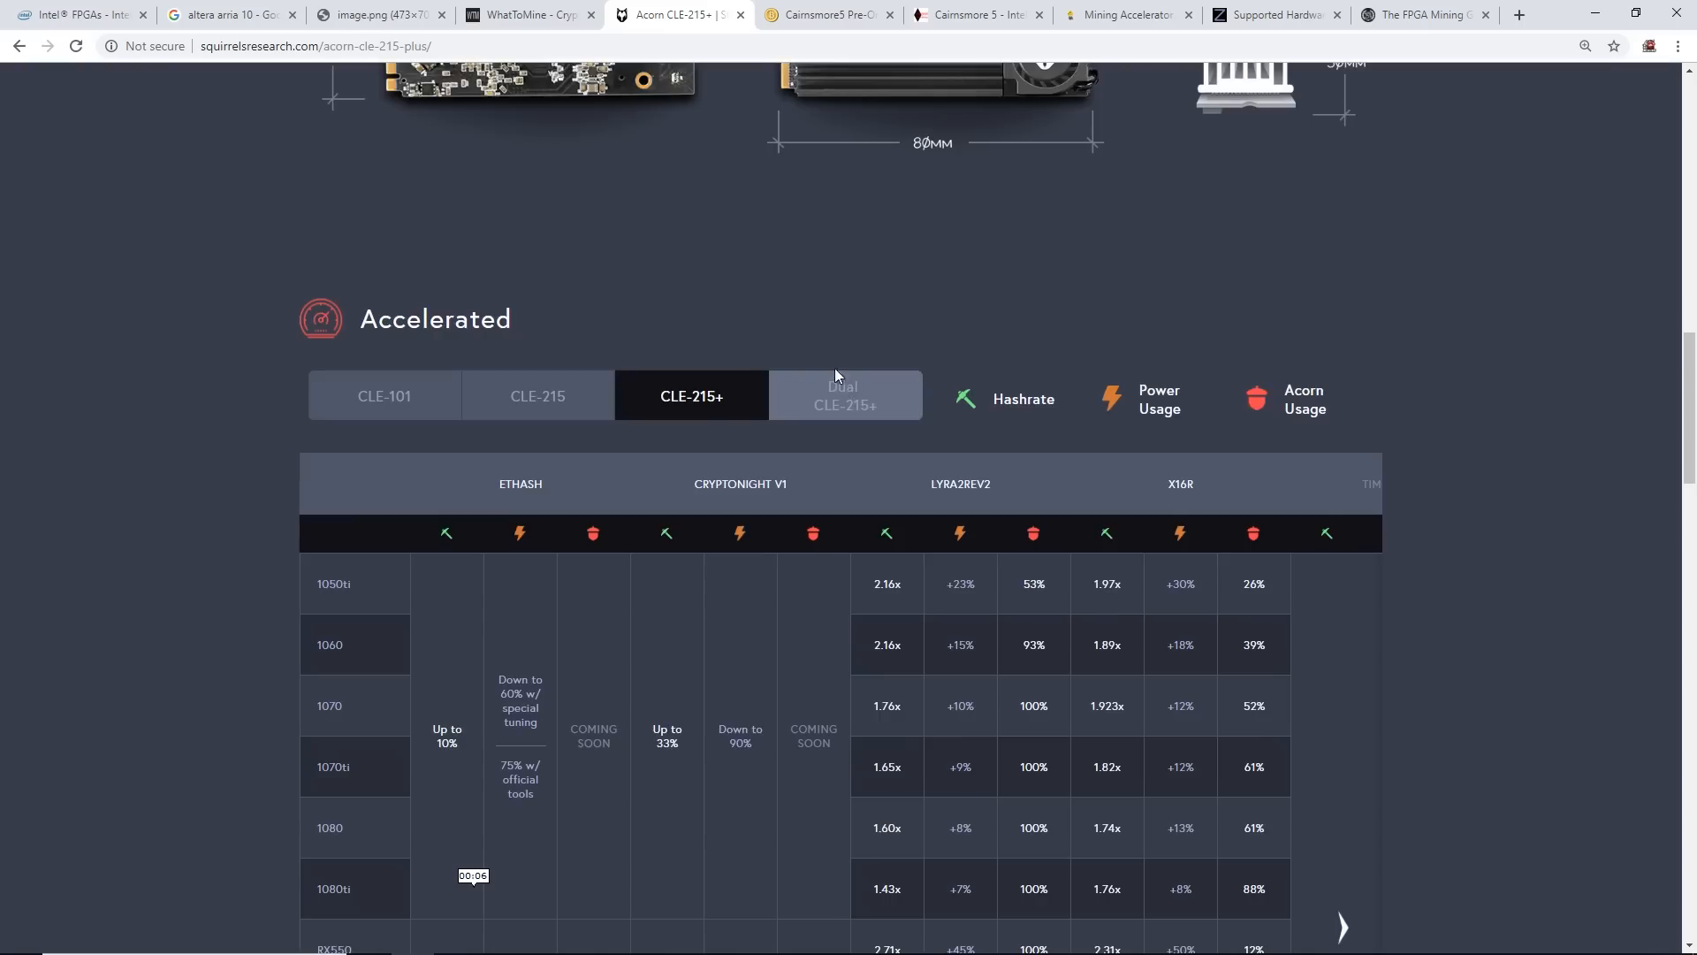
pyautogui.scroll(-3)
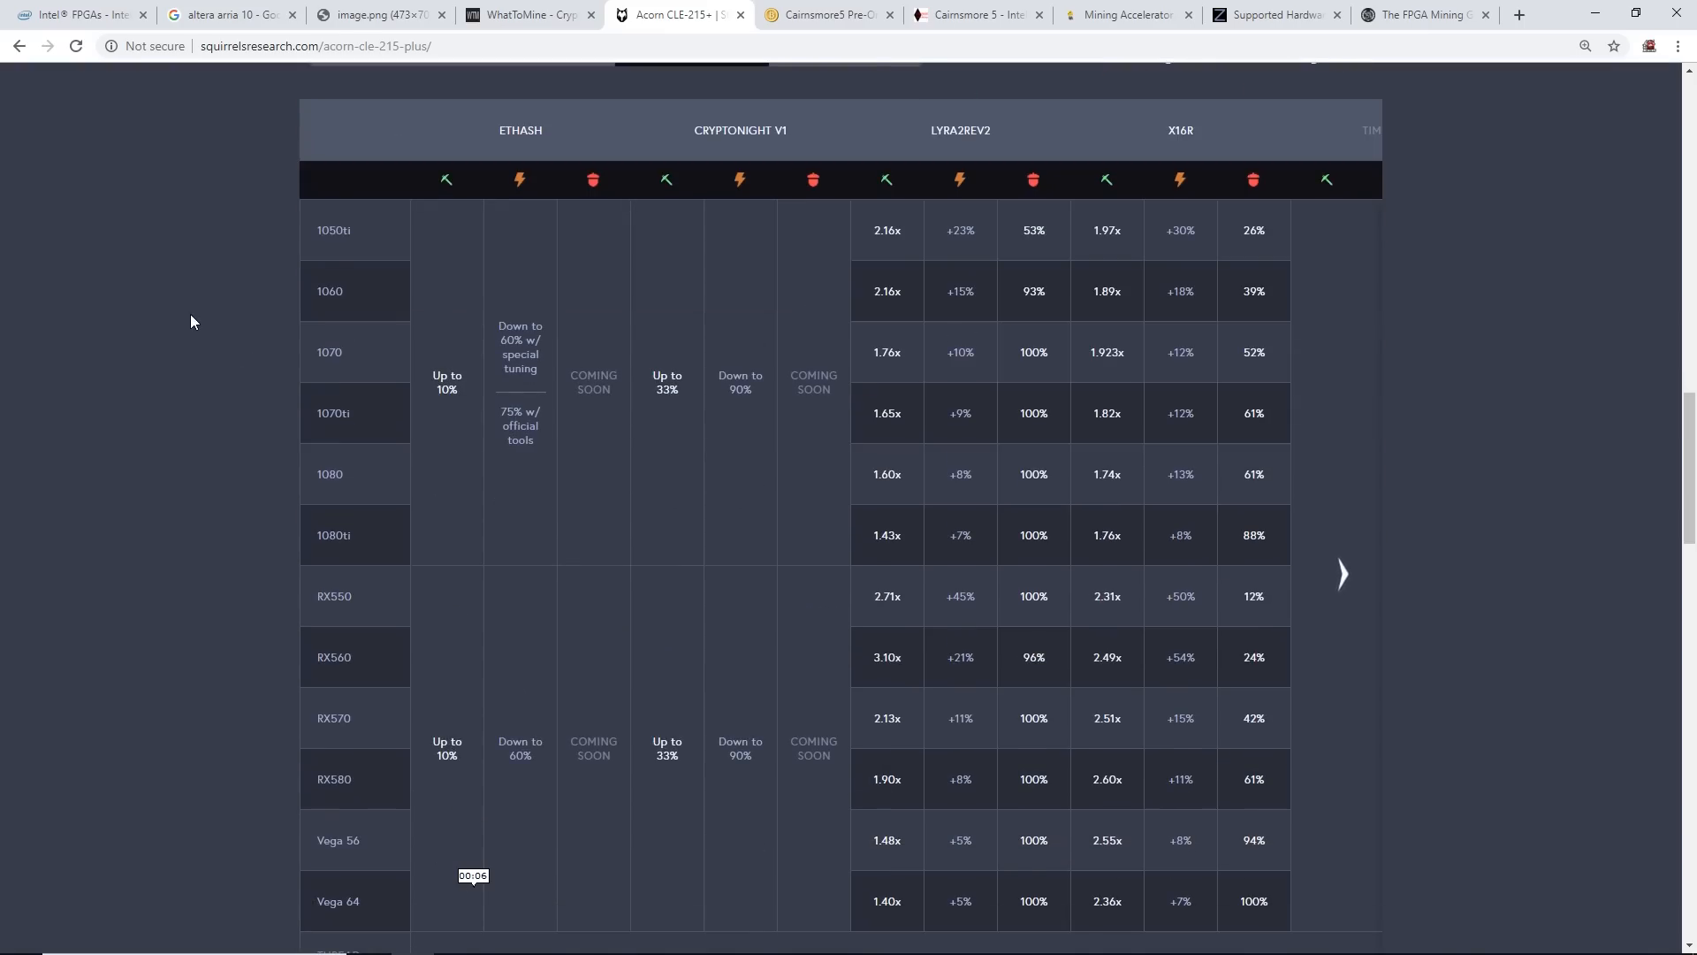
pyautogui.moveTo(1044, 307)
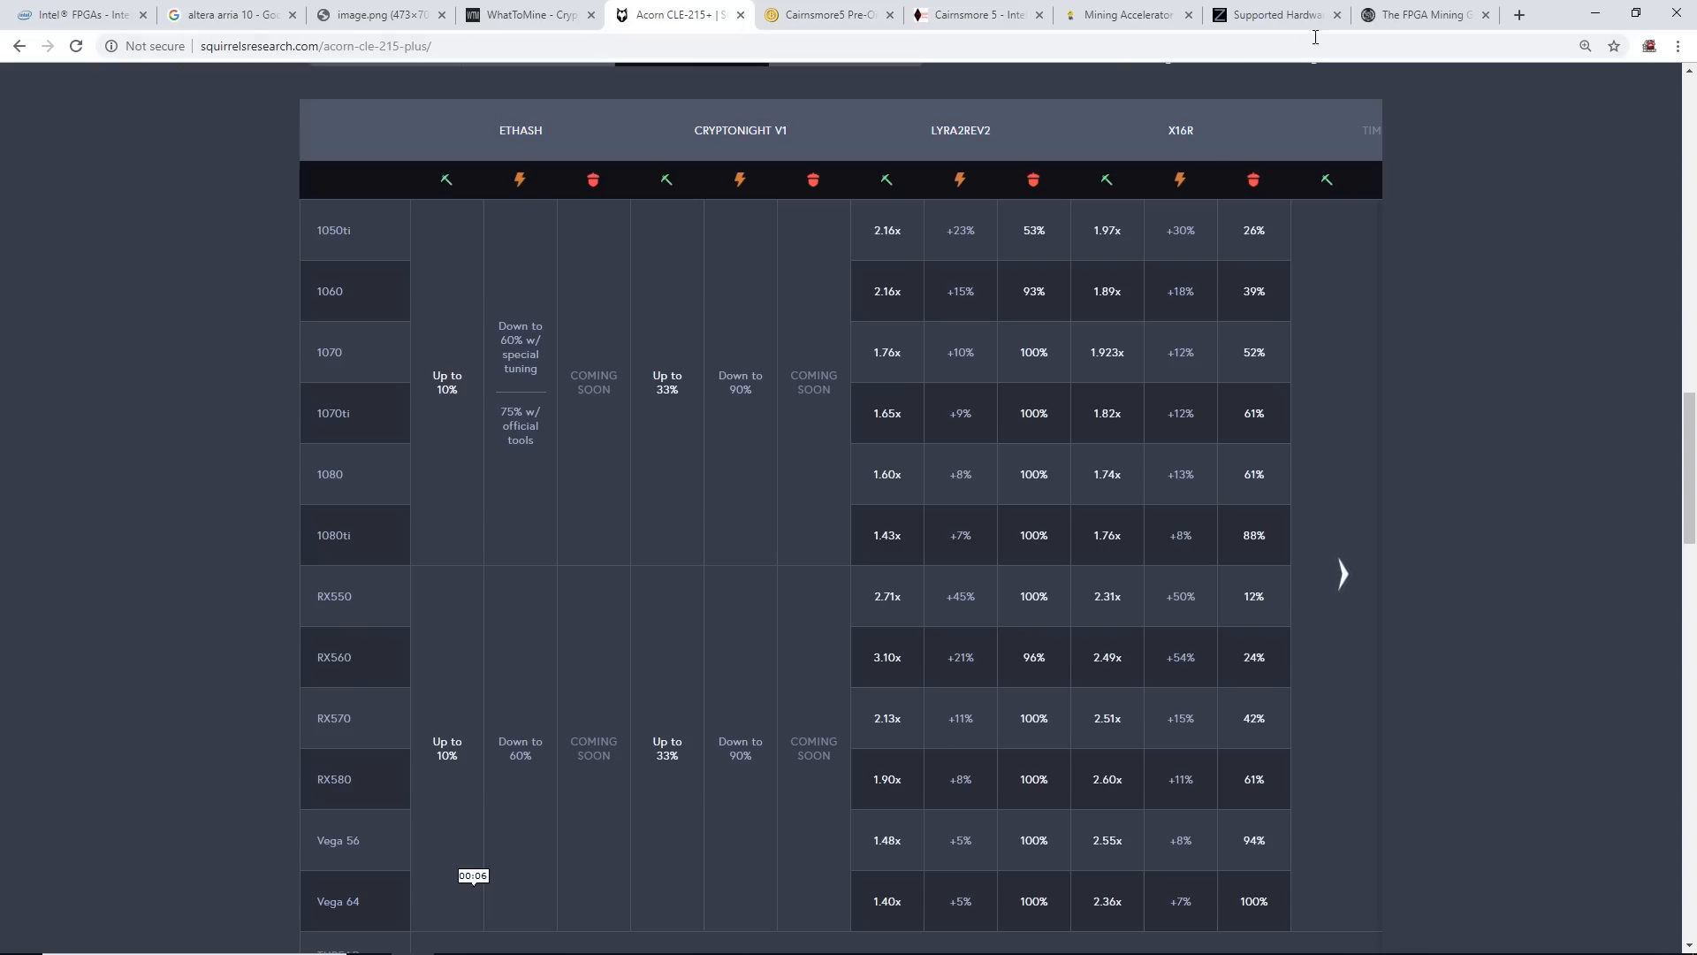
pyautogui.moveTo(894, 163)
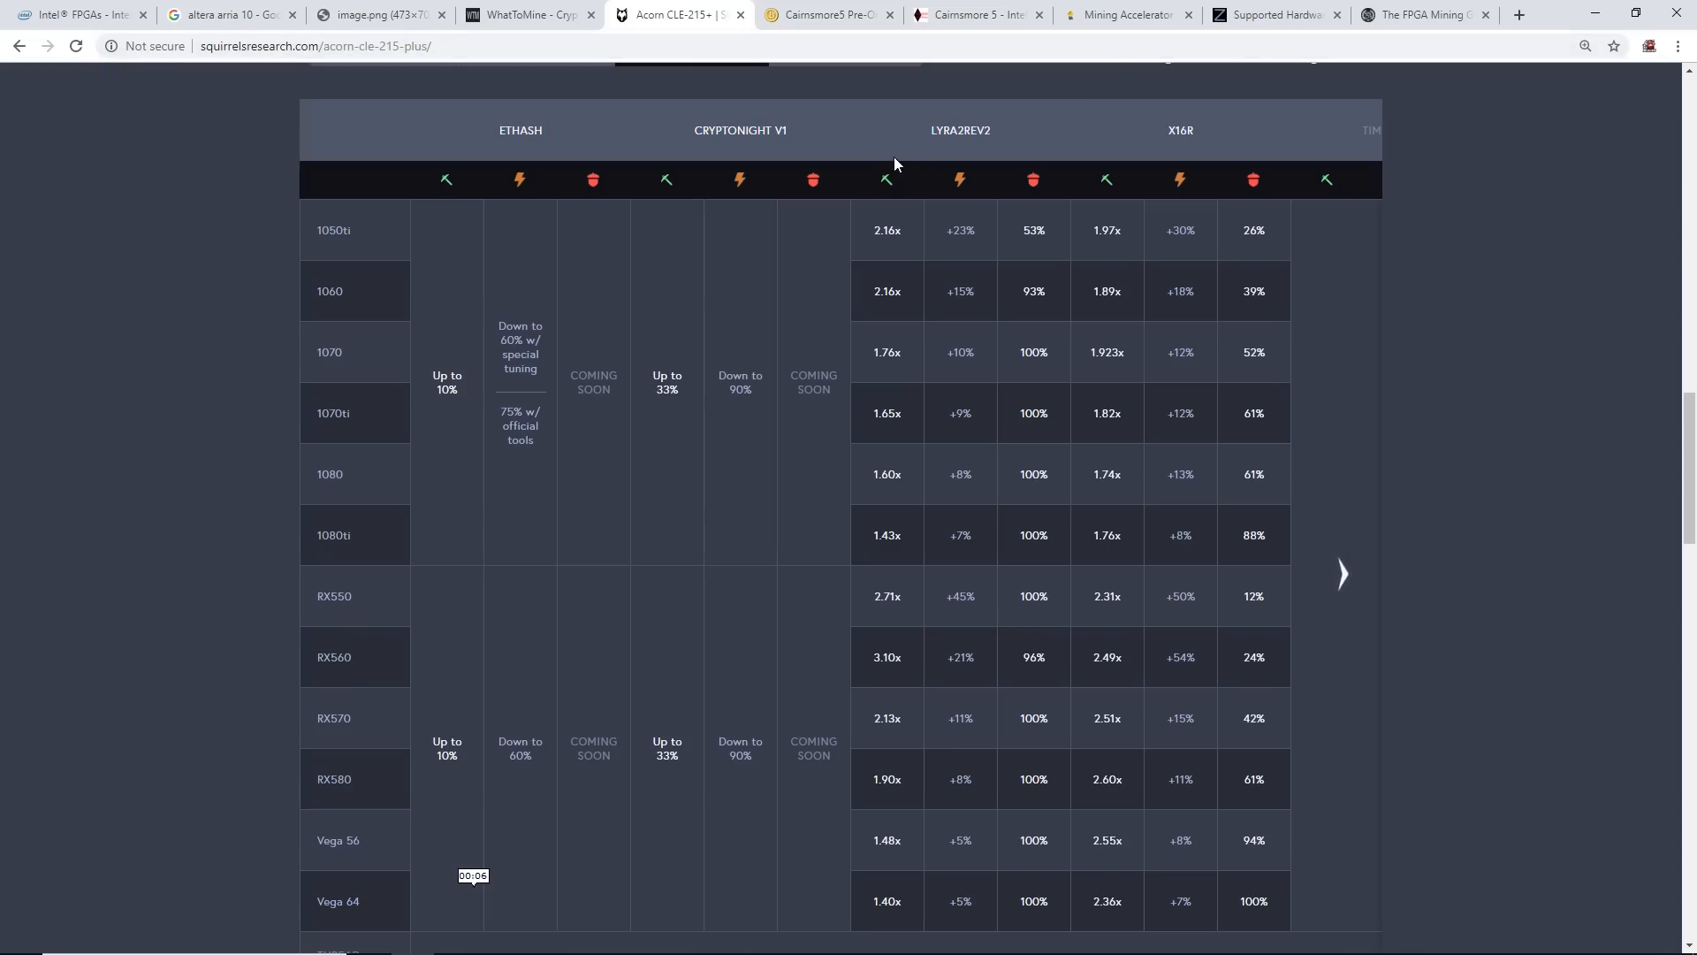
pyautogui.moveTo(884, 133)
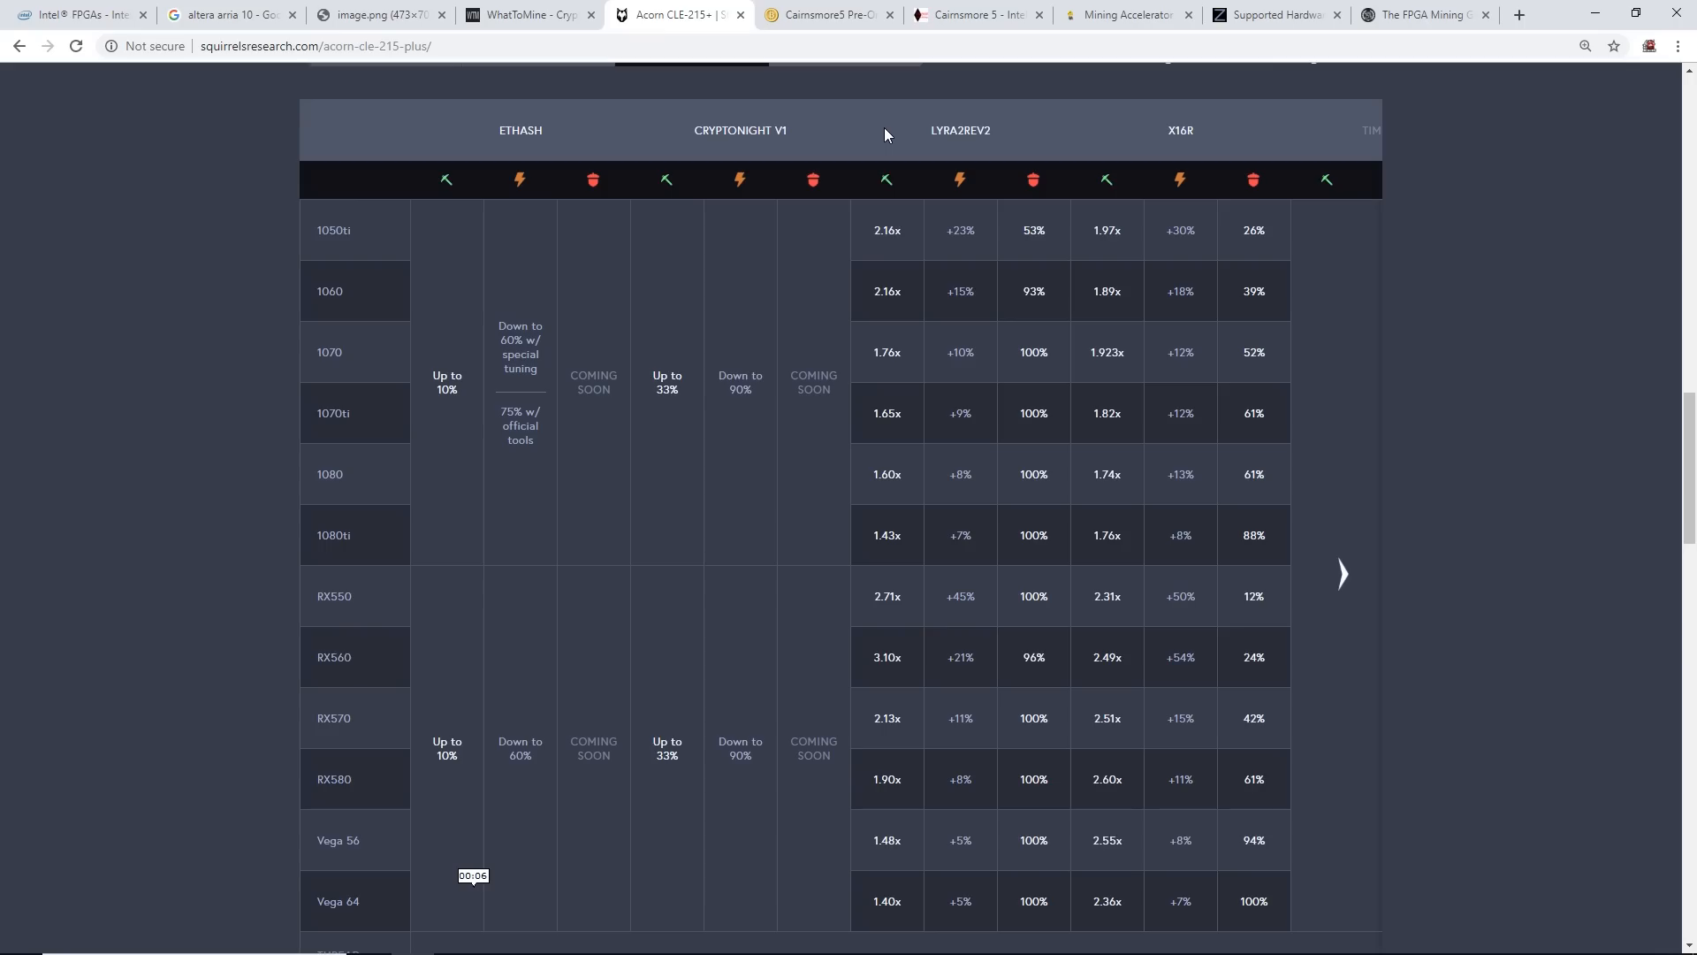
pyautogui.scroll(-3)
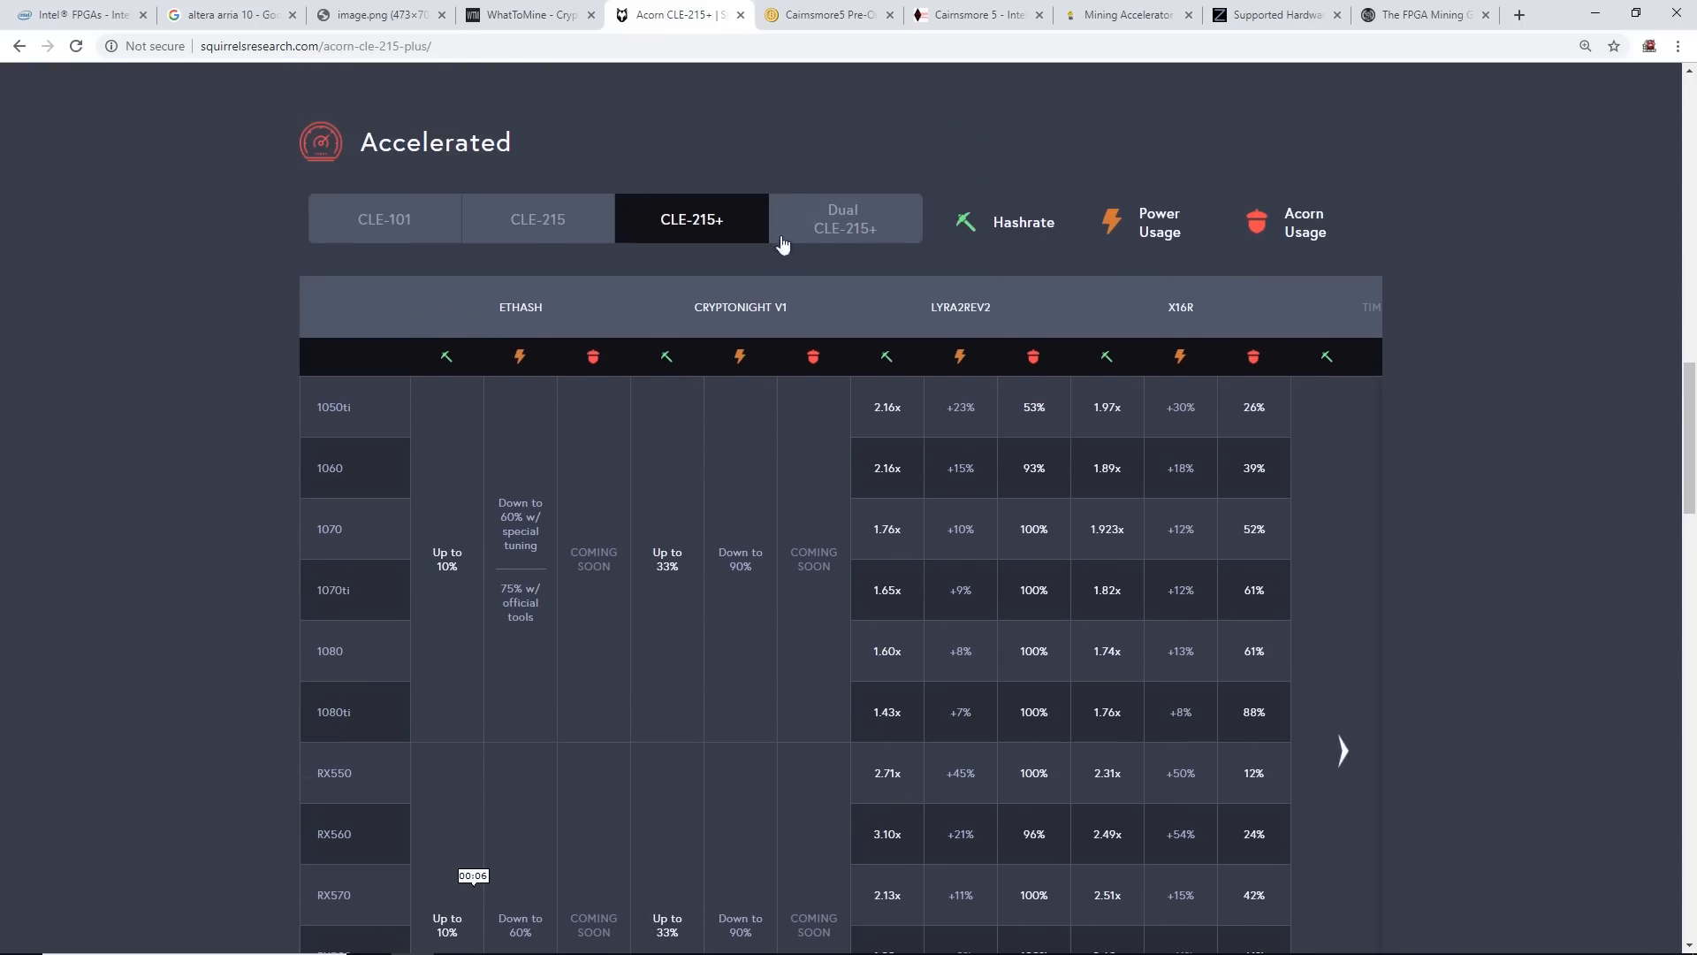
pyautogui.moveTo(1118, 337)
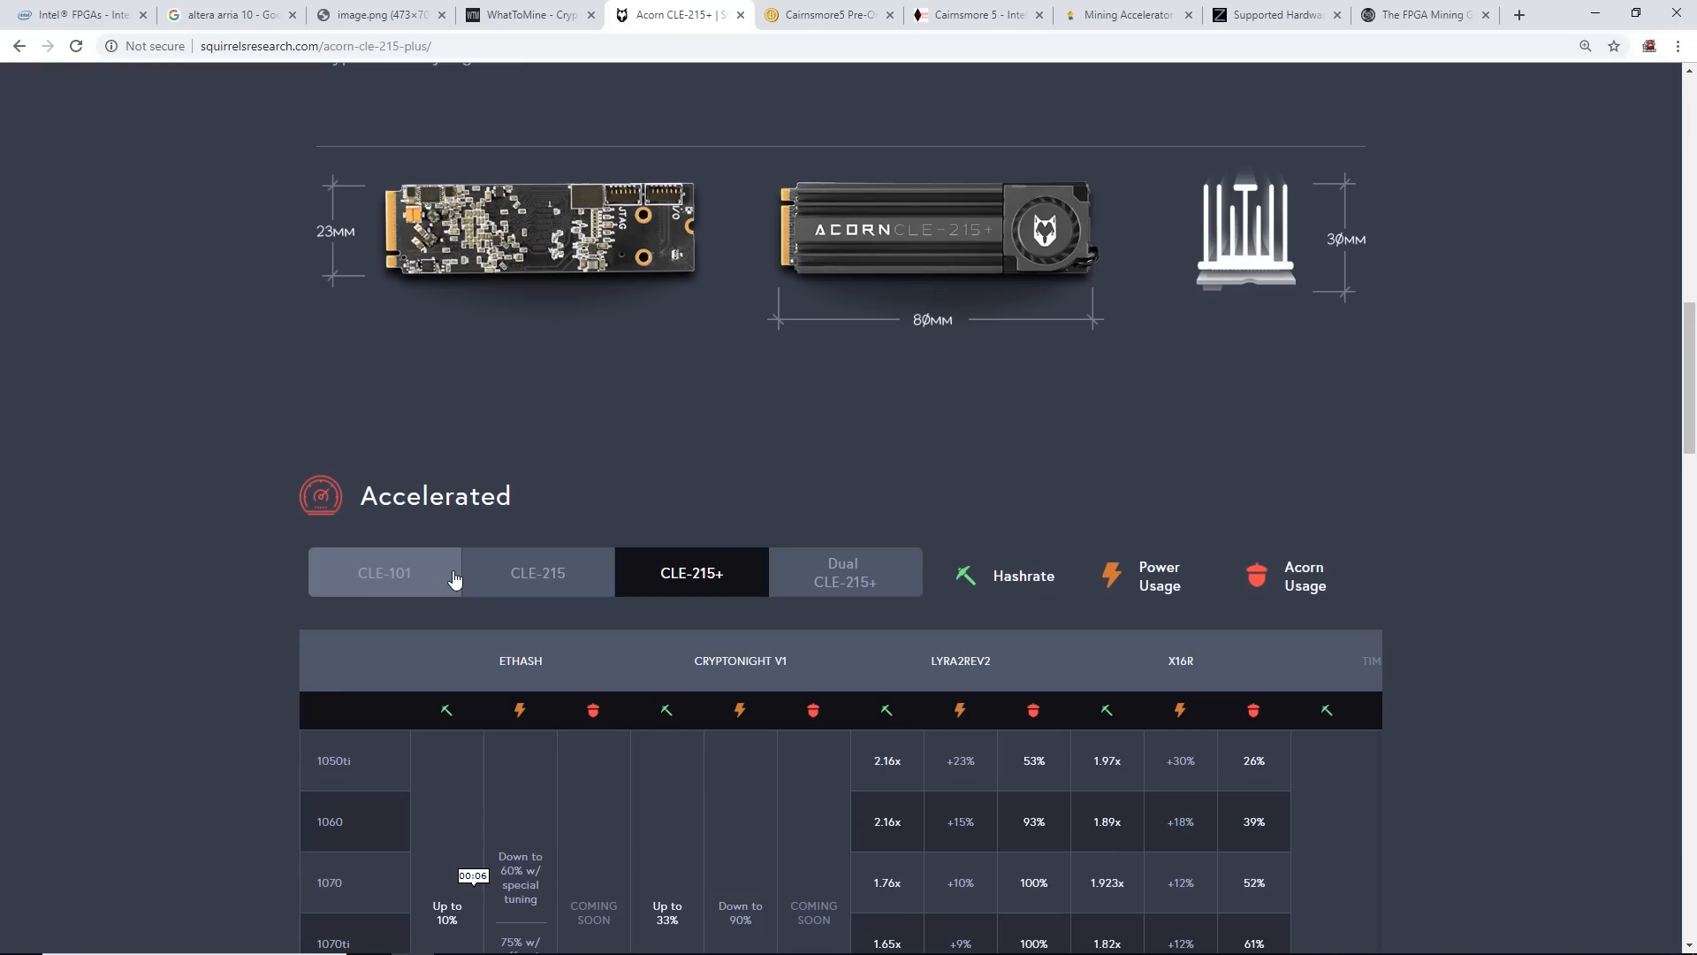
pyautogui.scroll(-3)
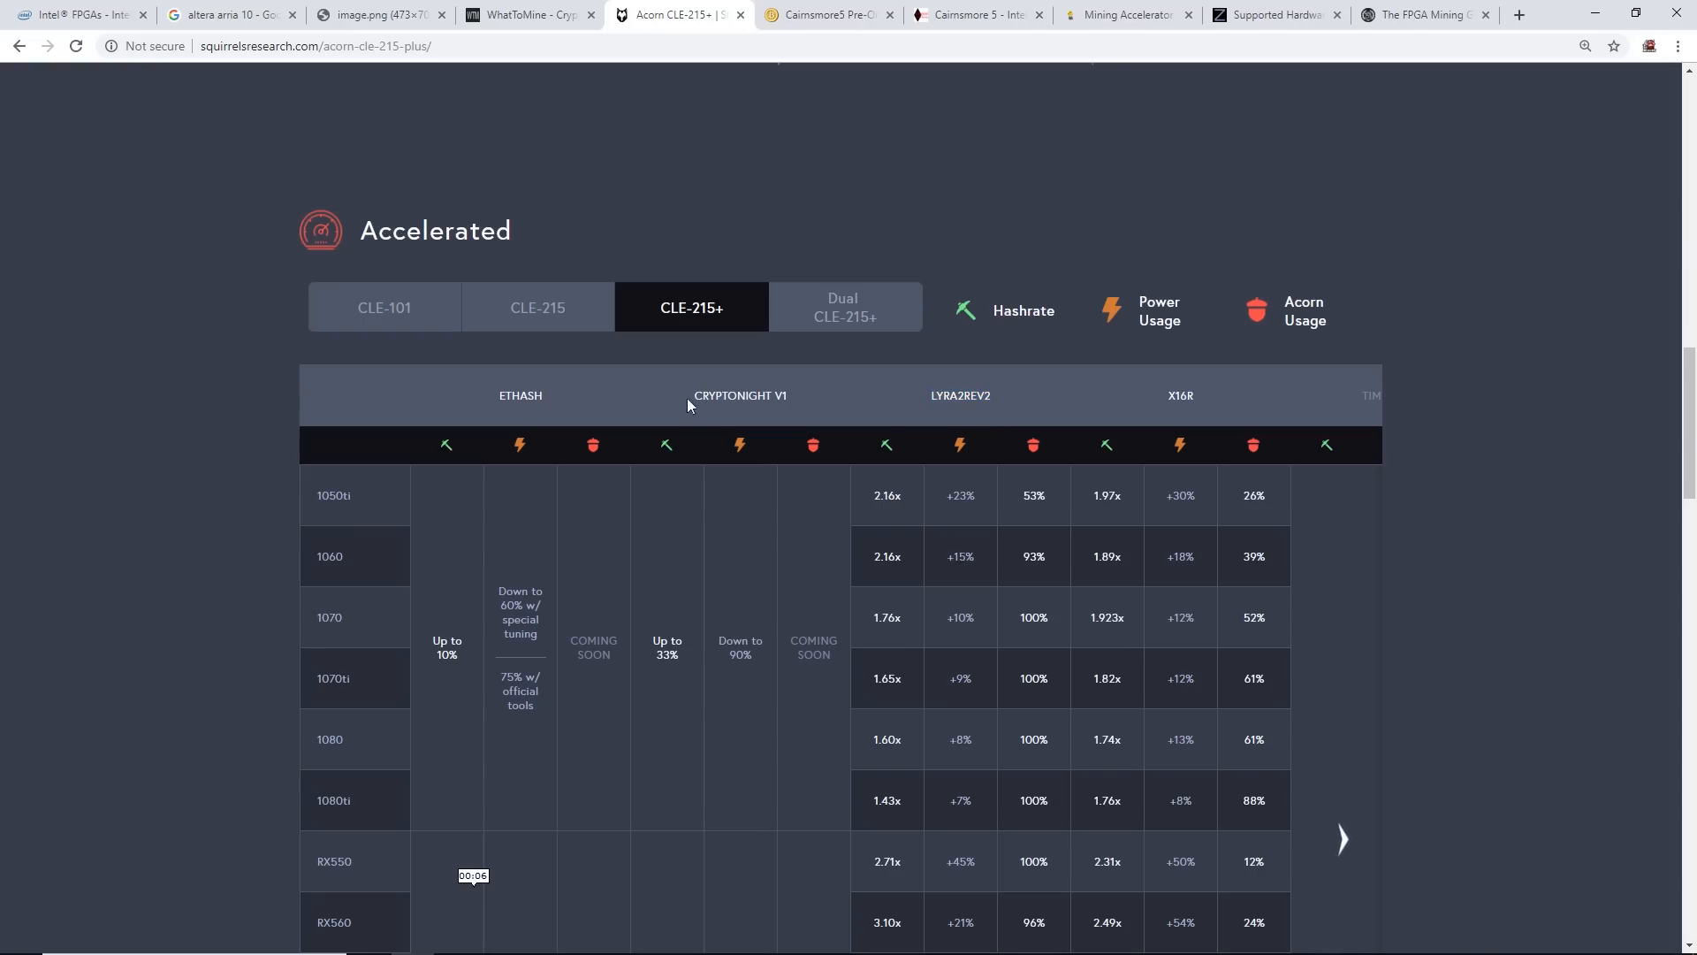
pyautogui.moveTo(1195, 399)
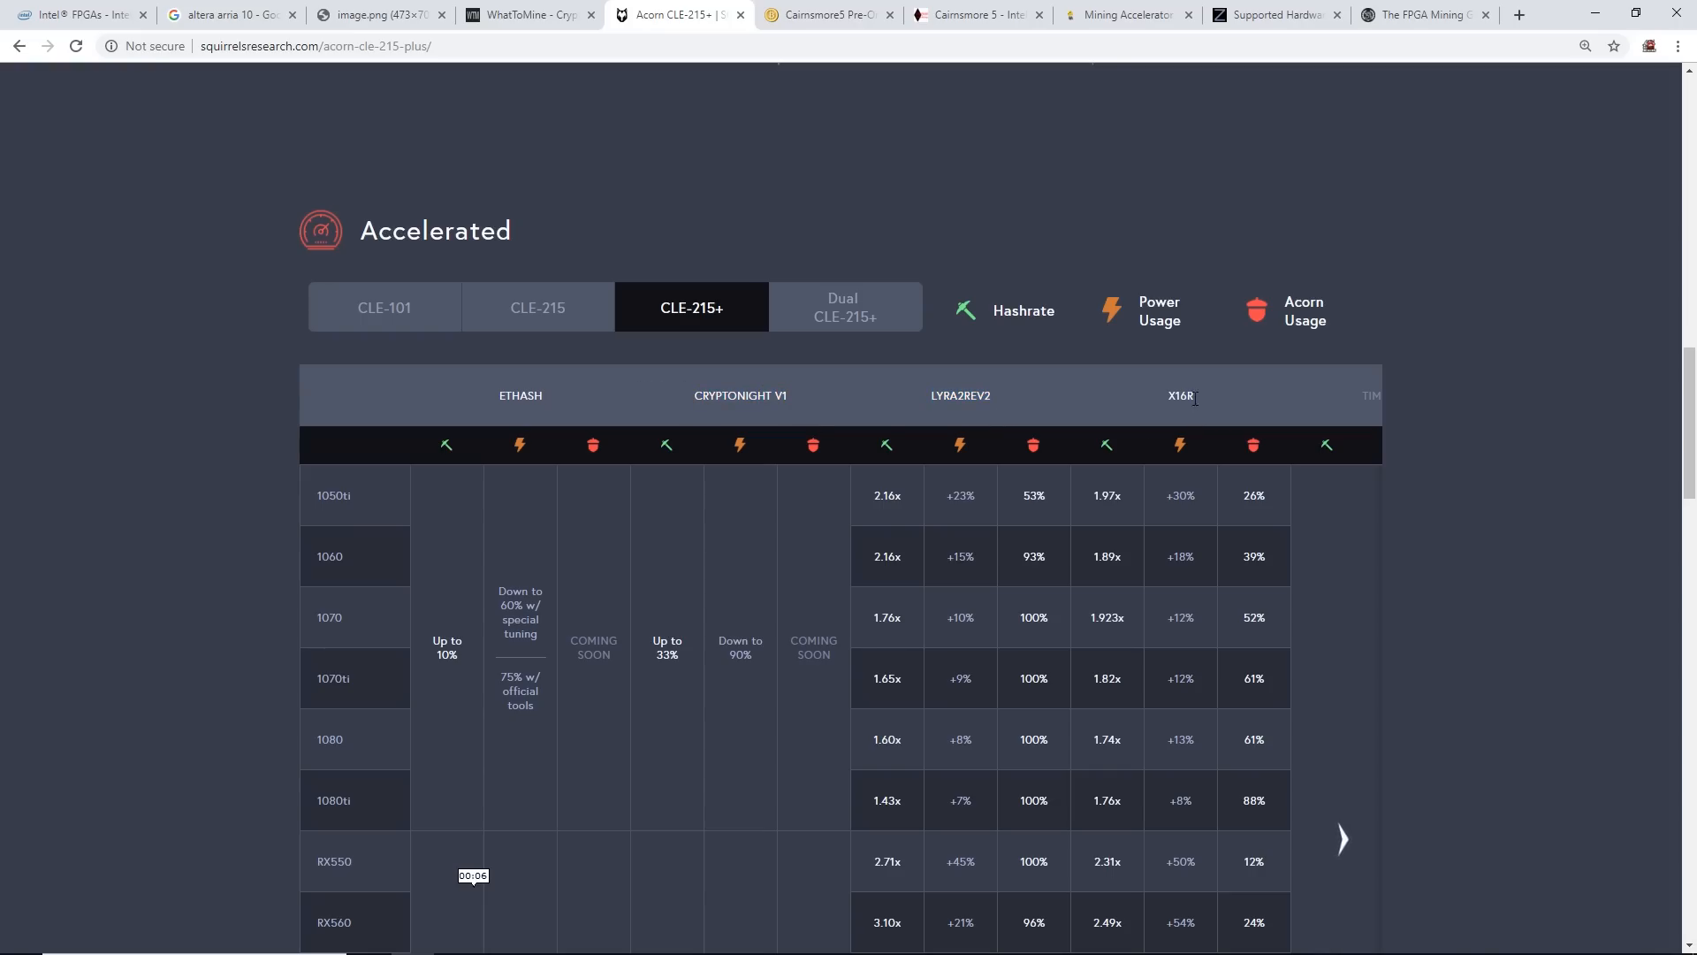
pyautogui.scroll(-3)
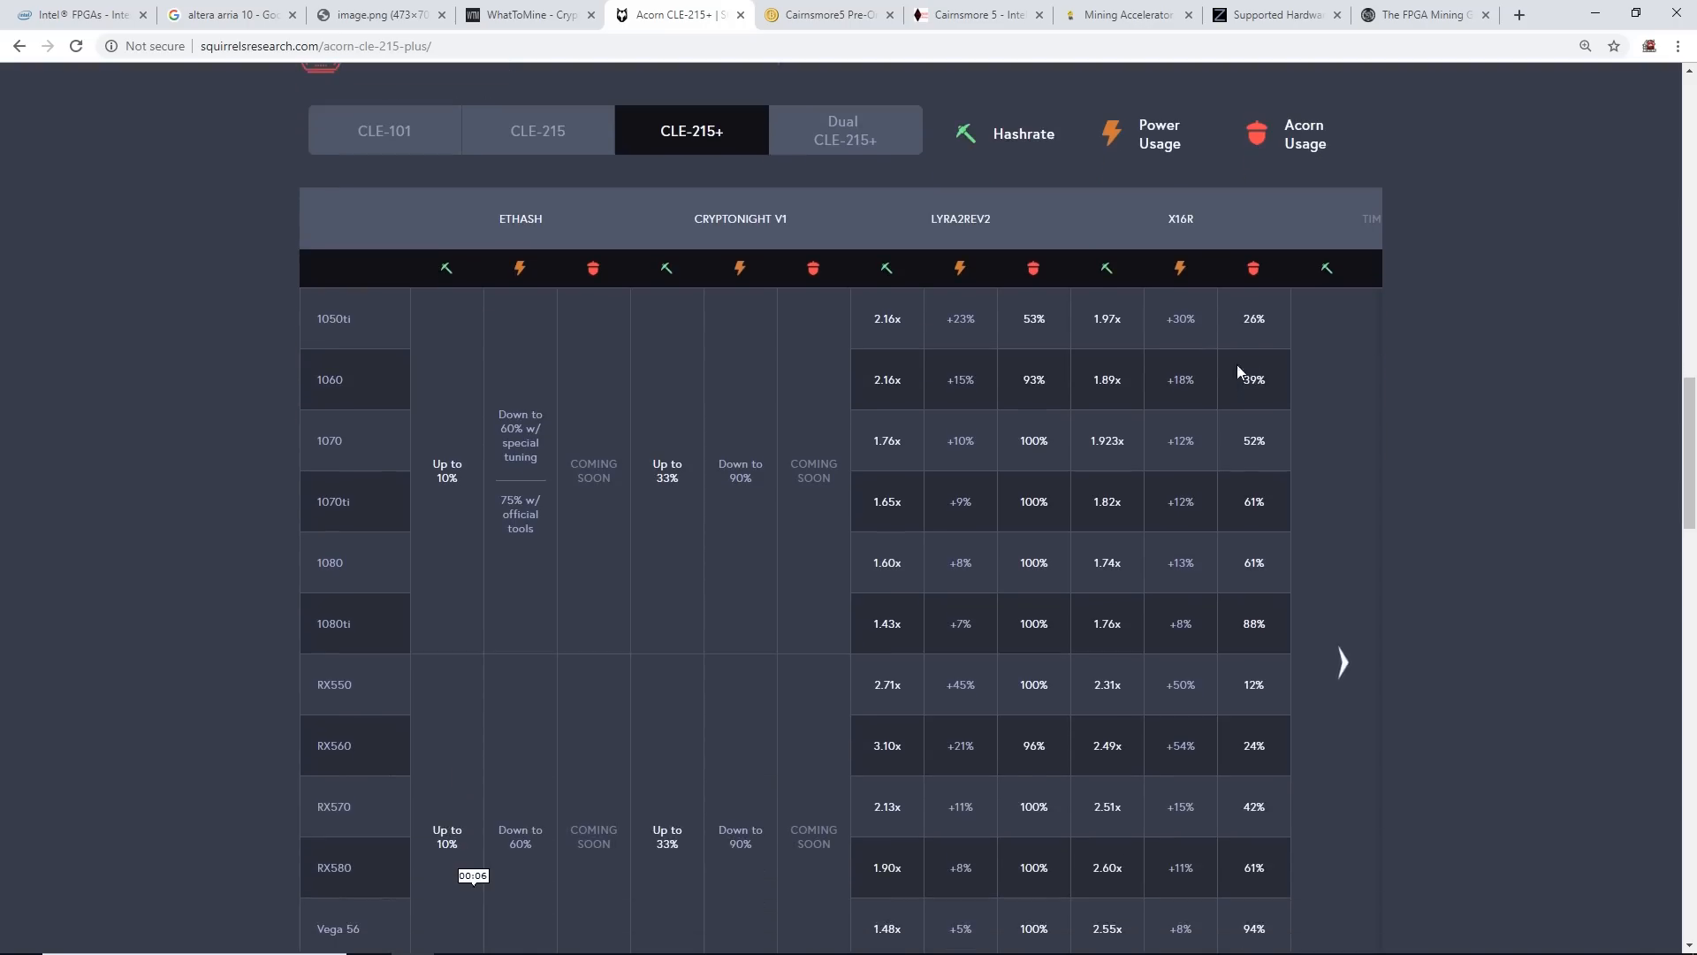
pyautogui.moveTo(1277, 559)
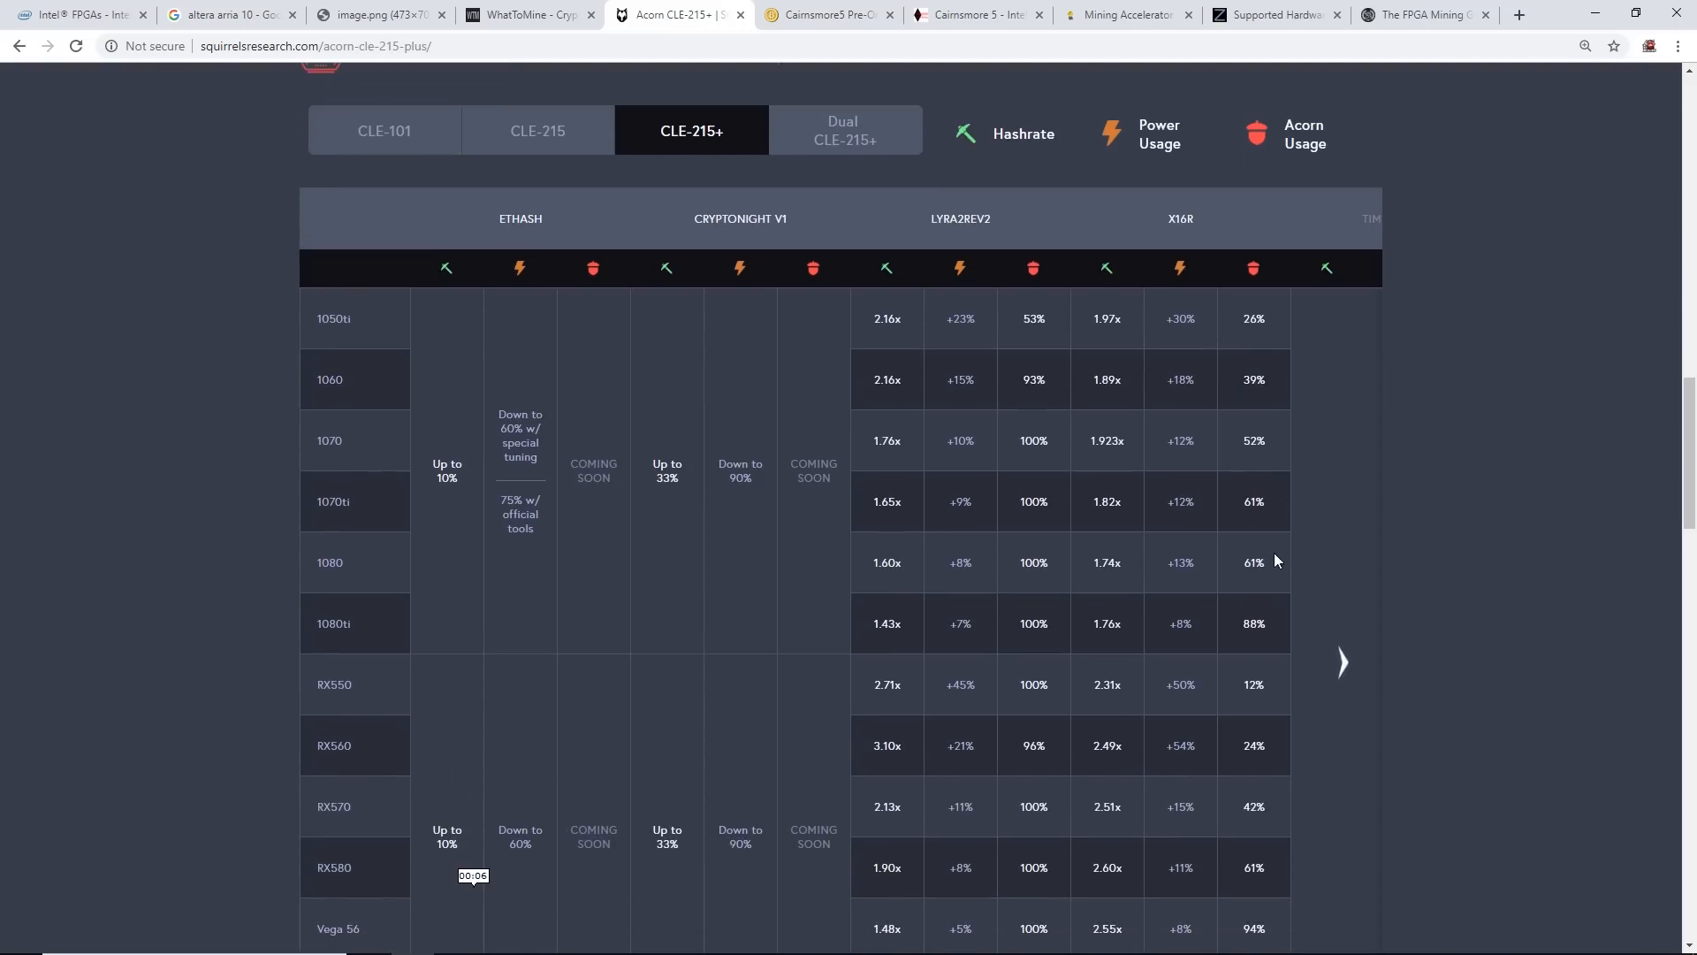
pyautogui.moveTo(1230, 525)
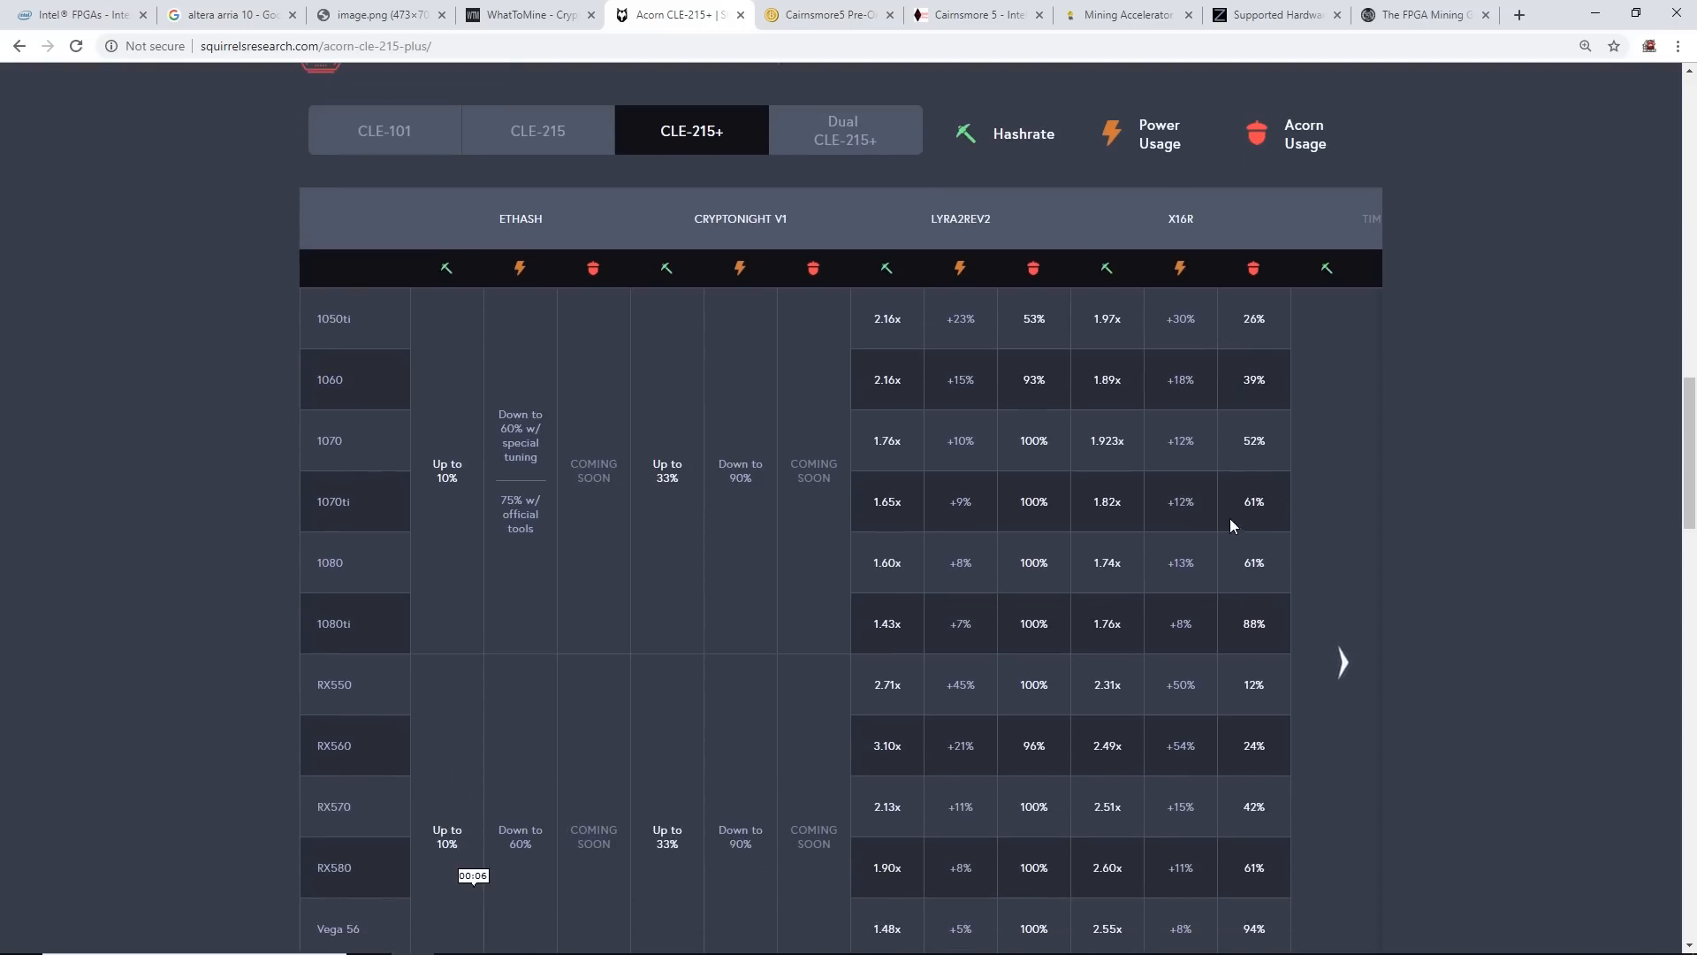
pyautogui.moveTo(1104, 517)
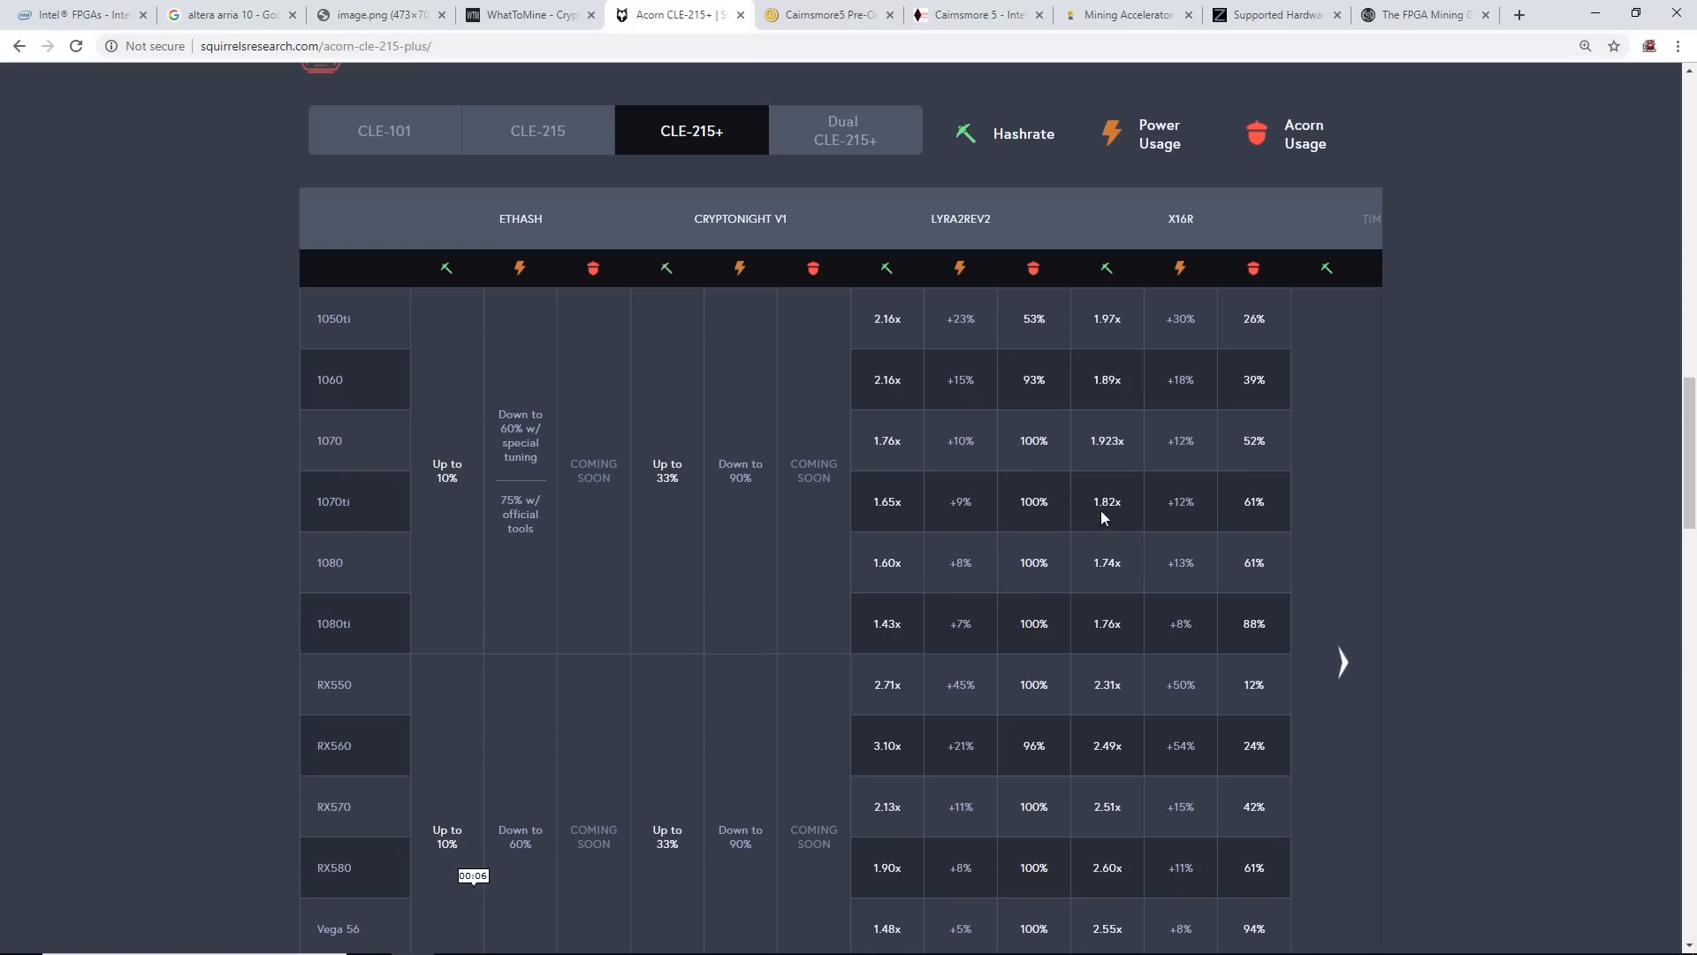
pyautogui.moveTo(1134, 481)
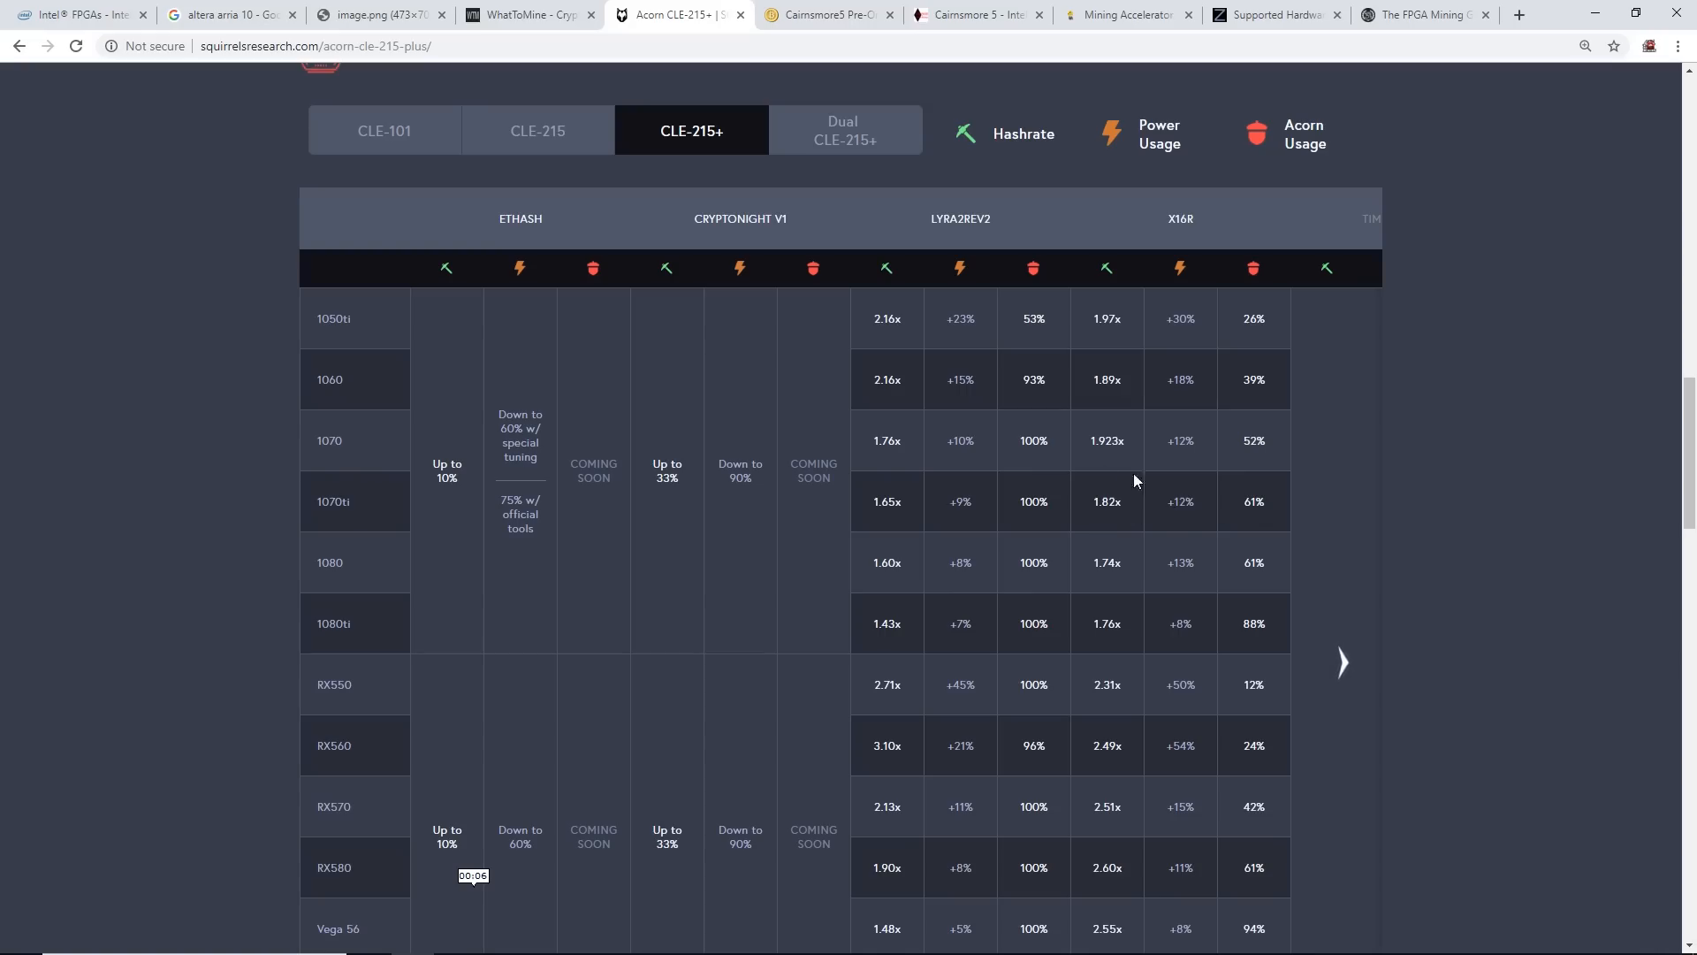
pyautogui.scroll(-3)
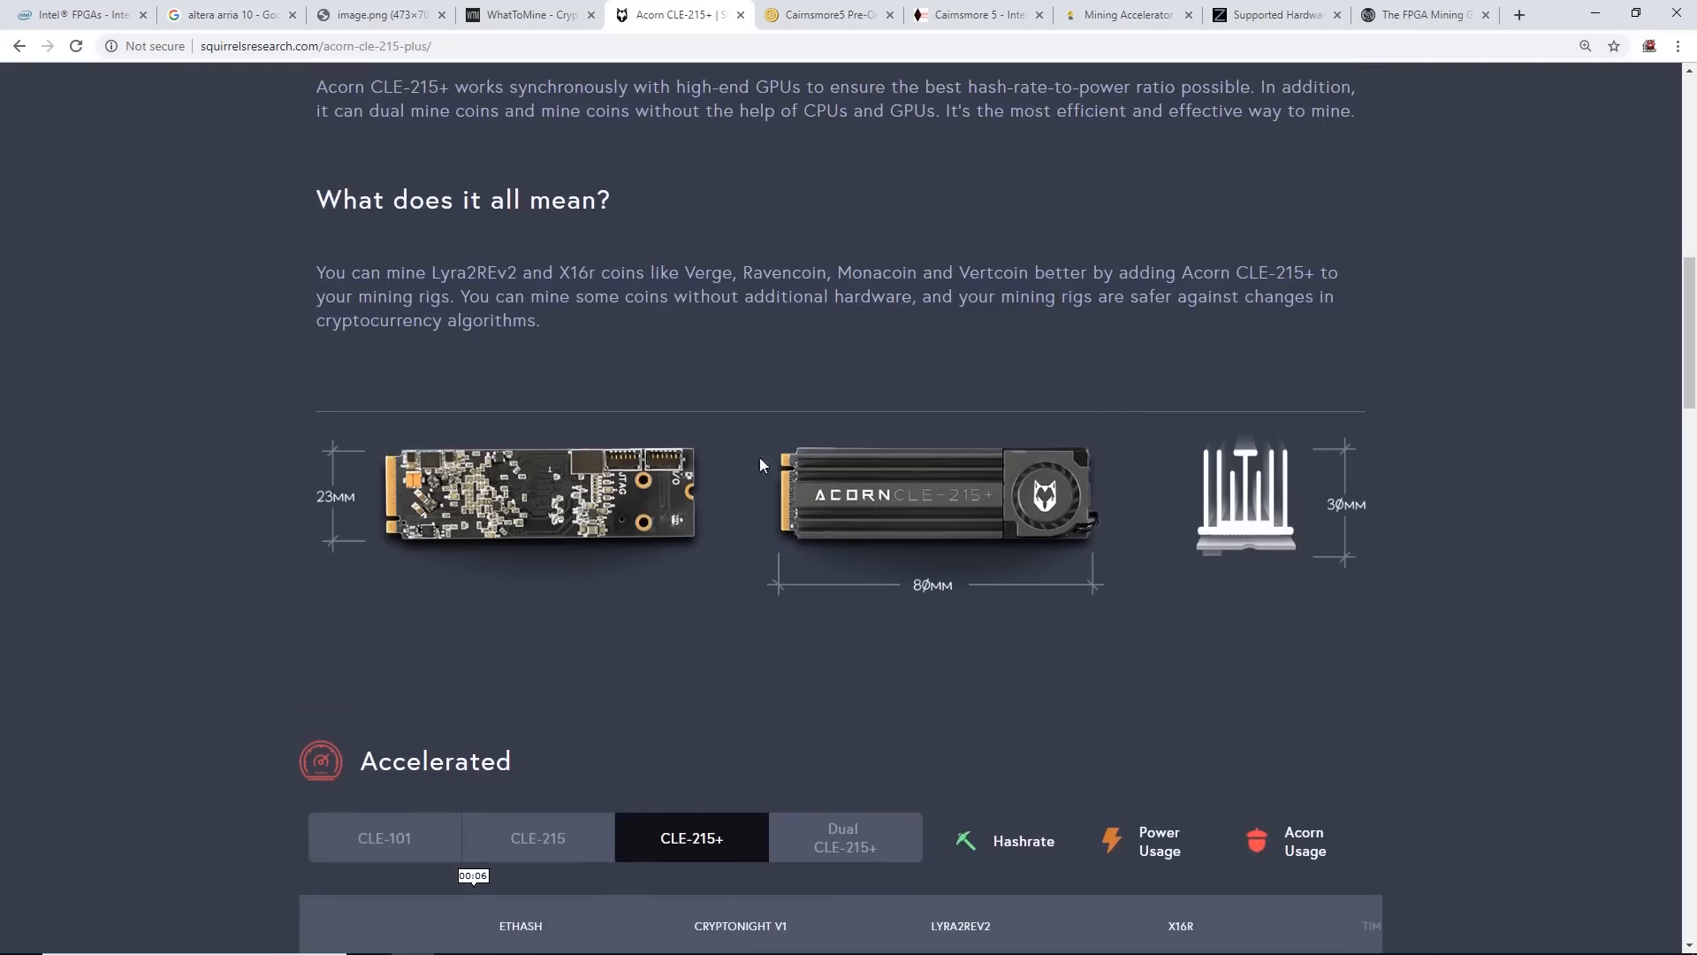
# Scroll past the Acorn CLE-215+ Stand-Alone table, back up, and show the products list
pyautogui.scroll(-3)
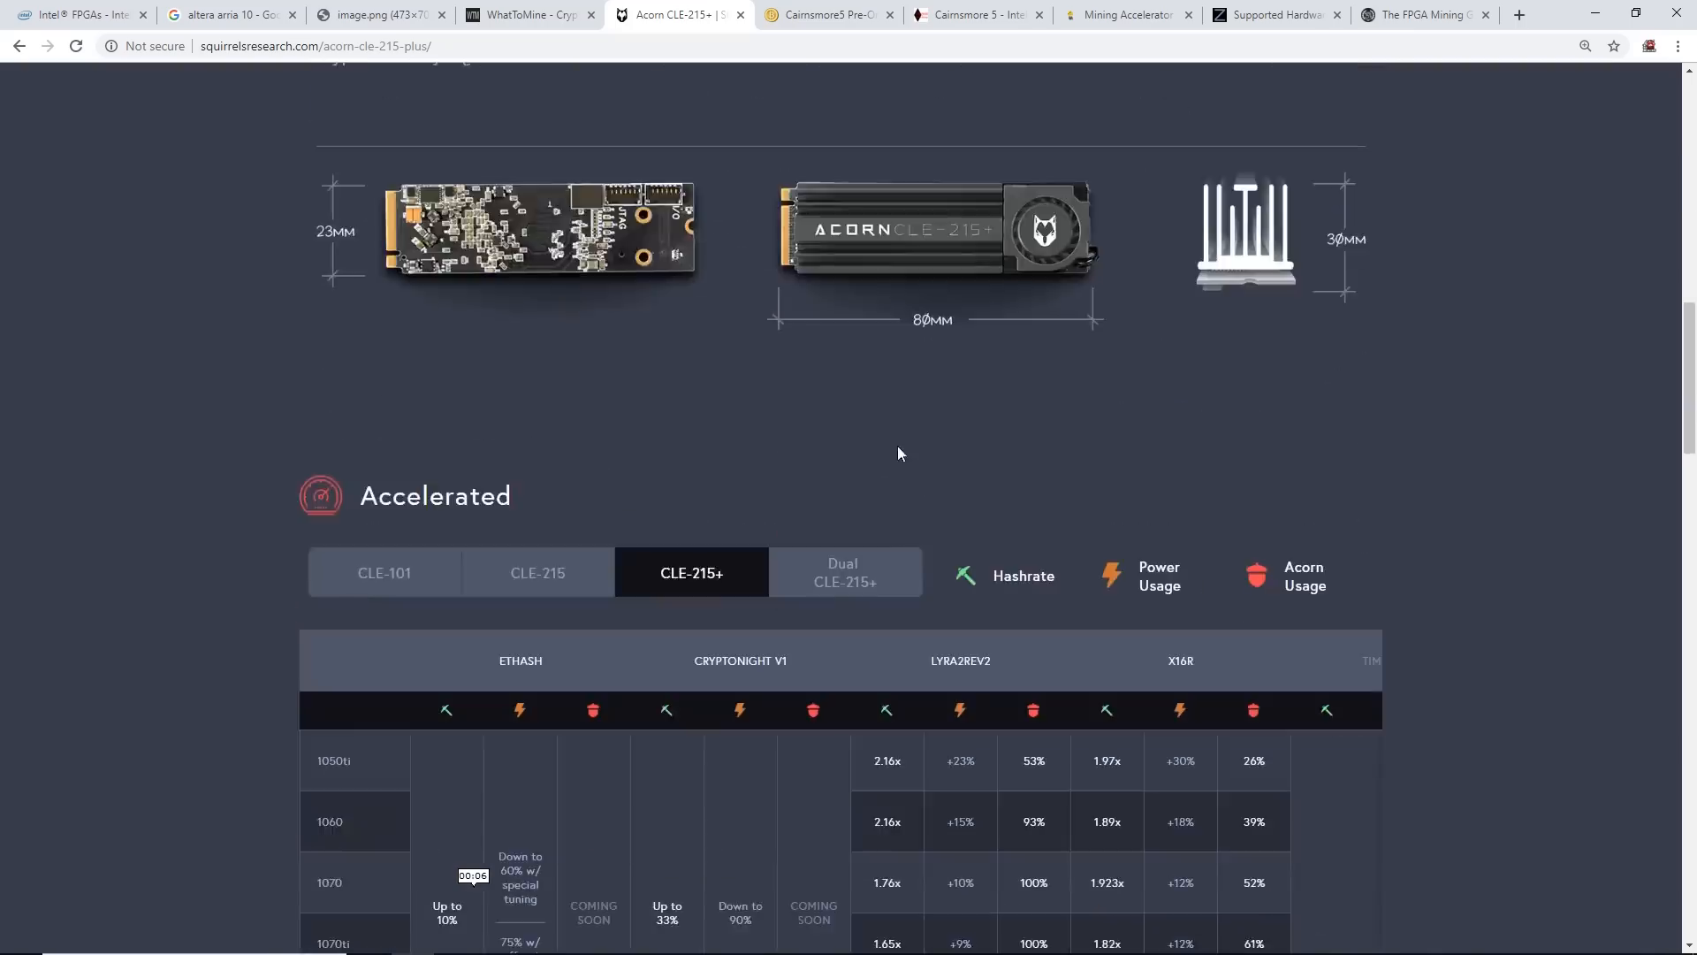
pyautogui.scroll(-3)
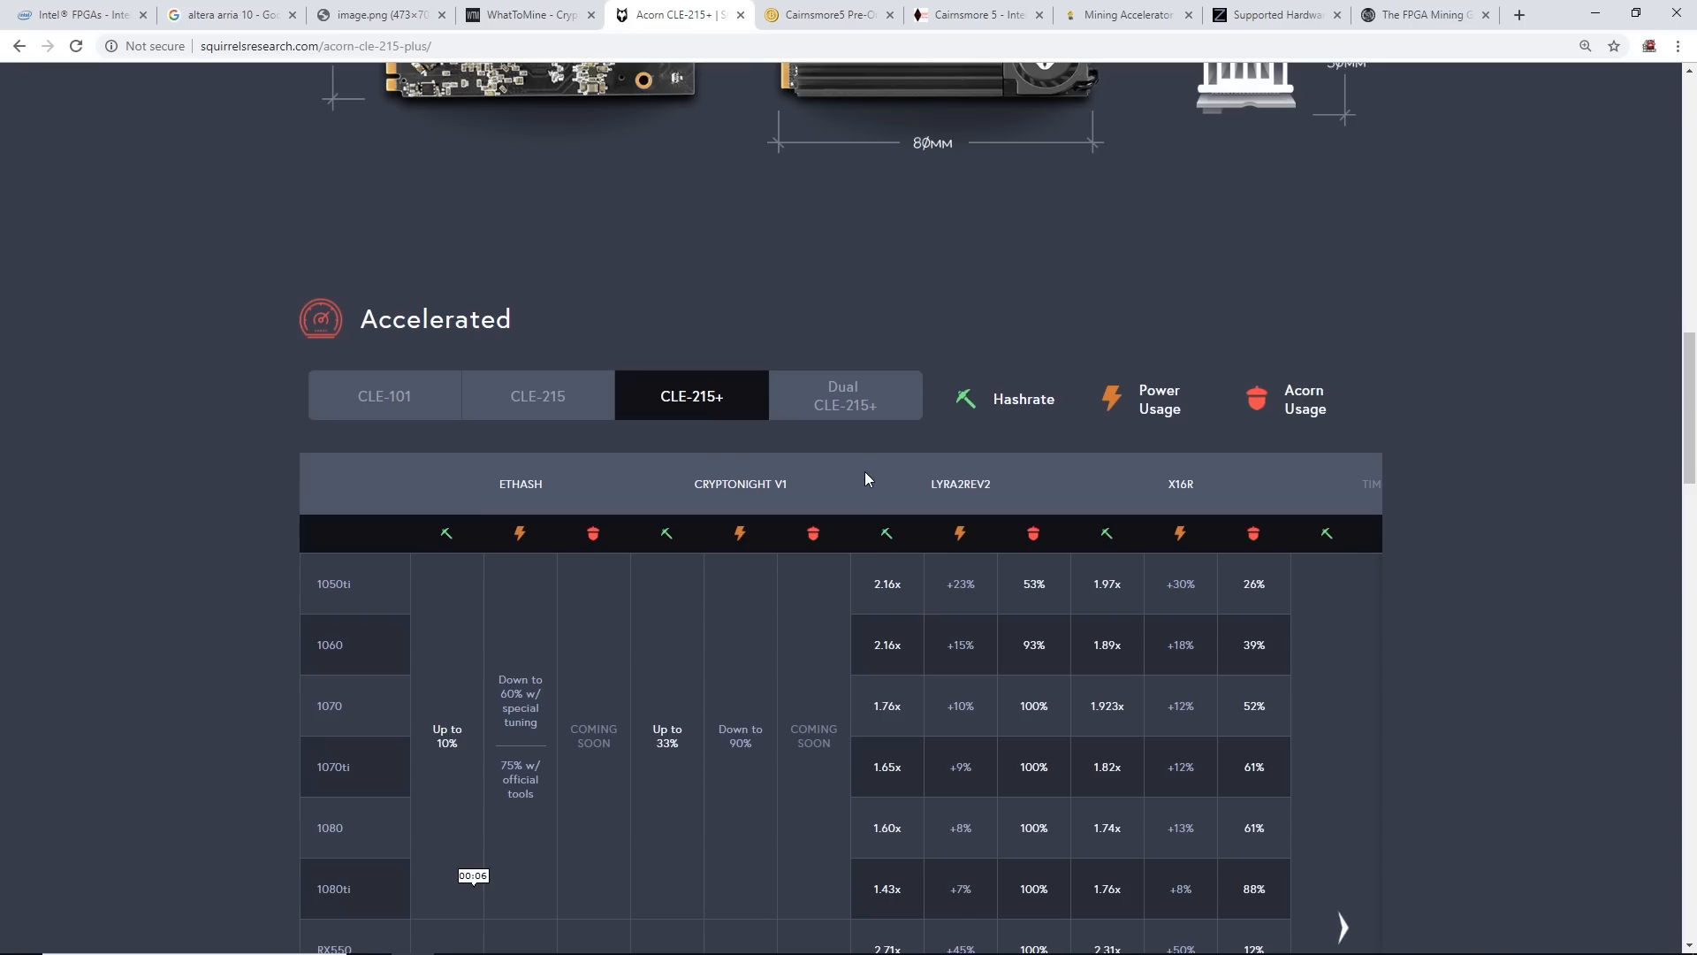
pyautogui.scroll(-3)
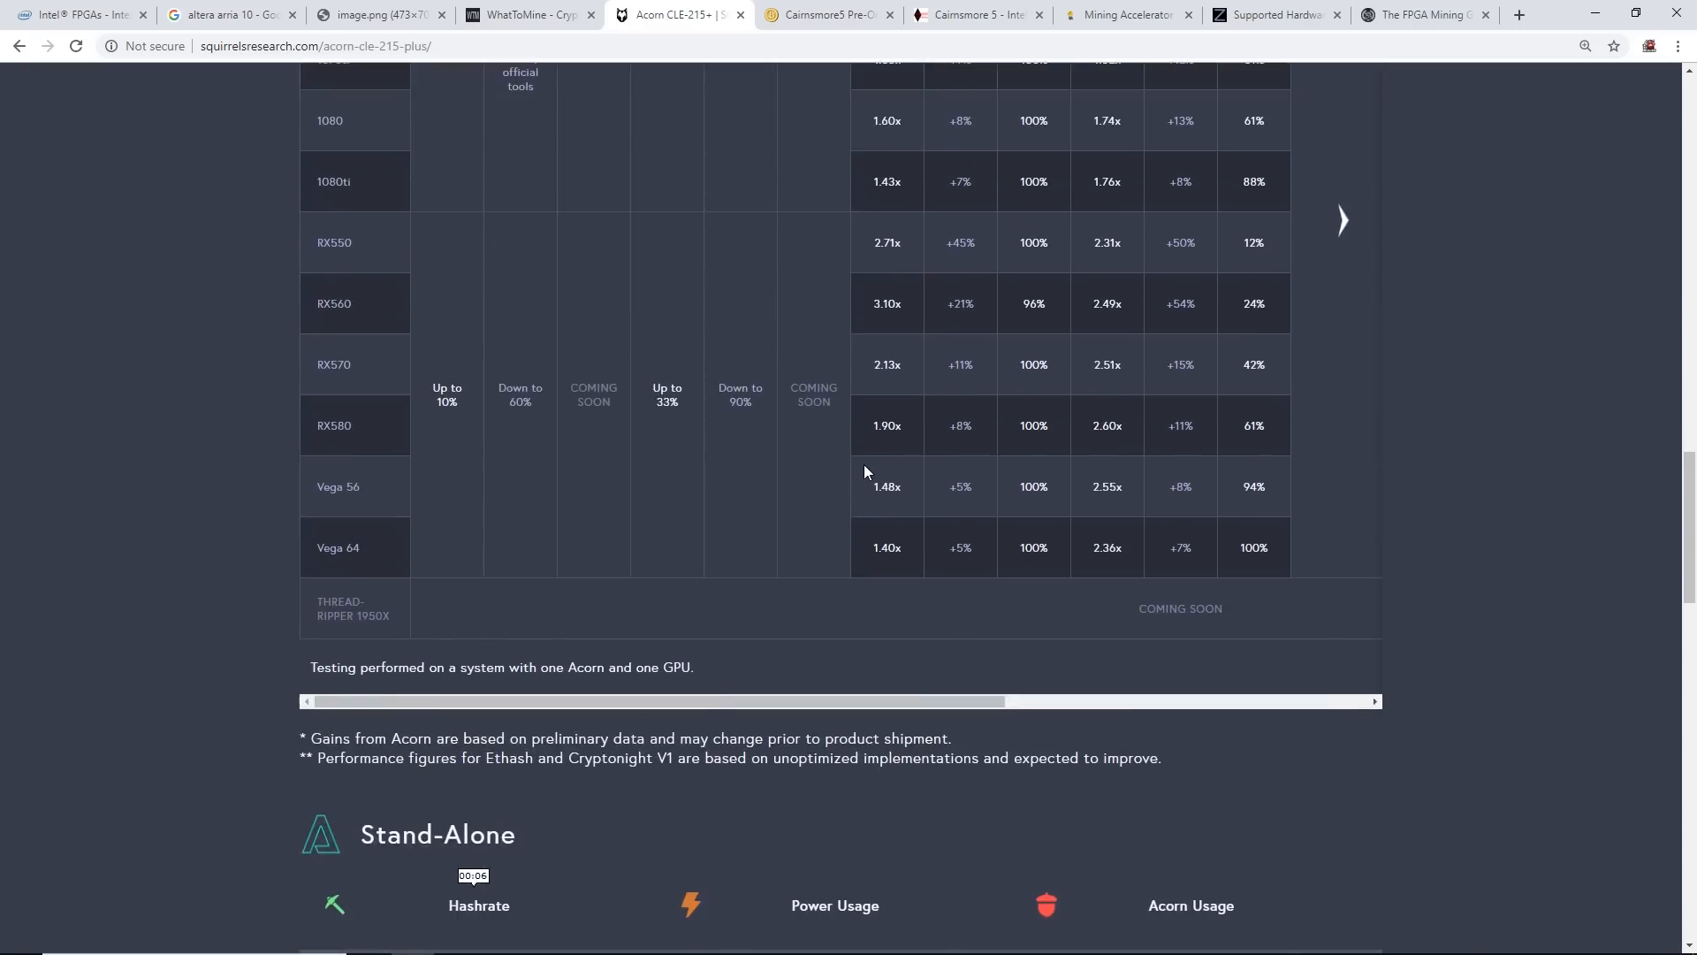
pyautogui.scroll(-3)
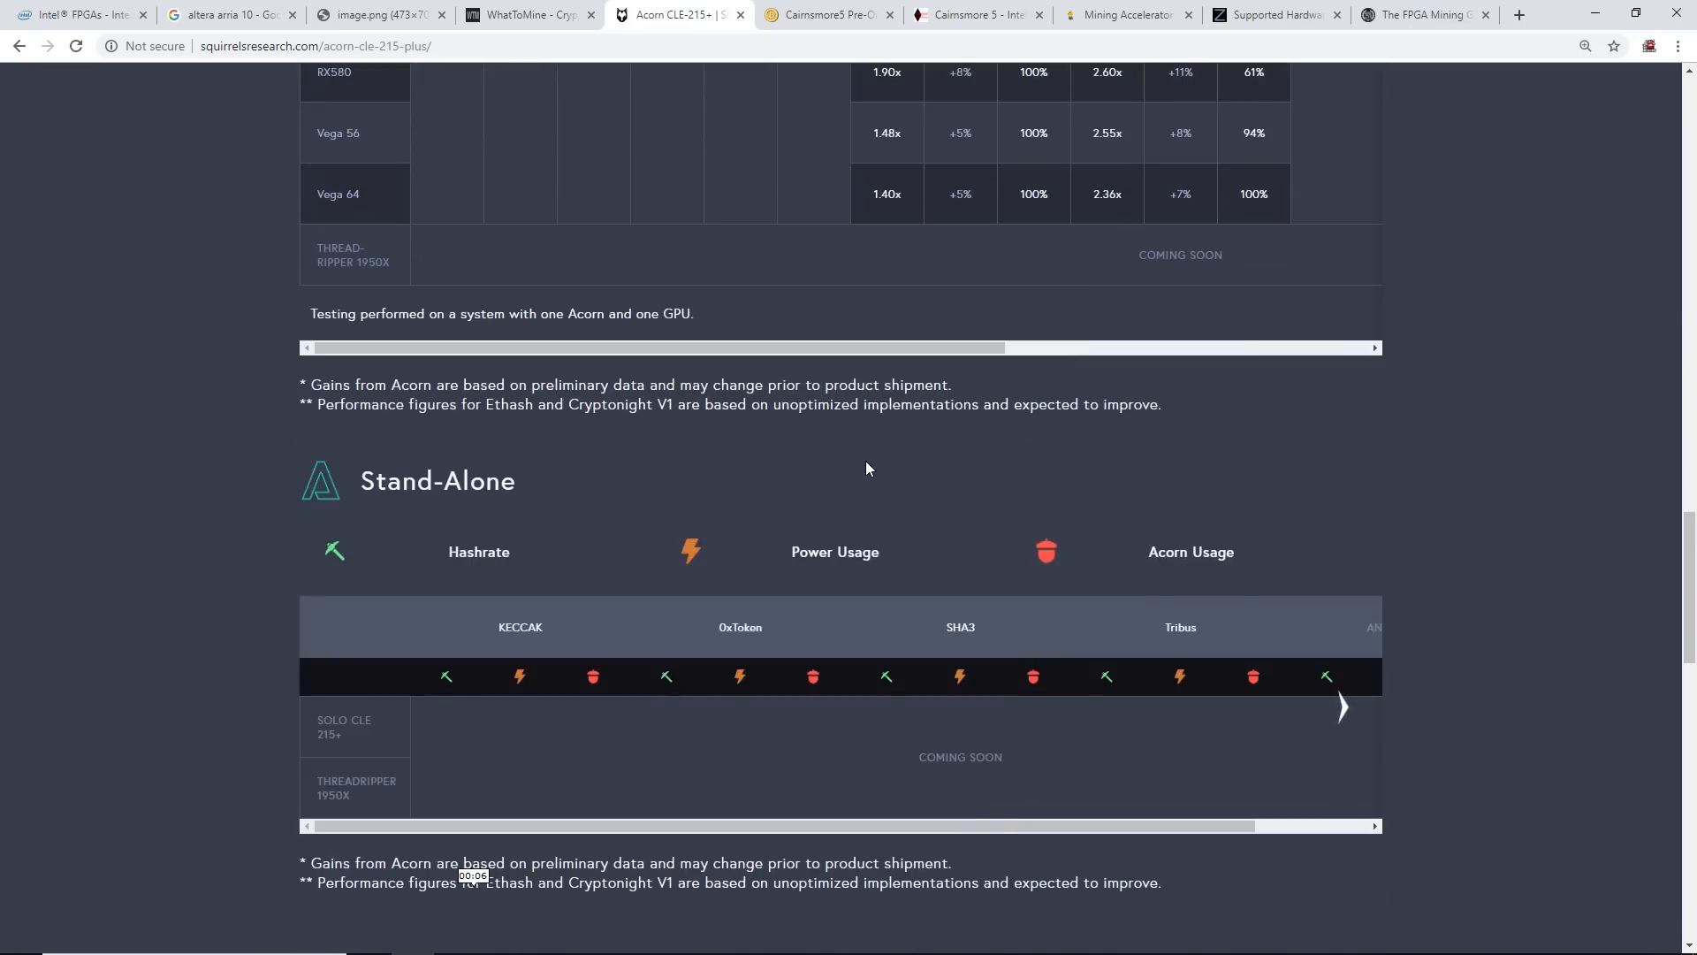
pyautogui.scroll(3)
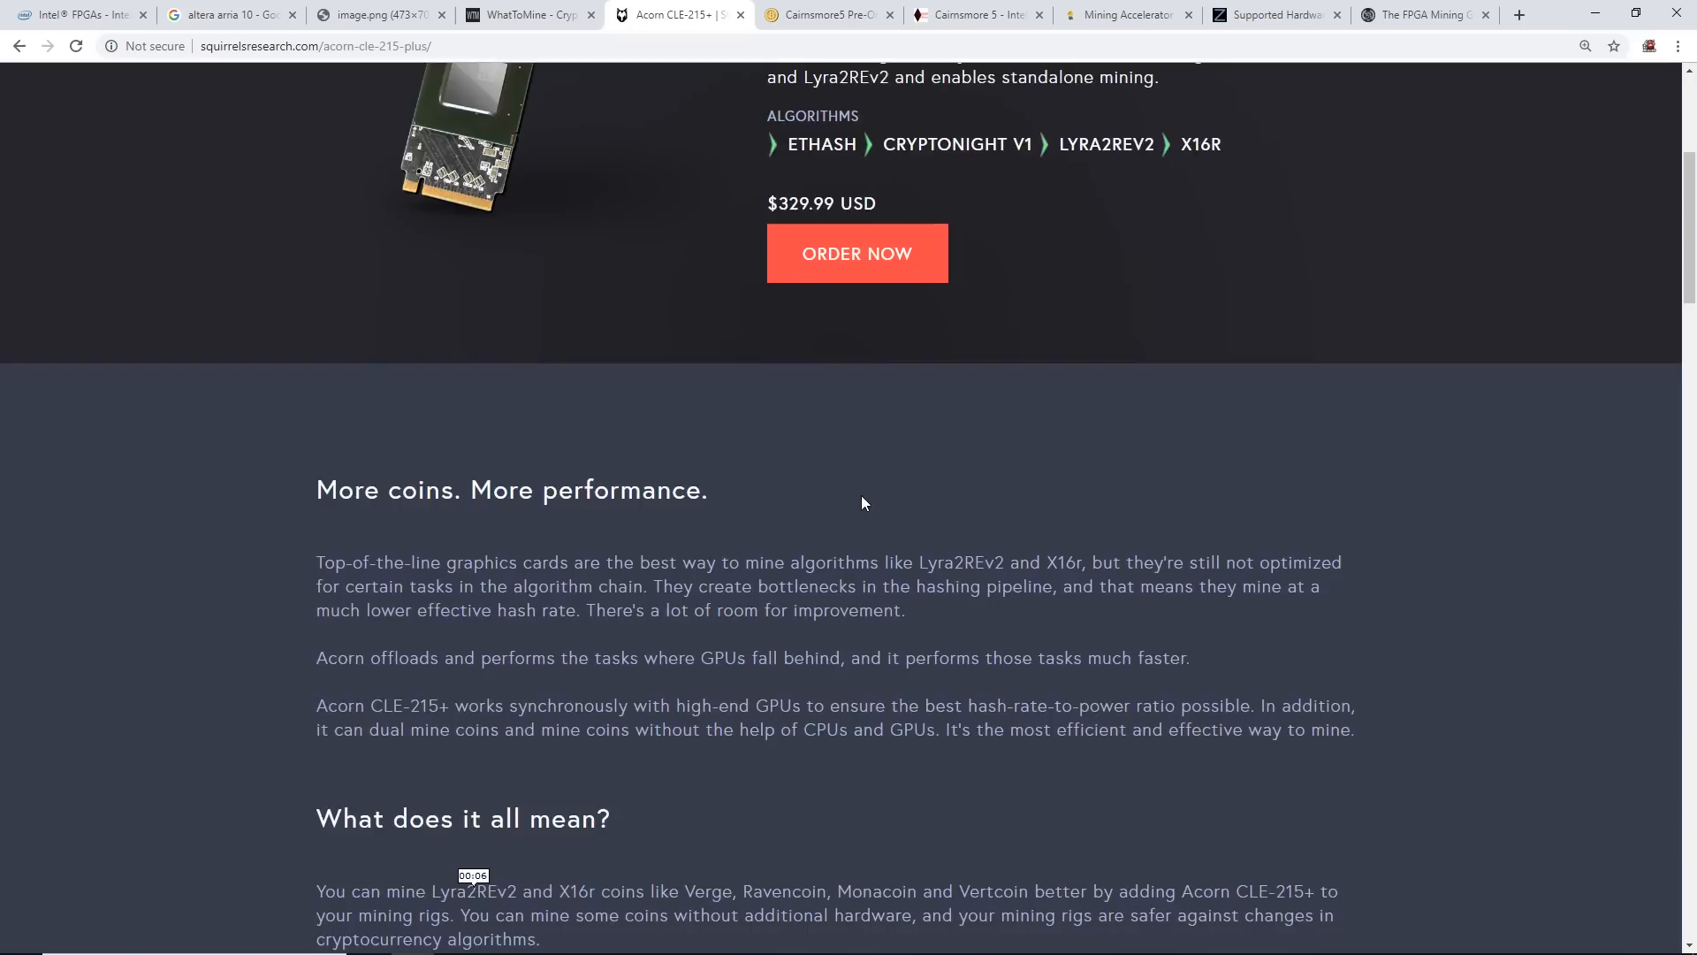
pyautogui.click(1157, 130)
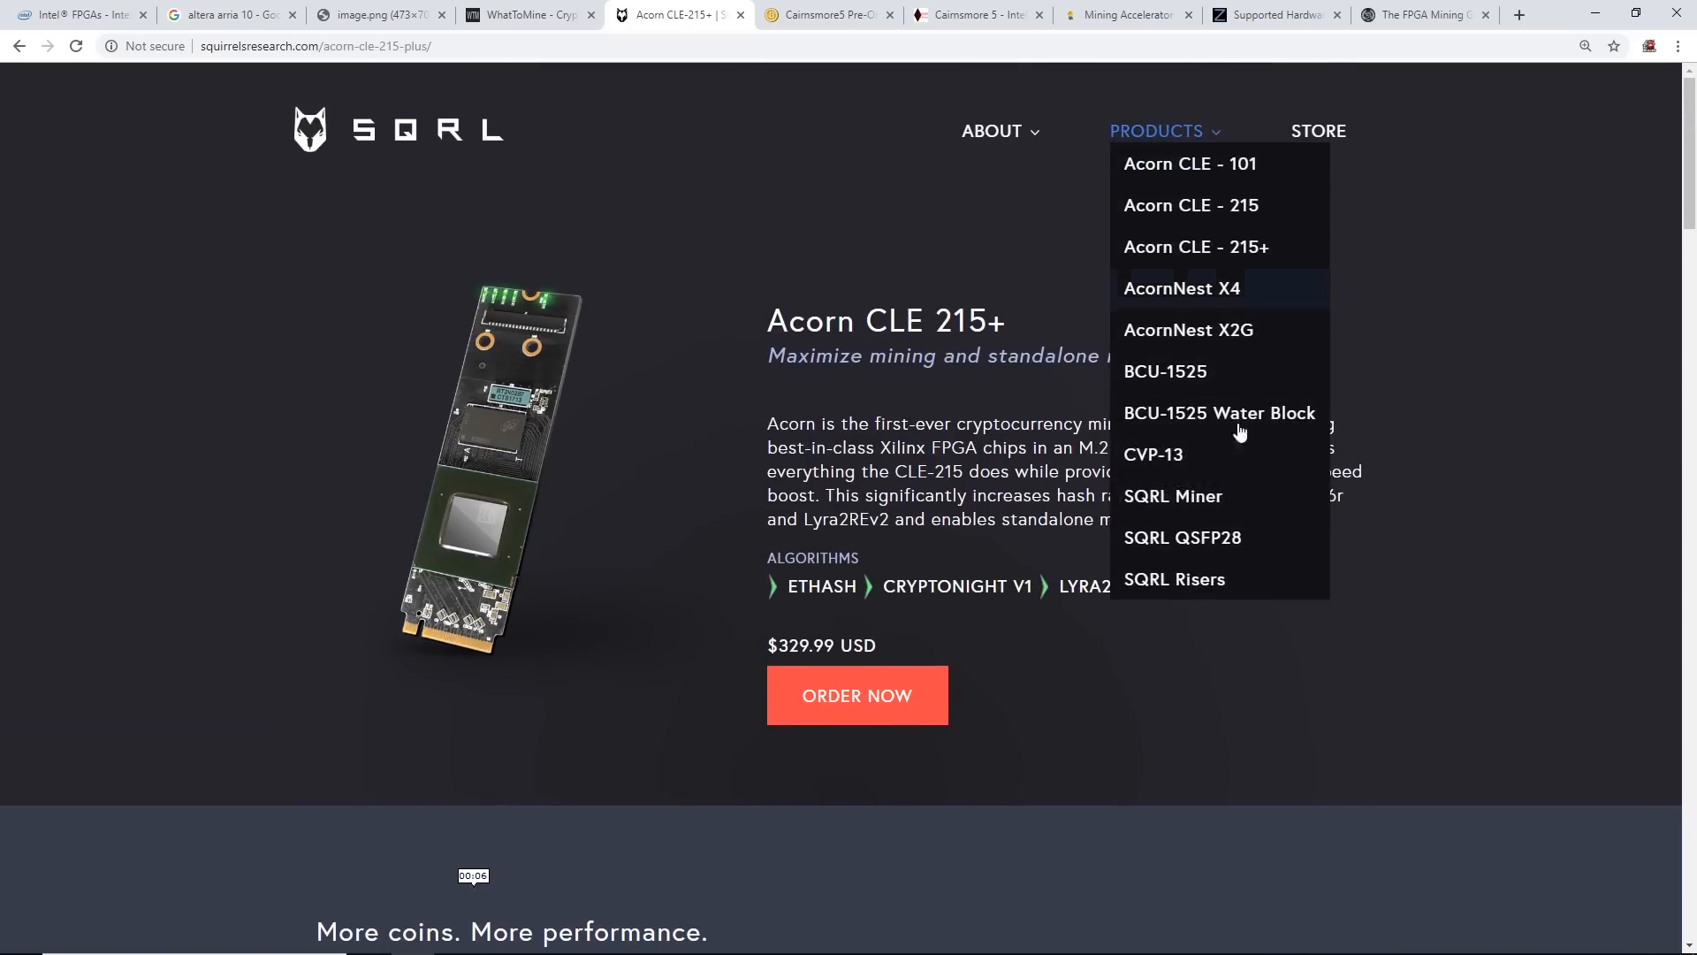
pyautogui.click(1172, 496)
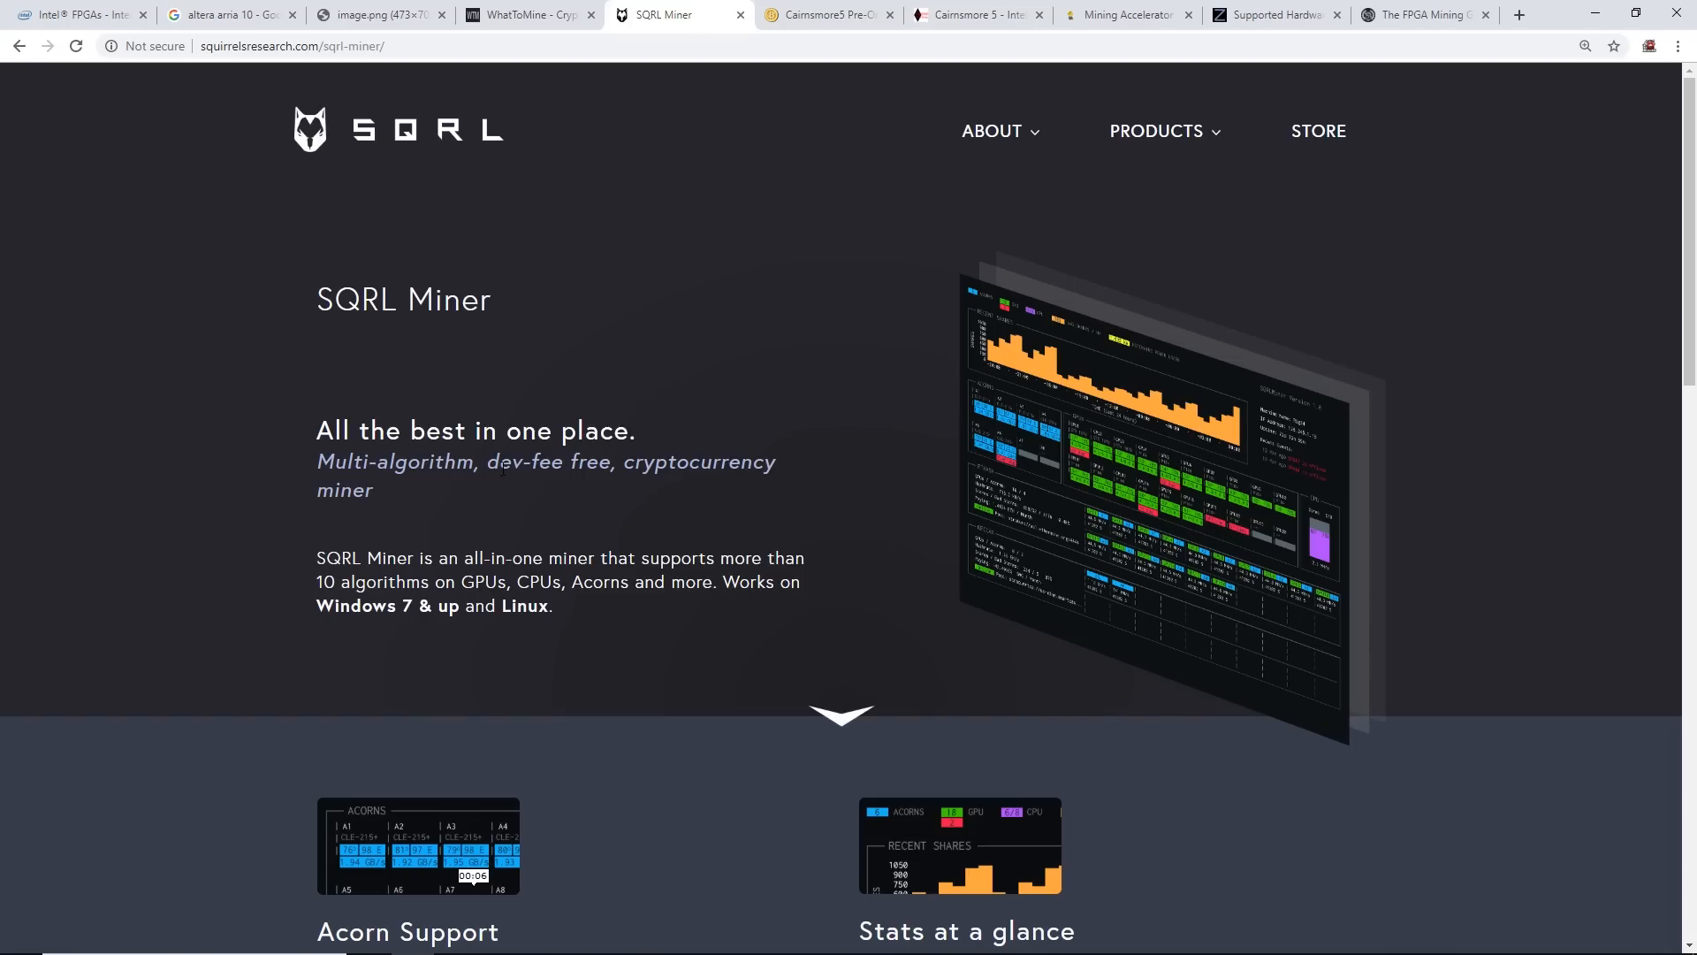
pyautogui.moveTo(567, 604)
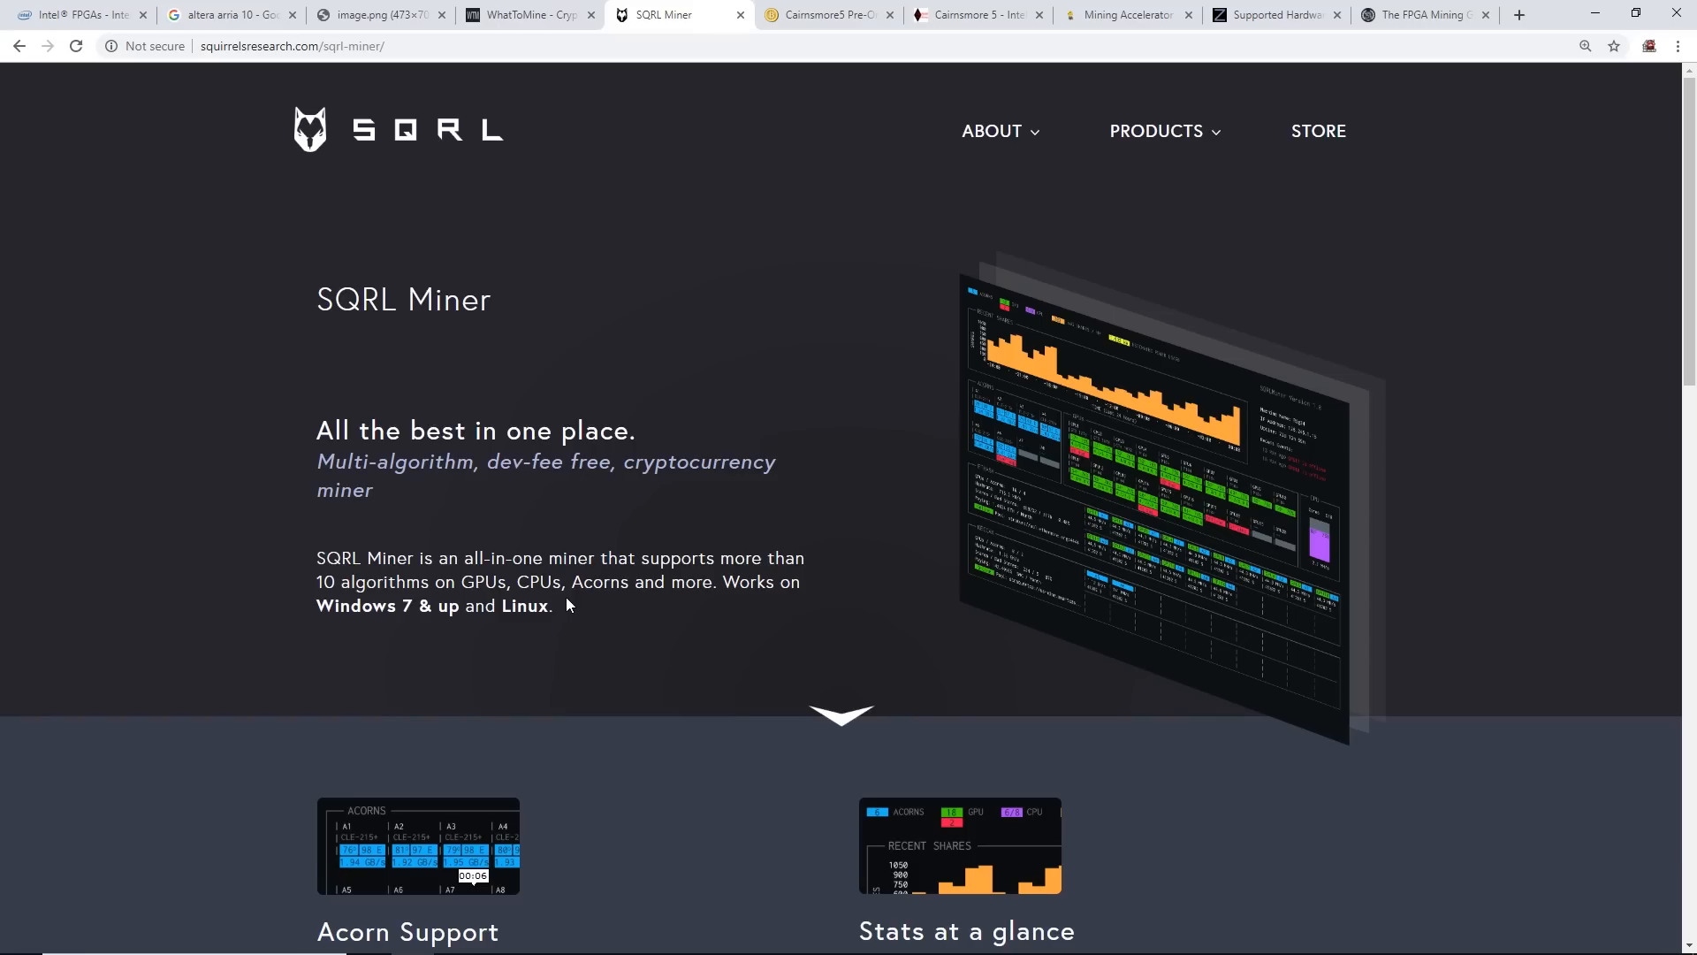
pyautogui.moveTo(606, 612)
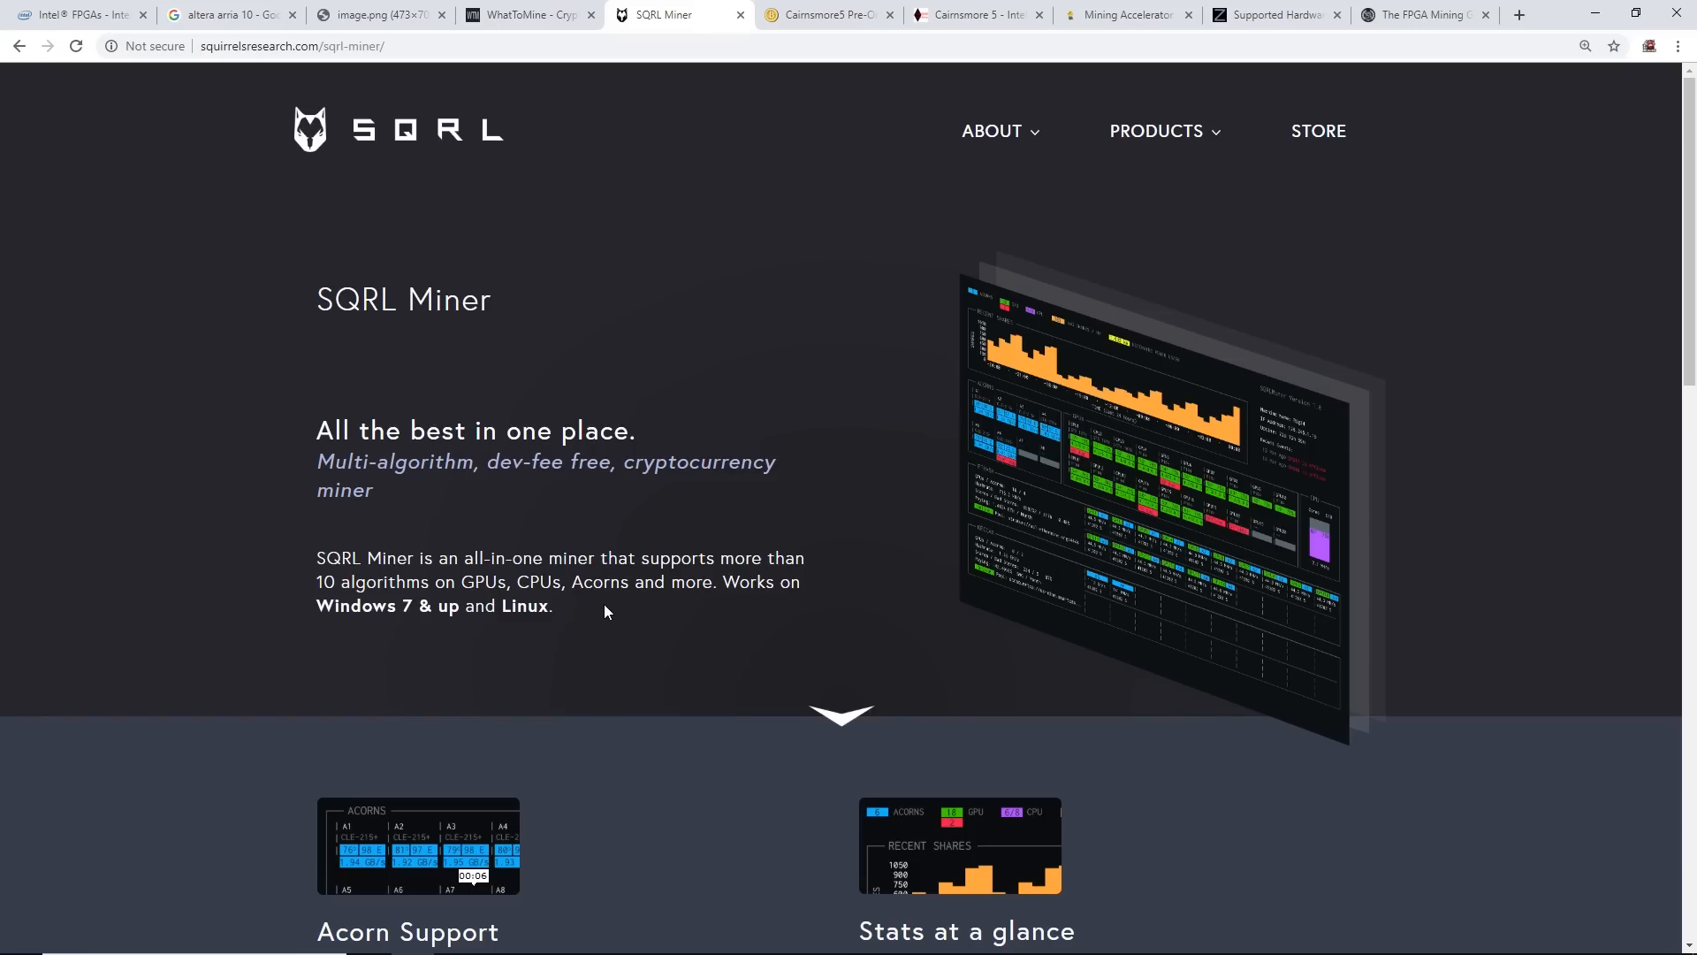
pyautogui.scroll(-3)
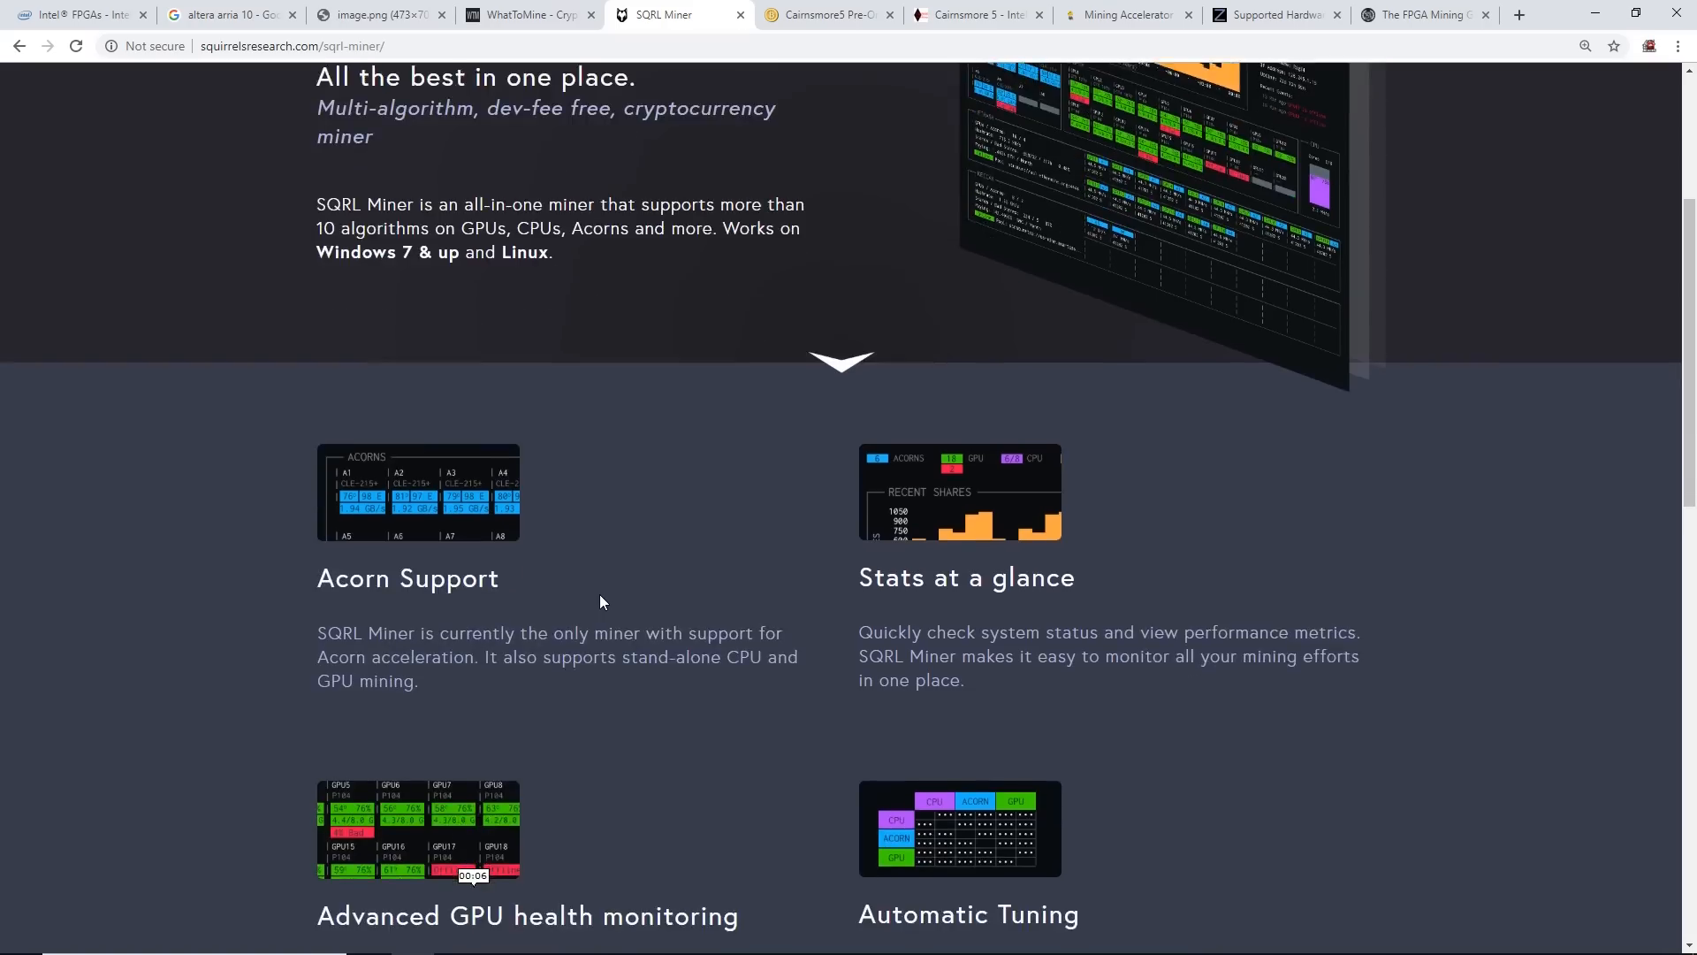
pyautogui.scroll(-3)
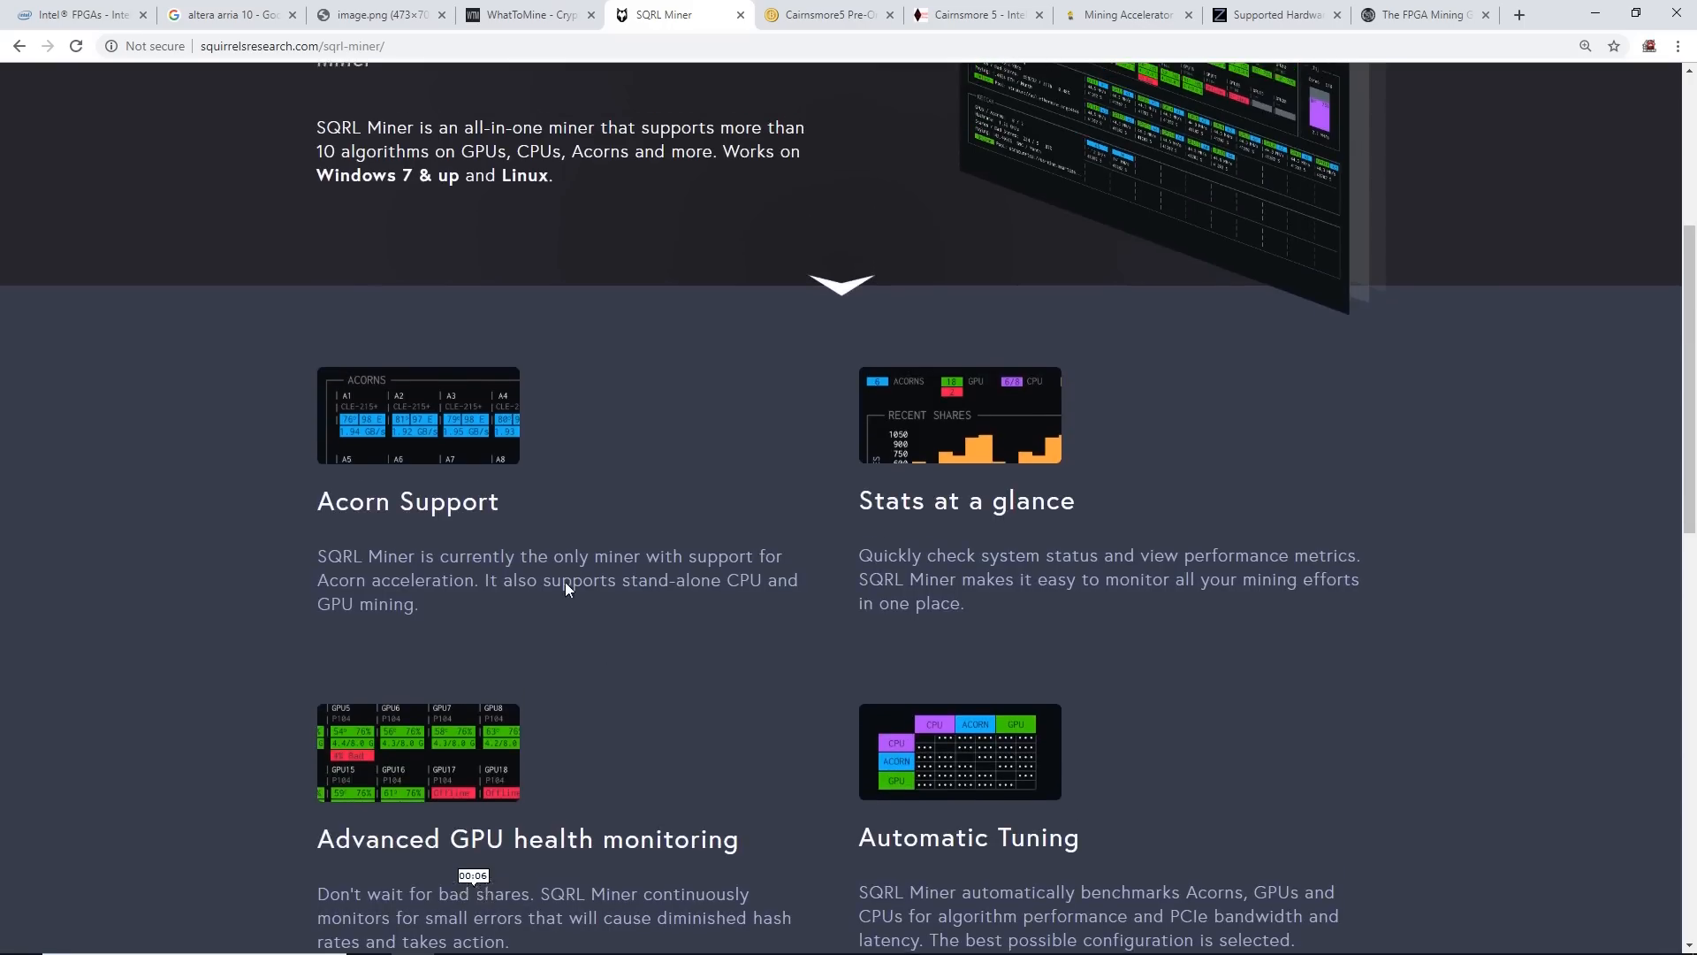
pyautogui.scroll(3)
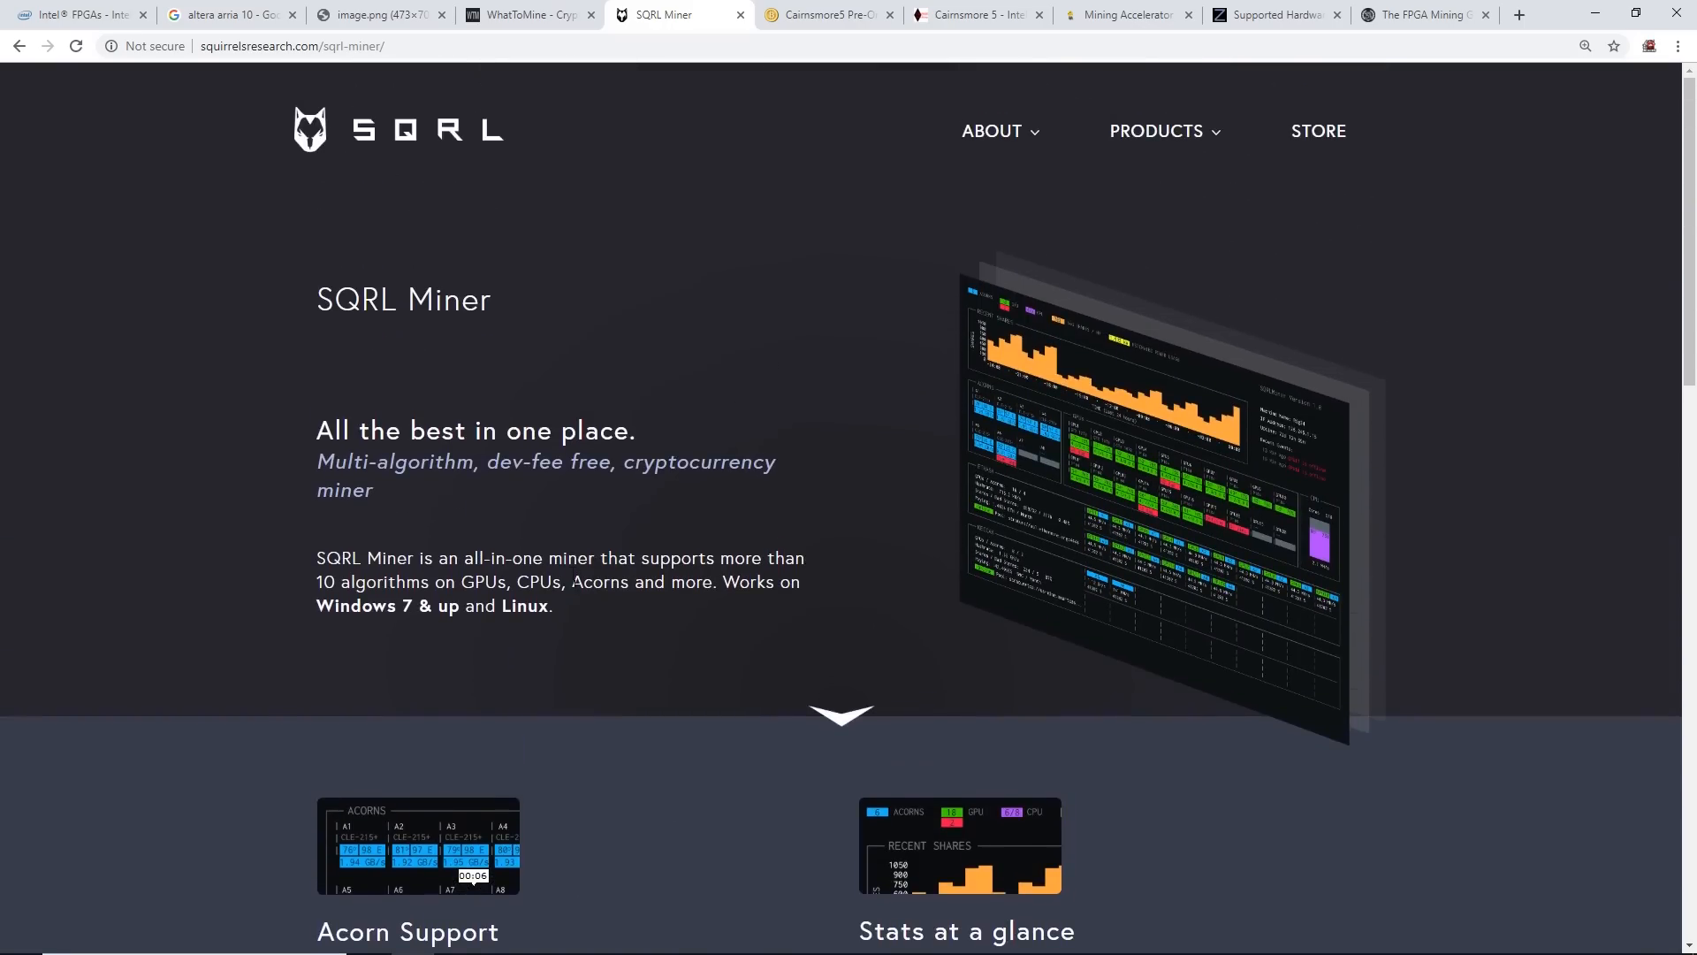
pyautogui.moveTo(318, 558); pyautogui.dragTo(551, 604)
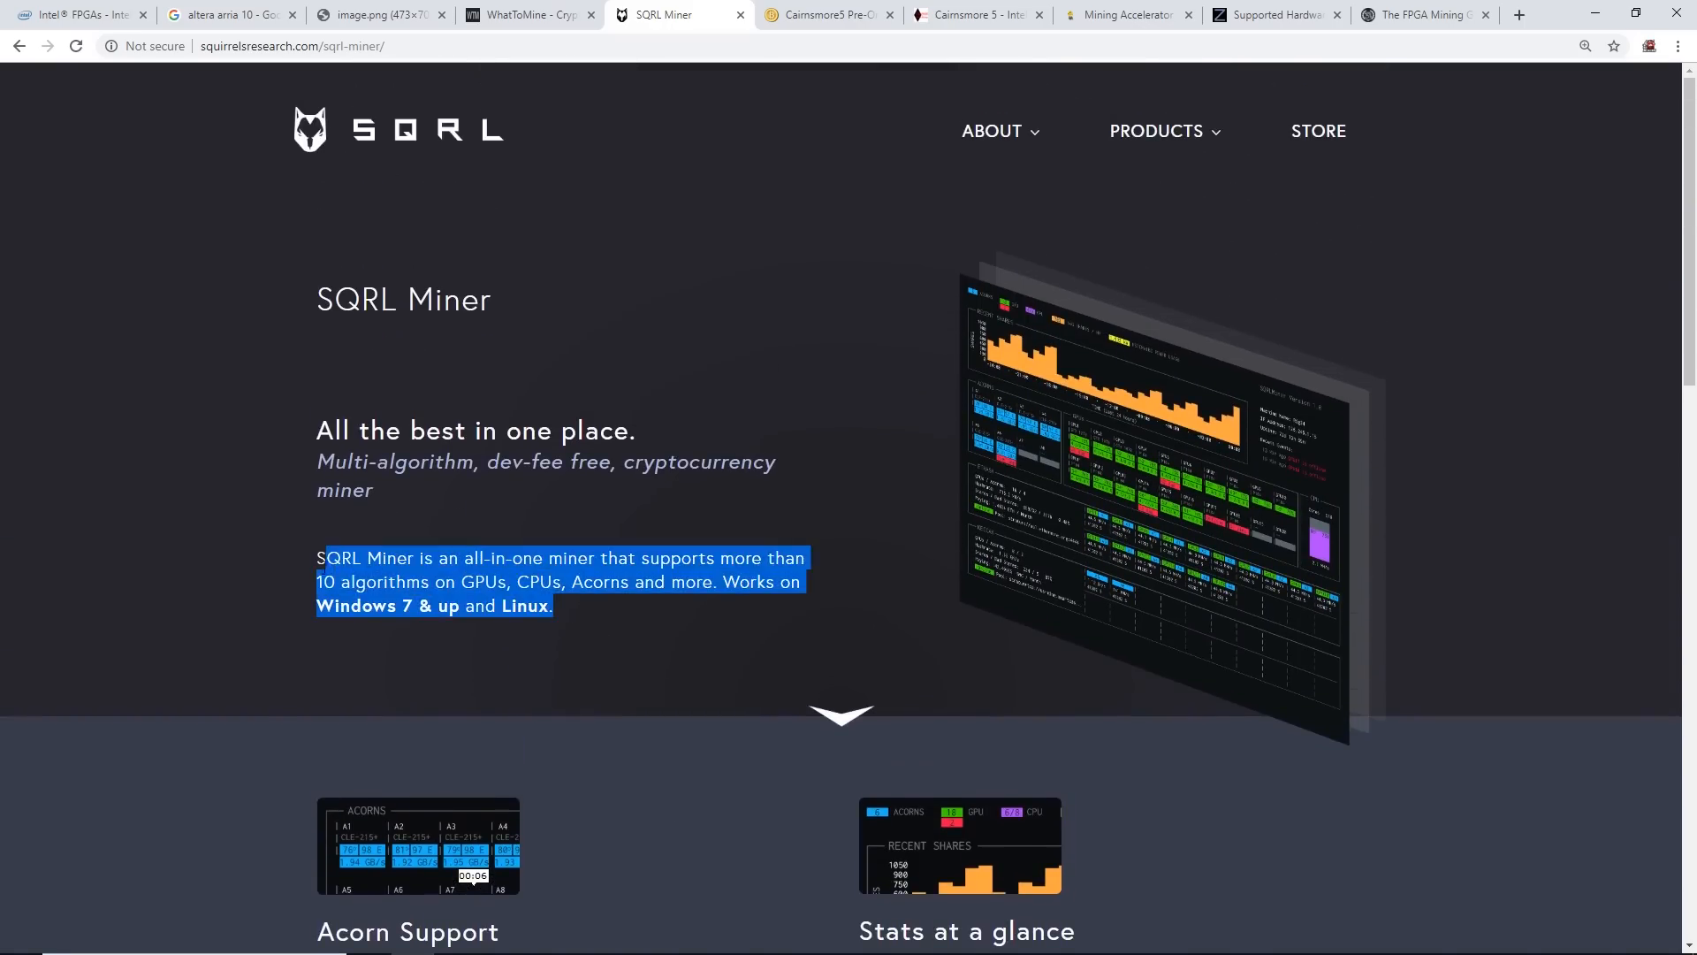
pyautogui.click(315, 549)
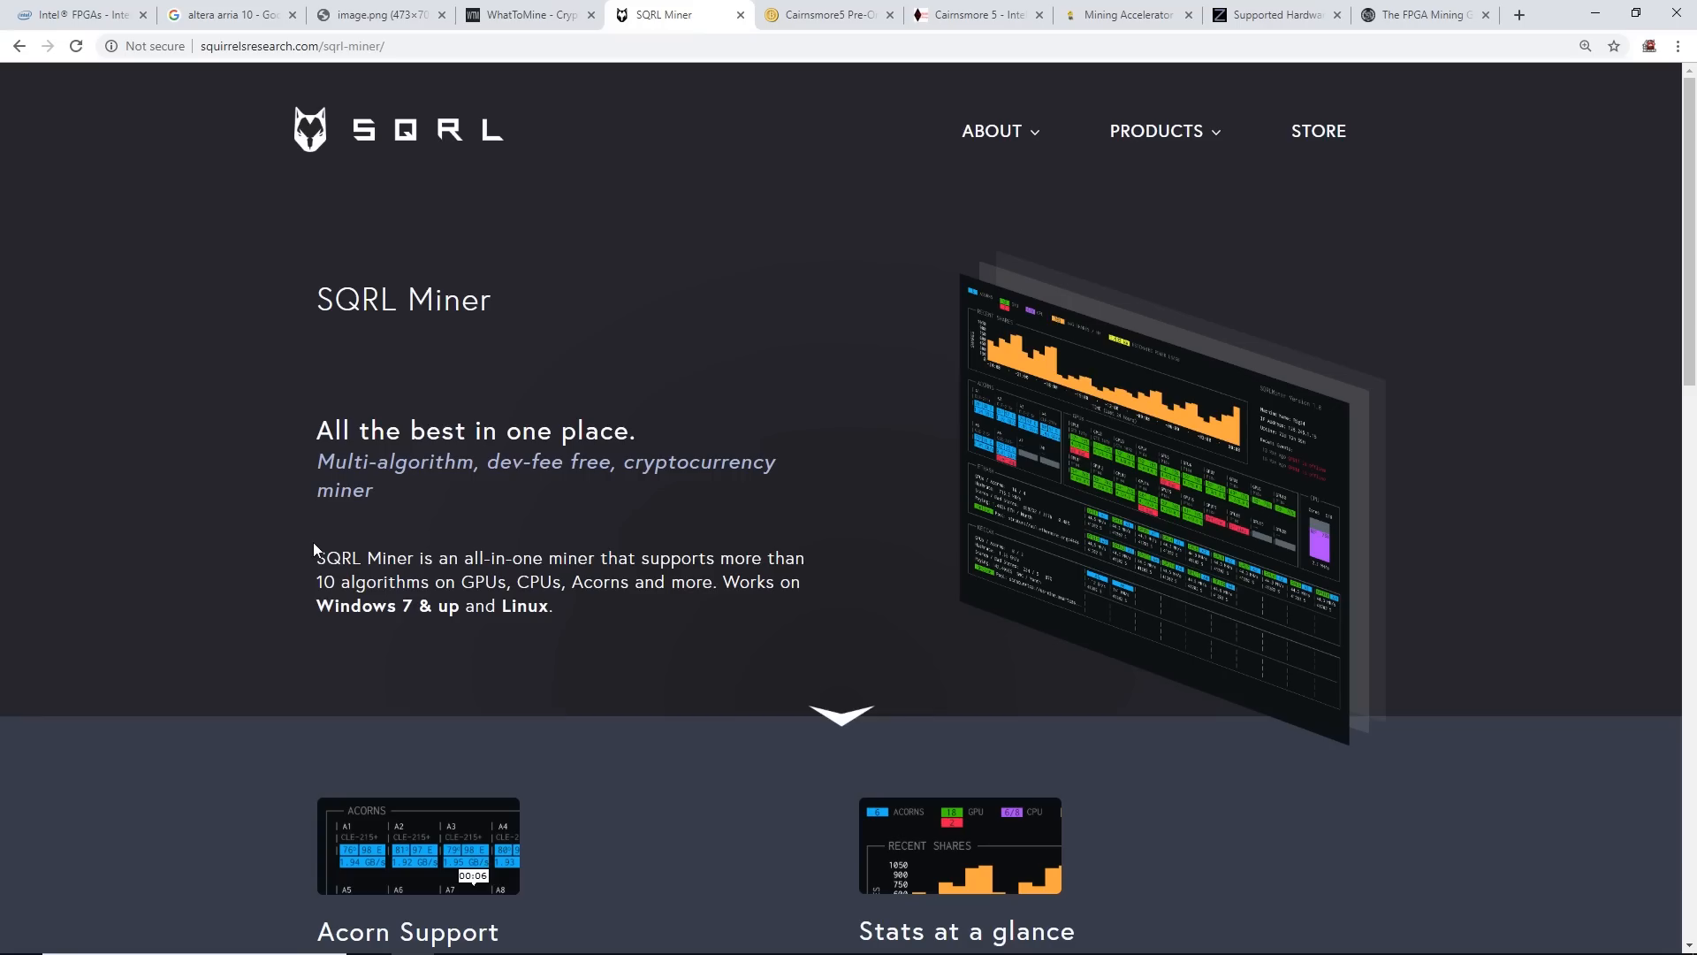
pyautogui.moveTo(1072, 237)
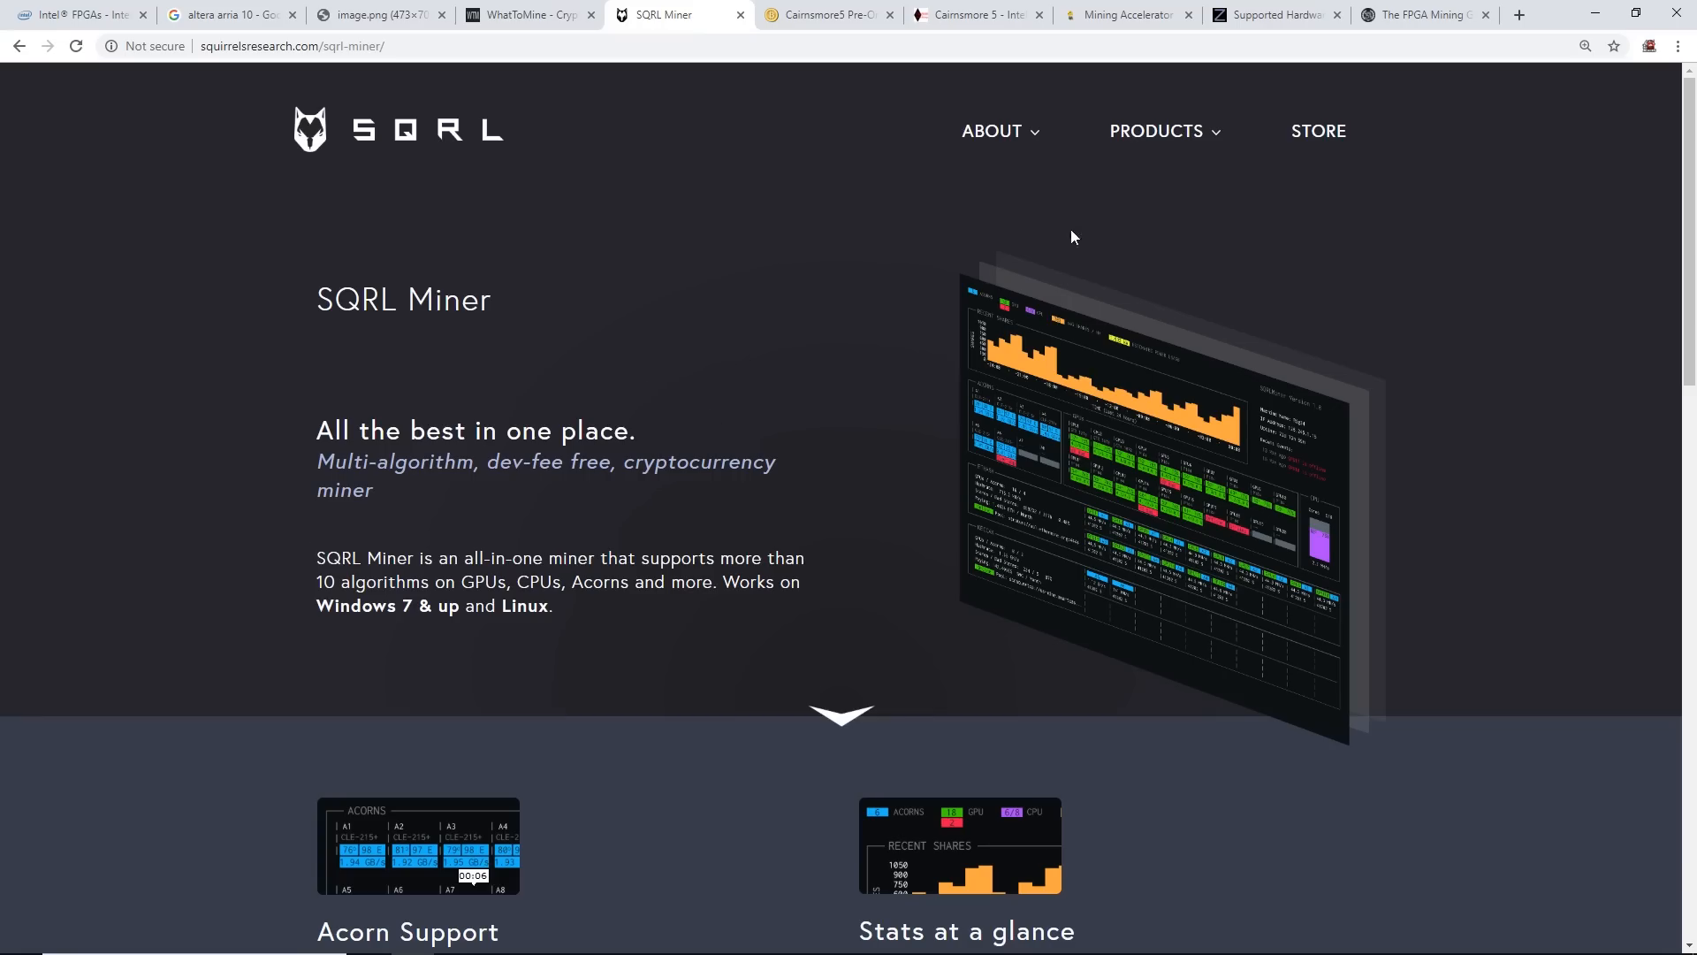
pyautogui.click(1155, 131)
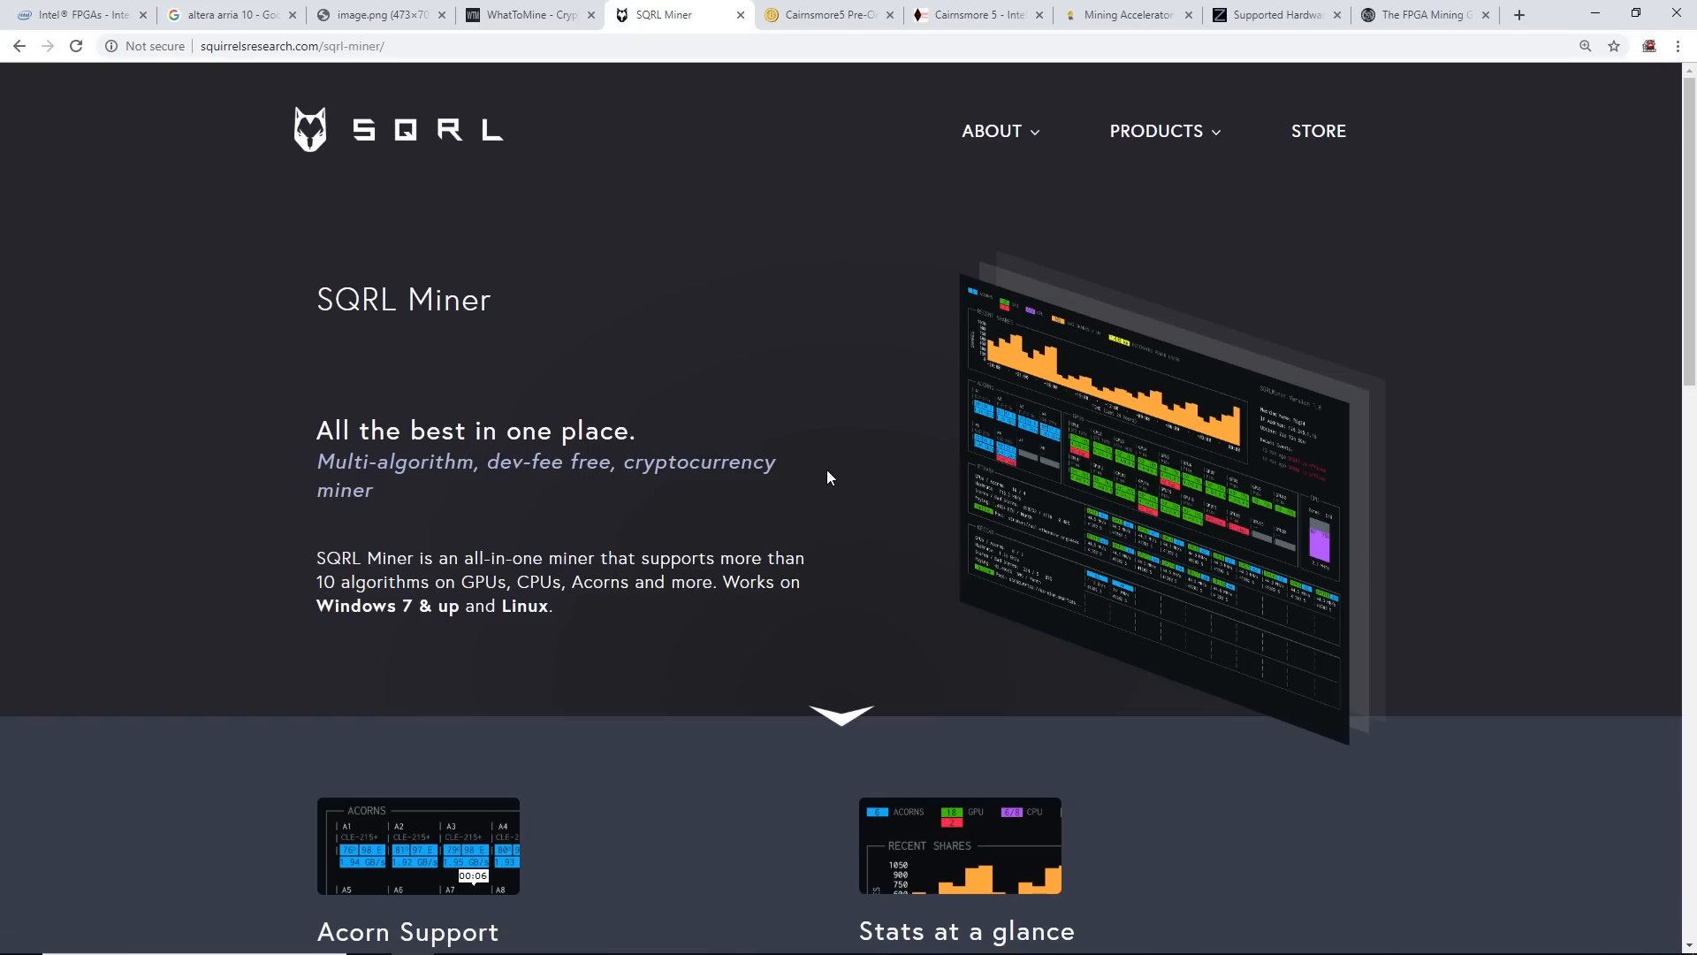
pyautogui.moveTo(556, 617)
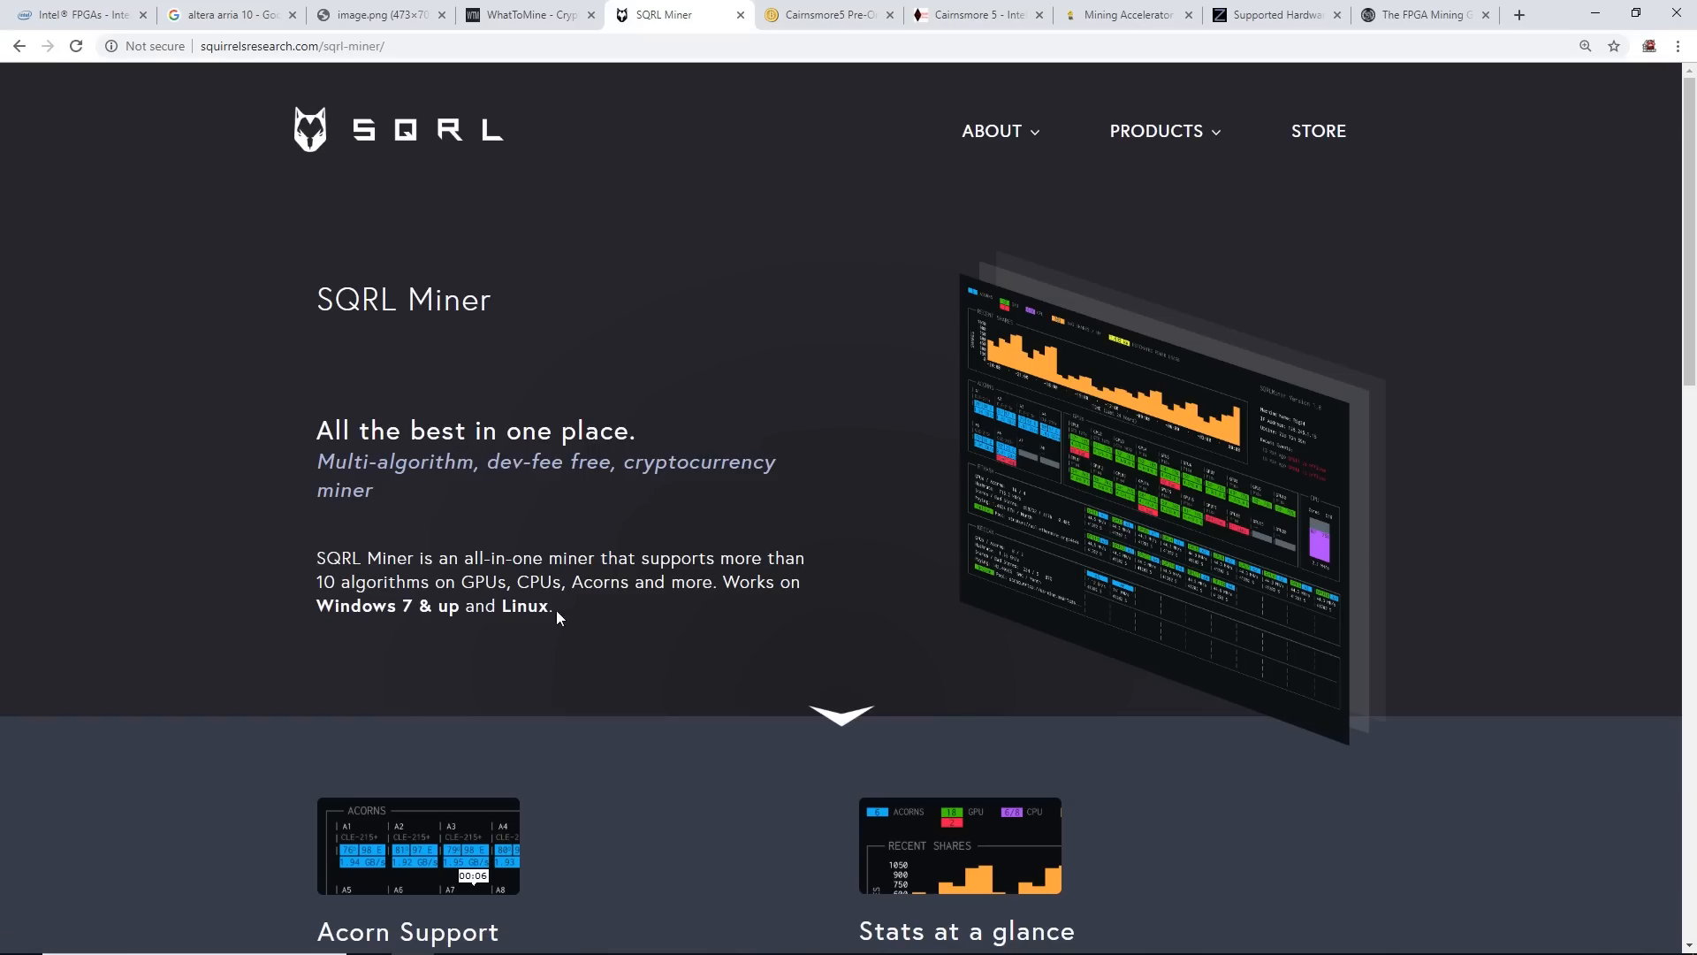
pyautogui.moveTo(316, 558); pyautogui.dragTo(551, 606)
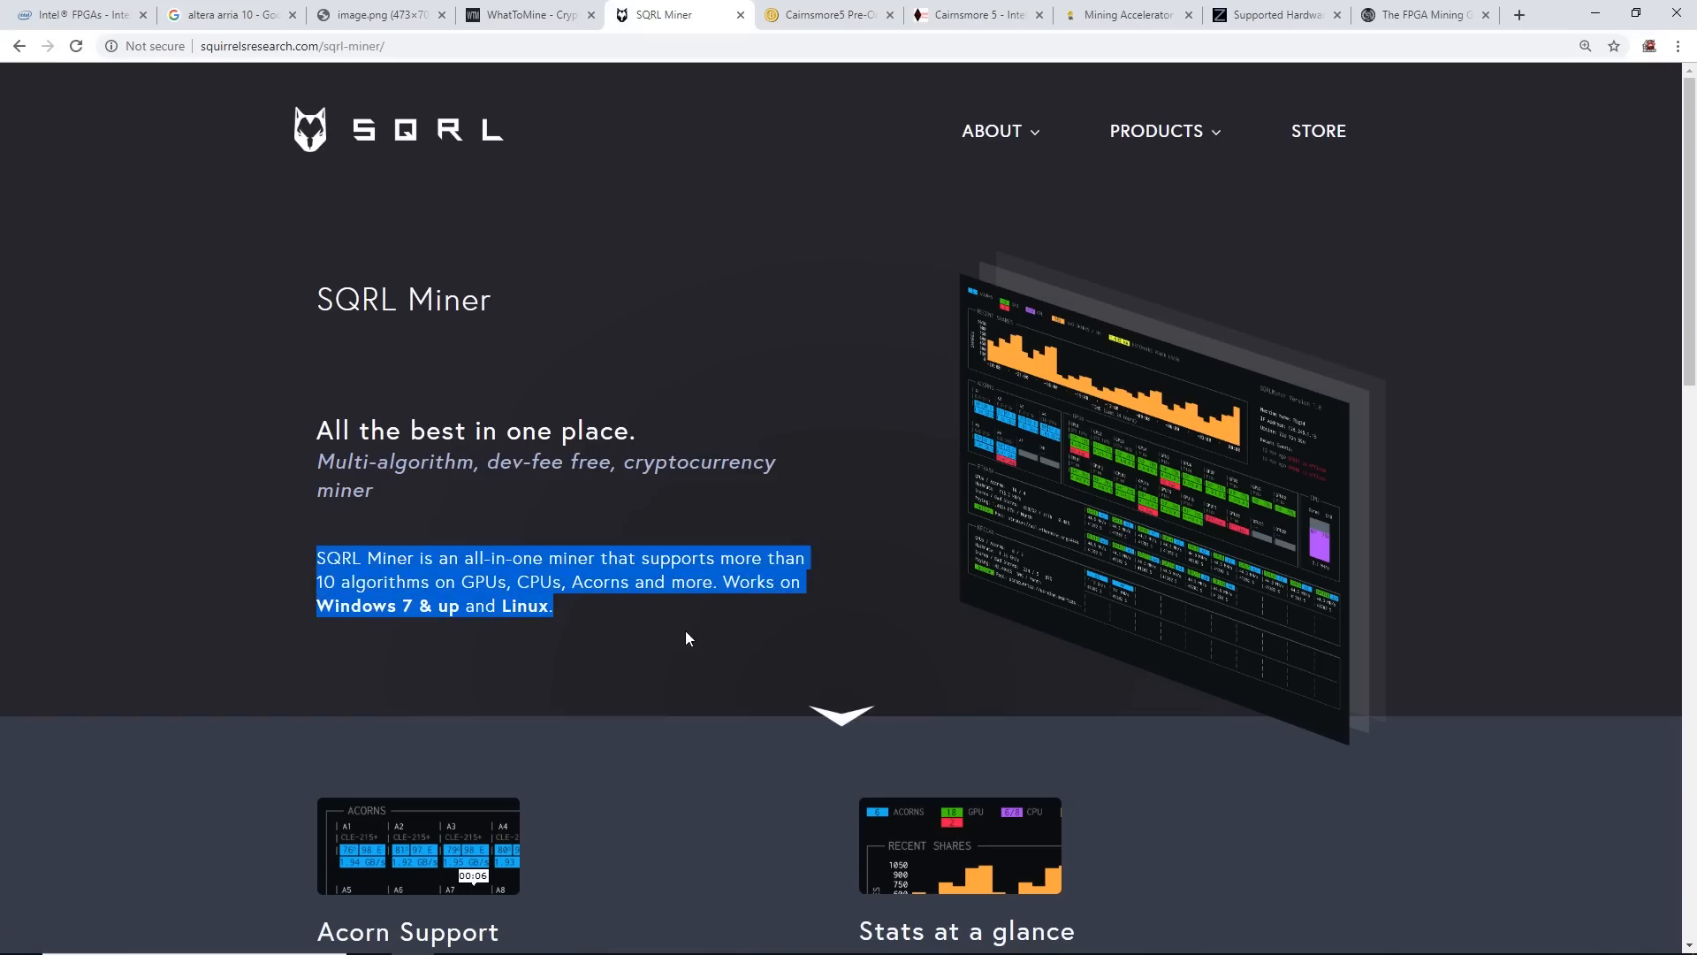
pyautogui.click(1156, 130)
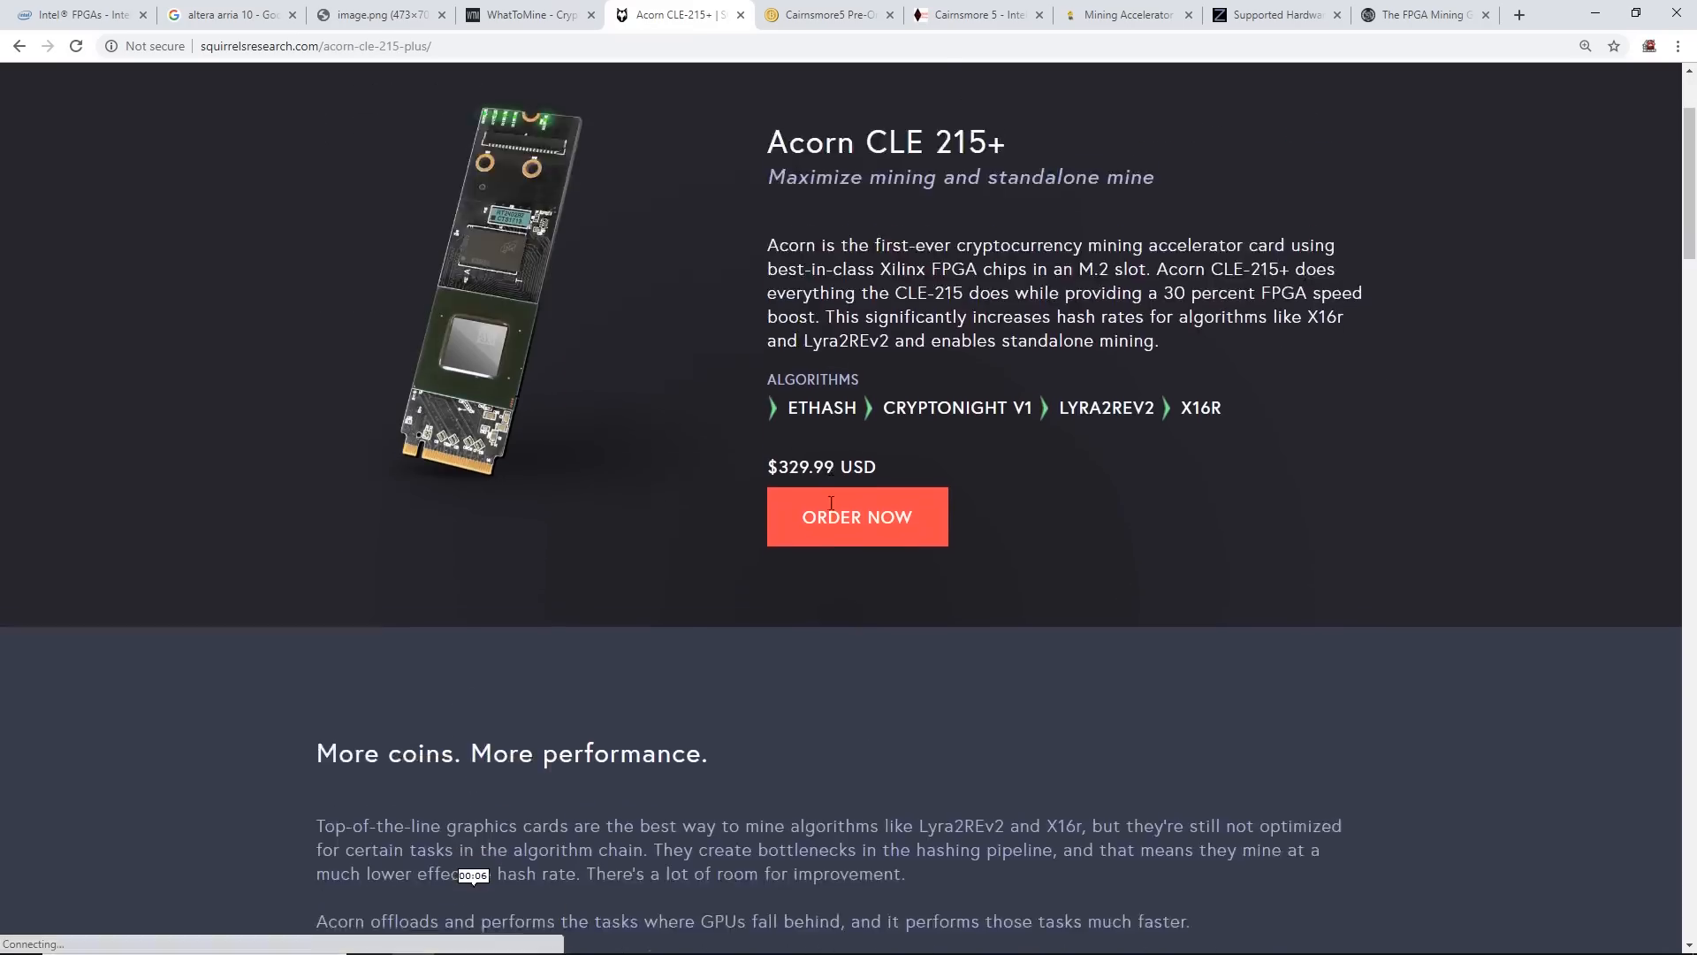
# Re-read the Acorn CLE 215+ Accelerated table and description, then go to the Cairnsmore5 thread
pyautogui.scroll(-3)
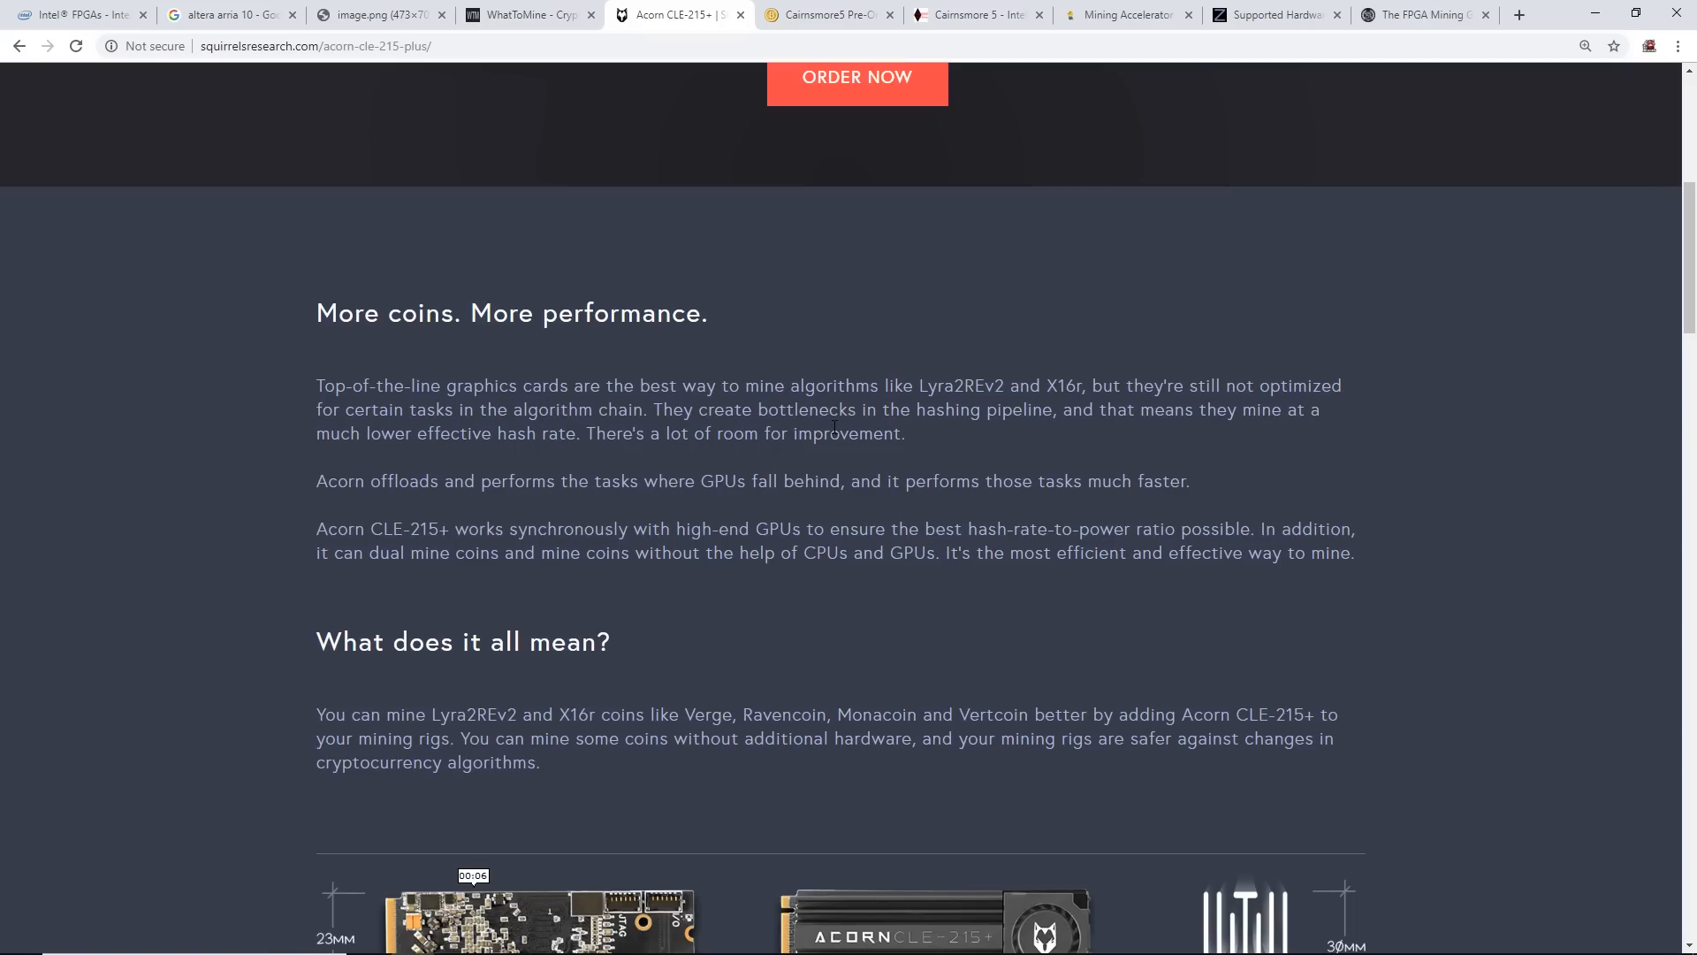
pyautogui.scroll(-3)
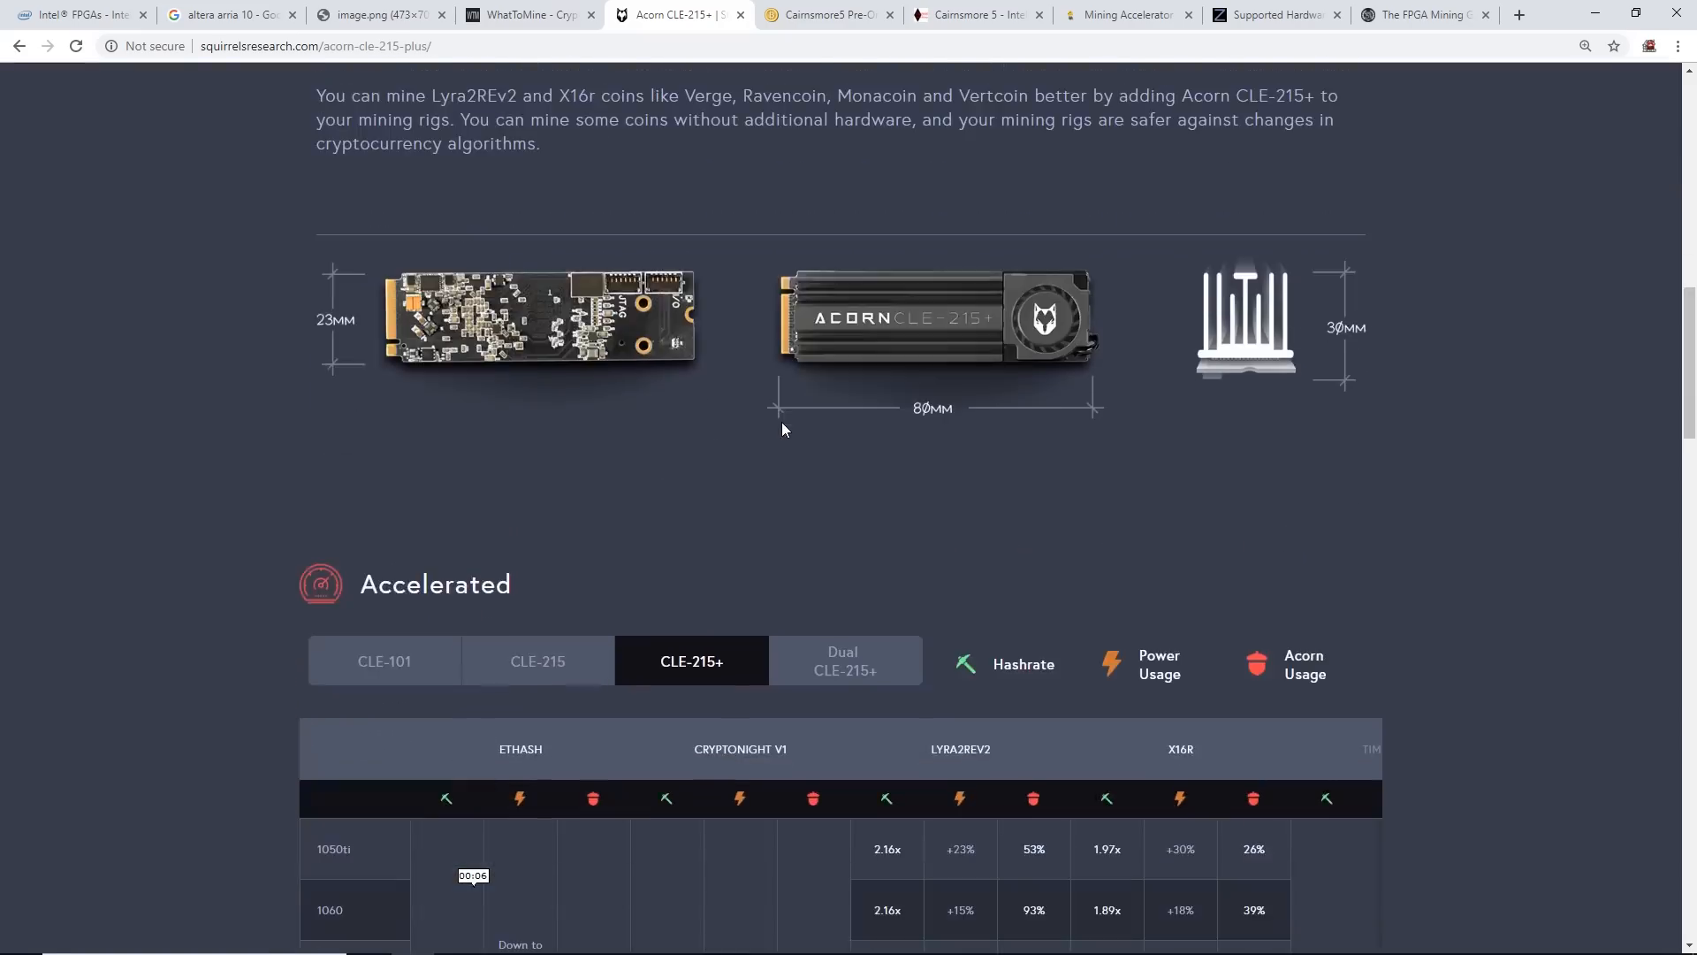
pyautogui.moveTo(1029, 370)
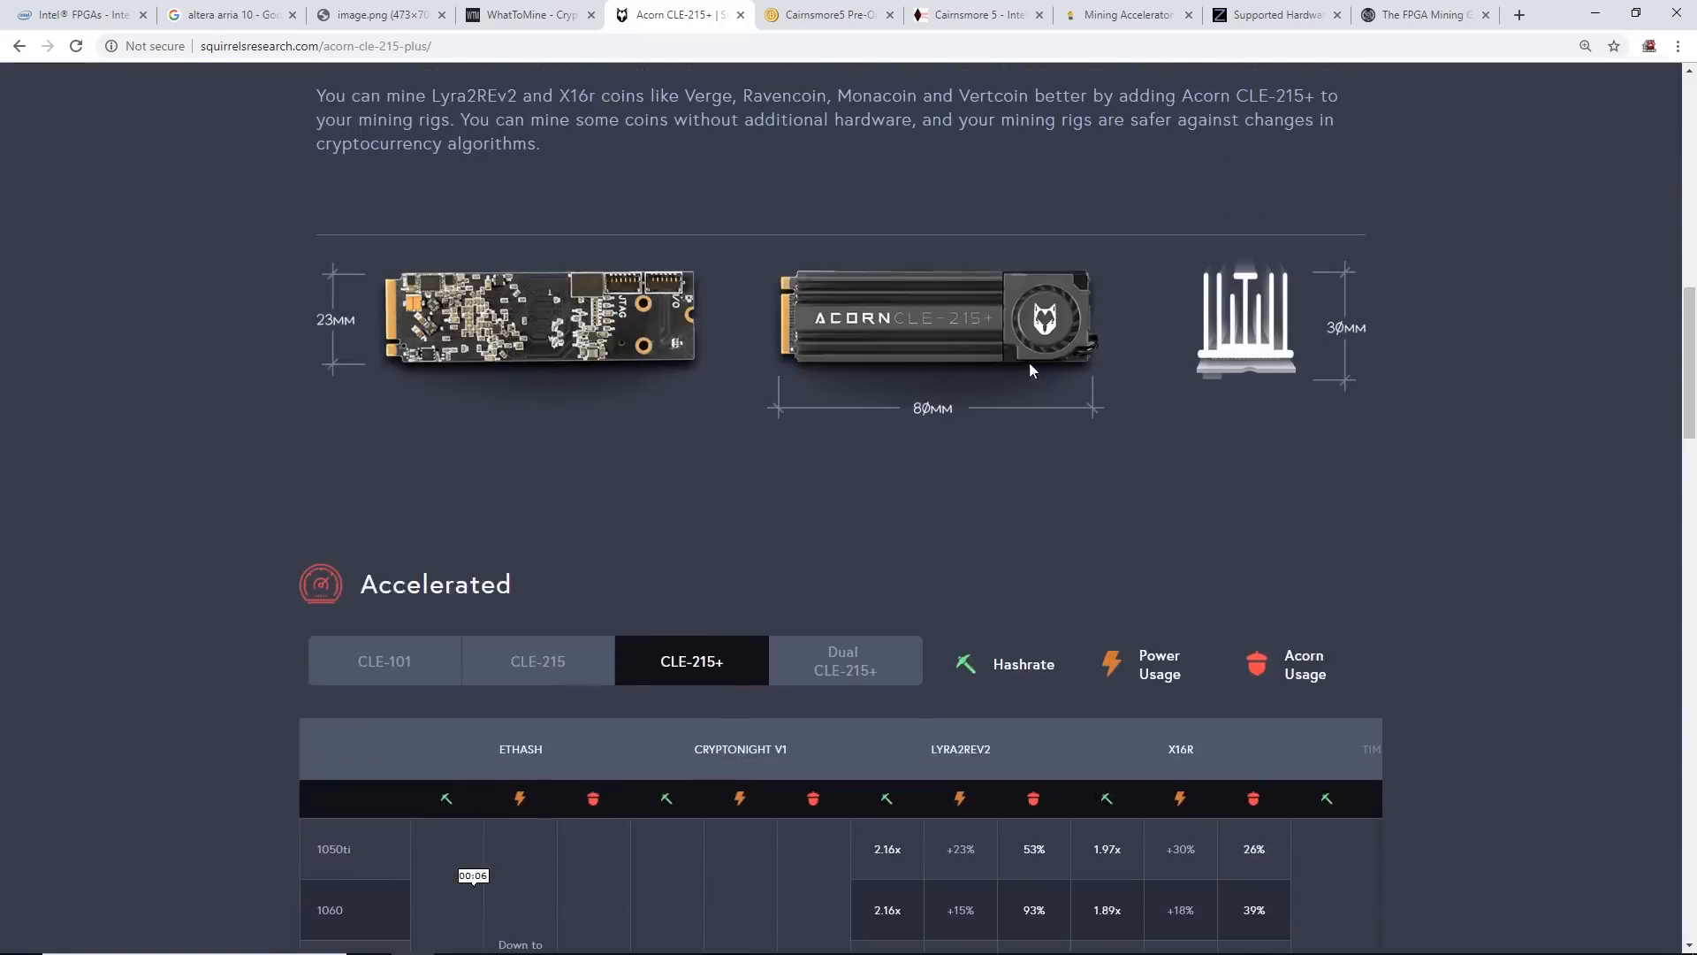
pyautogui.moveTo(714, 542)
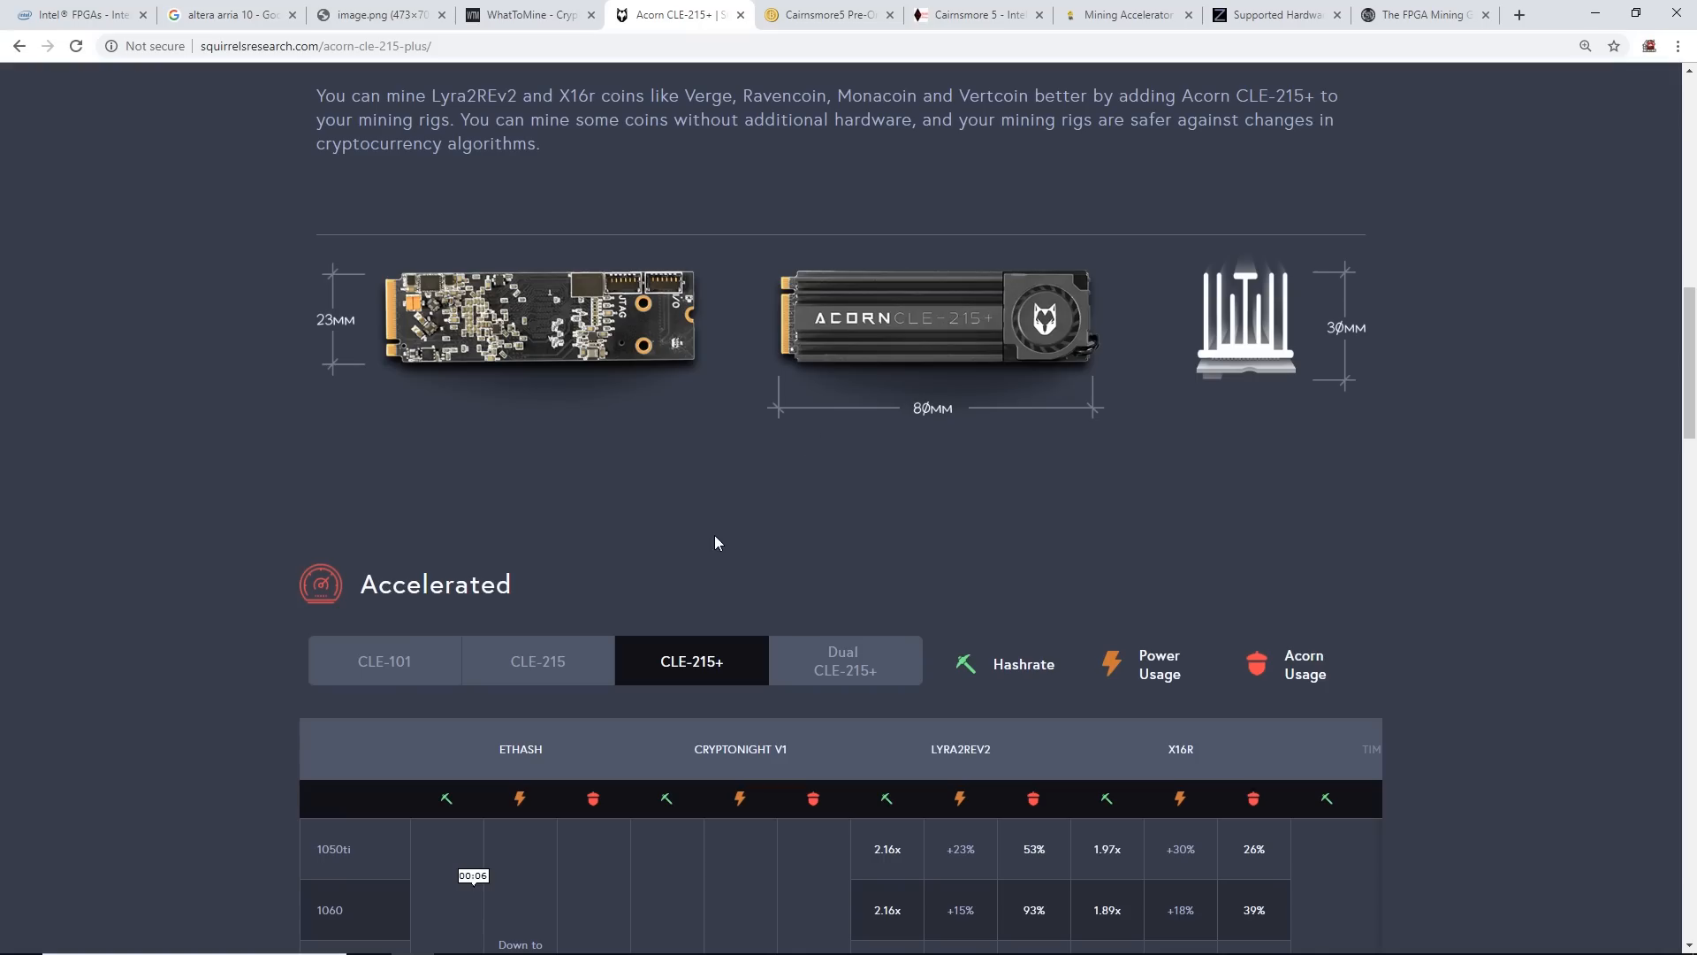
pyautogui.scroll(-3)
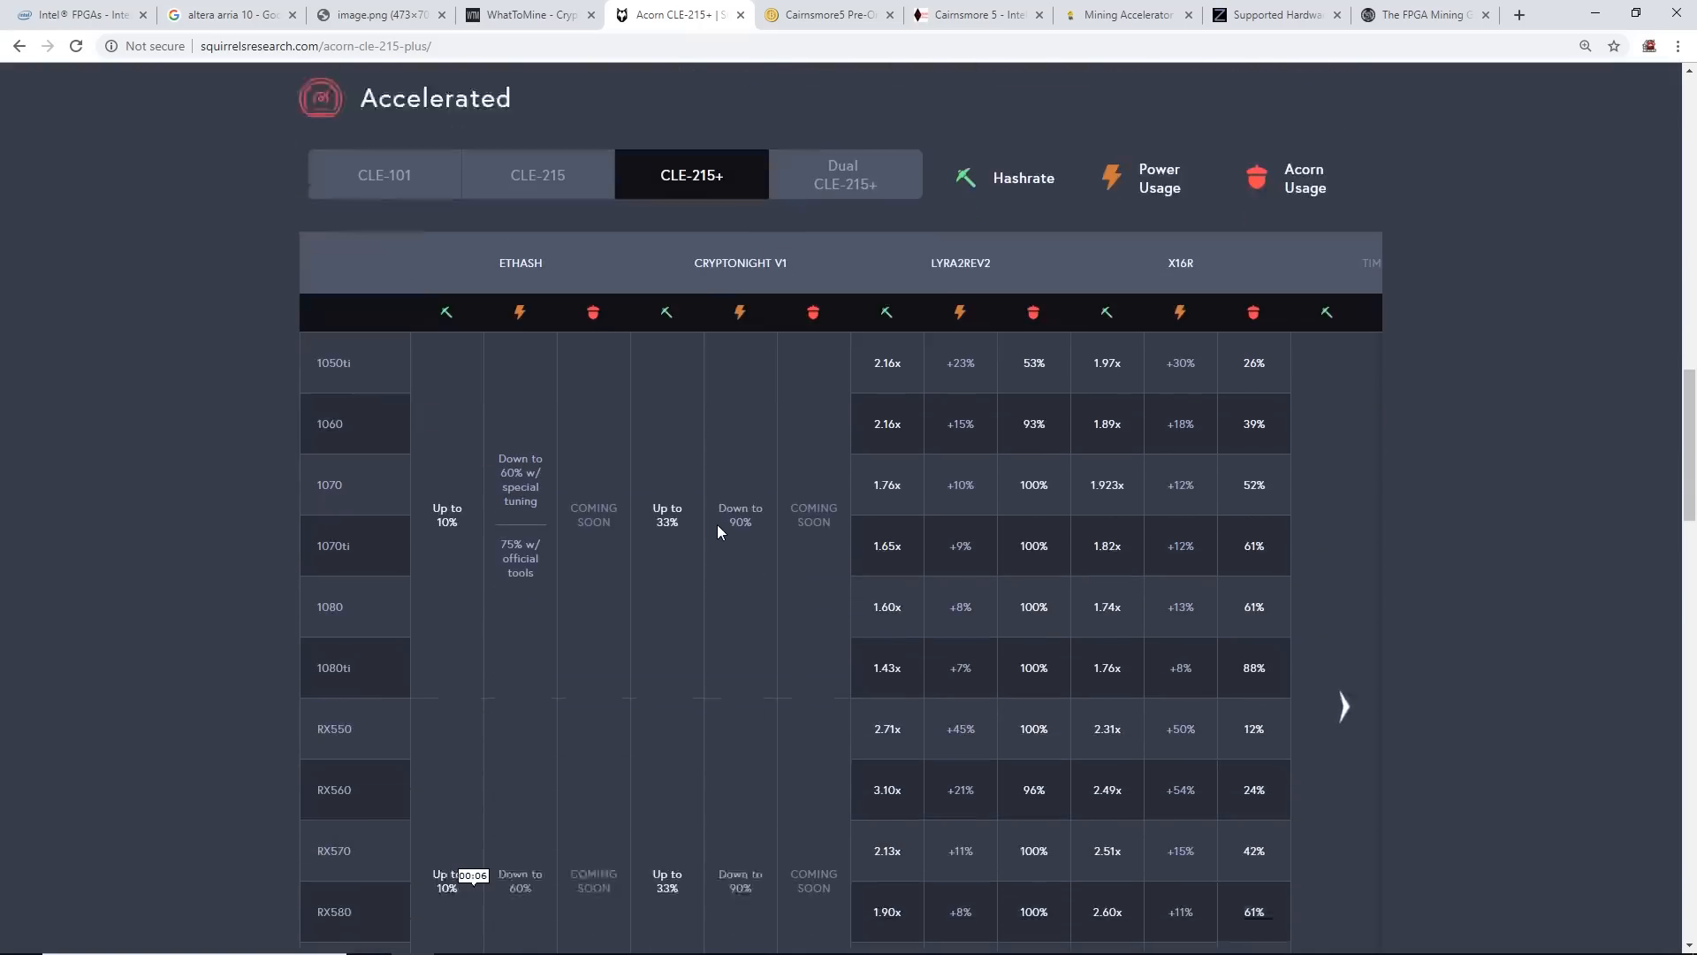
pyautogui.scroll(-3)
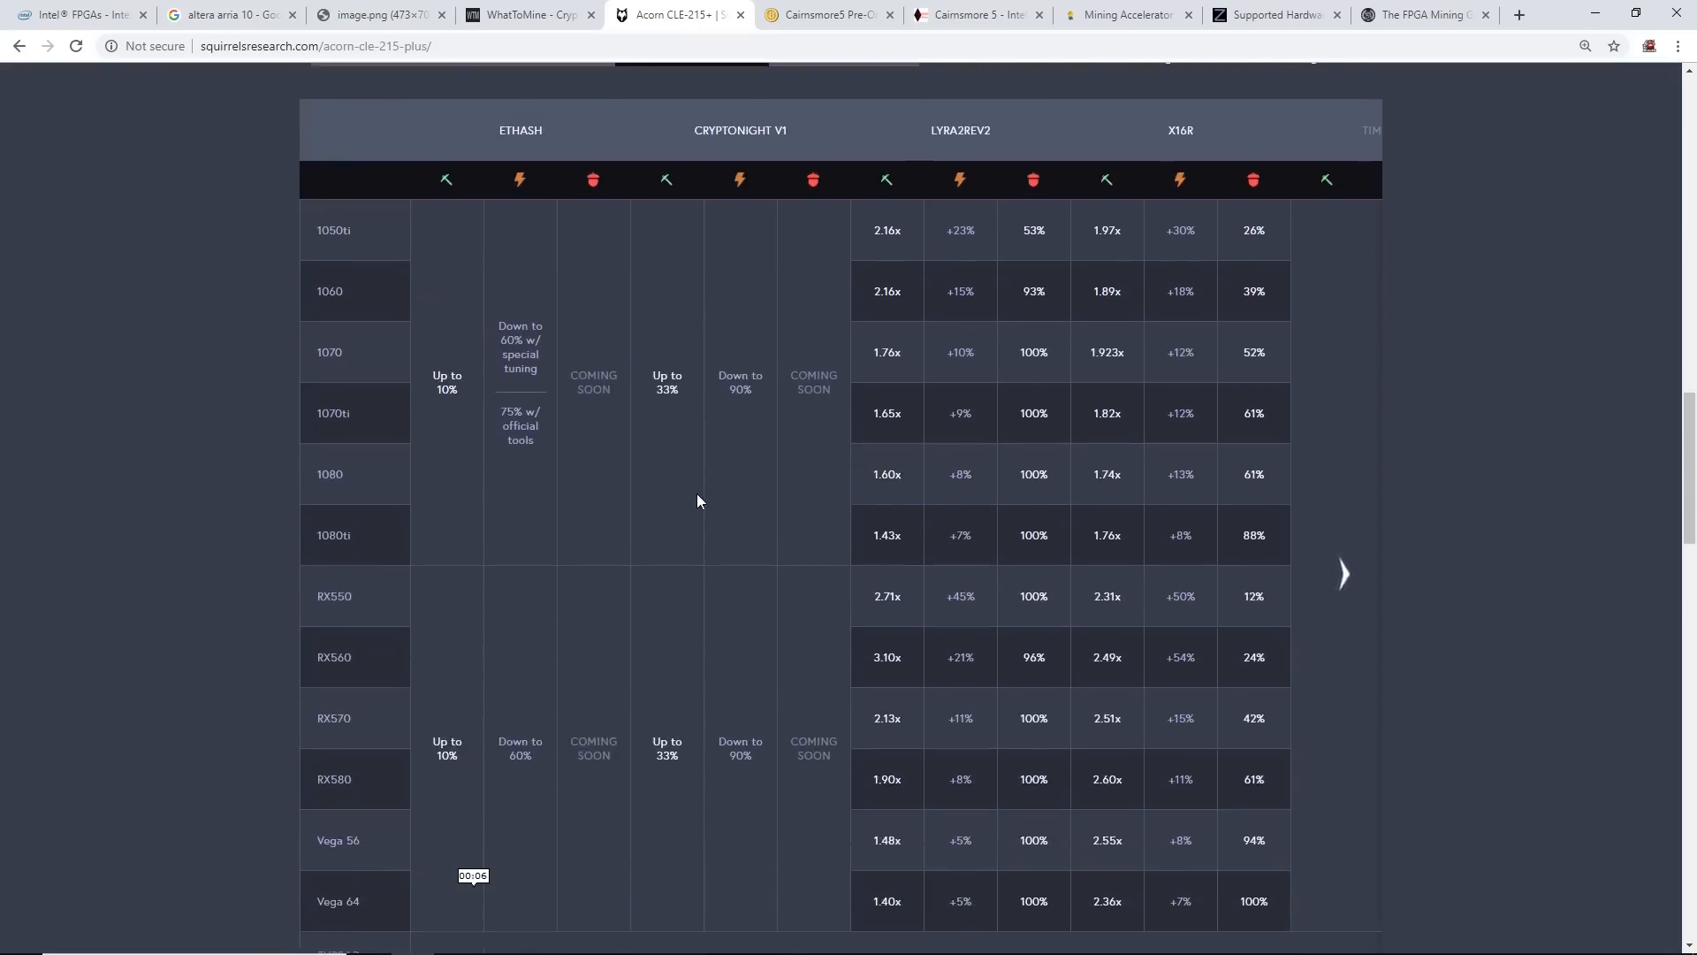
pyautogui.scroll(3)
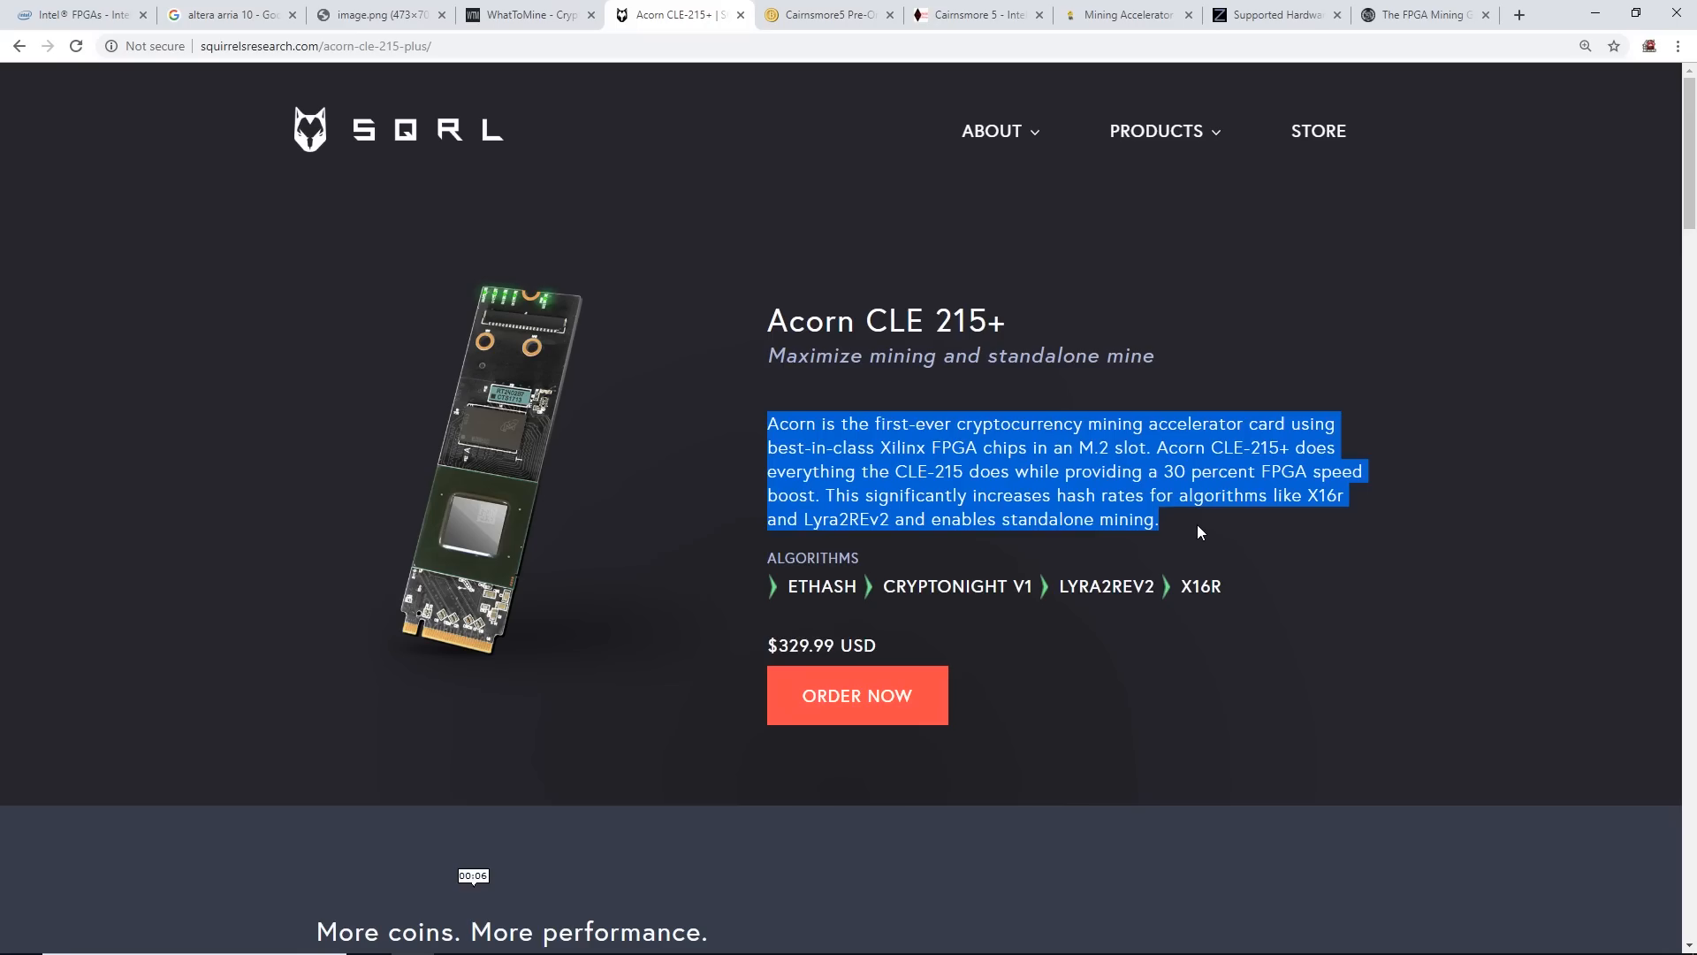
pyautogui.scroll(-3)
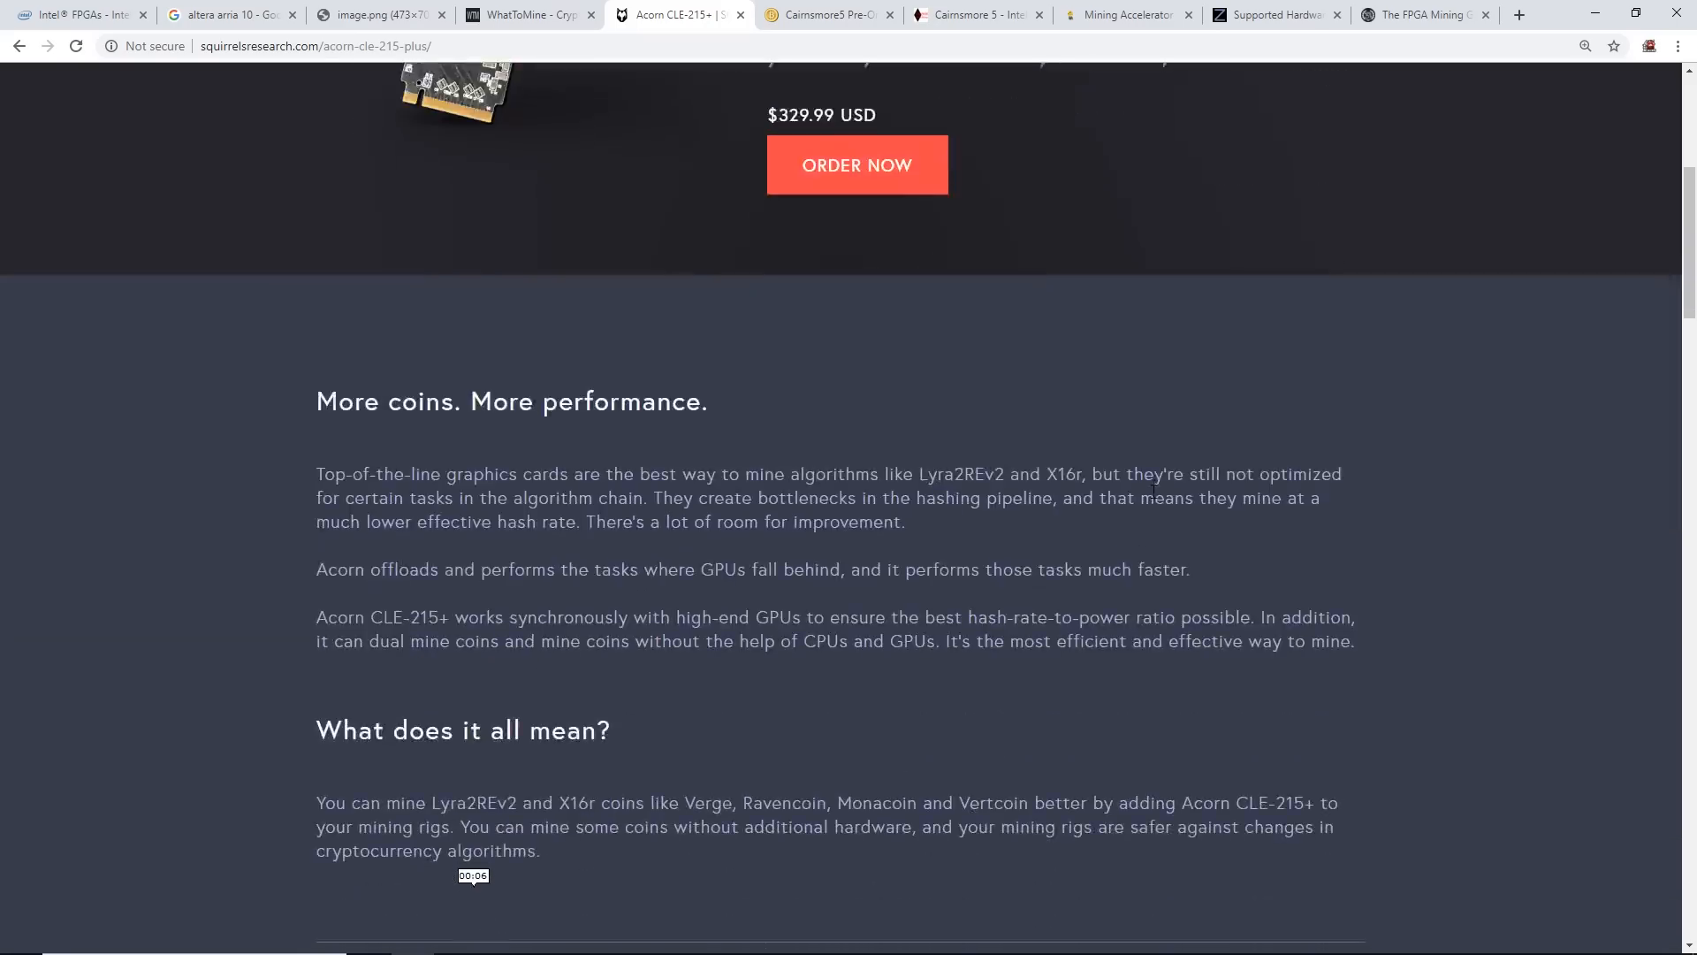
pyautogui.scroll(-3)
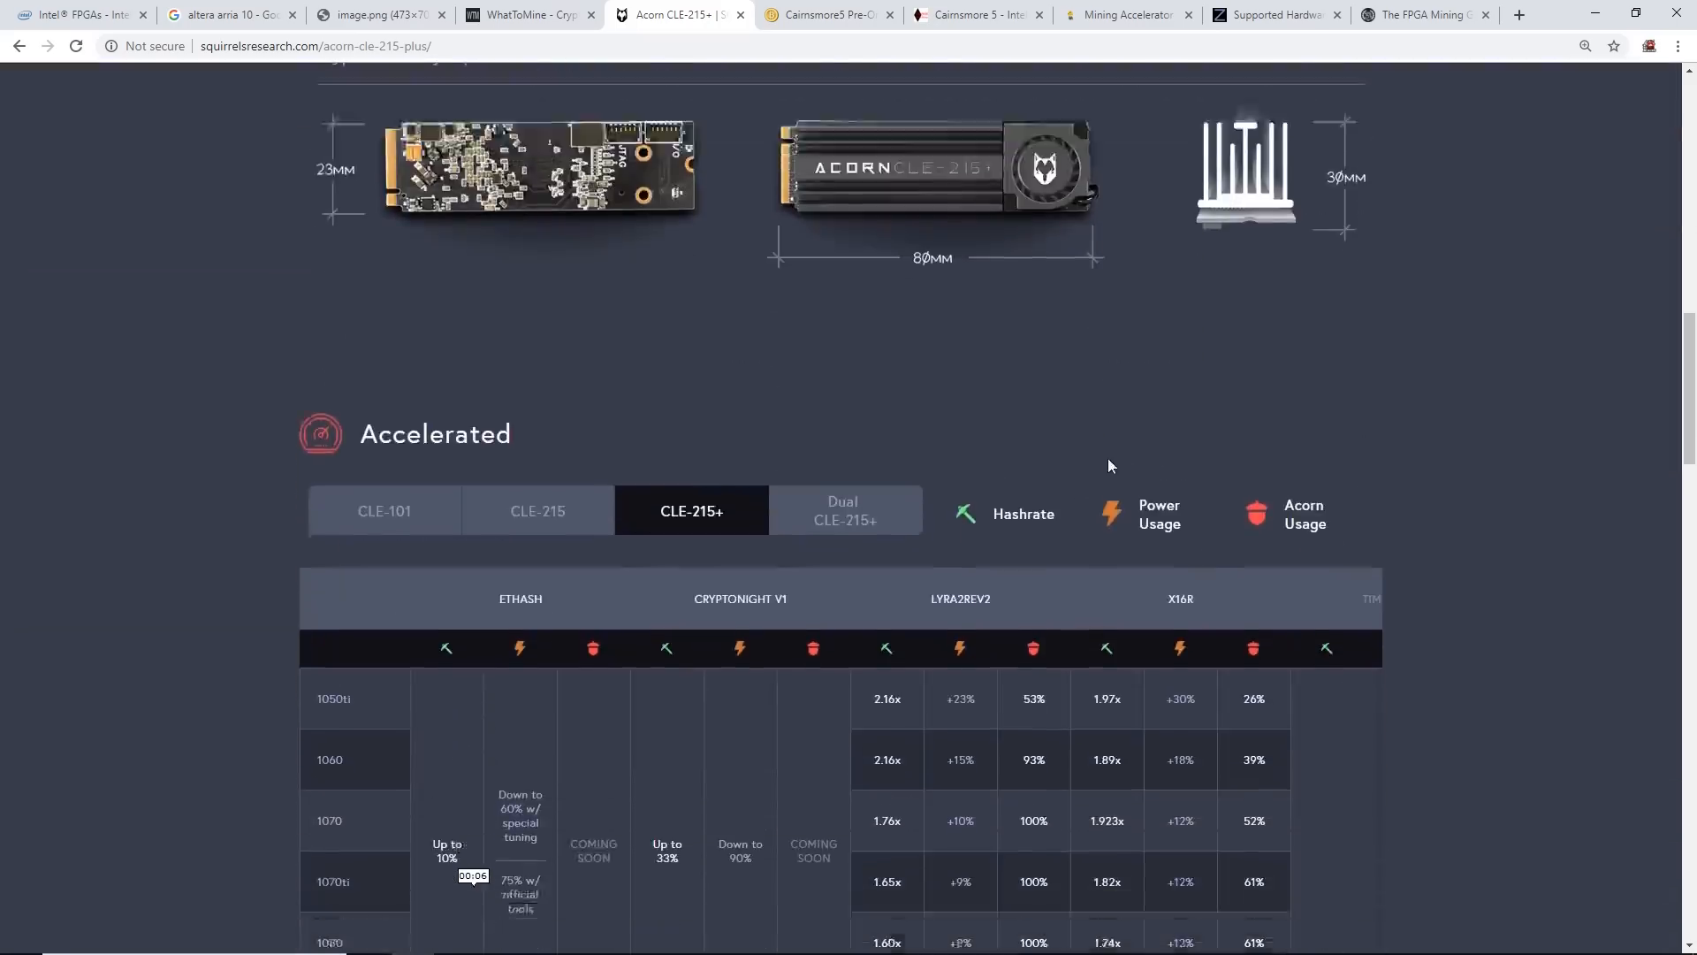
pyautogui.click(823, 14)
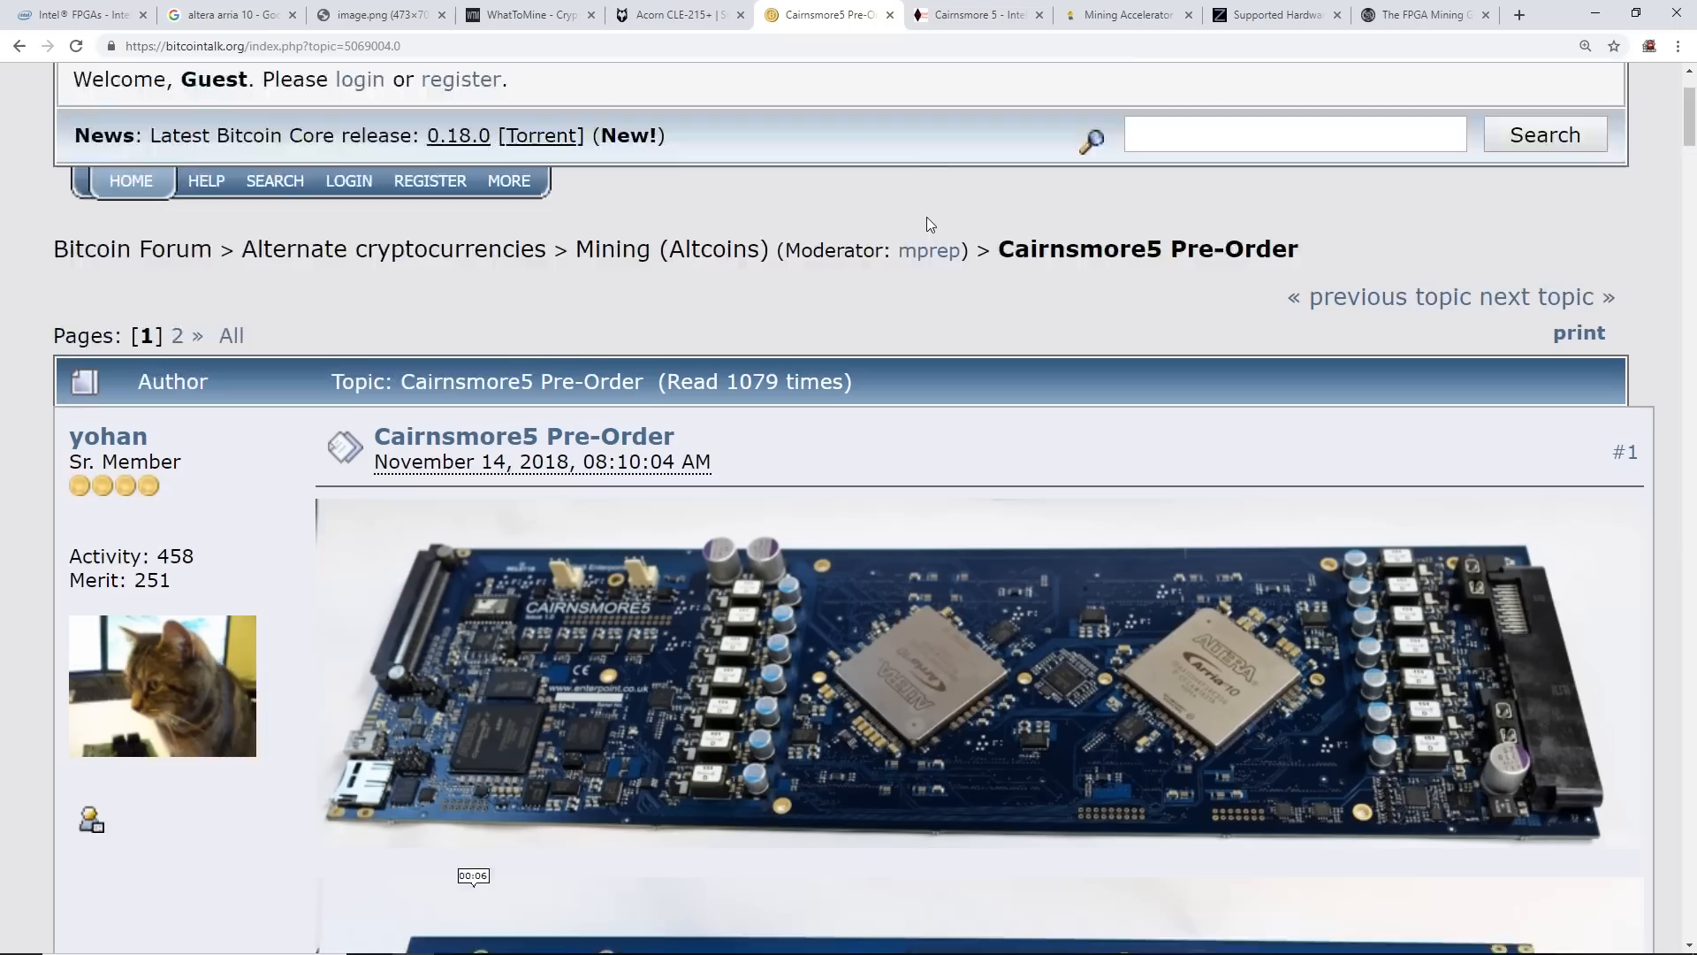
# Read the Cairnsmore5 post's block diagram, ordering details, price and outline down to the first replies
pyautogui.scroll(-3)
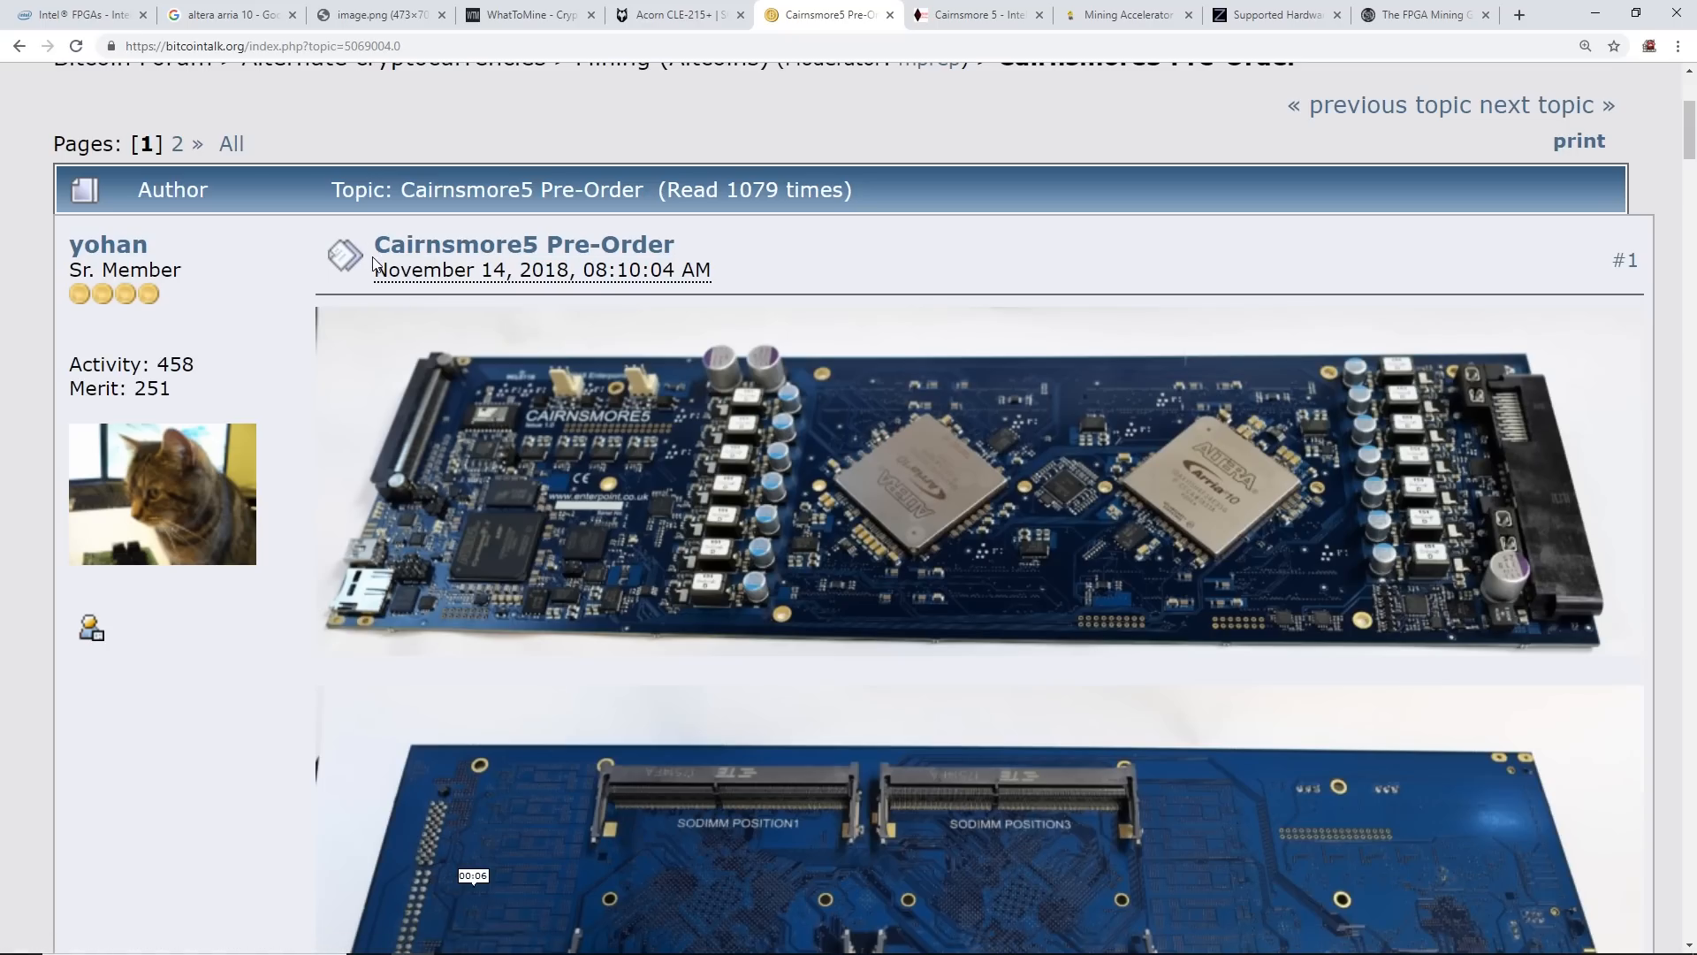
pyautogui.moveTo(454, 274)
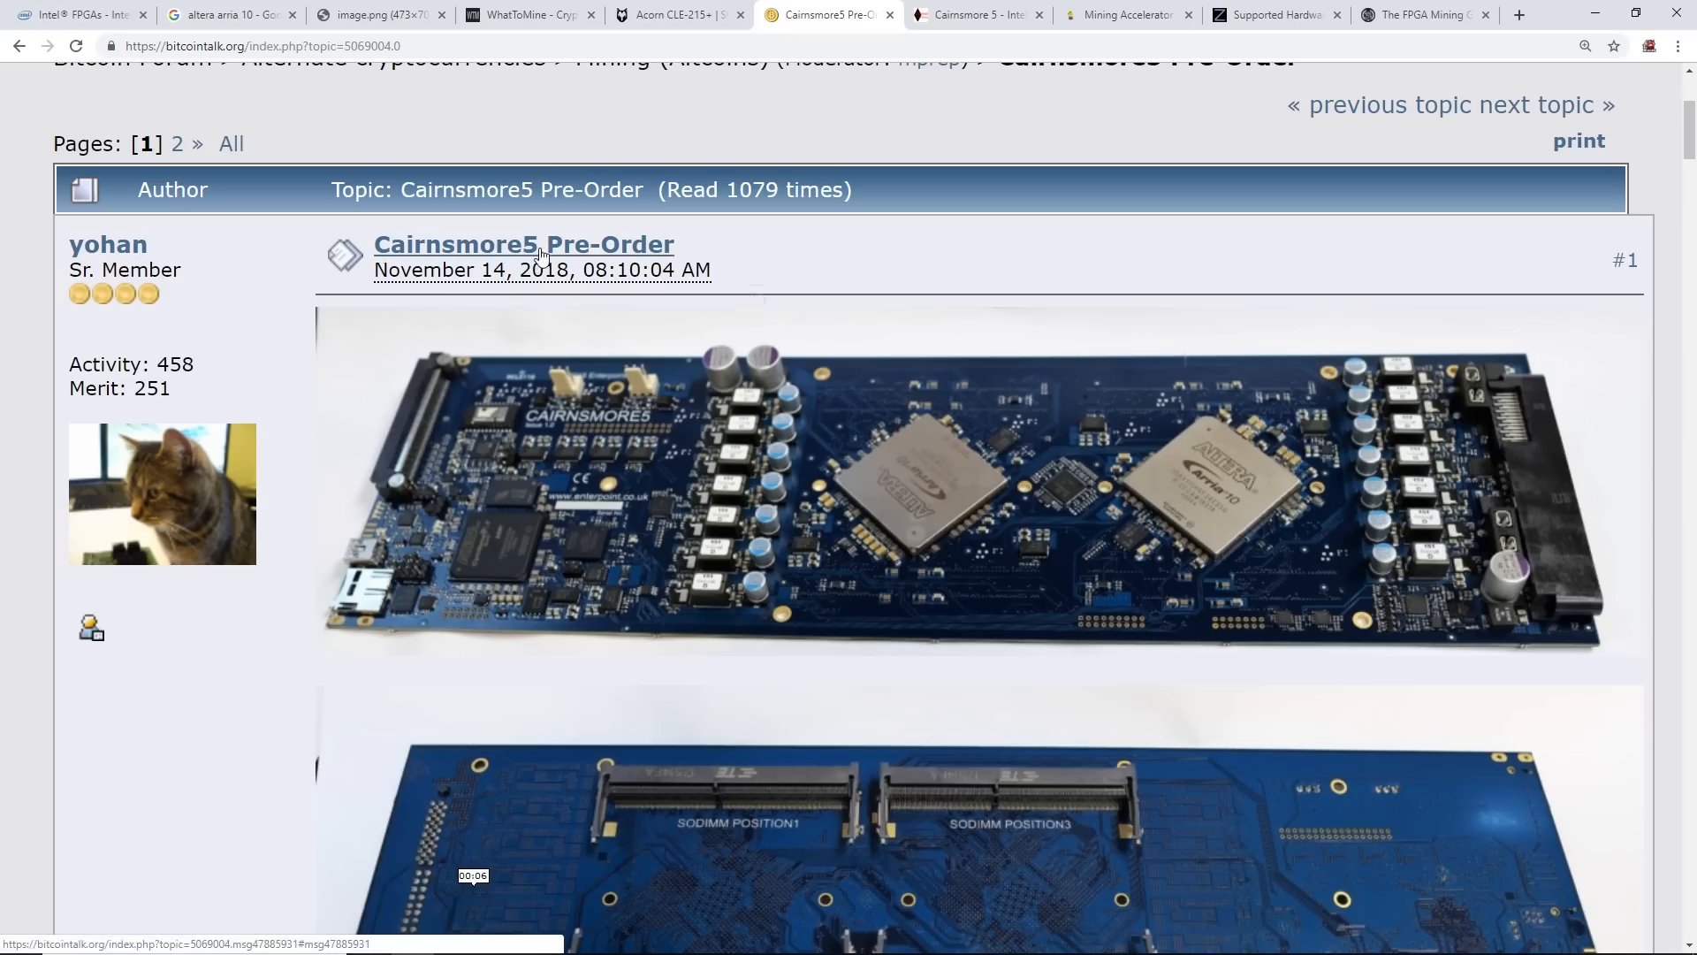
pyautogui.moveTo(488, 286)
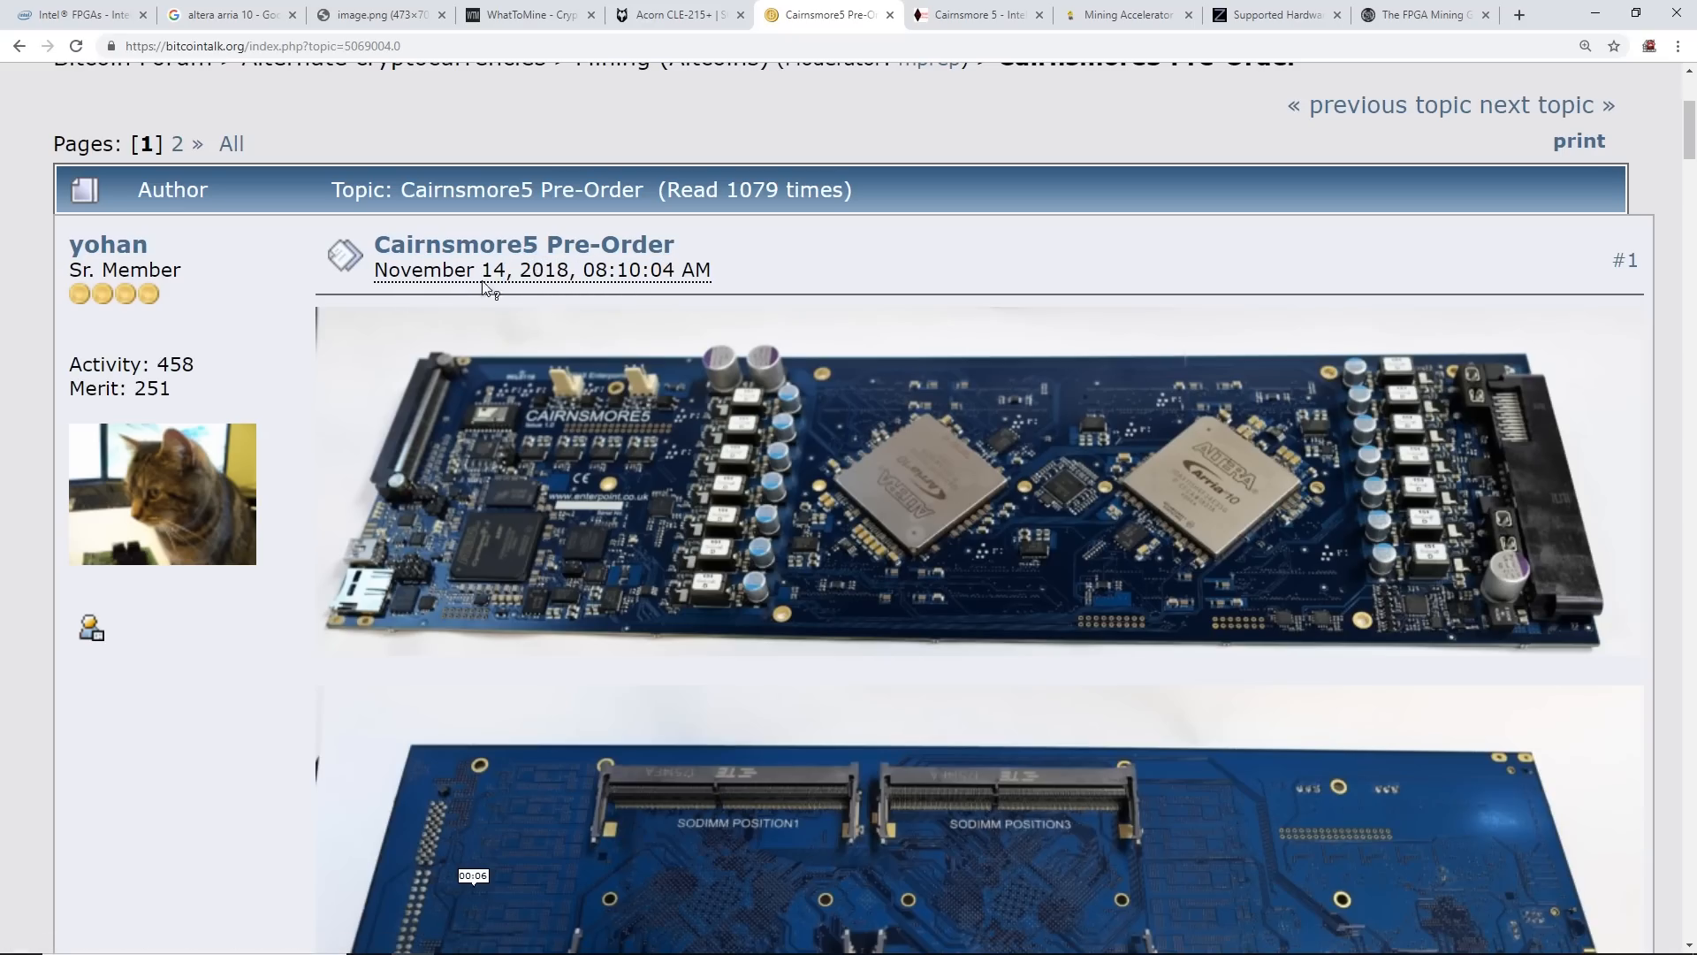
pyautogui.scroll(-3)
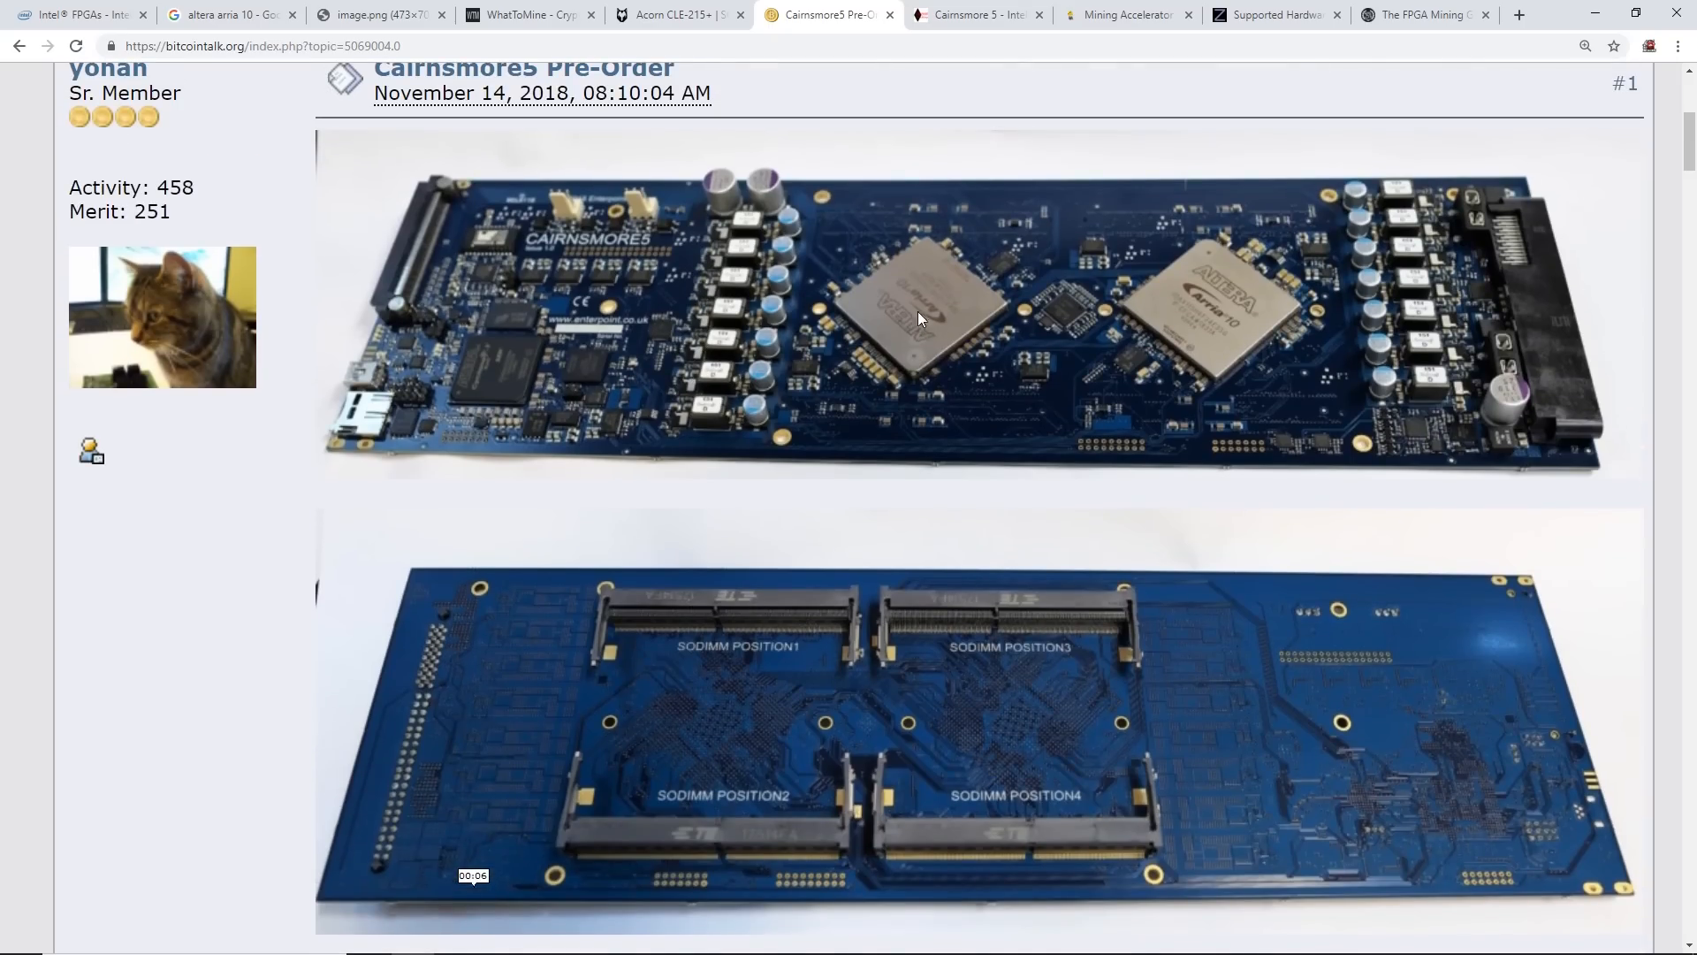
pyautogui.scroll(-3)
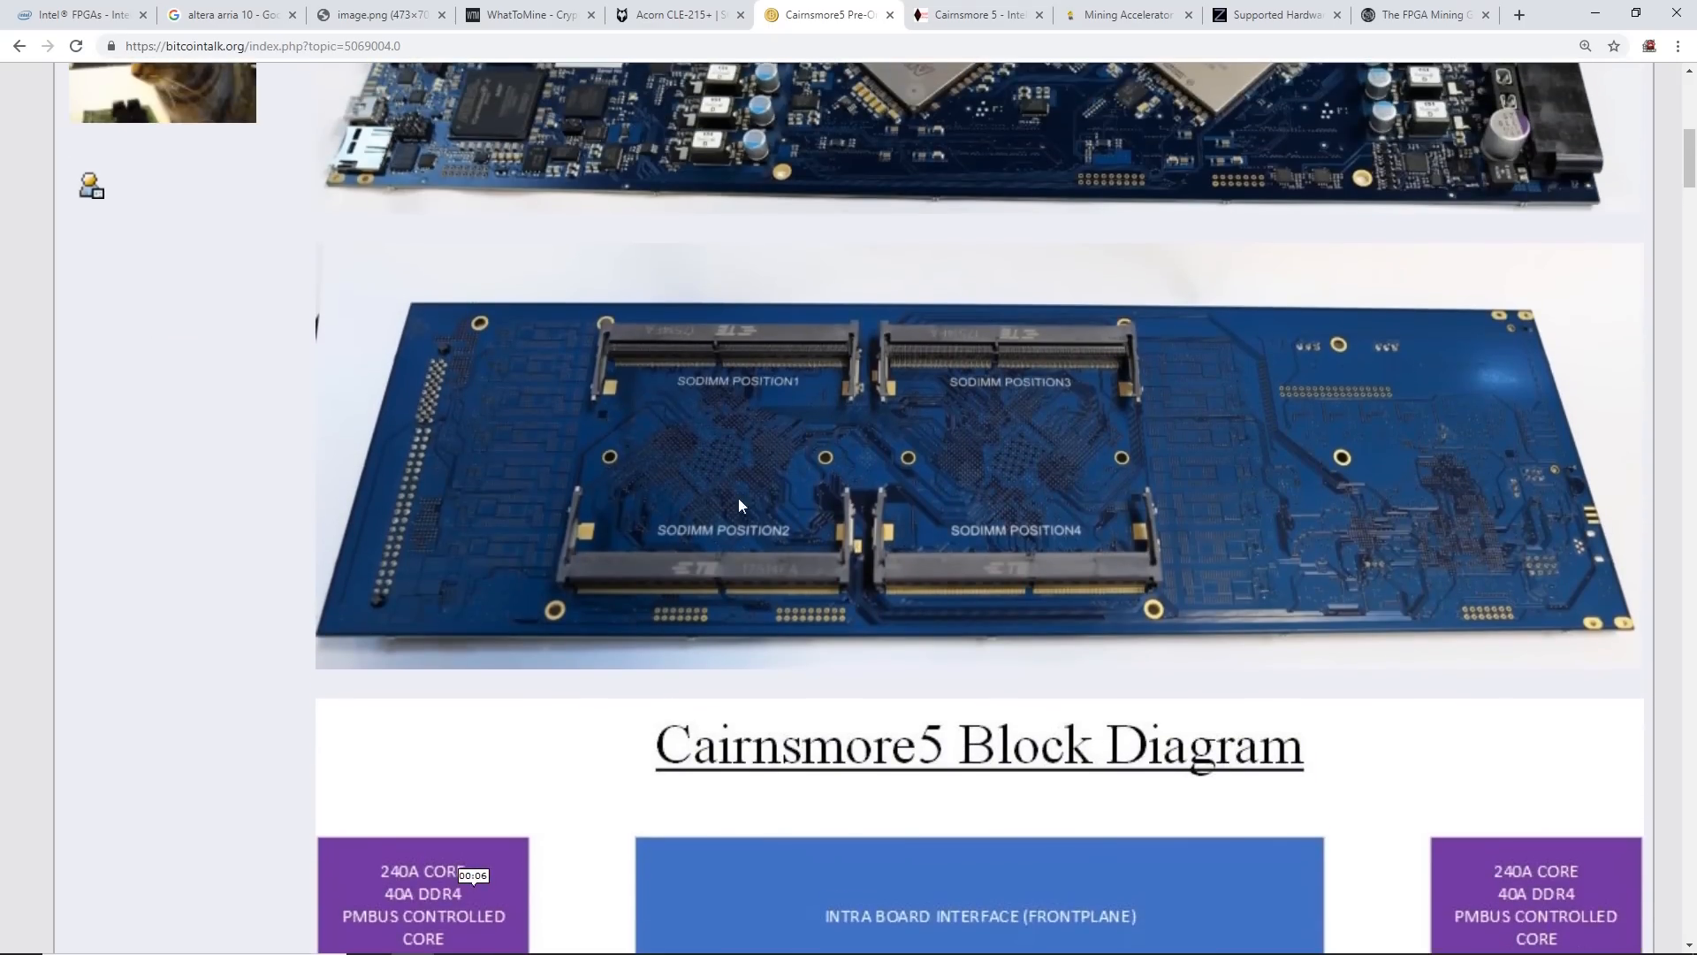
pyautogui.moveTo(998, 404)
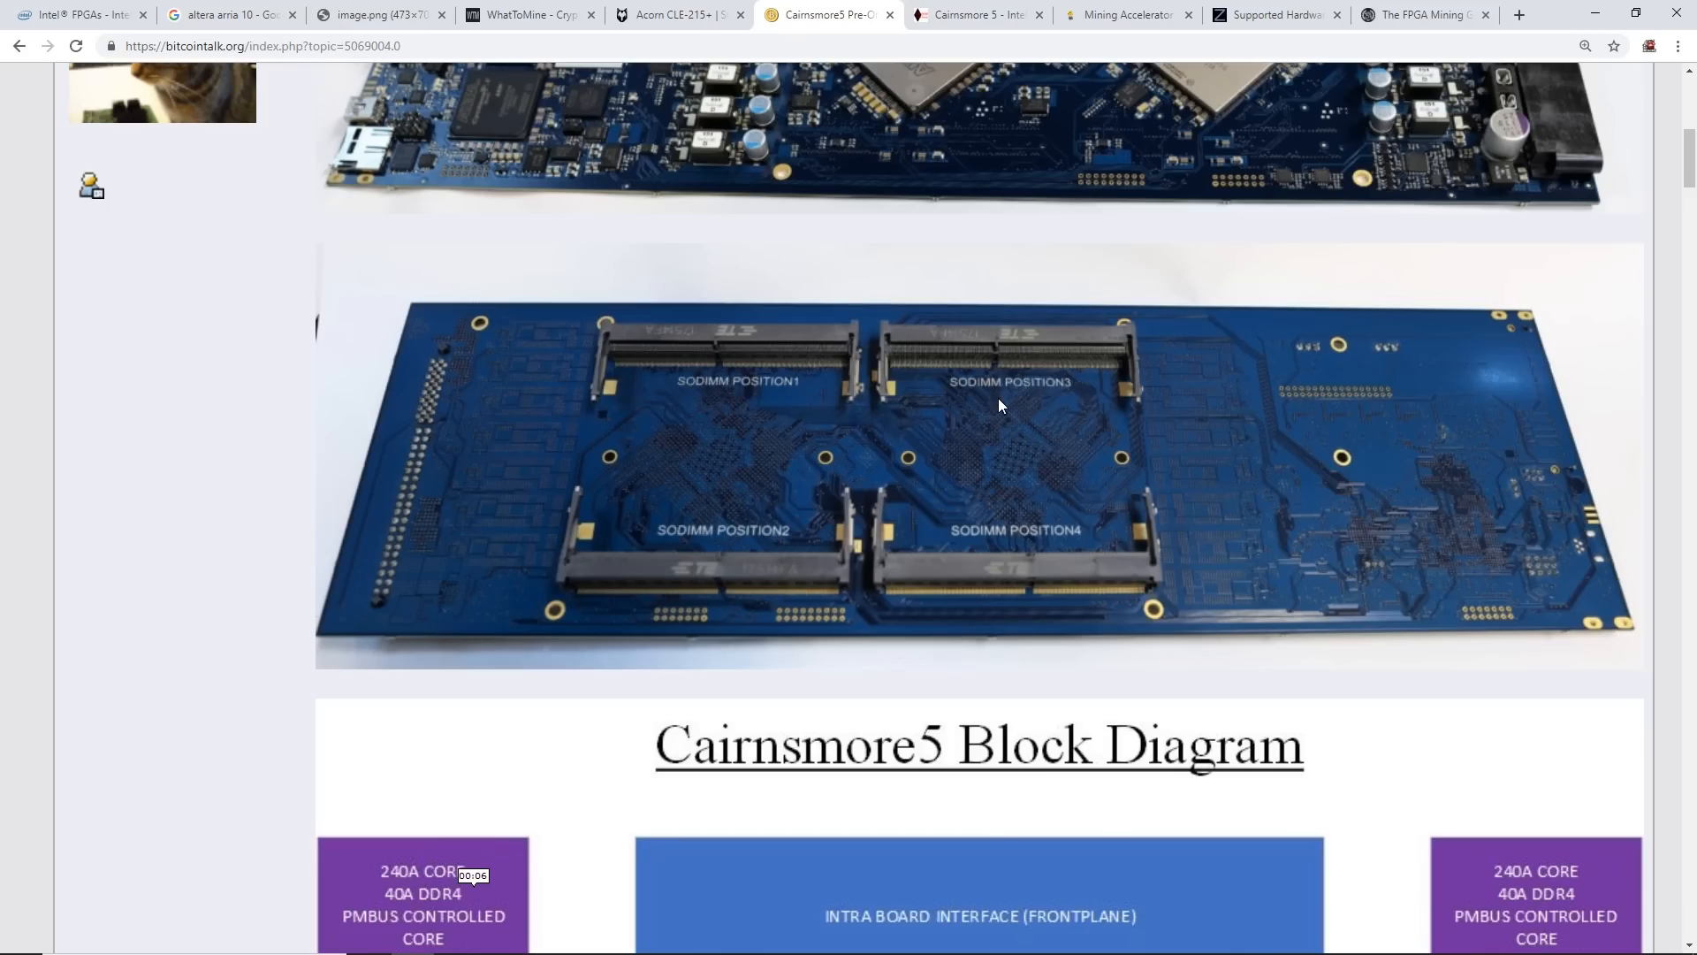
pyautogui.scroll(-3)
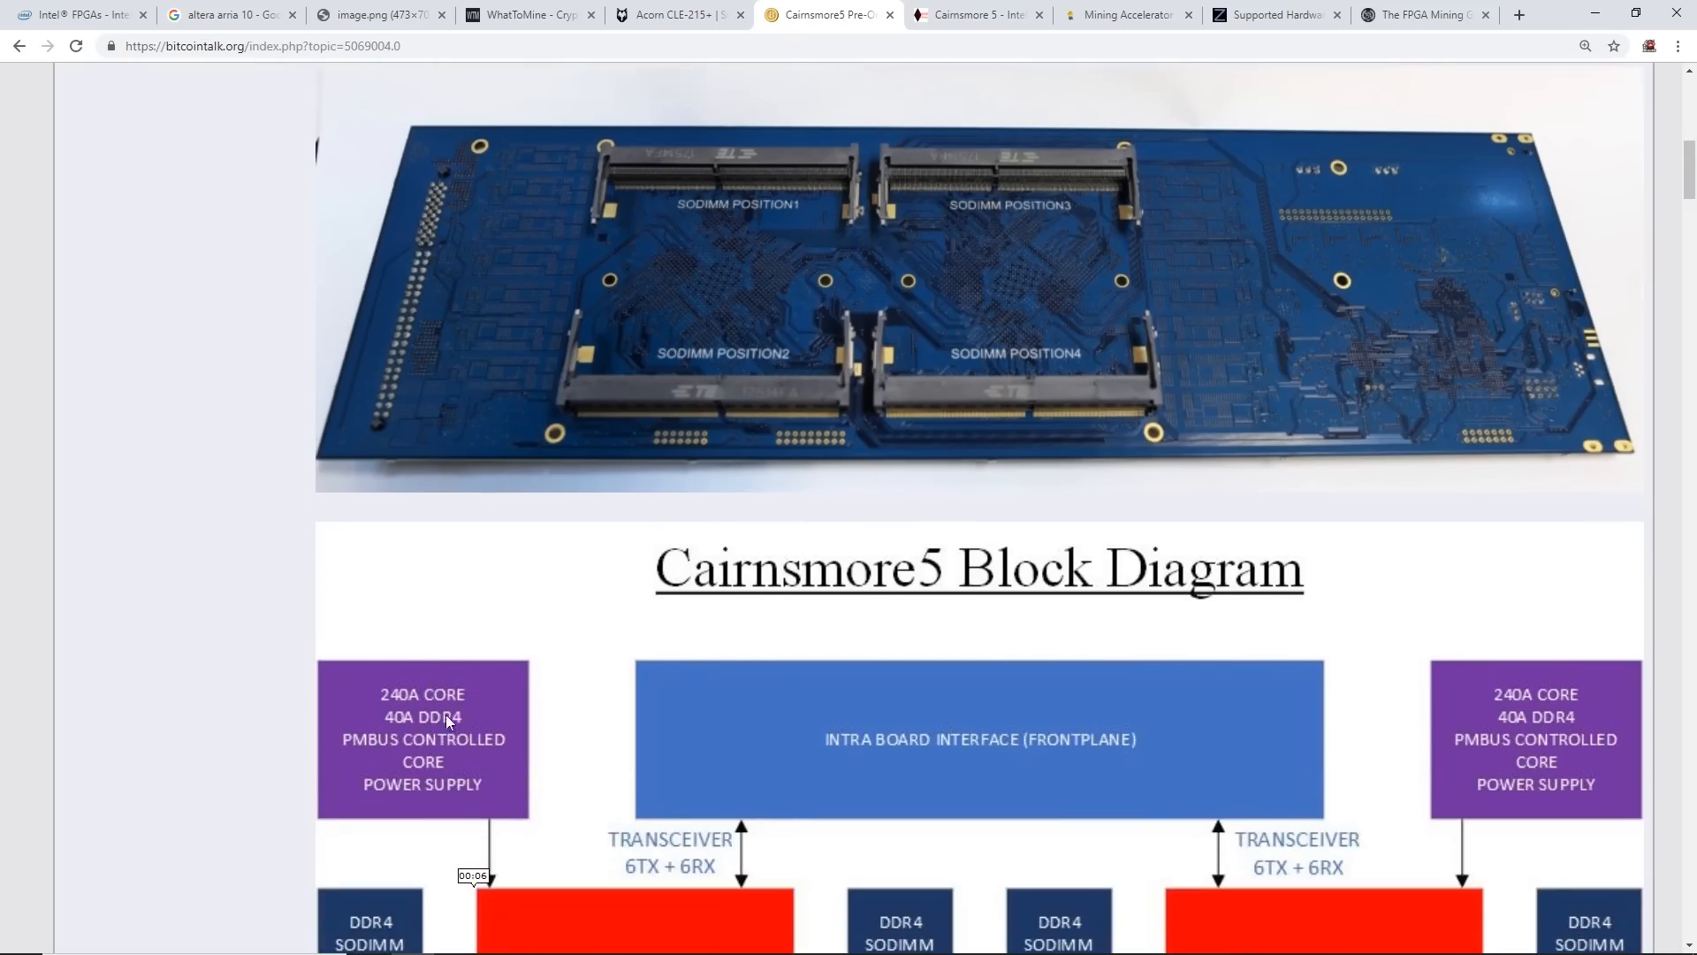
pyautogui.scroll(-3)
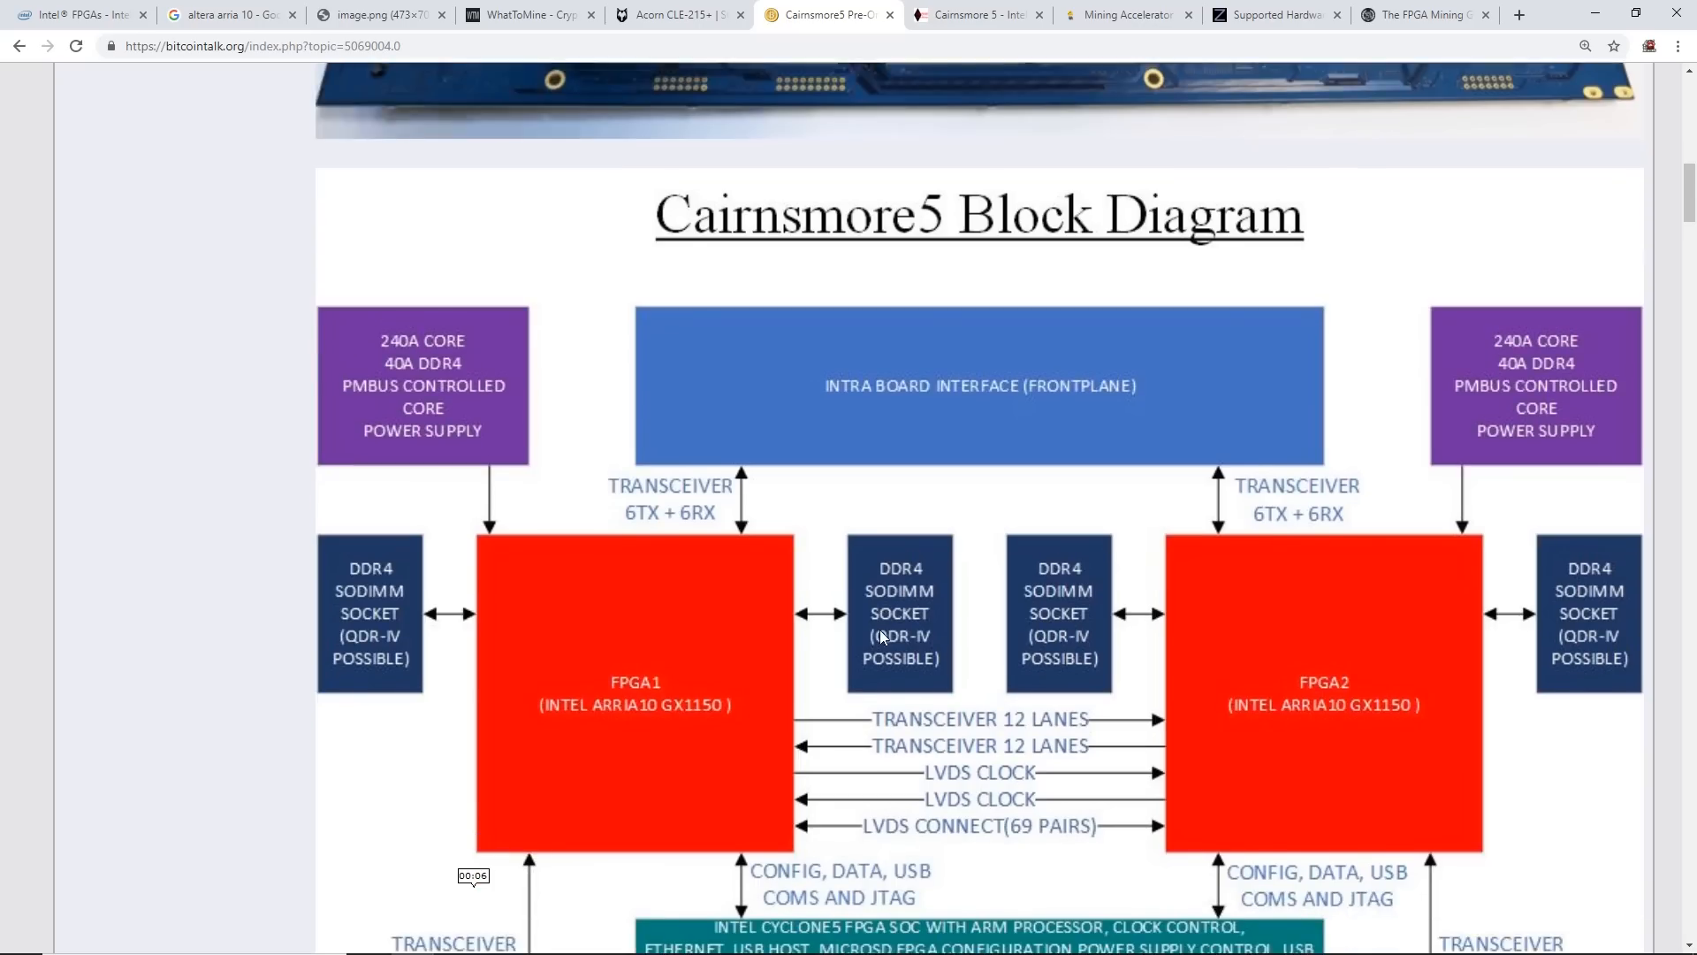
pyautogui.scroll(-3)
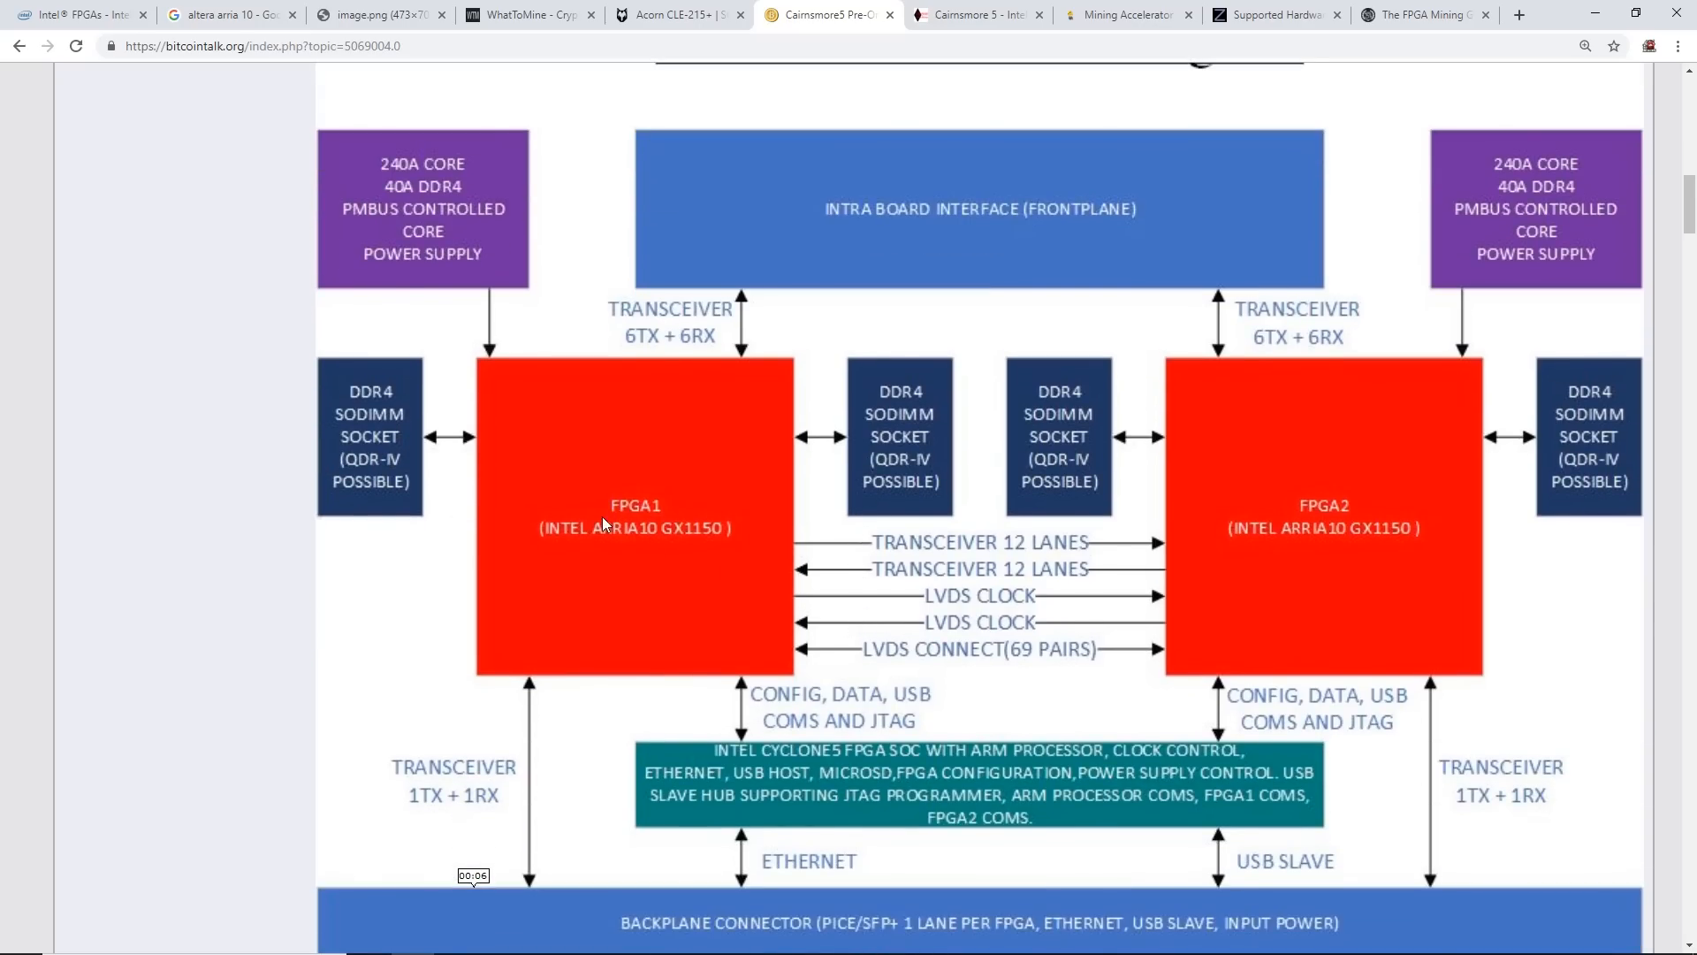
pyautogui.moveTo(621, 533)
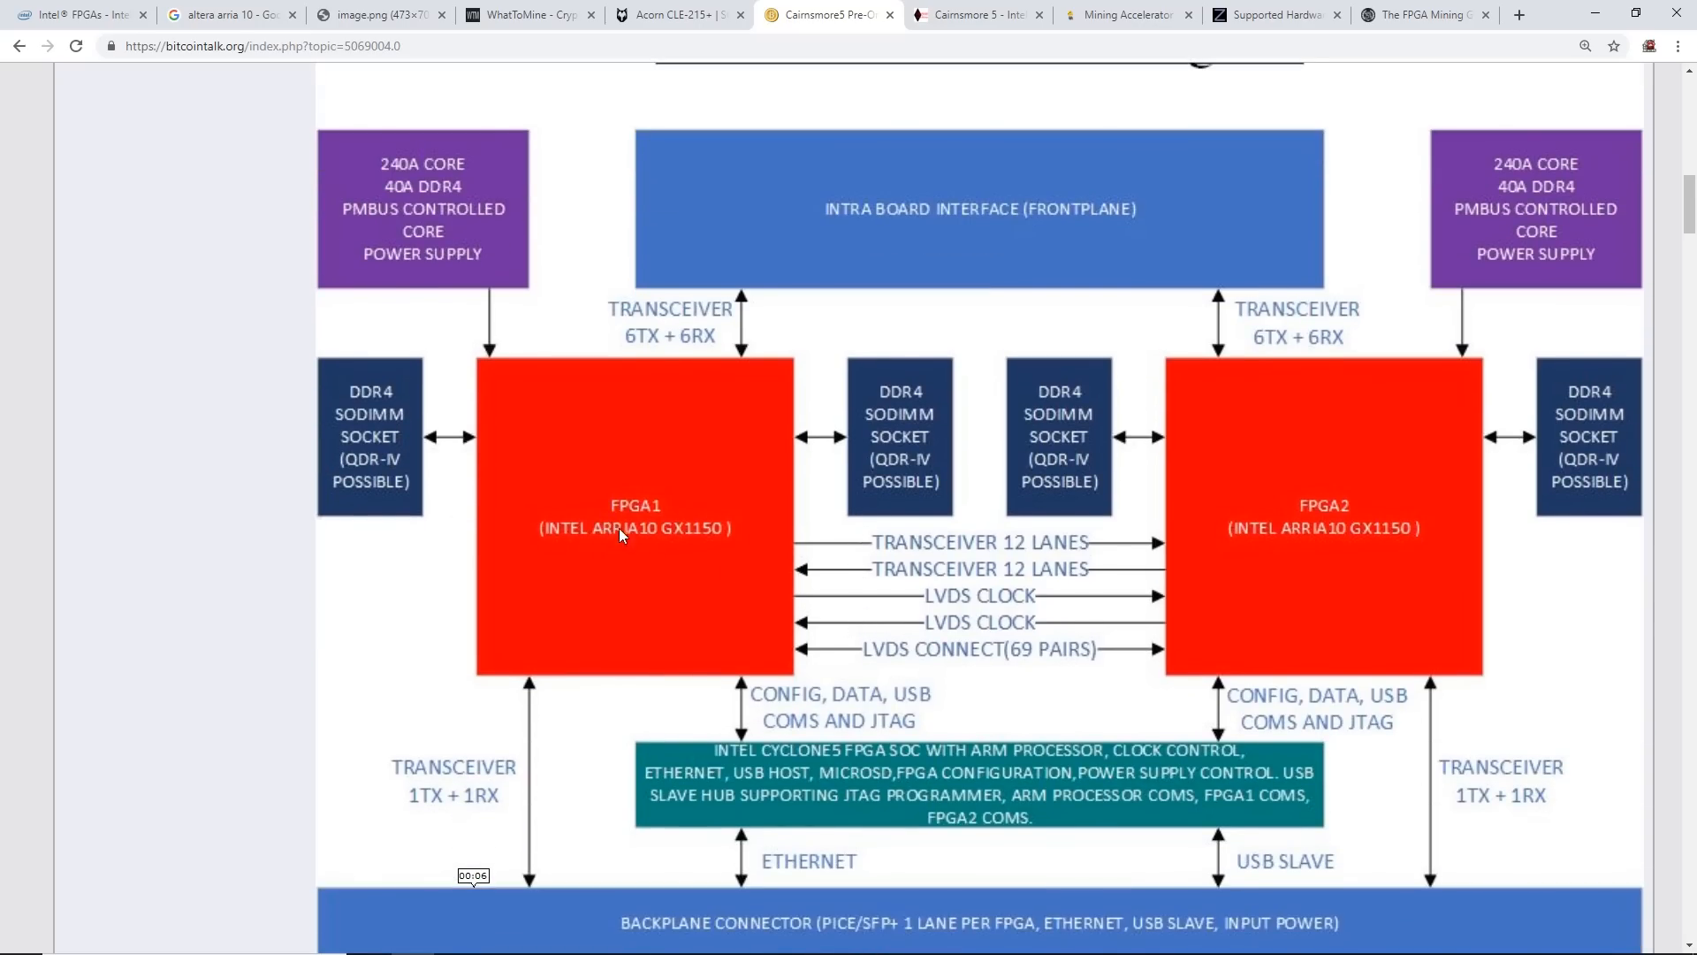
pyautogui.scroll(-3)
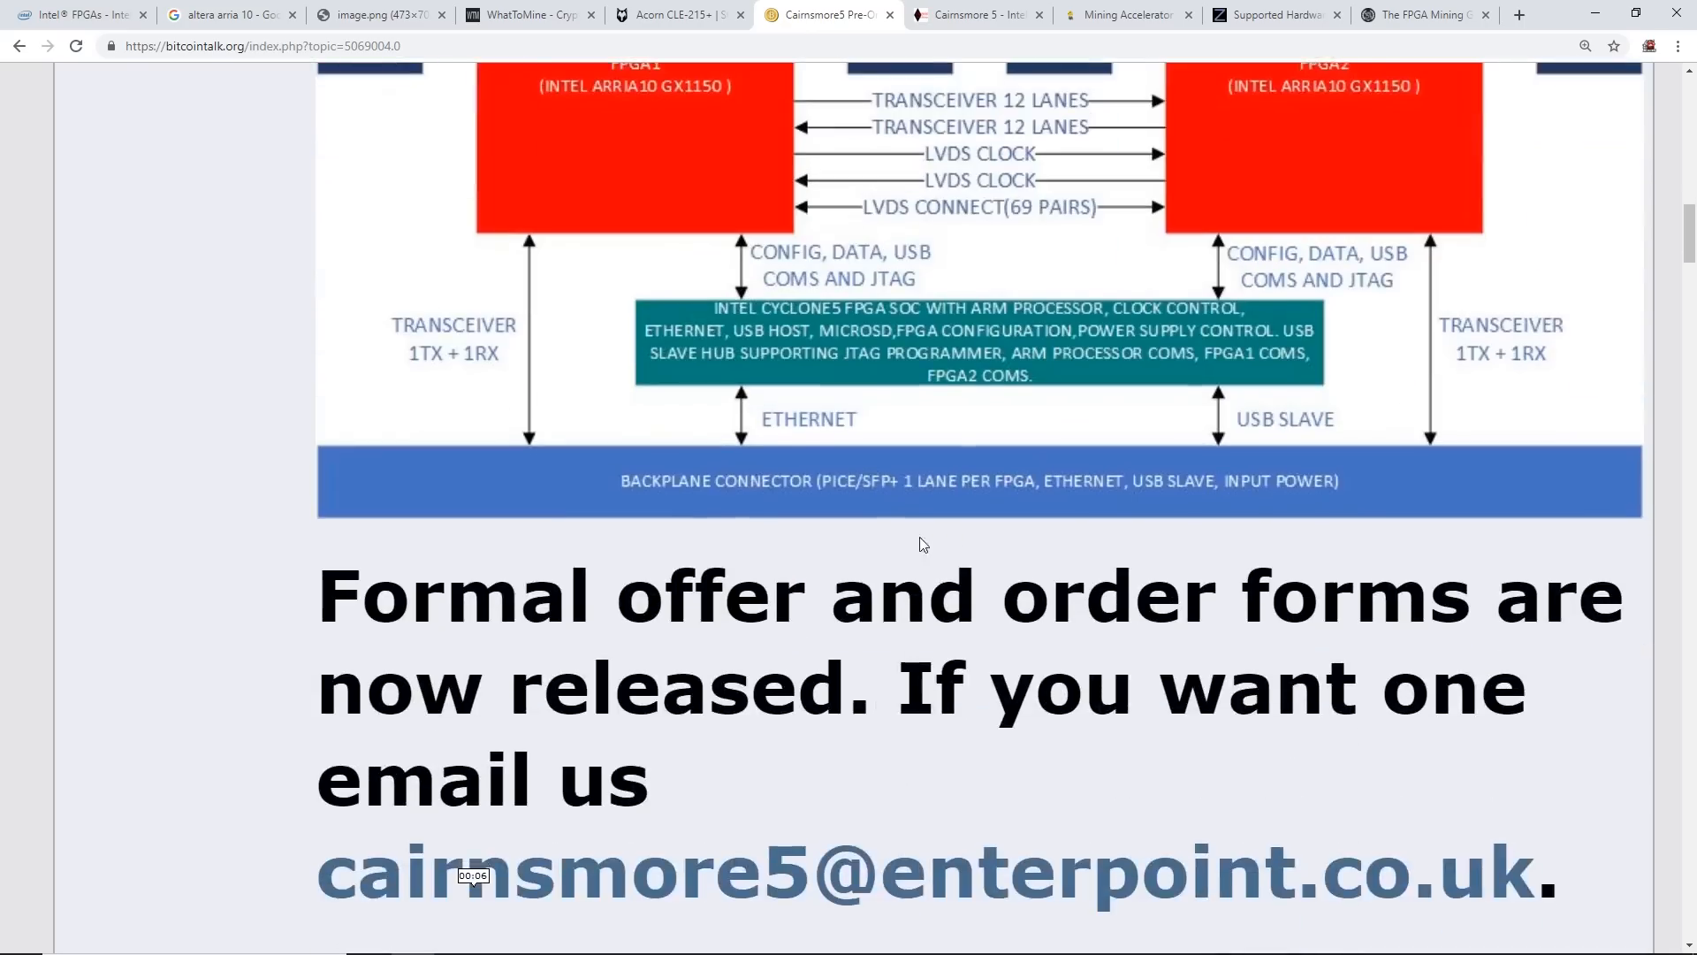
pyautogui.scroll(-3)
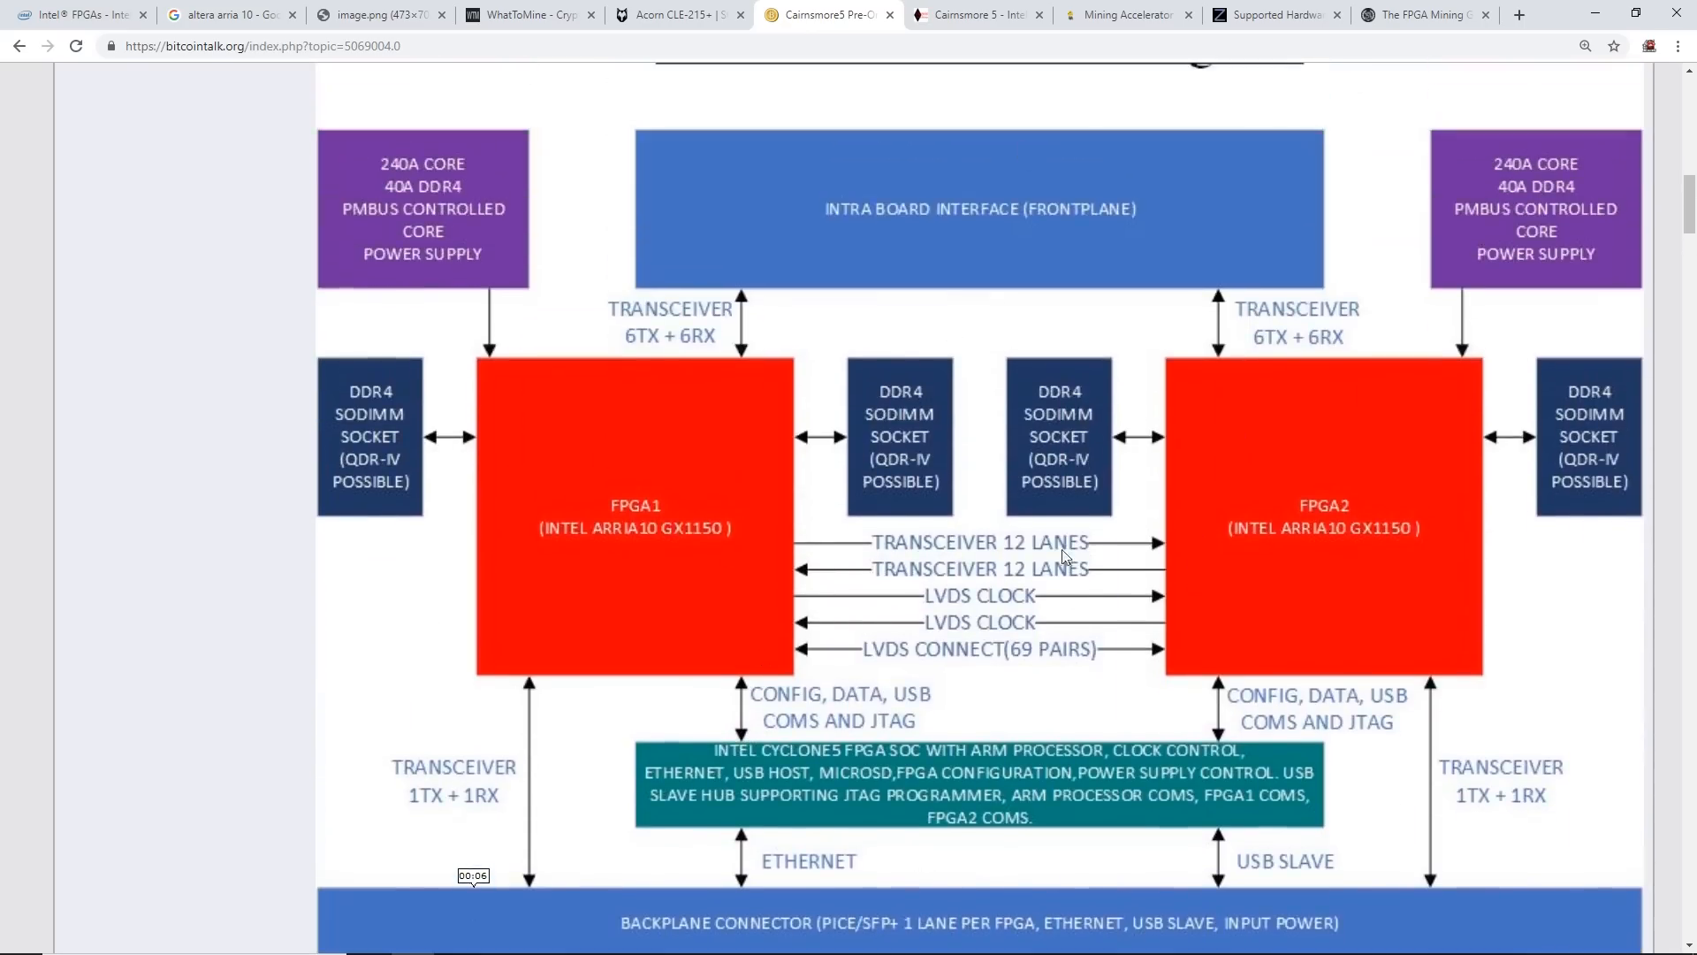
pyautogui.scroll(-3)
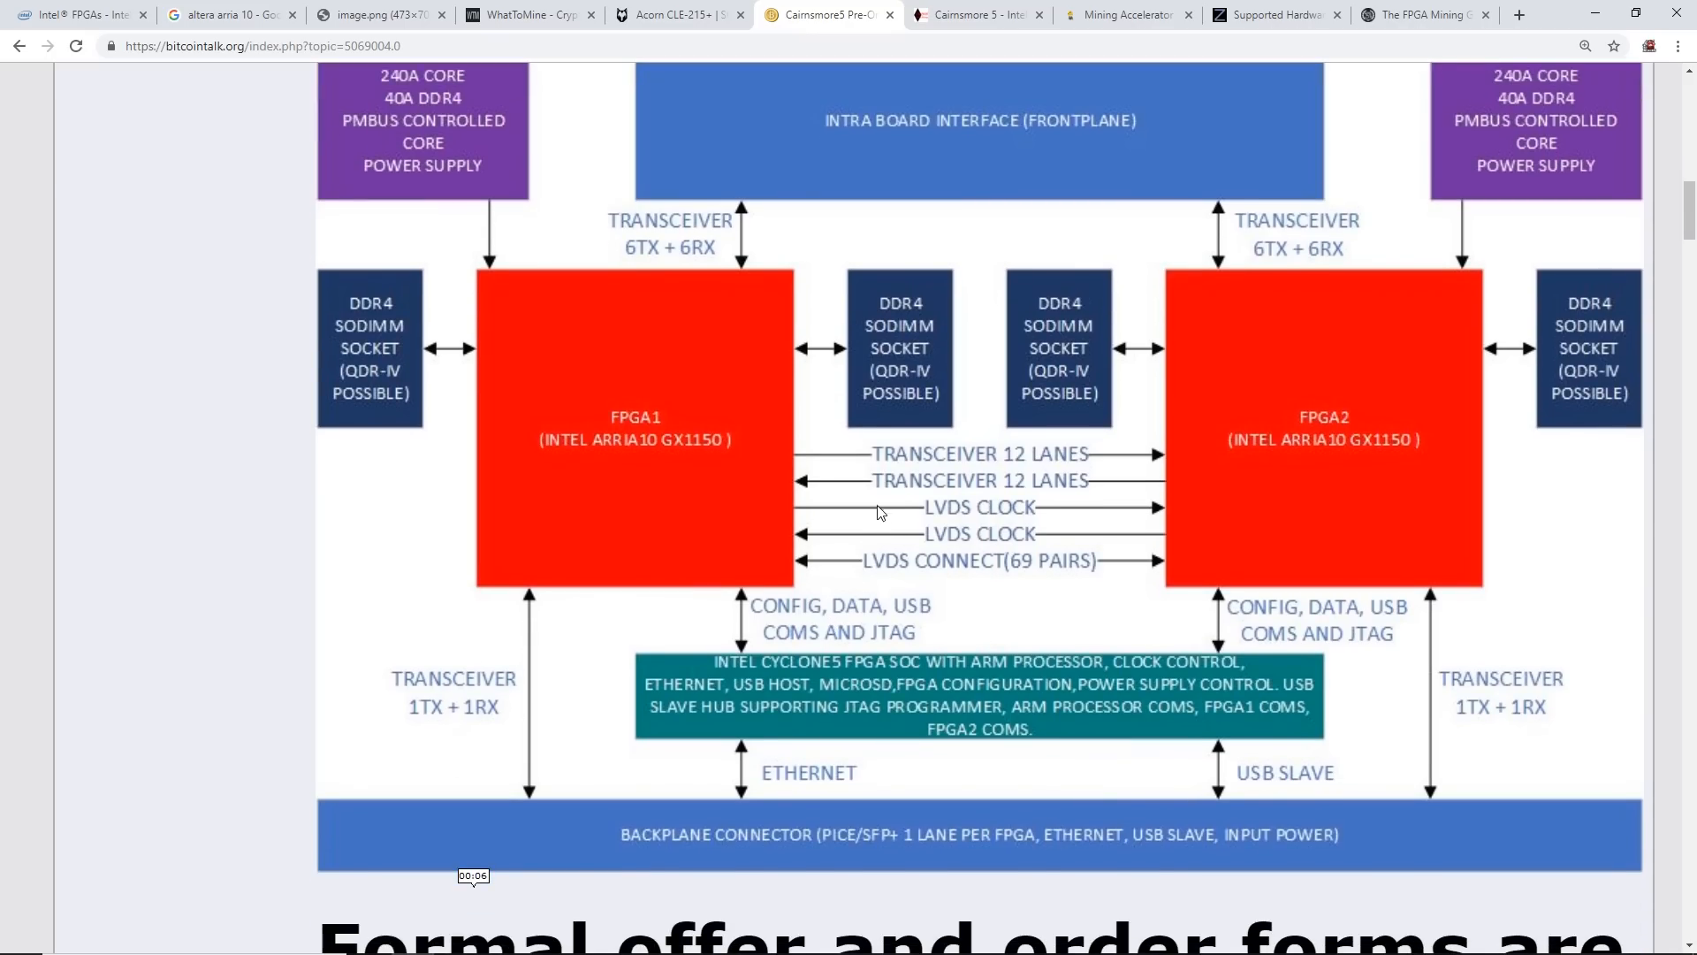
pyautogui.scroll(-3)
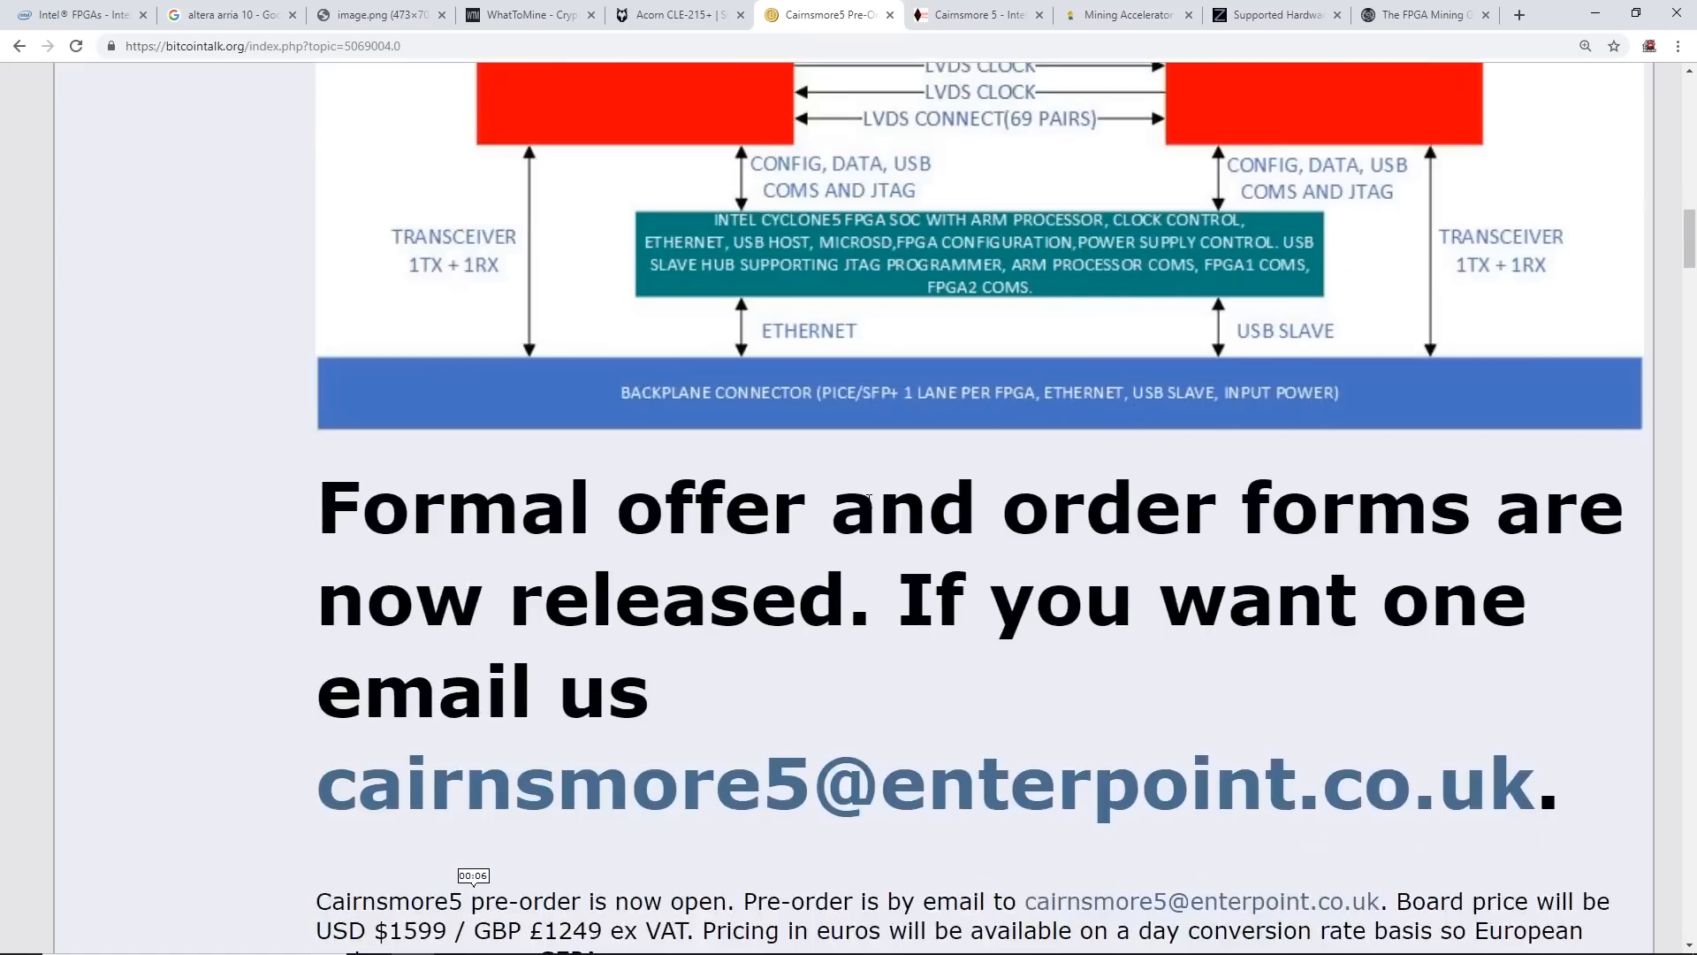
pyautogui.scroll(-3)
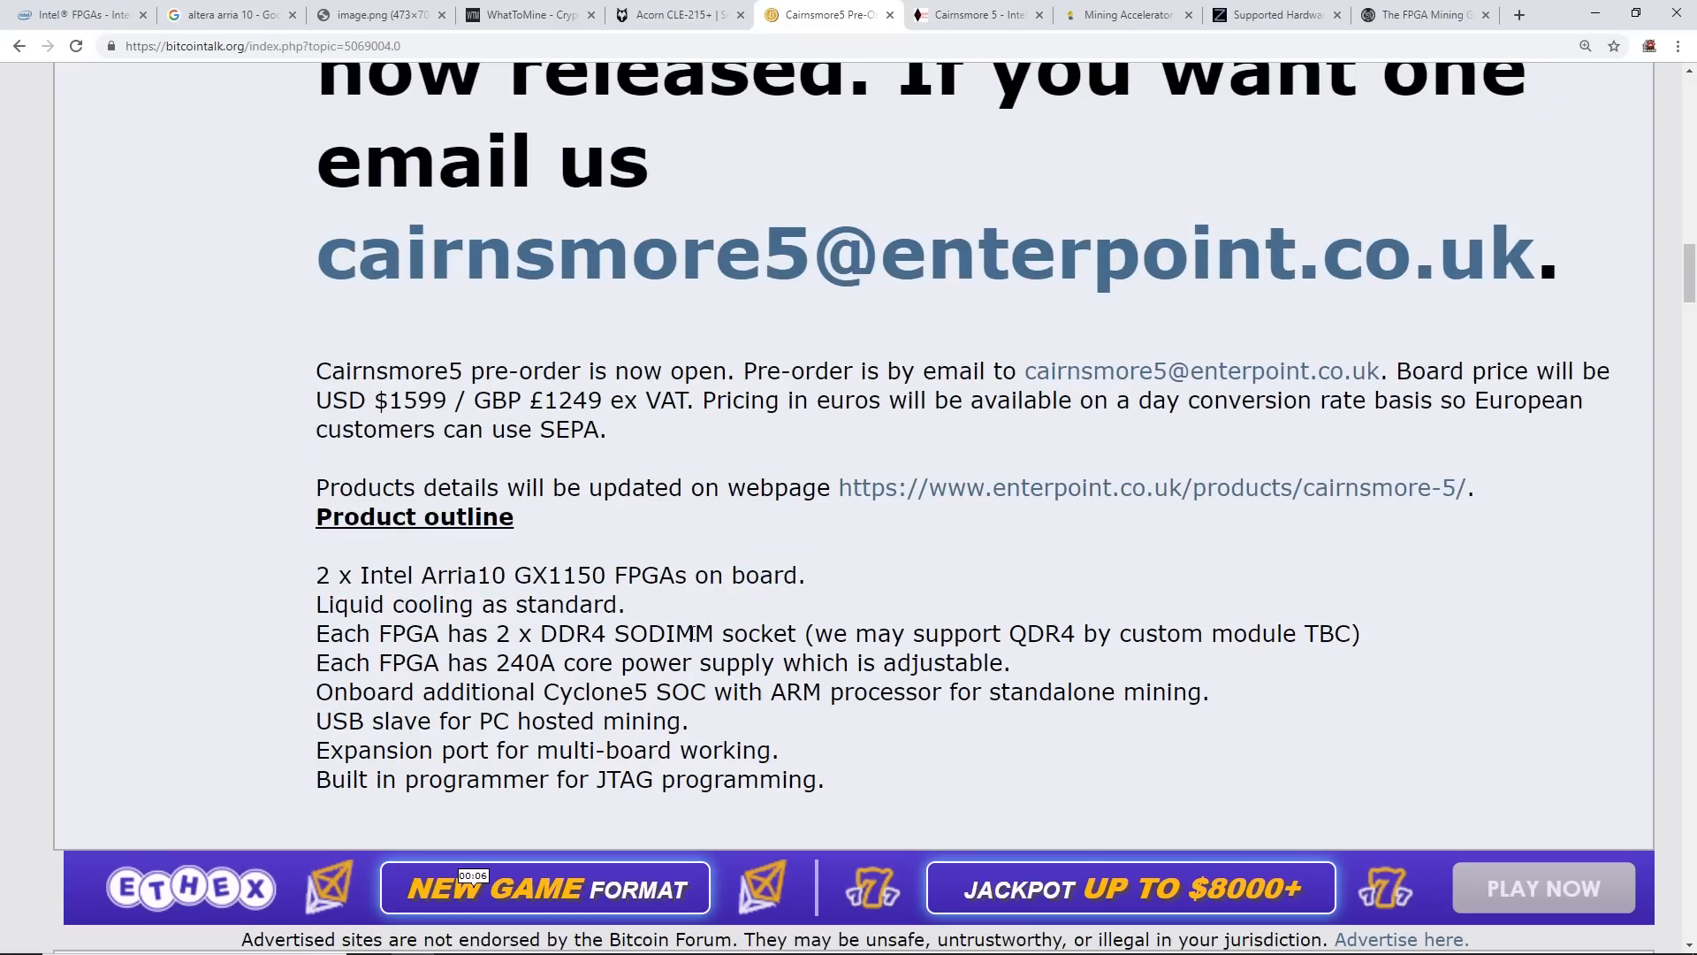
pyautogui.scroll(-3)
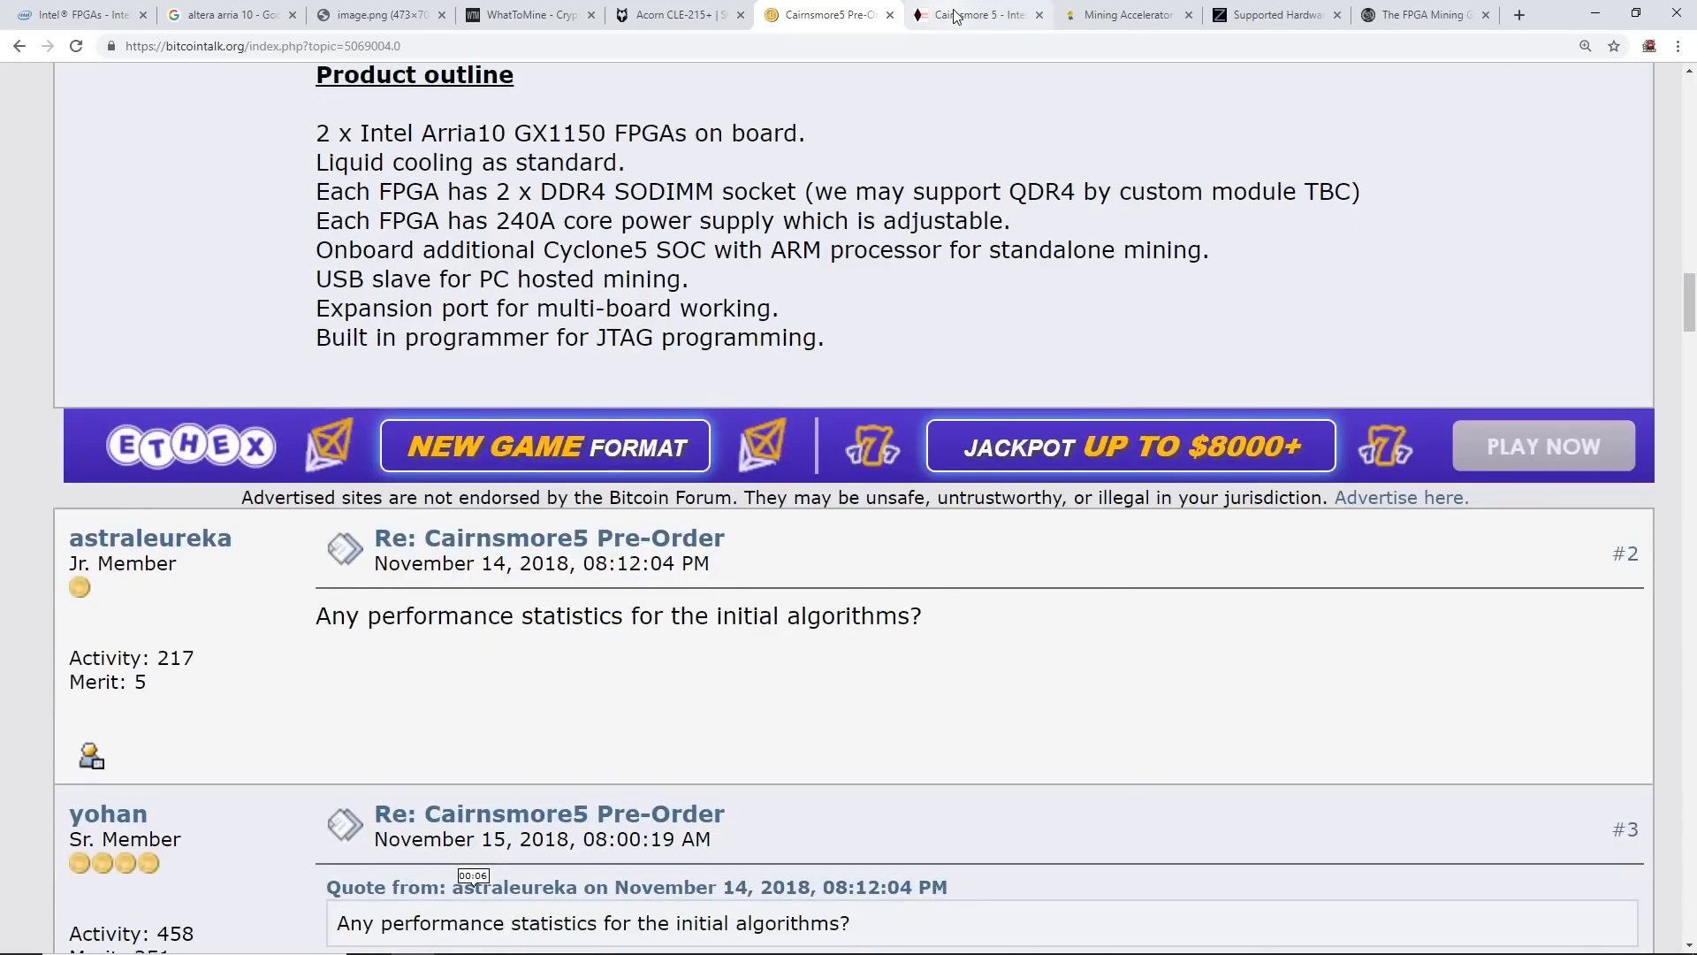
# Open Enterpoint's Cairnsmore 5 page, select its domain, and scroll to the interface module photos
pyautogui.click(969, 14)
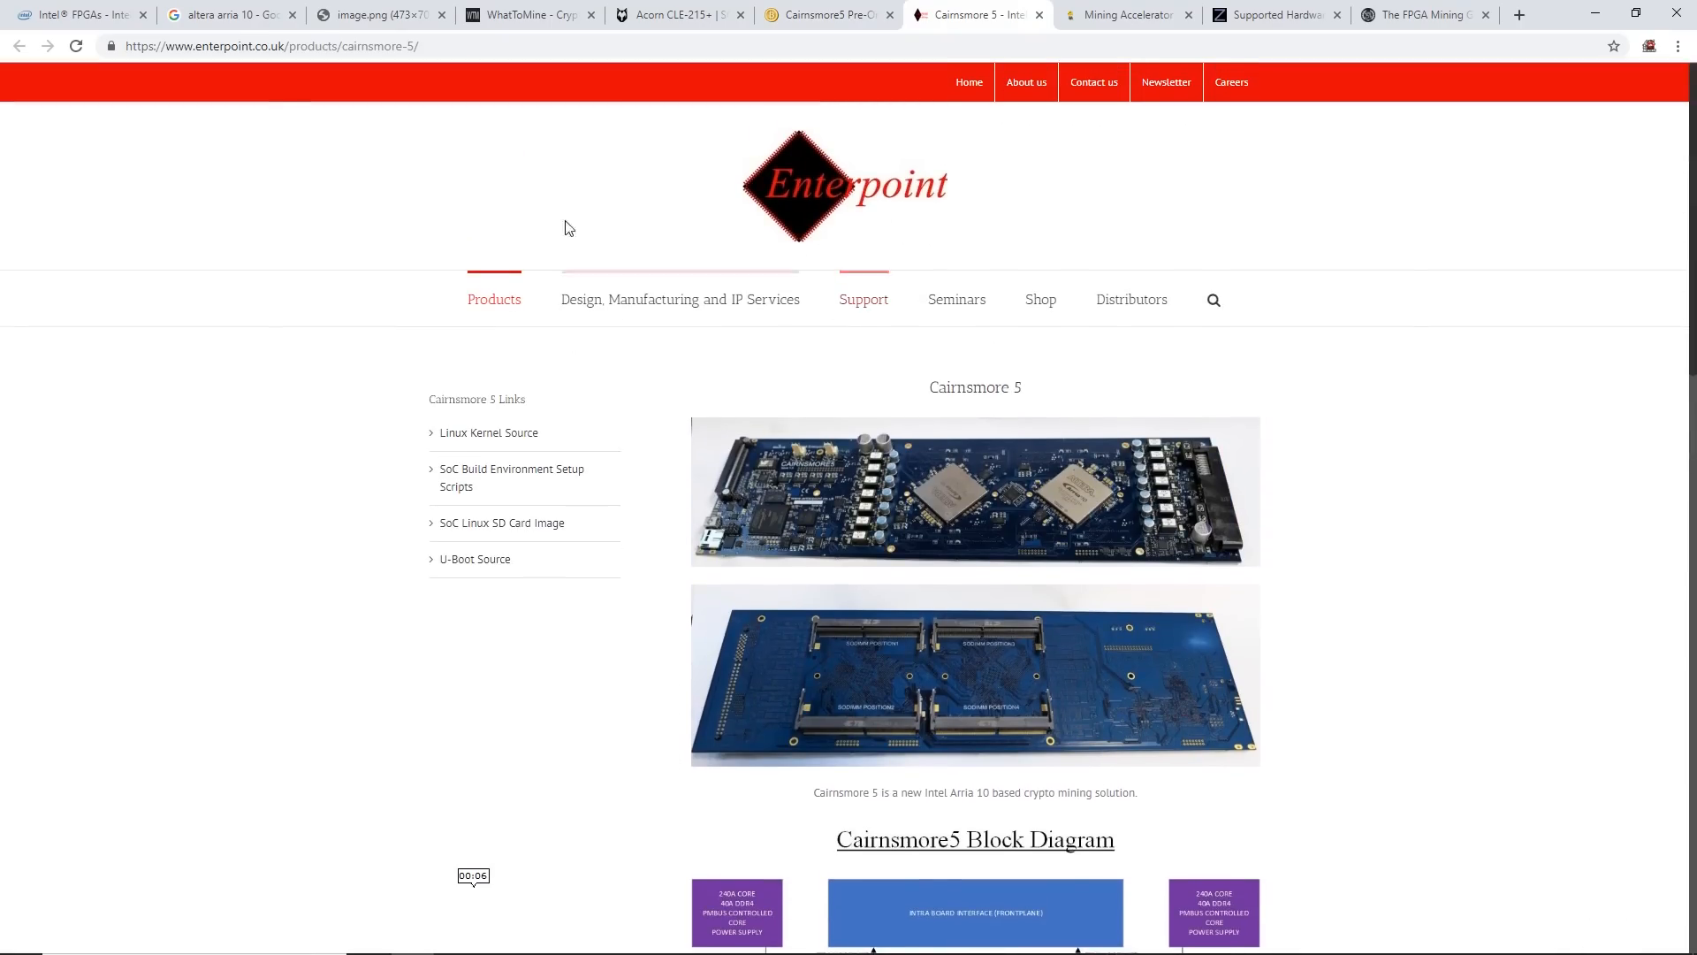
pyautogui.doubleClick(216, 45)
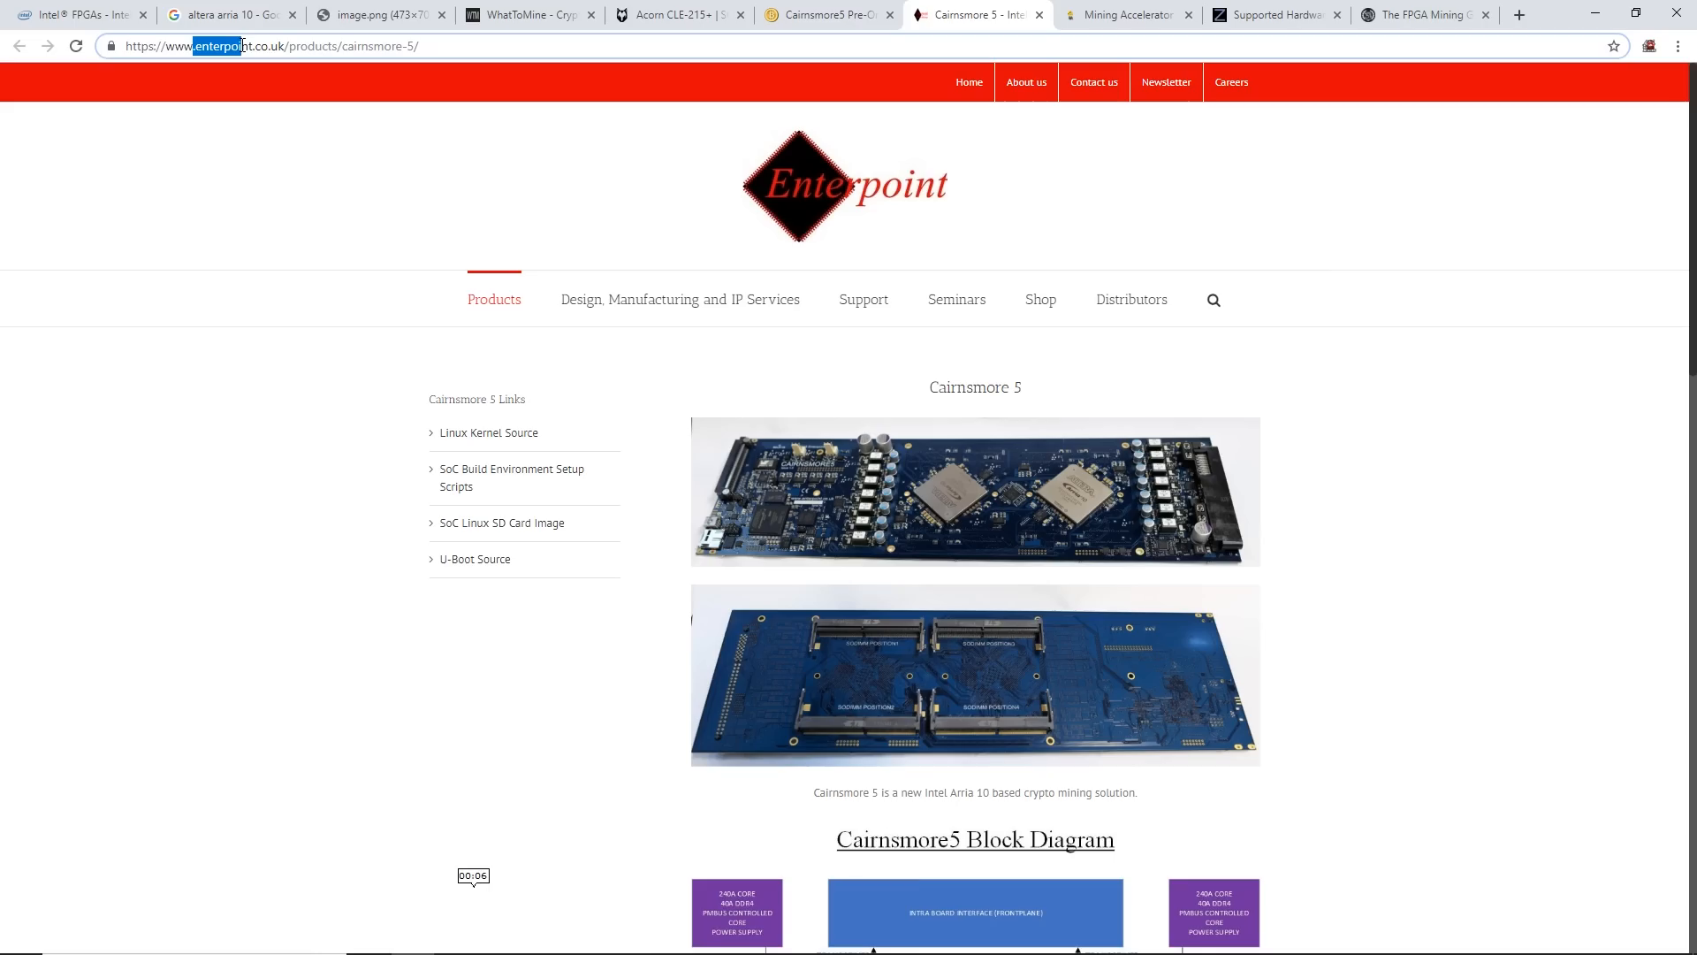
pyautogui.scroll(-3)
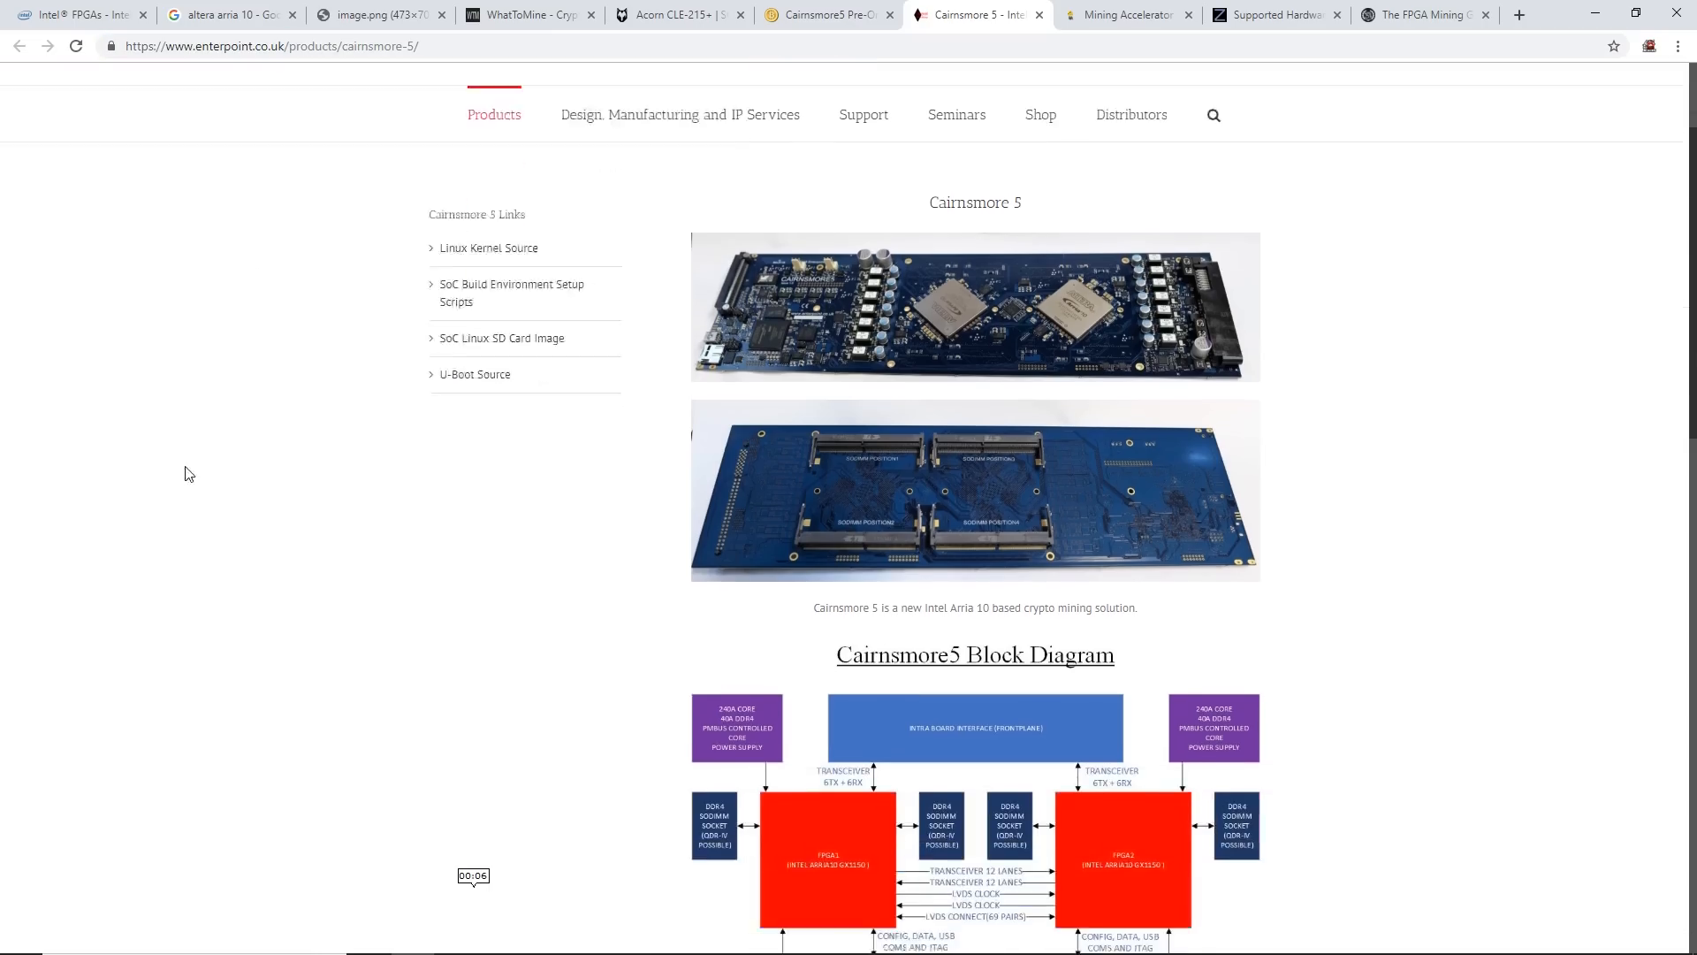
pyautogui.scroll(-3)
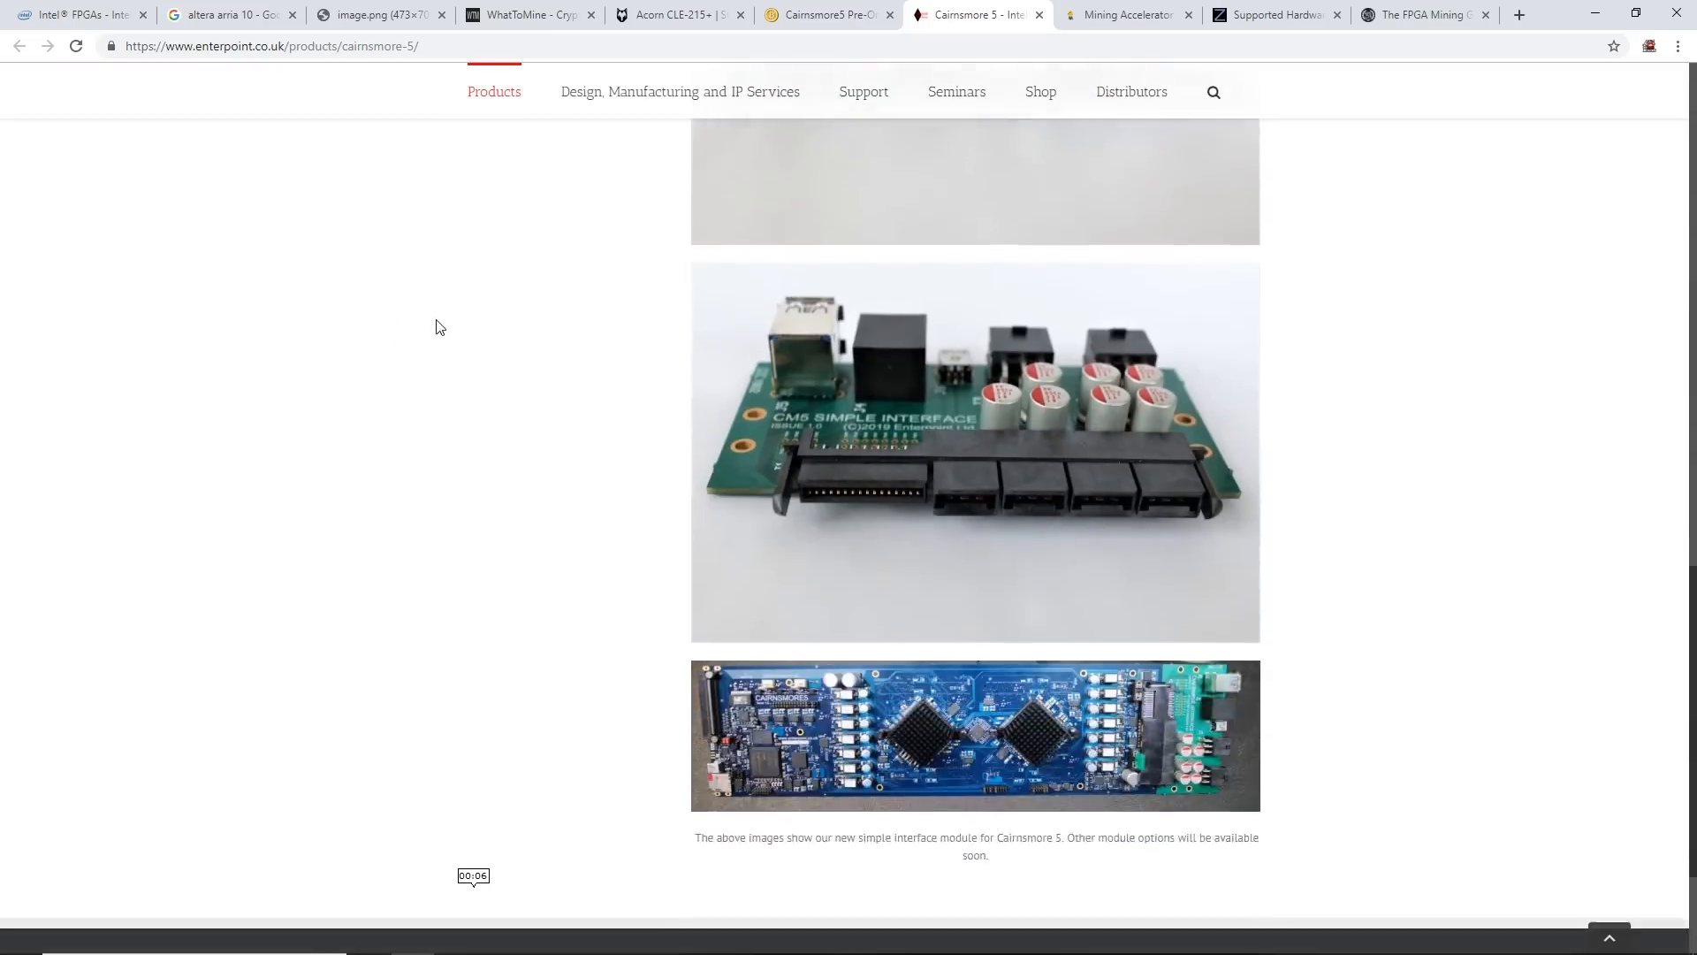
pyautogui.scroll(-3)
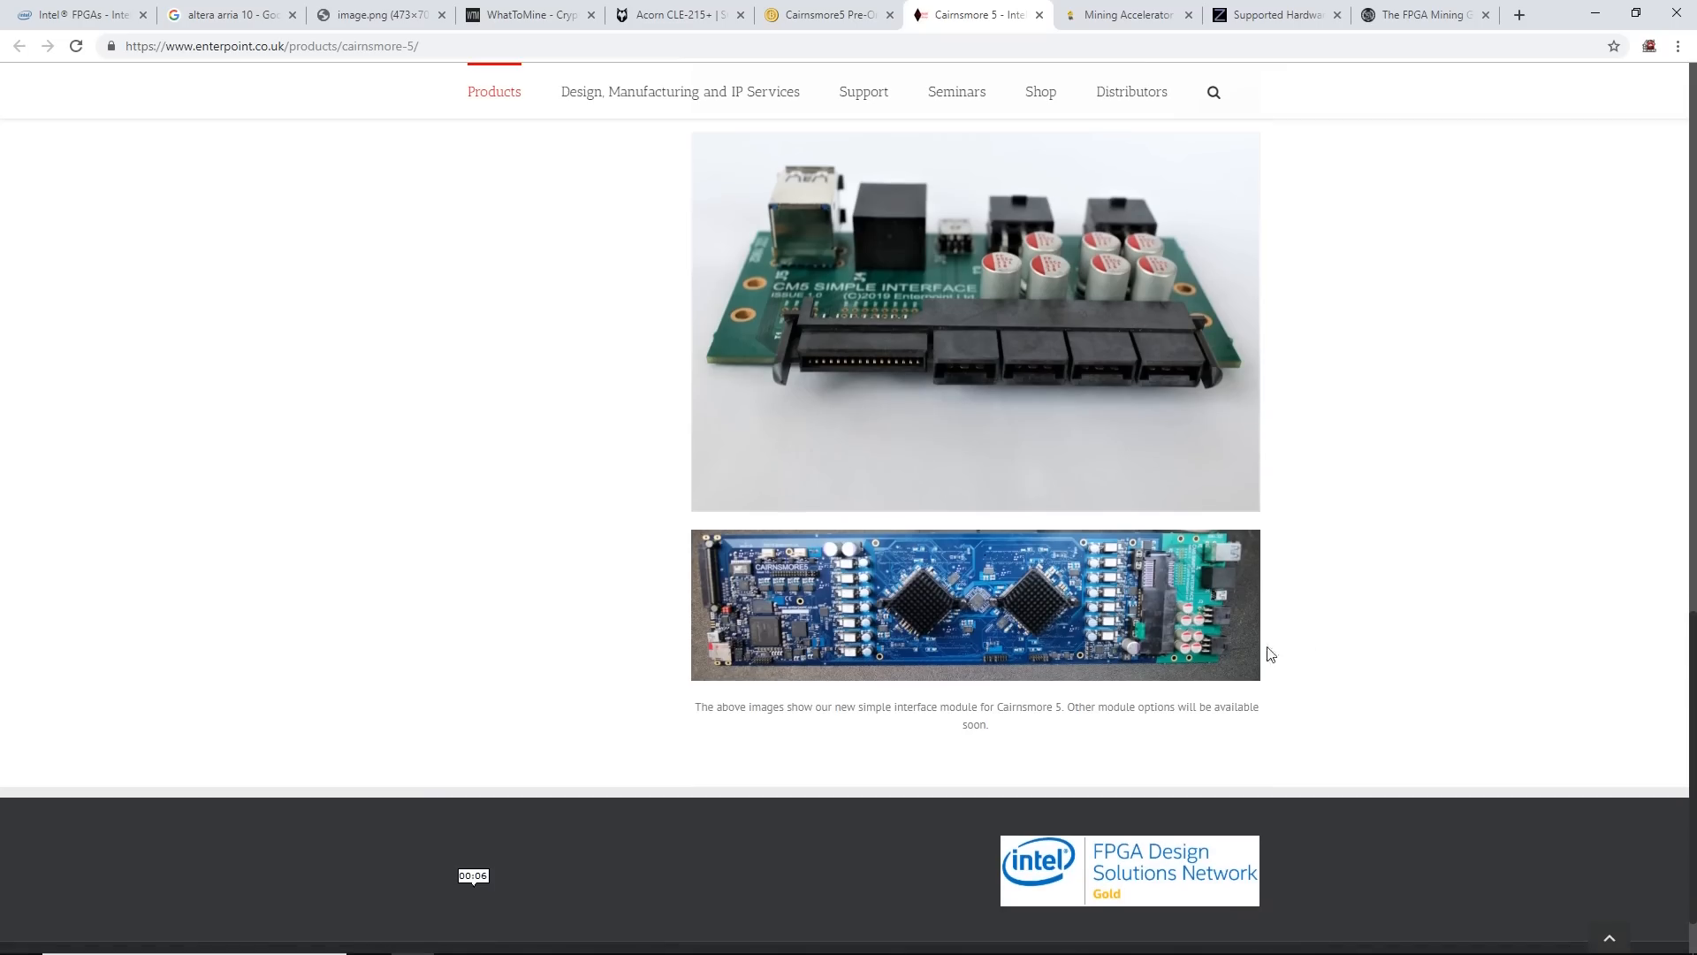
pyautogui.scroll(-3)
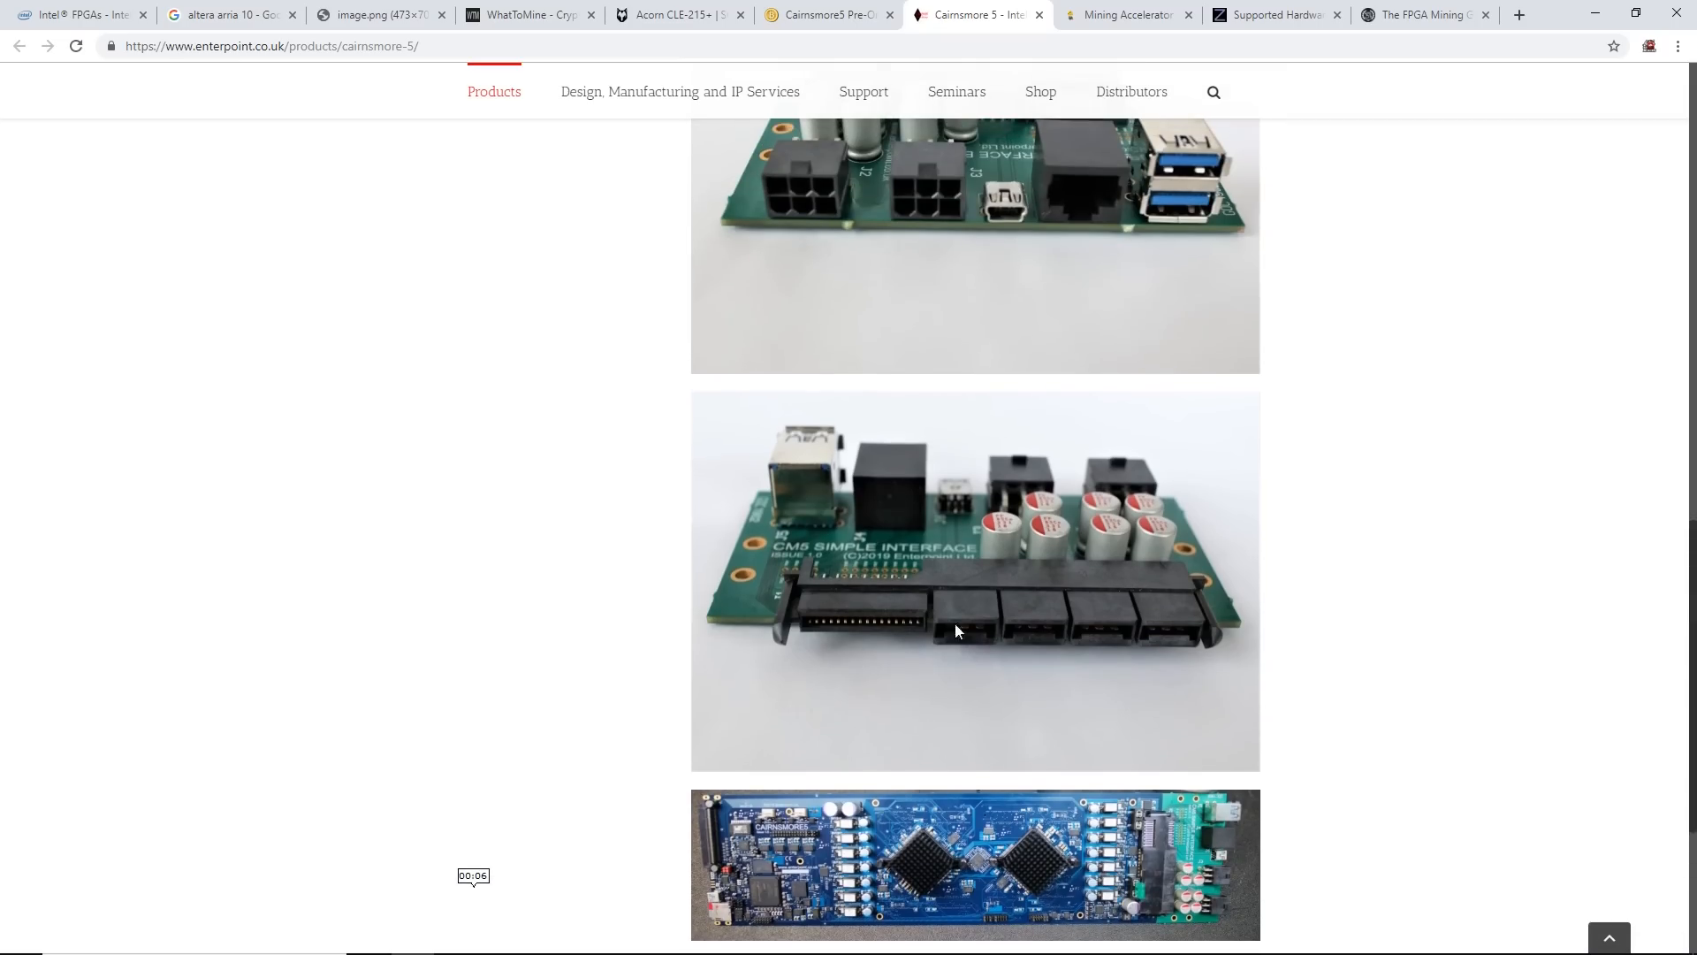
pyautogui.scroll(-3)
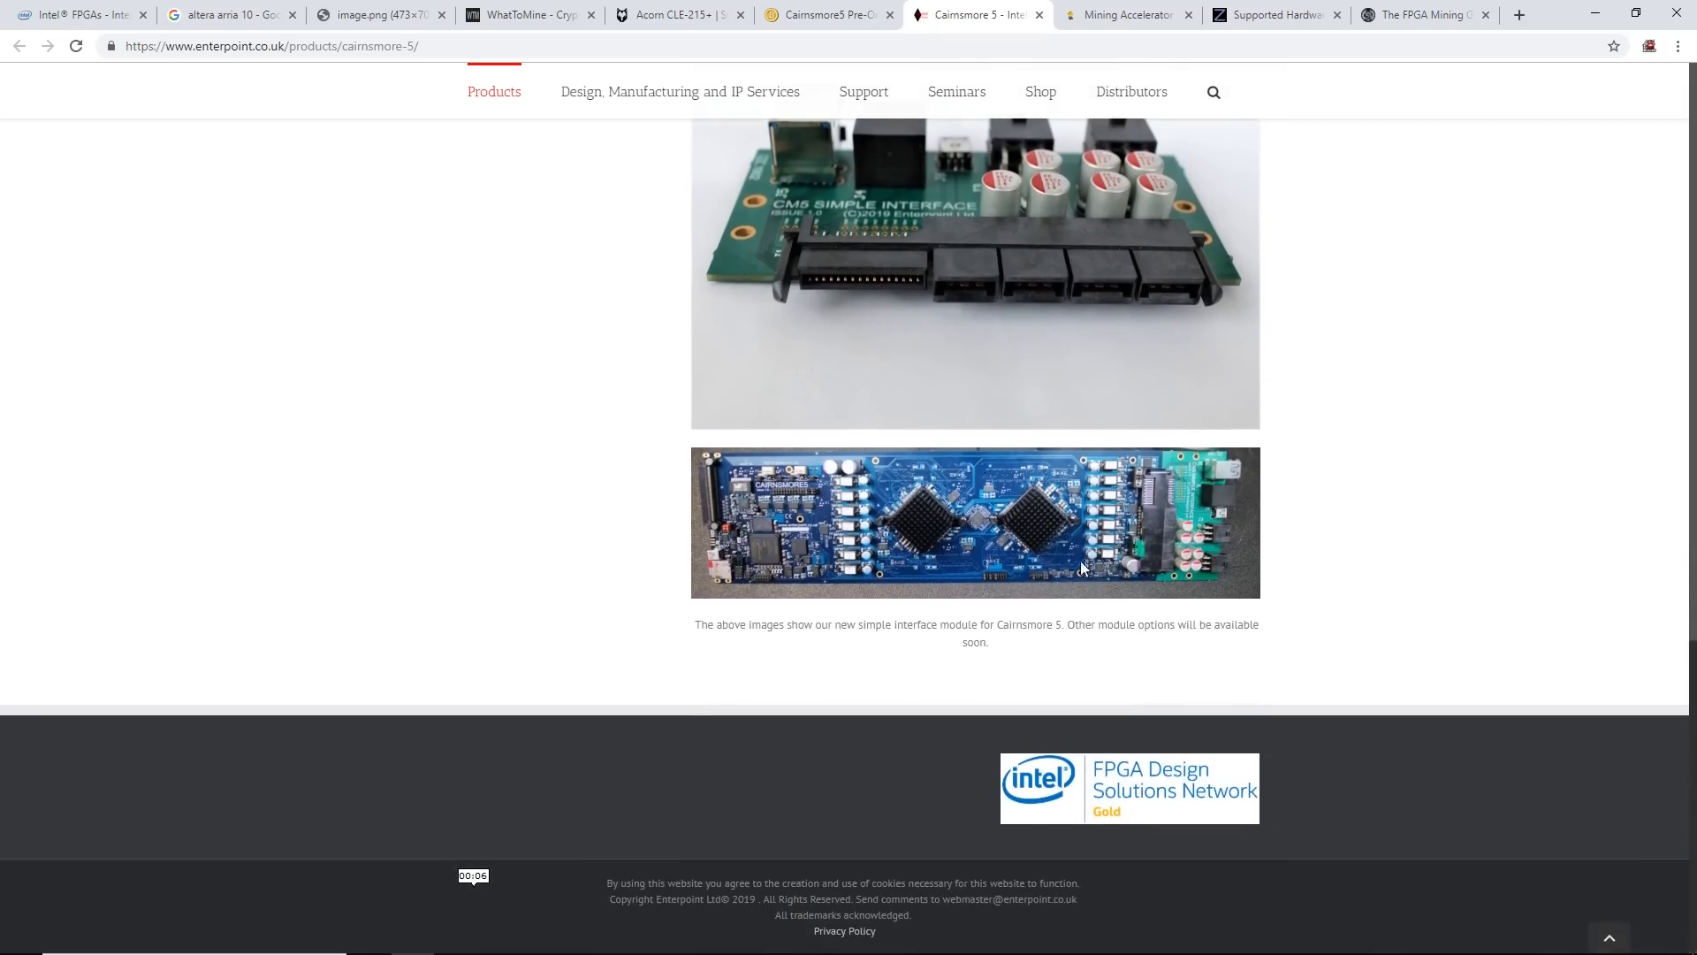
pyautogui.moveTo(1099, 515)
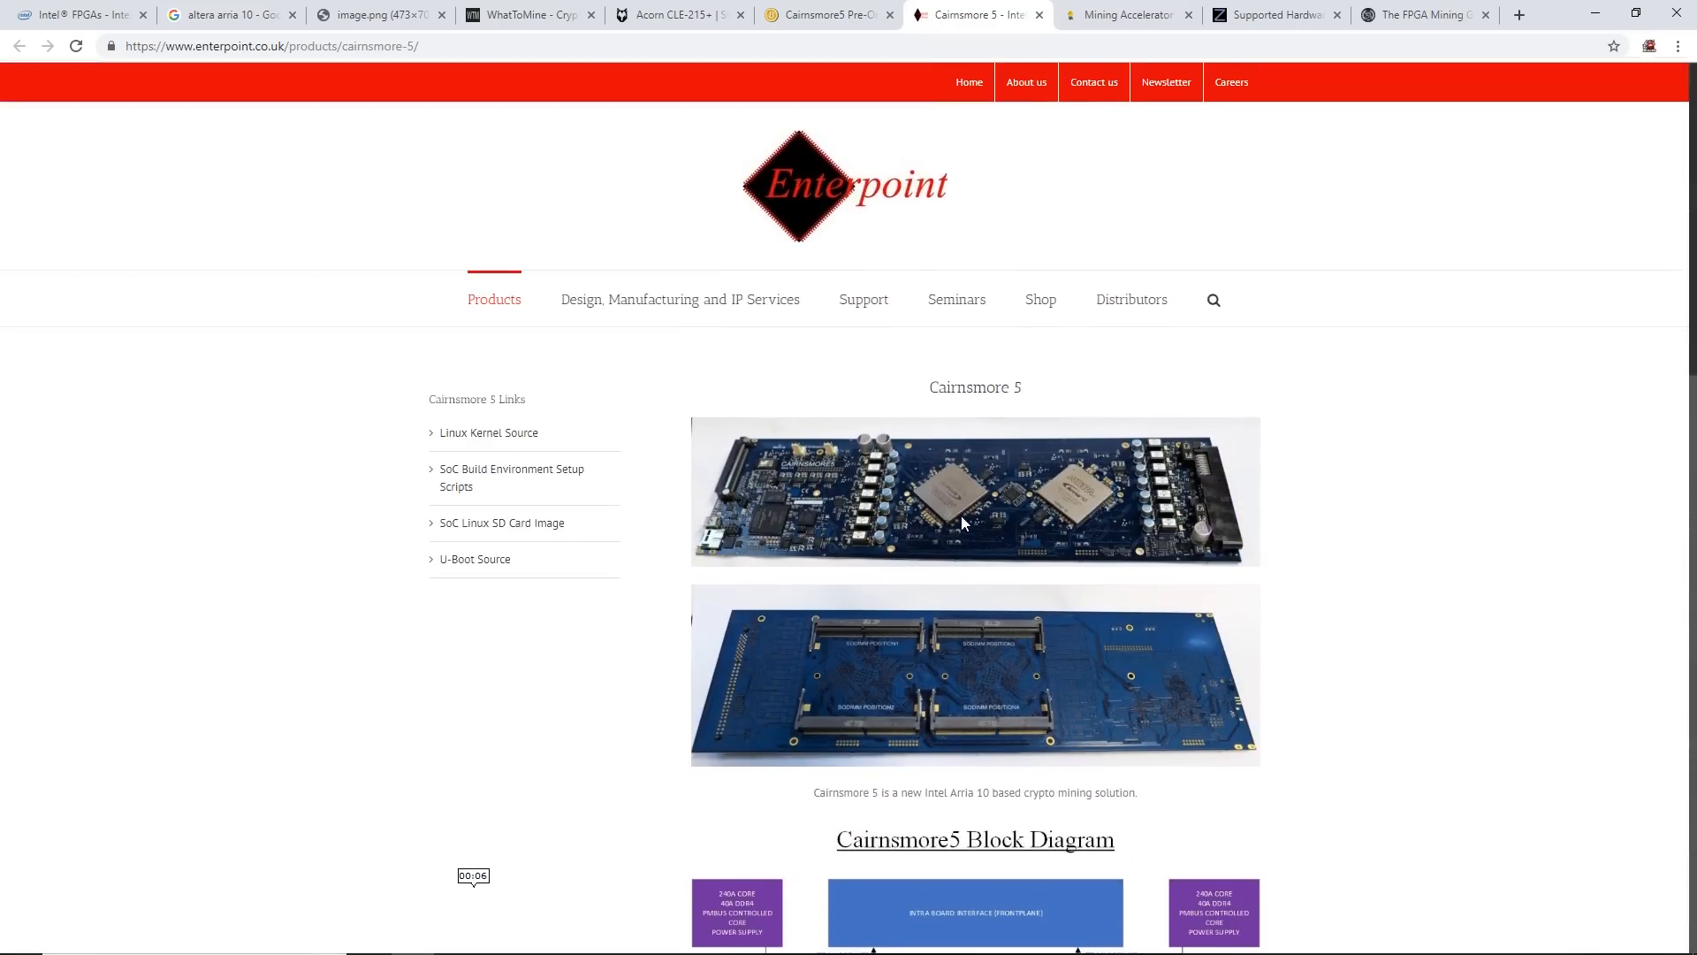
pyautogui.moveTo(988, 392)
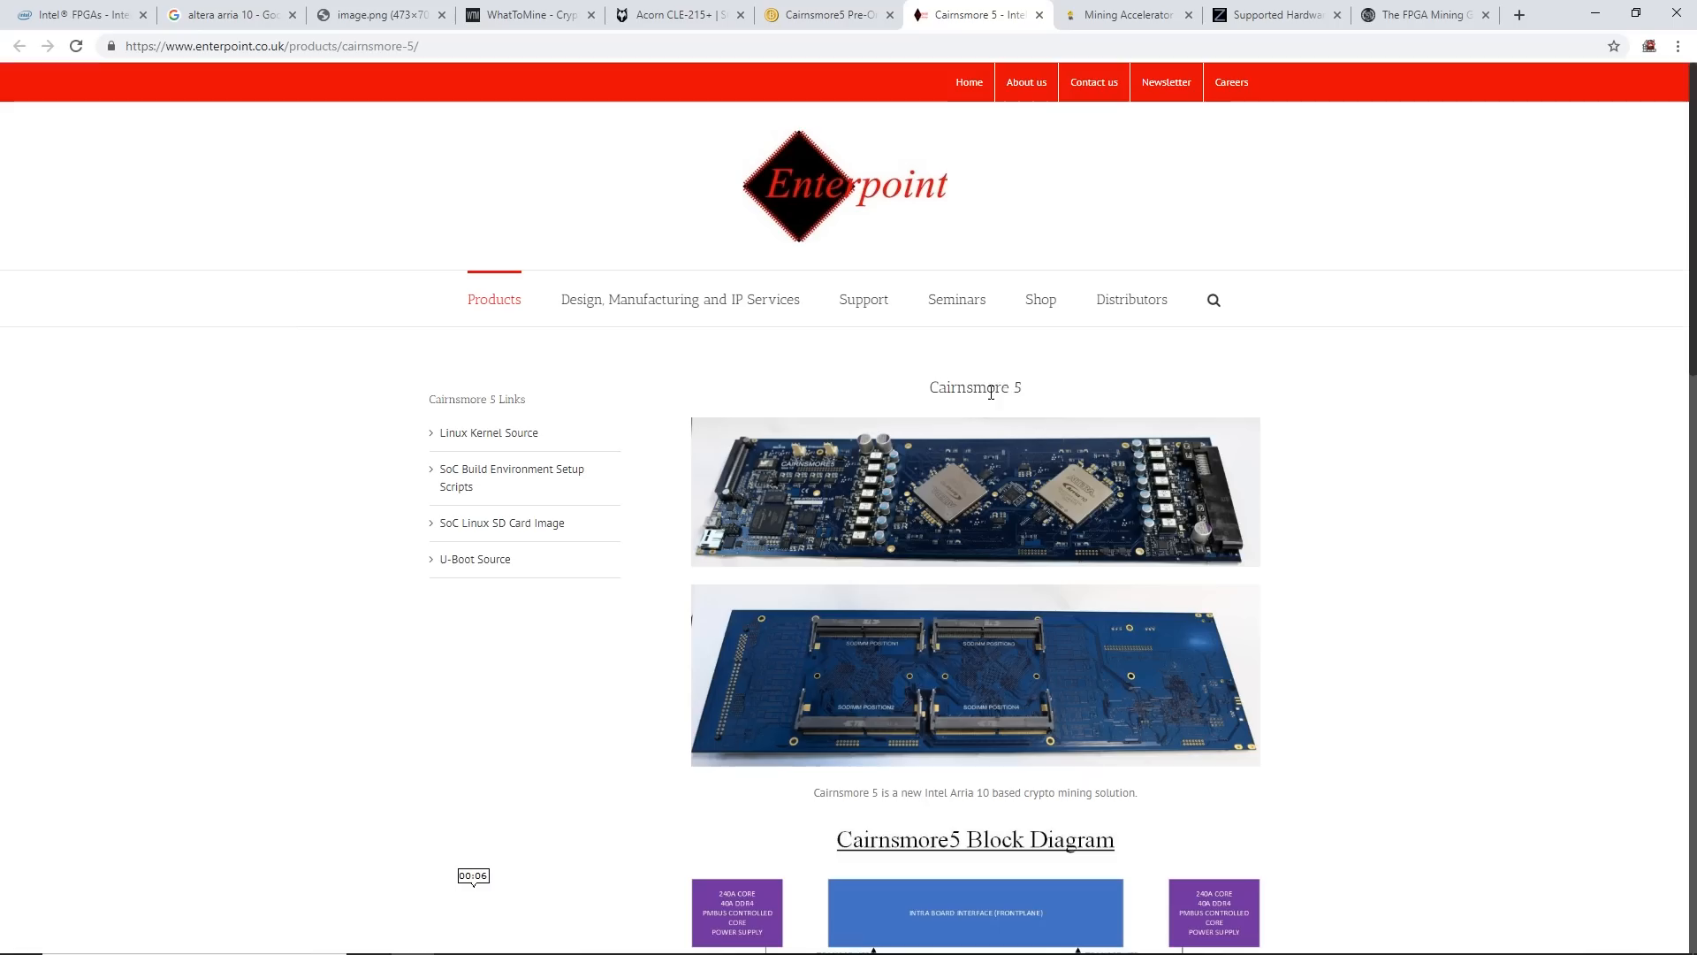
pyautogui.moveTo(1125, 14)
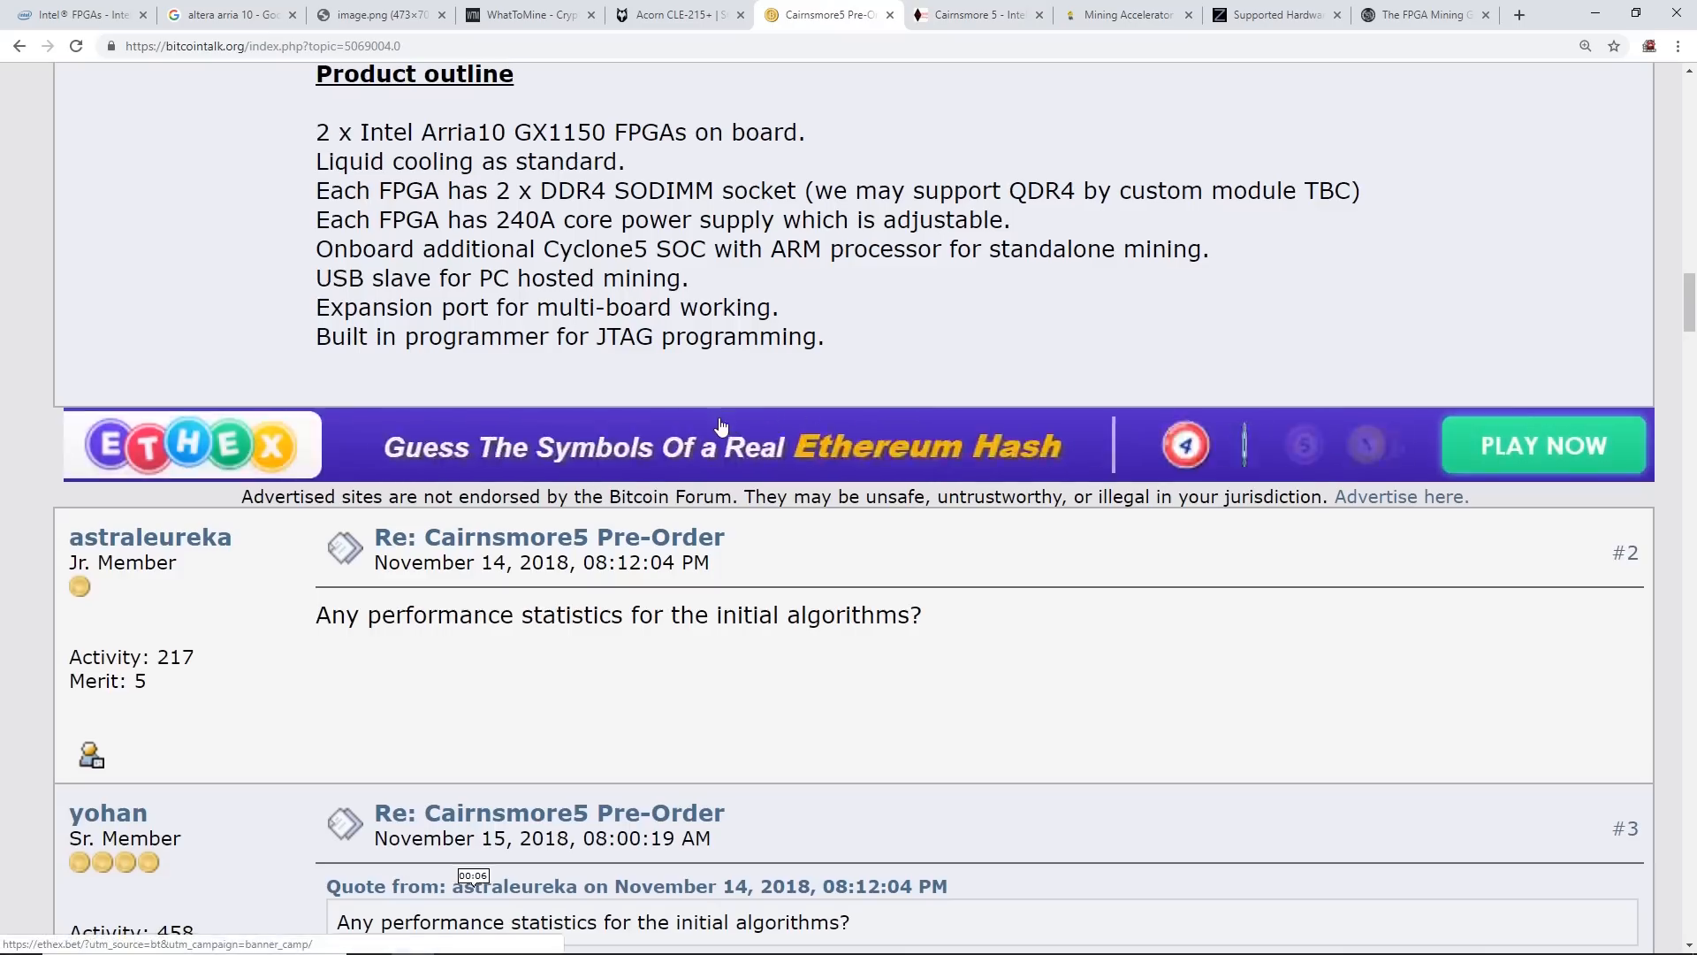
# Read the thread's page 2 replies on shipping, bitstreams and interface board photos, then switch to MA-X1
pyautogui.scroll(-3)
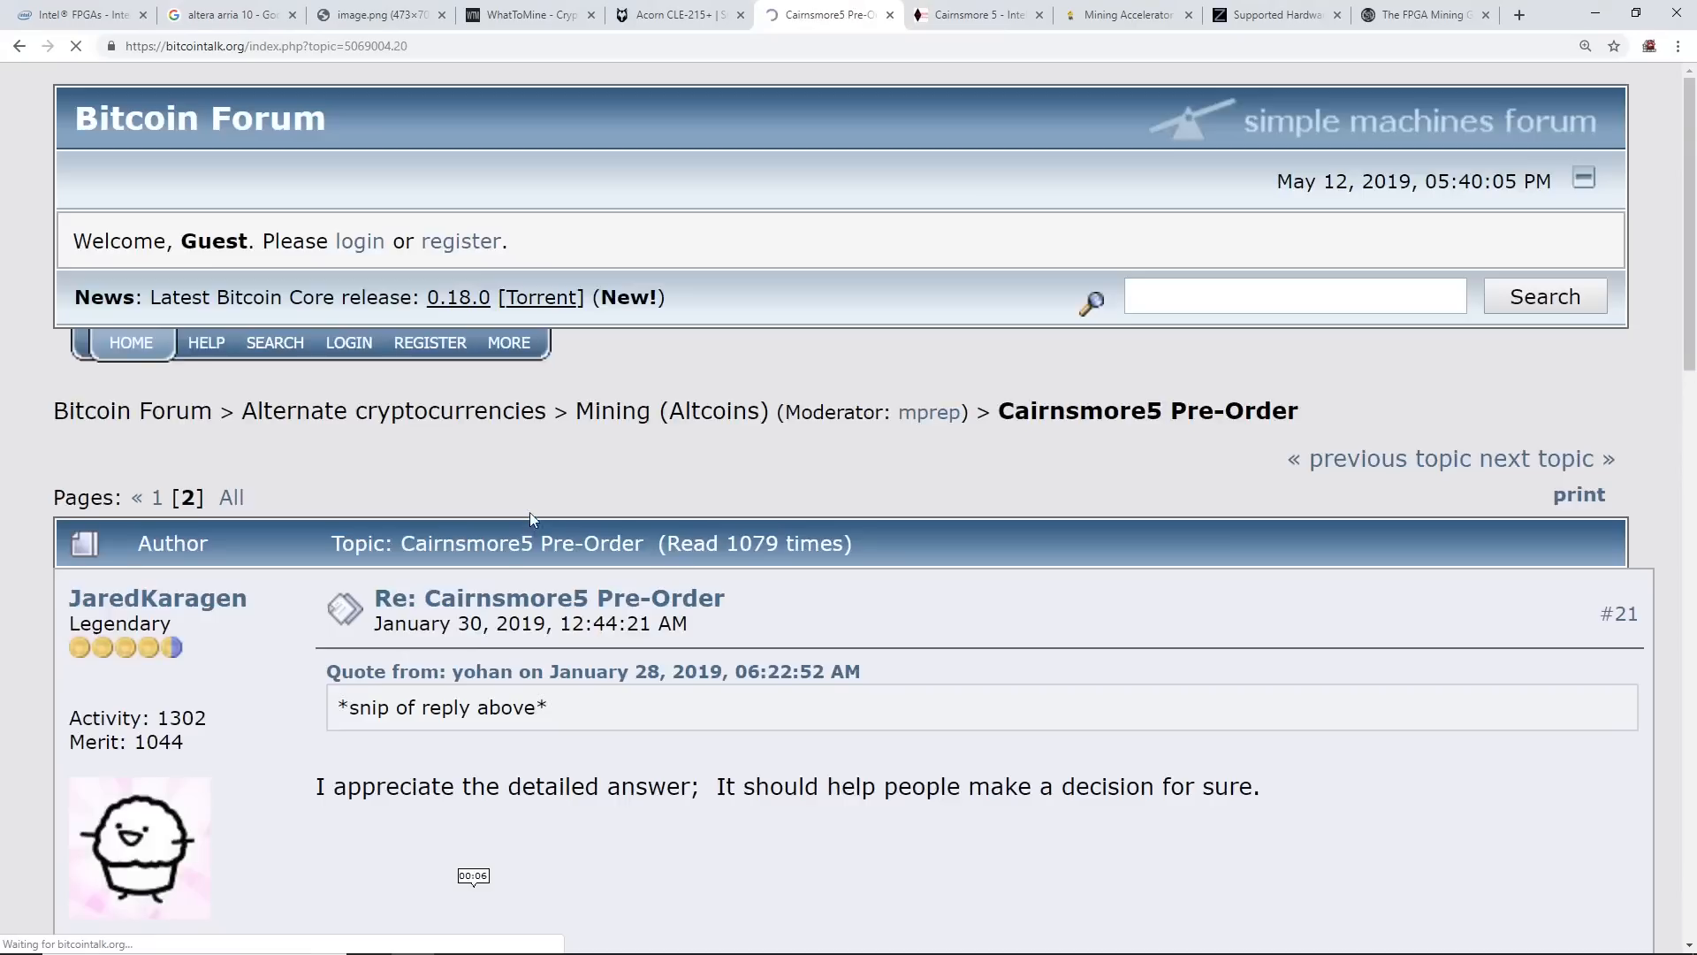
pyautogui.scroll(-3)
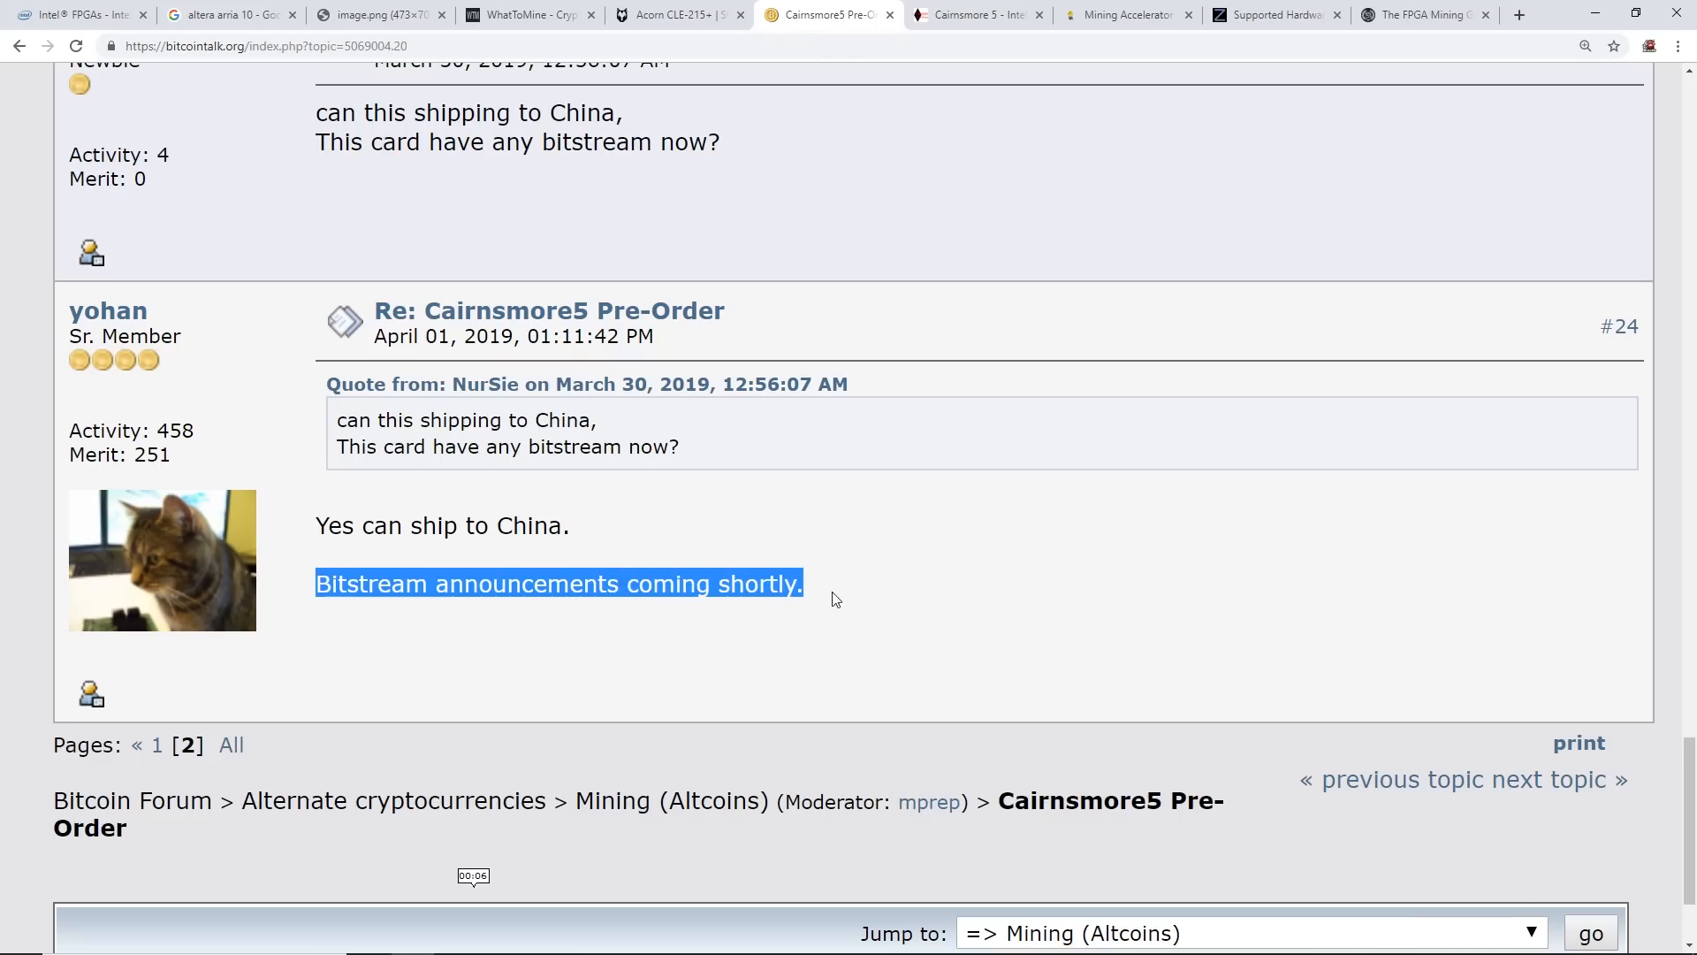
pyautogui.click(826, 603)
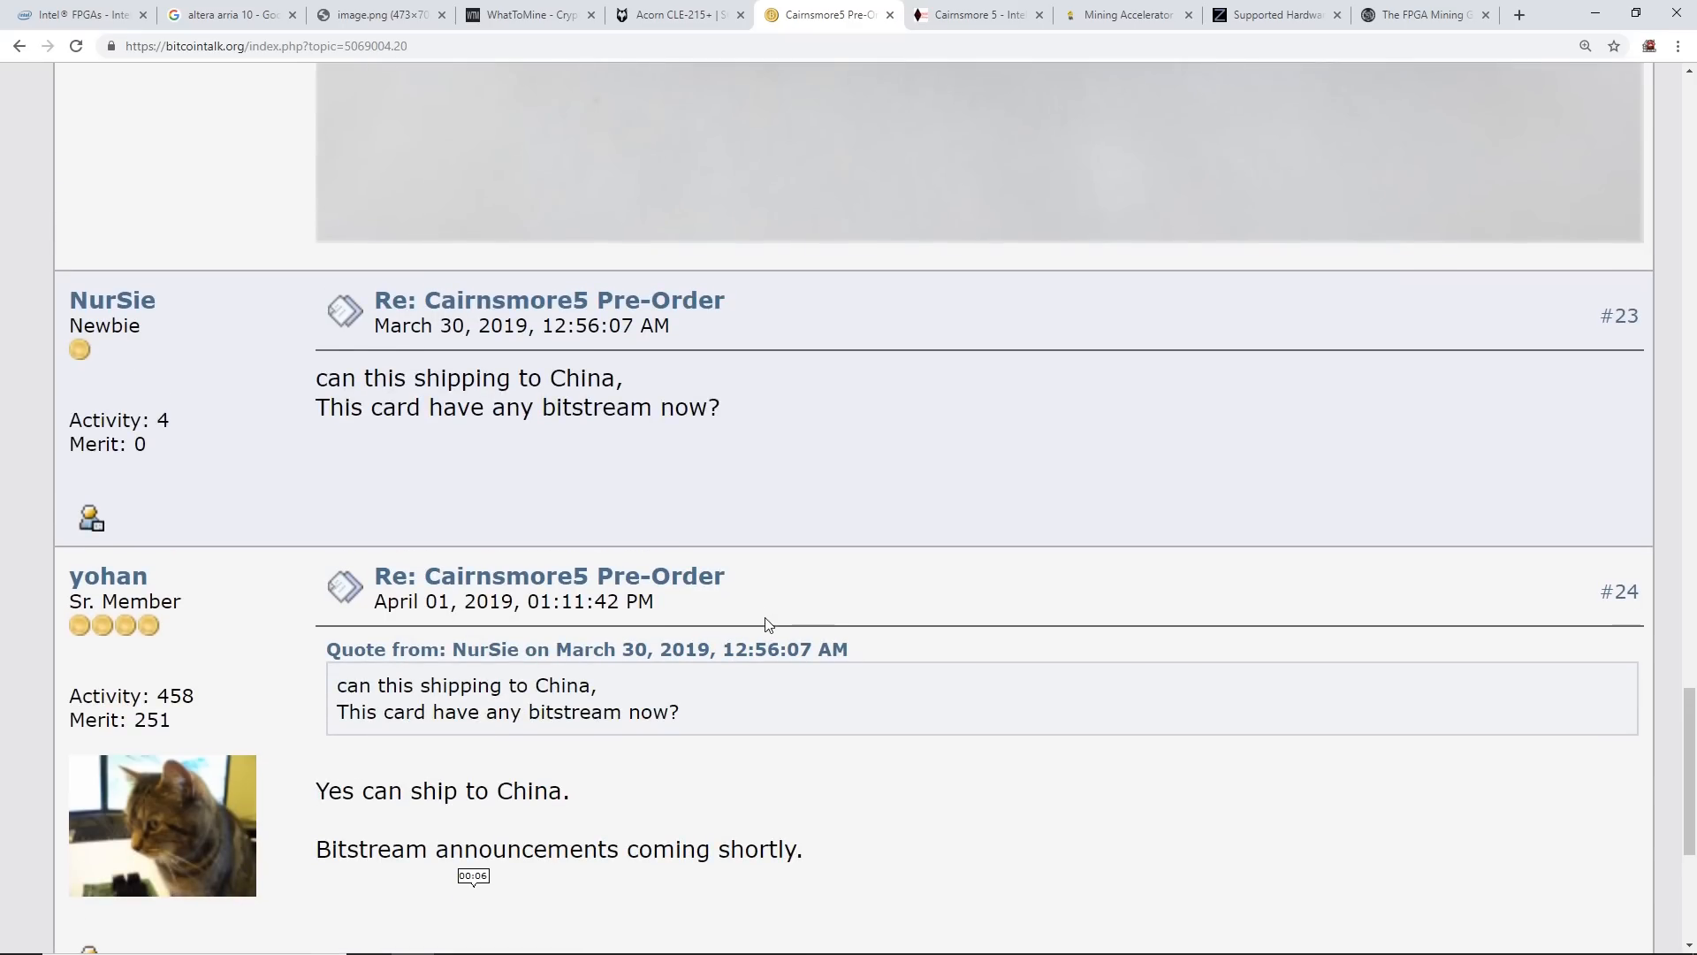
pyautogui.scroll(-3)
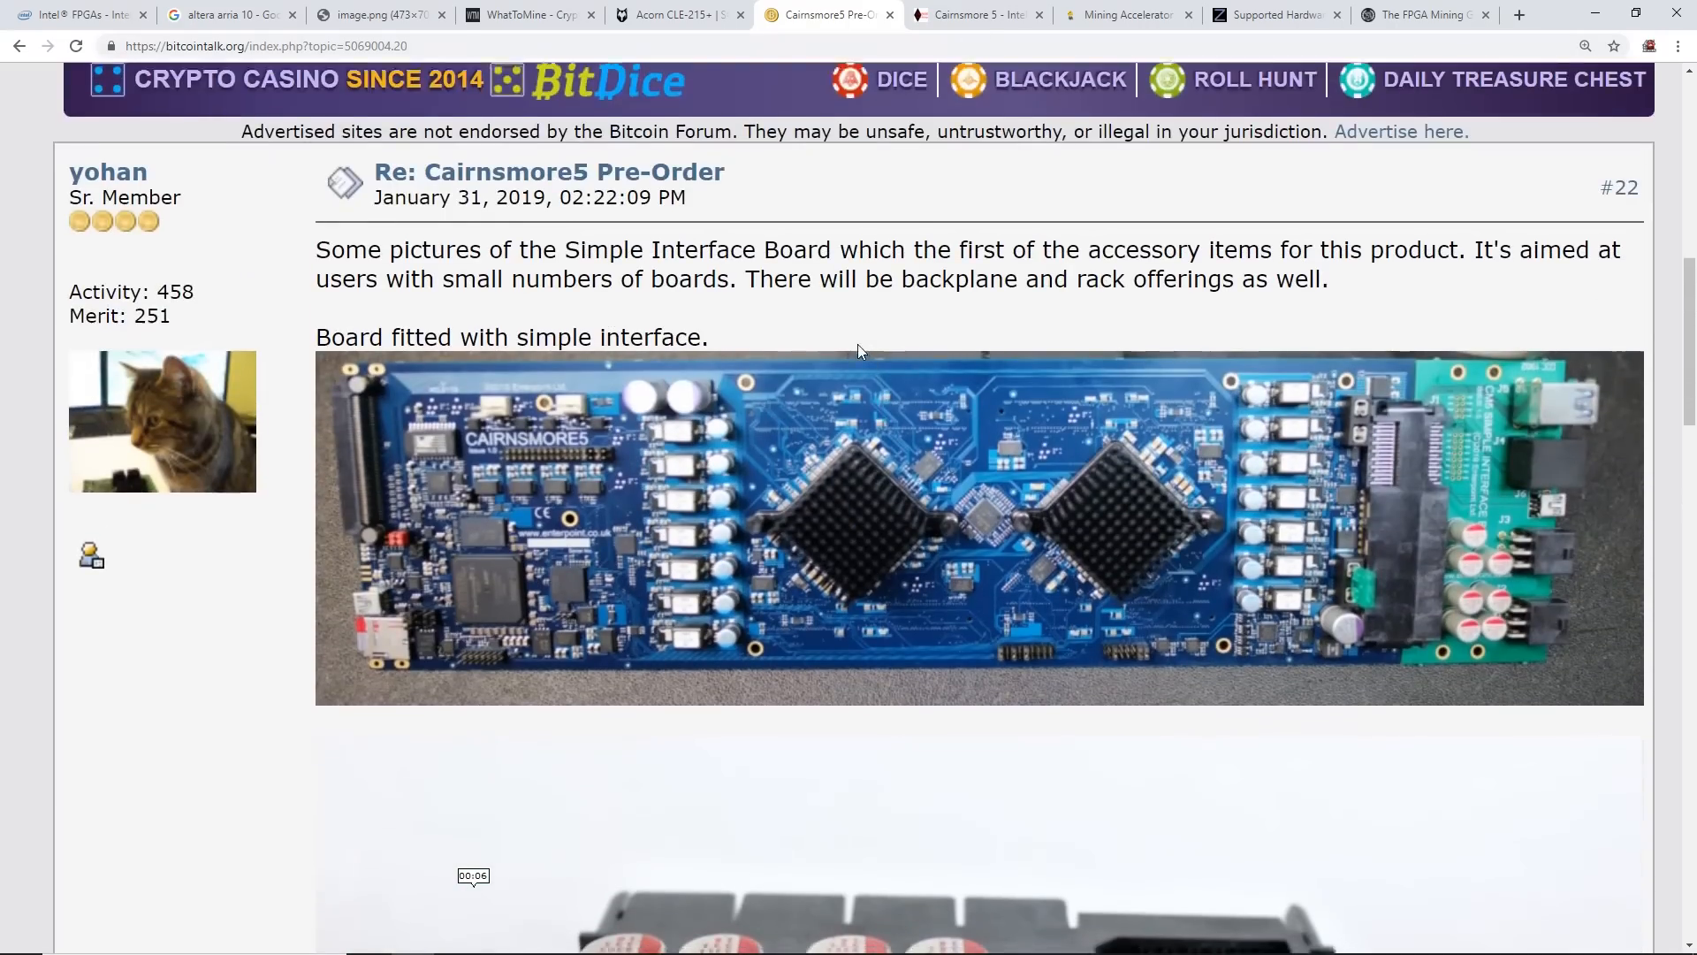
pyautogui.scroll(-3)
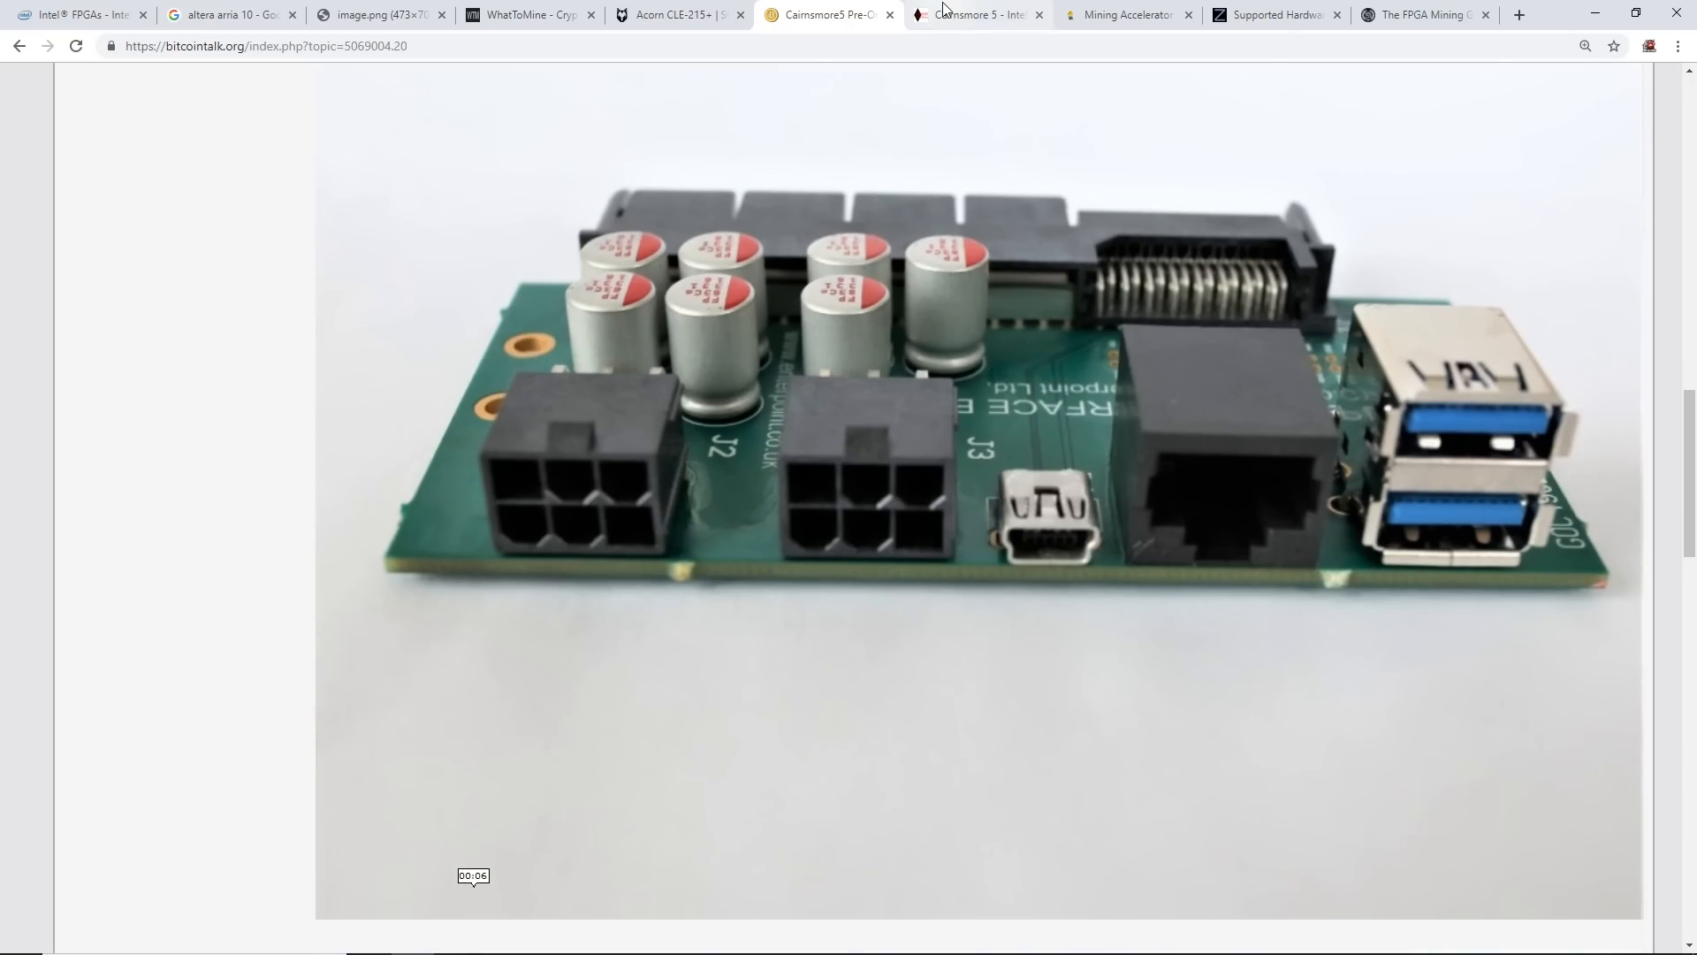
pyautogui.click(1120, 14)
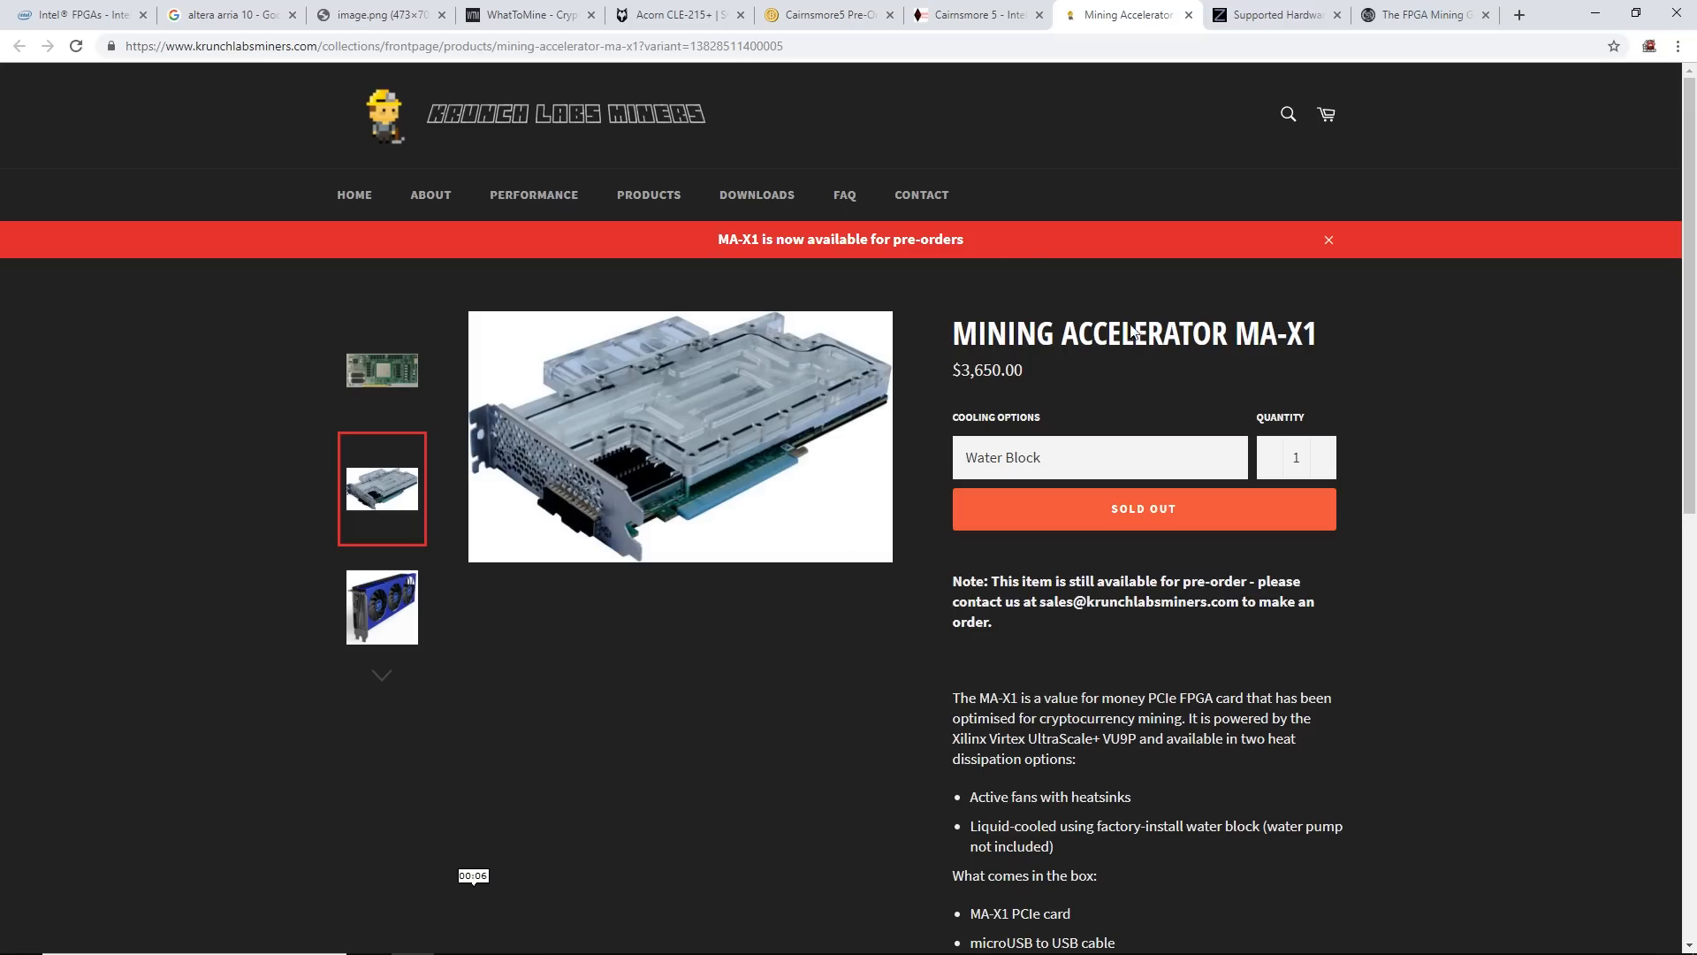
# Review the Krunch Labs MA-X1 page ($3,650, VU9P) and select its domain, then switch to Zetheron
pyautogui.click(1328, 239)
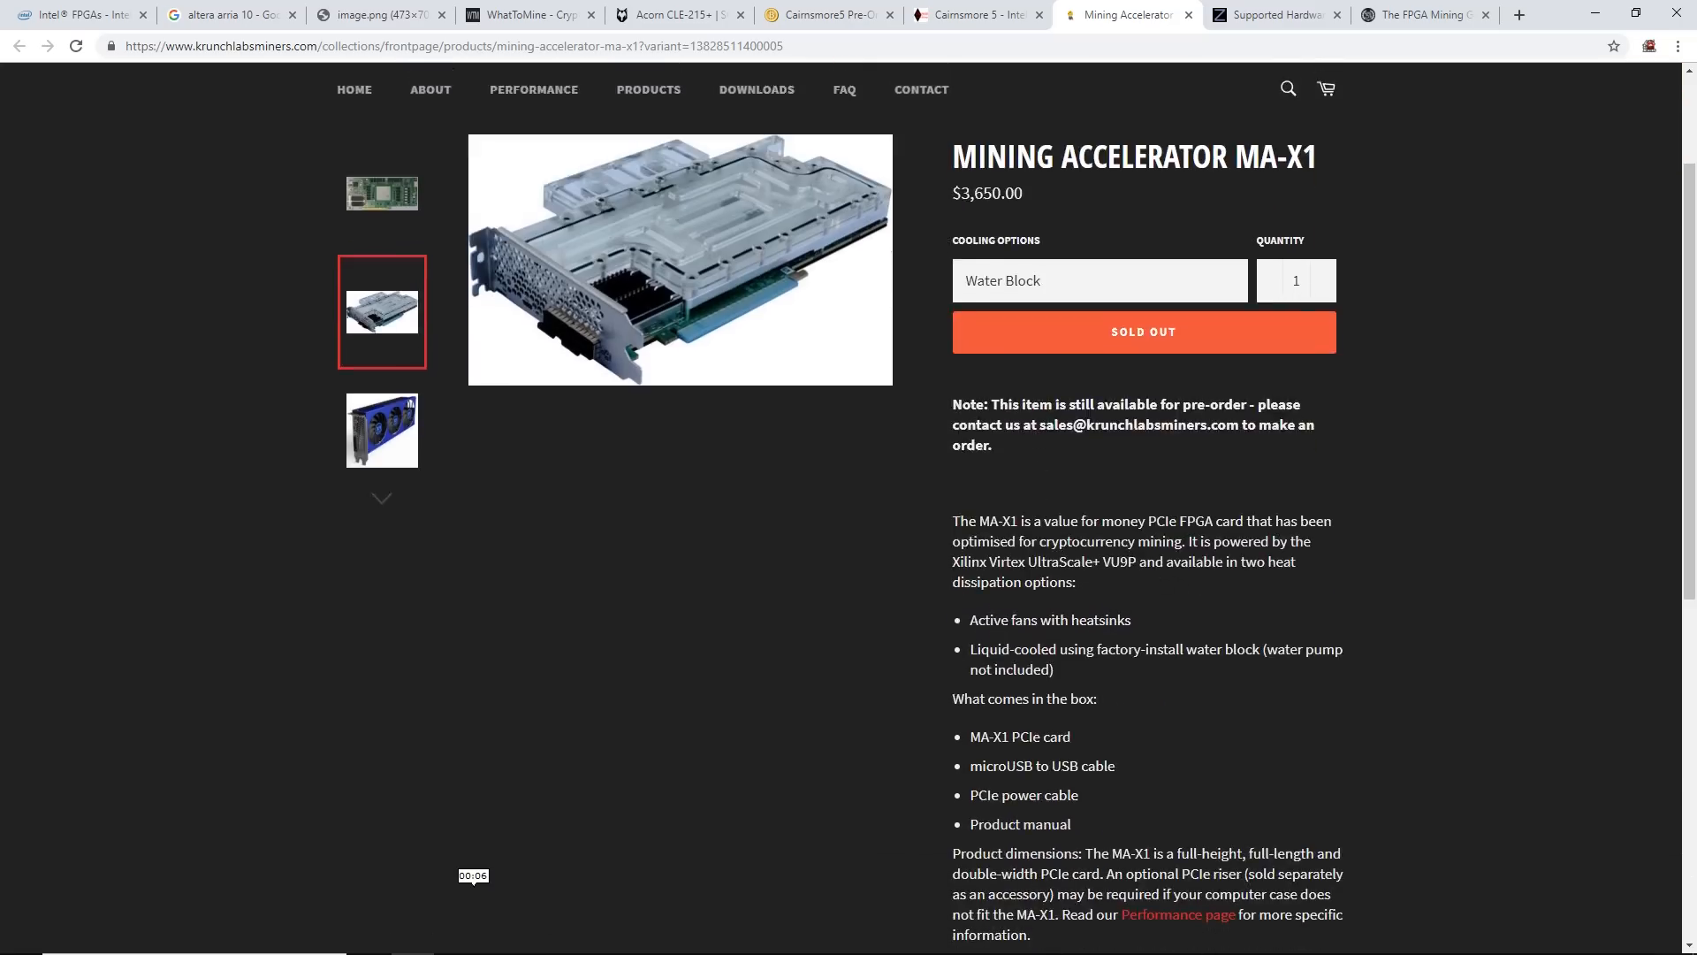
pyautogui.scroll(-3)
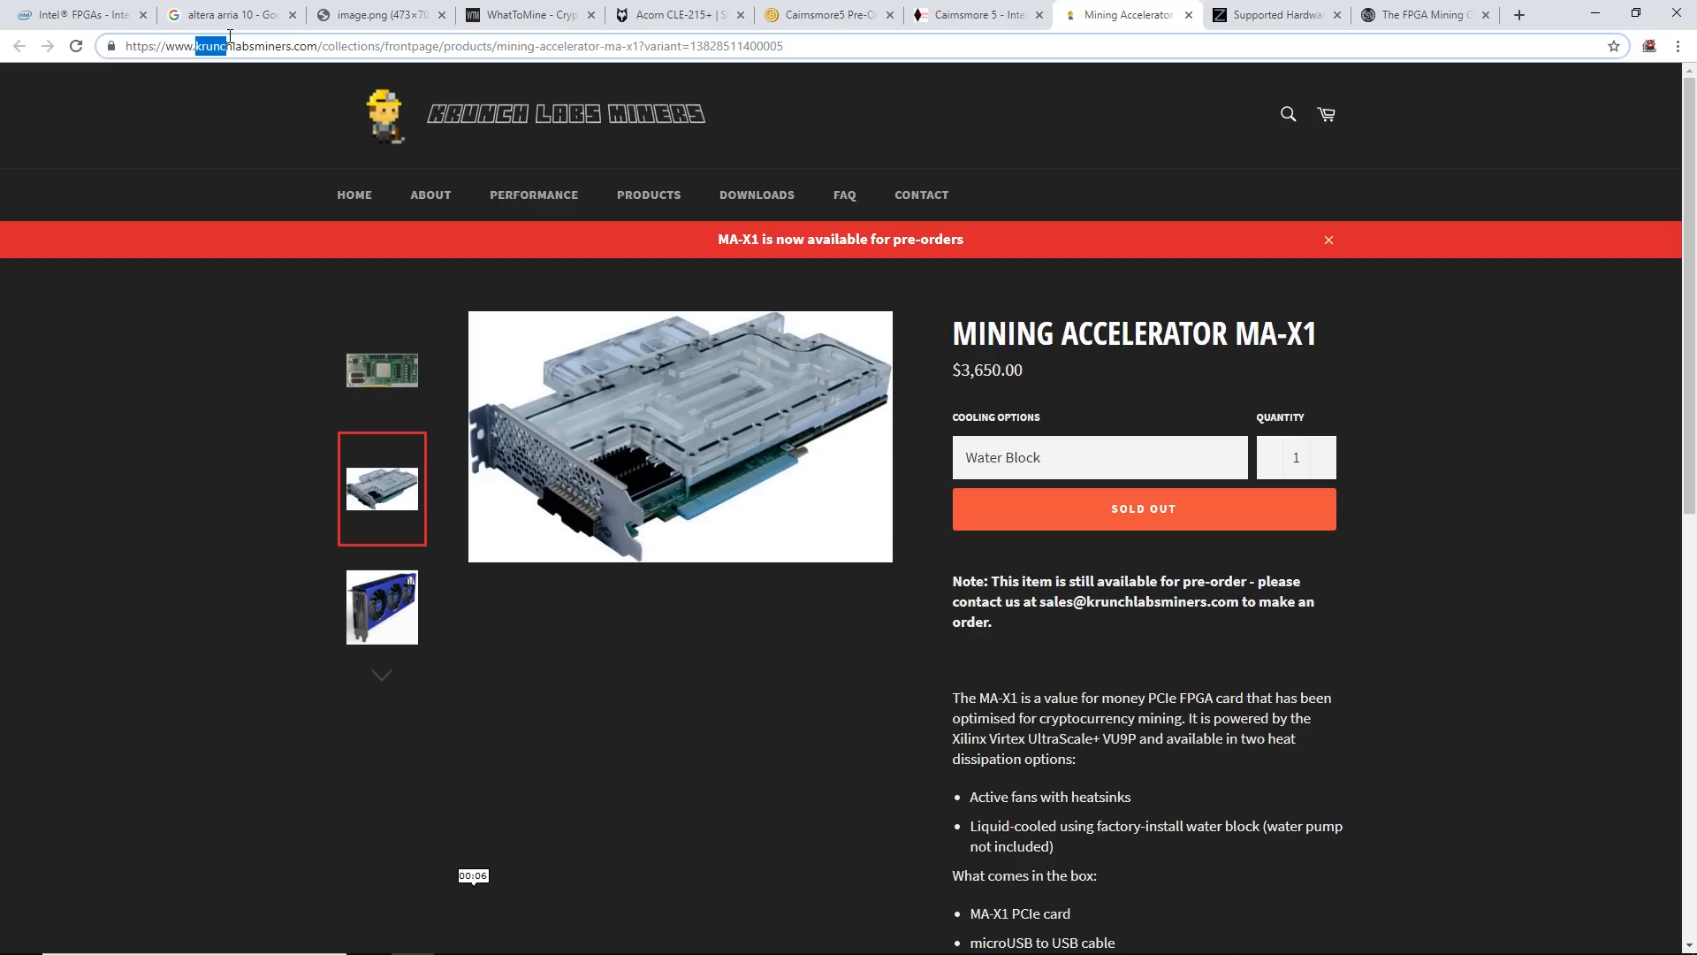
pyautogui.doubleClick(249, 45)
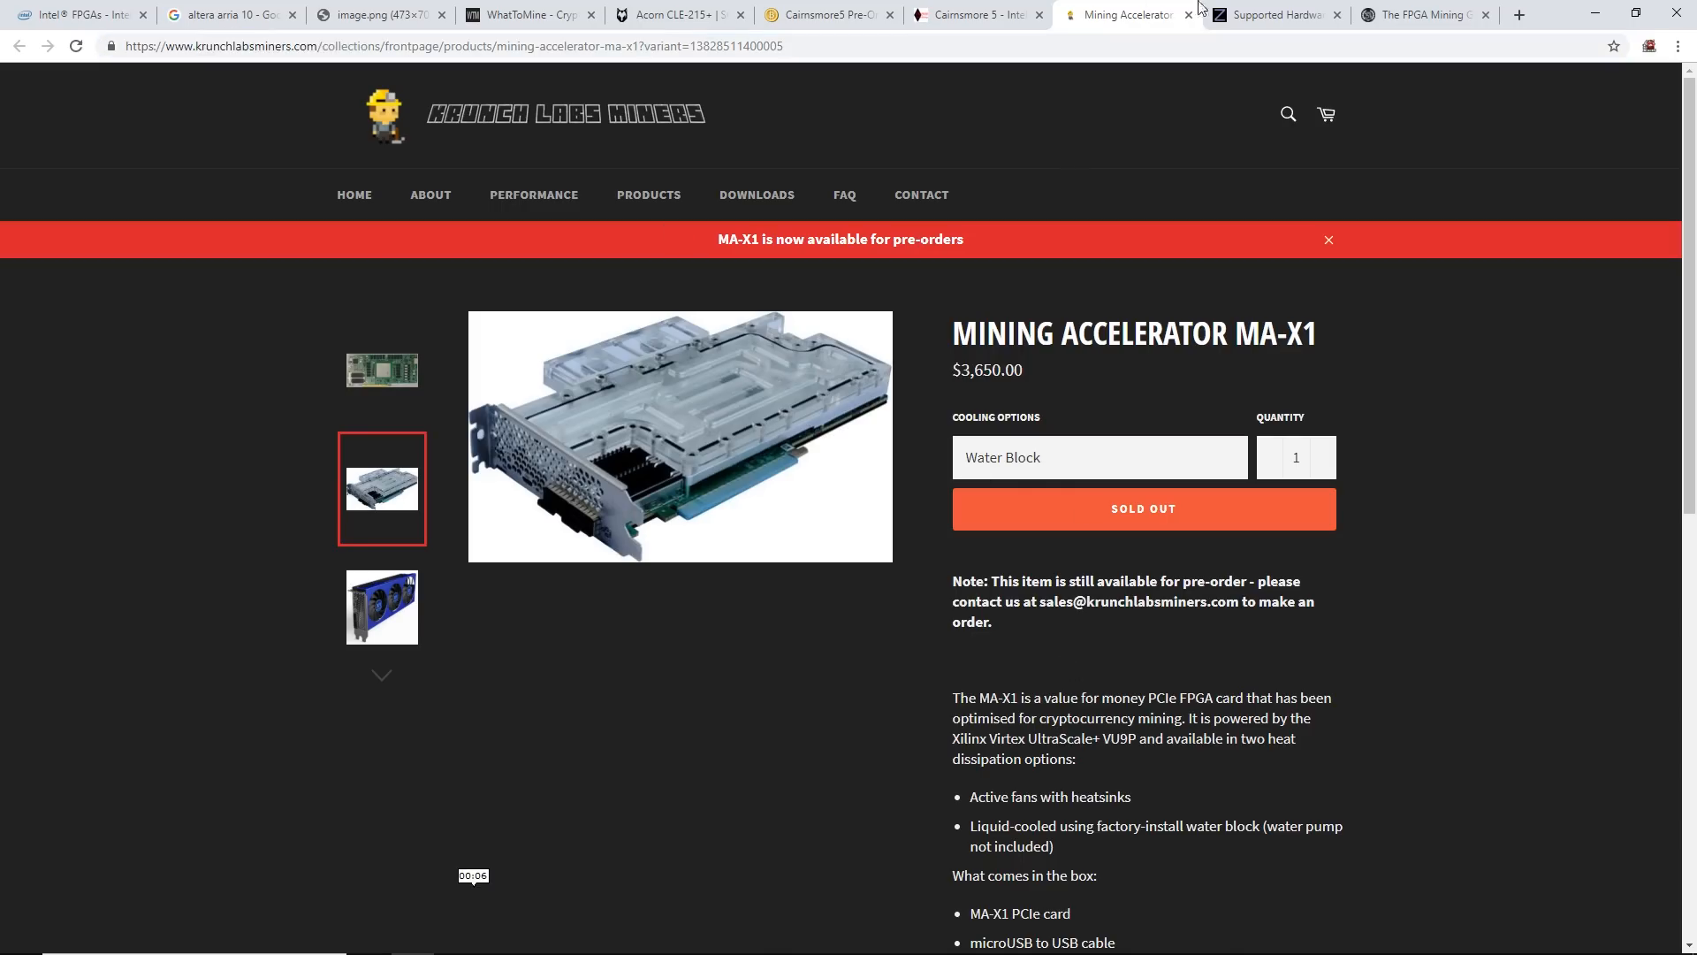
pyautogui.click(1273, 14)
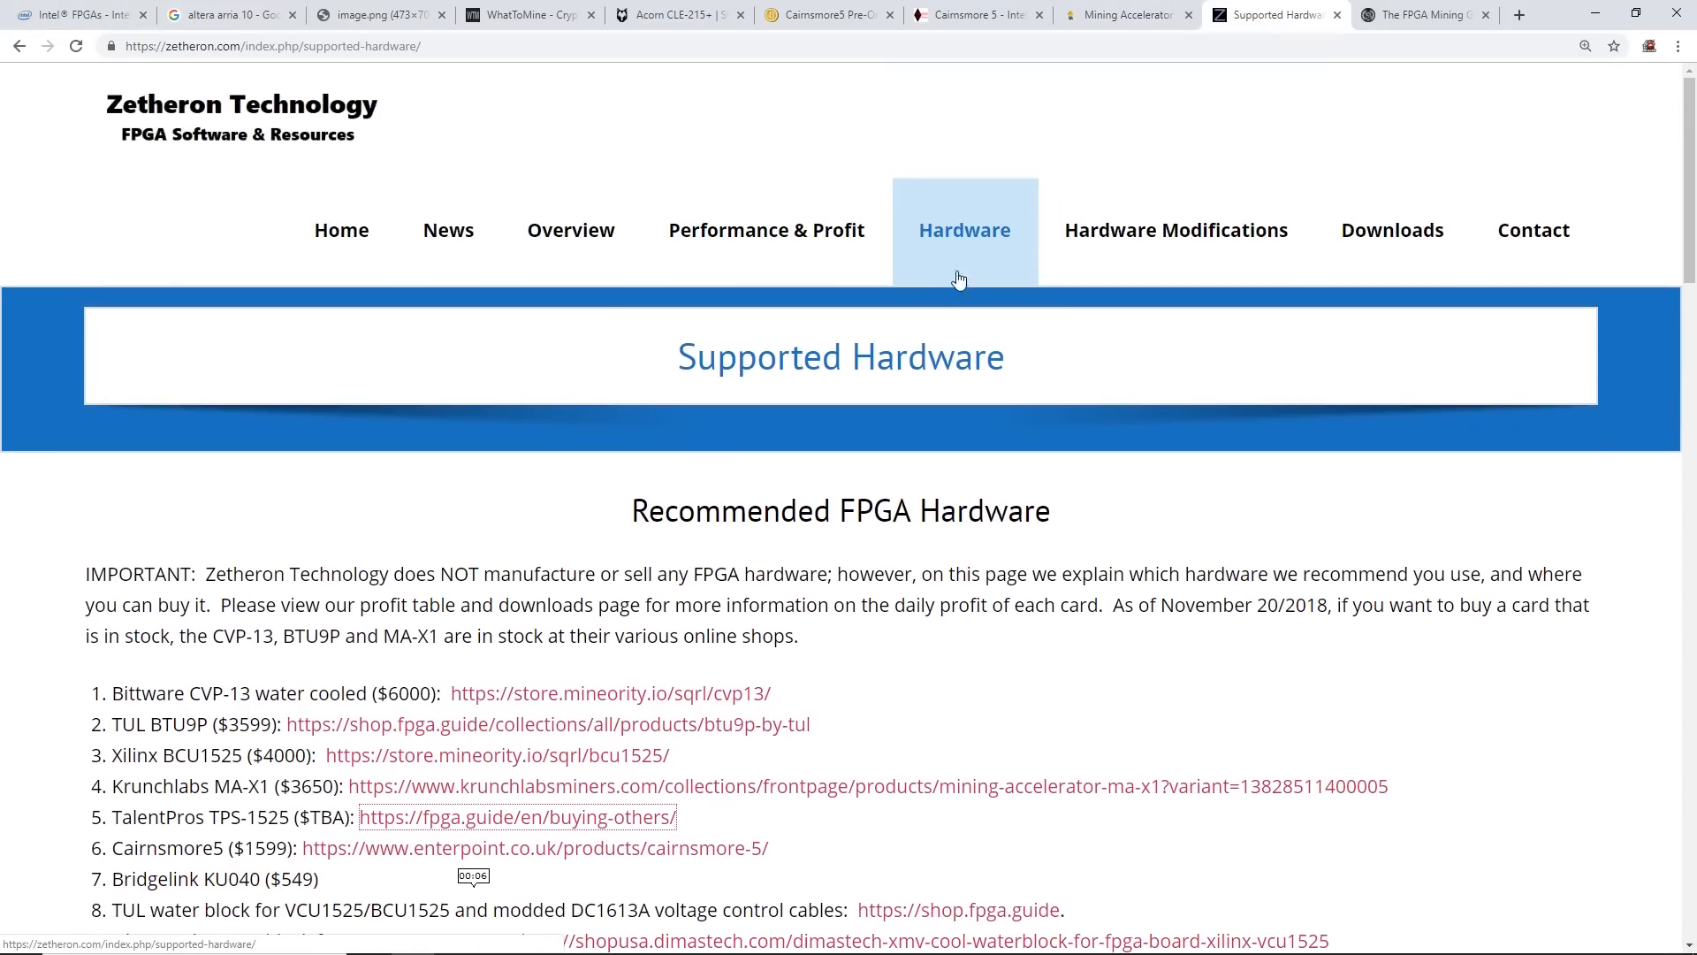
# Scroll Zetheron's recommended FPGA hardware list, highlighting board entries, then switch to FPGA Guide
pyautogui.scroll(-3)
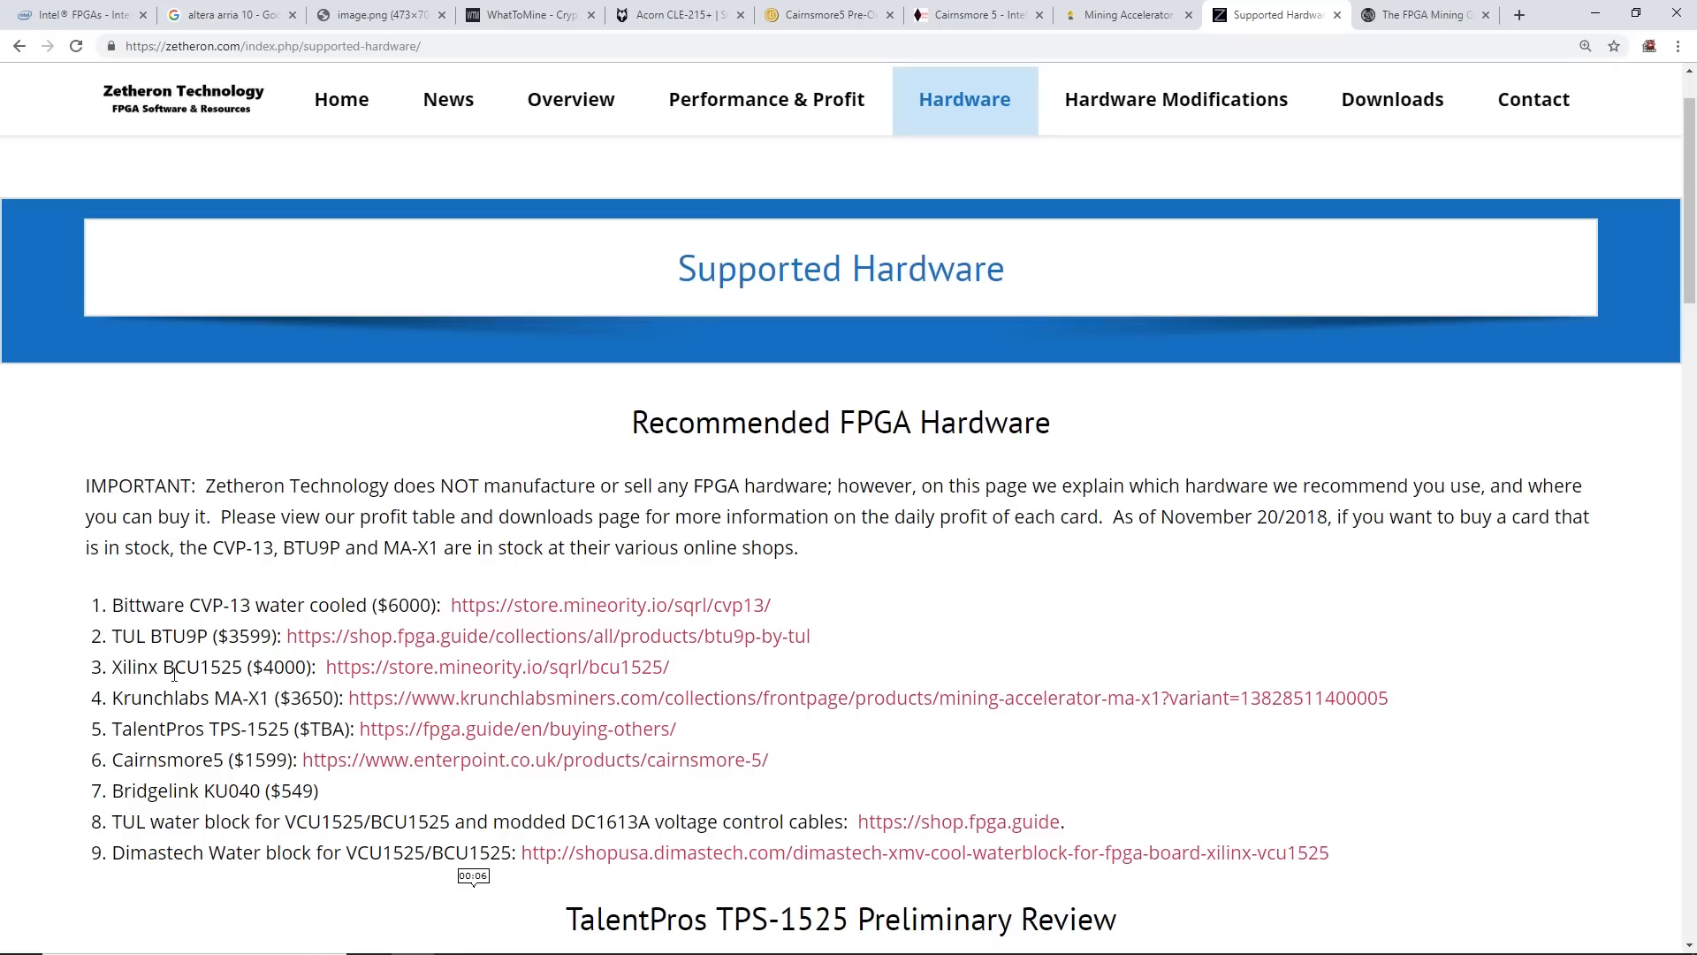
pyautogui.doubleClick(201, 666)
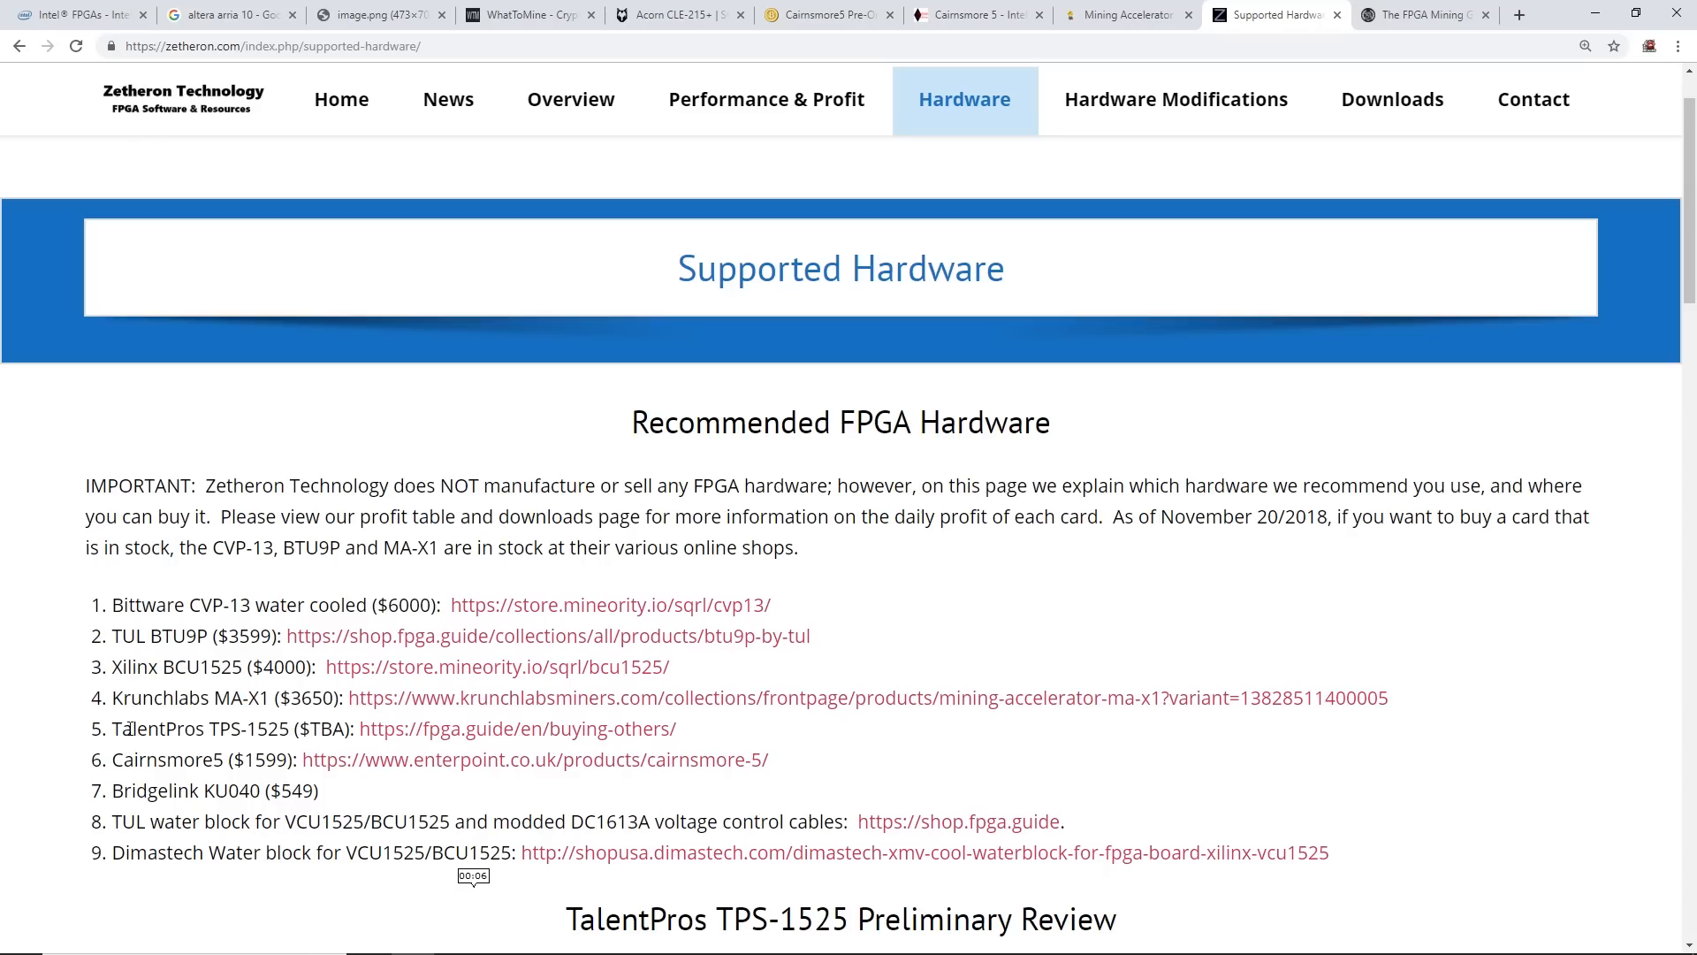
pyautogui.doubleClick(145, 728)
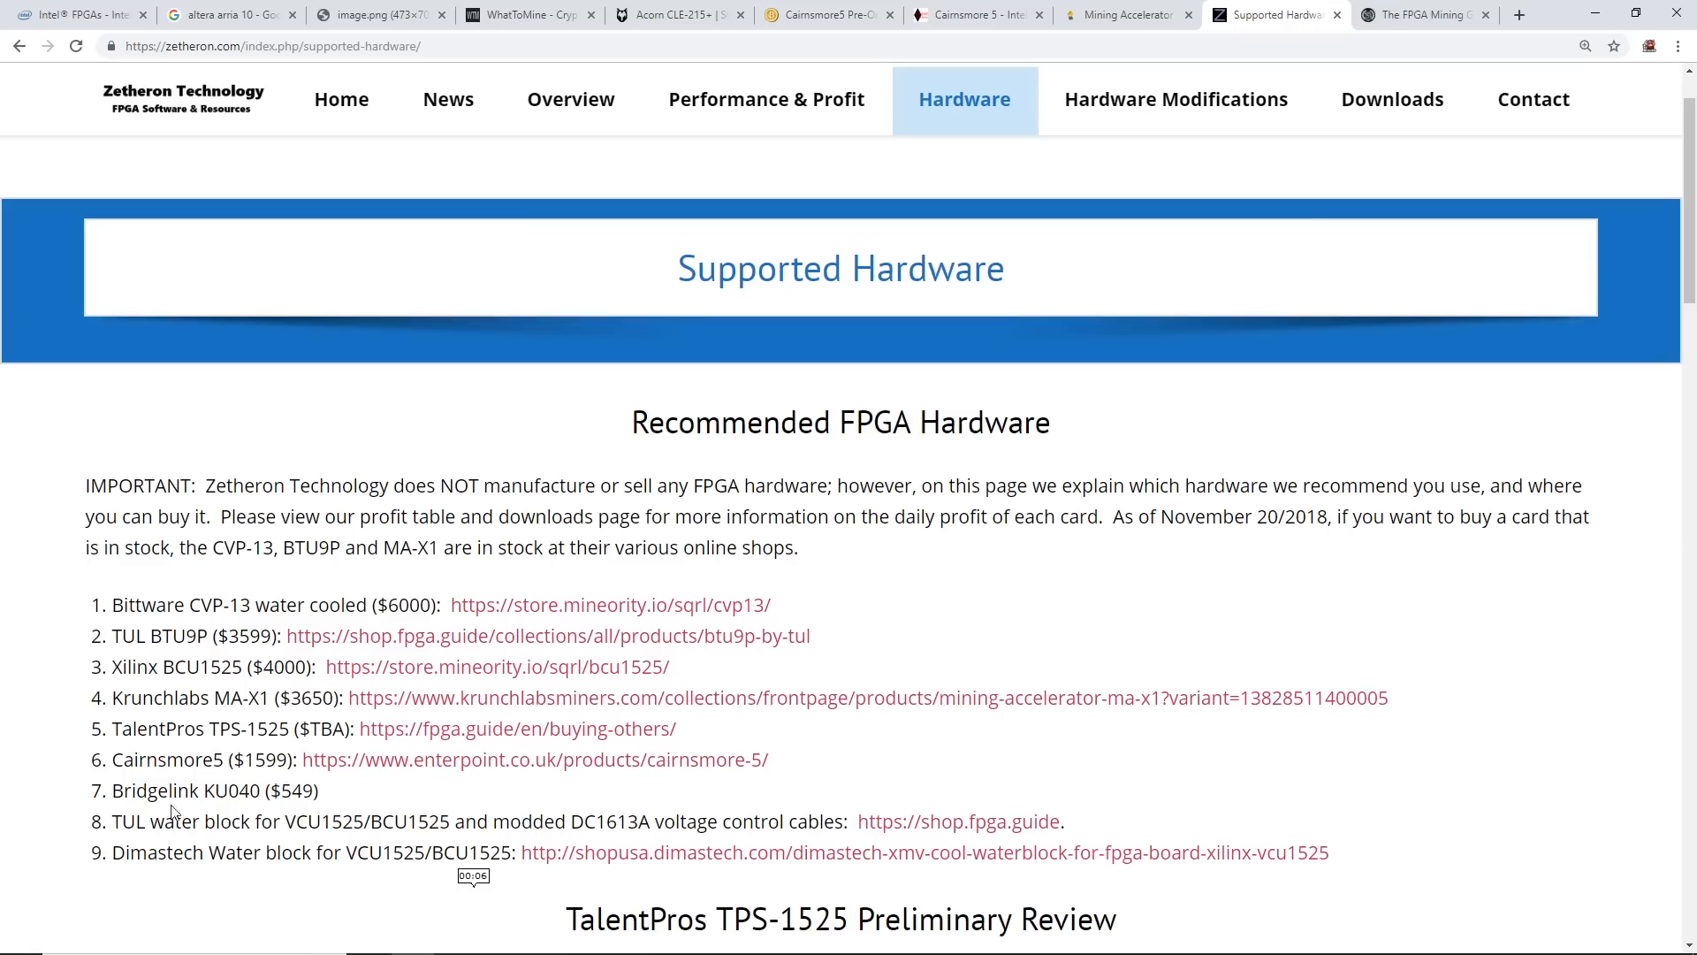
pyautogui.moveTo(111, 790); pyautogui.dragTo(224, 790)
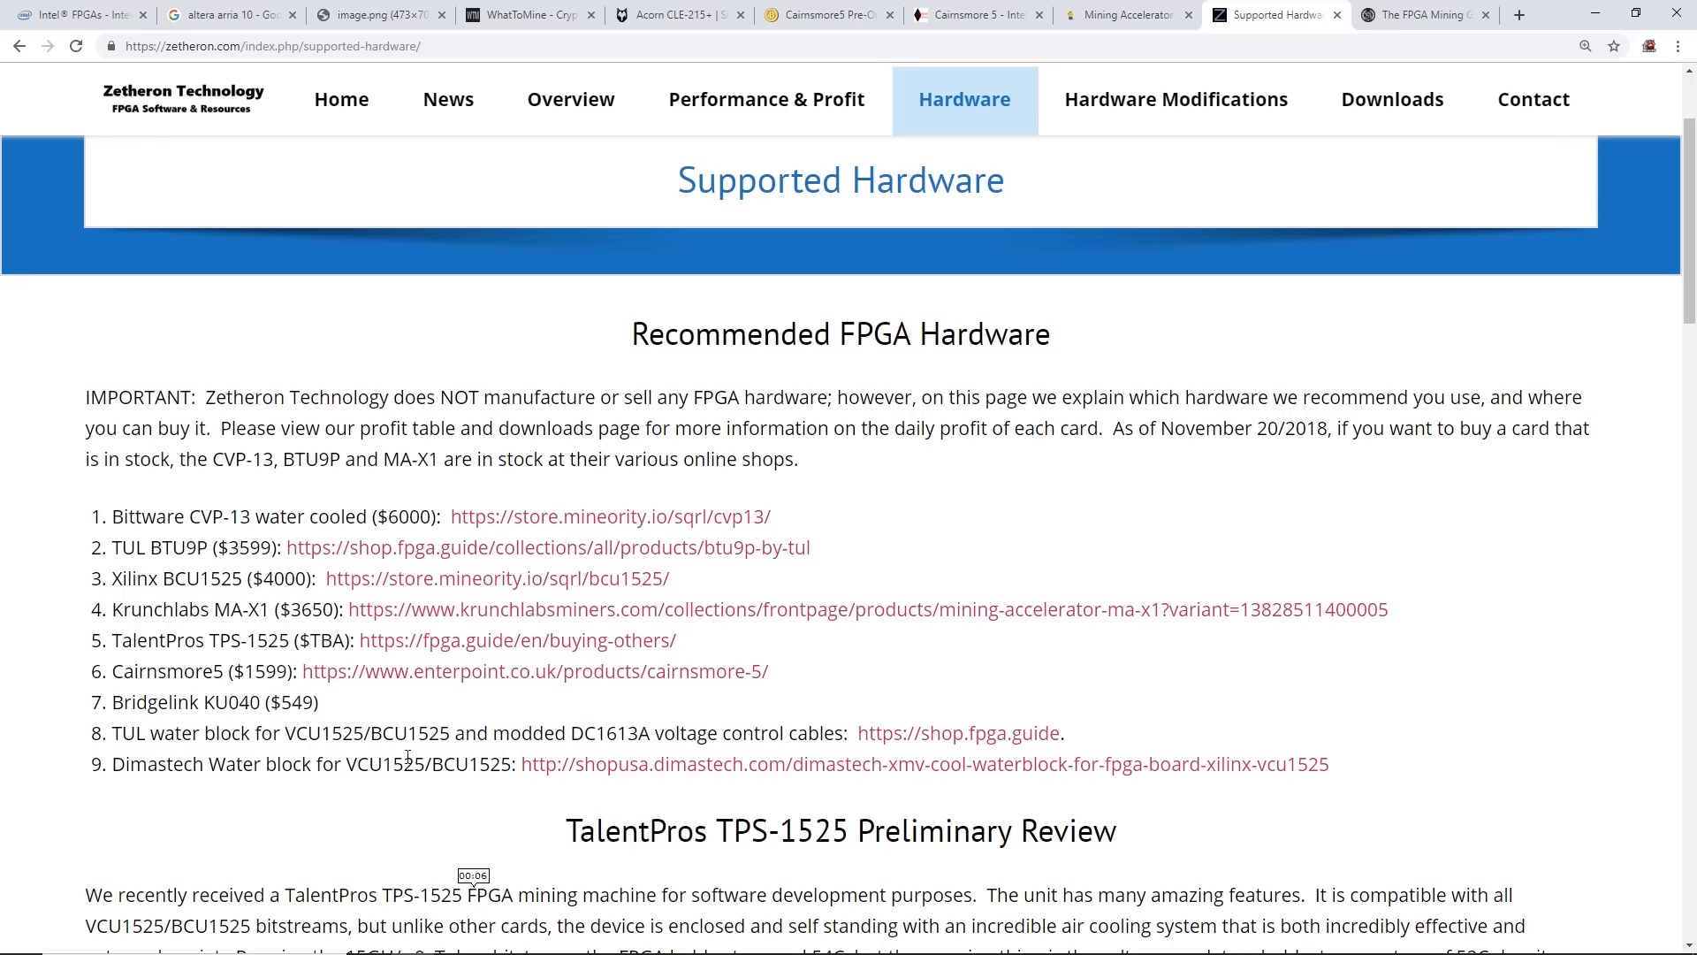
pyautogui.scroll(-3)
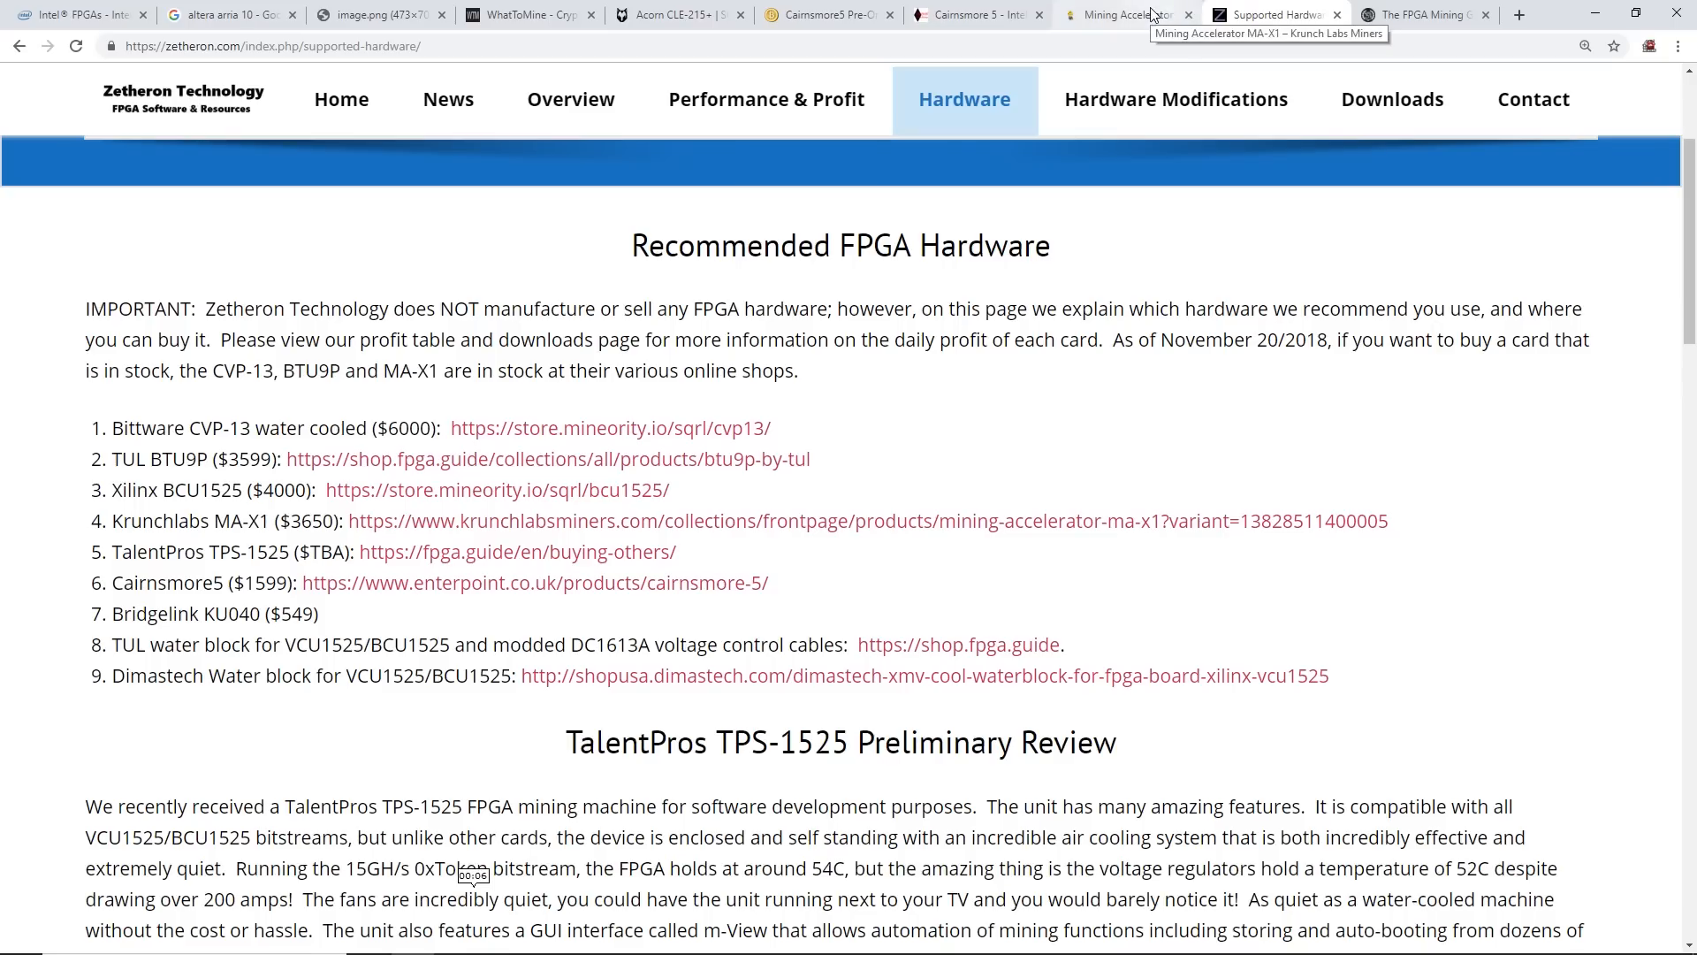
pyautogui.moveTo(1421, 14)
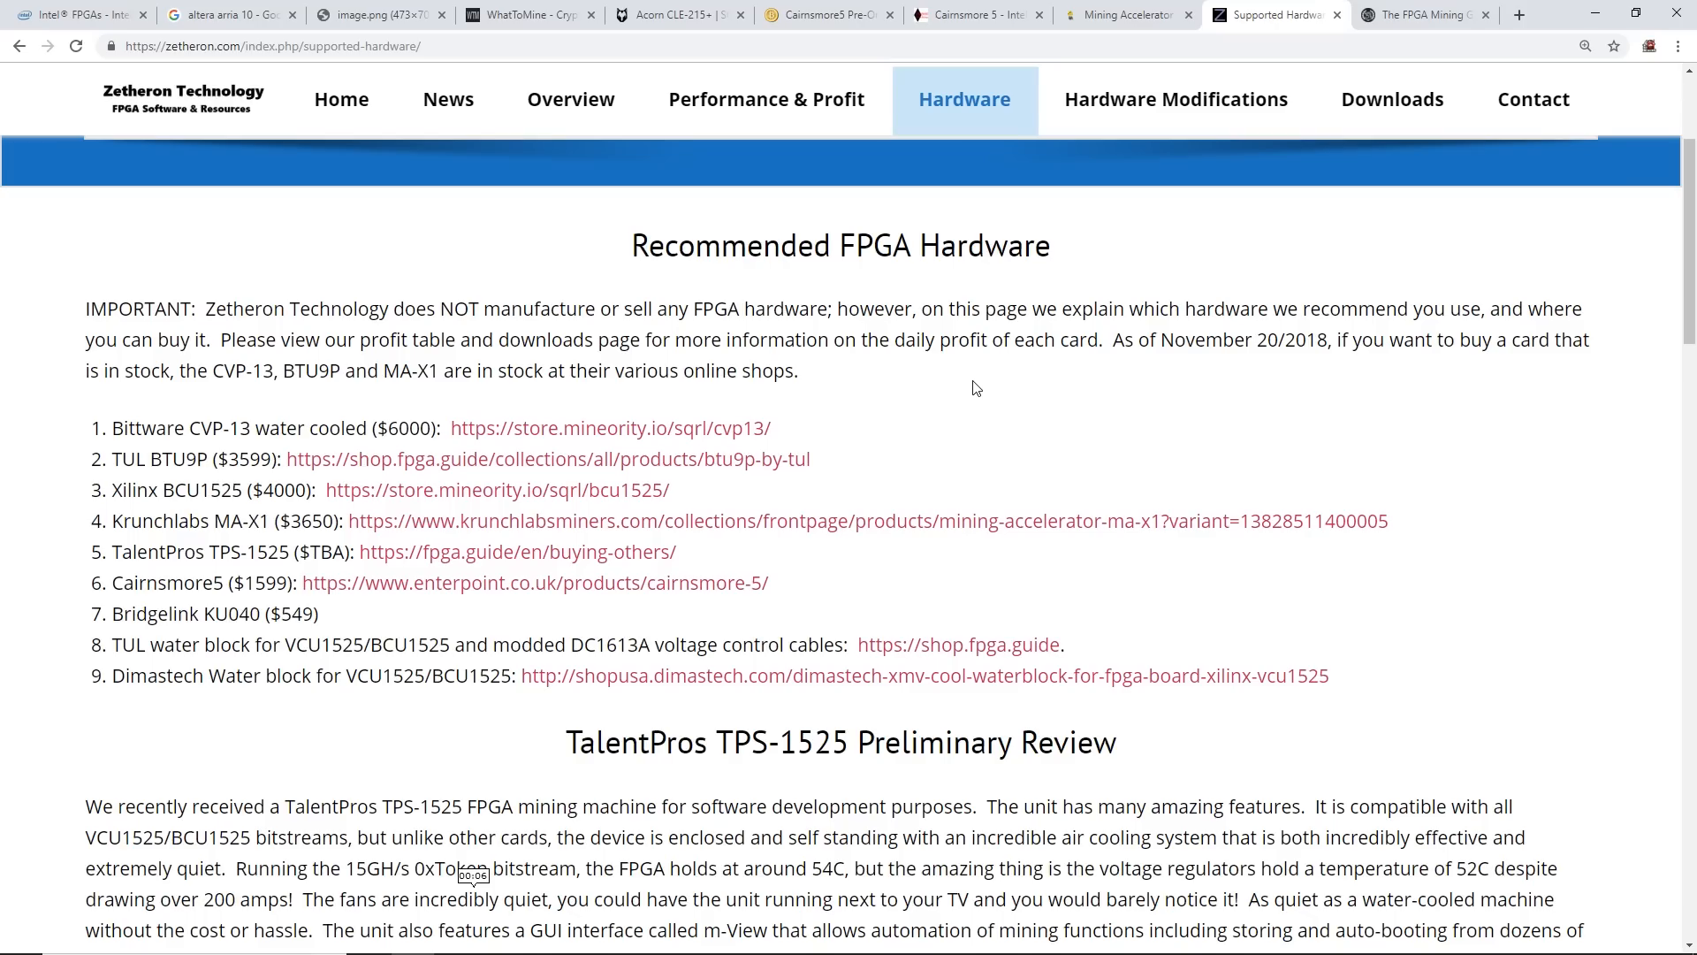
pyautogui.click(1424, 14)
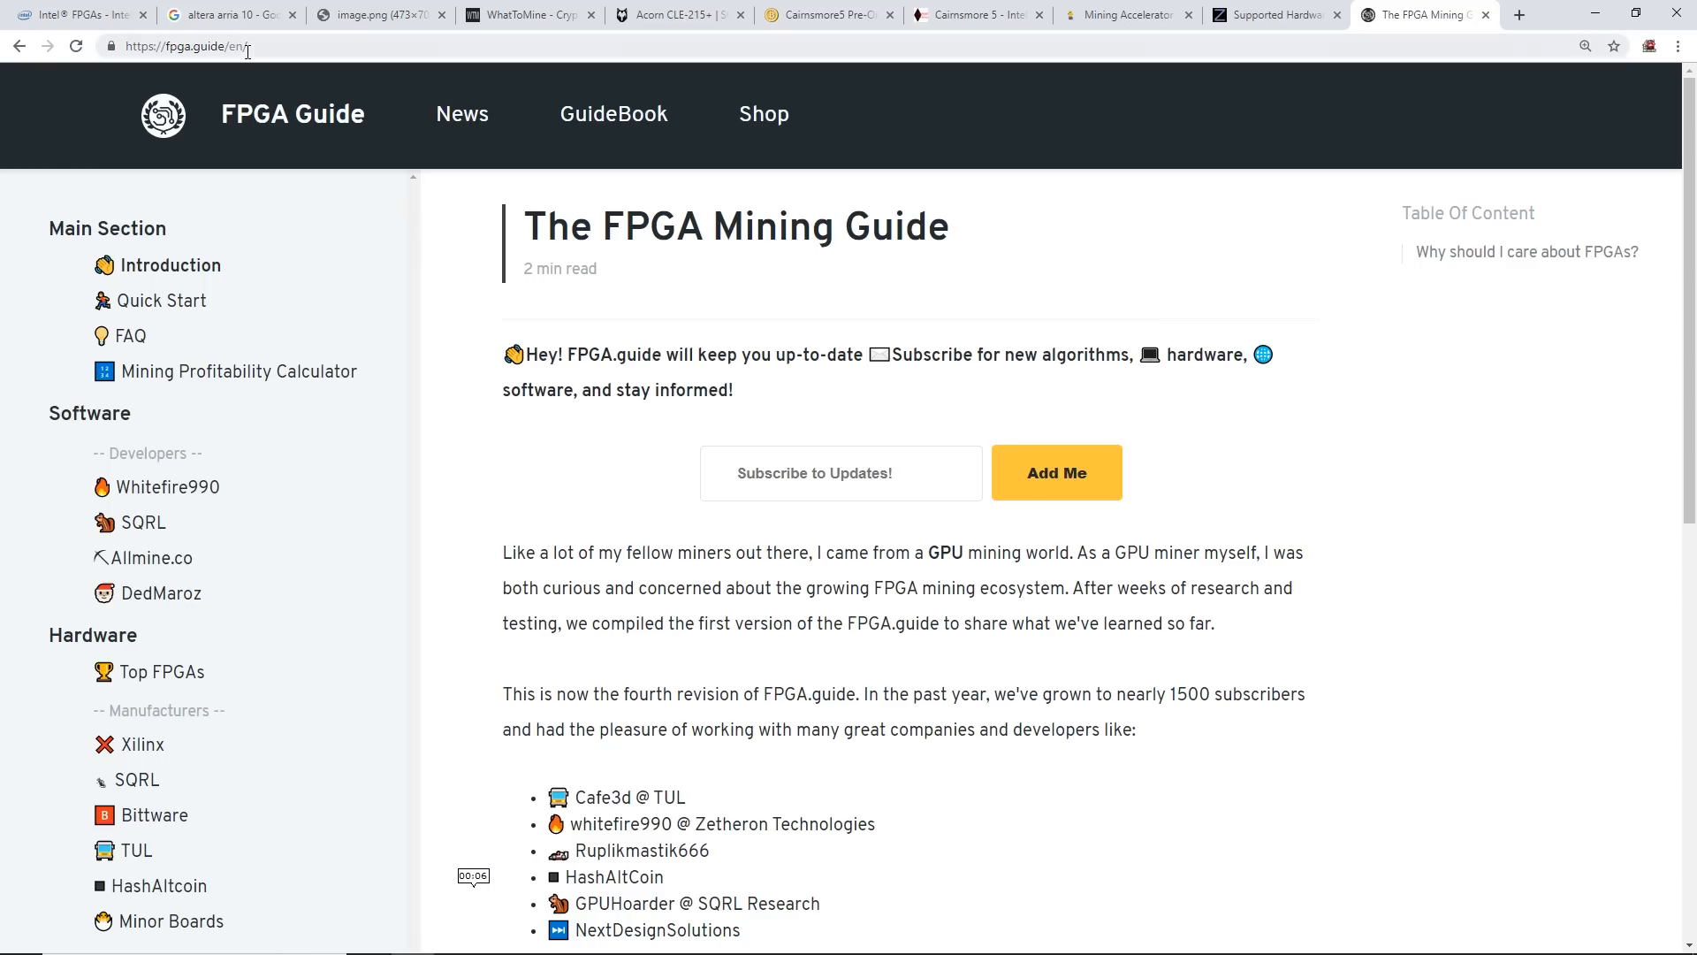
# Browse FPGA Guide's SQRL and whitefire990 bitstream pages
pyautogui.click(196, 45)
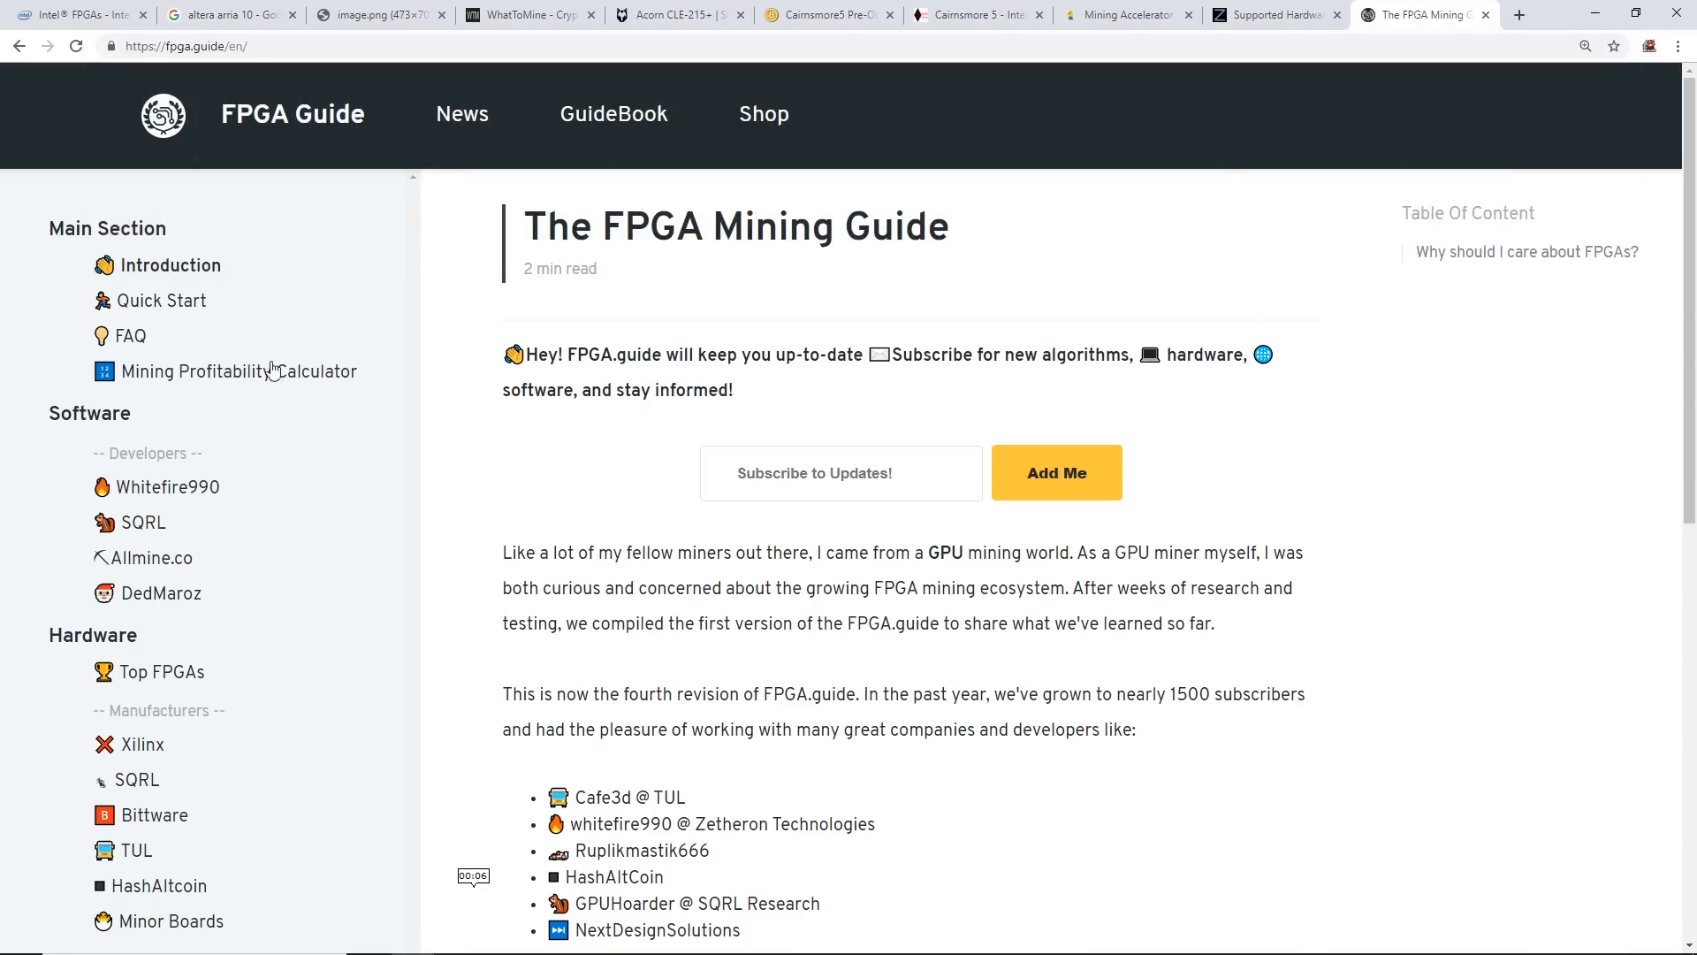
pyautogui.scroll(-3)
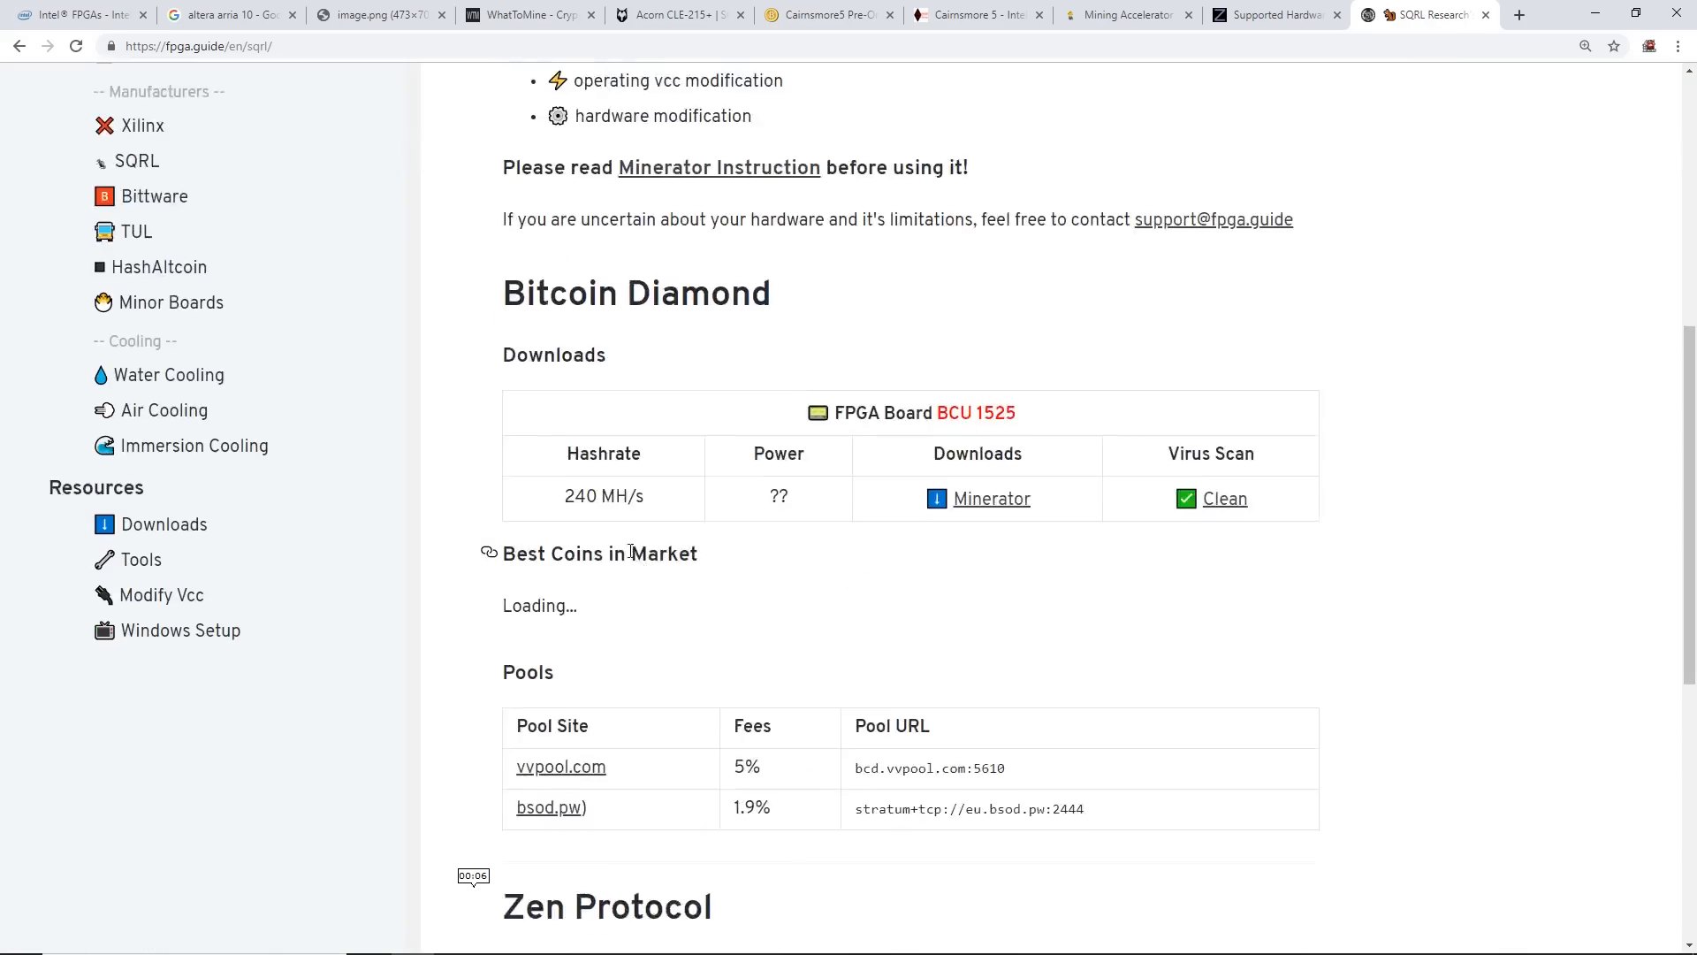
pyautogui.scroll(-3)
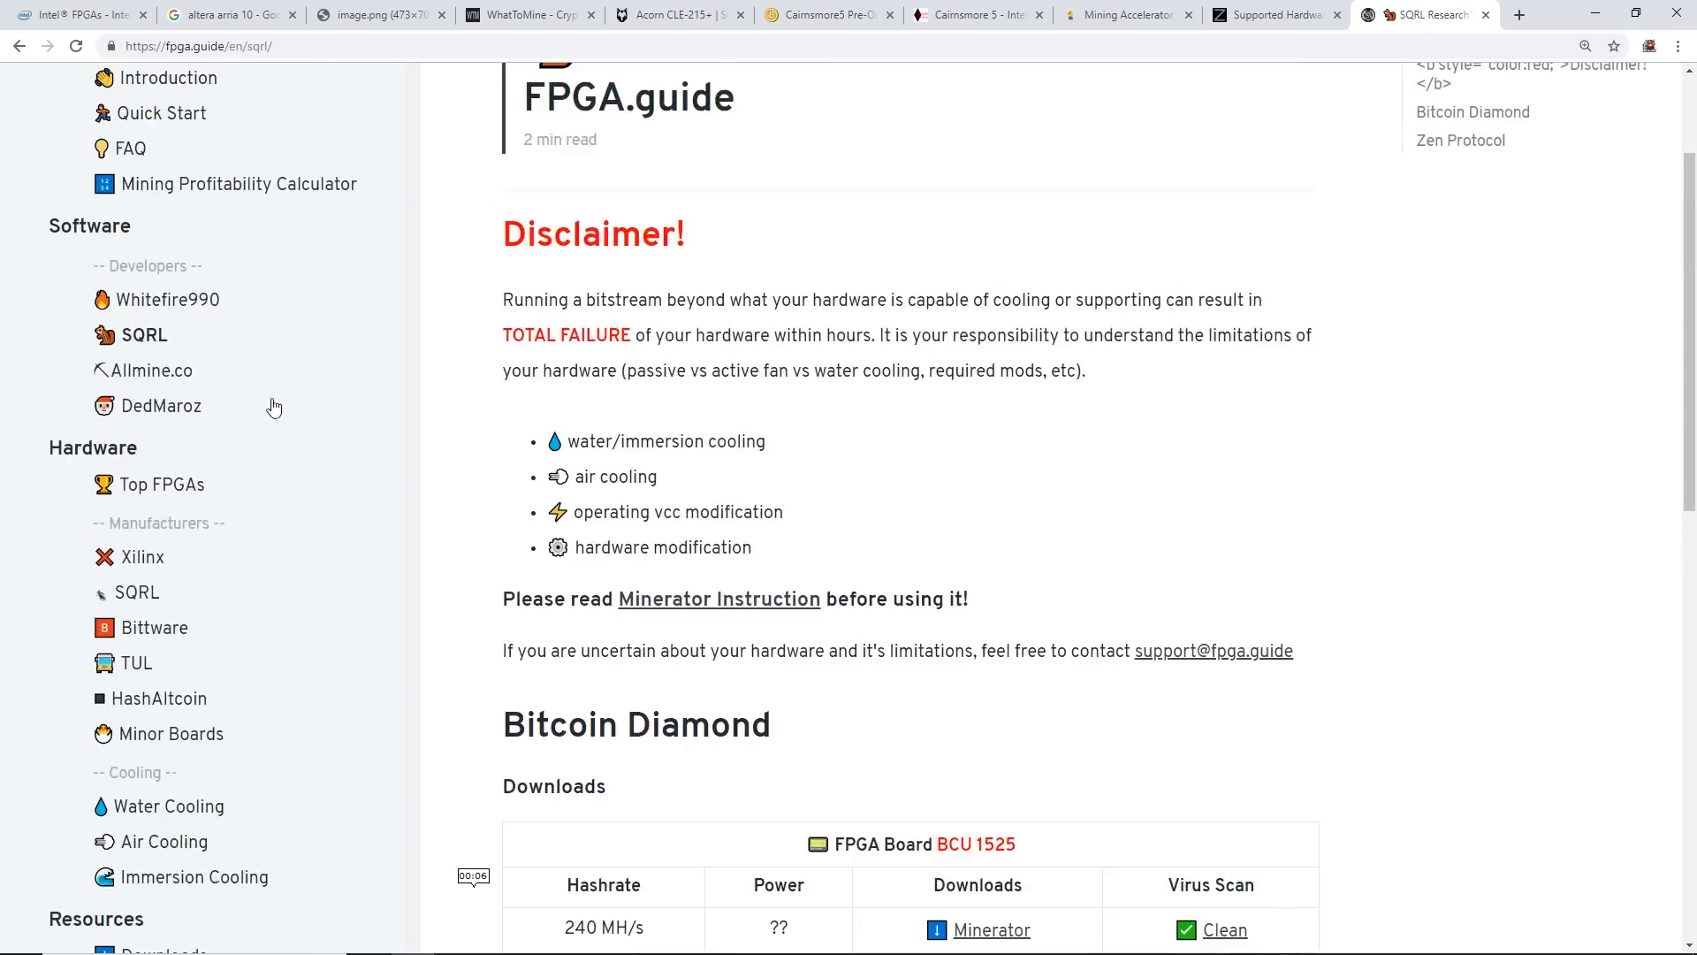
pyautogui.click(169, 299)
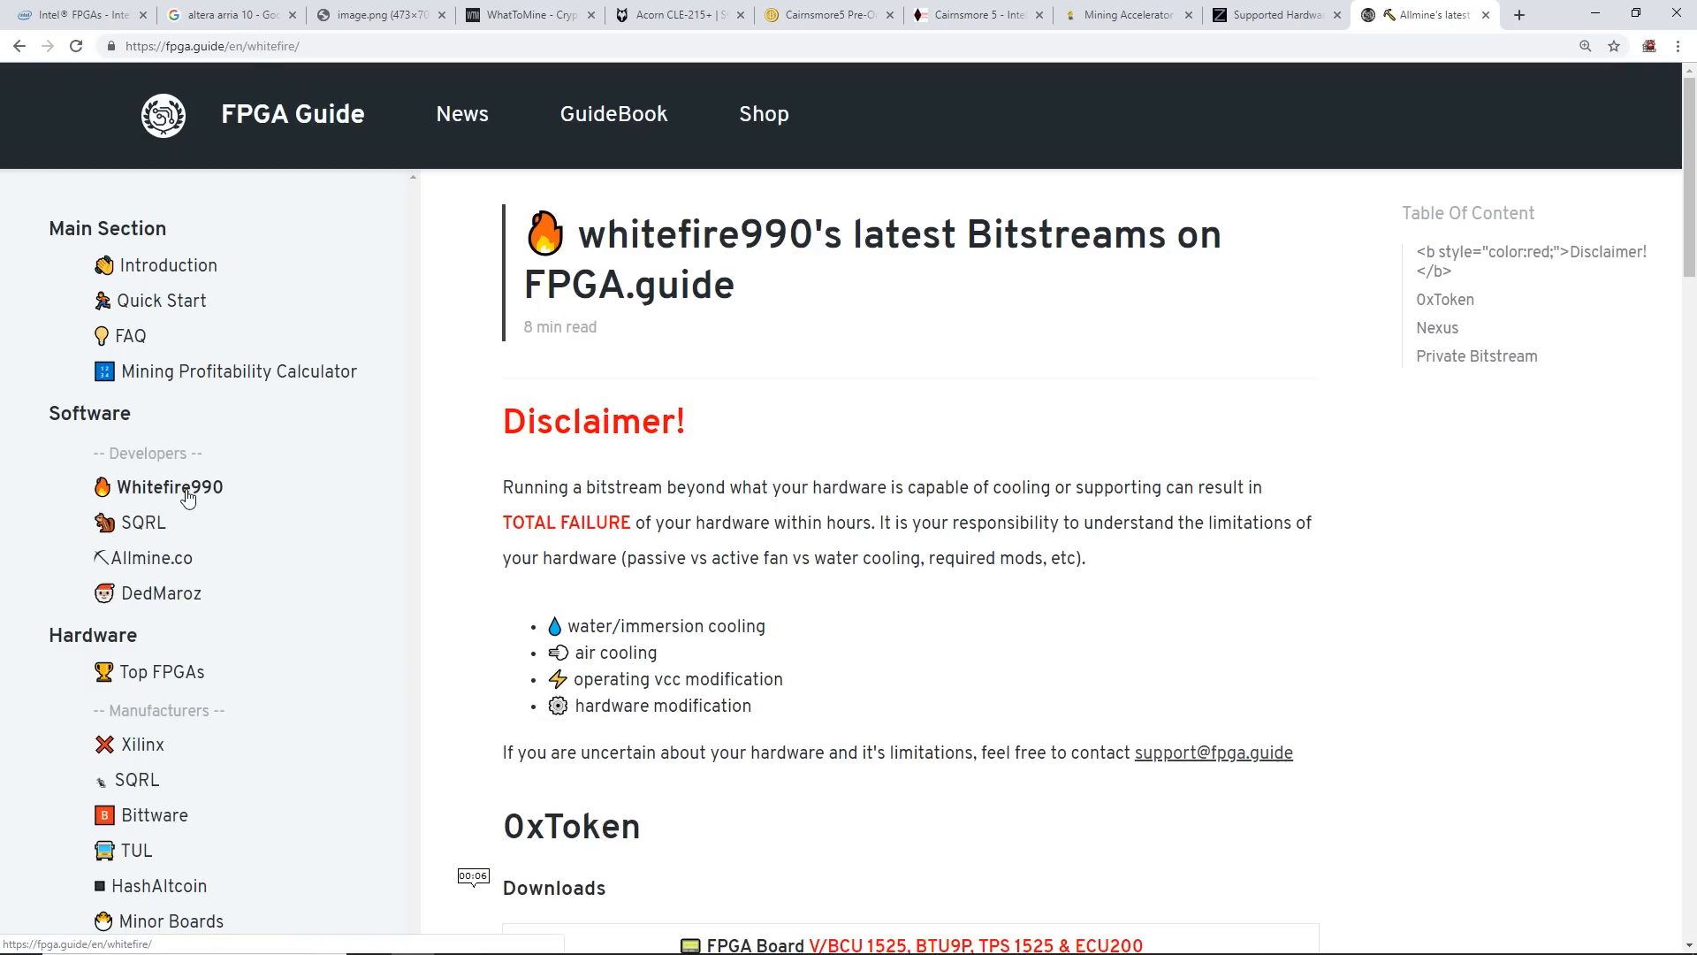
pyautogui.scroll(-3)
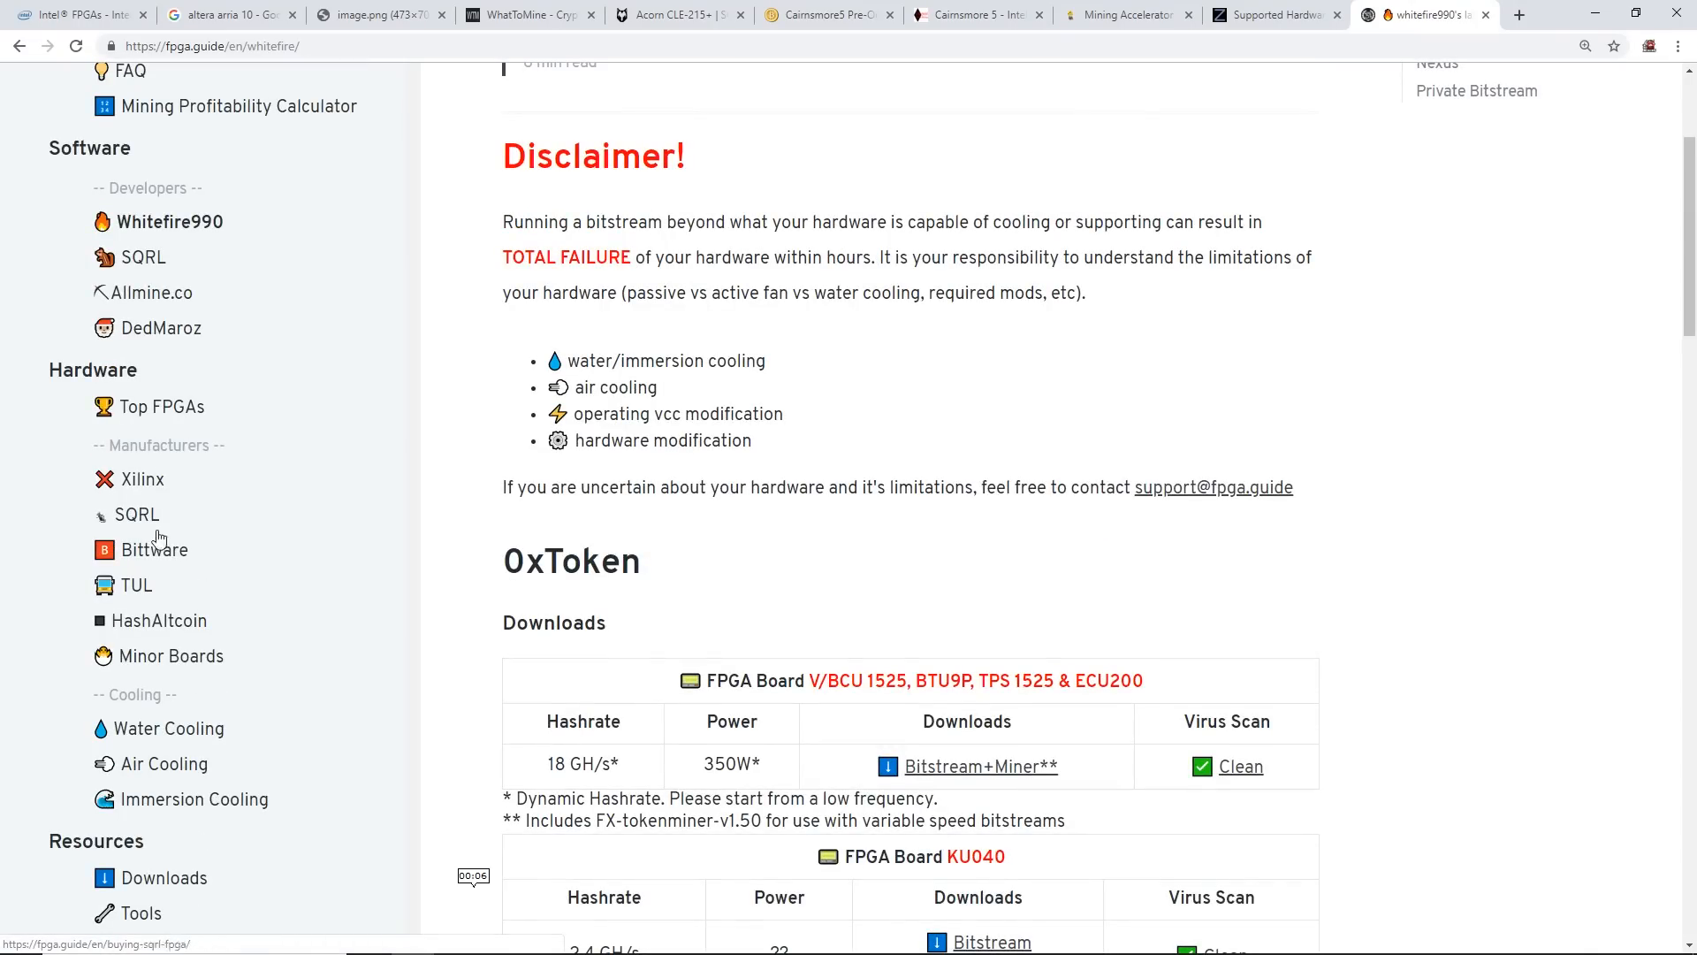
# Open the HashAltcoin FPGA boards page and scroll through its board listings
pyautogui.click(158, 620)
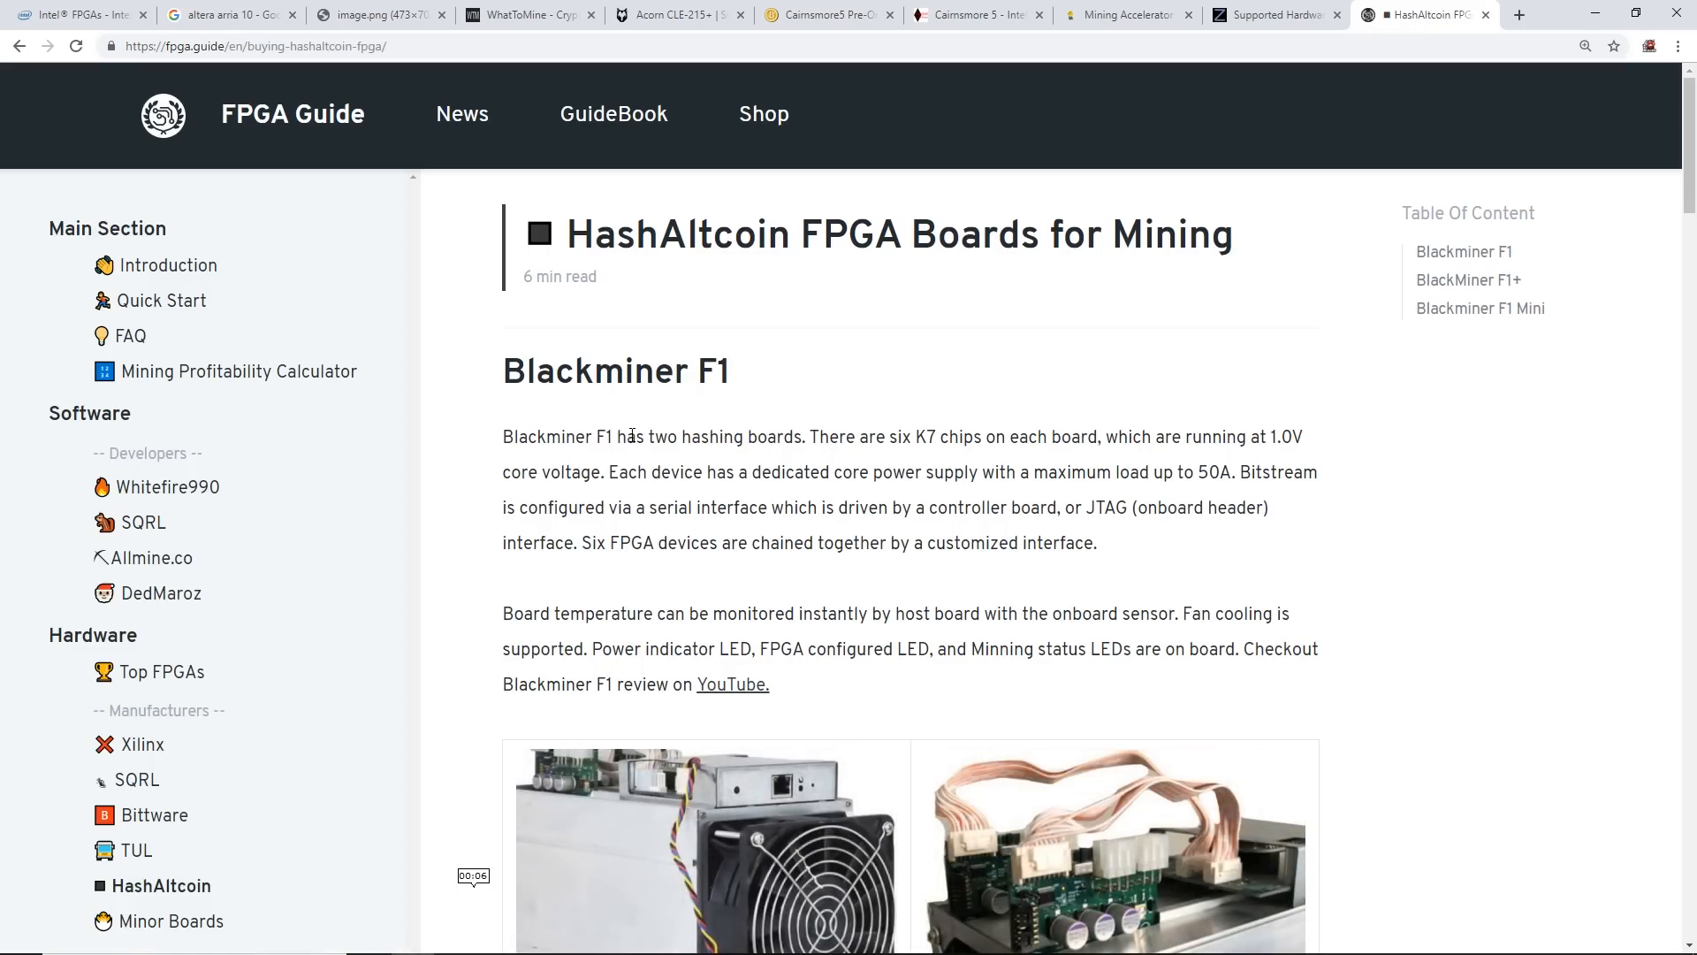
pyautogui.scroll(-3)
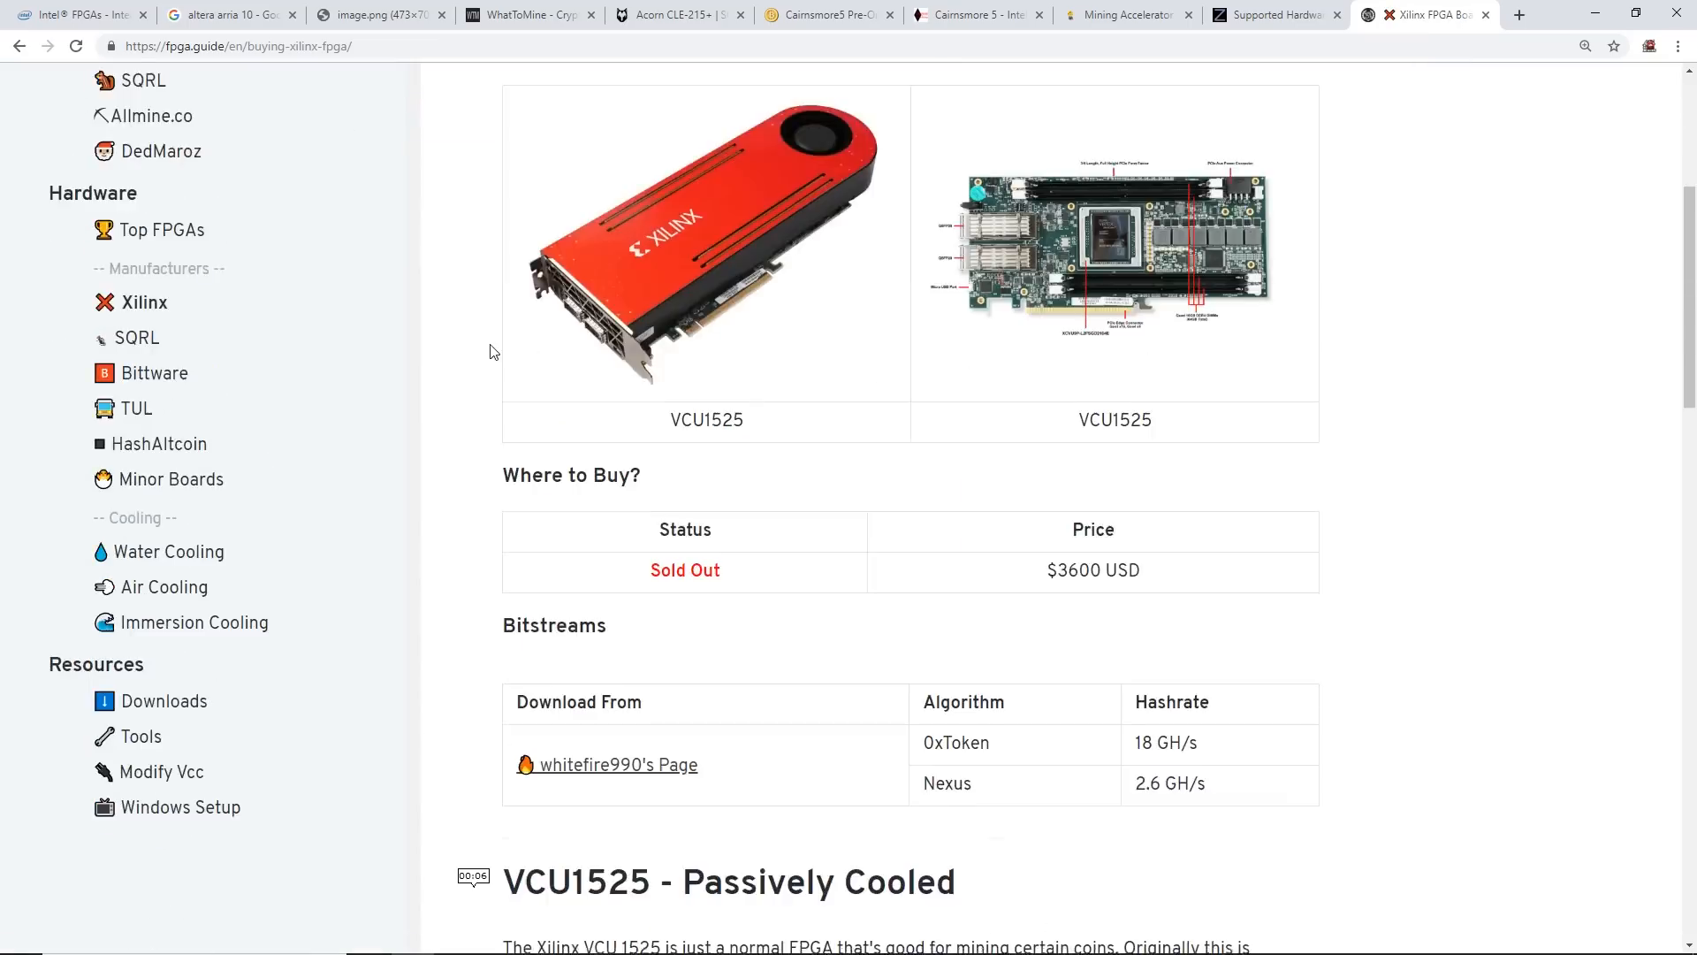
pyautogui.scroll(-3)
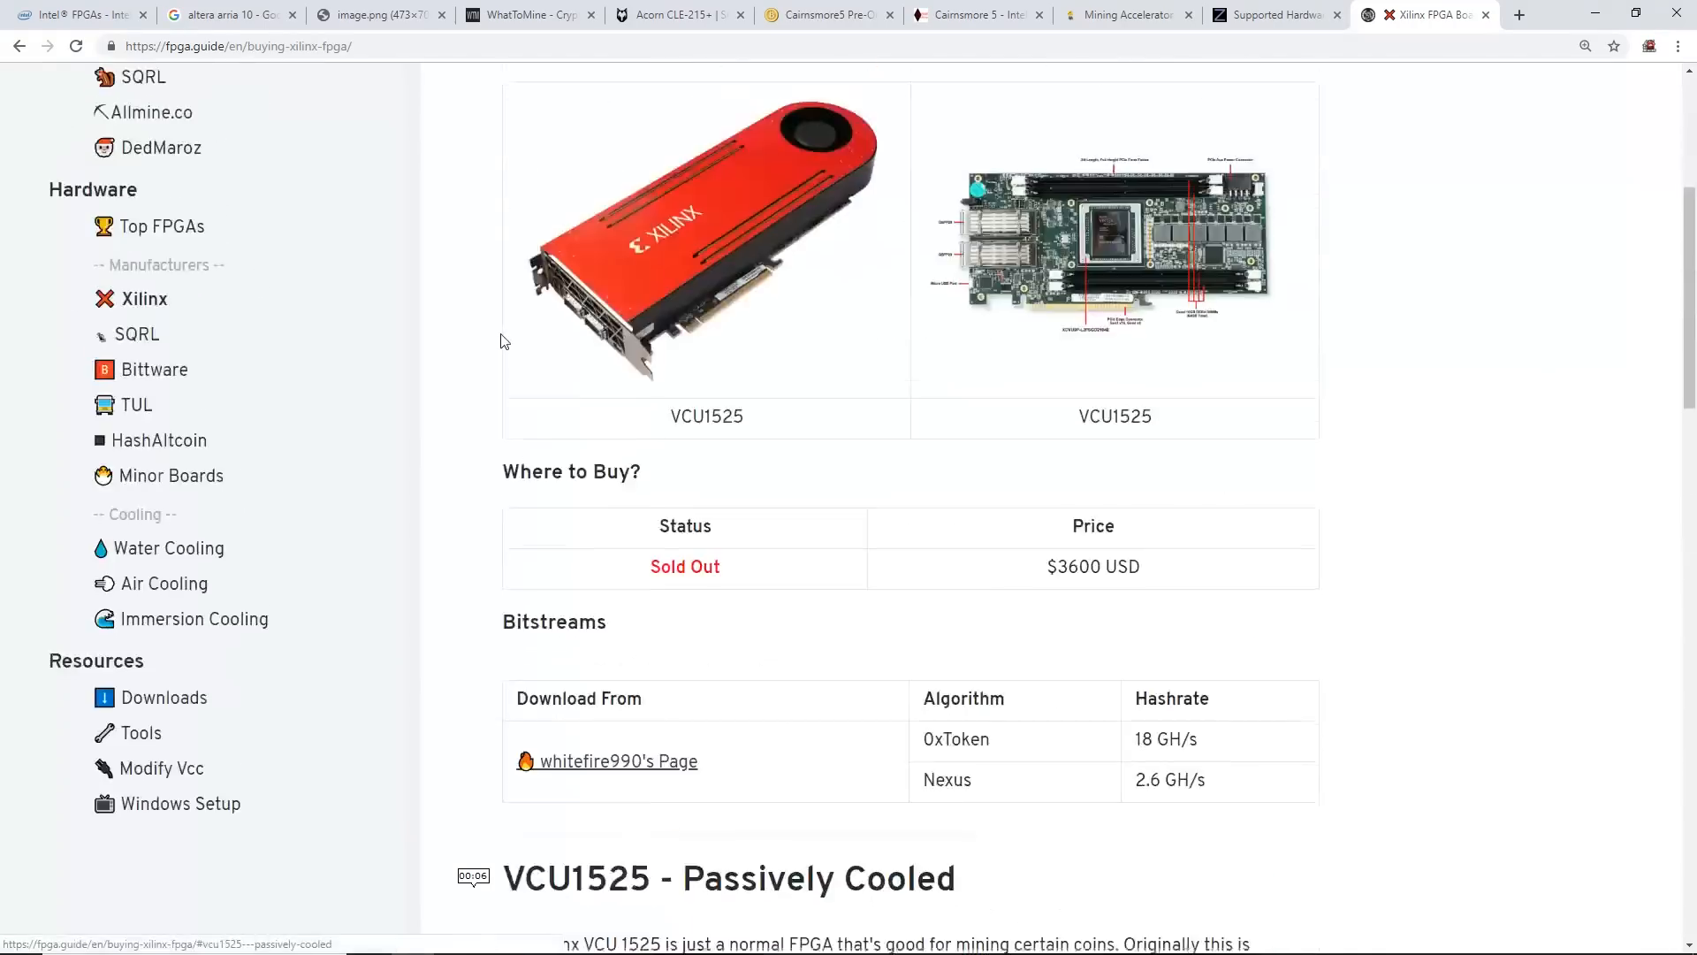
pyautogui.scroll(-3)
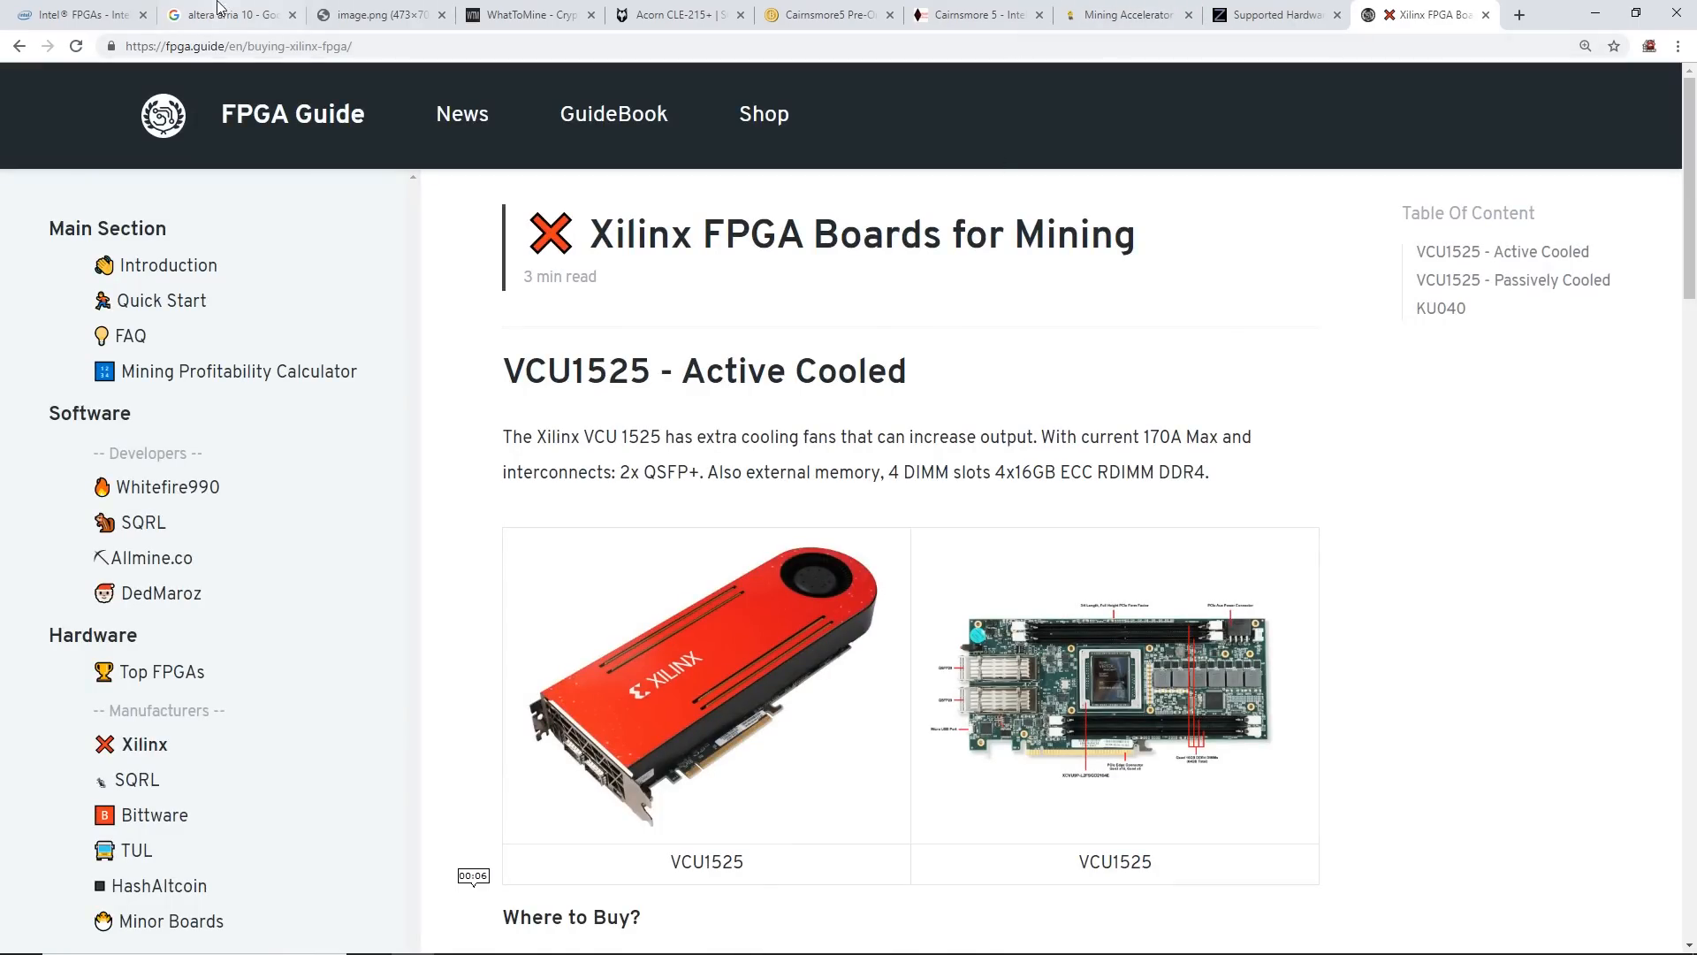
# Switch to the image.png tab and scroll to the ALUM S1 specification table
pyautogui.click(373, 14)
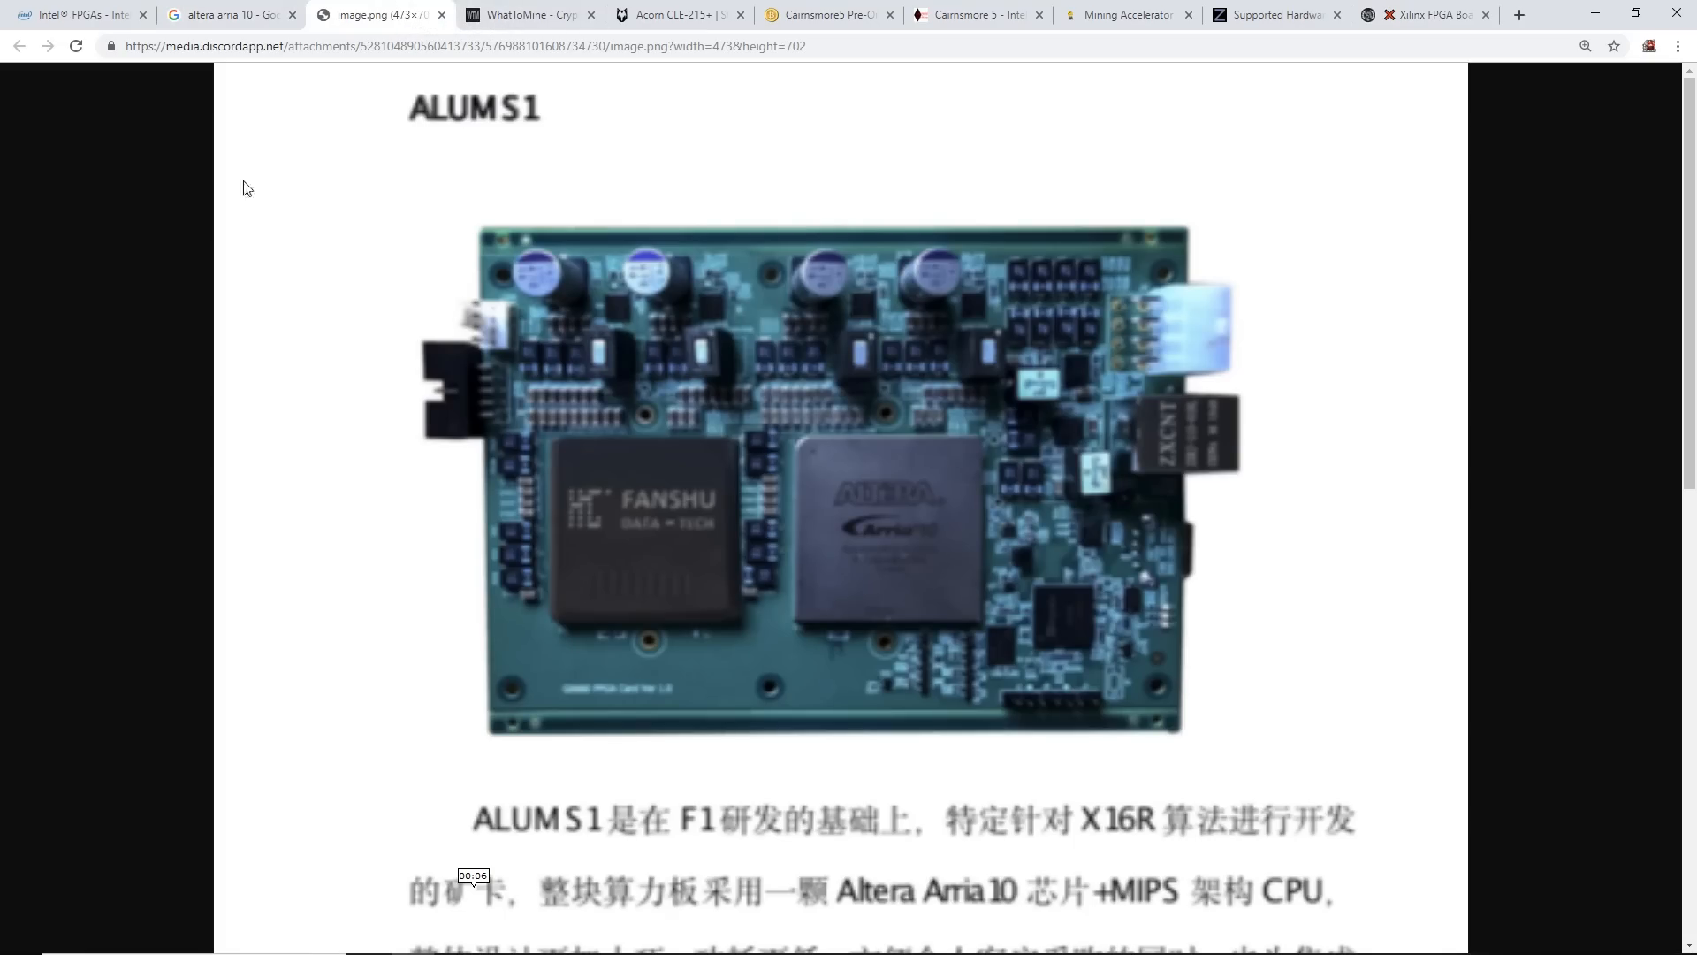
pyautogui.scroll(-3)
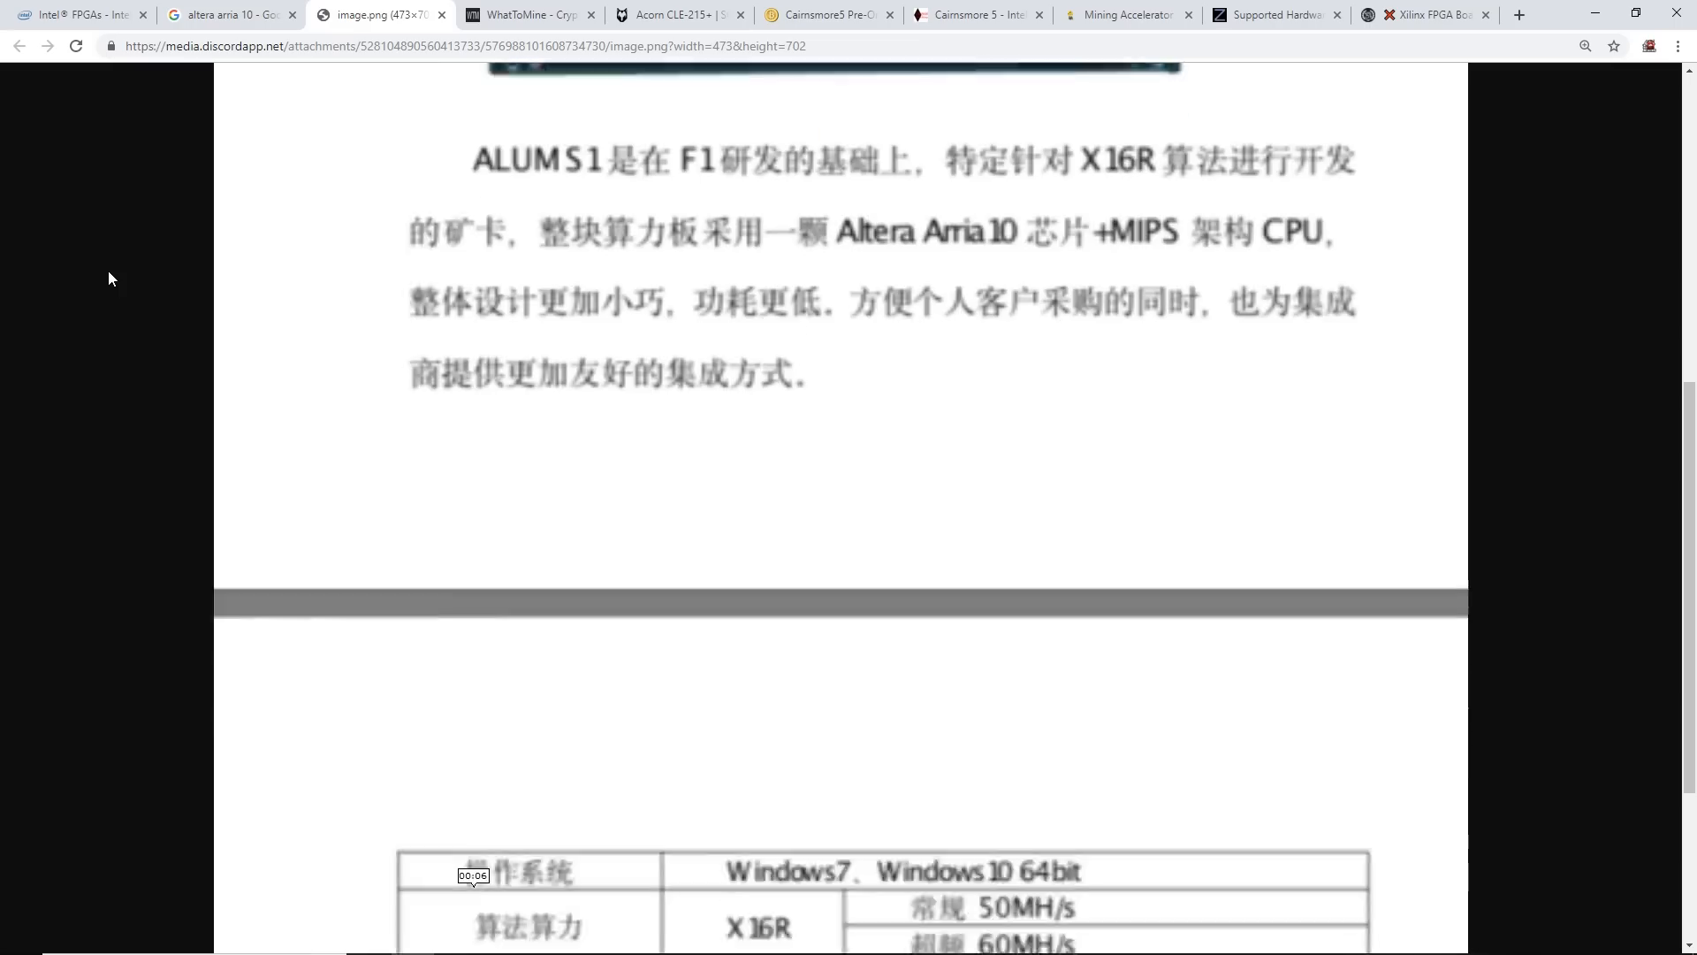
pyautogui.scroll(3)
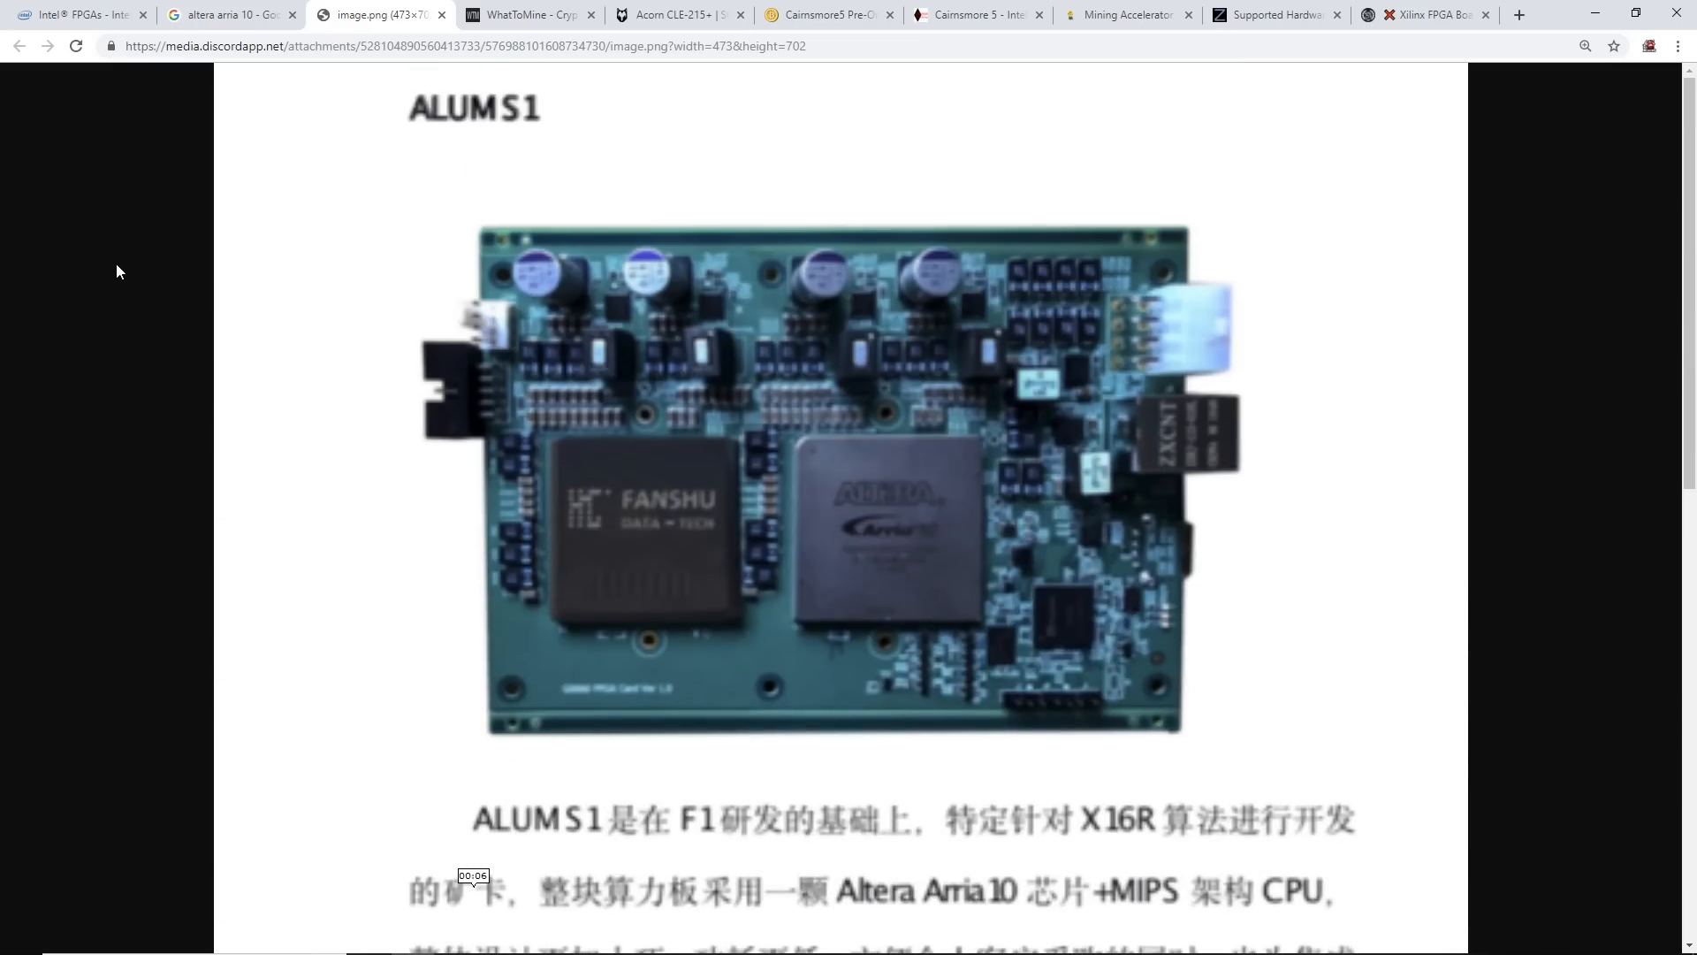
pyautogui.scroll(-3)
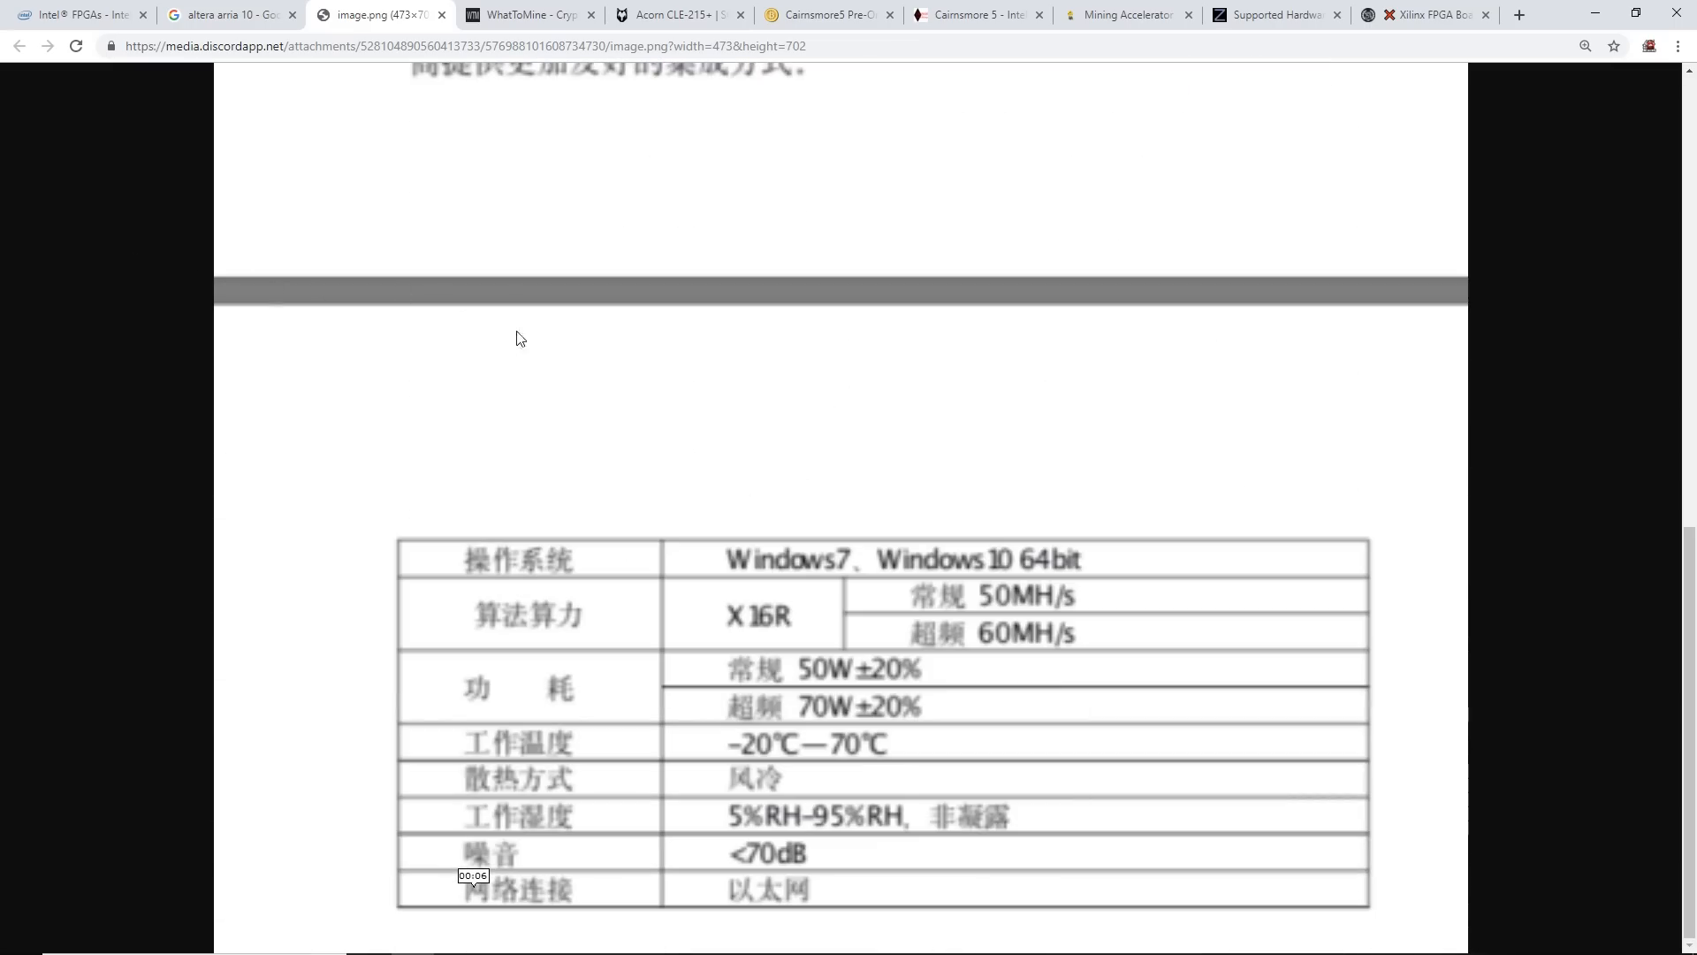
pyautogui.moveTo(369, 254)
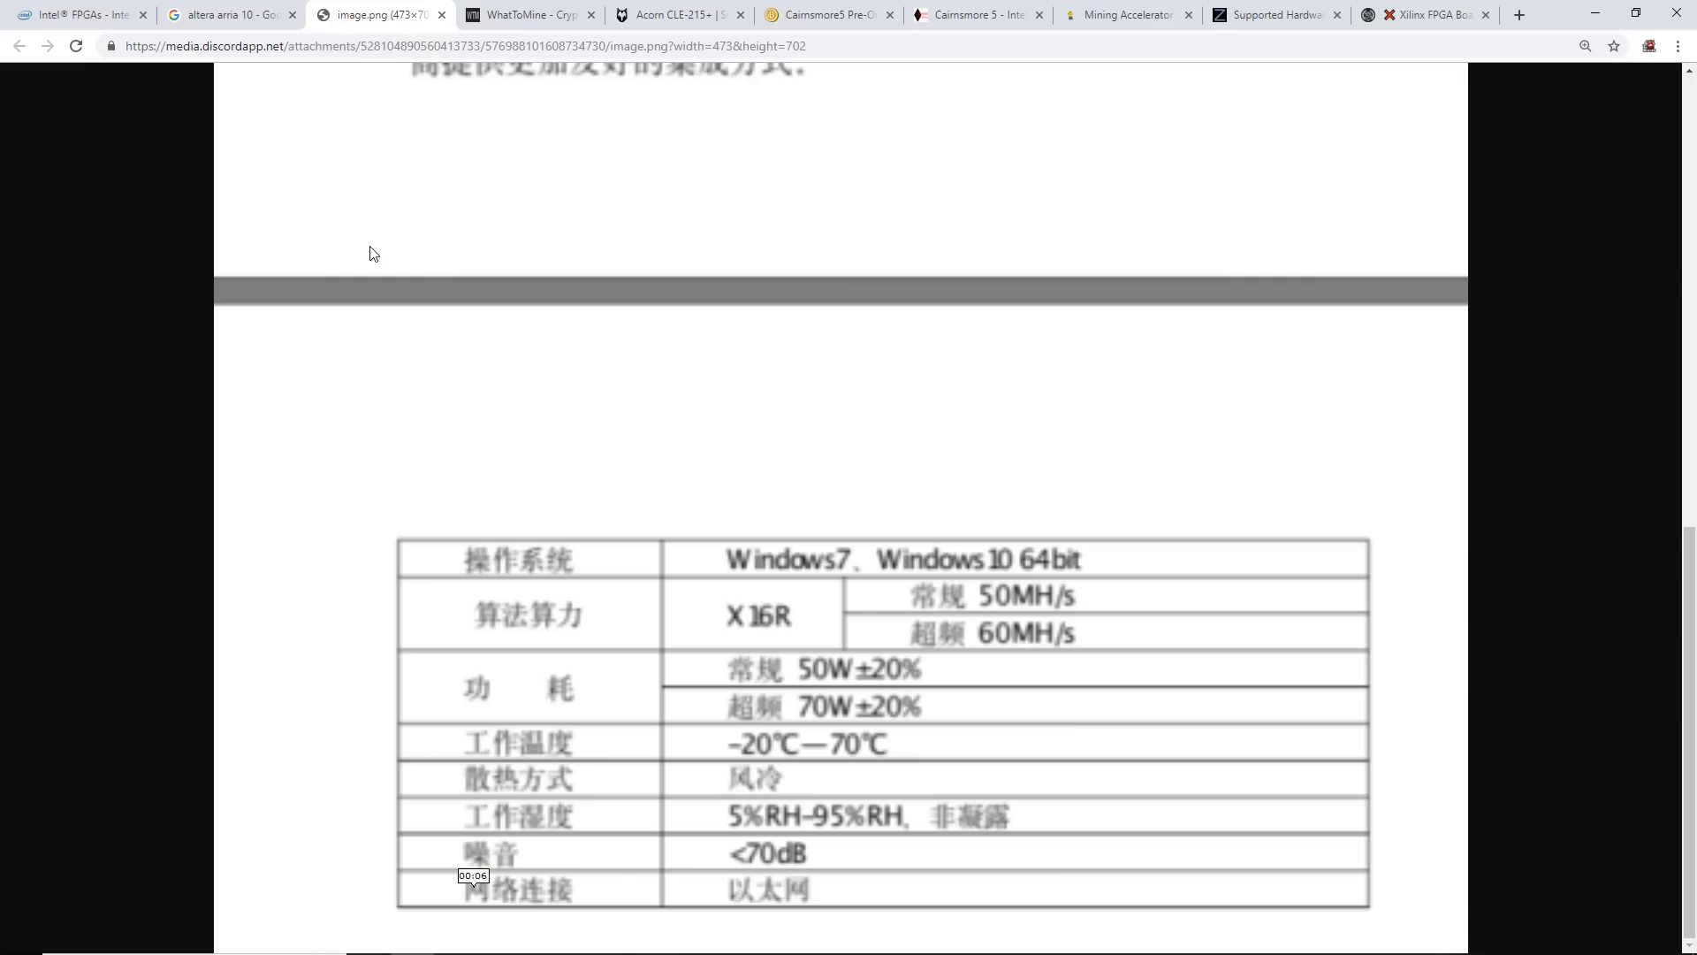
# Browse the Intel Arria 10 FPGAs page, then return to the 'altera arria 10' image results
pyautogui.click(76, 14)
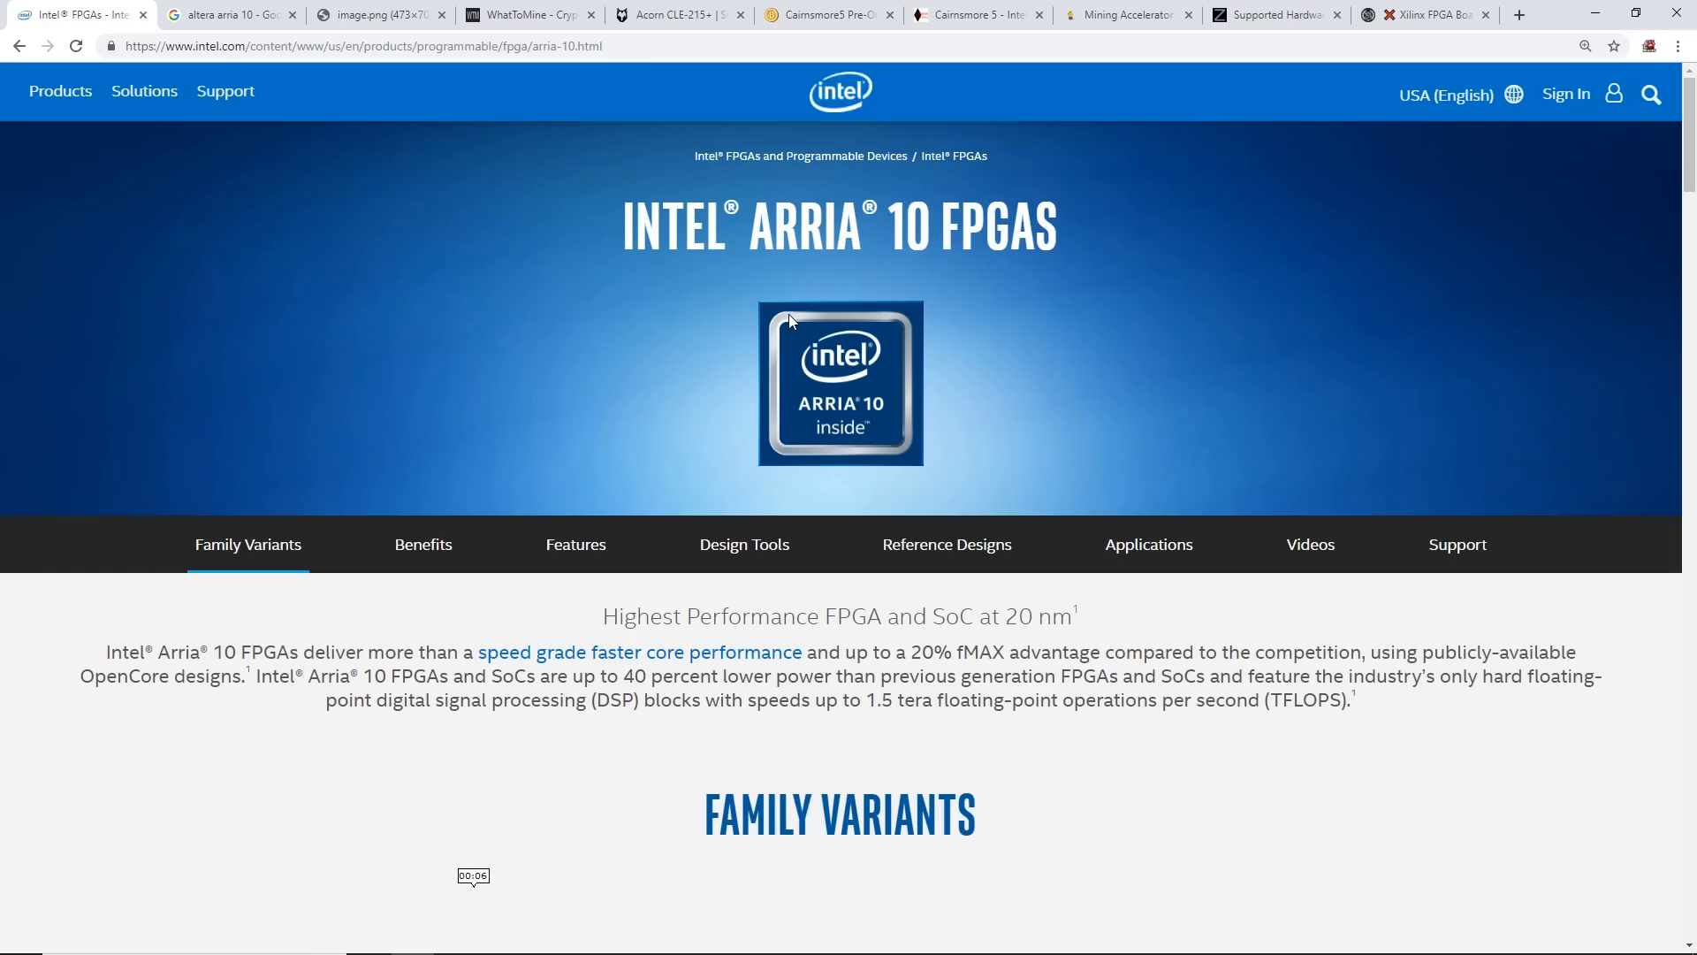
pyautogui.scroll(-3)
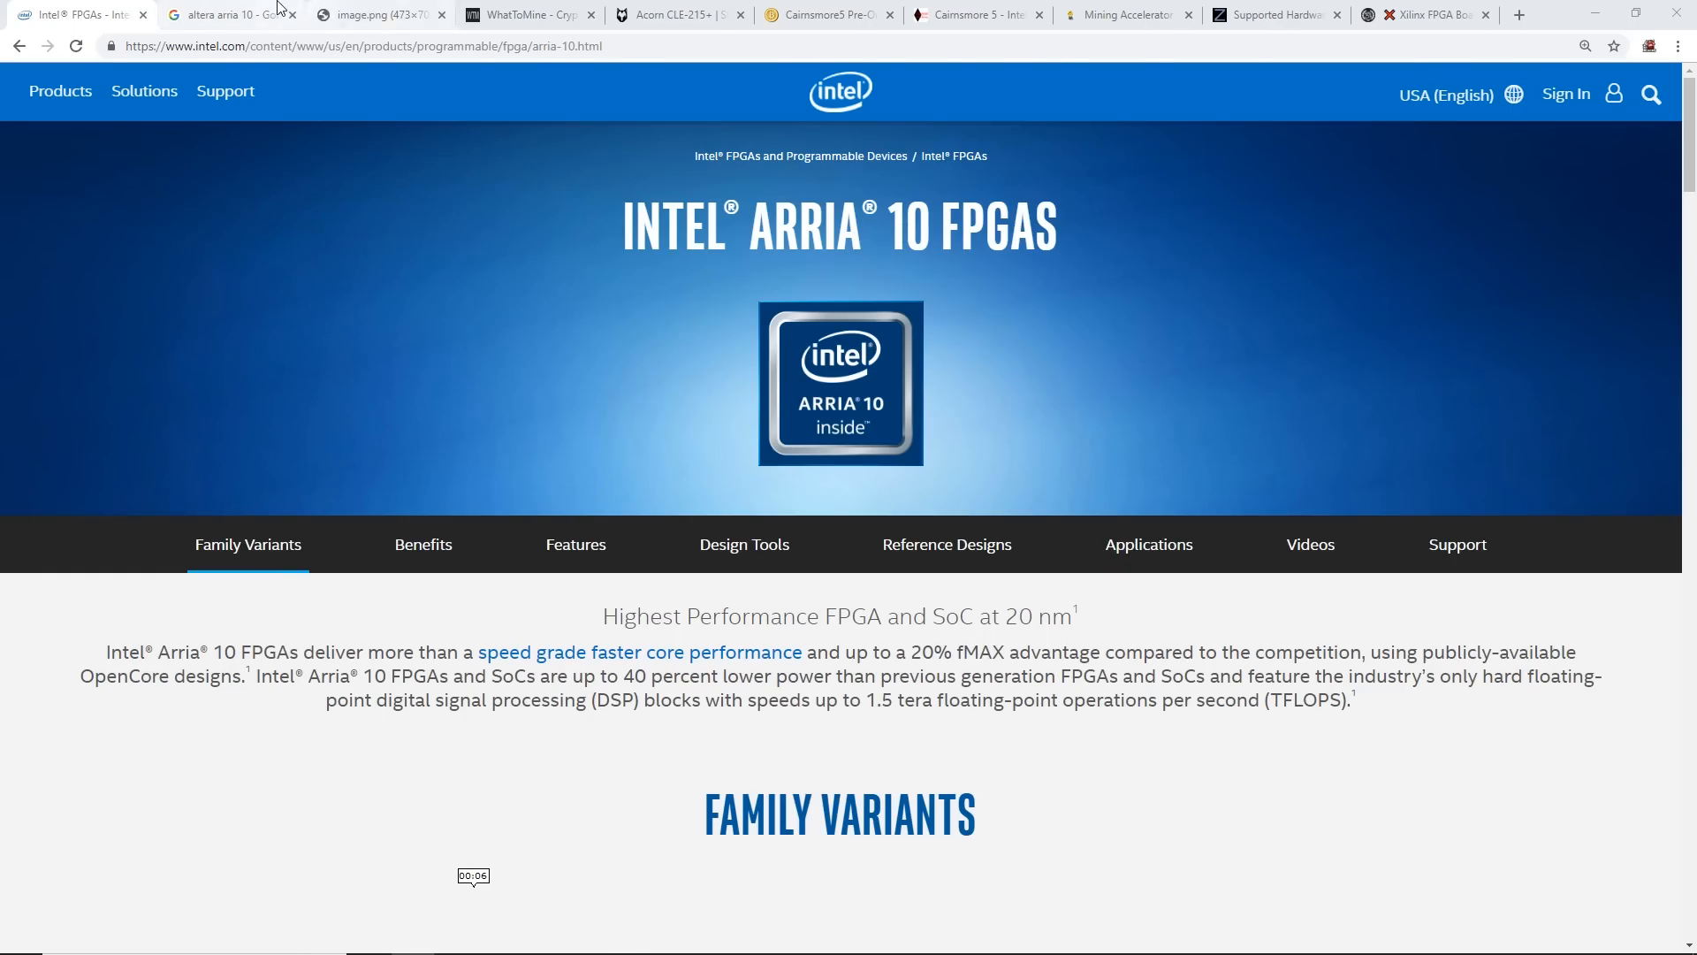
pyautogui.click(222, 14)
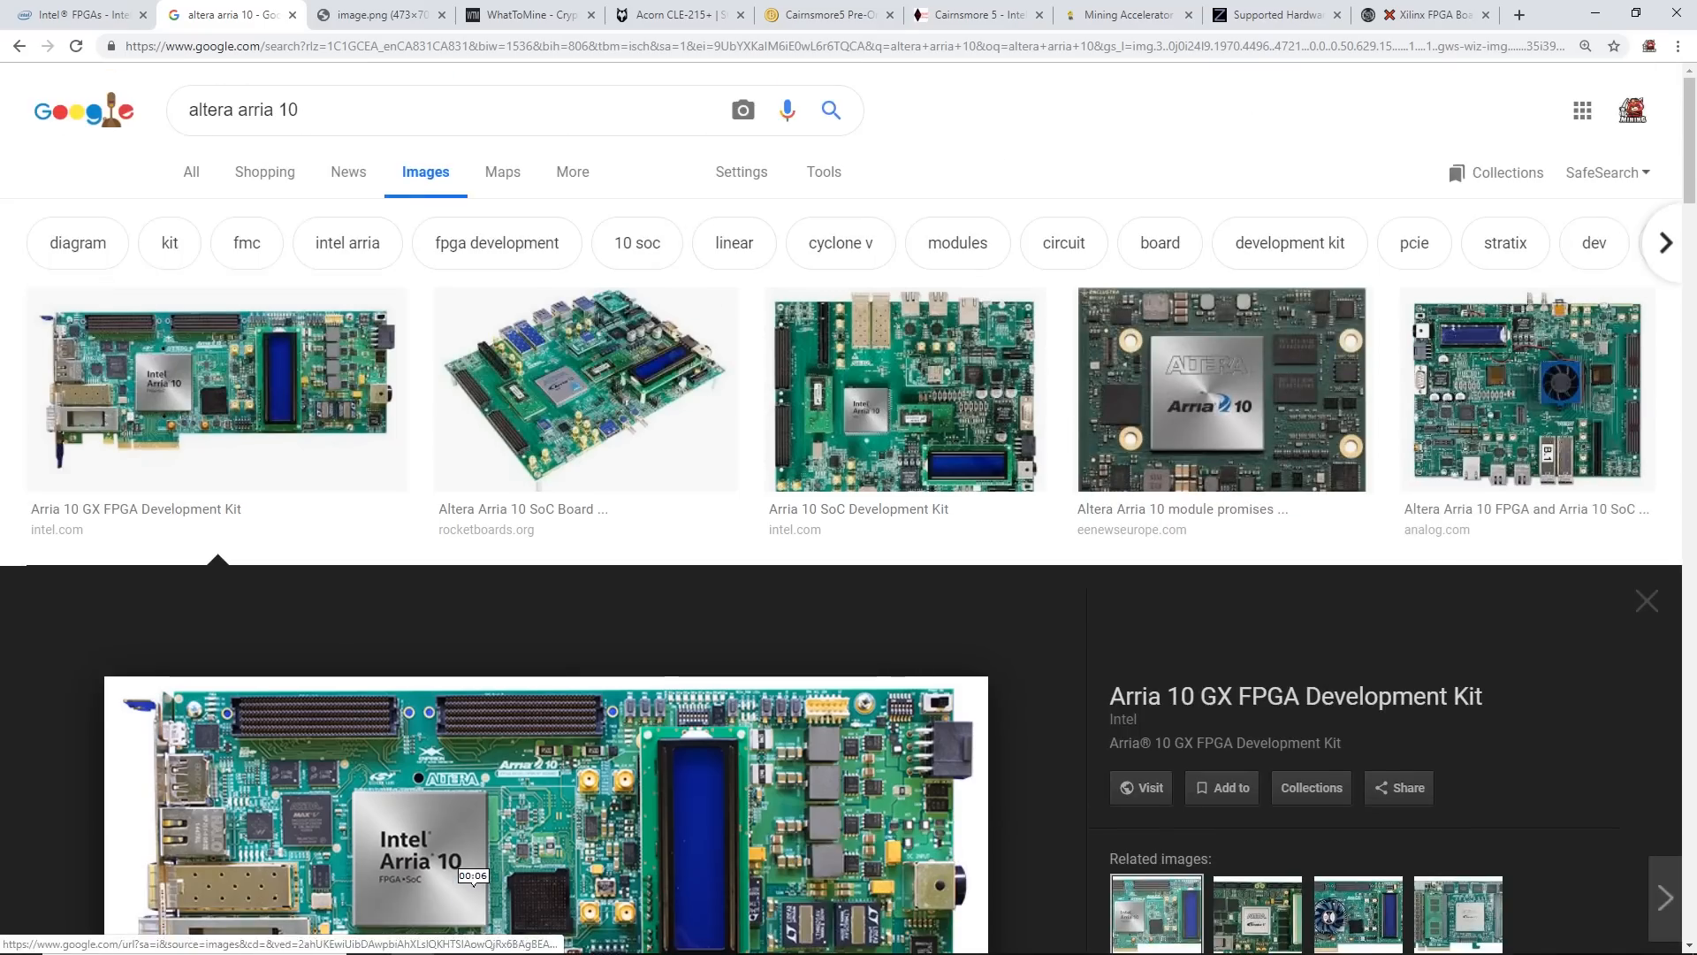